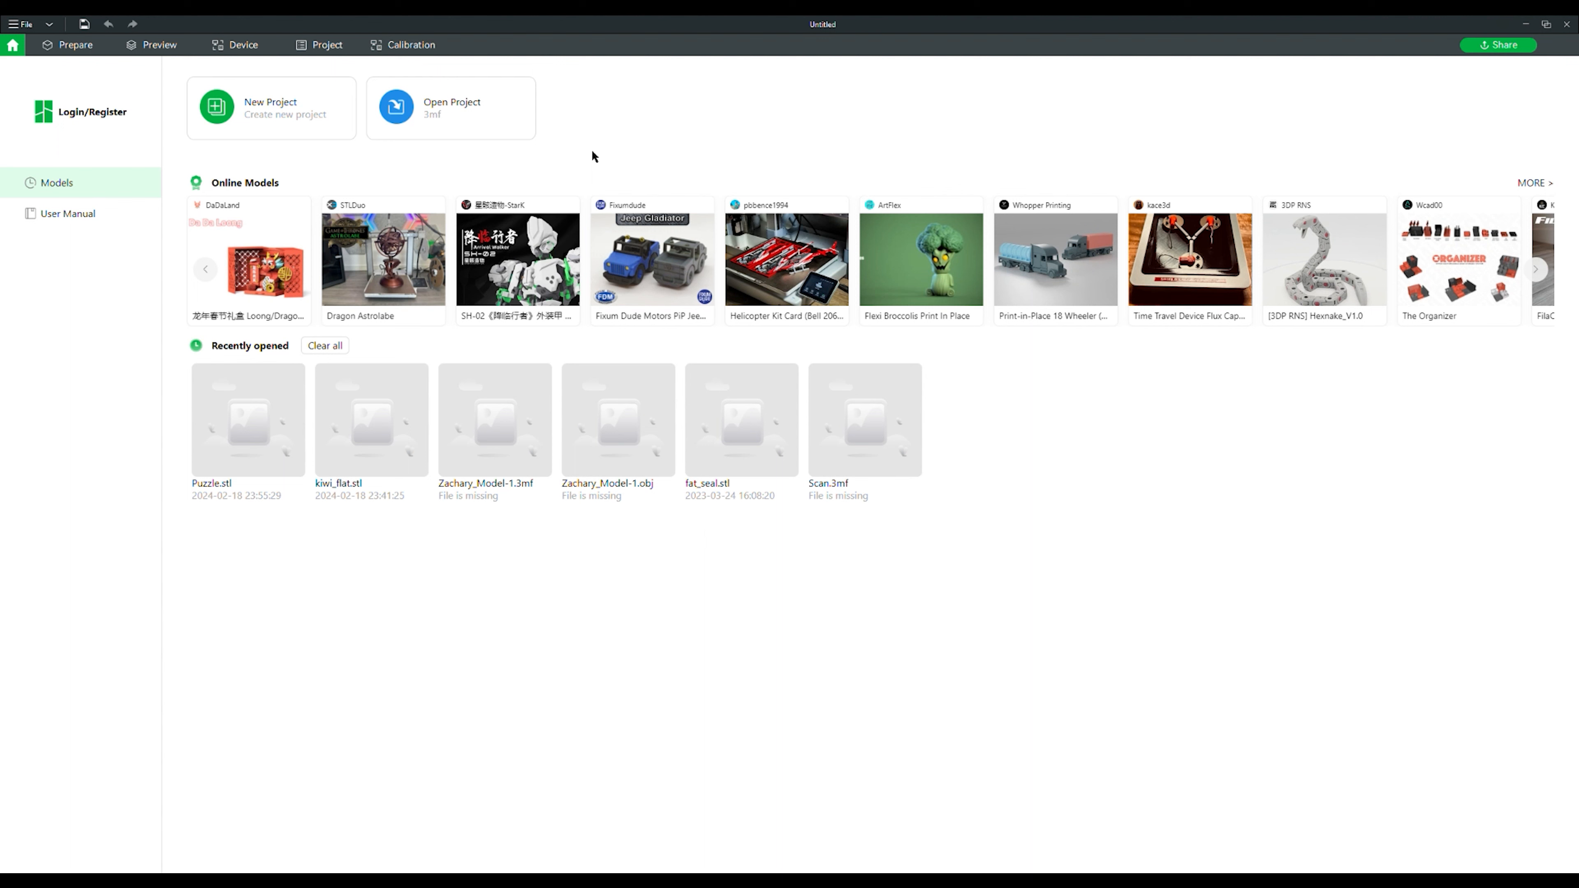
pyautogui.moveTo(640, 147)
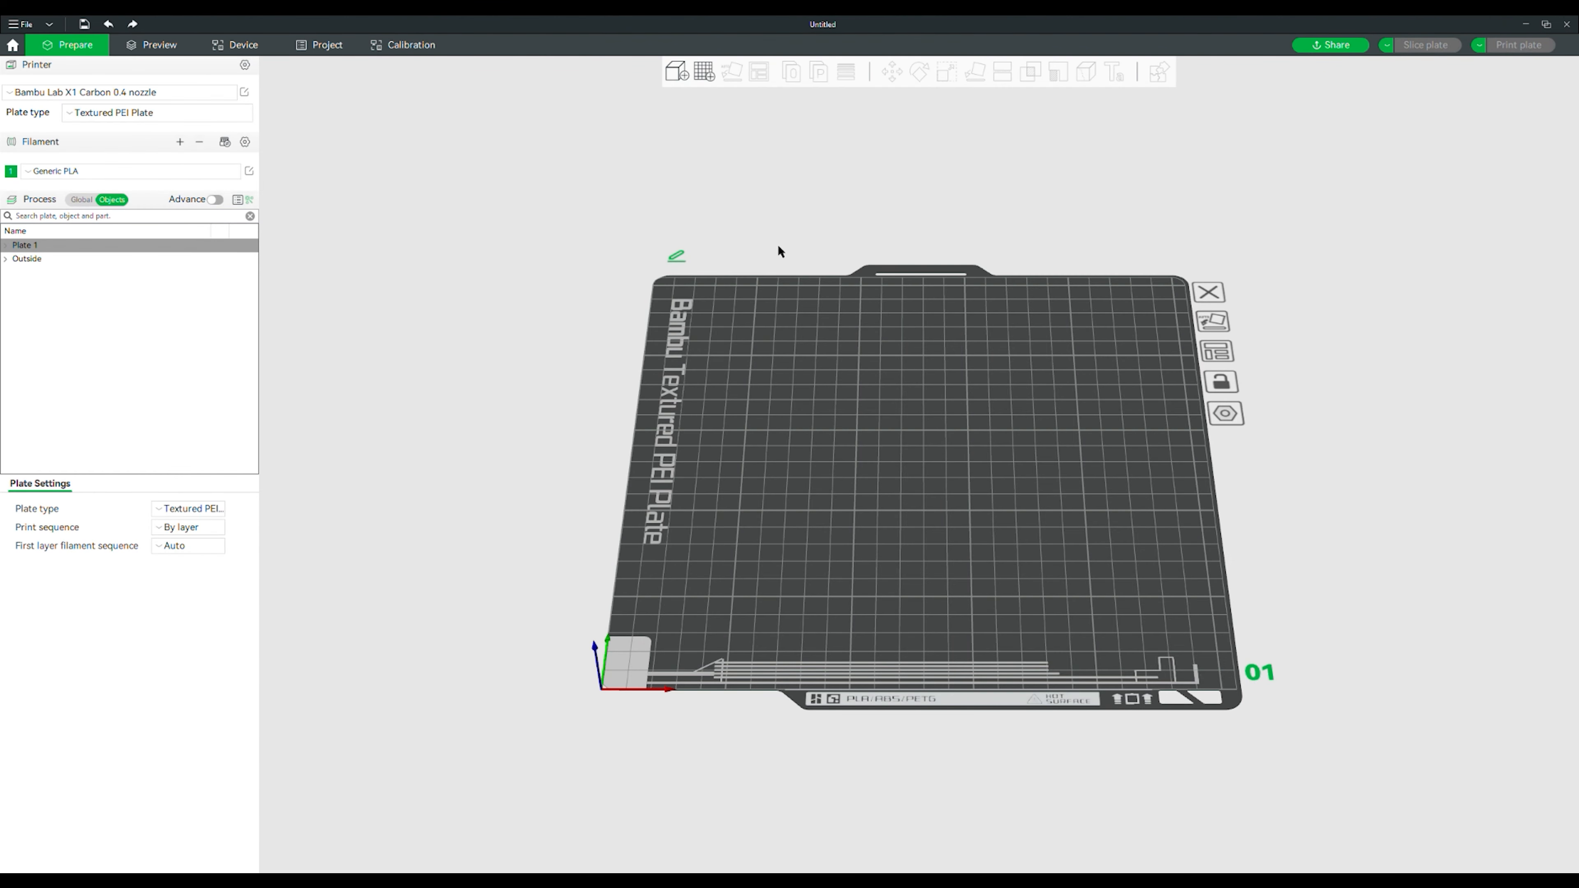
pyautogui.moveTo(636, 205)
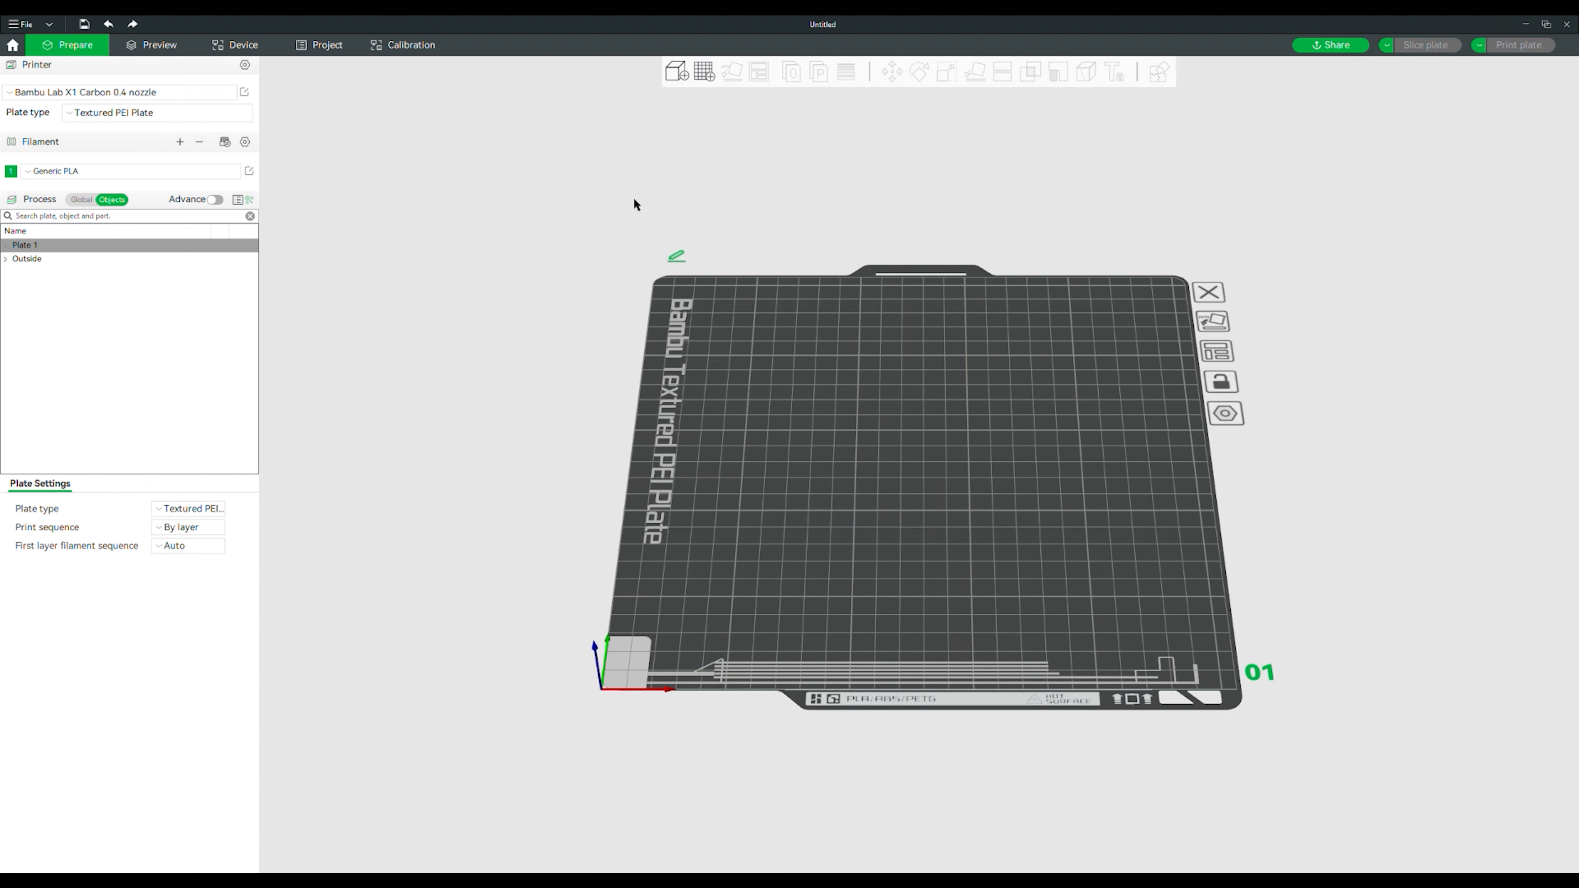
pyautogui.moveTo(637, 208)
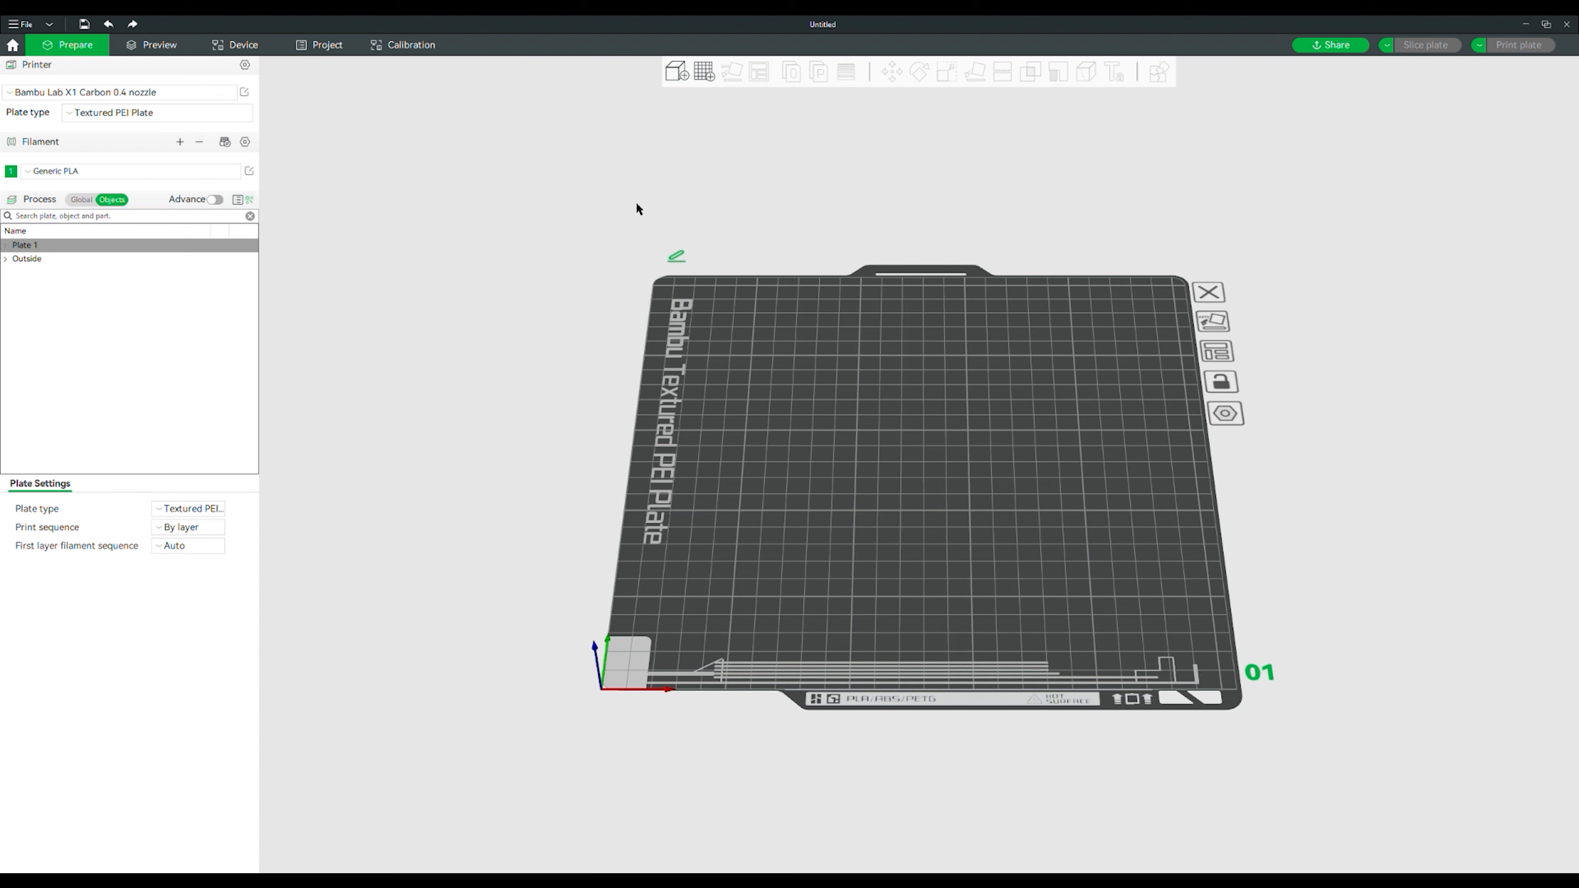
pyautogui.moveTo(639, 210)
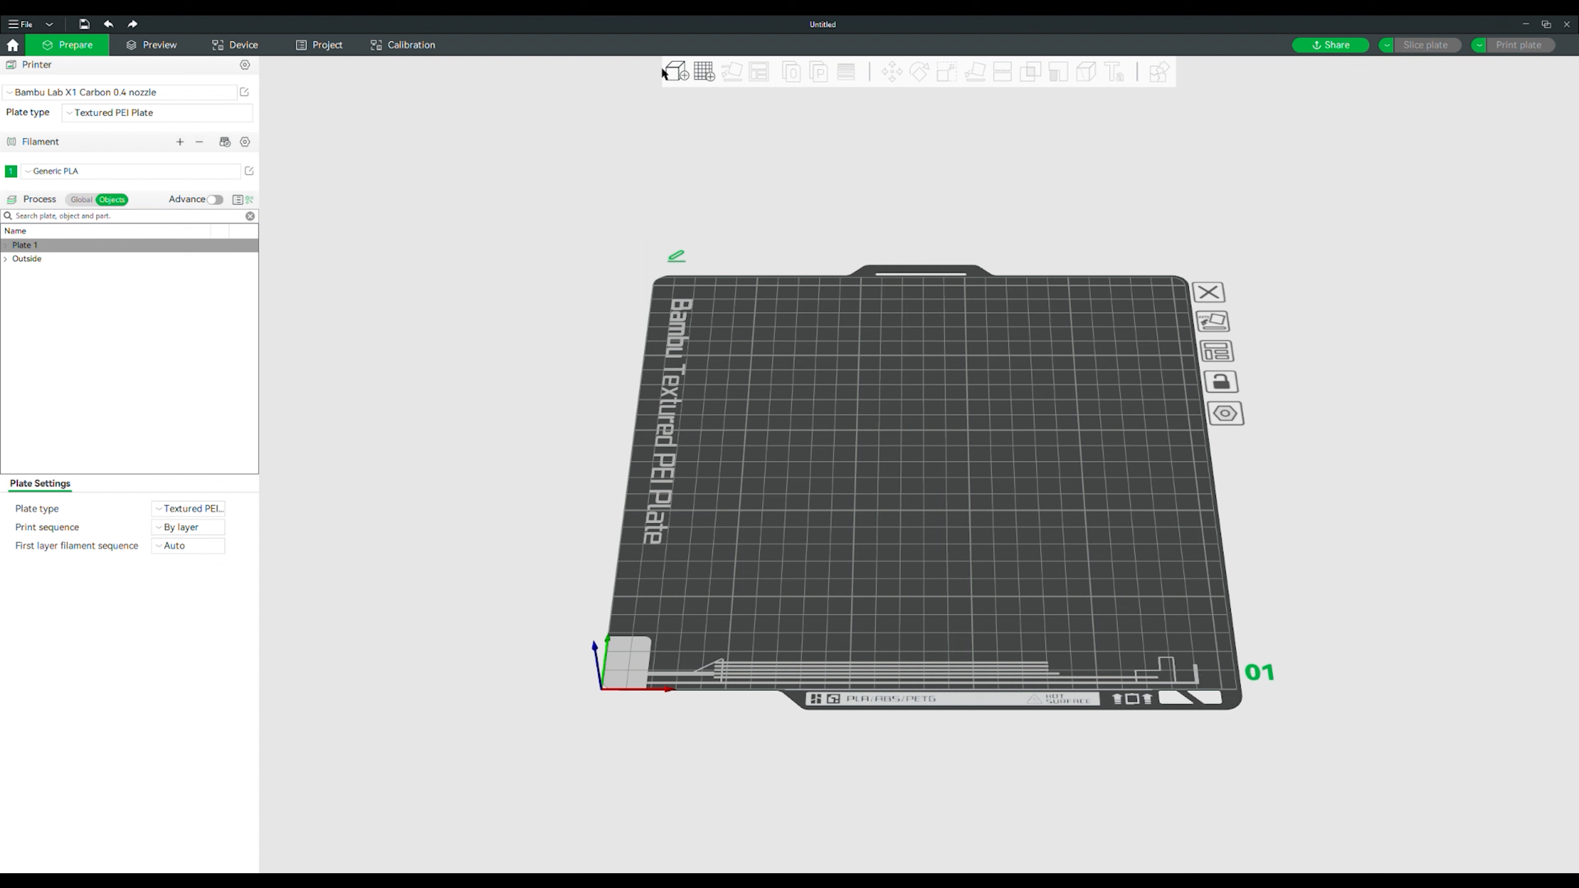
pyautogui.moveTo(179, 174)
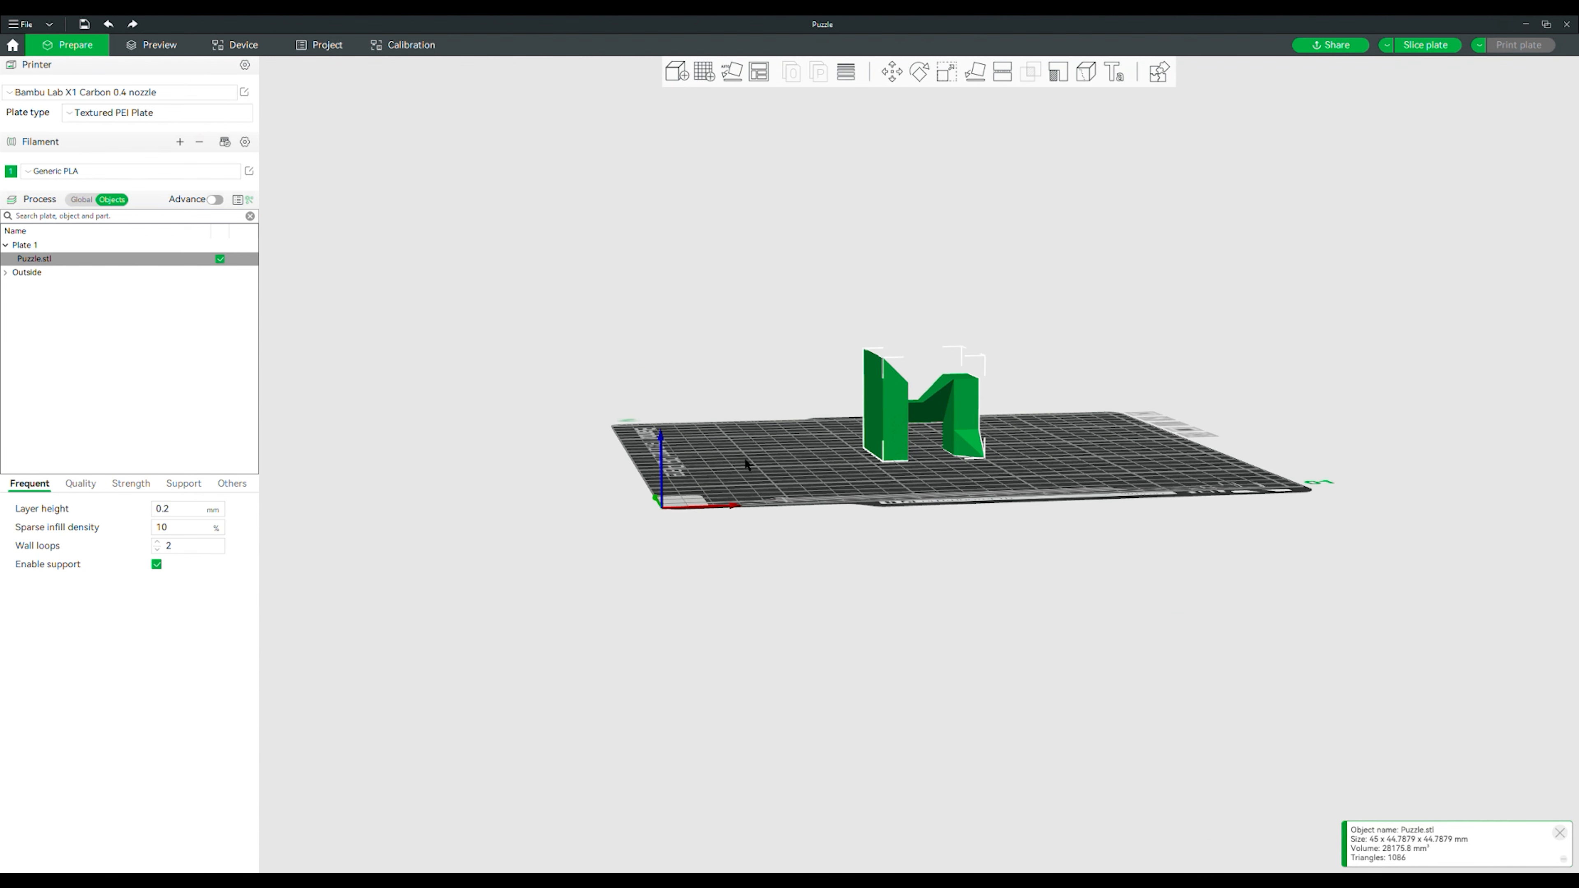
pyautogui.moveTo(631, 420)
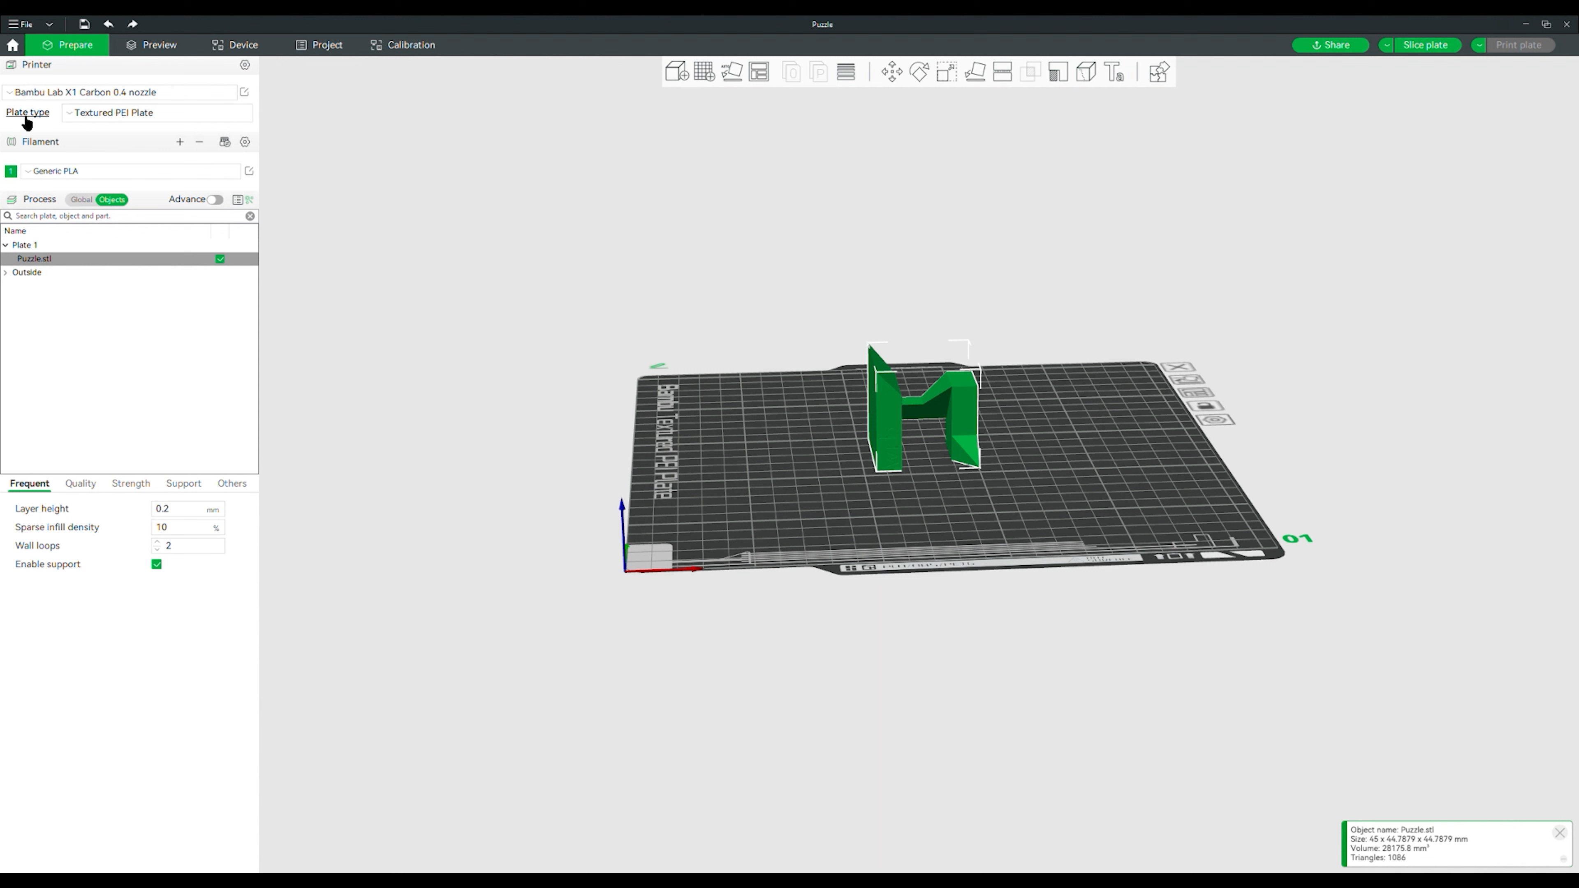
# Import Puzzle.stl onto the build plate via the Add toolbar button
pyautogui.click(156, 112)
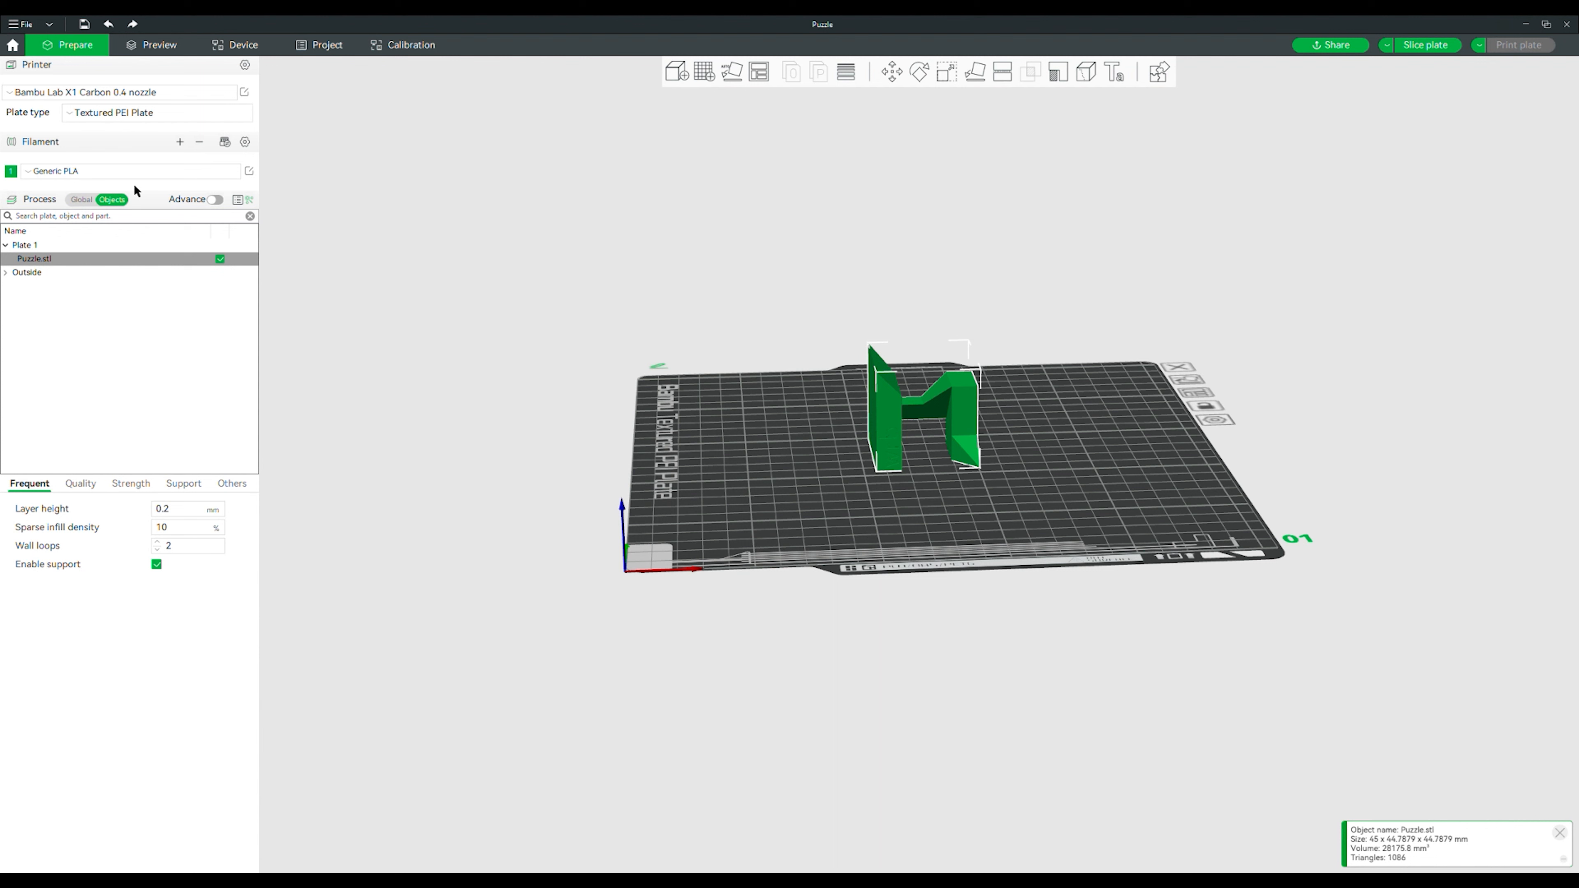
pyautogui.click(156, 112)
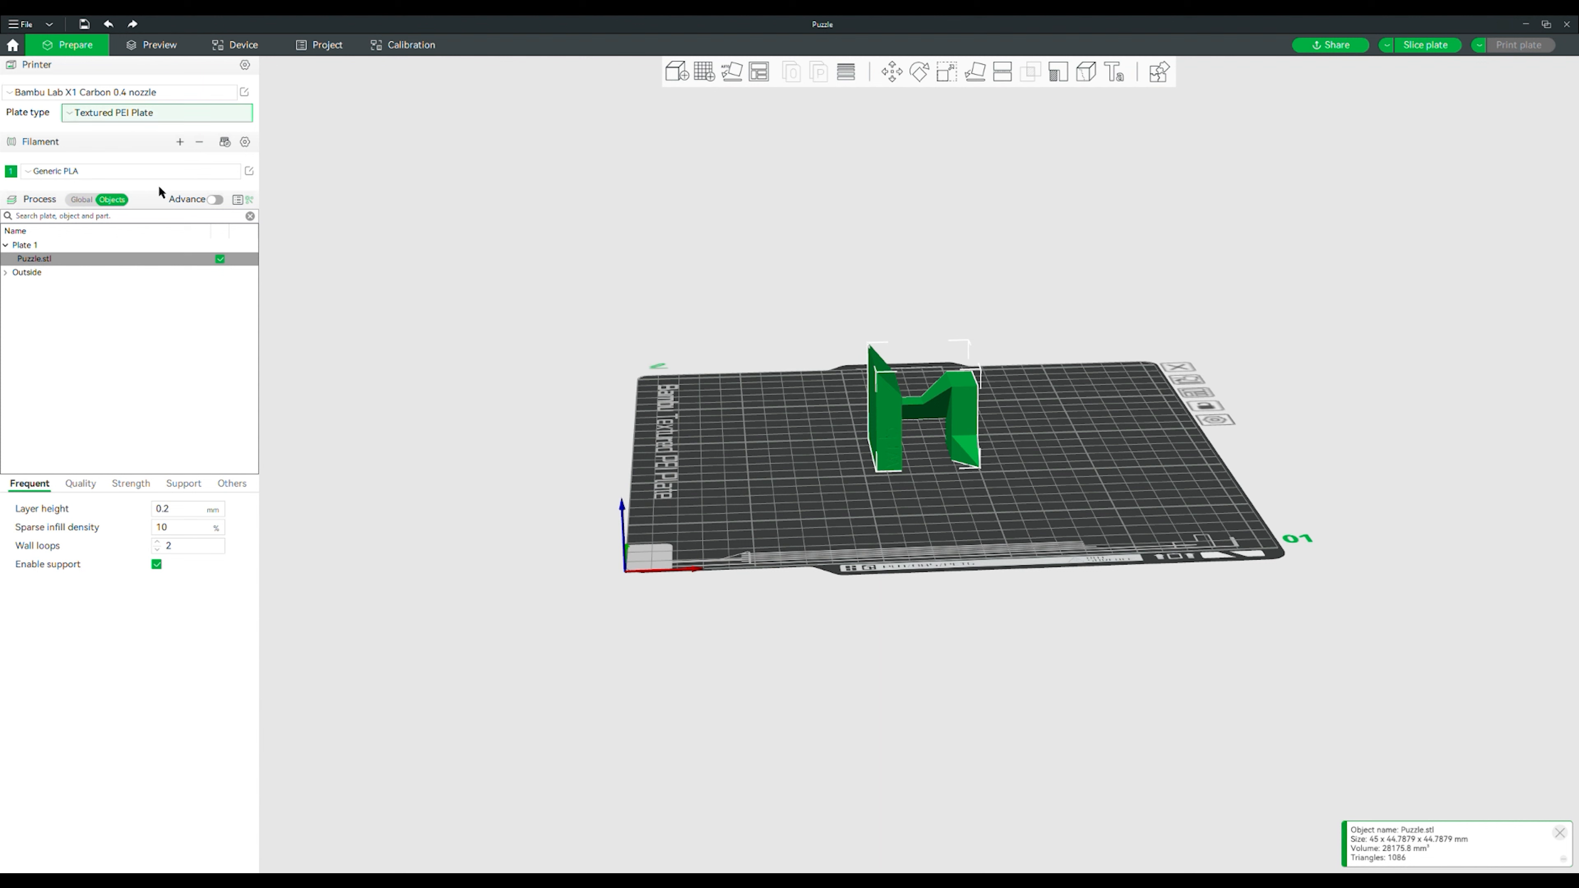
pyautogui.moveTo(288, 234)
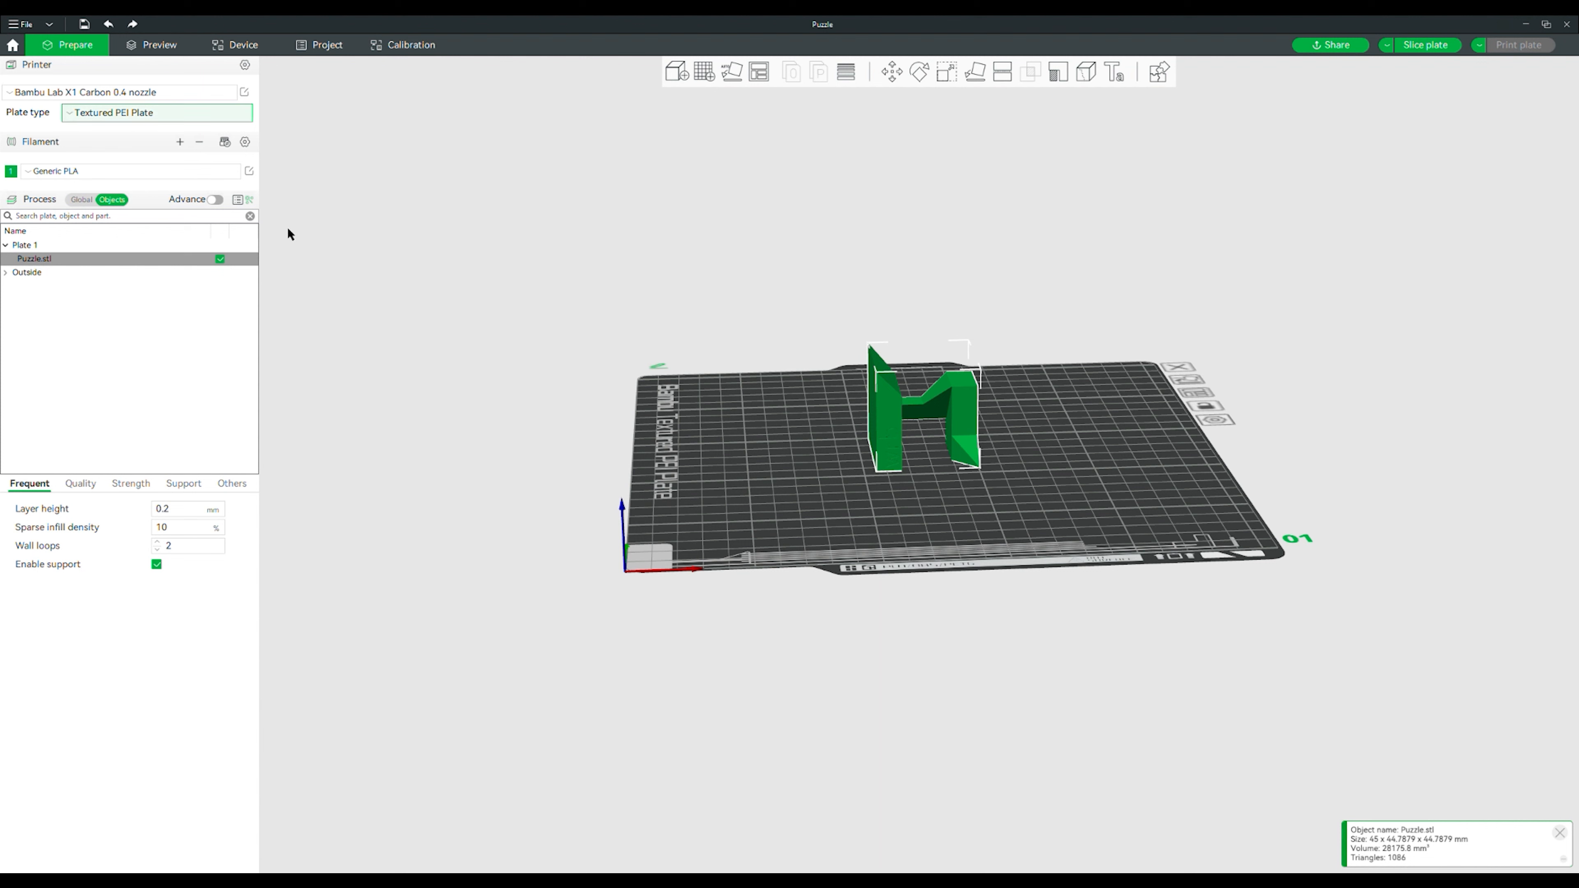
pyautogui.moveTo(298, 245)
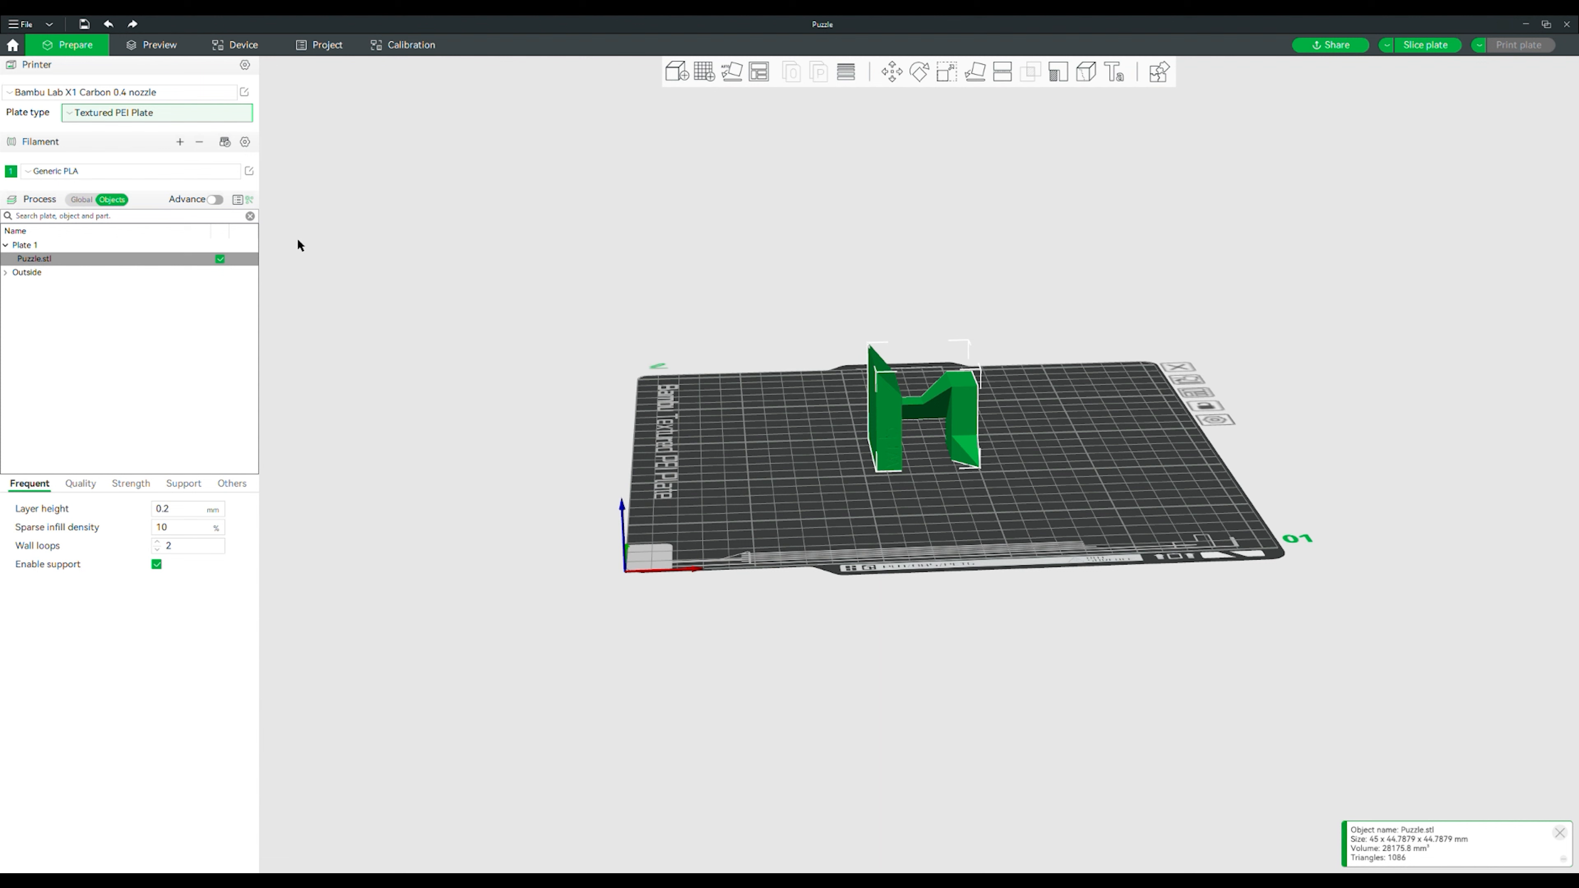
pyautogui.moveTo(301, 242)
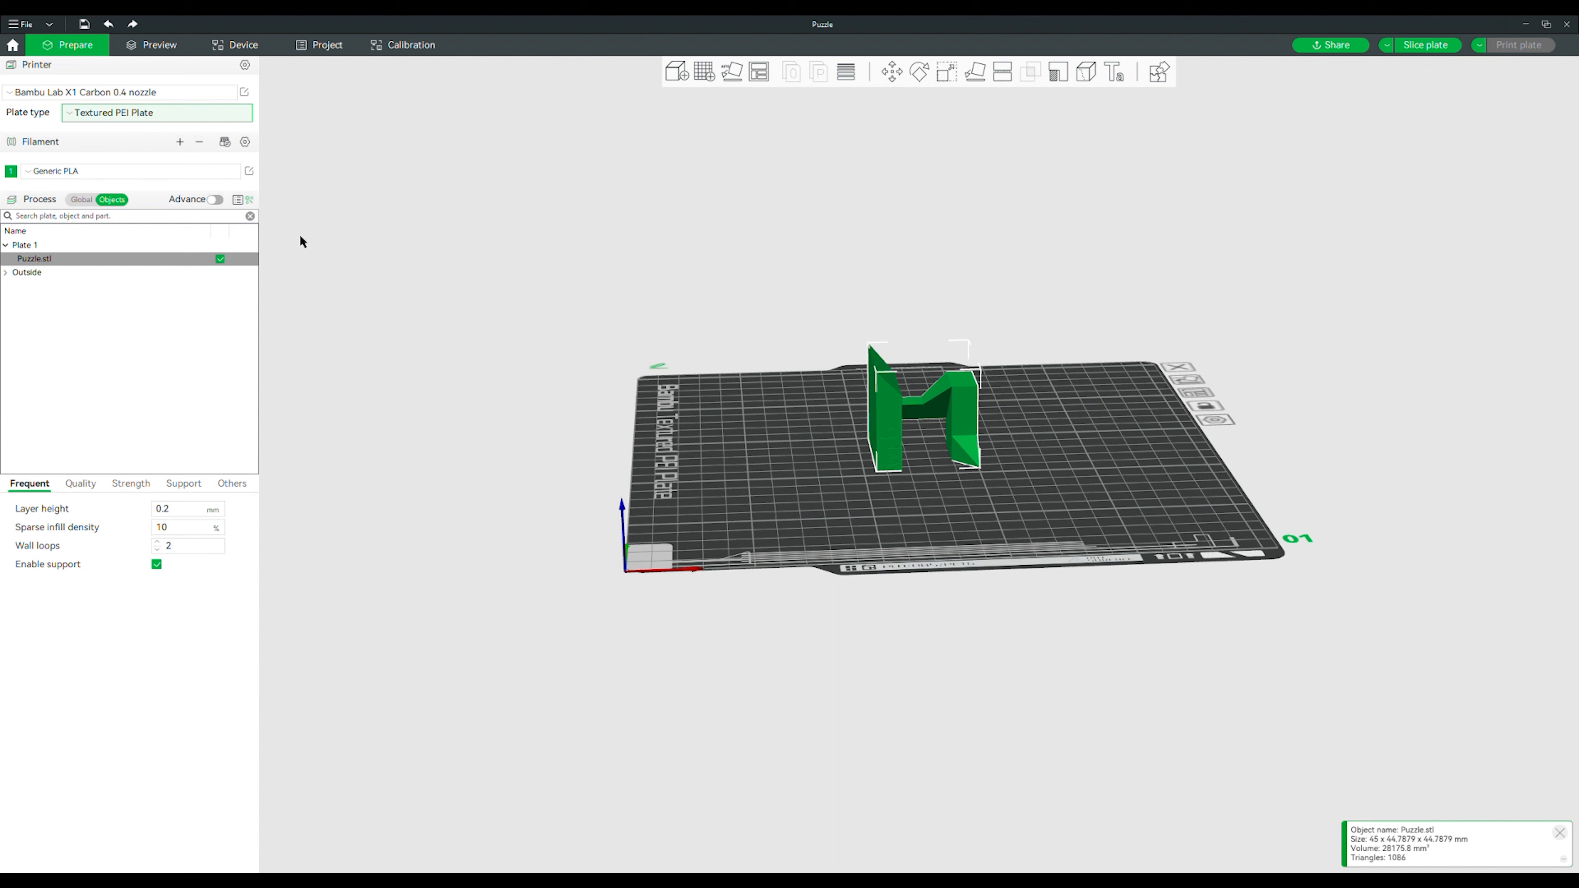
pyautogui.moveTo(304, 237)
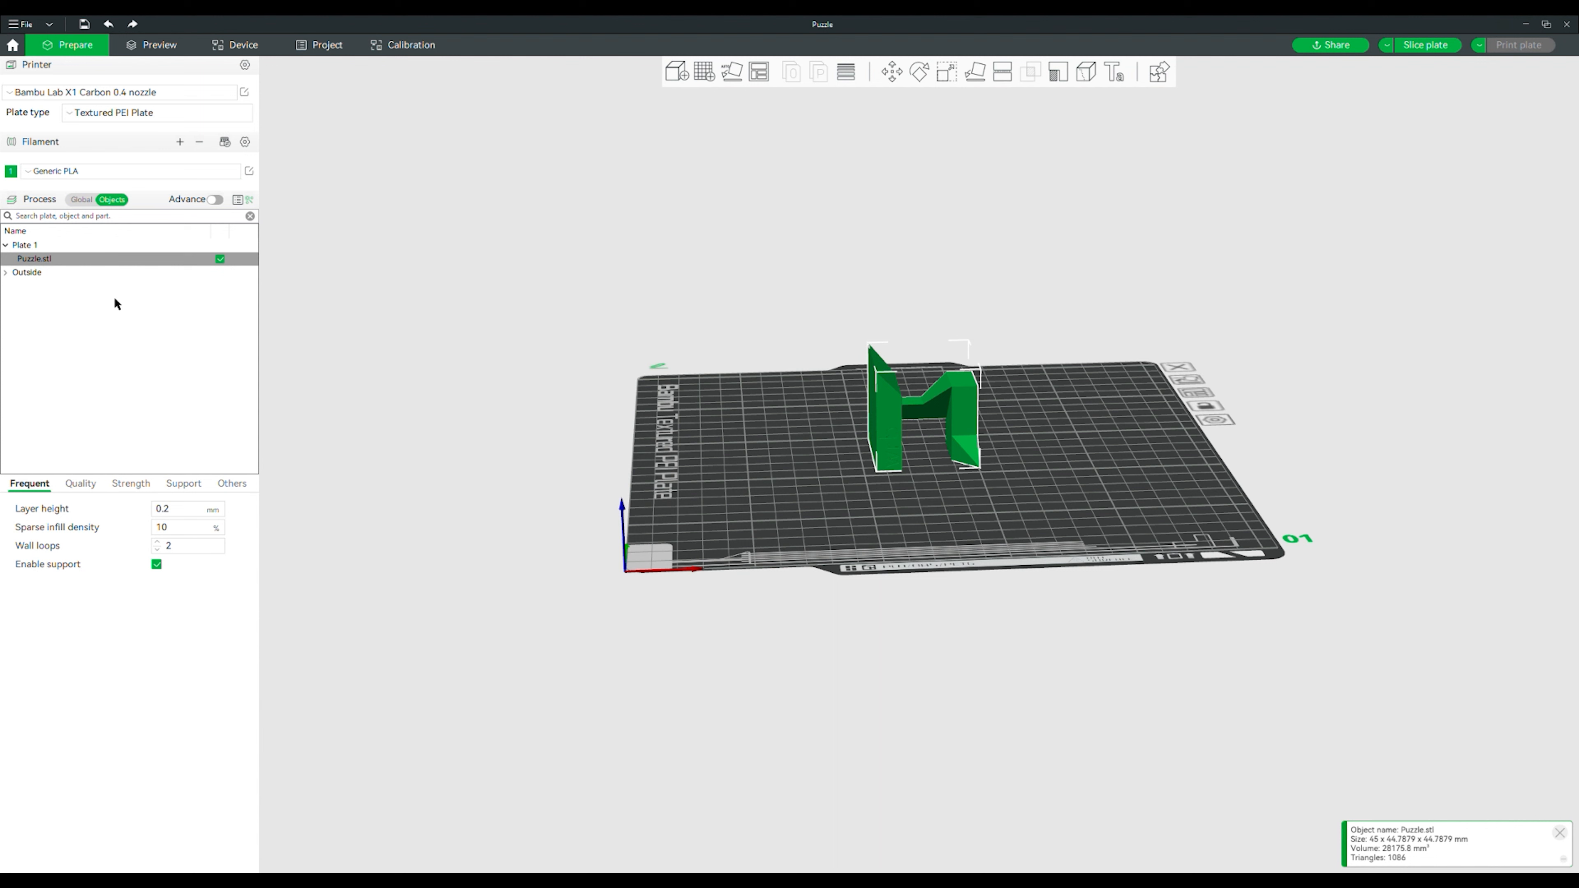
pyautogui.moveTo(125, 306)
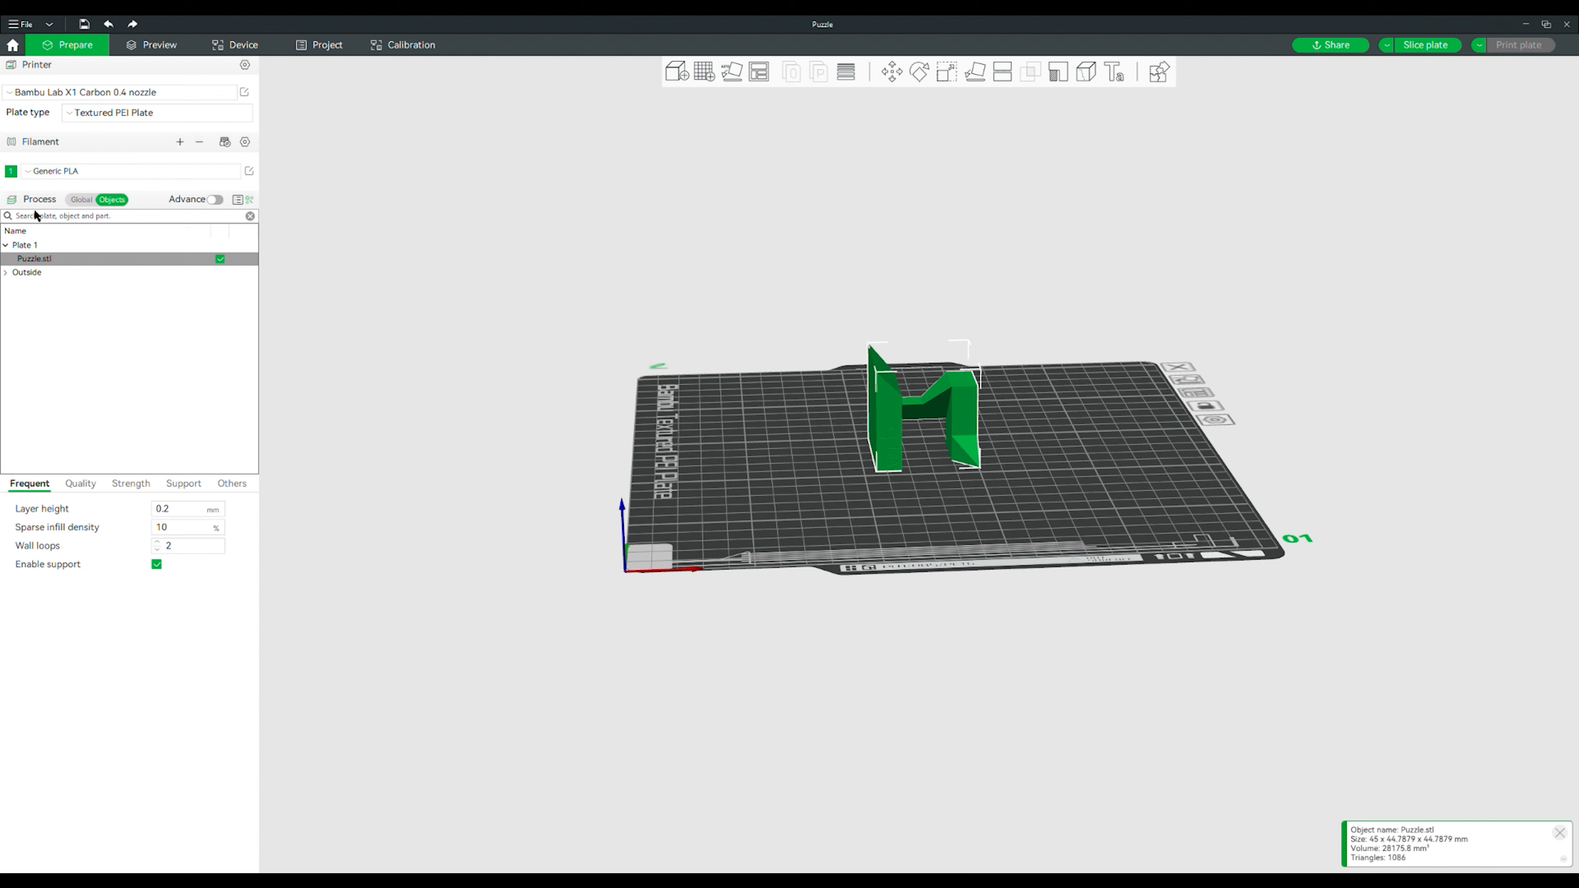
pyautogui.moveTo(165, 161)
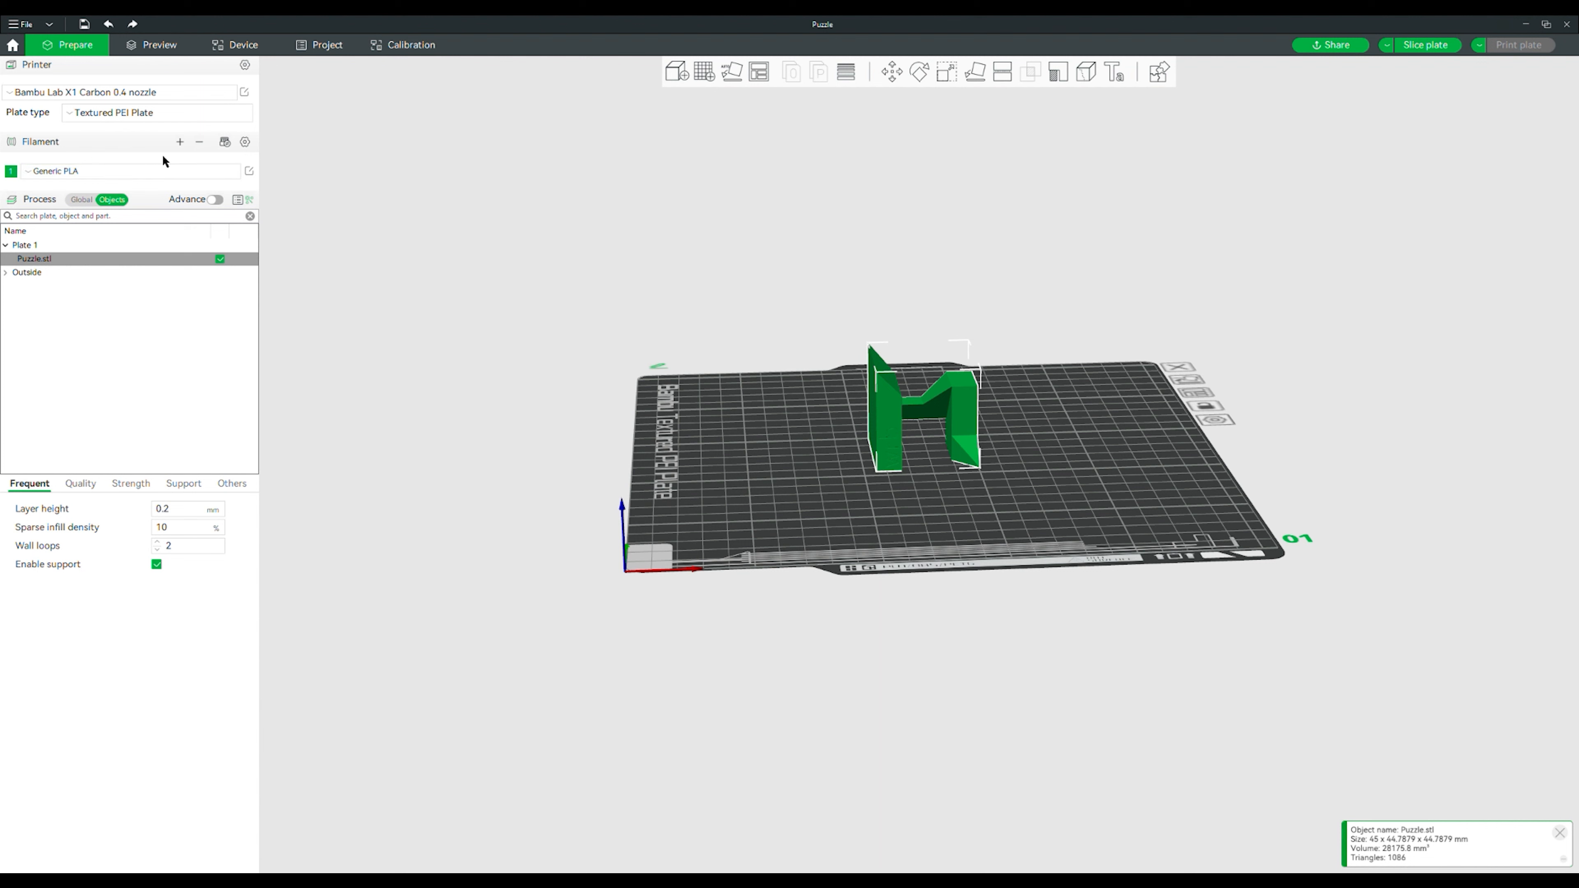
pyautogui.click(180, 141)
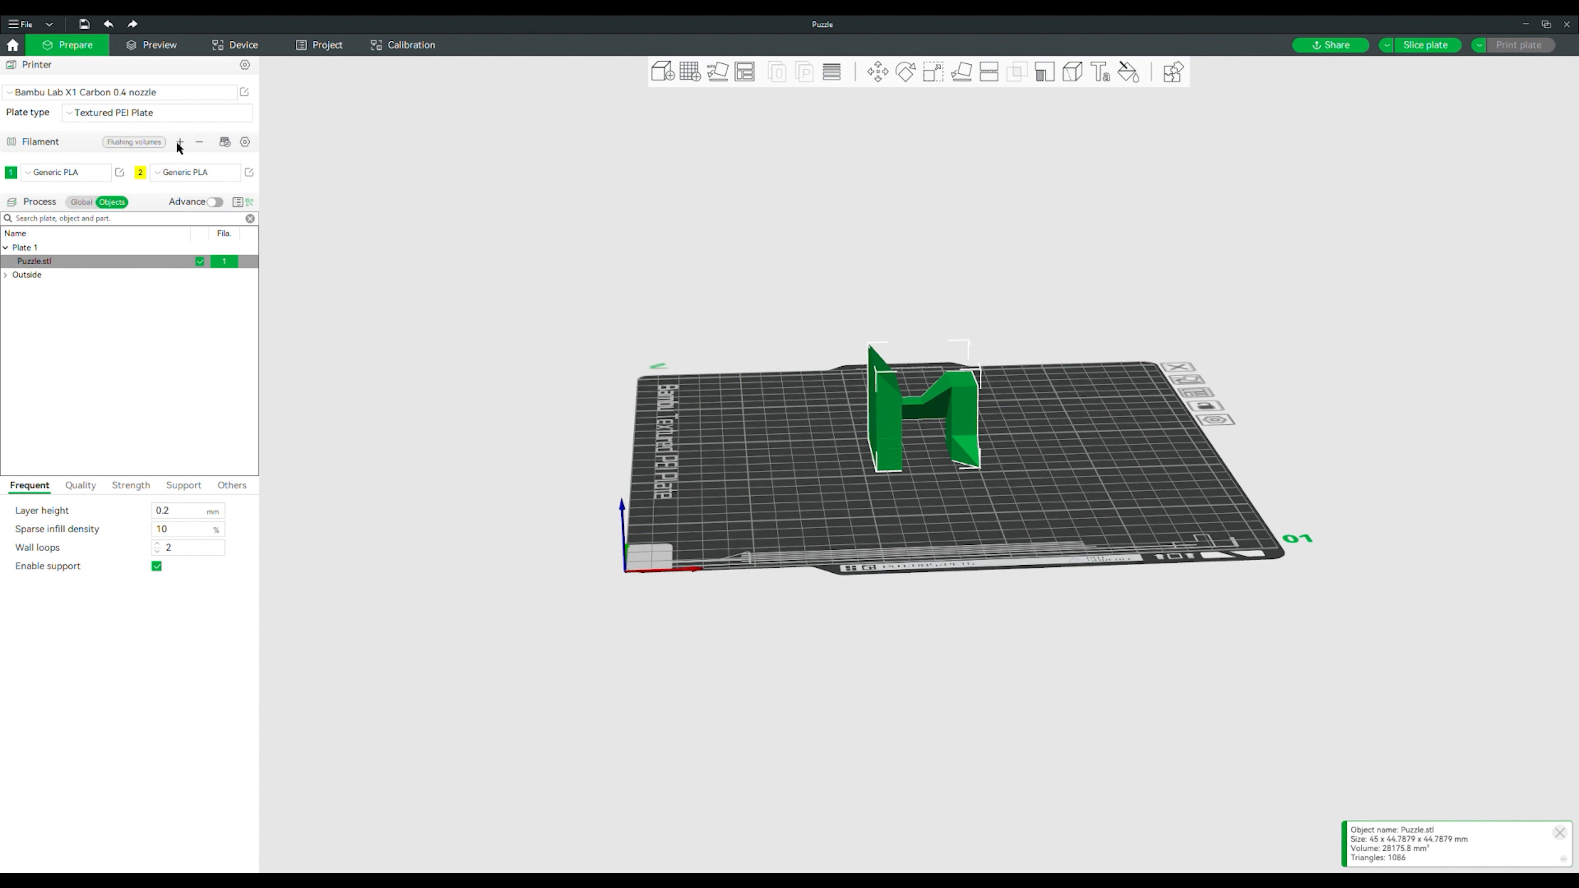
pyautogui.click(198, 140)
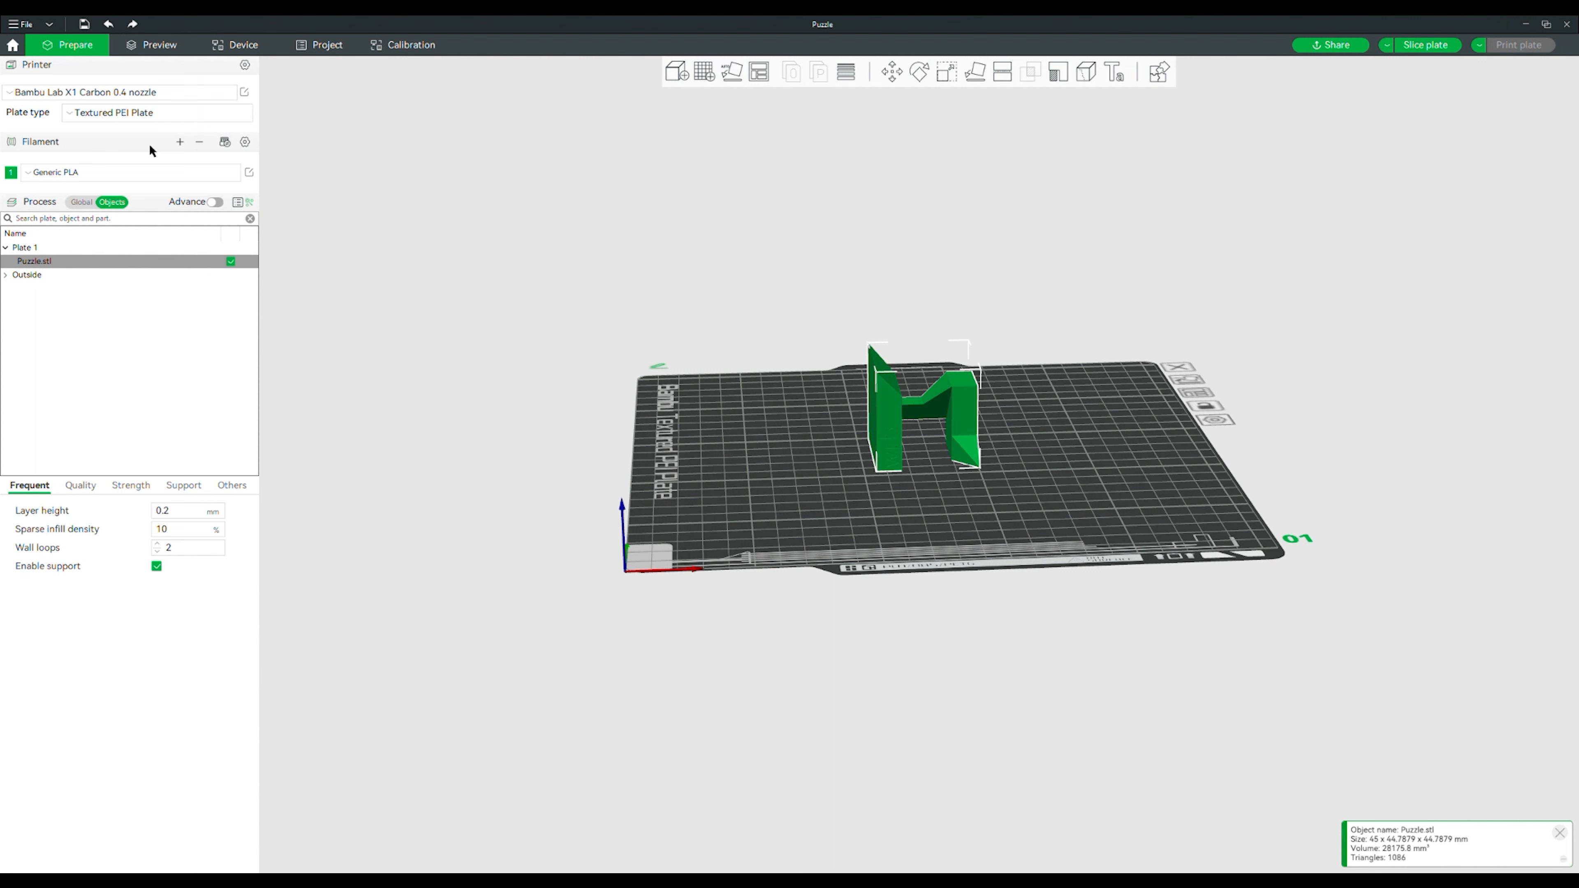
pyautogui.moveTo(184, 154)
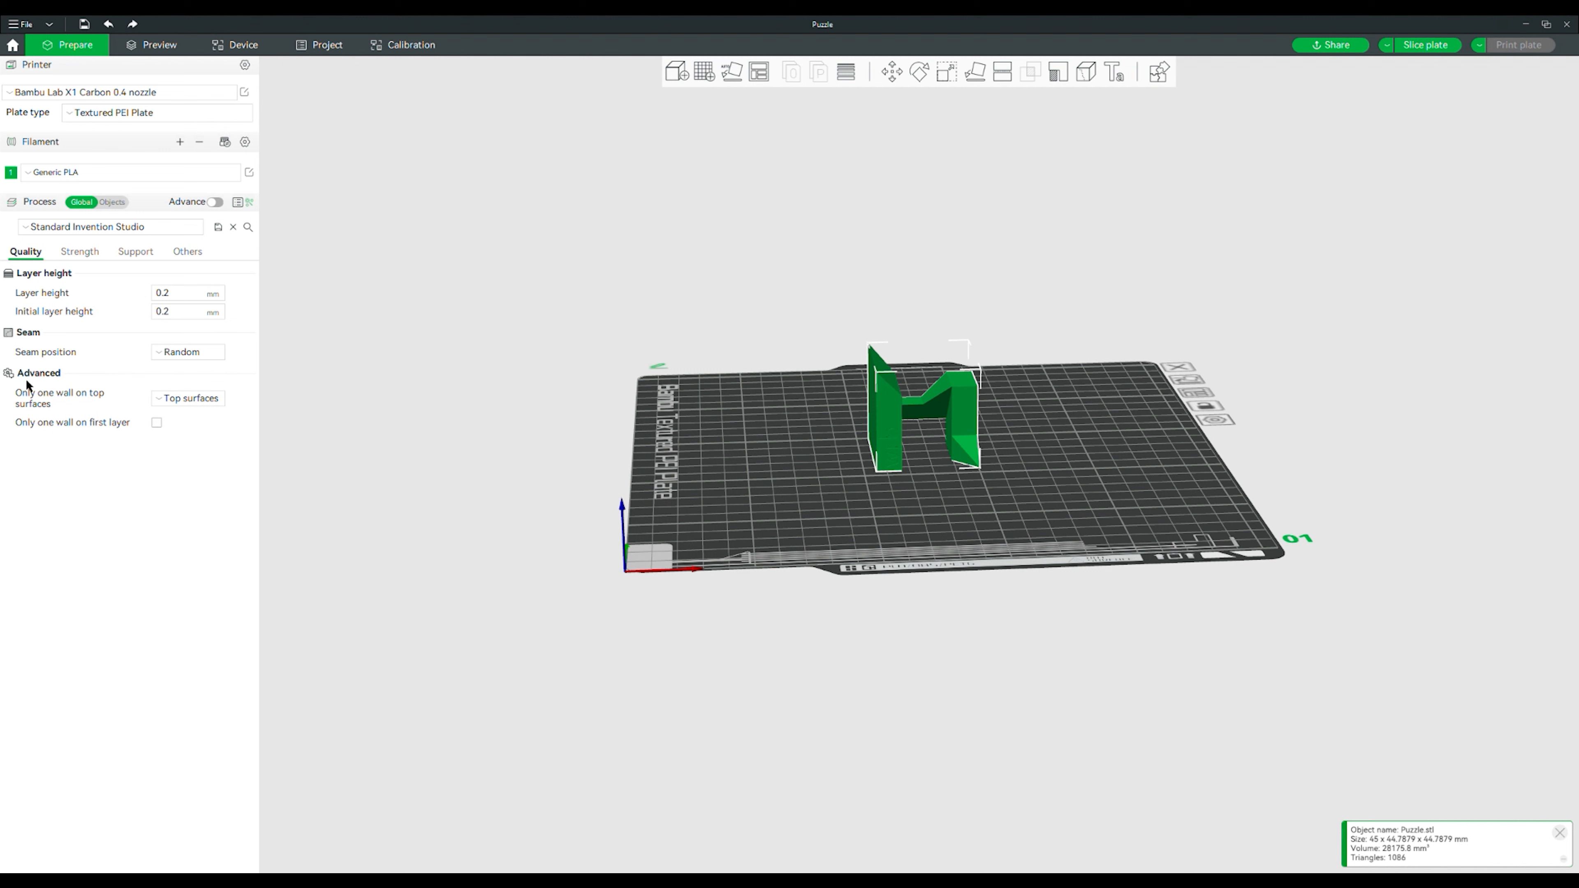
# Switch the Process section to Global to show the Standard Invention Studio preset's Quality settings
pyautogui.click(111, 225)
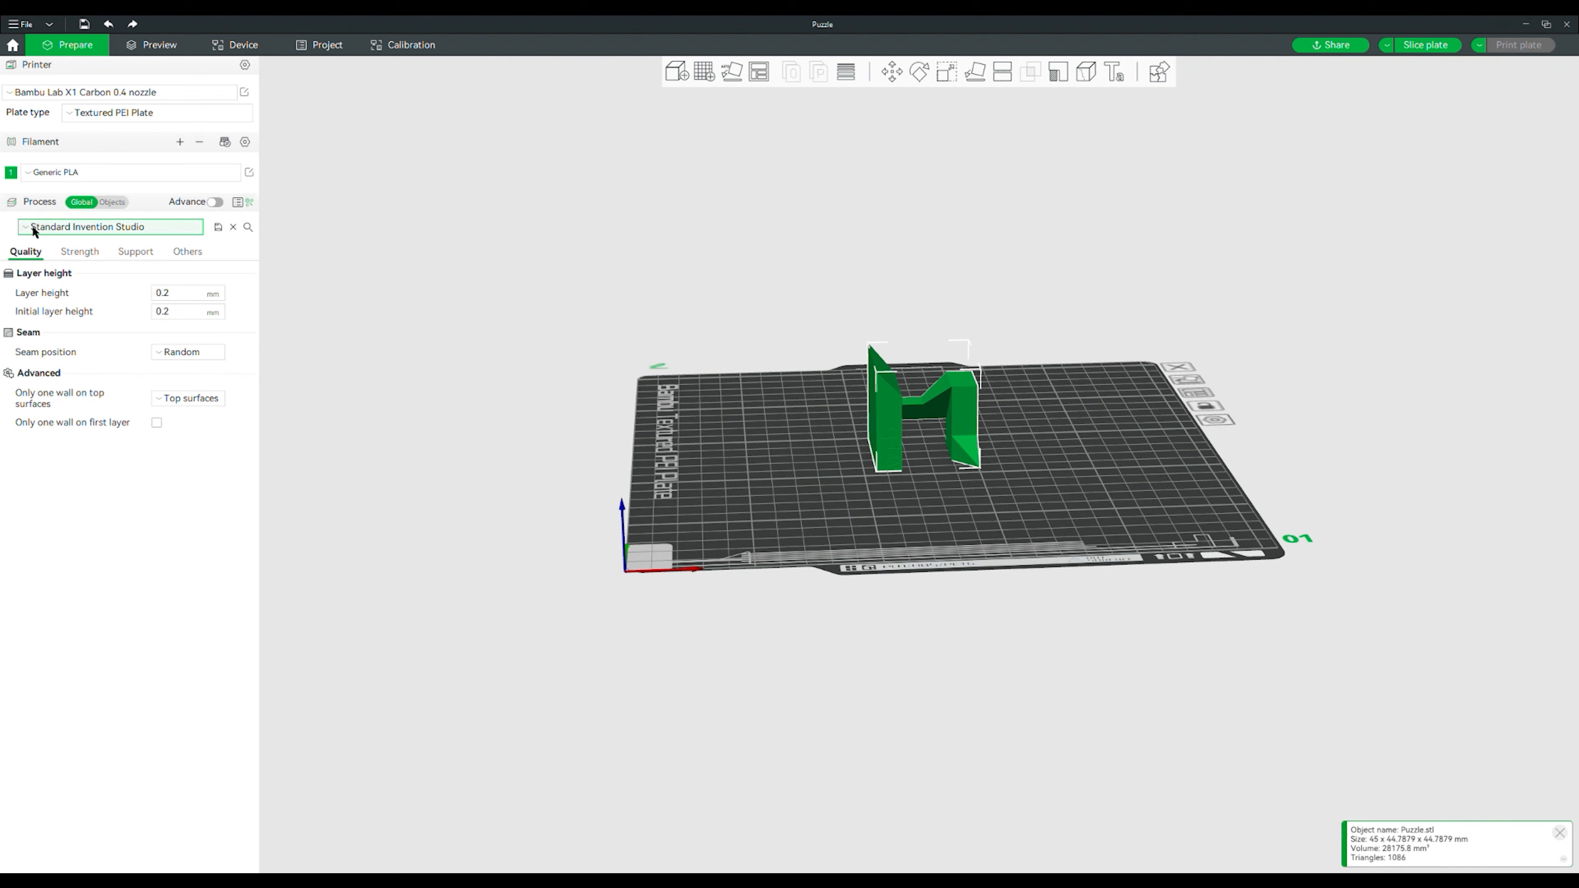
pyautogui.moveTo(50, 235)
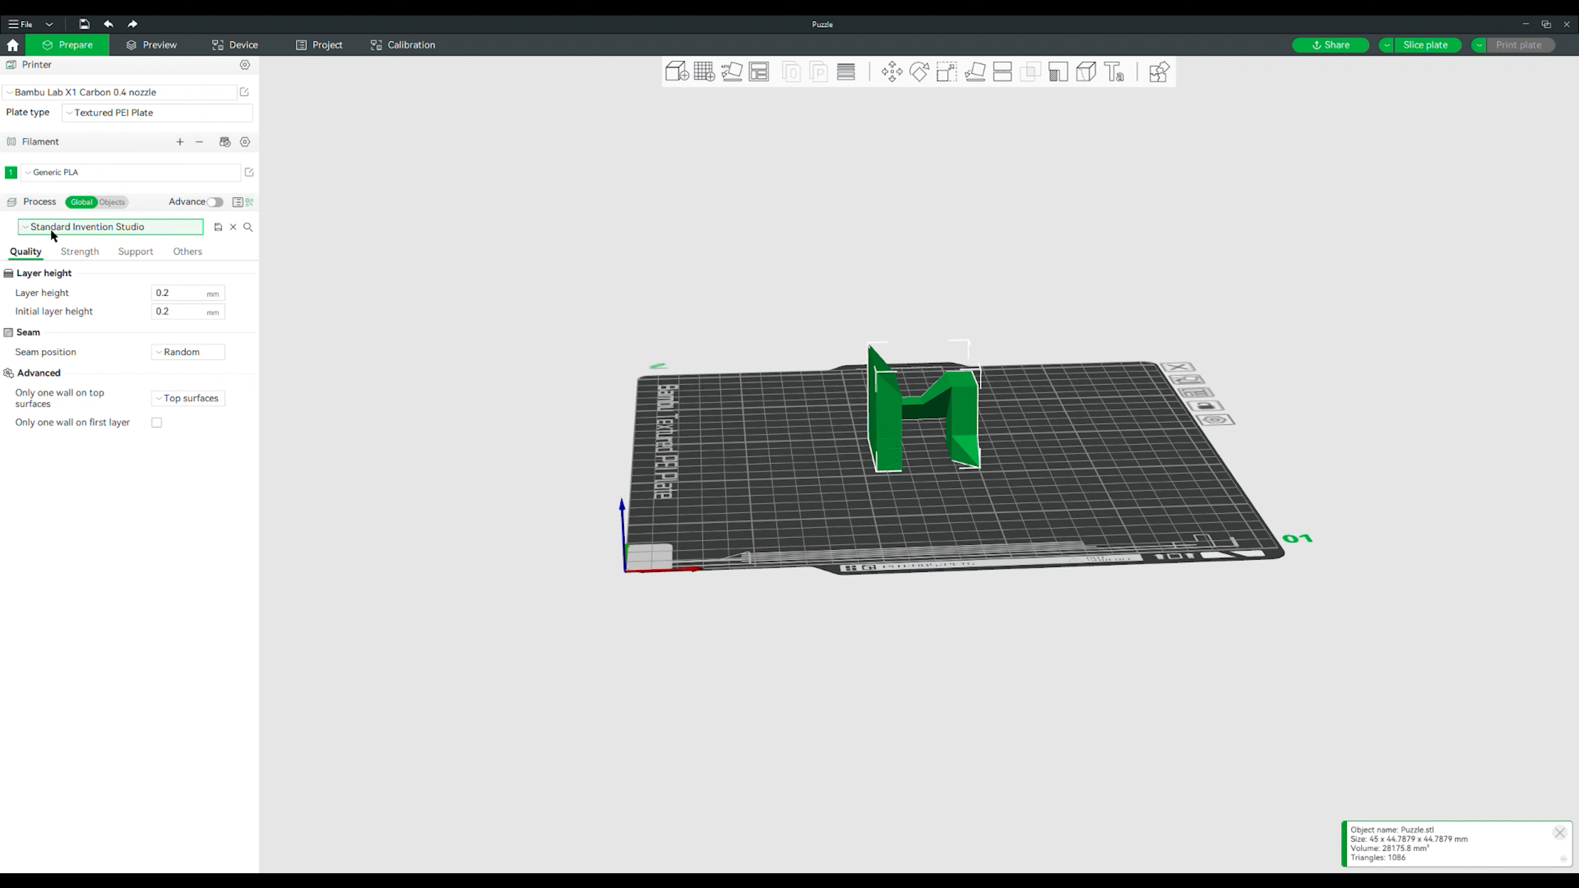
pyautogui.moveTo(129, 234)
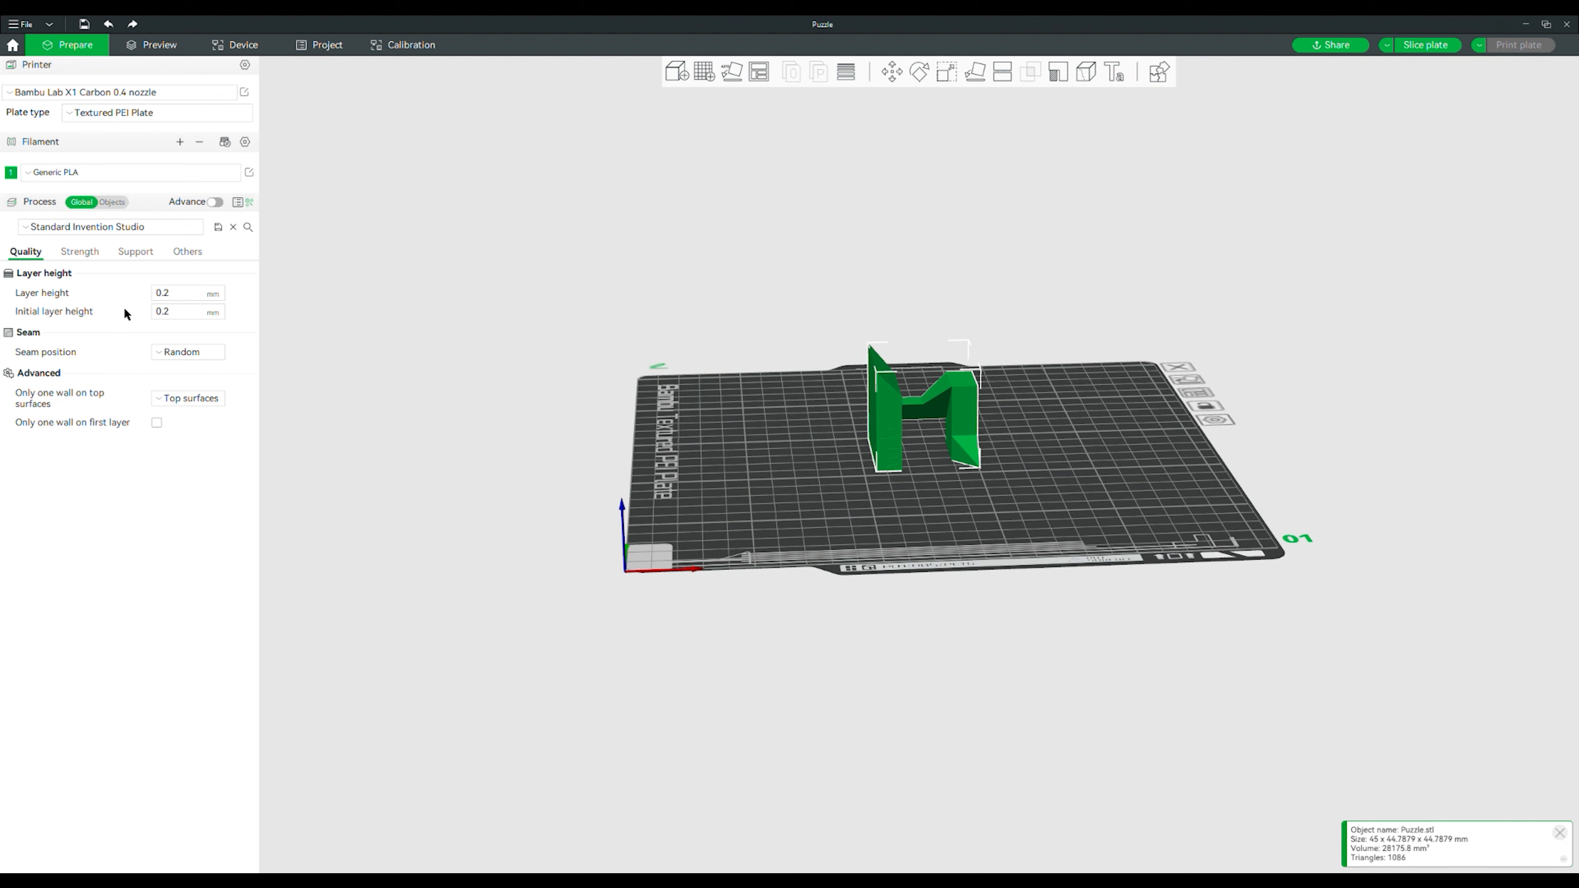
pyautogui.moveTo(127, 385)
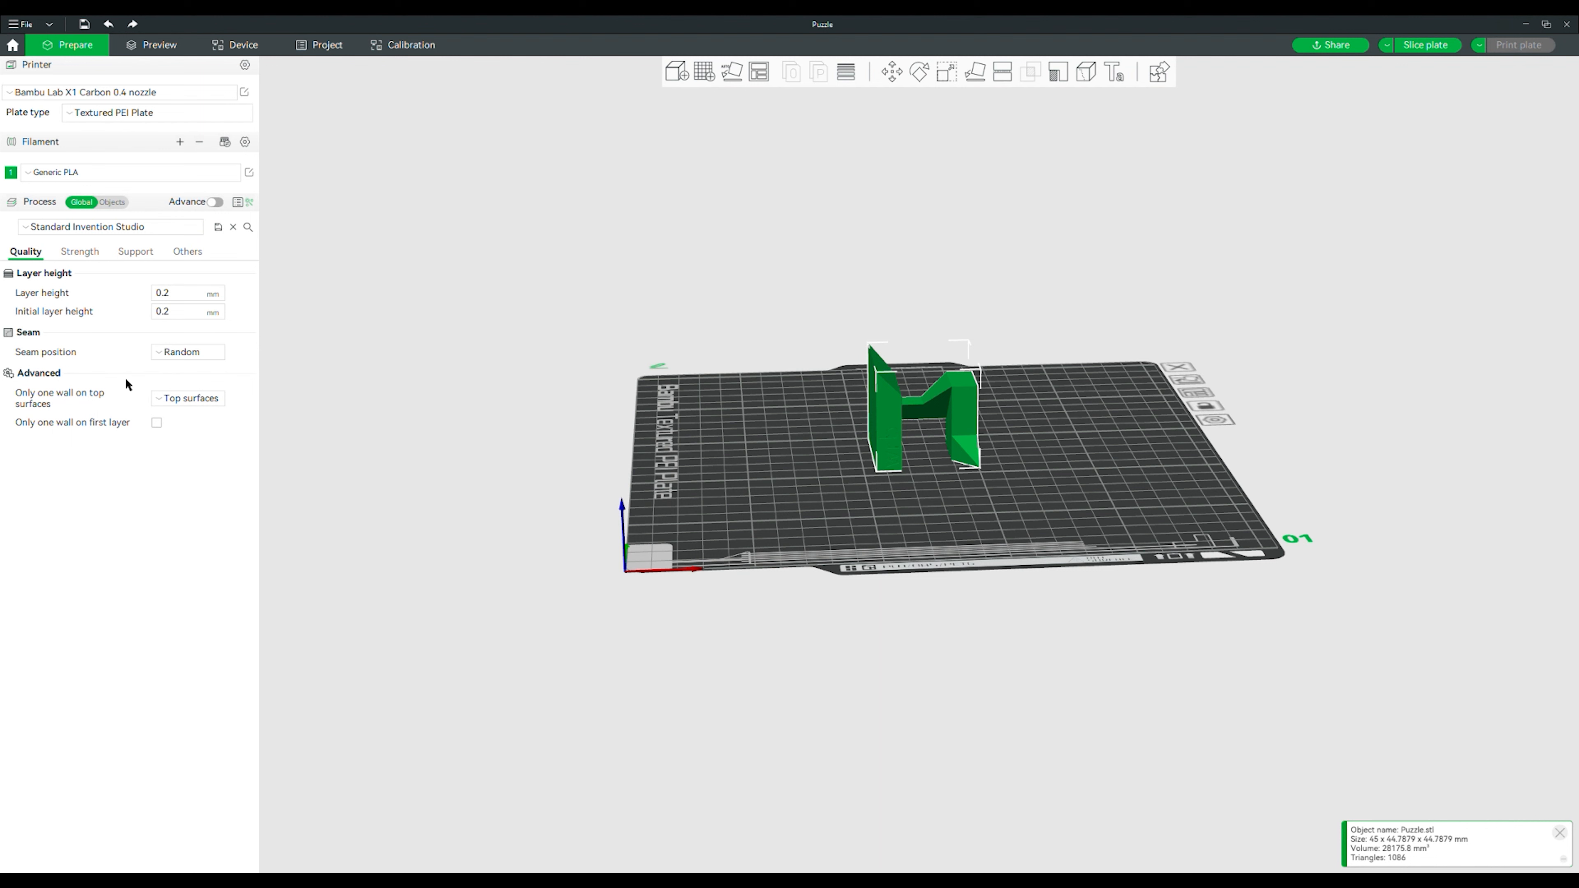
pyautogui.moveTo(104, 273)
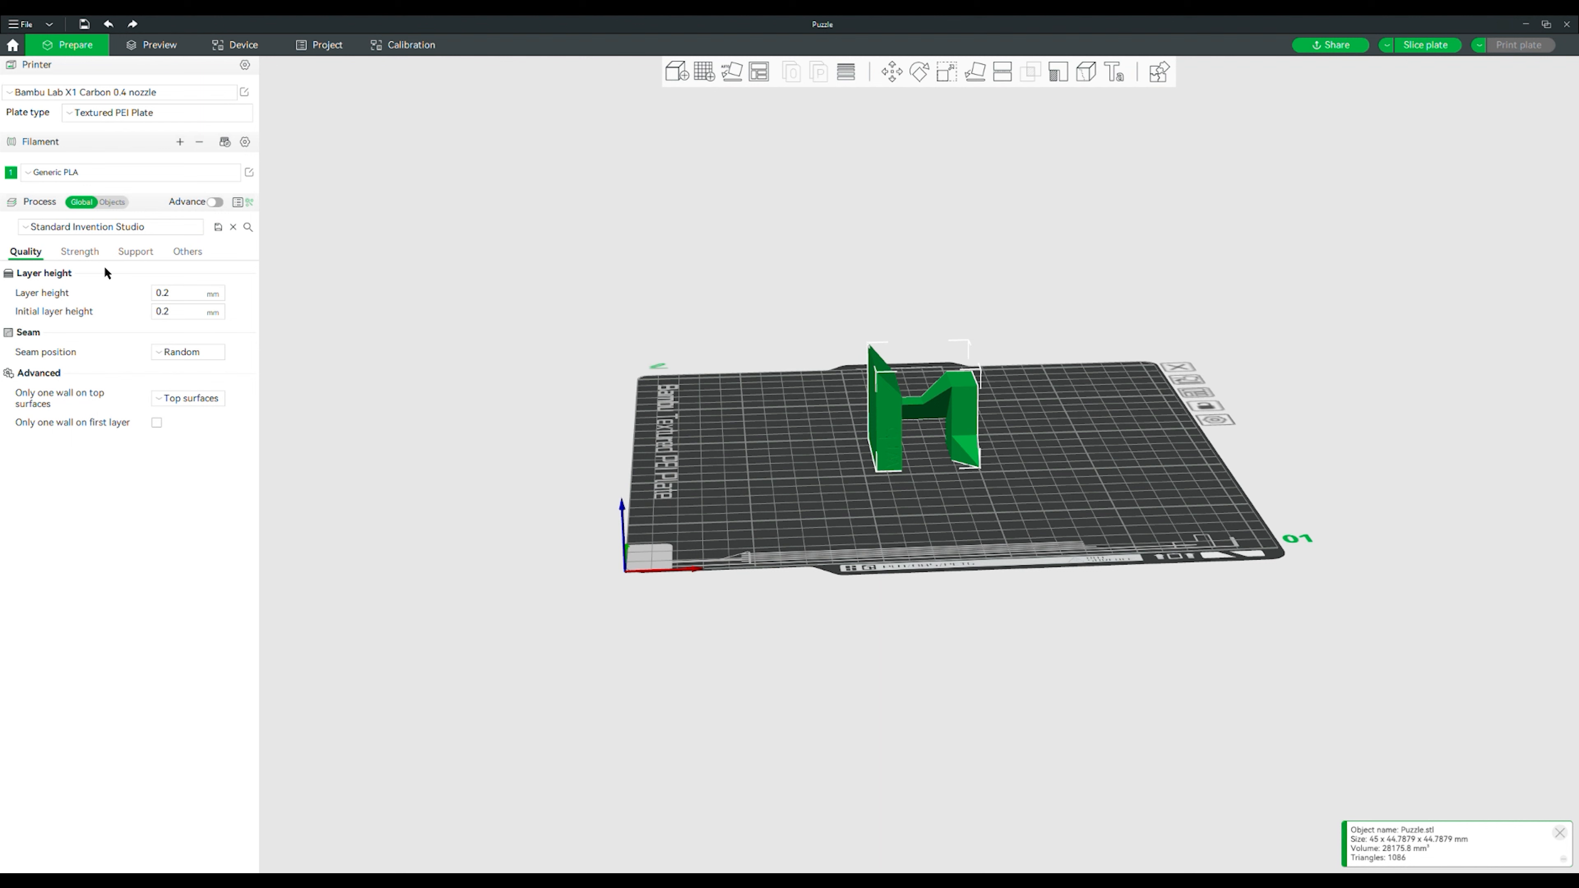
pyautogui.click(111, 225)
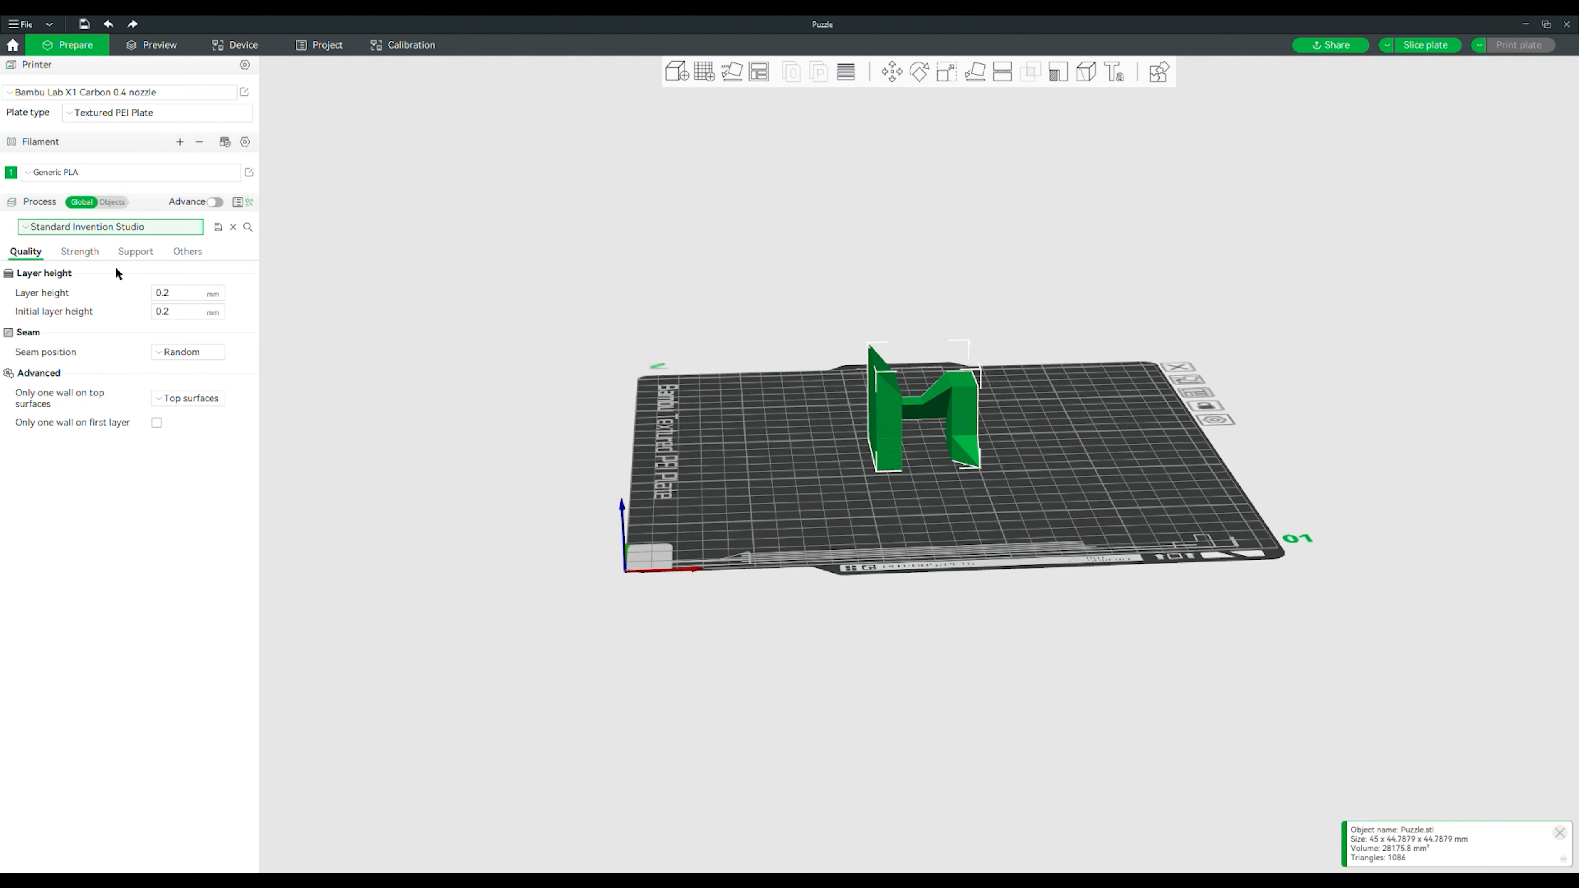
pyautogui.moveTo(117, 274)
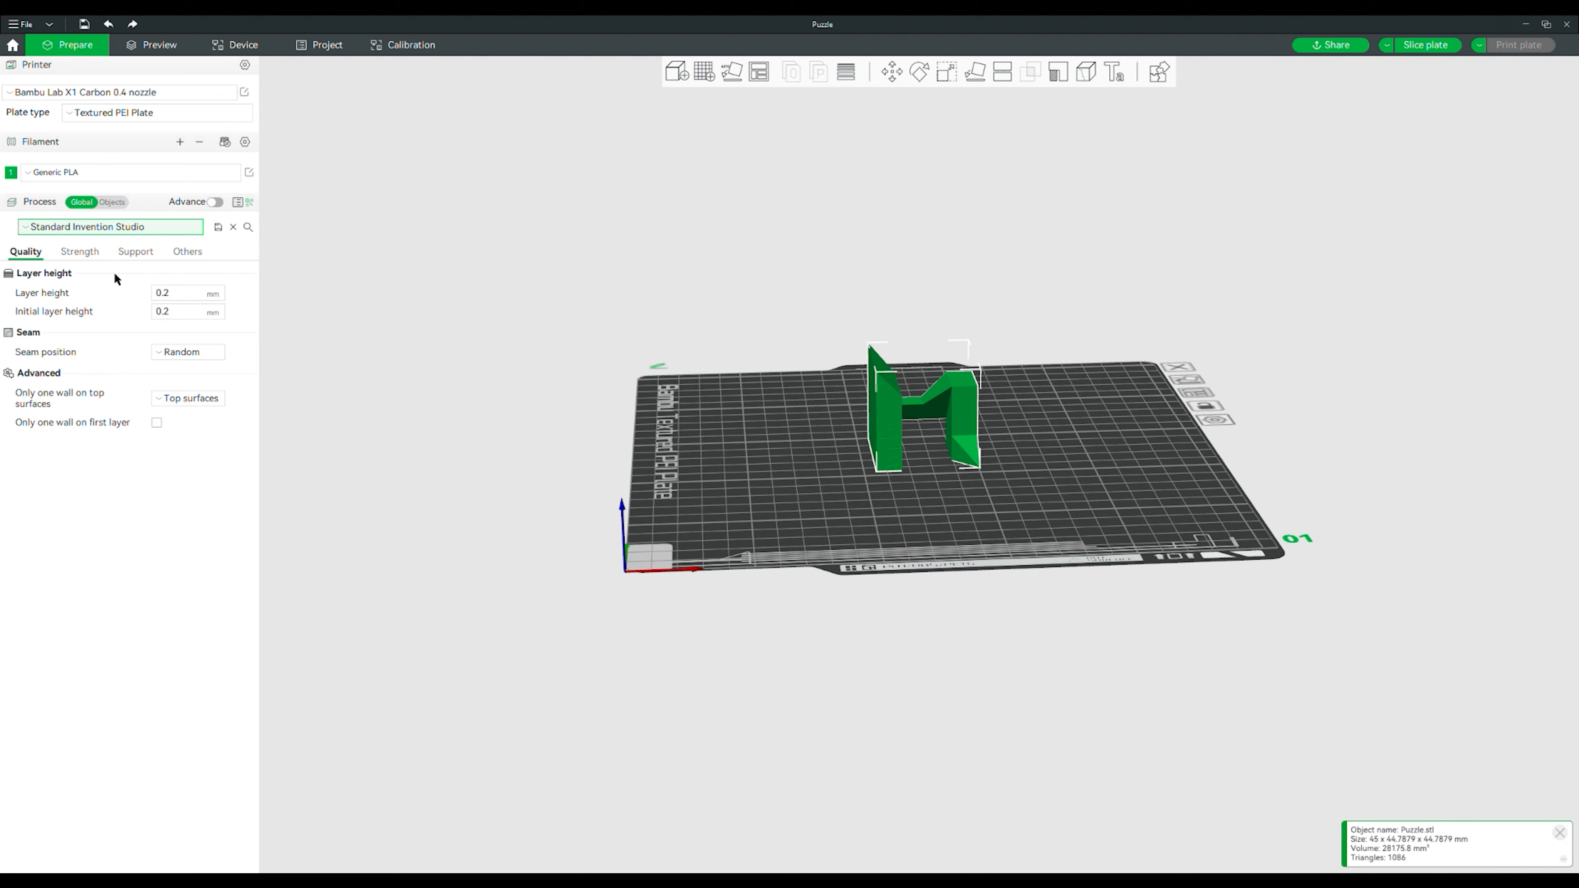
pyautogui.moveTo(138, 277)
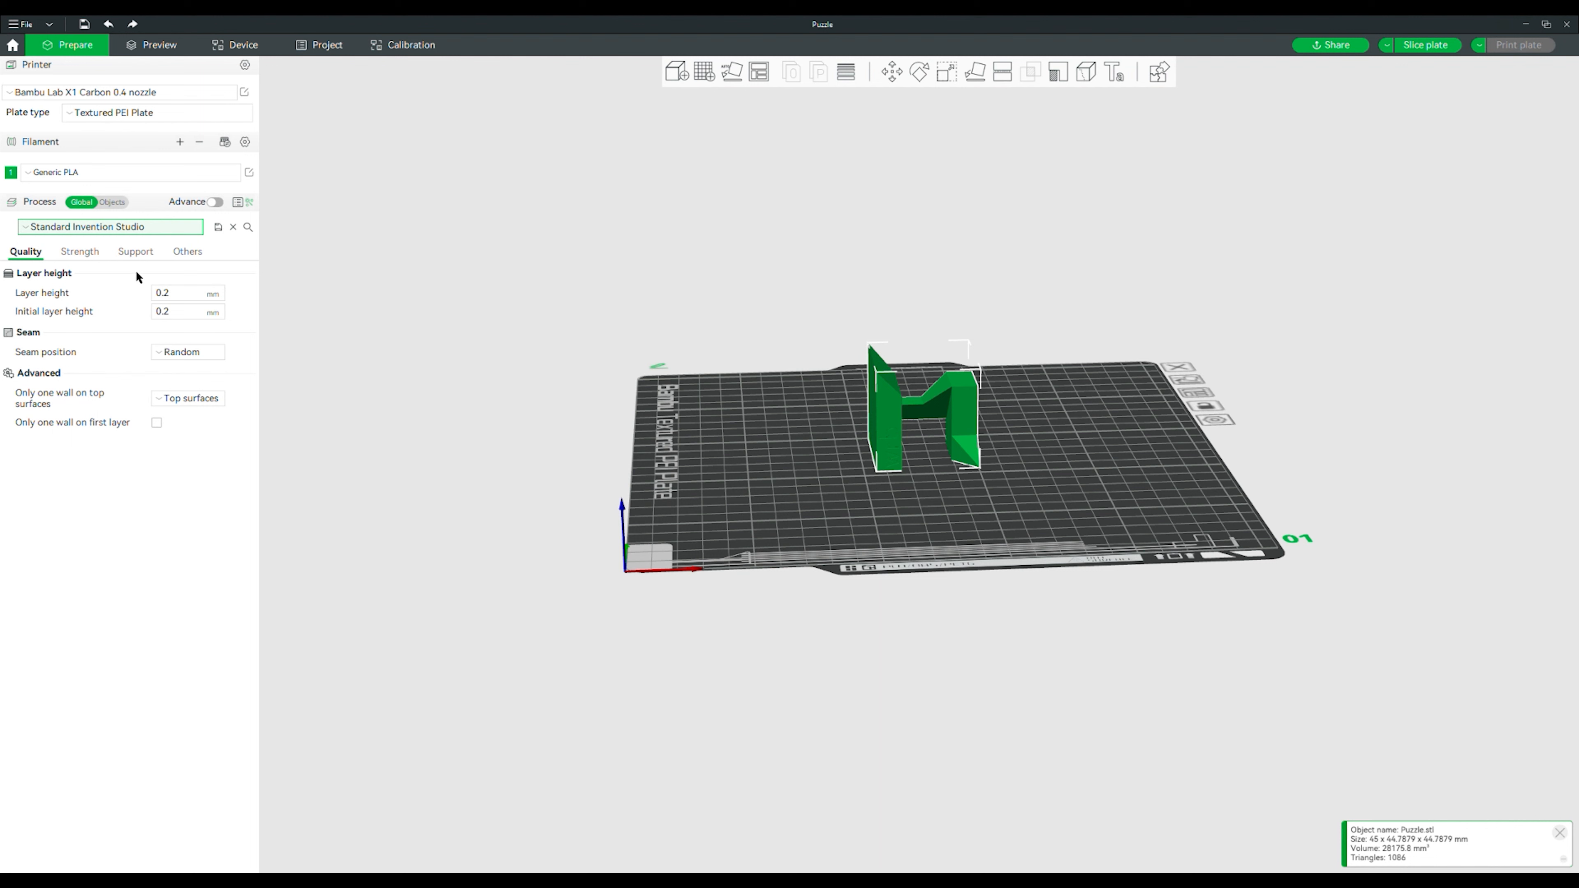
pyautogui.moveTo(954, 438)
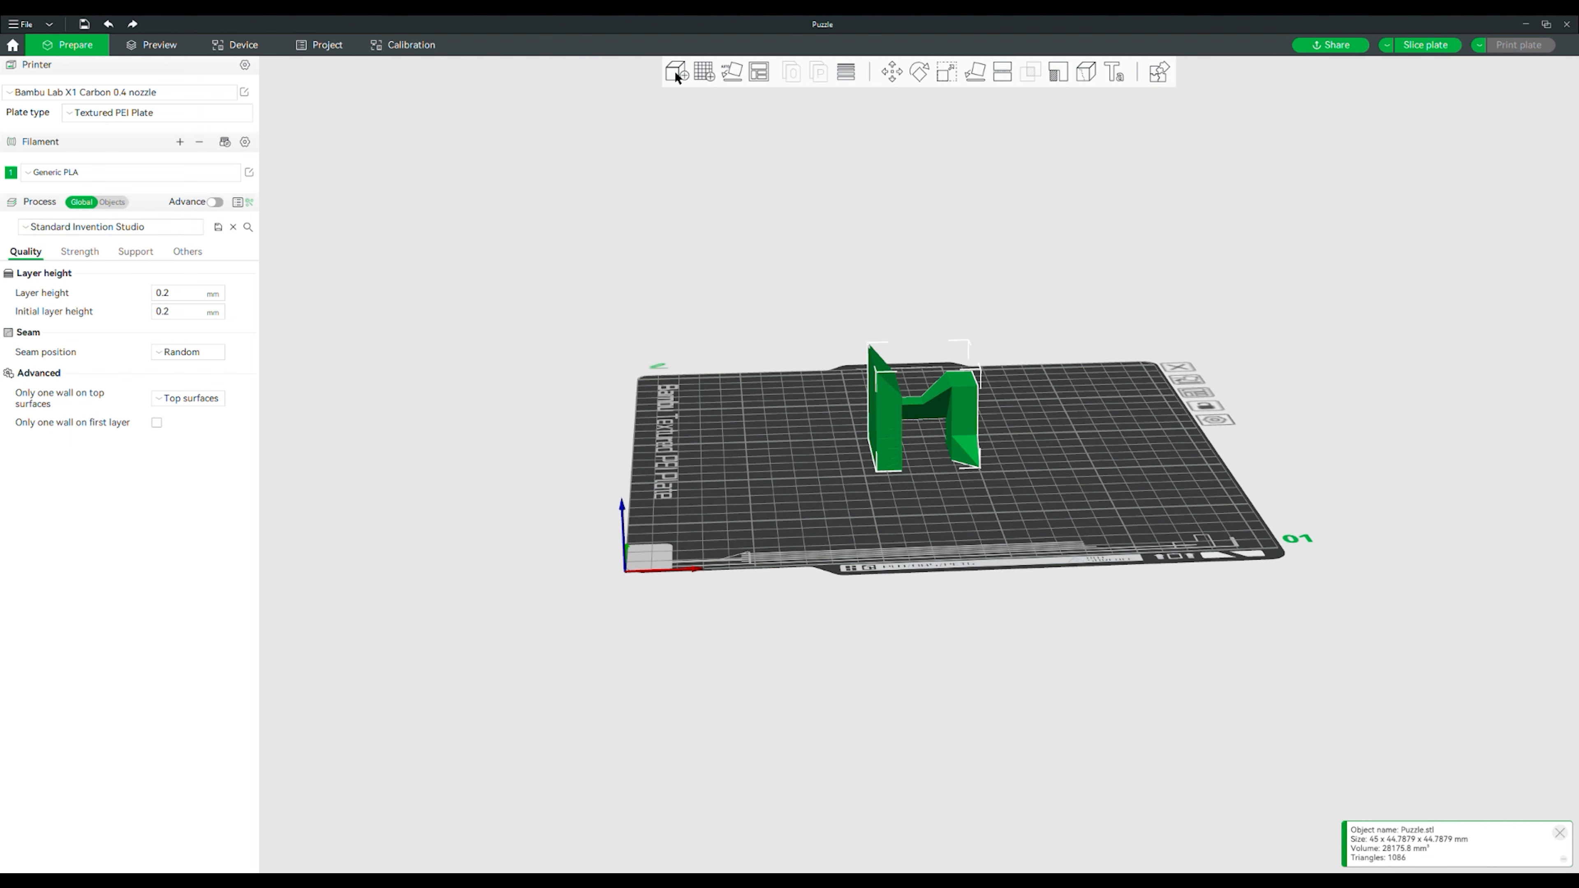
pyautogui.moveTo(270, 206)
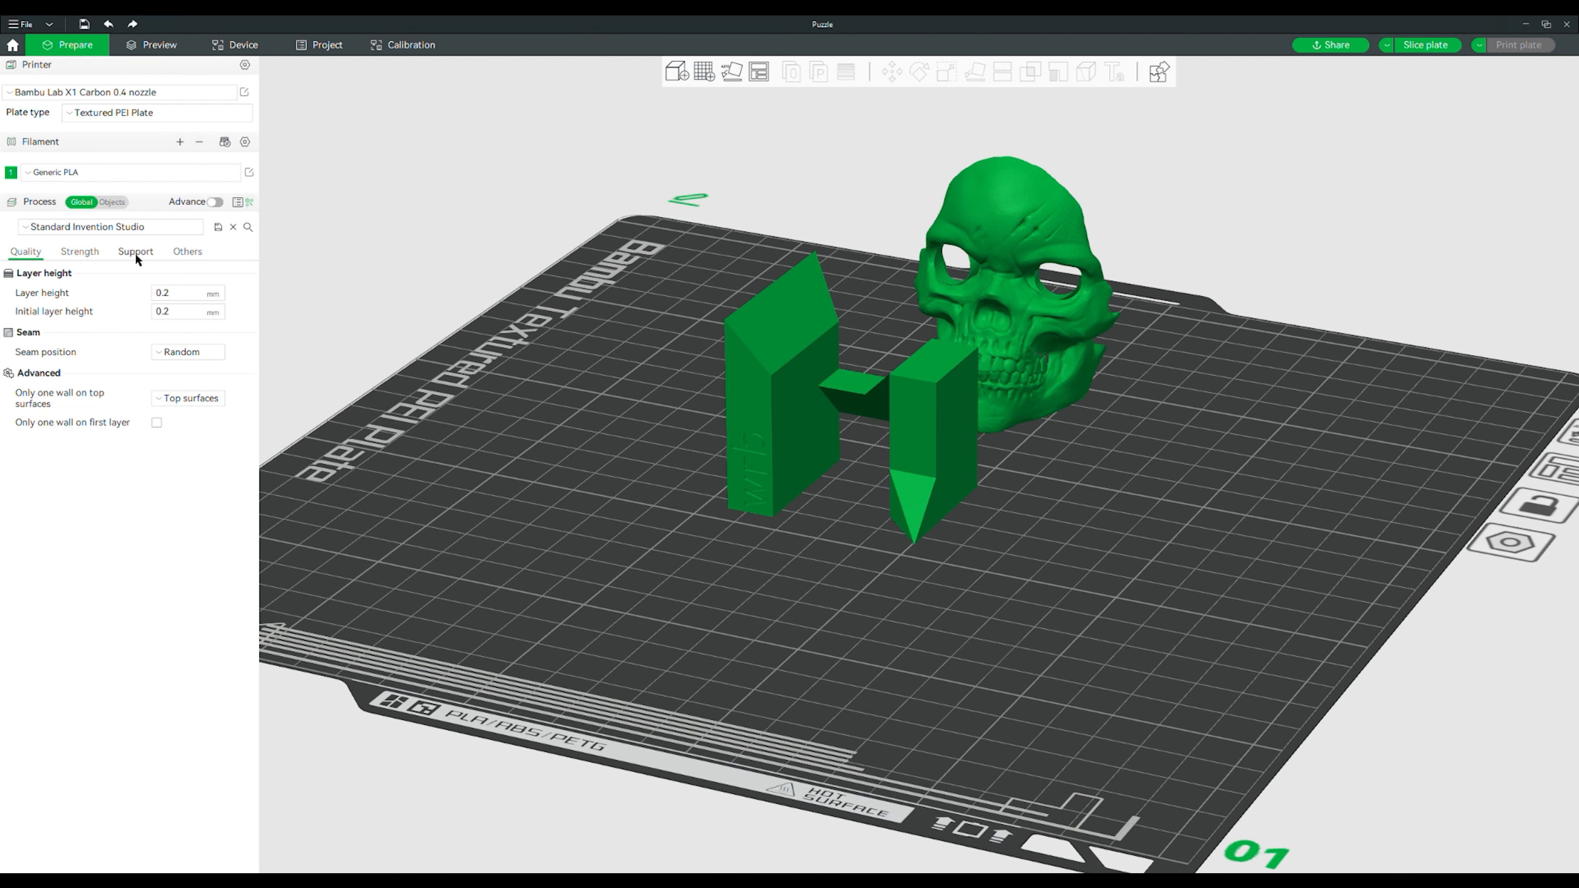
# In the Support settings, toggle Enable support off and back on with tree(auto) type
pyautogui.click(134, 251)
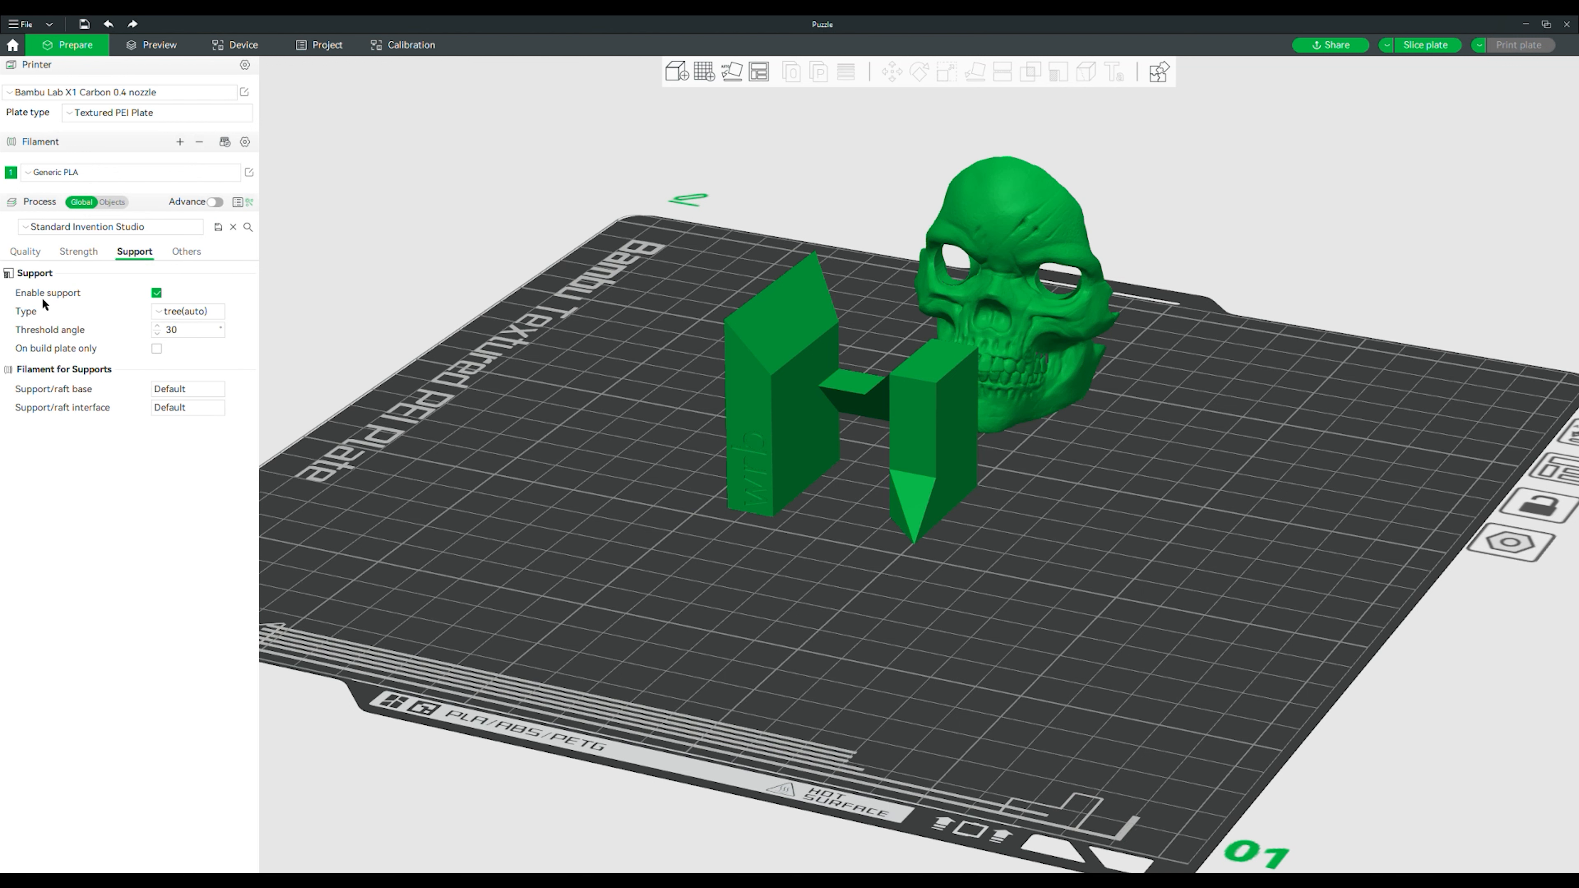
pyautogui.moveTo(93, 296)
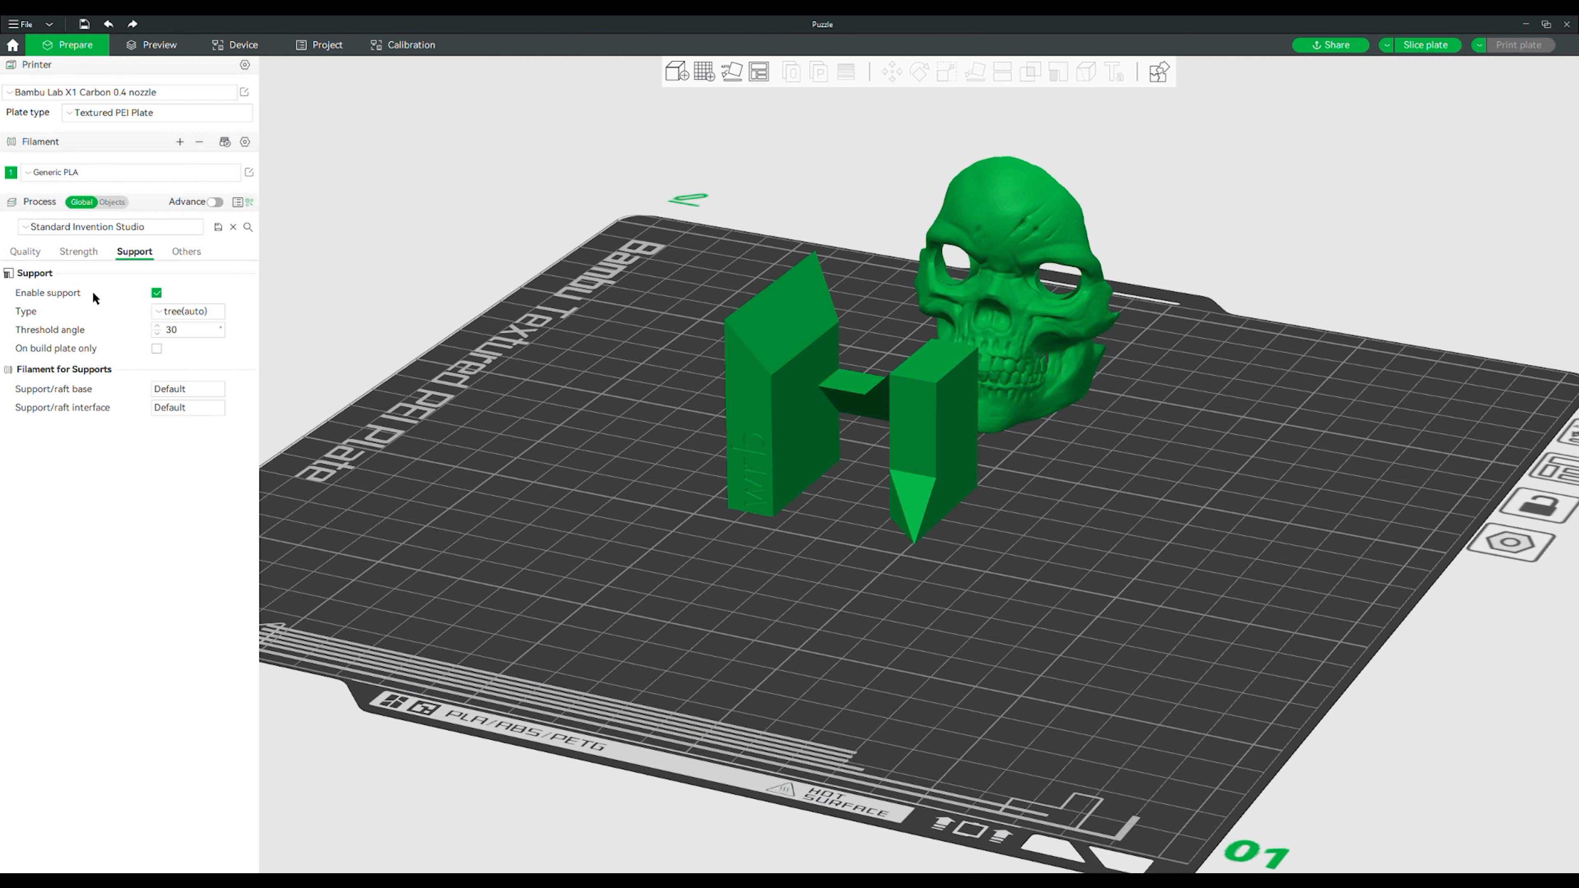
pyautogui.click(156, 292)
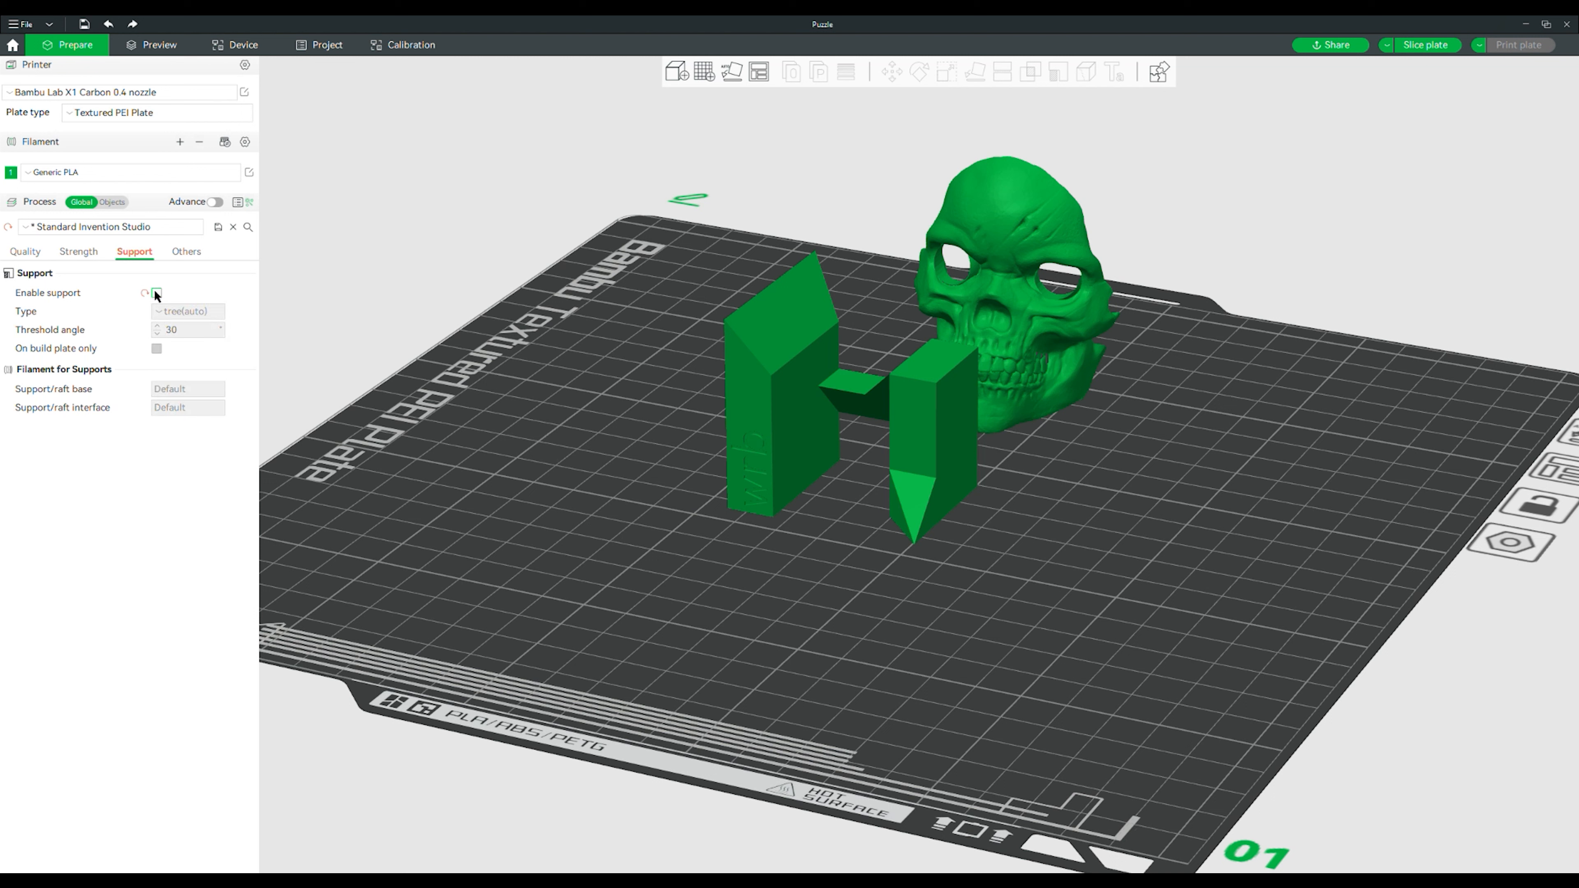
pyautogui.click(157, 293)
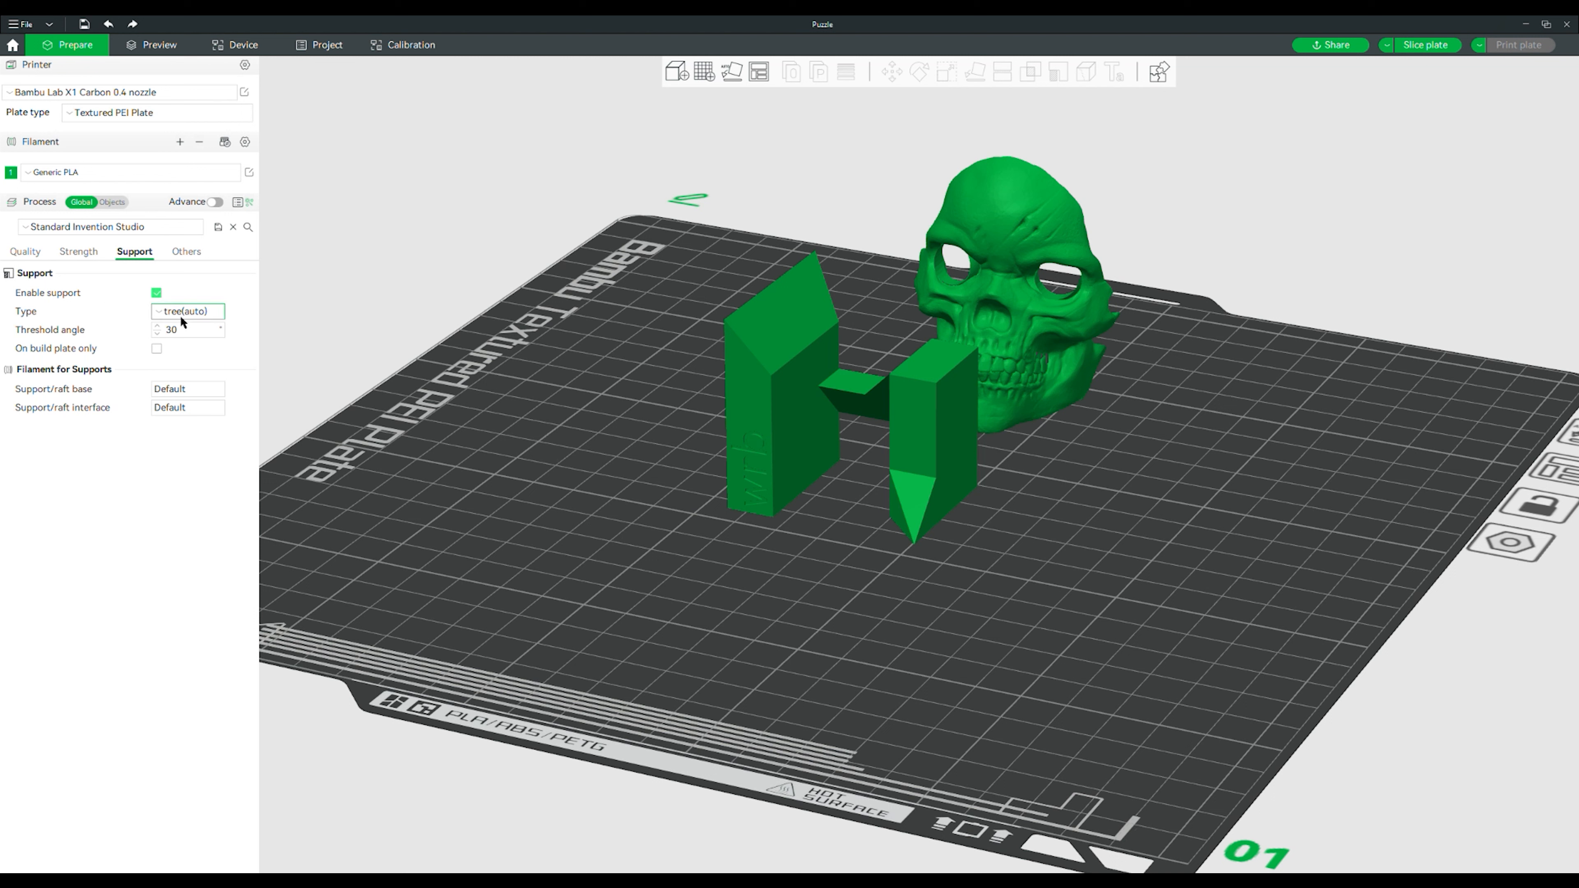
pyautogui.click(156, 293)
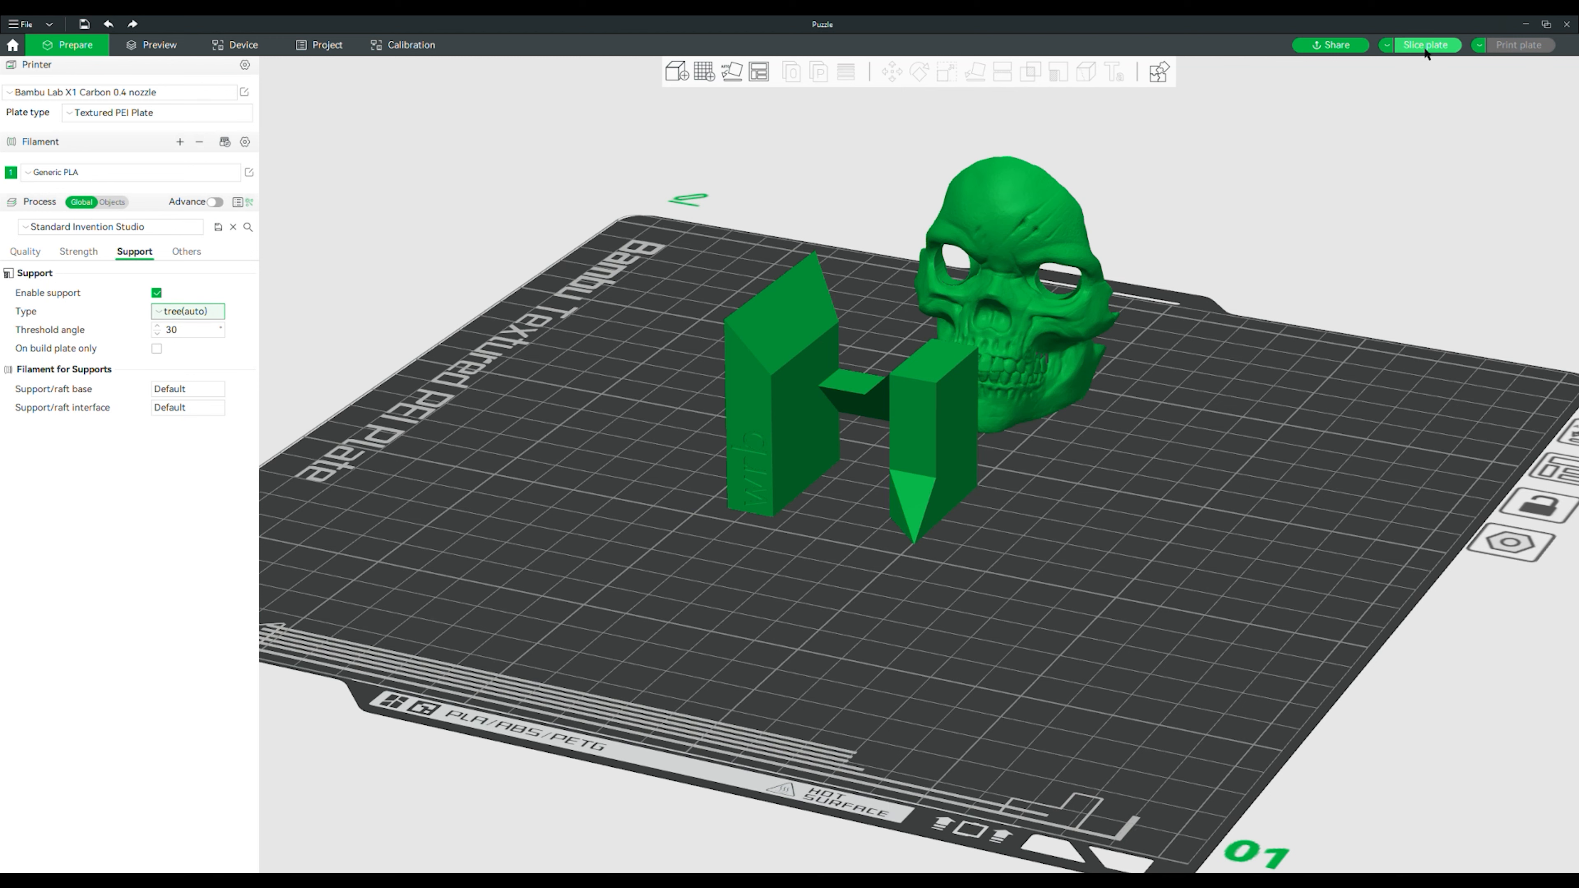
# Slice the plate with tree supports under the skull and puzzle
pyautogui.click(1423, 45)
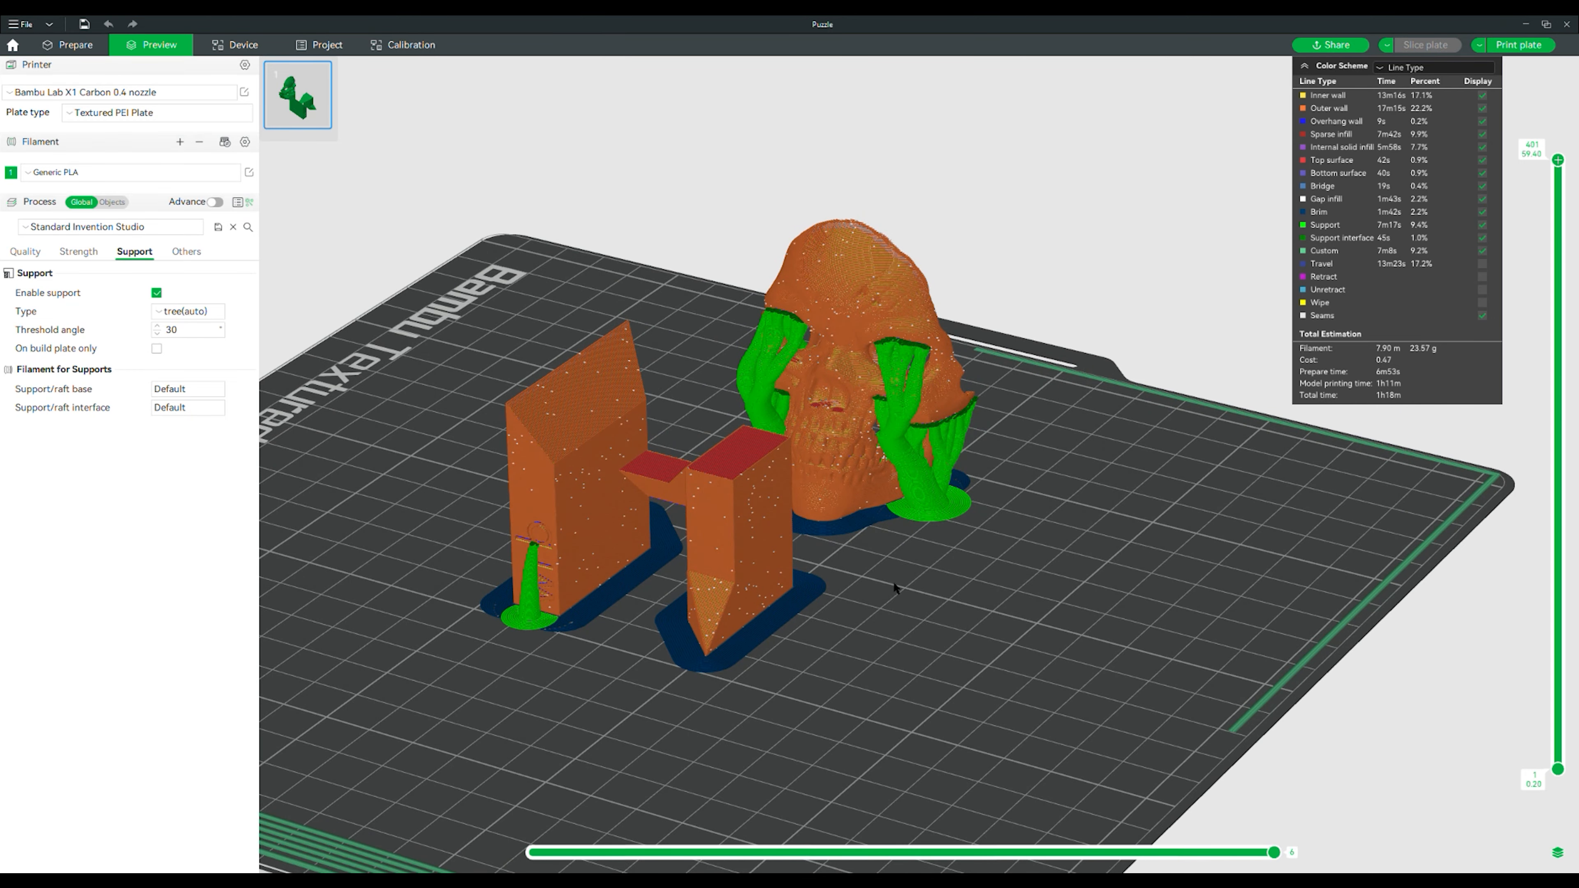
pyautogui.moveTo(901, 578)
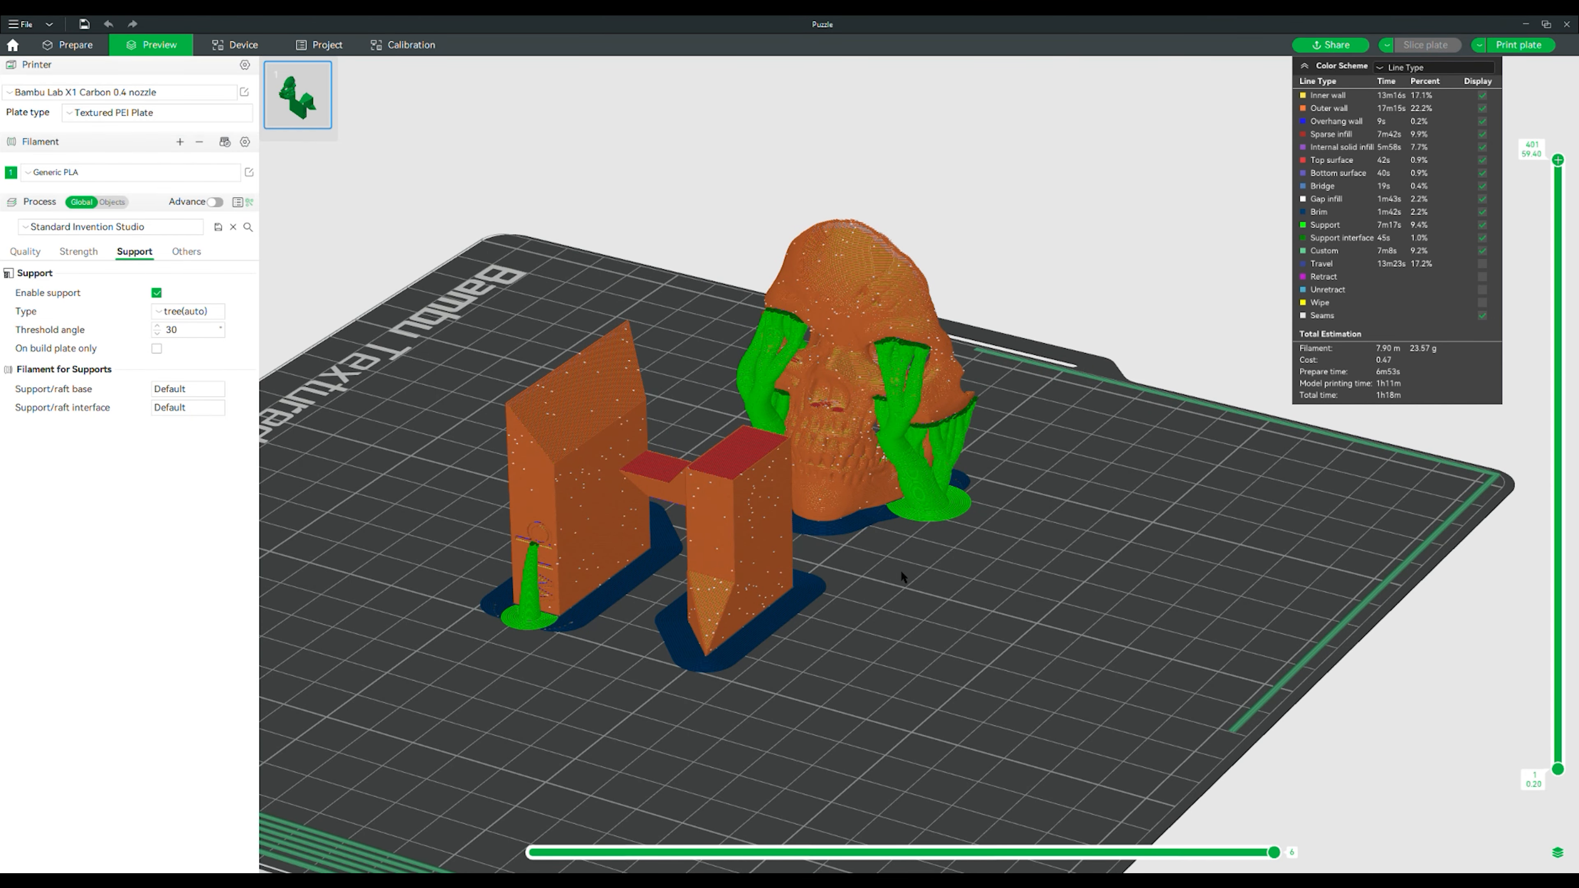
pyautogui.moveTo(242, 332)
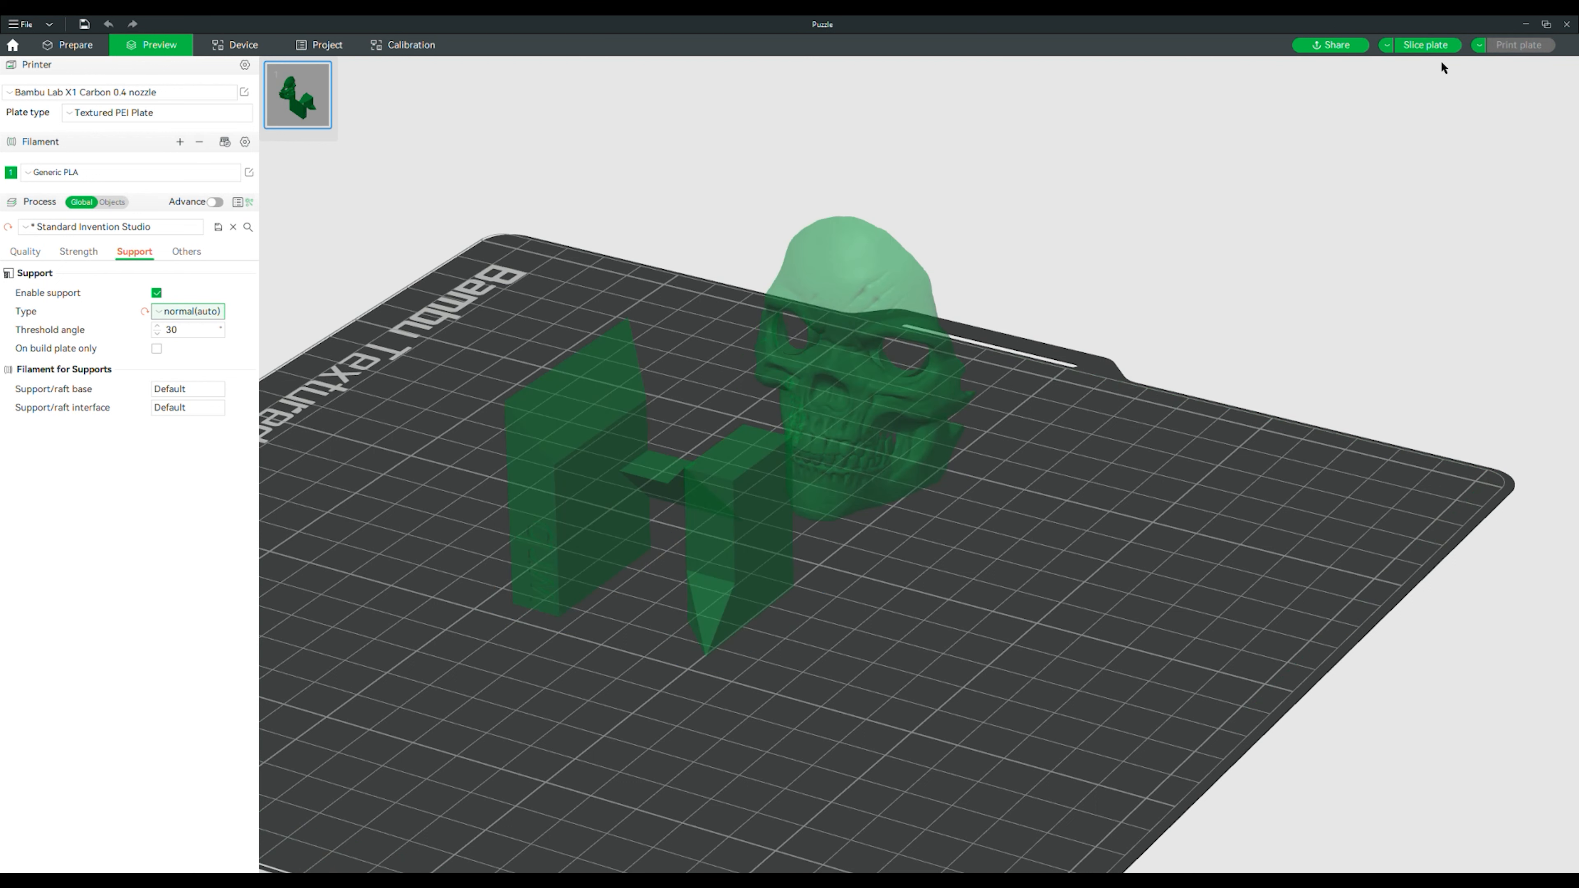
# Re-slice the plate with normal(auto) supports for comparison
pyautogui.click(1424, 44)
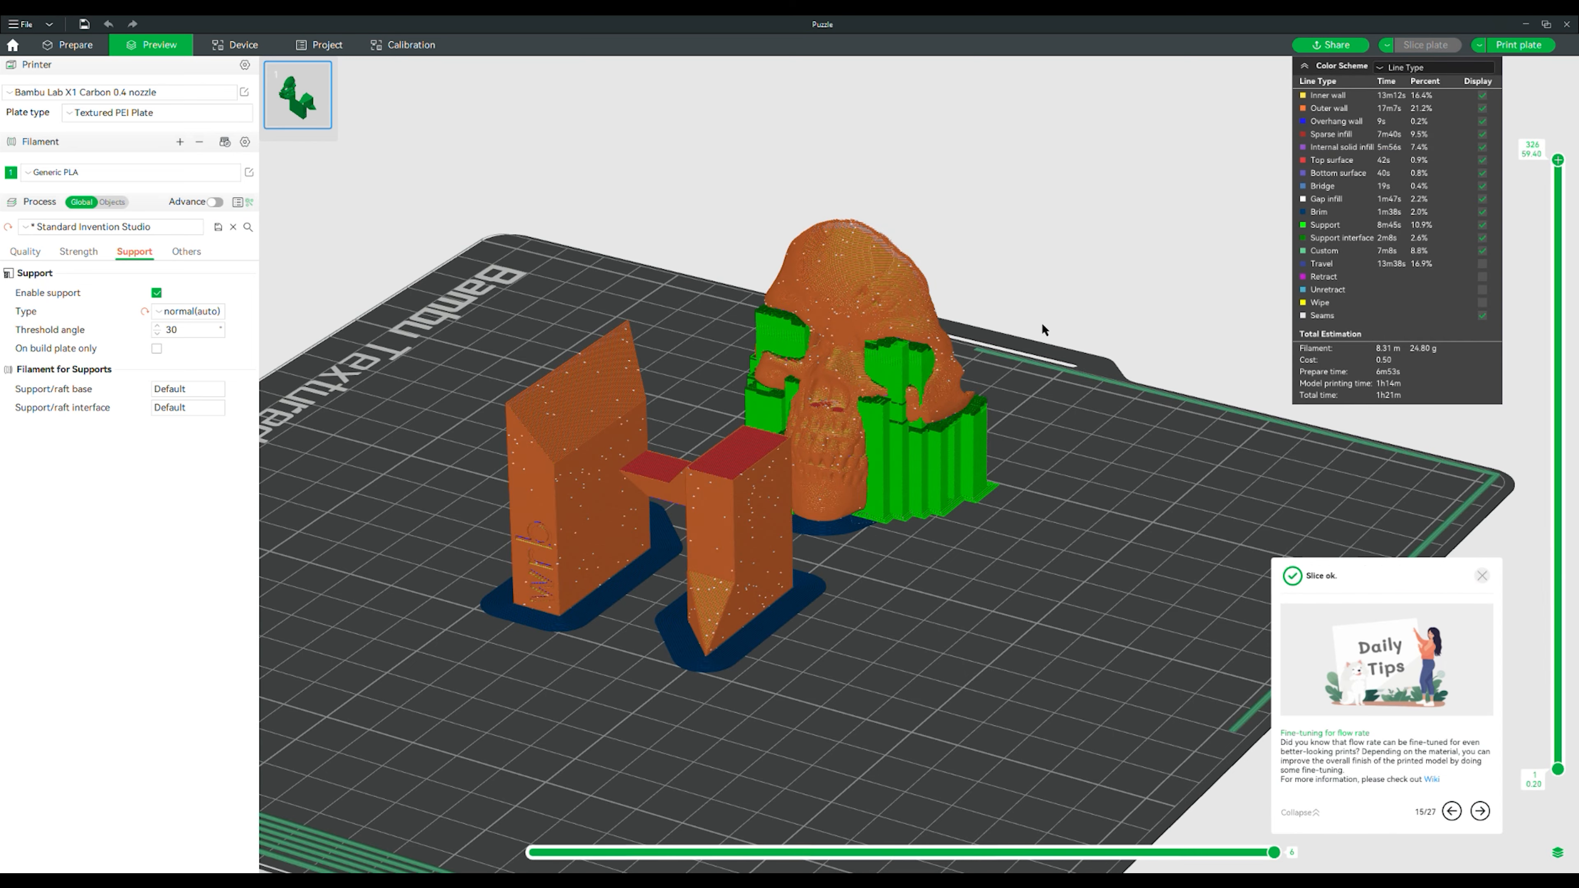
pyautogui.moveTo(919, 493)
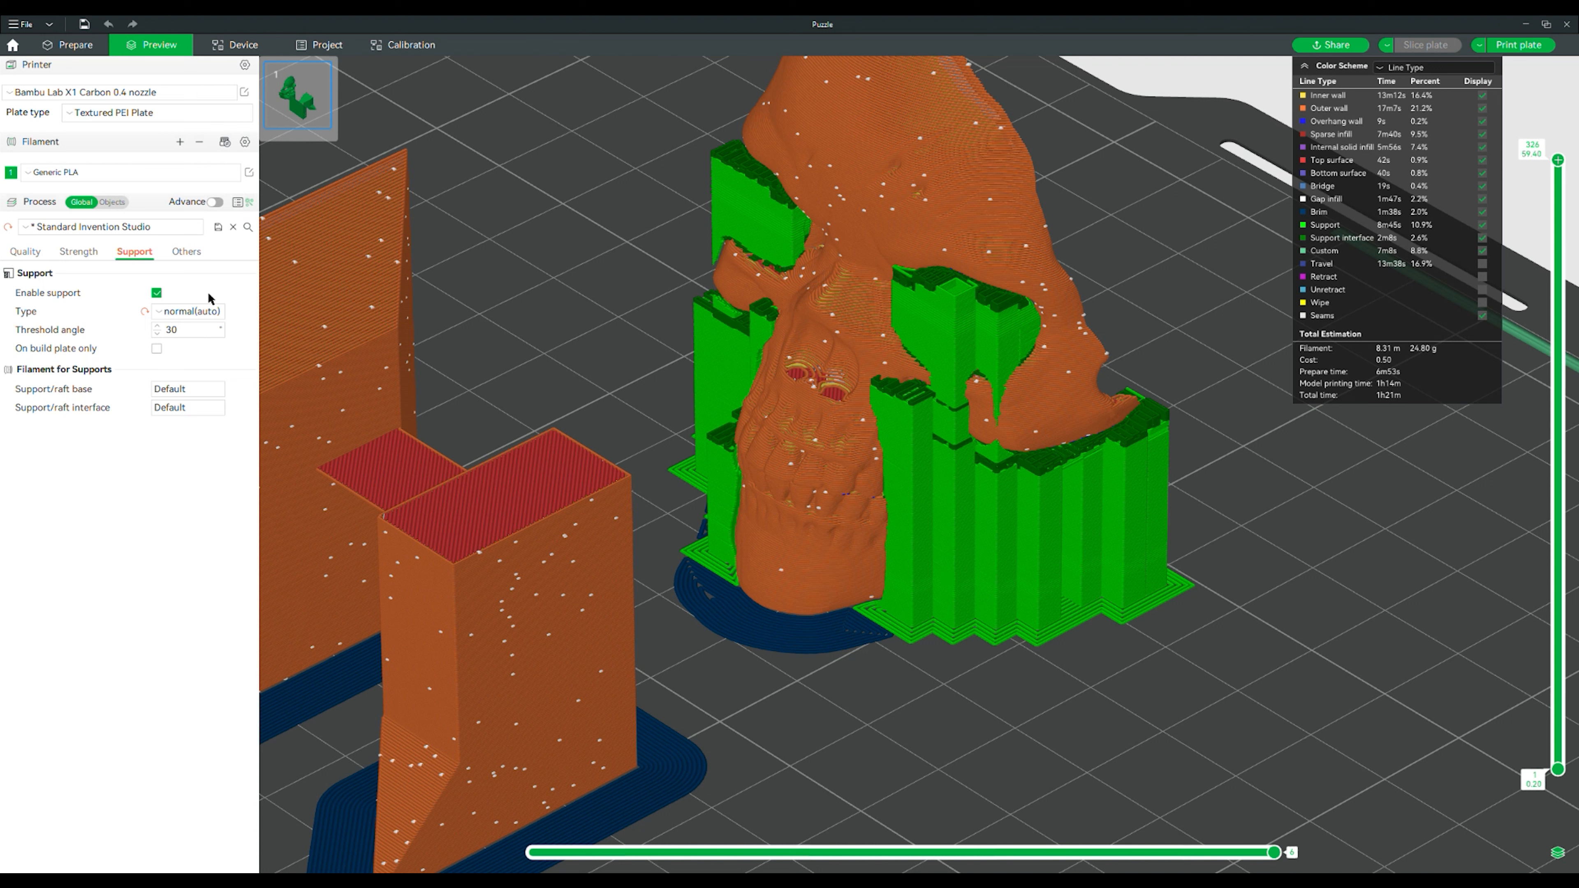
pyautogui.moveTo(194, 372)
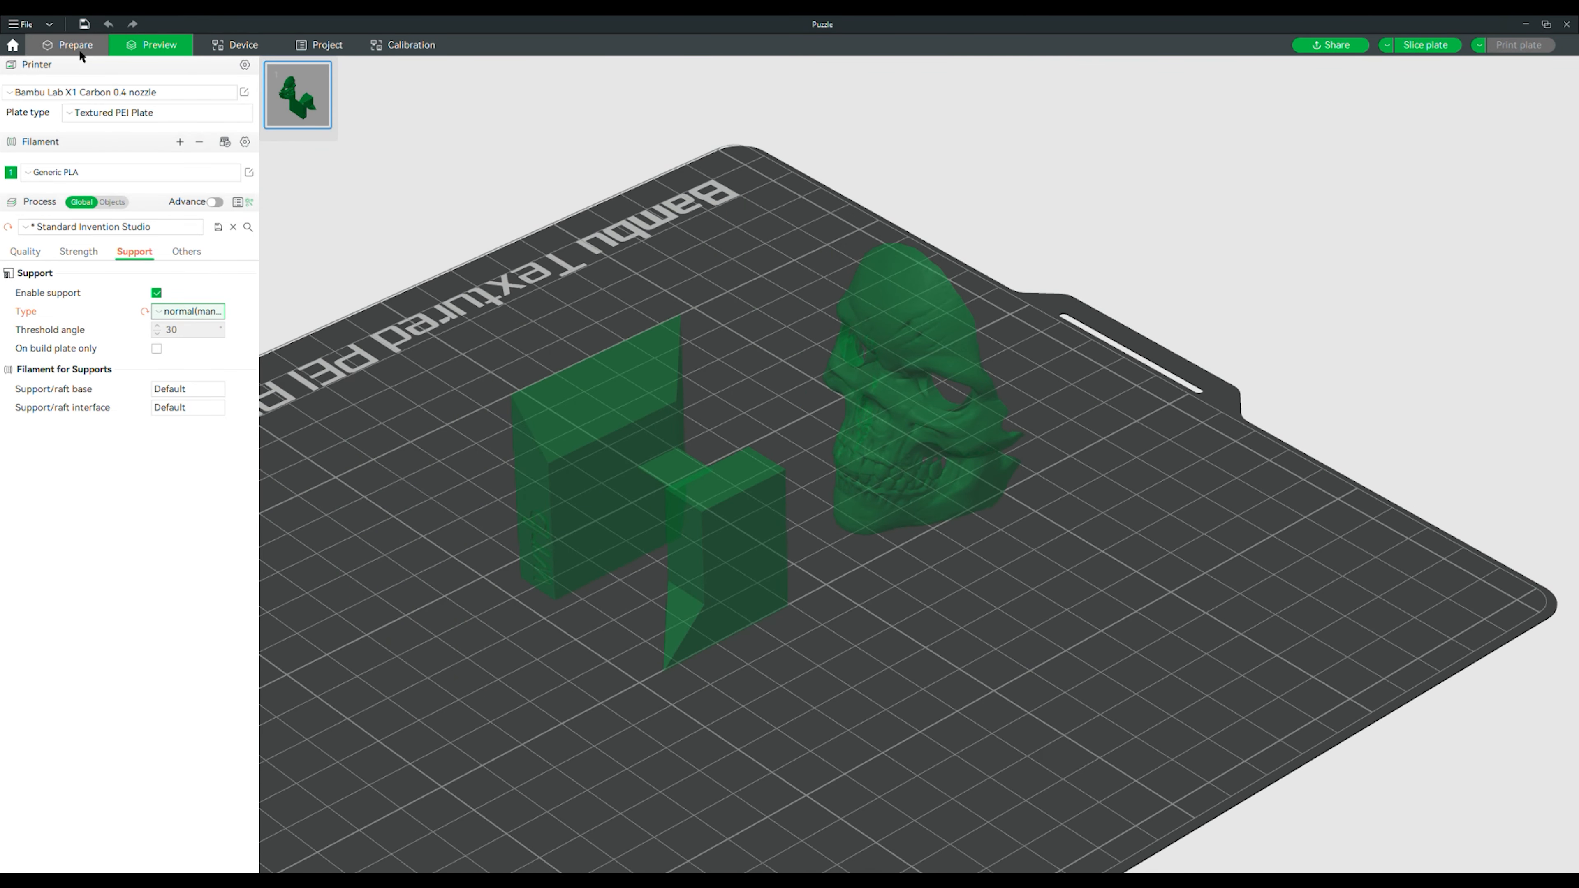
# Return to Prepare and paint a support spot beside the skull's eye
pyautogui.click(75, 45)
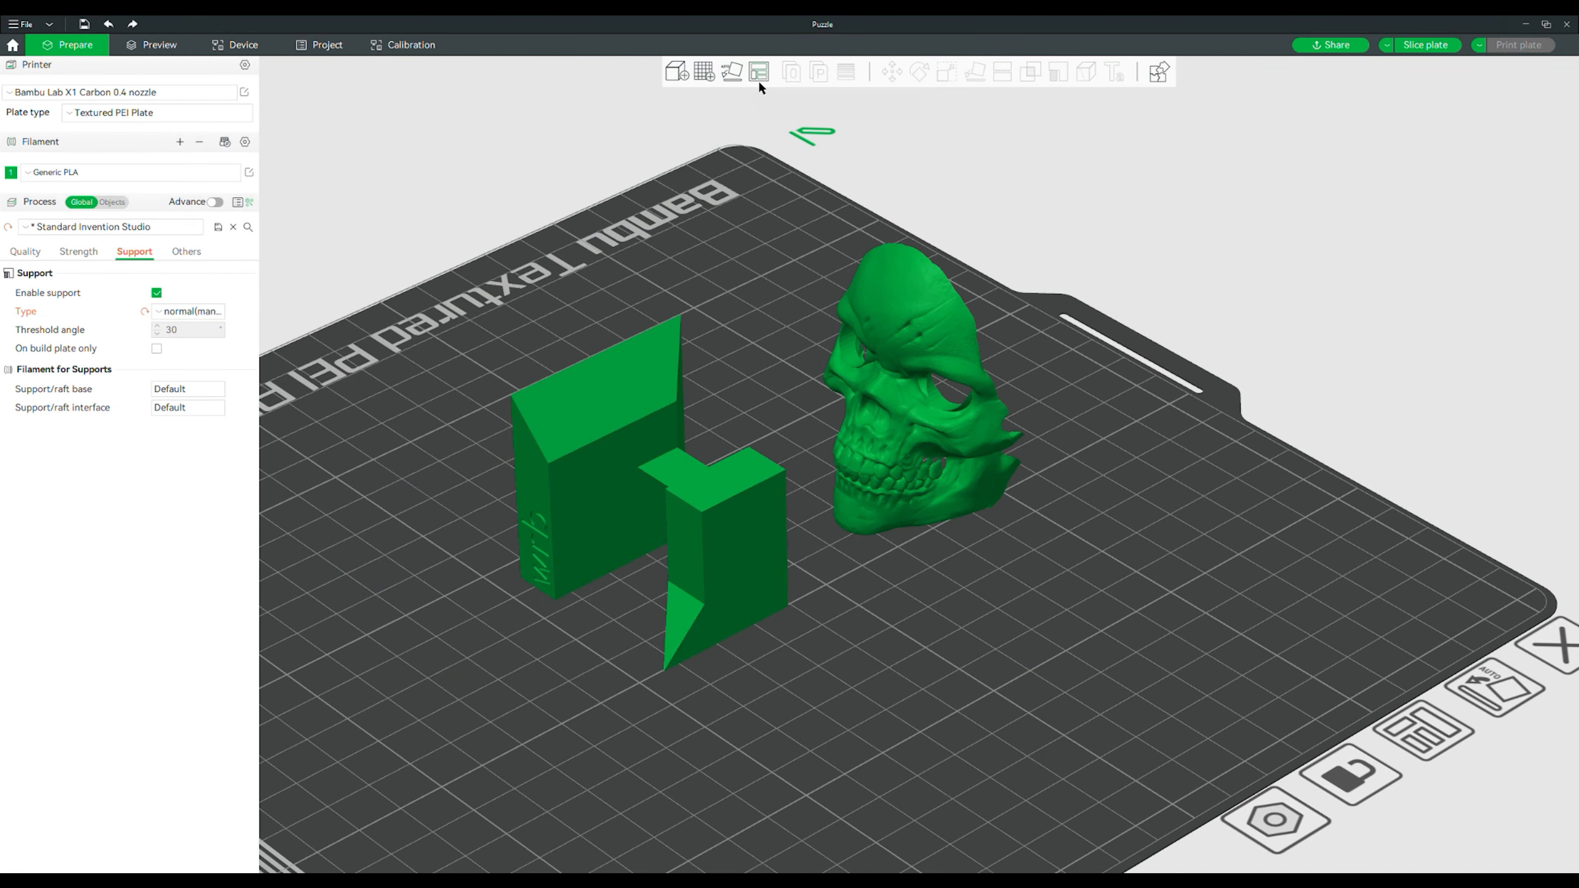
pyautogui.click(911, 403)
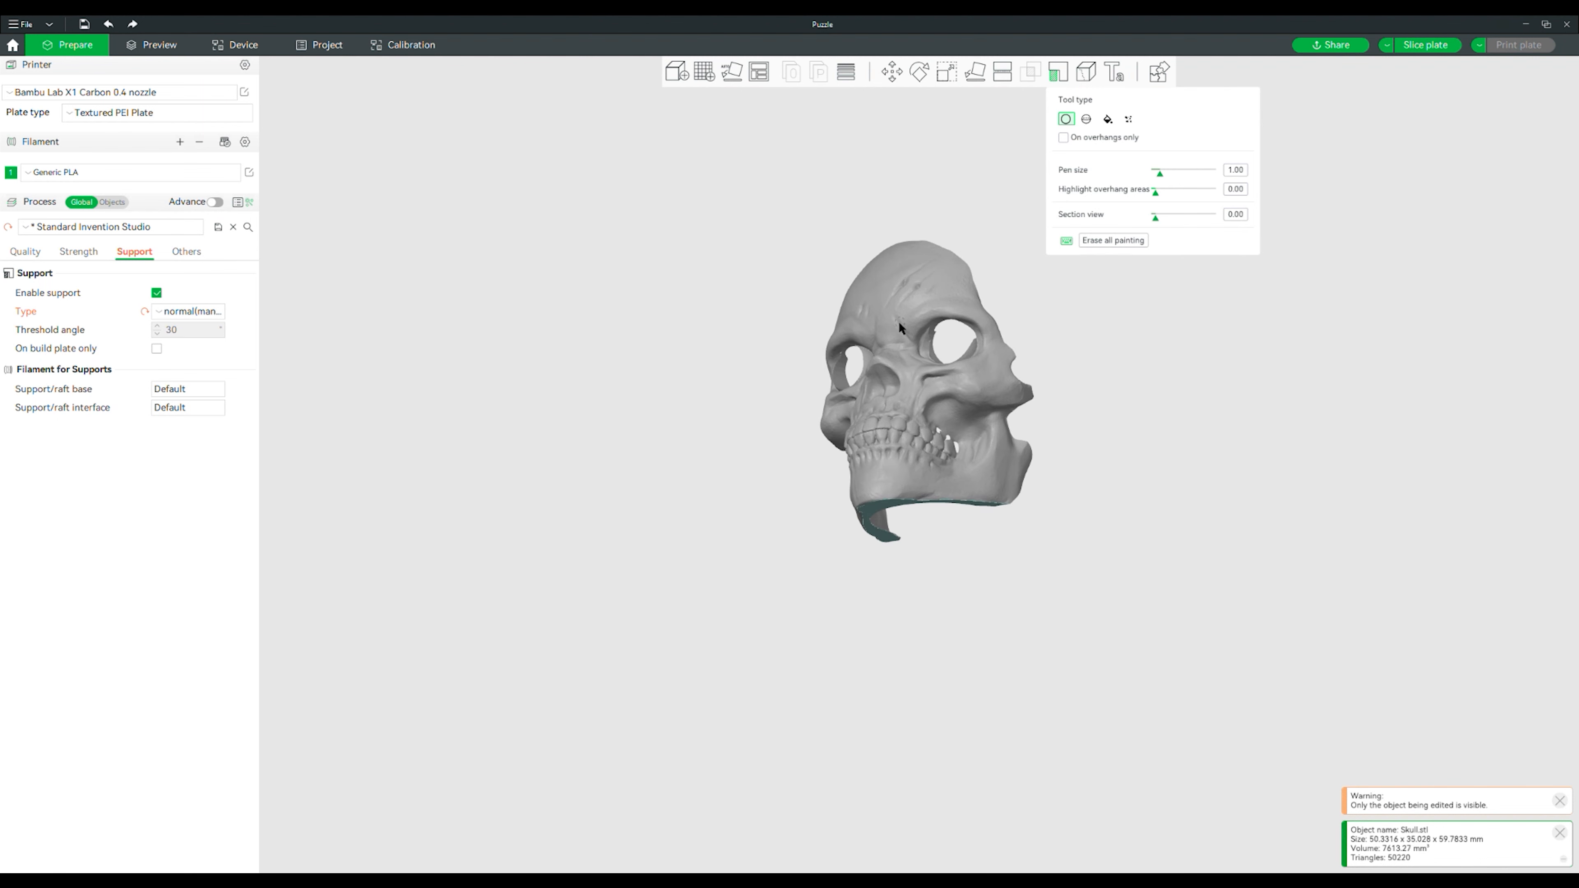
pyautogui.click(872, 375)
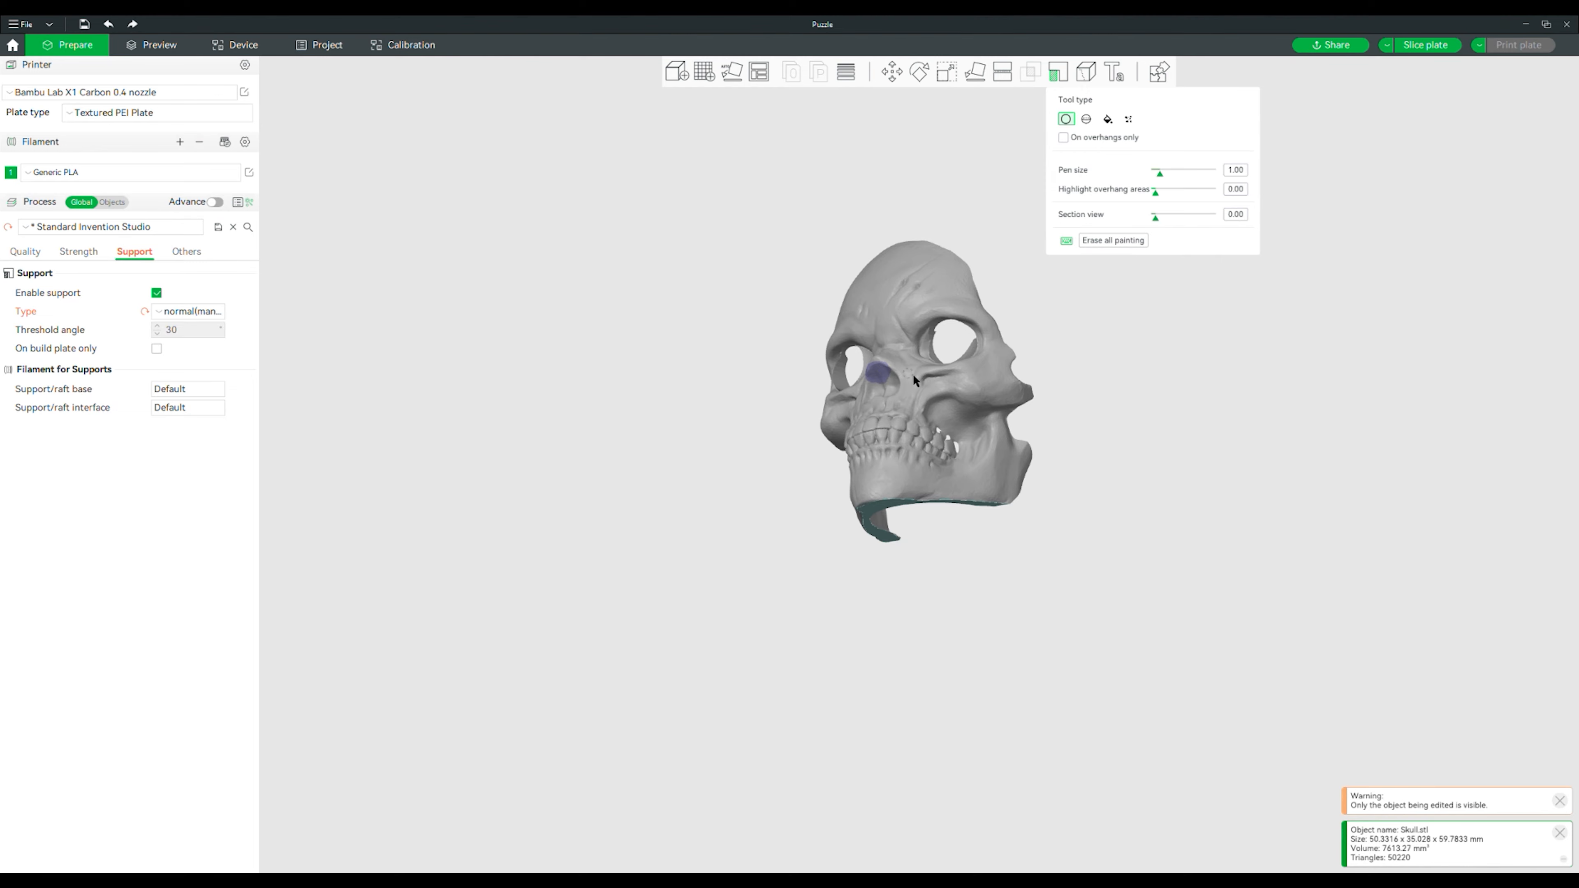
pyautogui.moveTo(1050, 182)
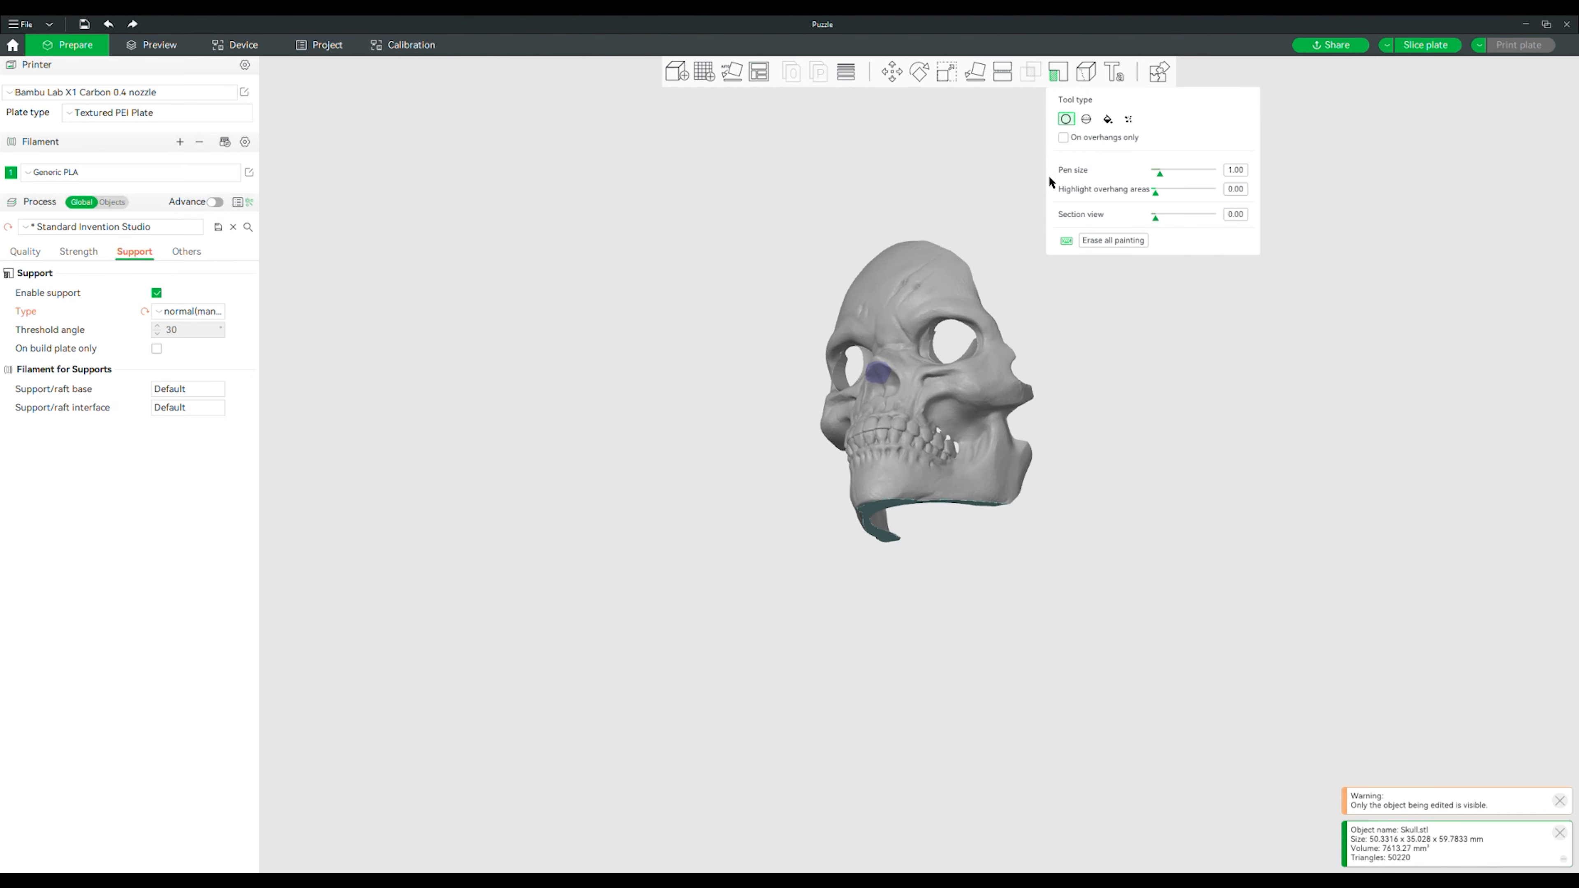
# Slice to check the painted support, then revert Support Type to tree(auto)
pyautogui.click(158, 44)
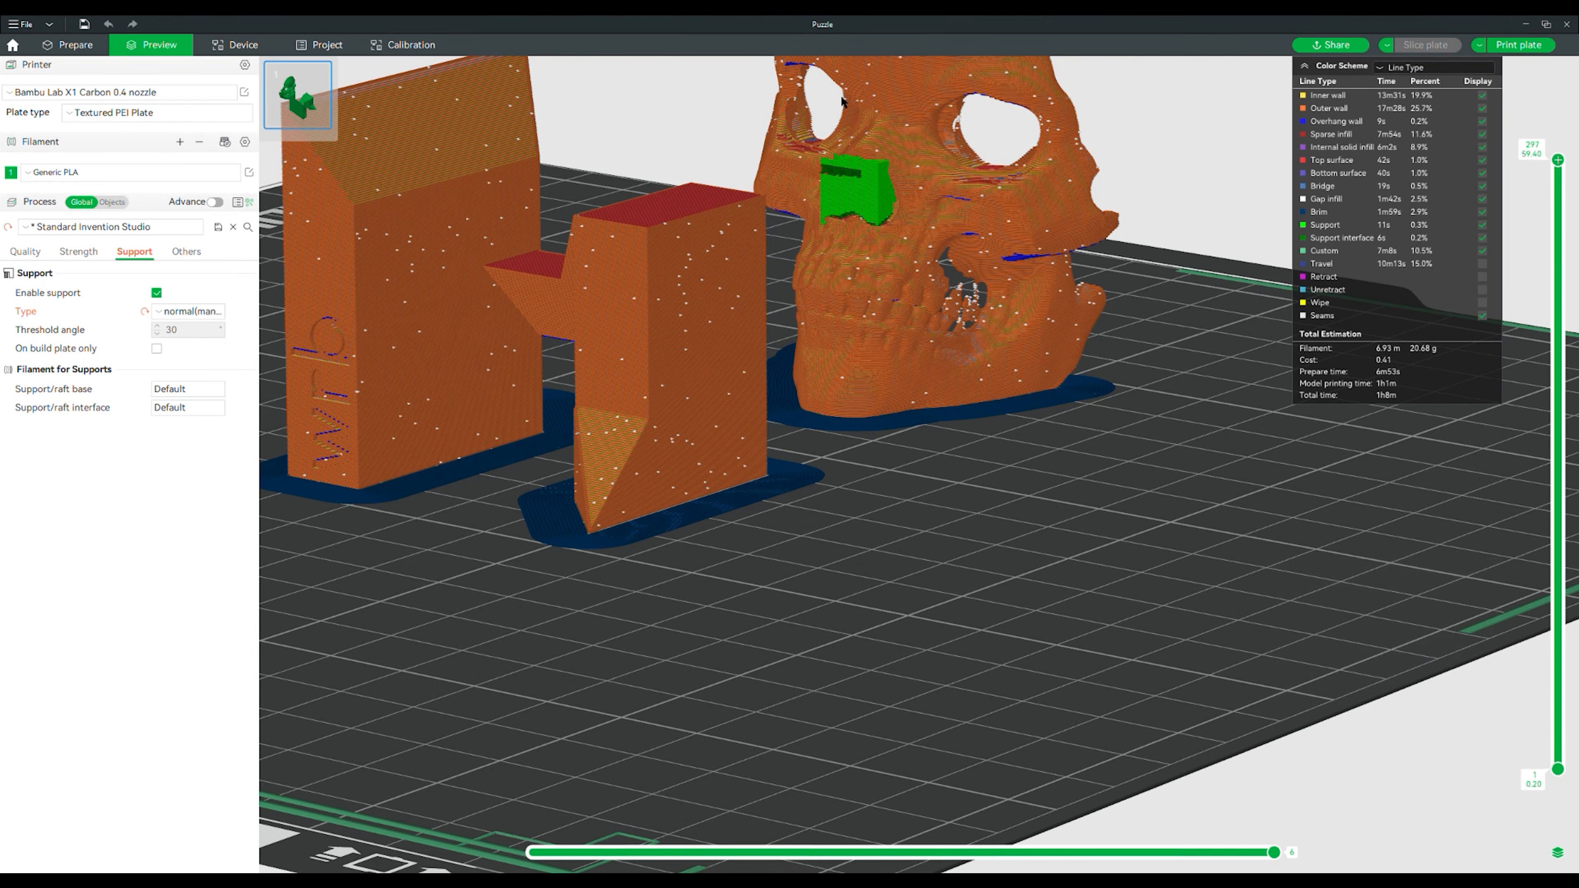
pyautogui.click(75, 45)
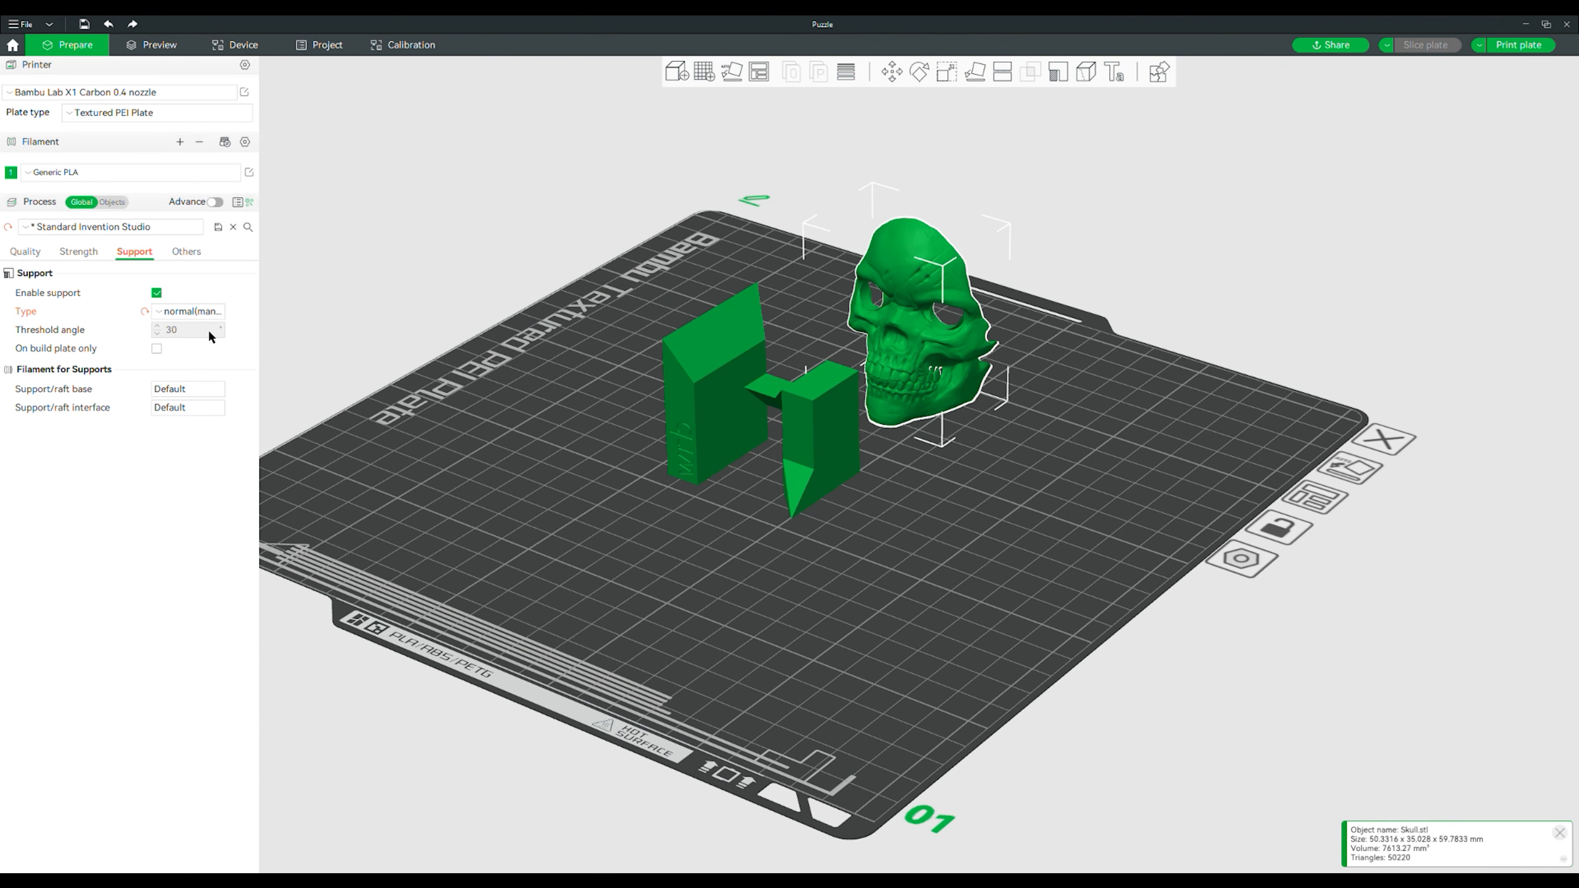
pyautogui.moveTo(207, 349)
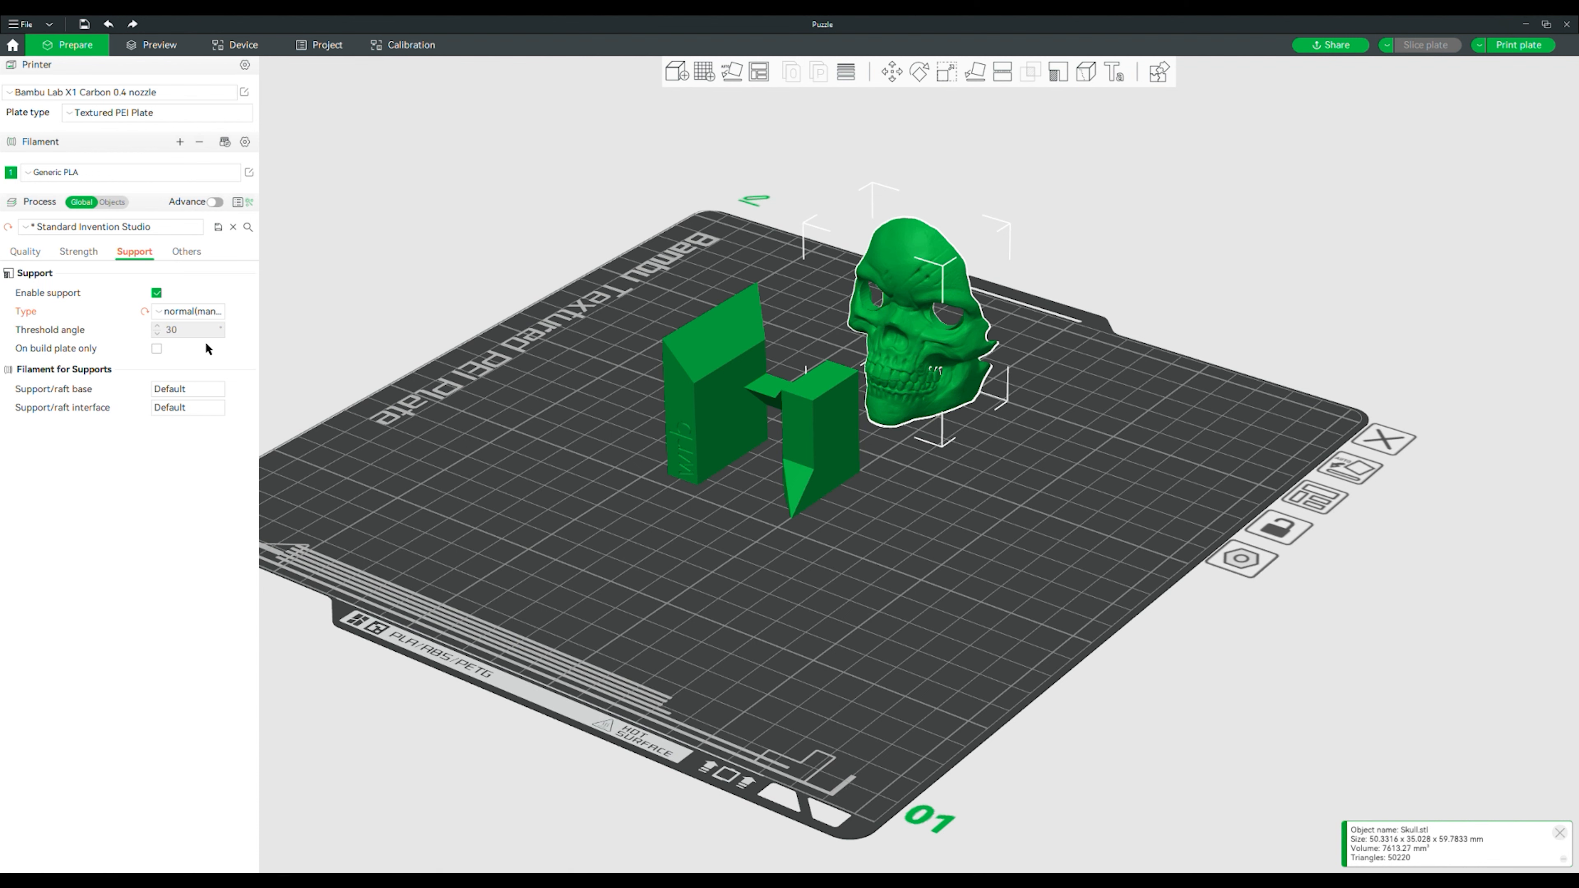
pyautogui.click(189, 311)
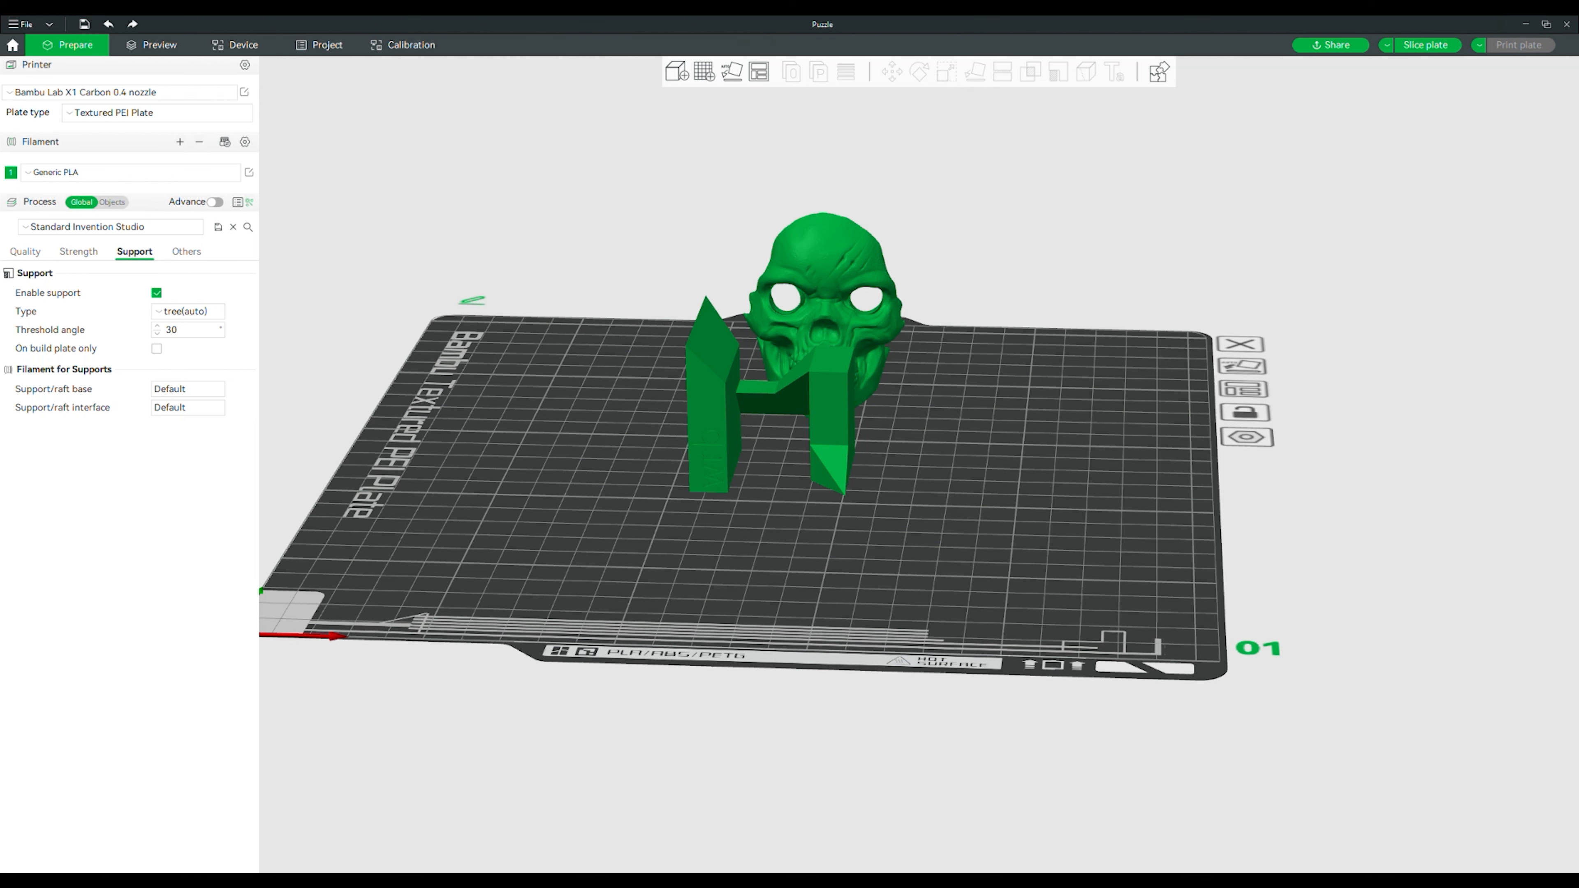
pyautogui.moveTo(420, 415)
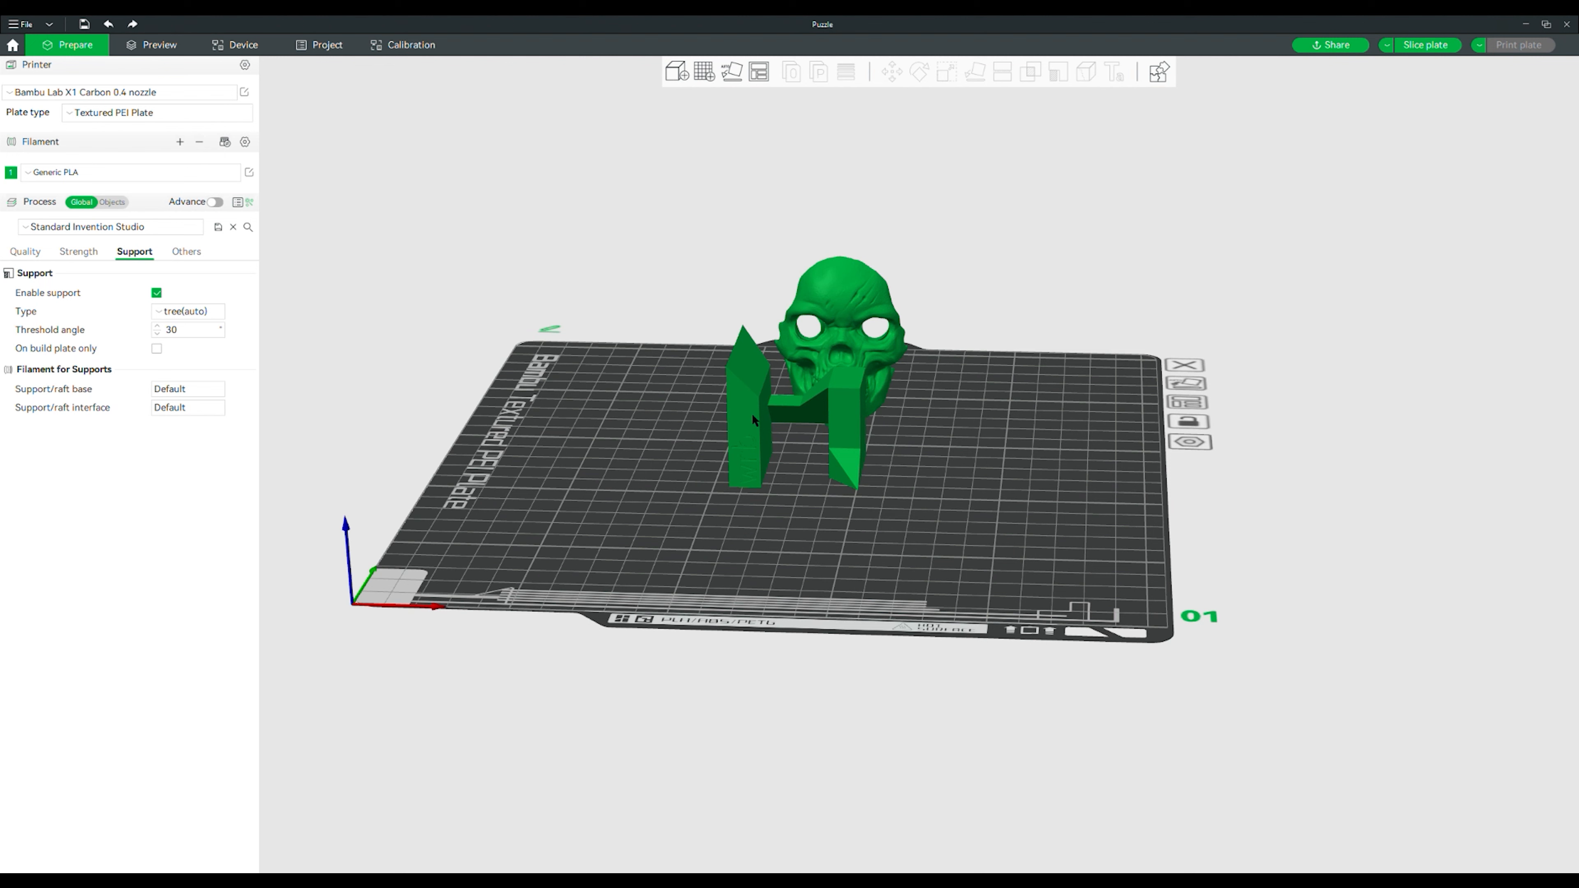
# Delete all models, clearing the skull and puzzle pieces off the plate
pyautogui.click(795, 423)
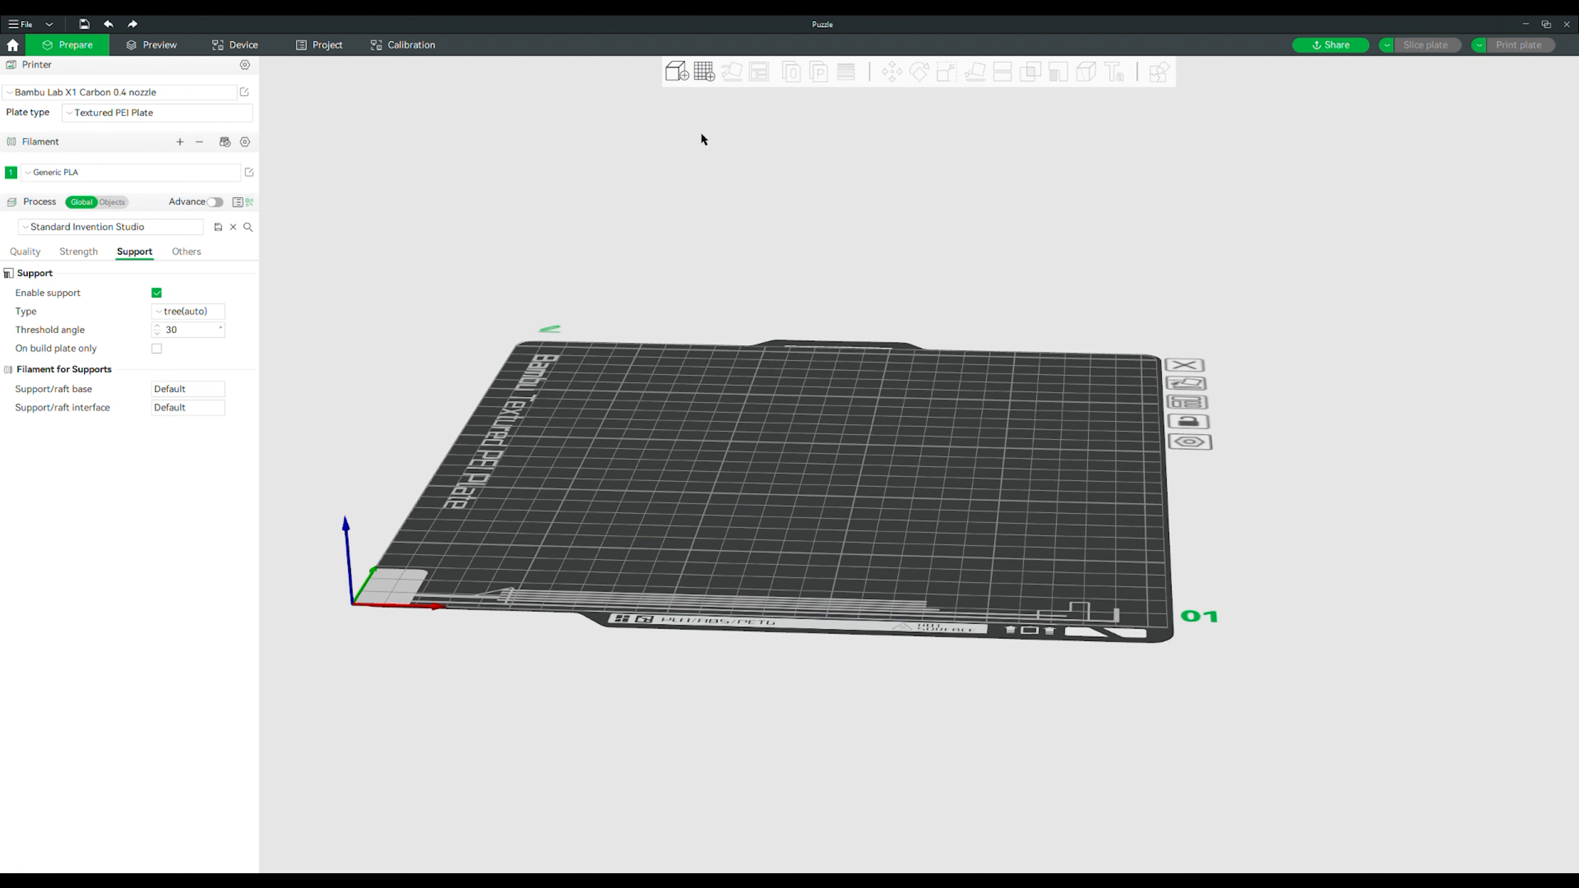
pyautogui.moveTo(391, 306)
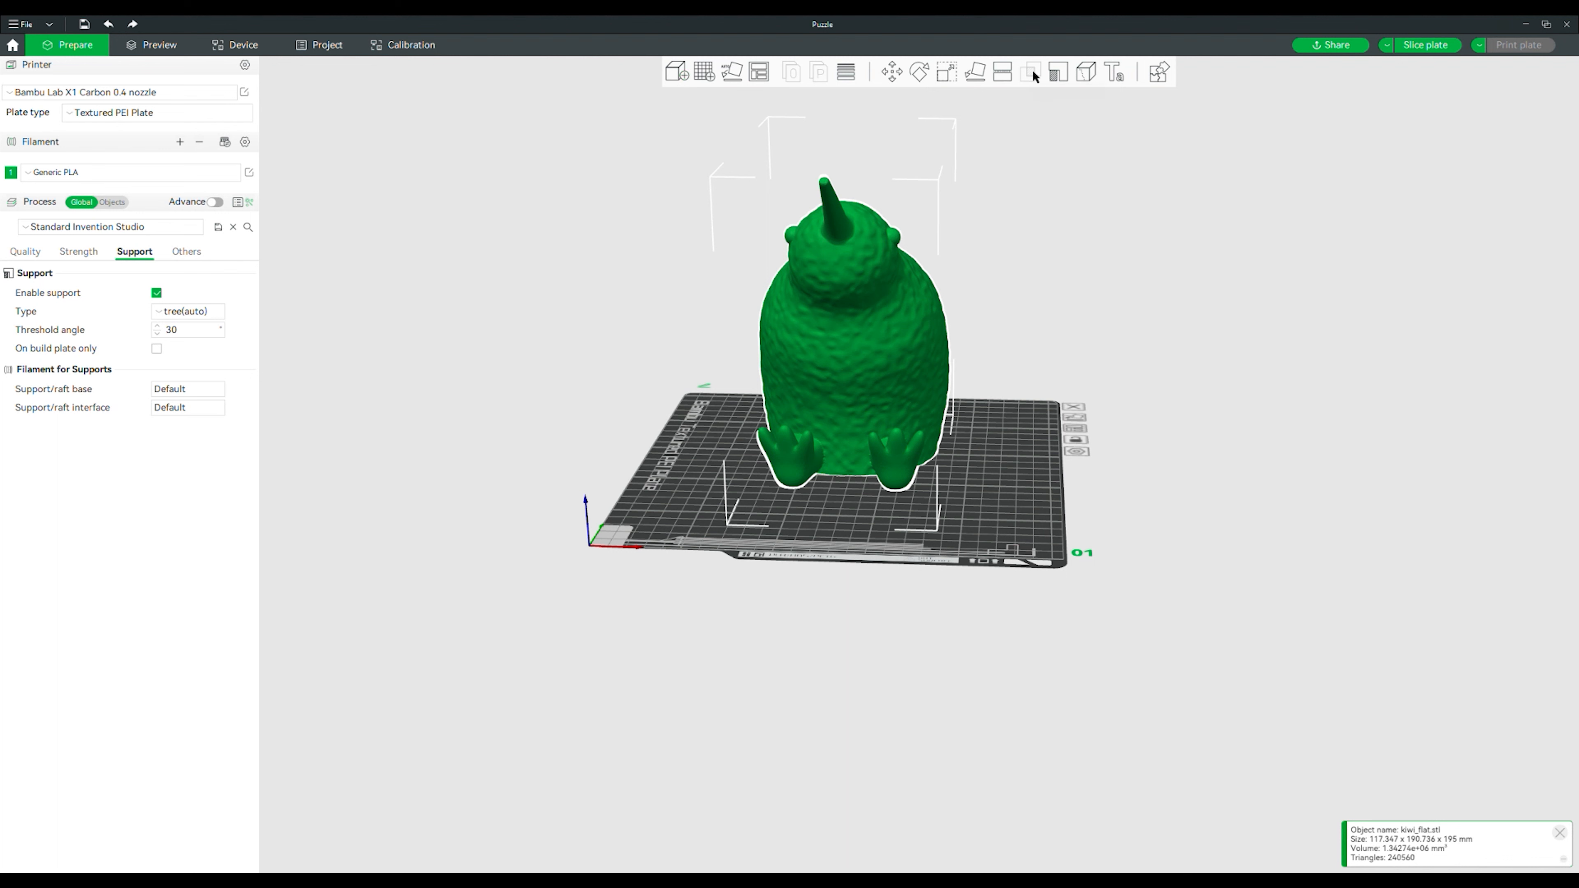
pyautogui.moveTo(1096, 107)
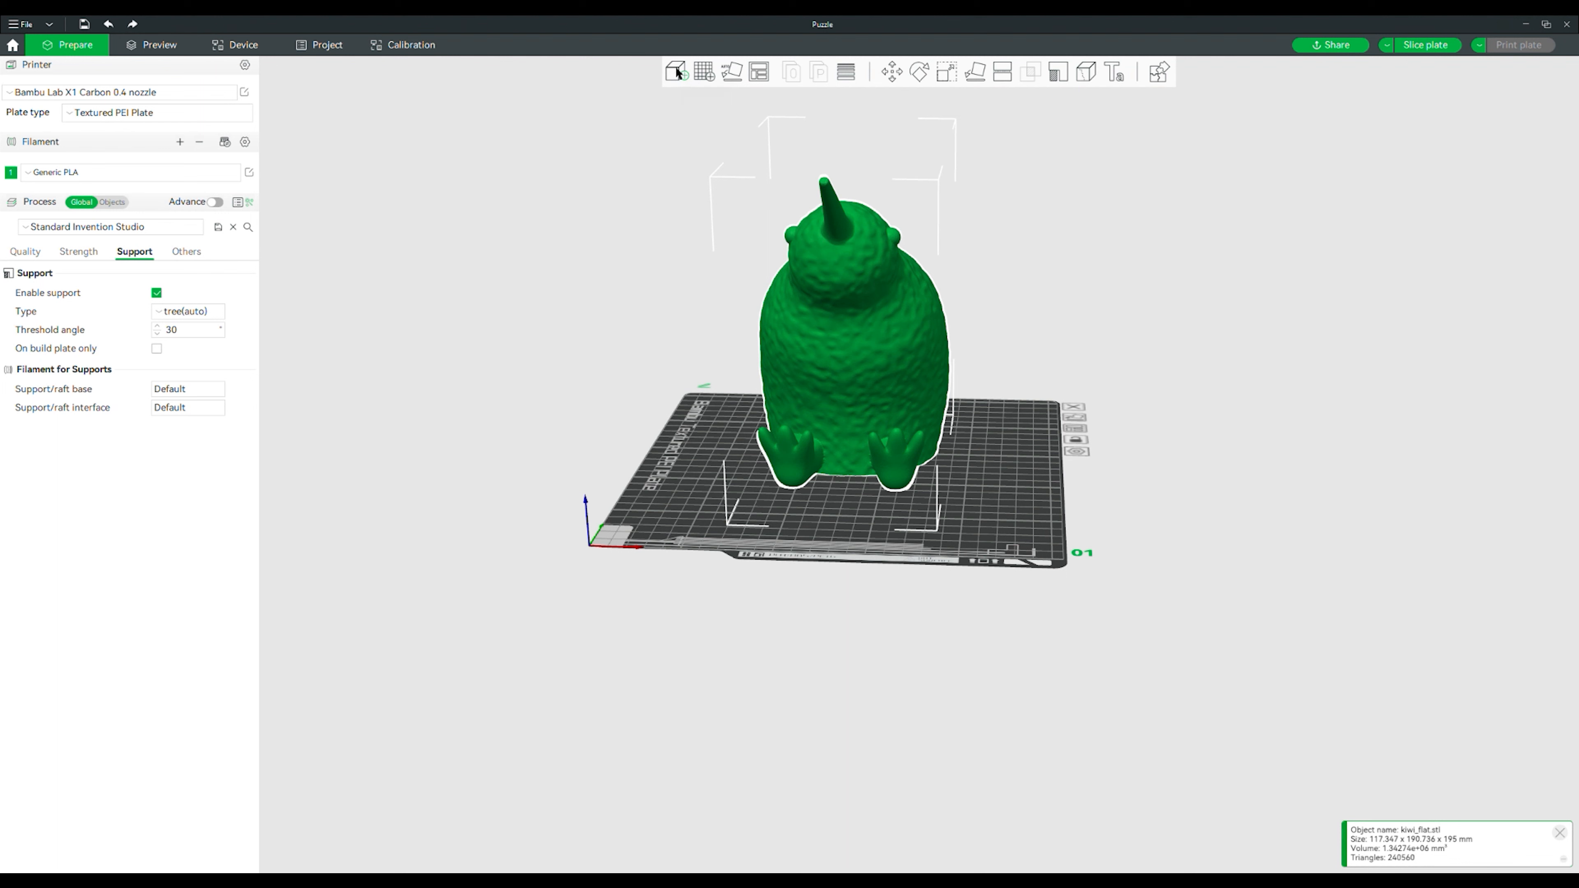
pyautogui.moveTo(674, 71)
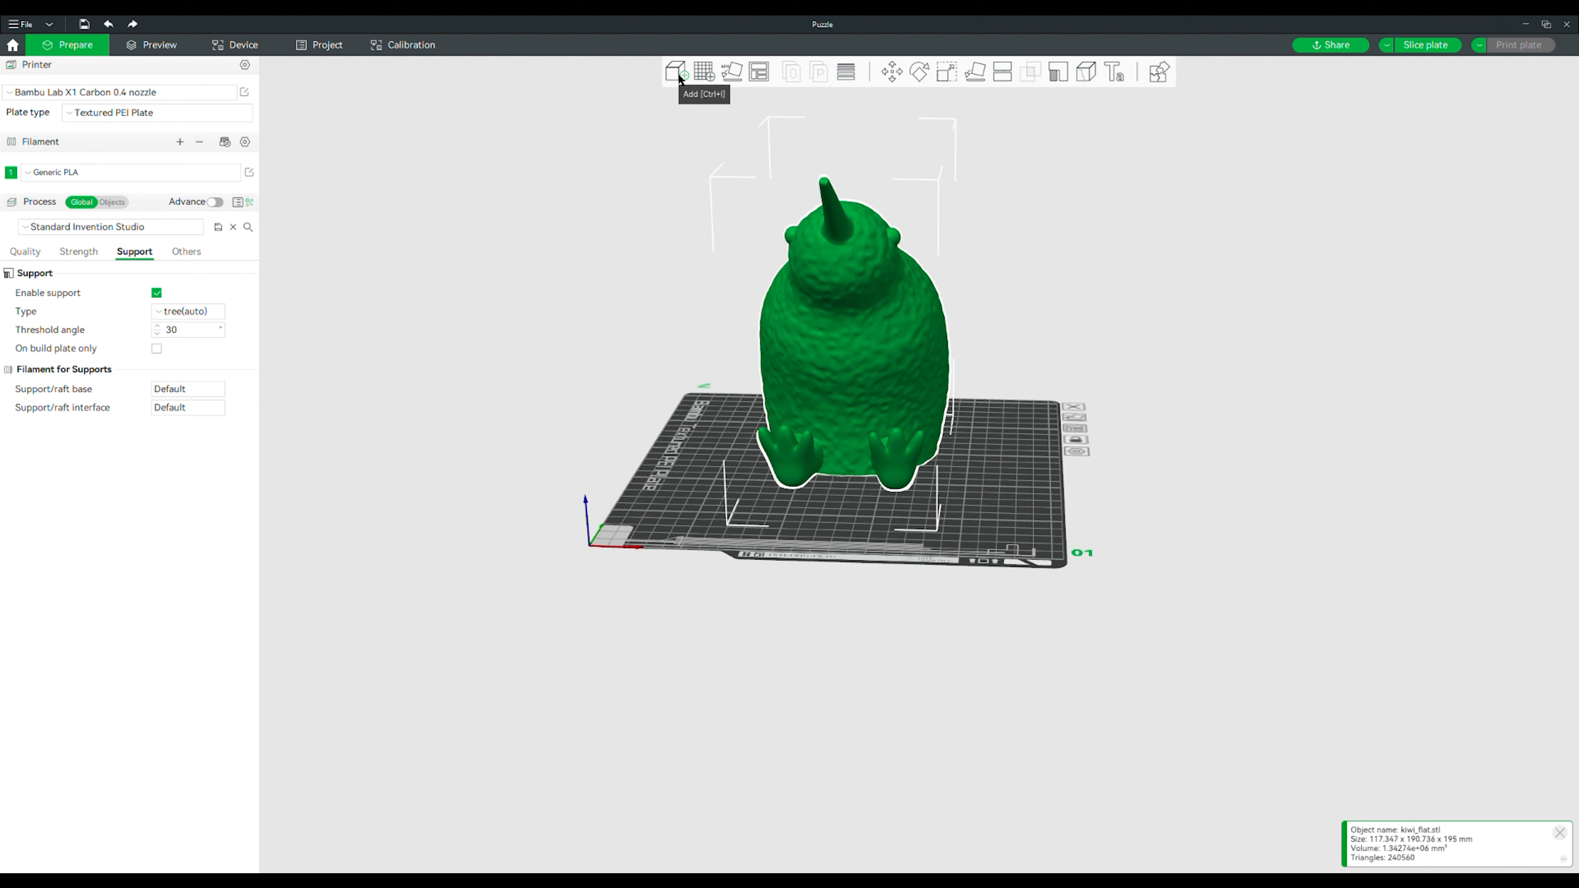
pyautogui.moveTo(476, 284)
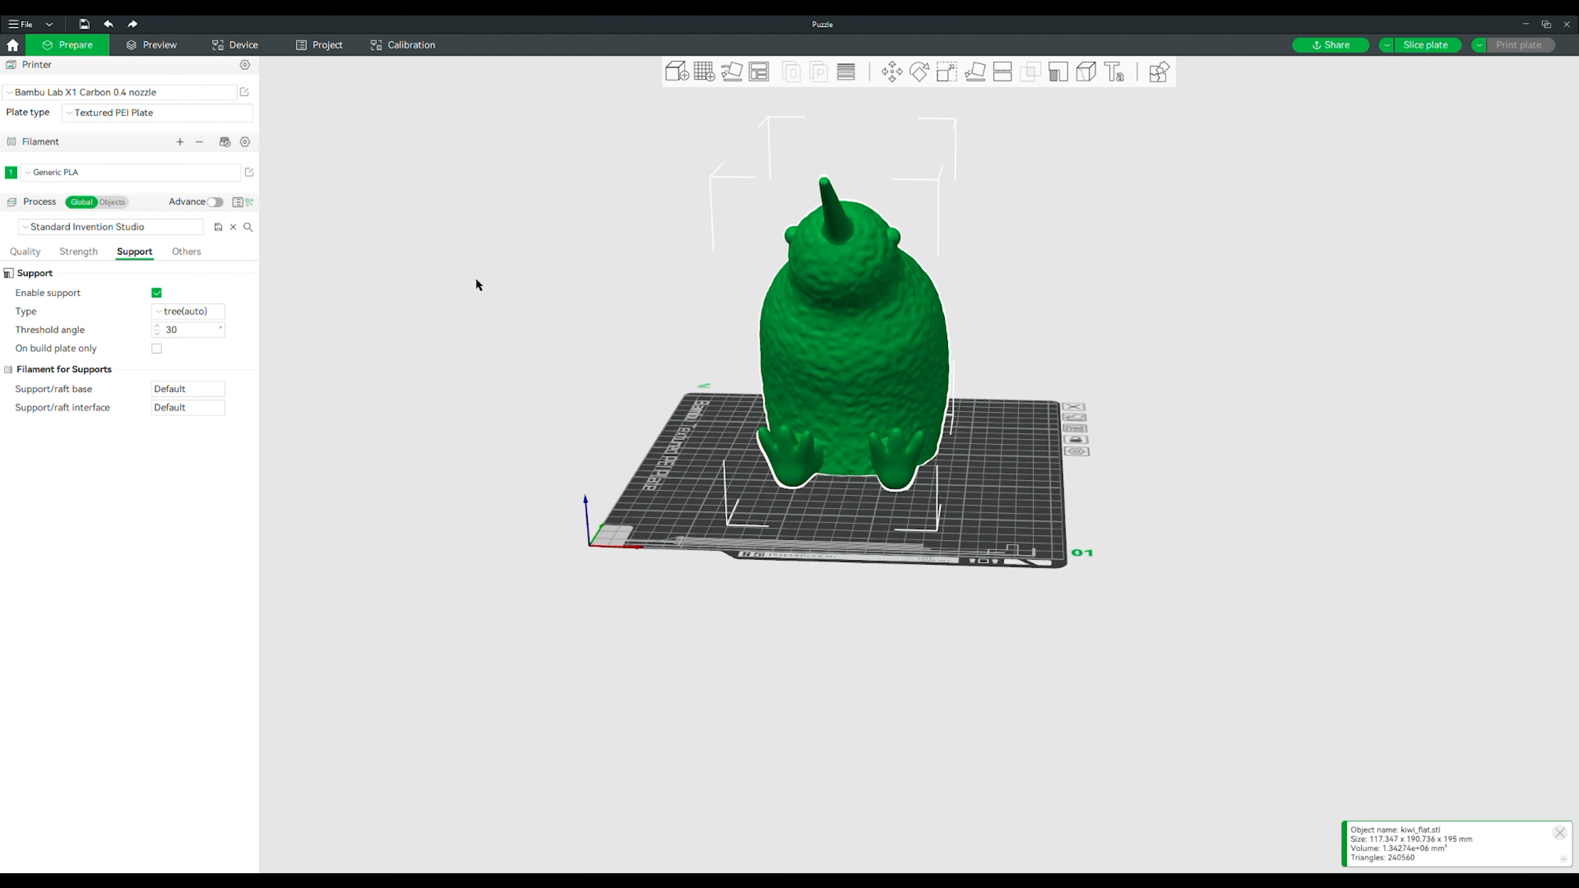
pyautogui.moveTo(704, 72)
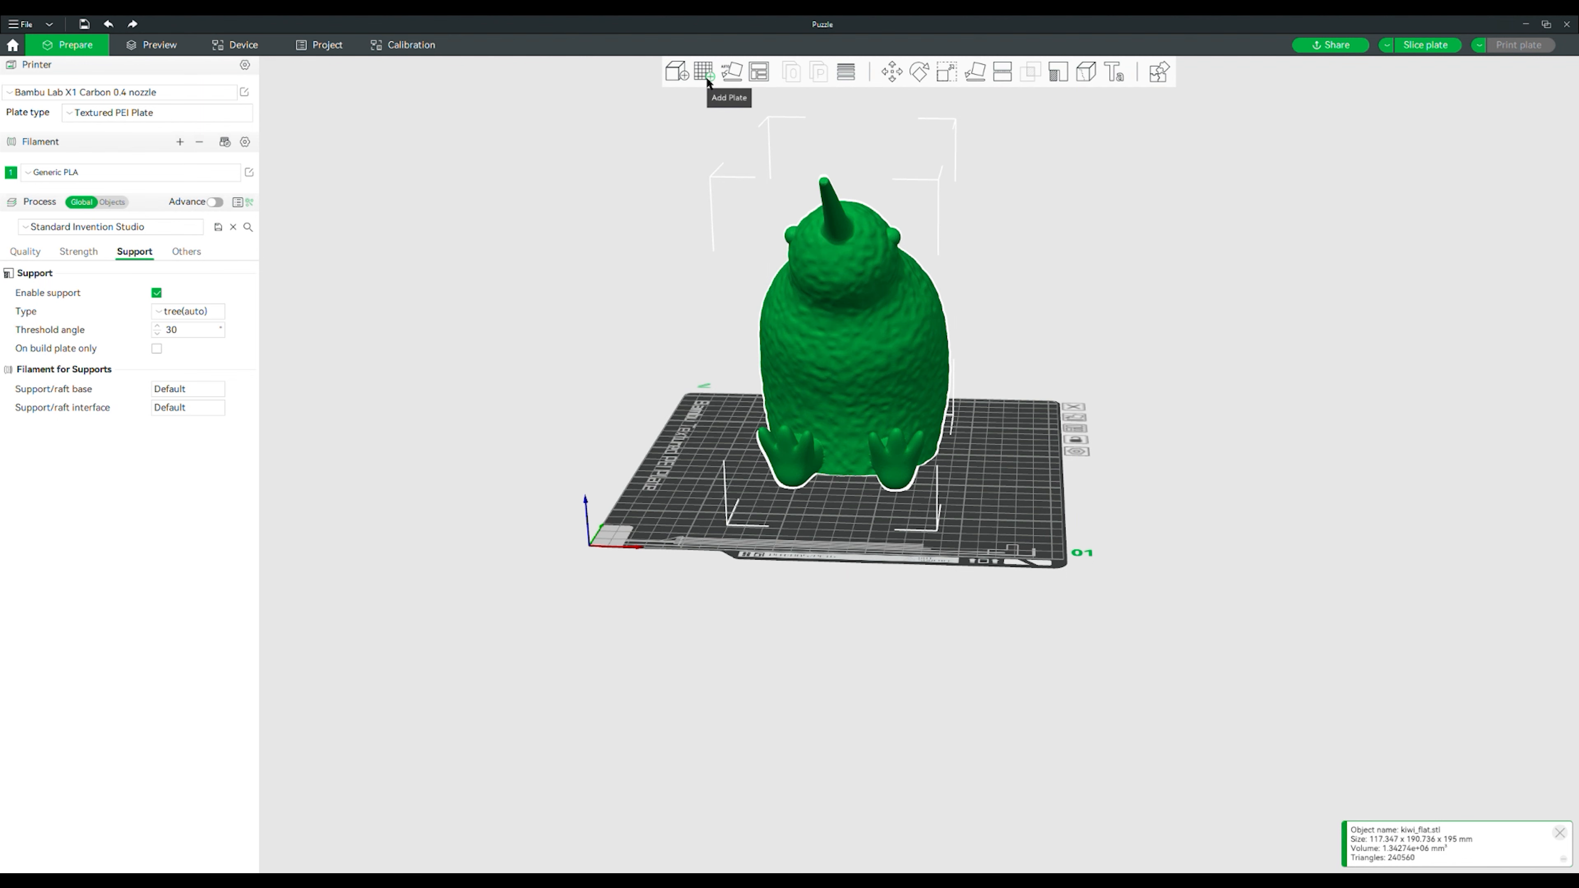
# Check the kiwi's position with the Move gizmo, then select it for rotation
pyautogui.click(703, 71)
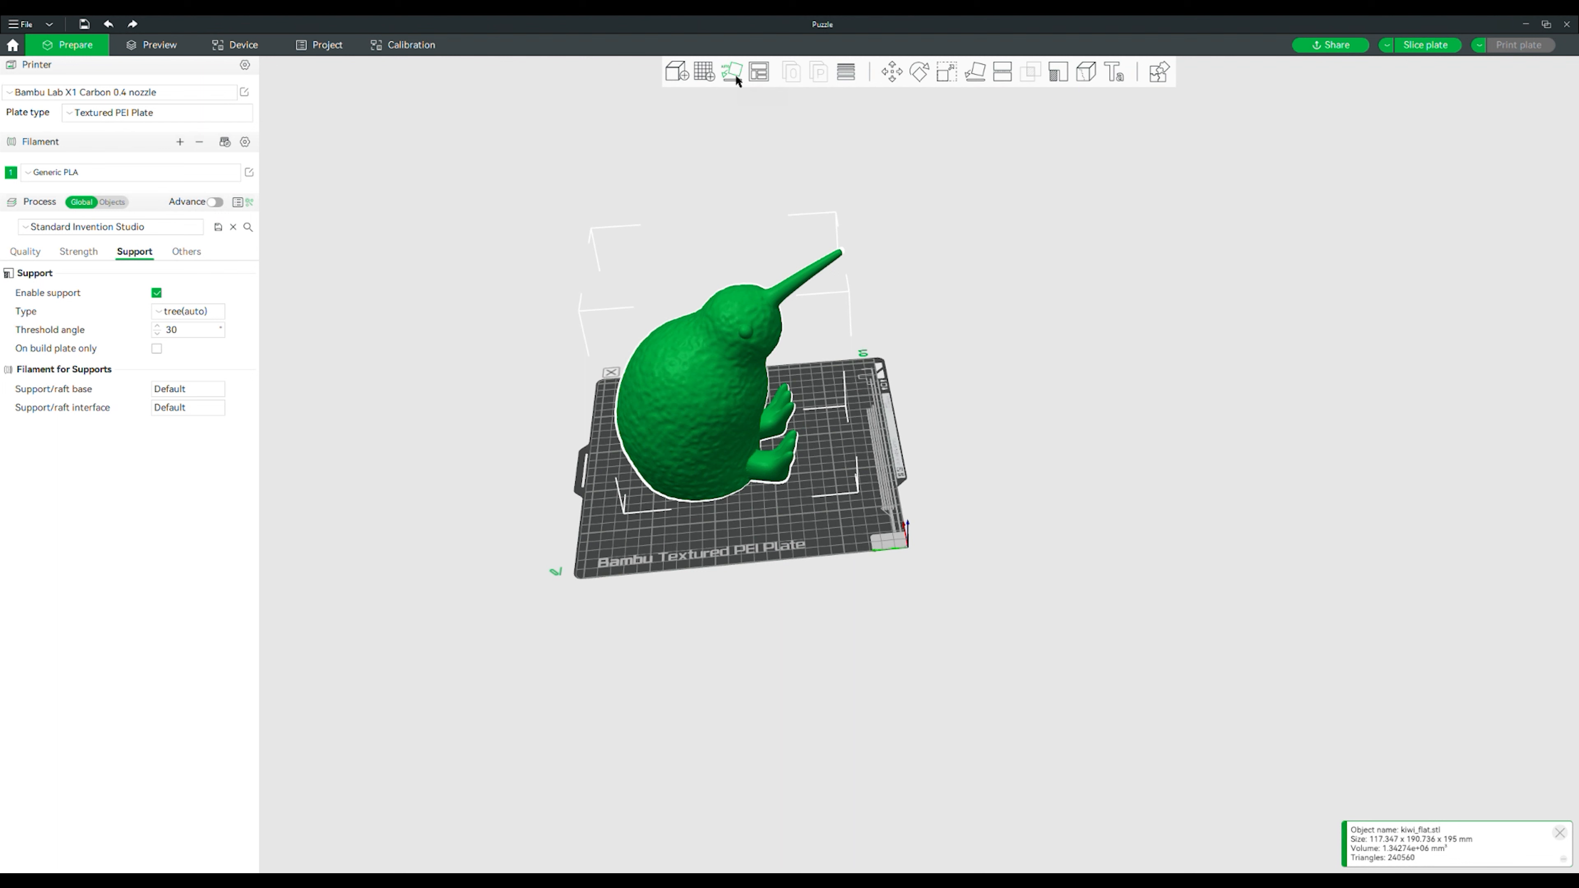
pyautogui.moveTo(757, 71)
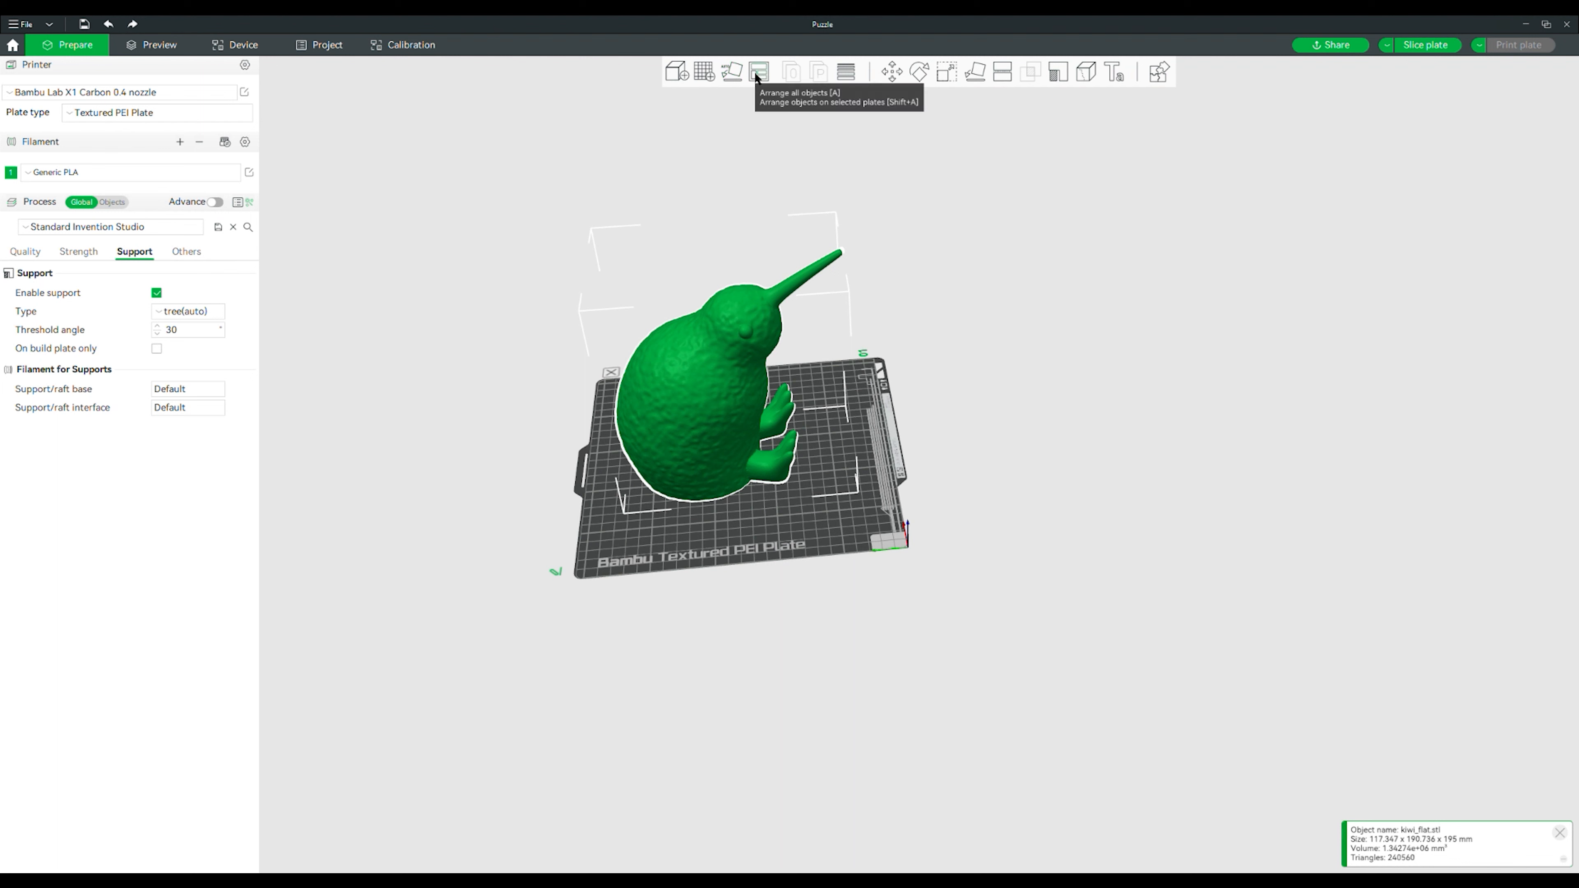
pyautogui.moveTo(847, 71)
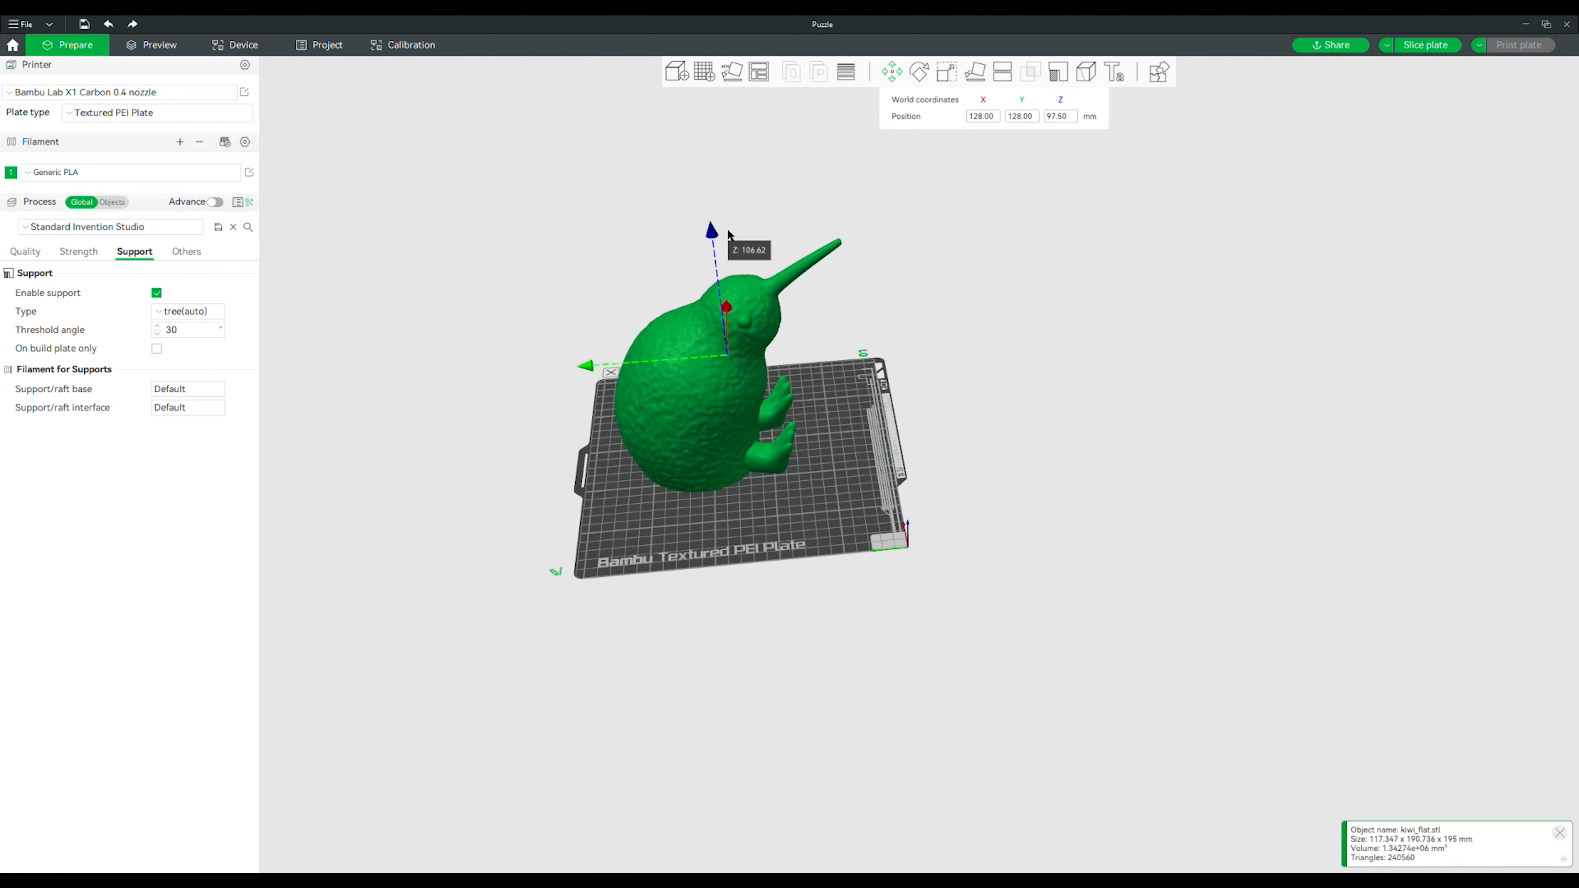
pyautogui.click(1007, 365)
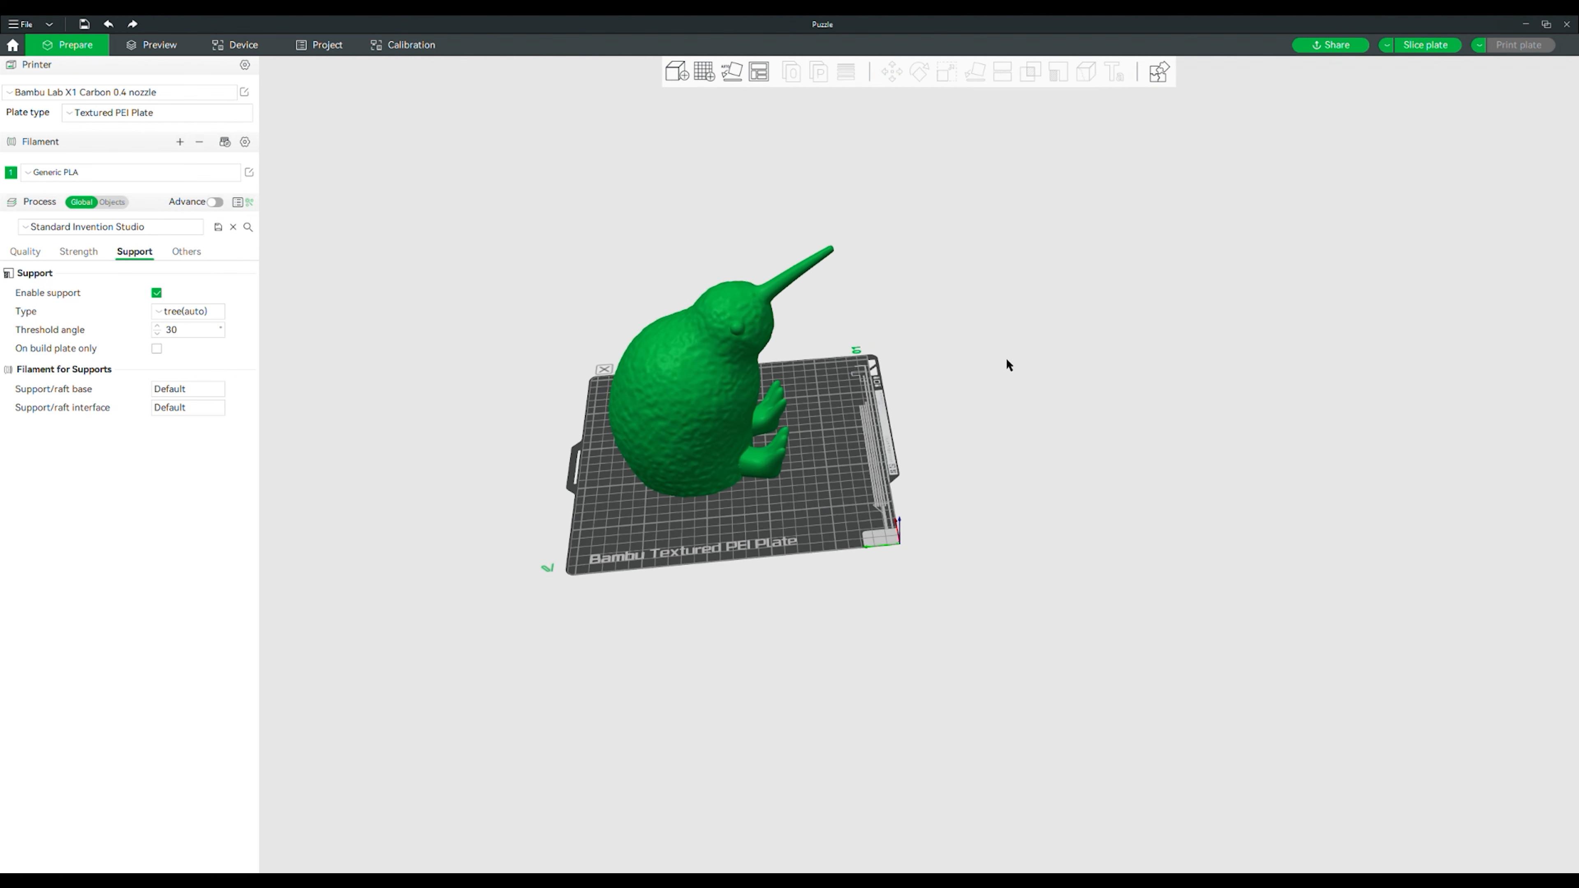
pyautogui.click(919, 71)
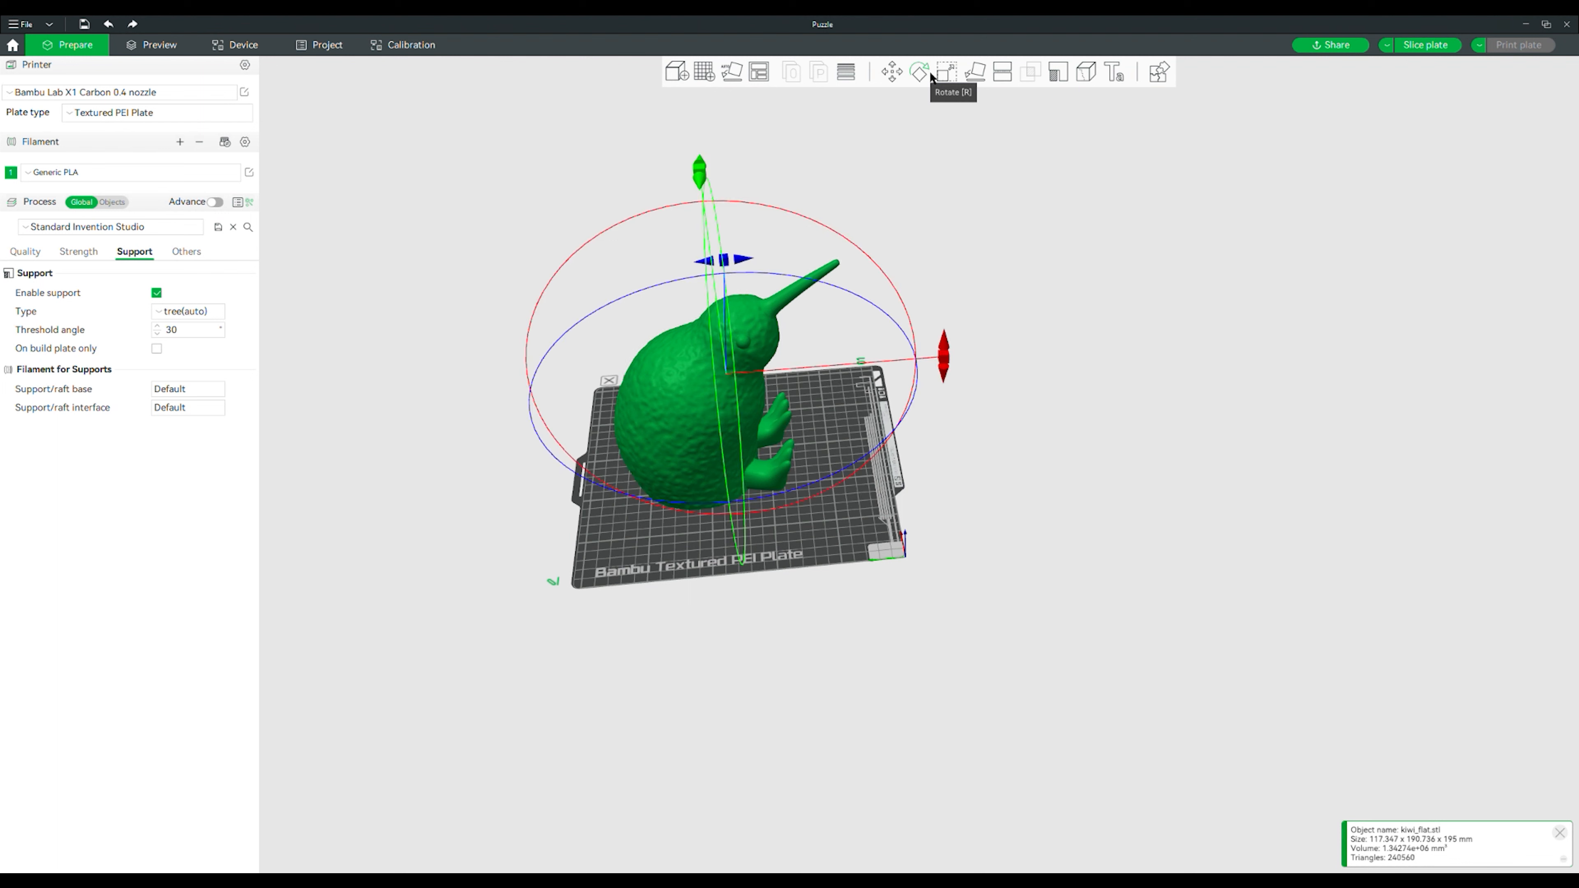
# Scale the kiwi uniformly to 17%, about 20 × 33 × 33 mm
pyautogui.click(947, 71)
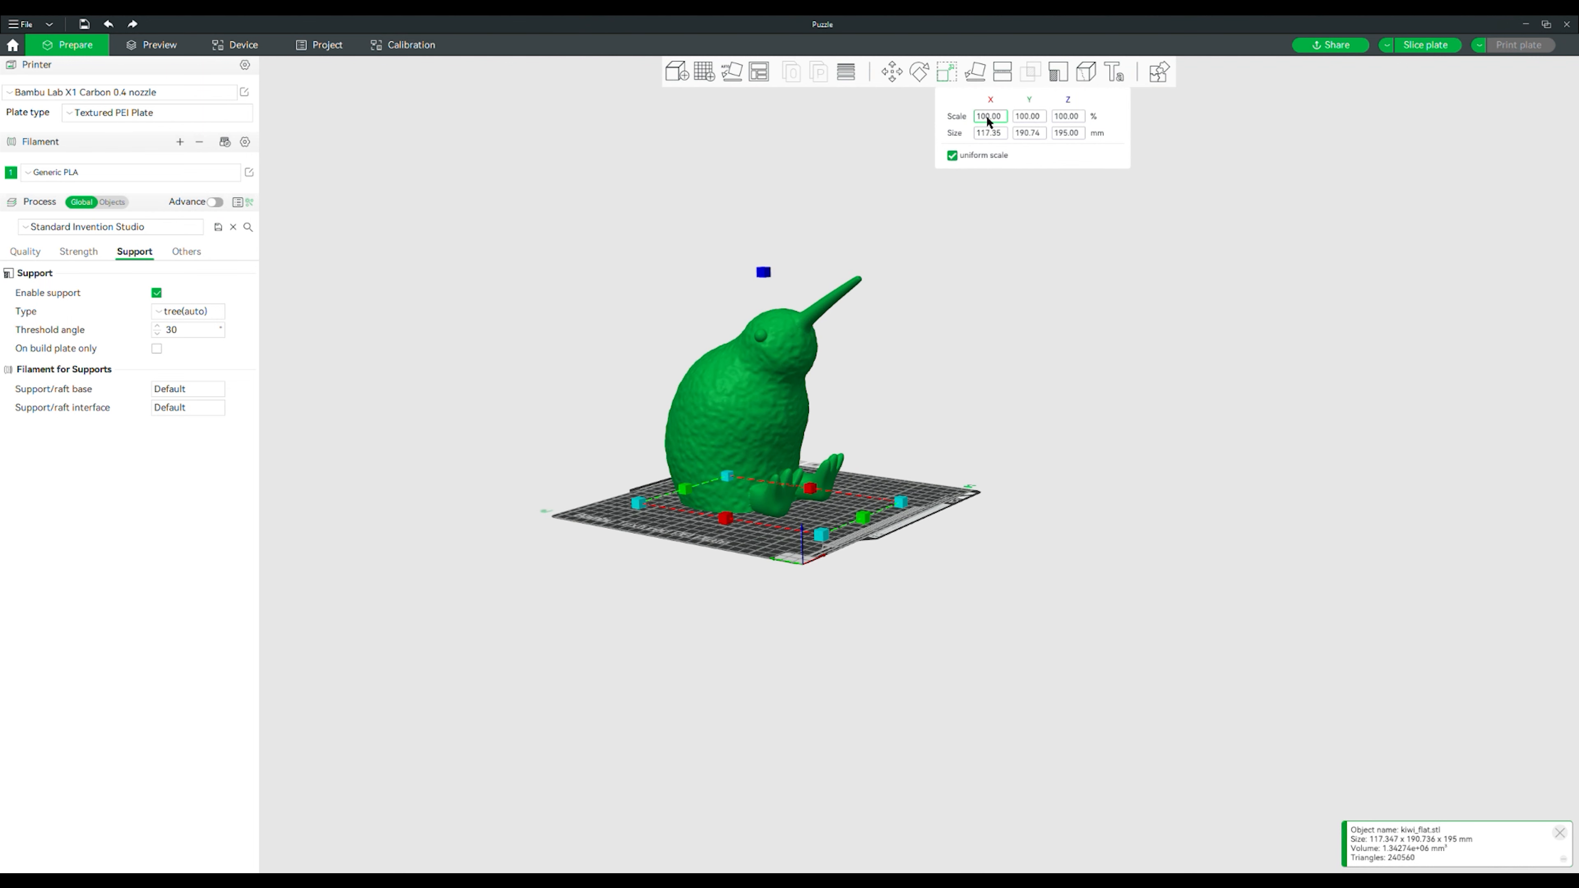
pyautogui.write('17')
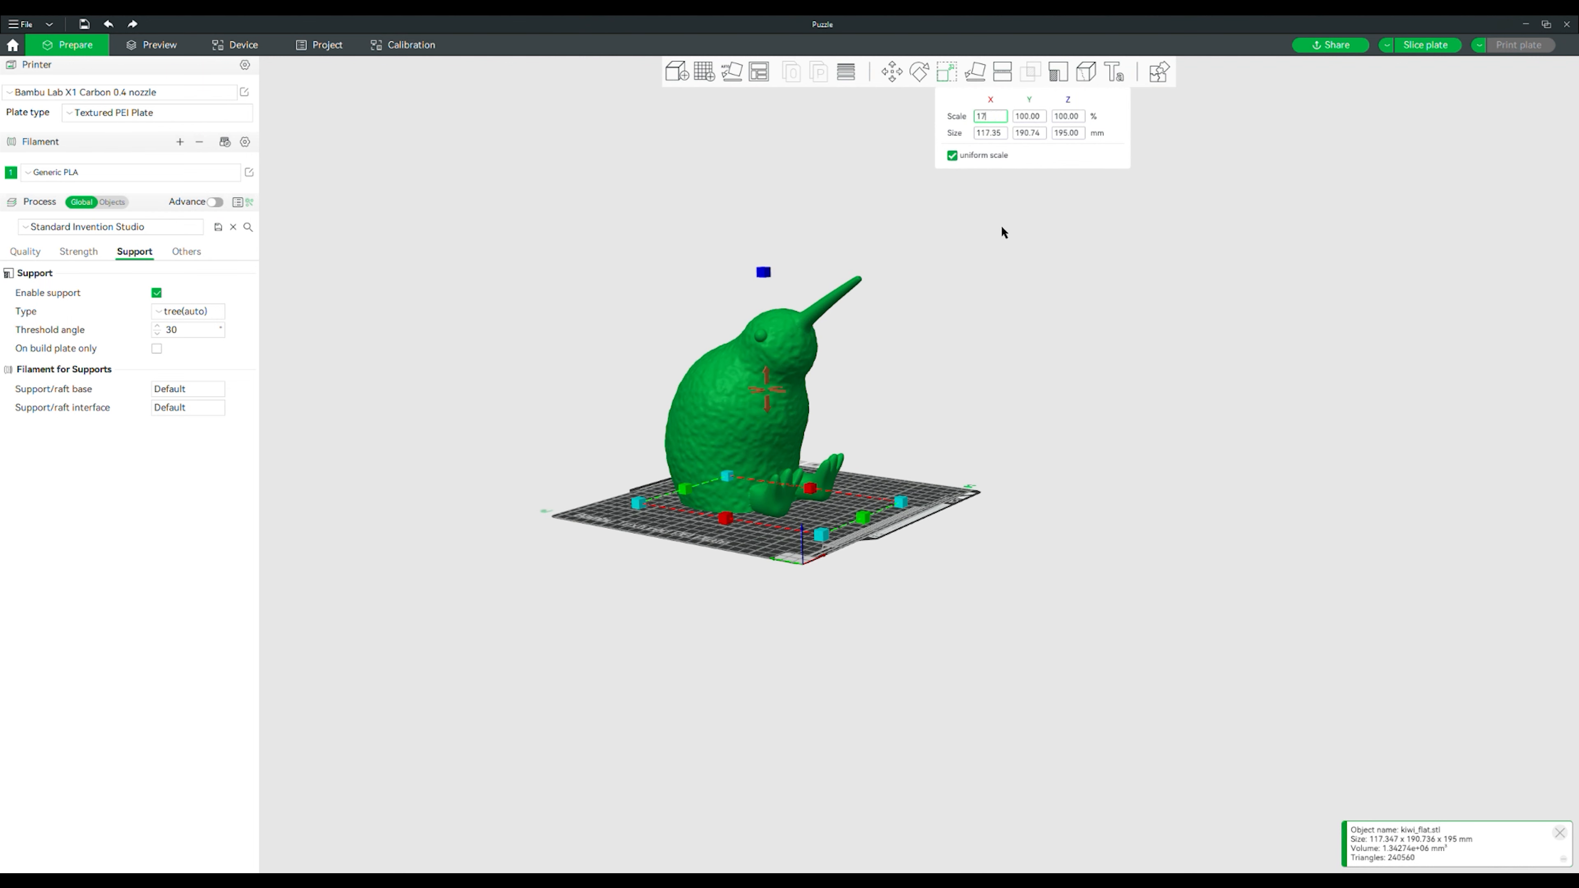
pyautogui.write('17')
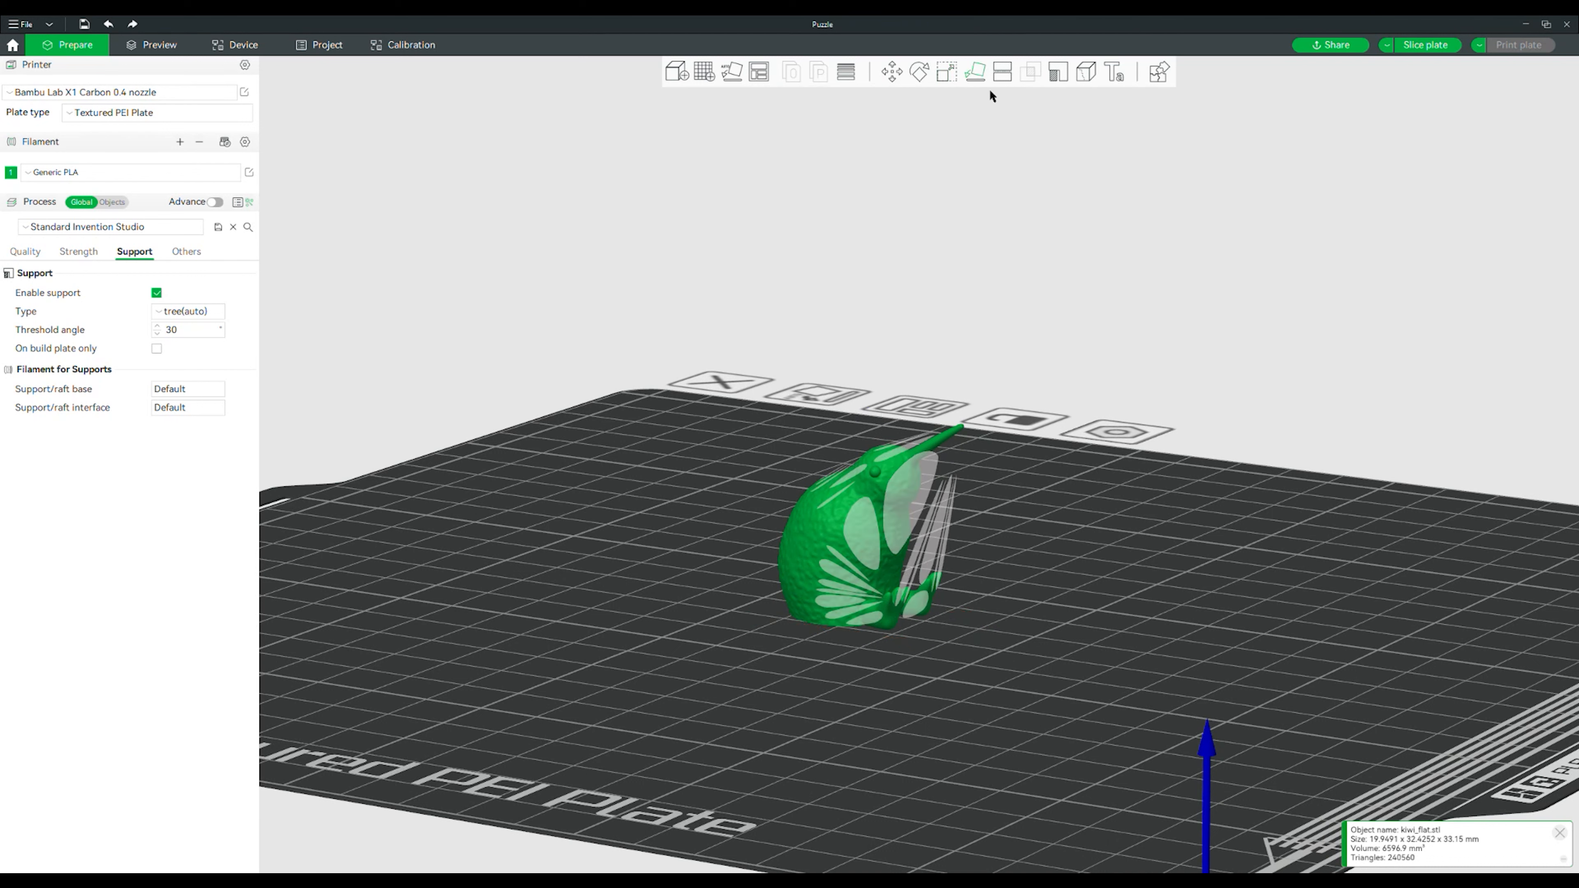
# Start the Cut tool on the kiwi, placing a cut plane at 16.58 mm height
pyautogui.click(1002, 72)
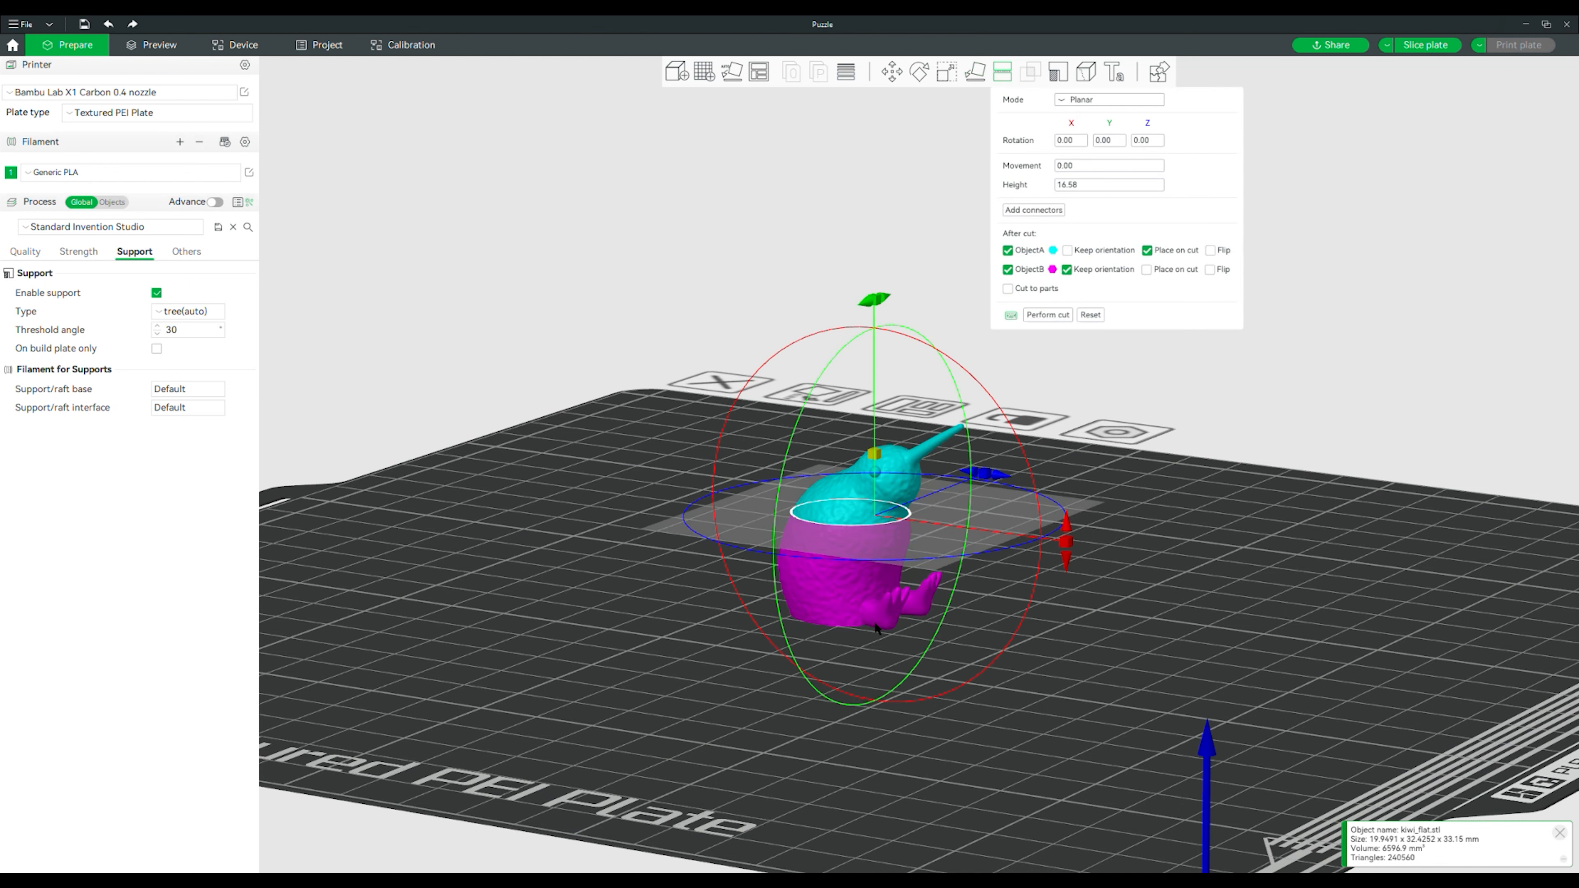
pyautogui.moveTo(1068, 188)
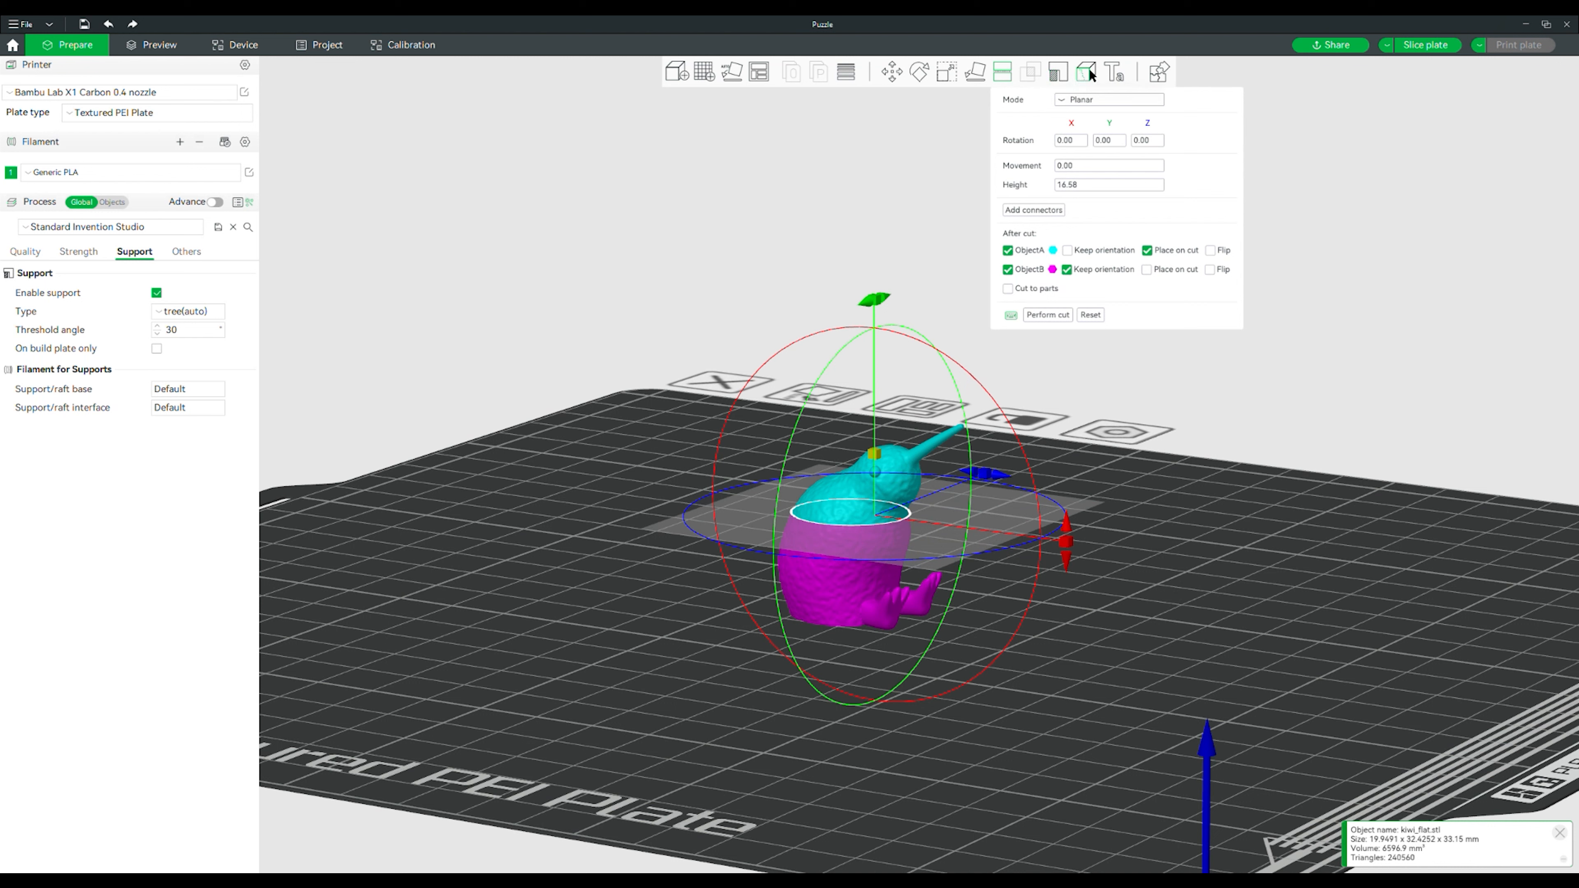
pyautogui.moveTo(1113, 70)
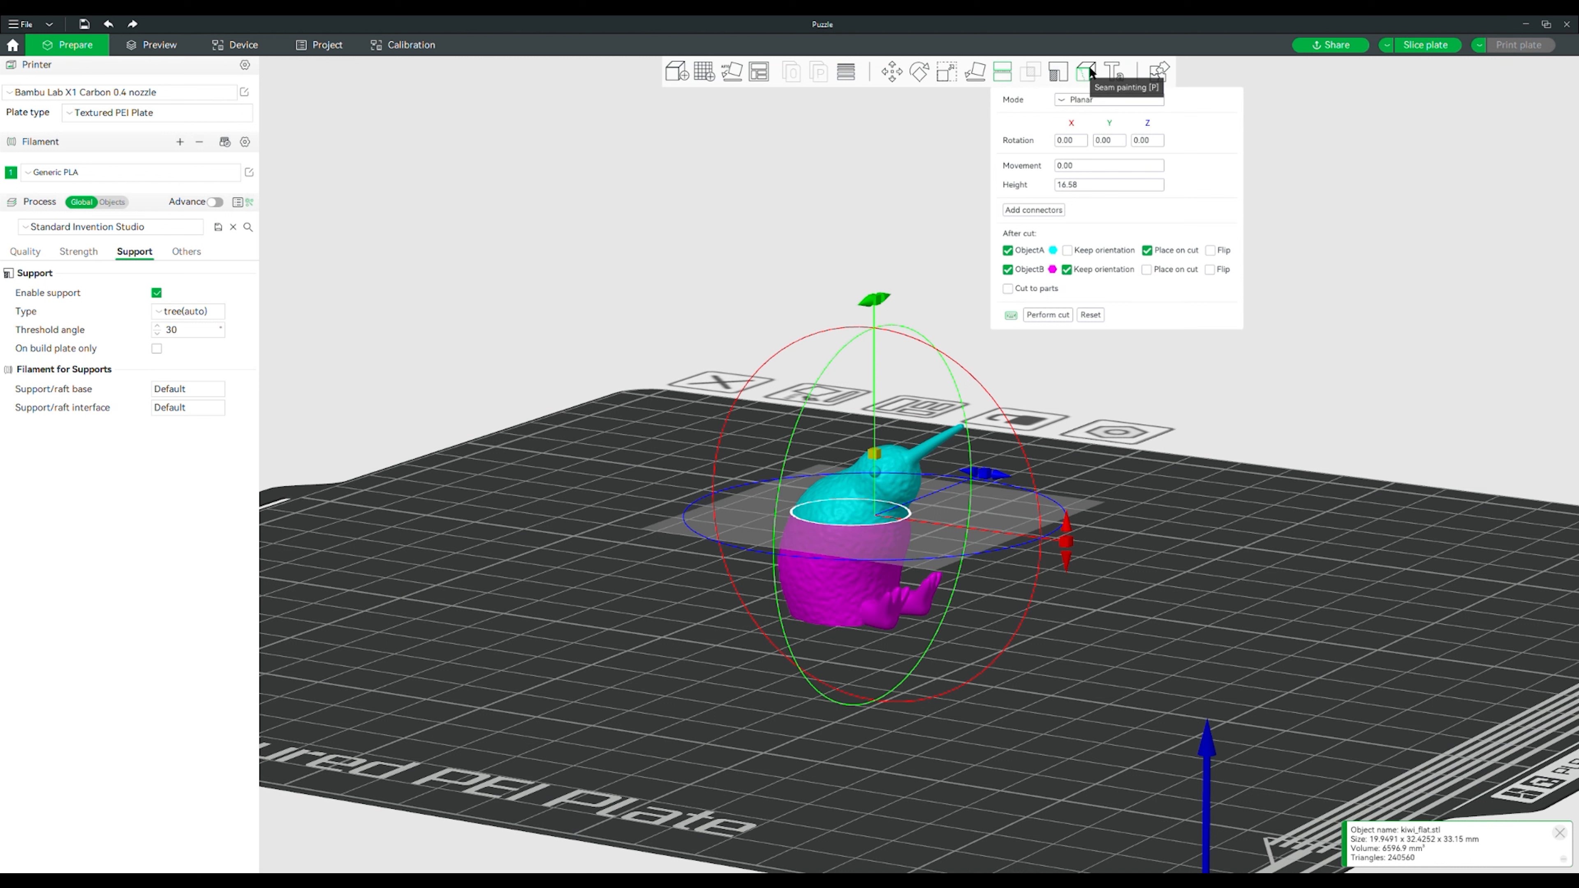
pyautogui.moveTo(1112, 70)
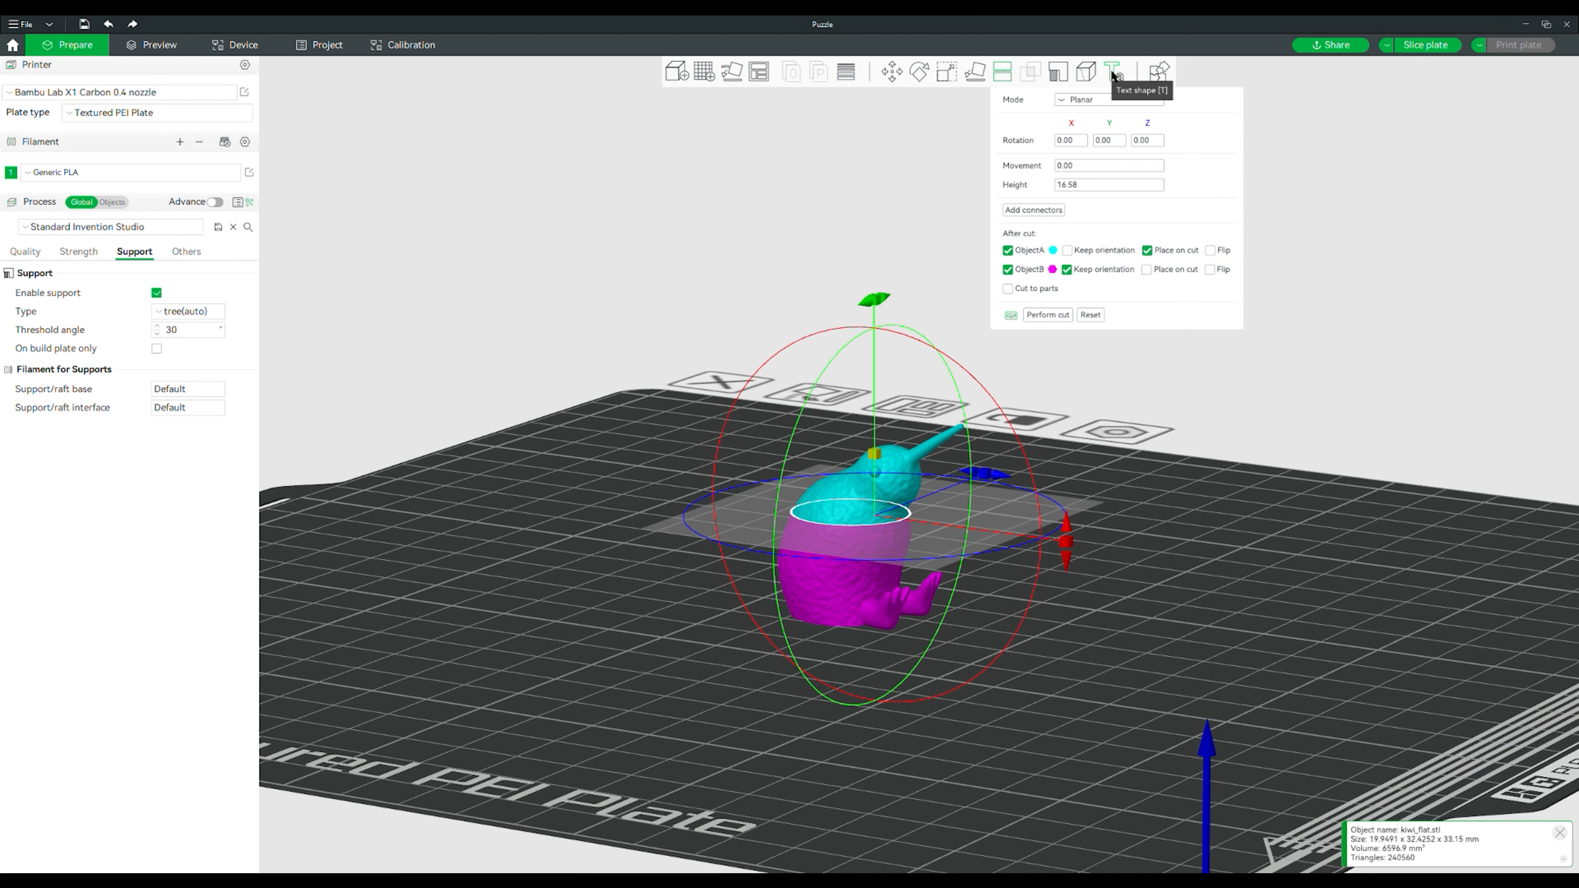
pyautogui.moveTo(885, 179)
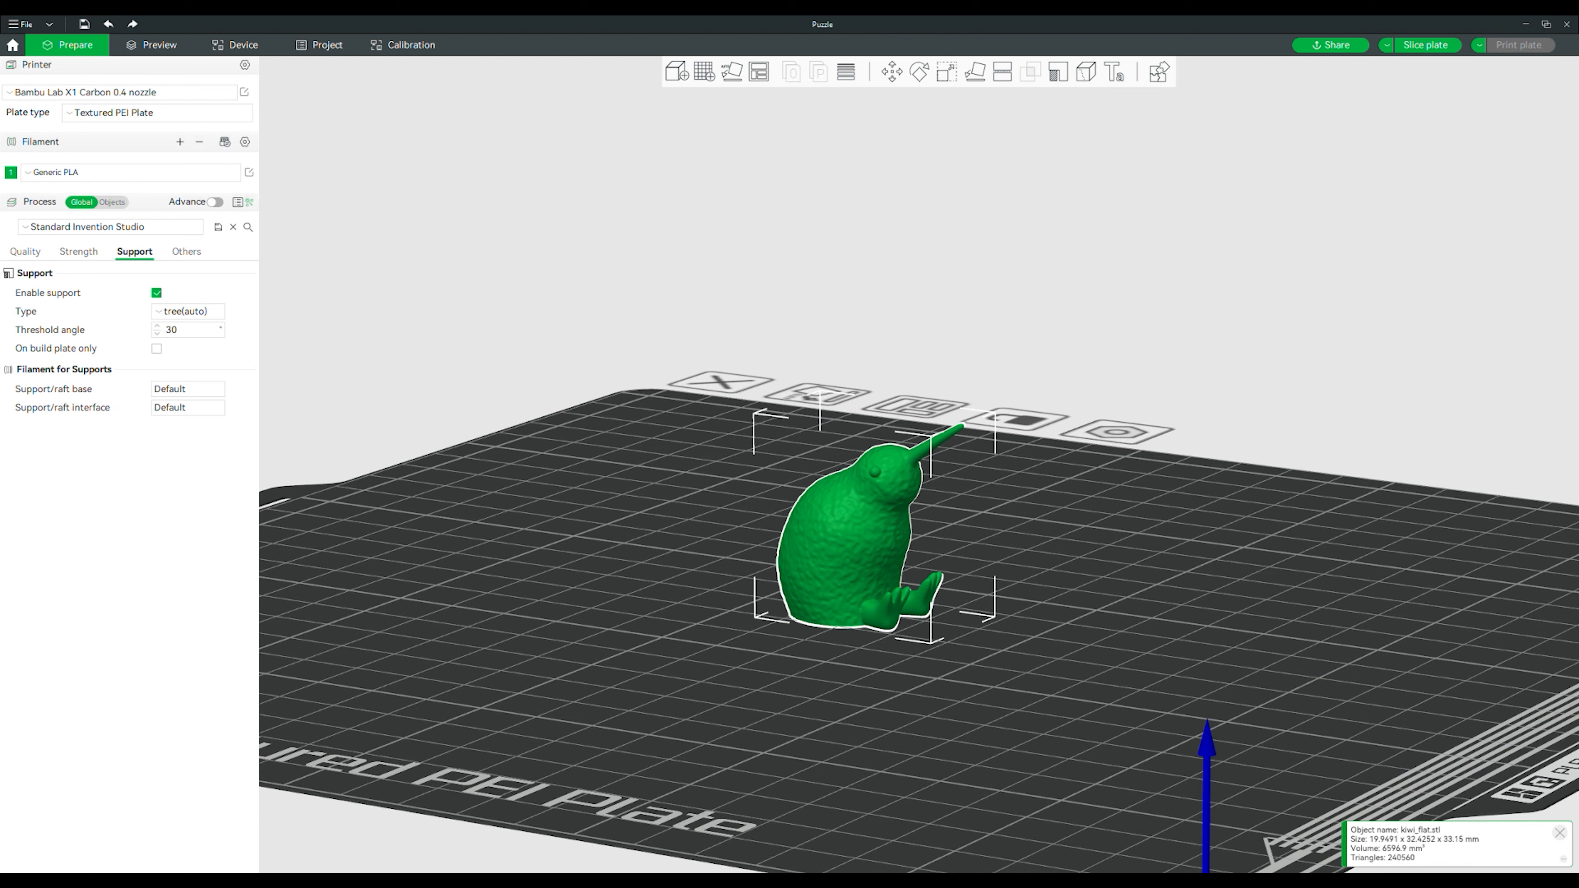
pyautogui.moveTo(961, 525)
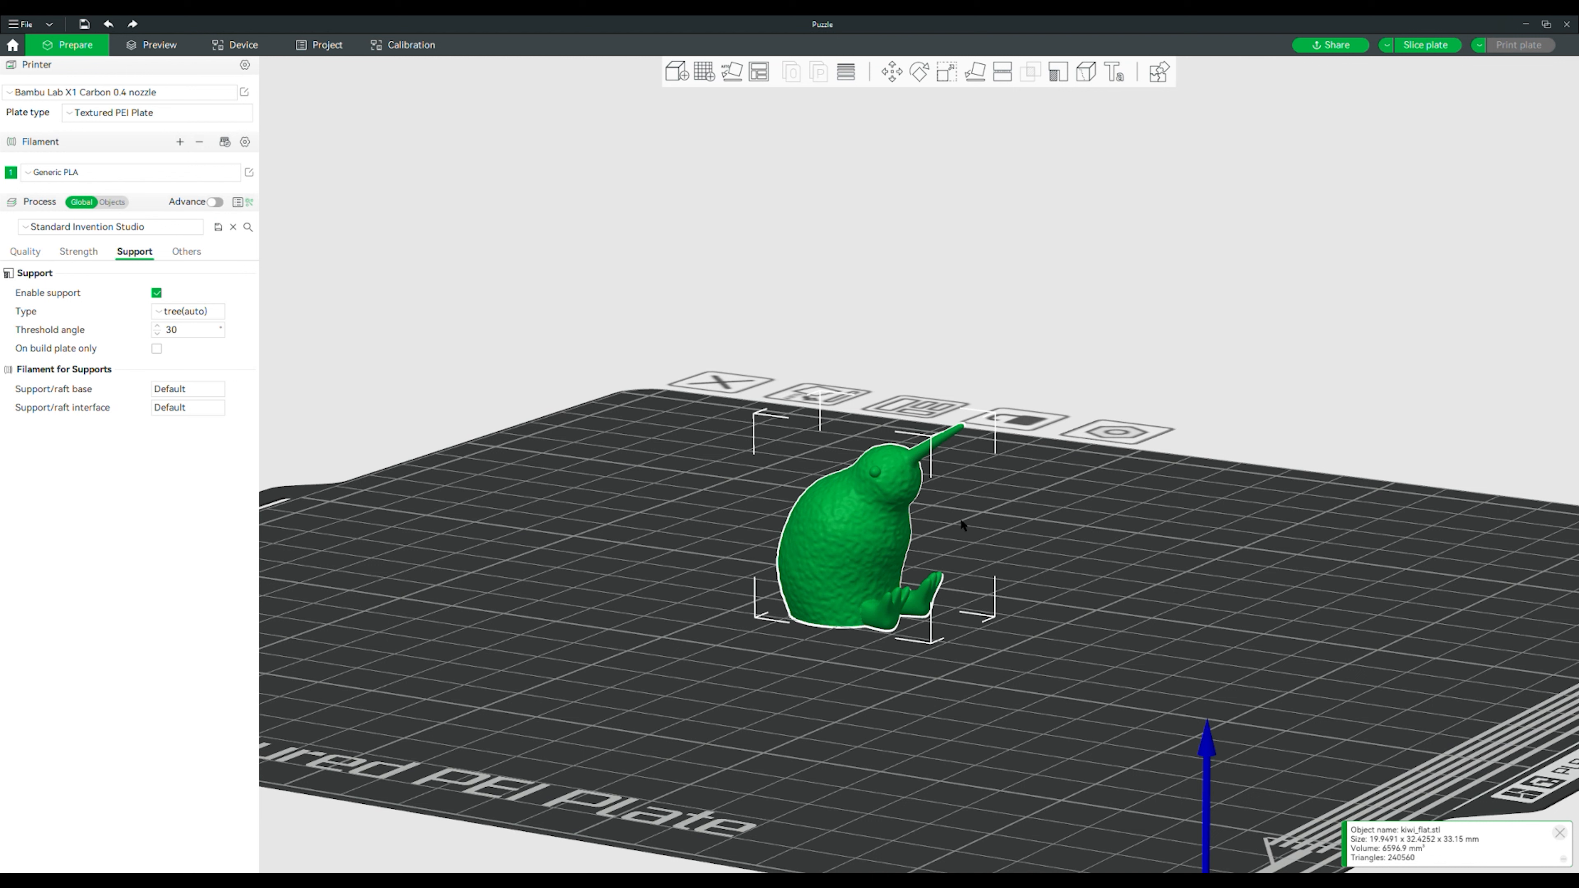
# Show the kiwi's quality settings with 0.2 mm layer heights and a random seam position
pyautogui.click(25, 251)
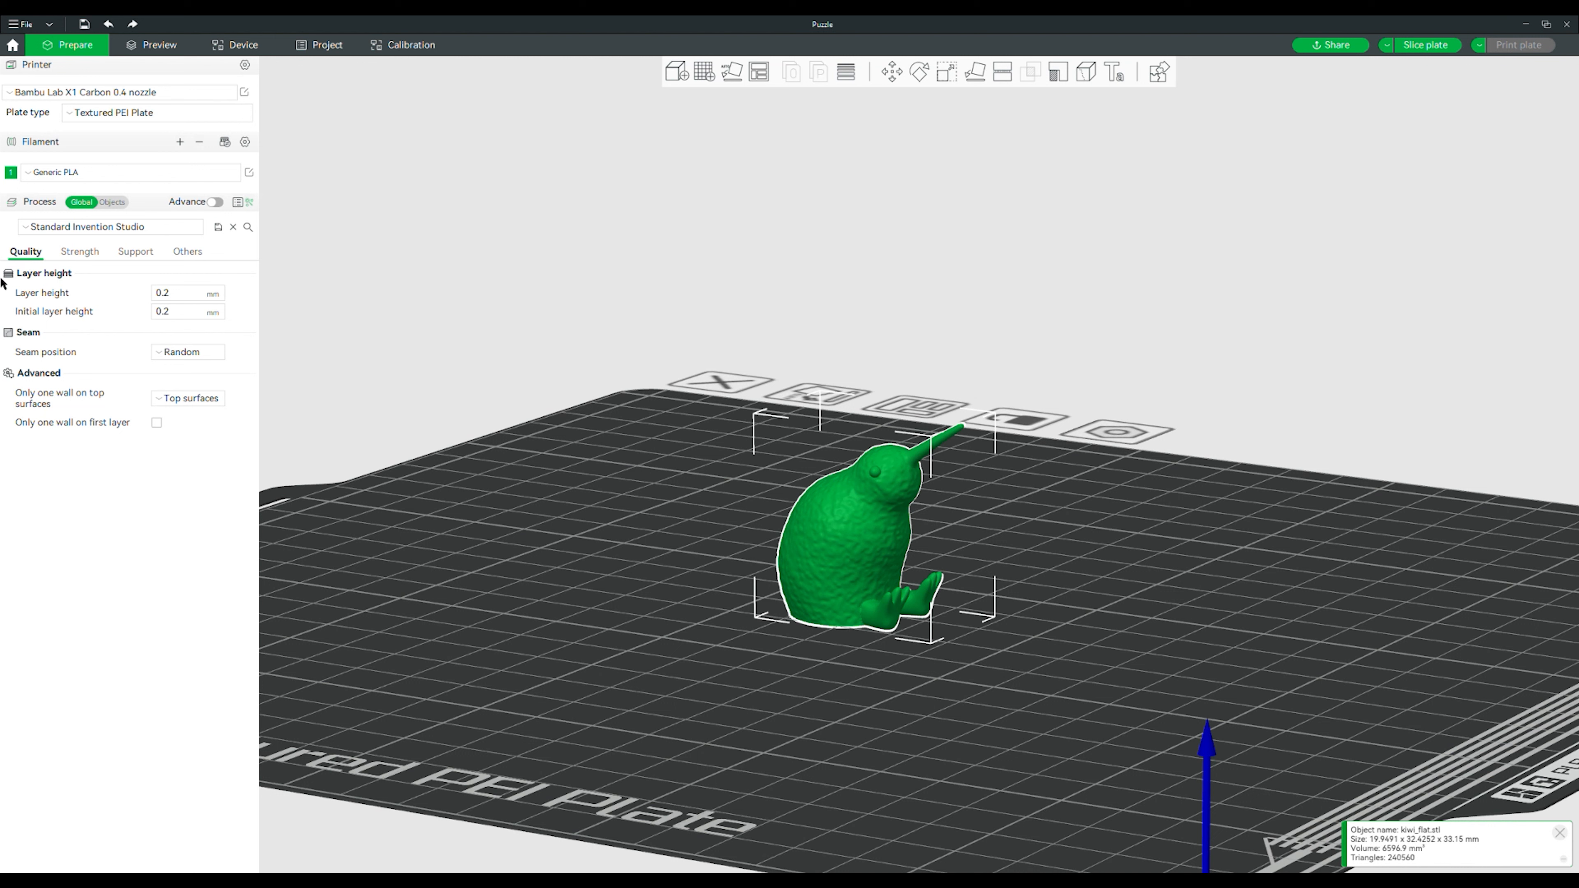
pyautogui.moveTo(125, 279)
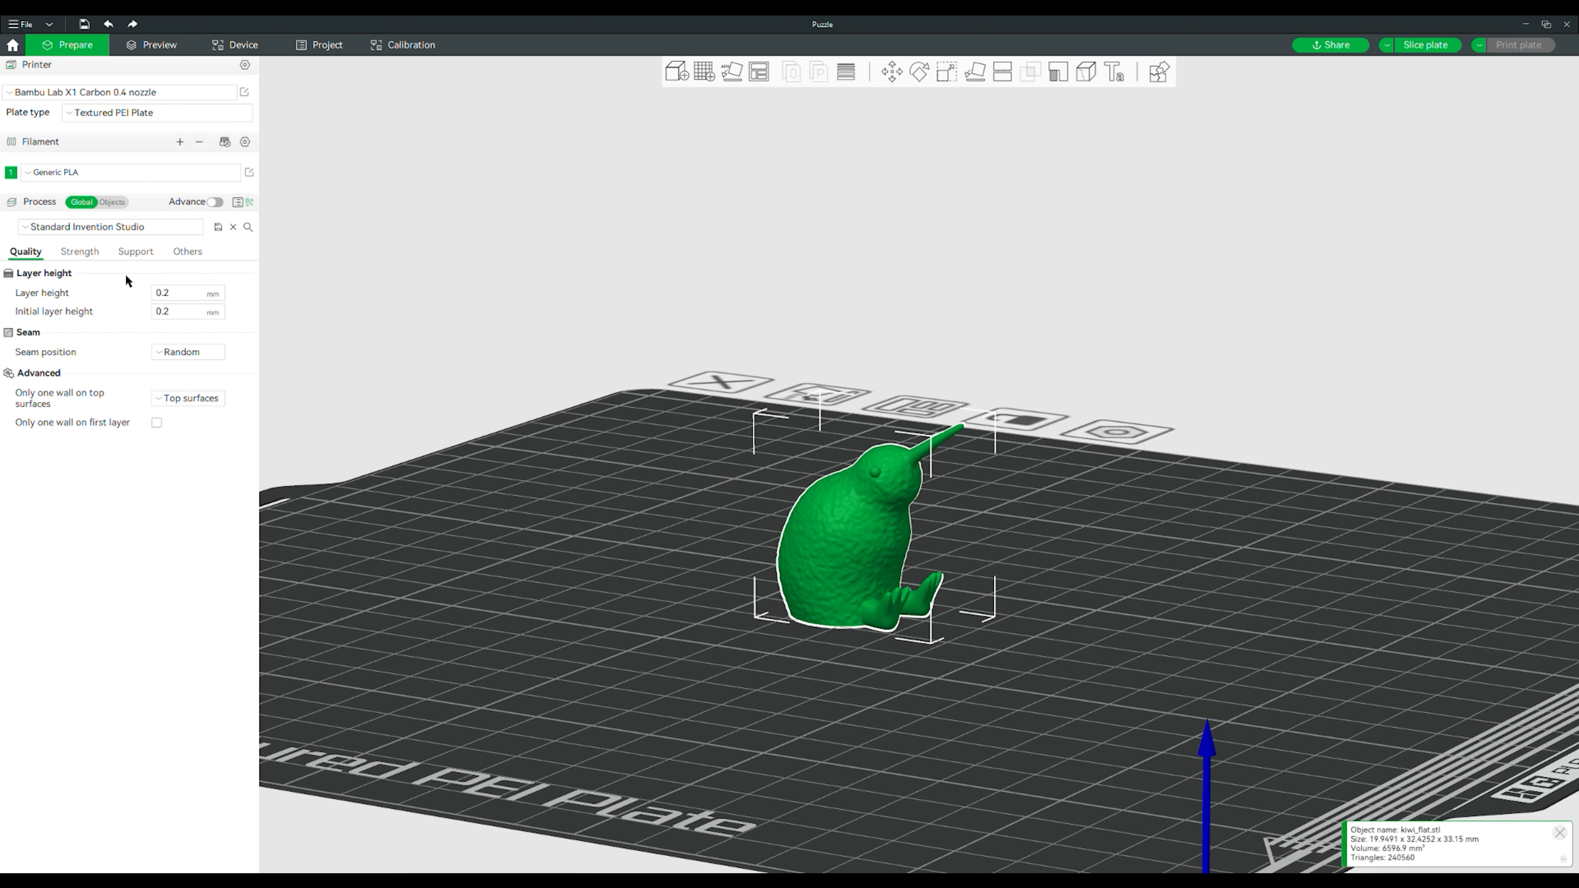
pyautogui.moveTo(463, 394)
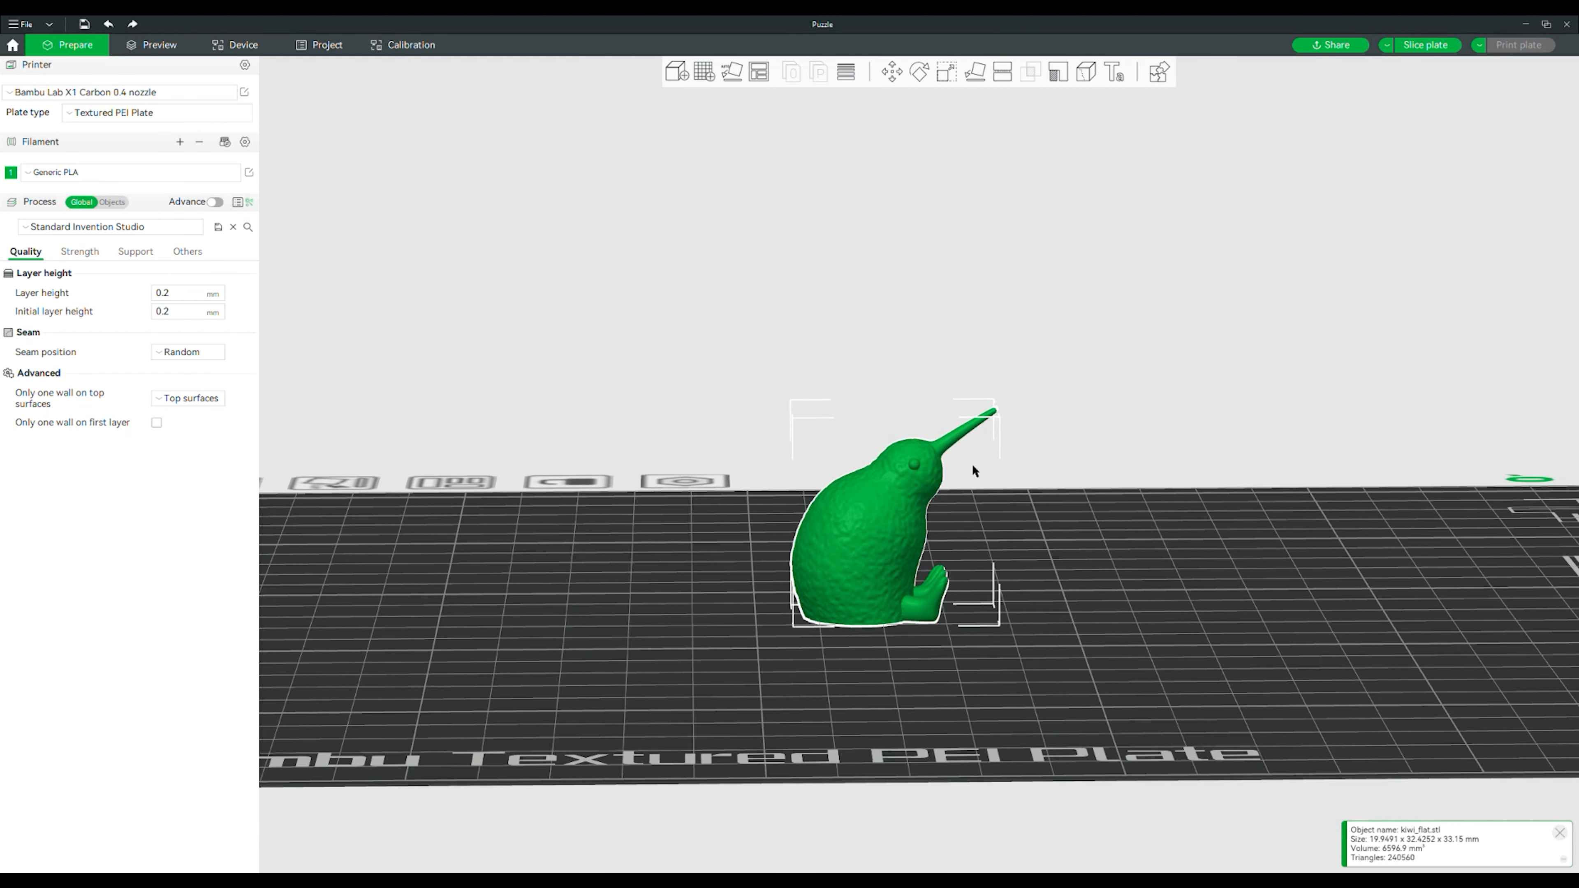
pyautogui.moveTo(955, 428)
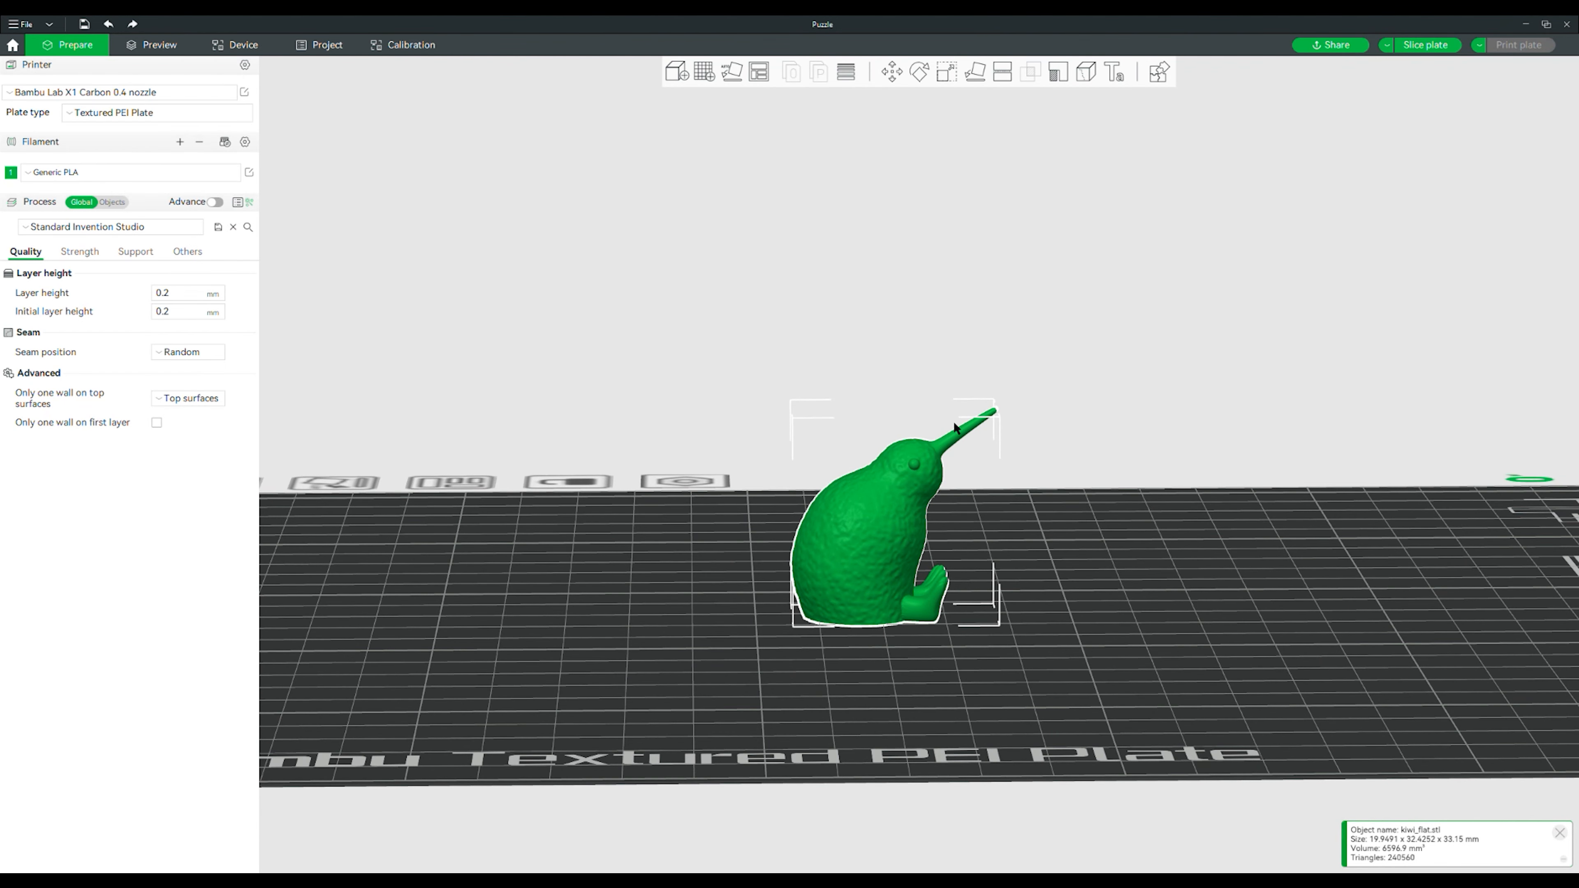
pyautogui.moveTo(1010, 421)
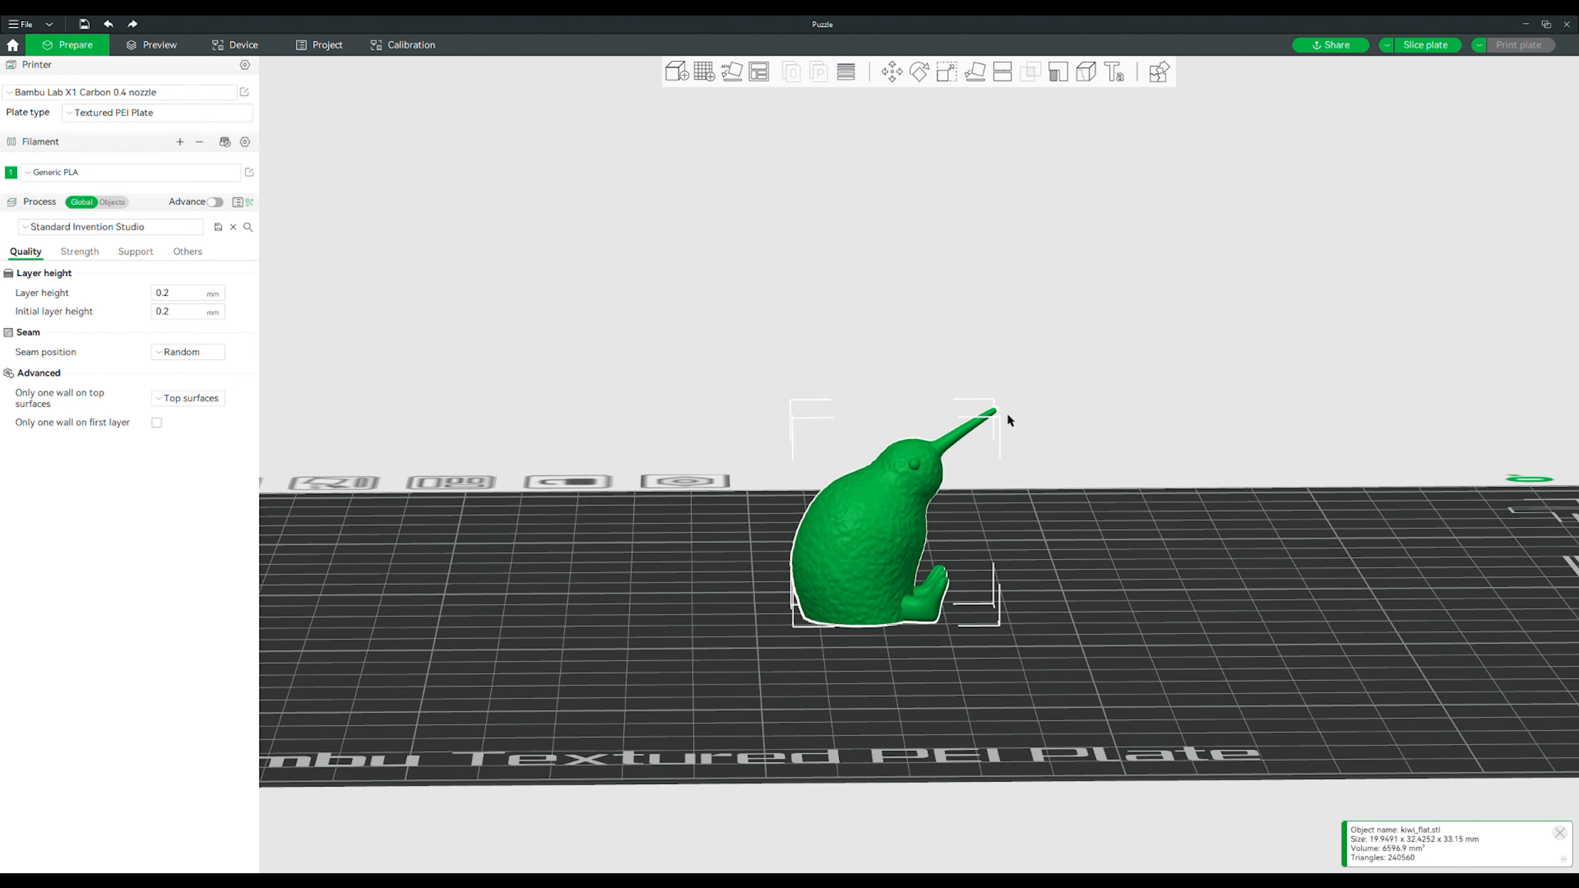
pyautogui.moveTo(1007, 418)
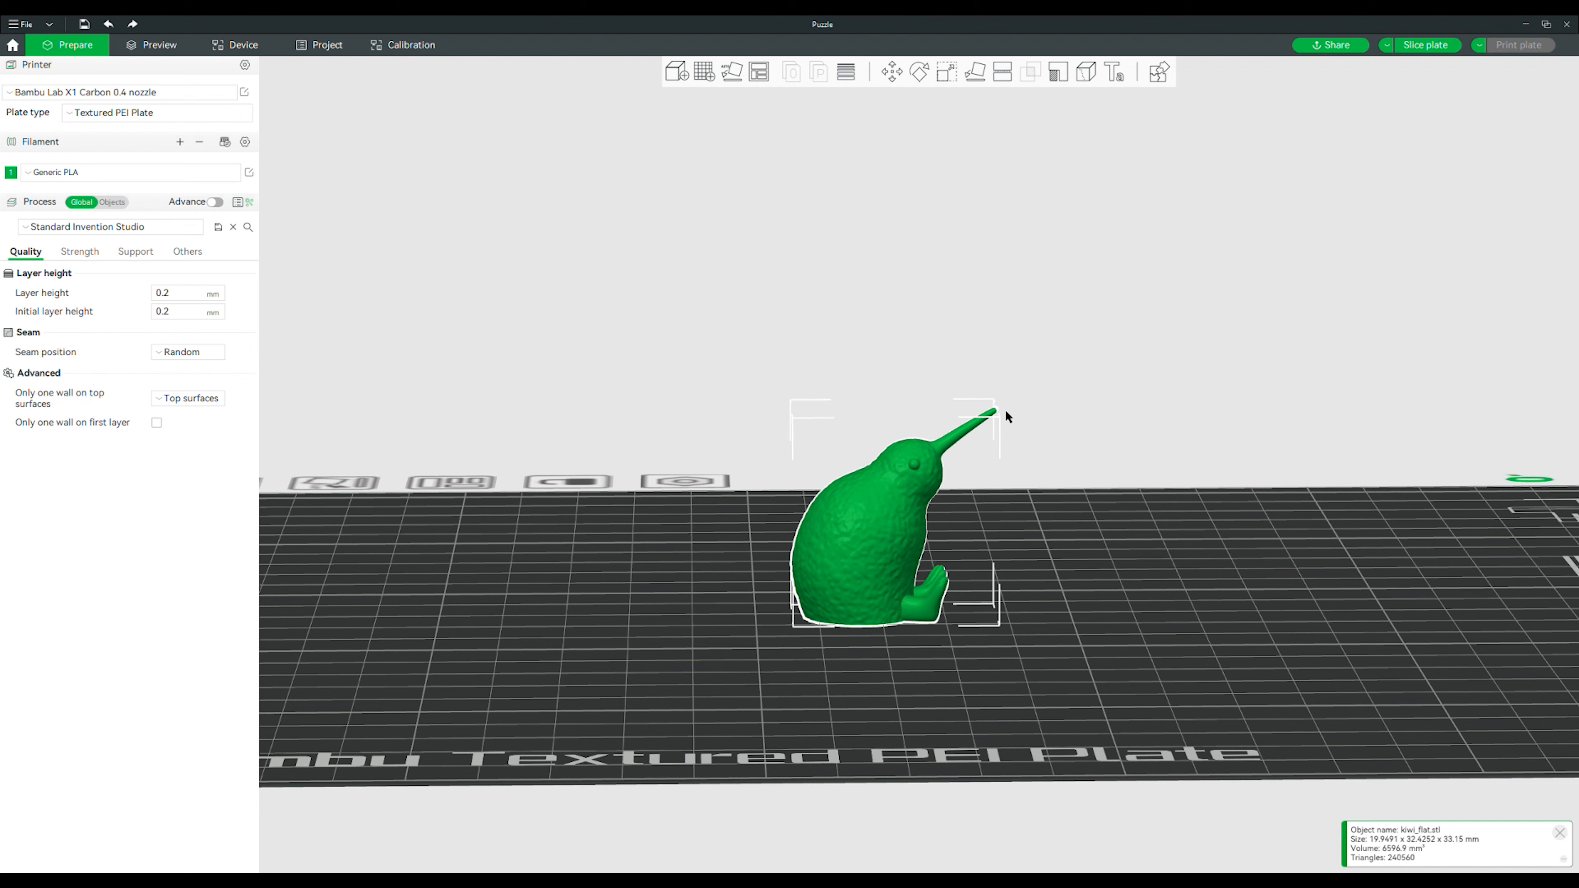
pyautogui.moveTo(727, 398)
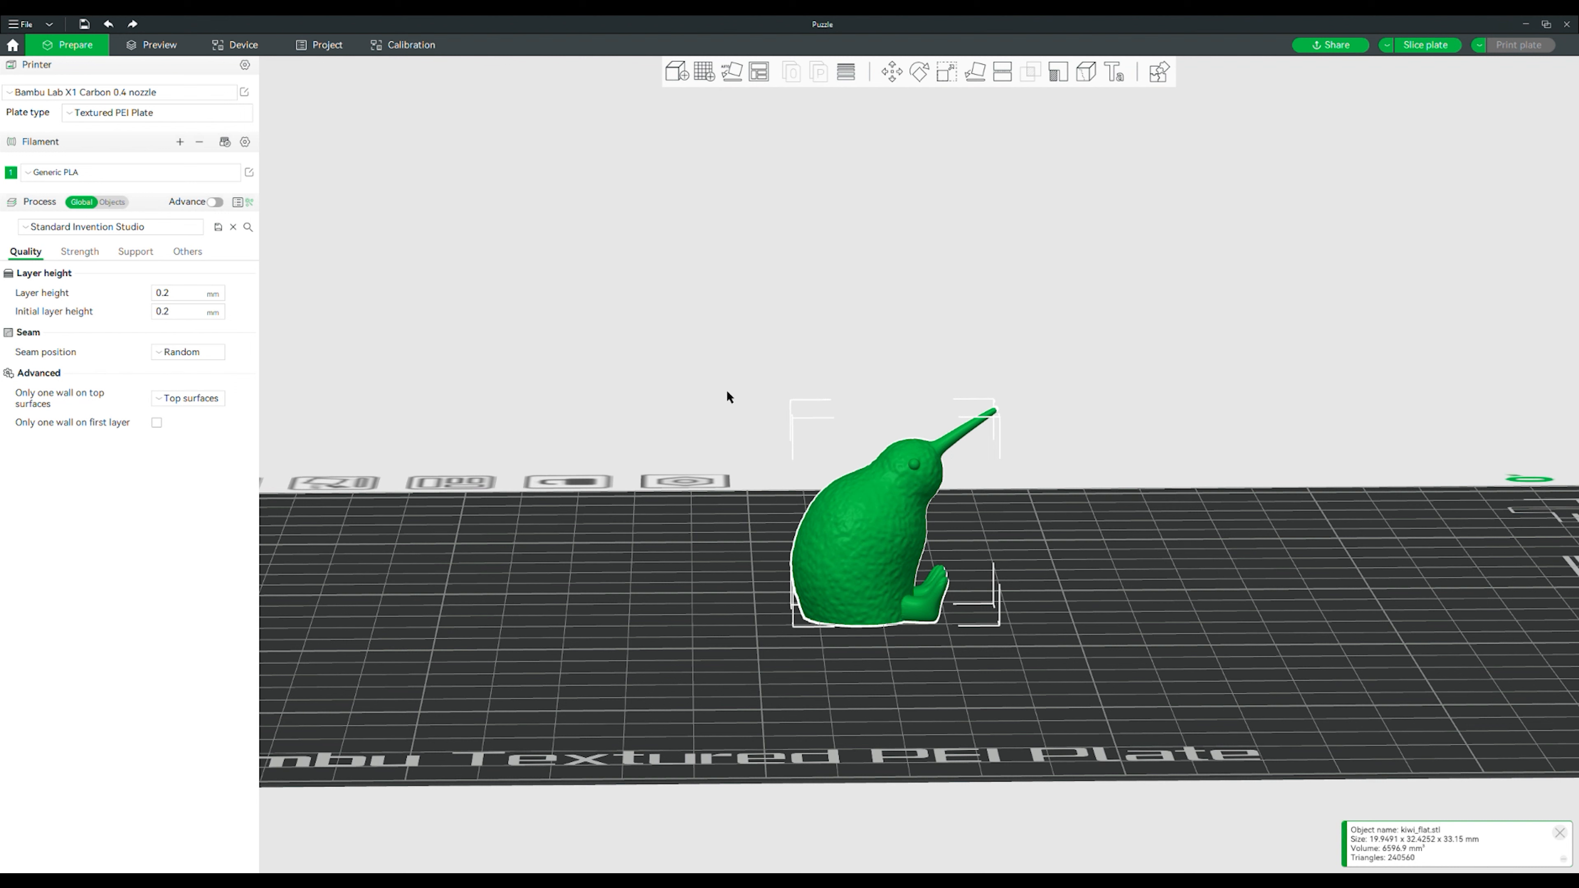
pyautogui.moveTo(865, 635)
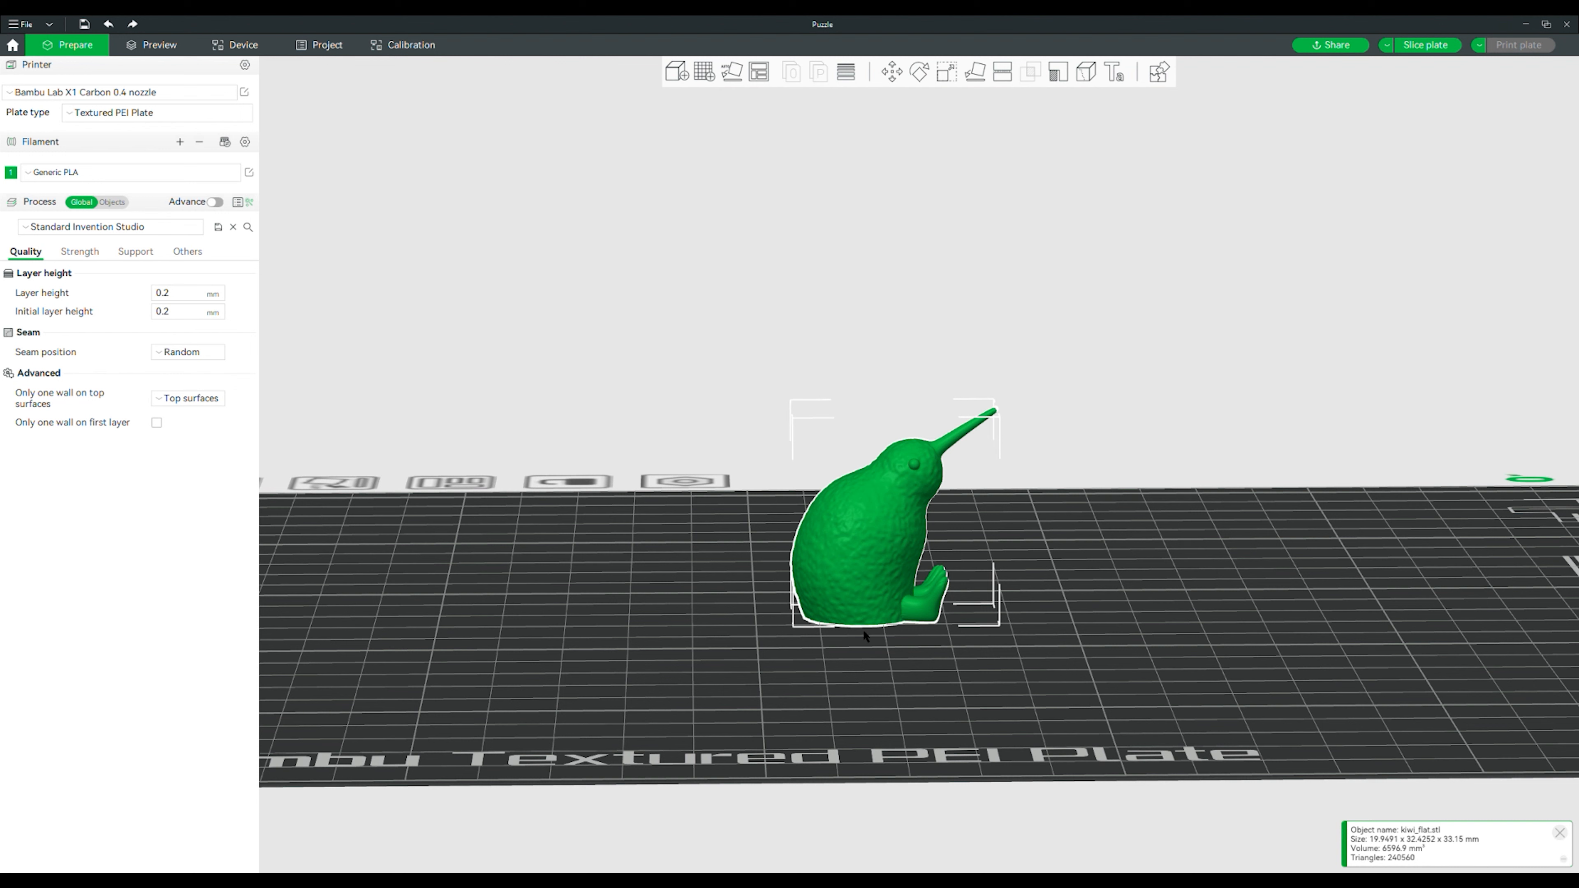
pyautogui.moveTo(880, 625)
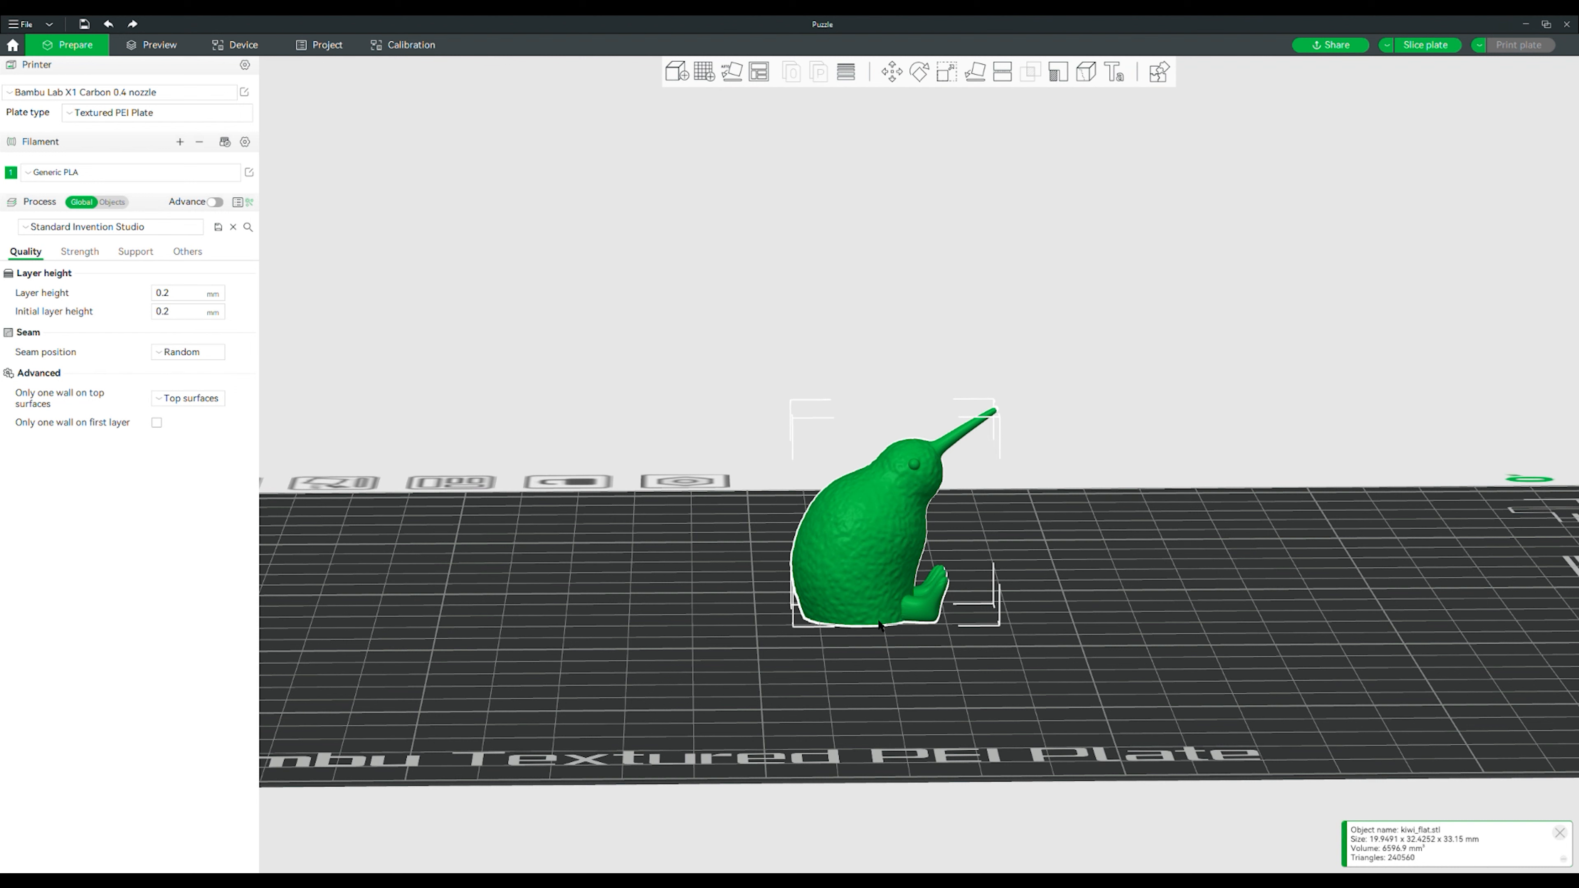
pyautogui.moveTo(887, 597)
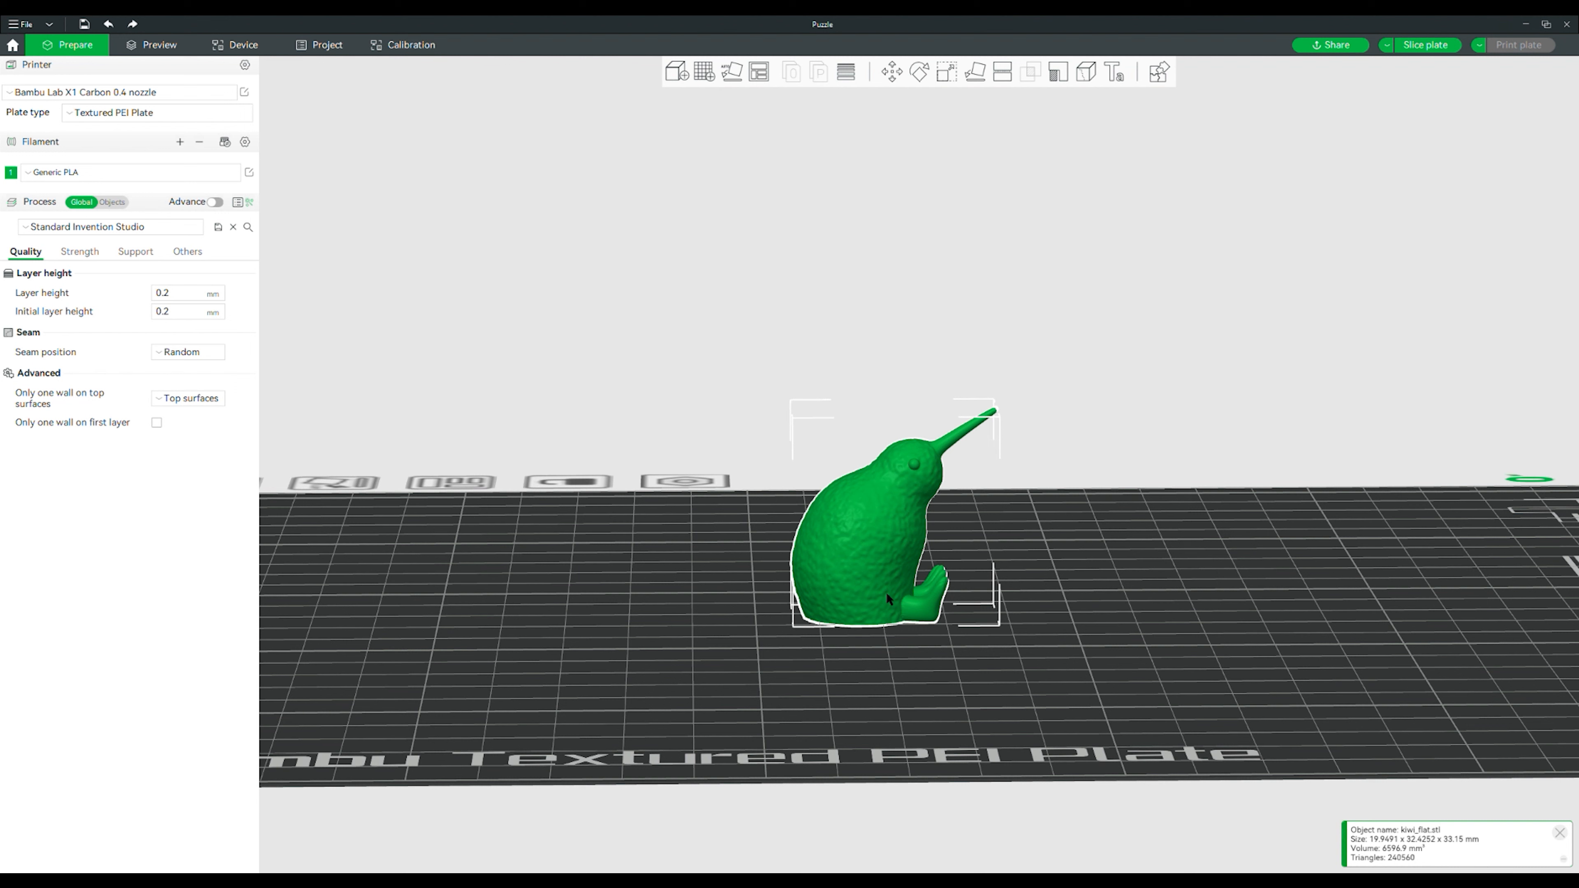
pyautogui.moveTo(872, 601)
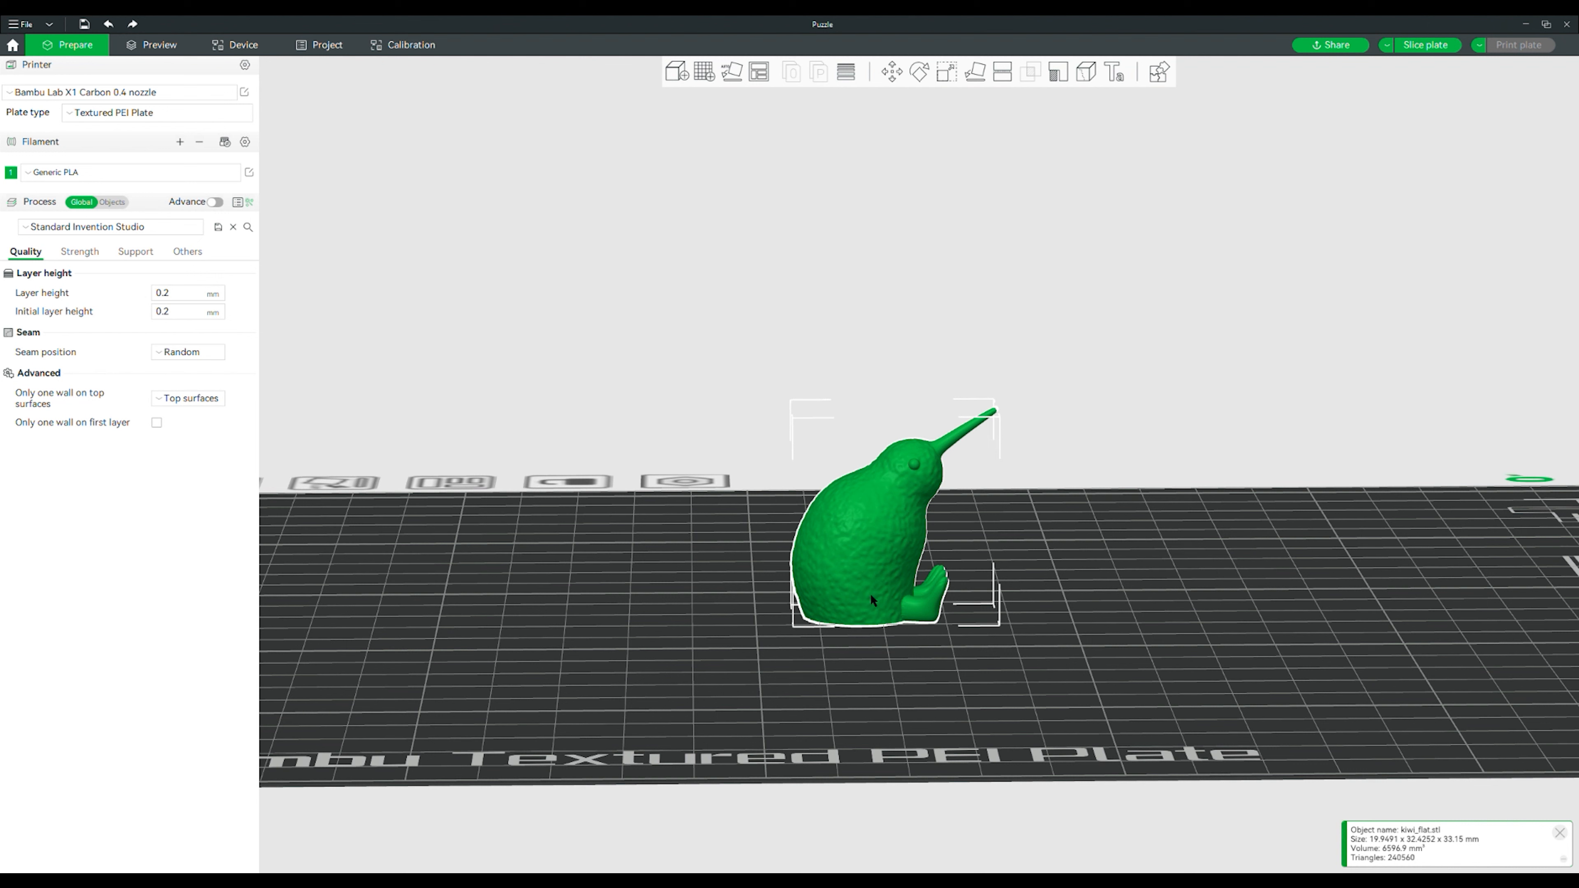
pyautogui.moveTo(869, 591)
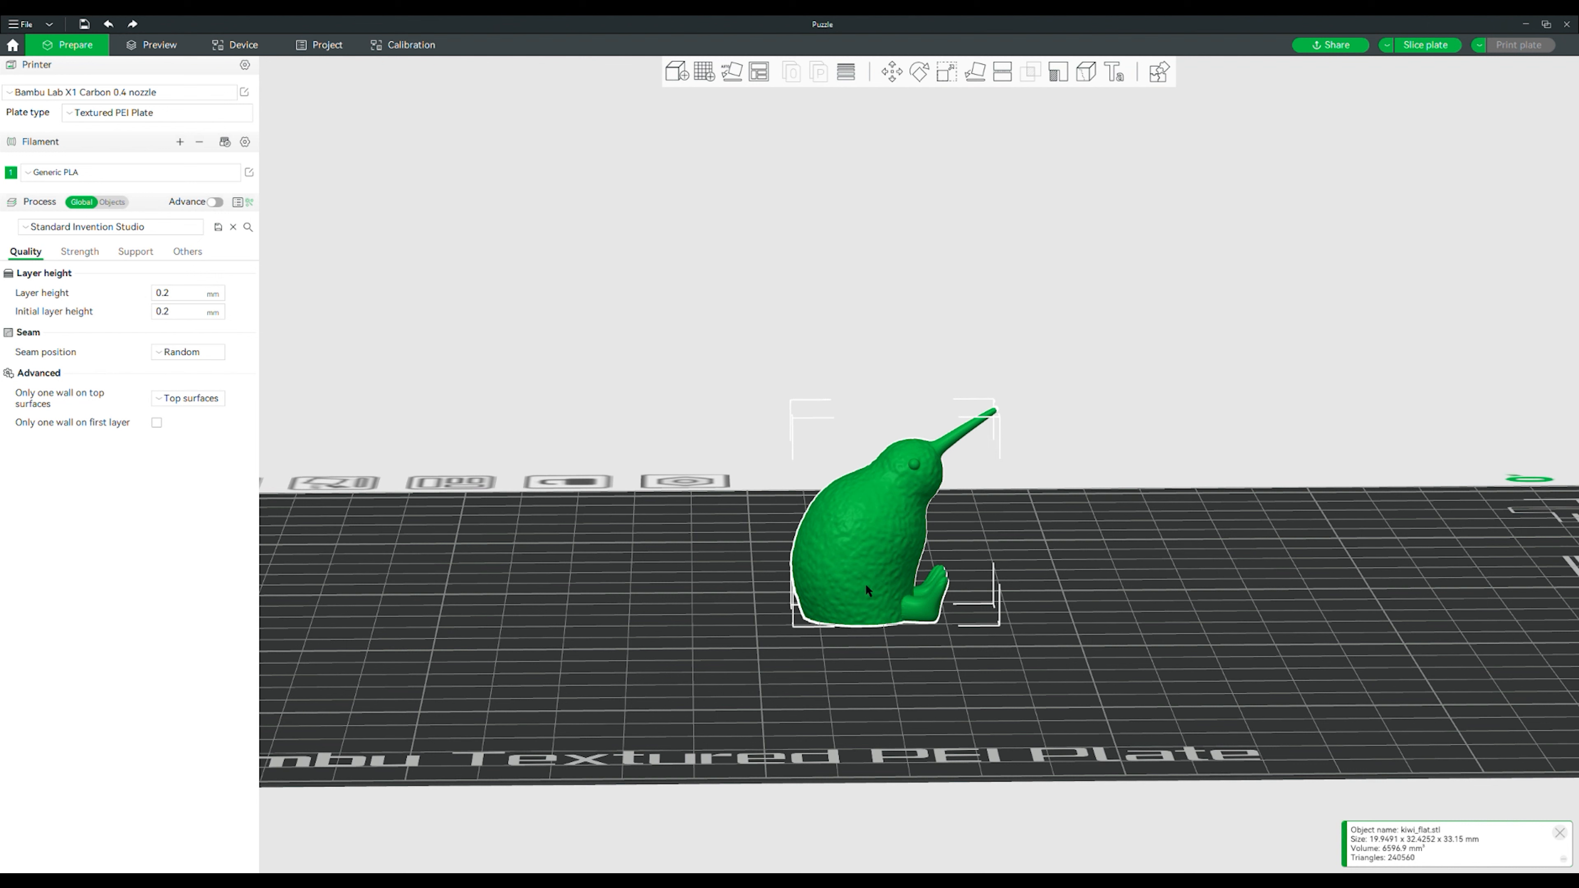
pyautogui.moveTo(750, 561)
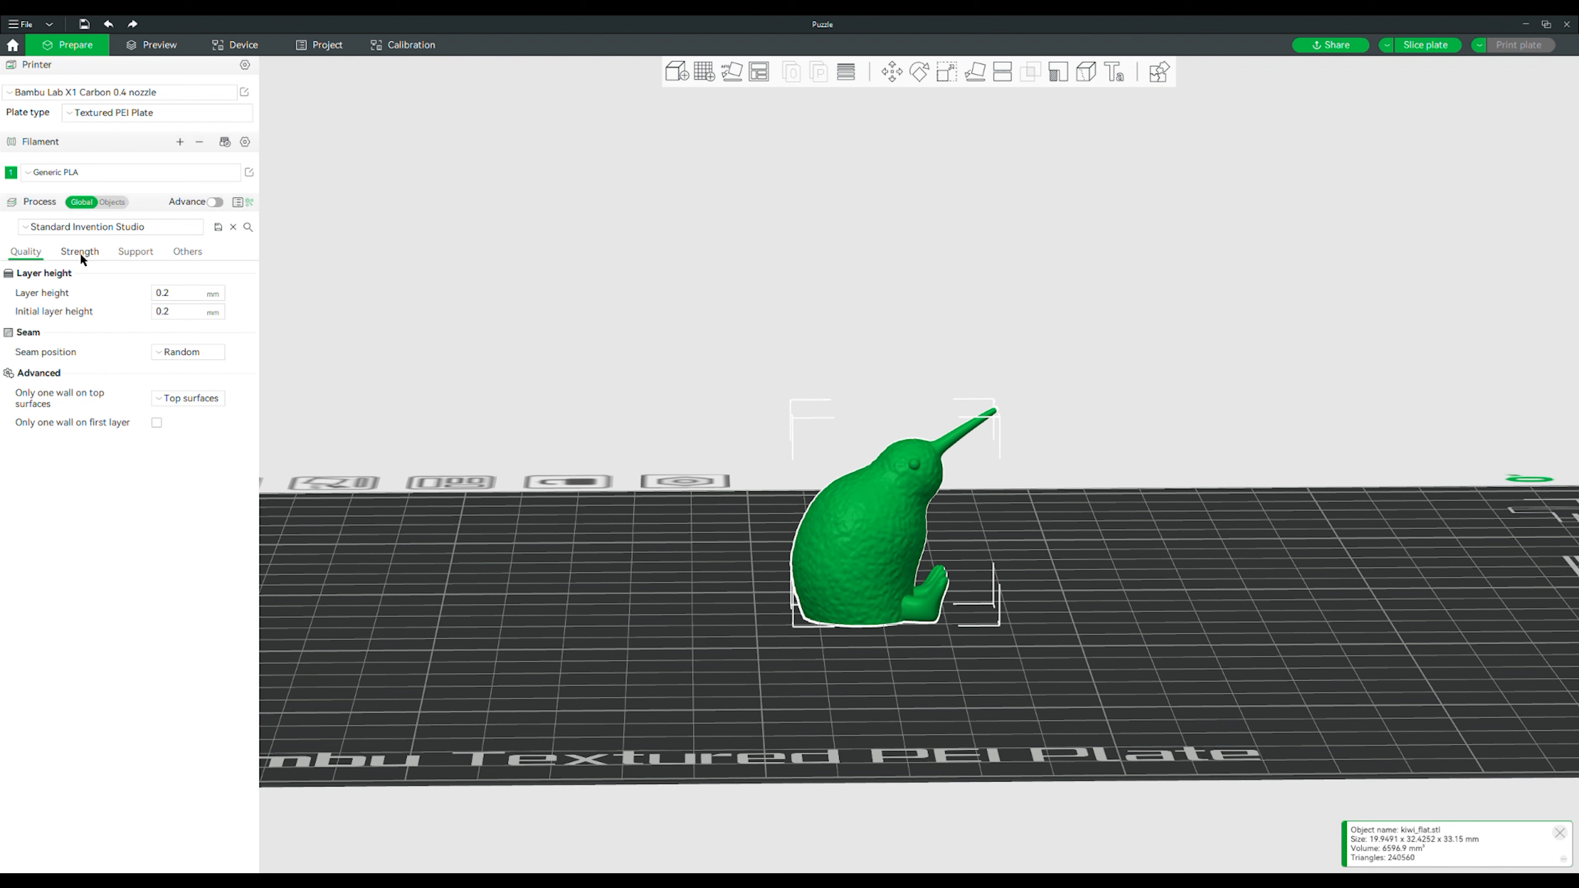
# Show the strength settings: 2 wall loops, 5 top / 3 bottom shells, 10% rectilinear infill
pyautogui.click(79, 251)
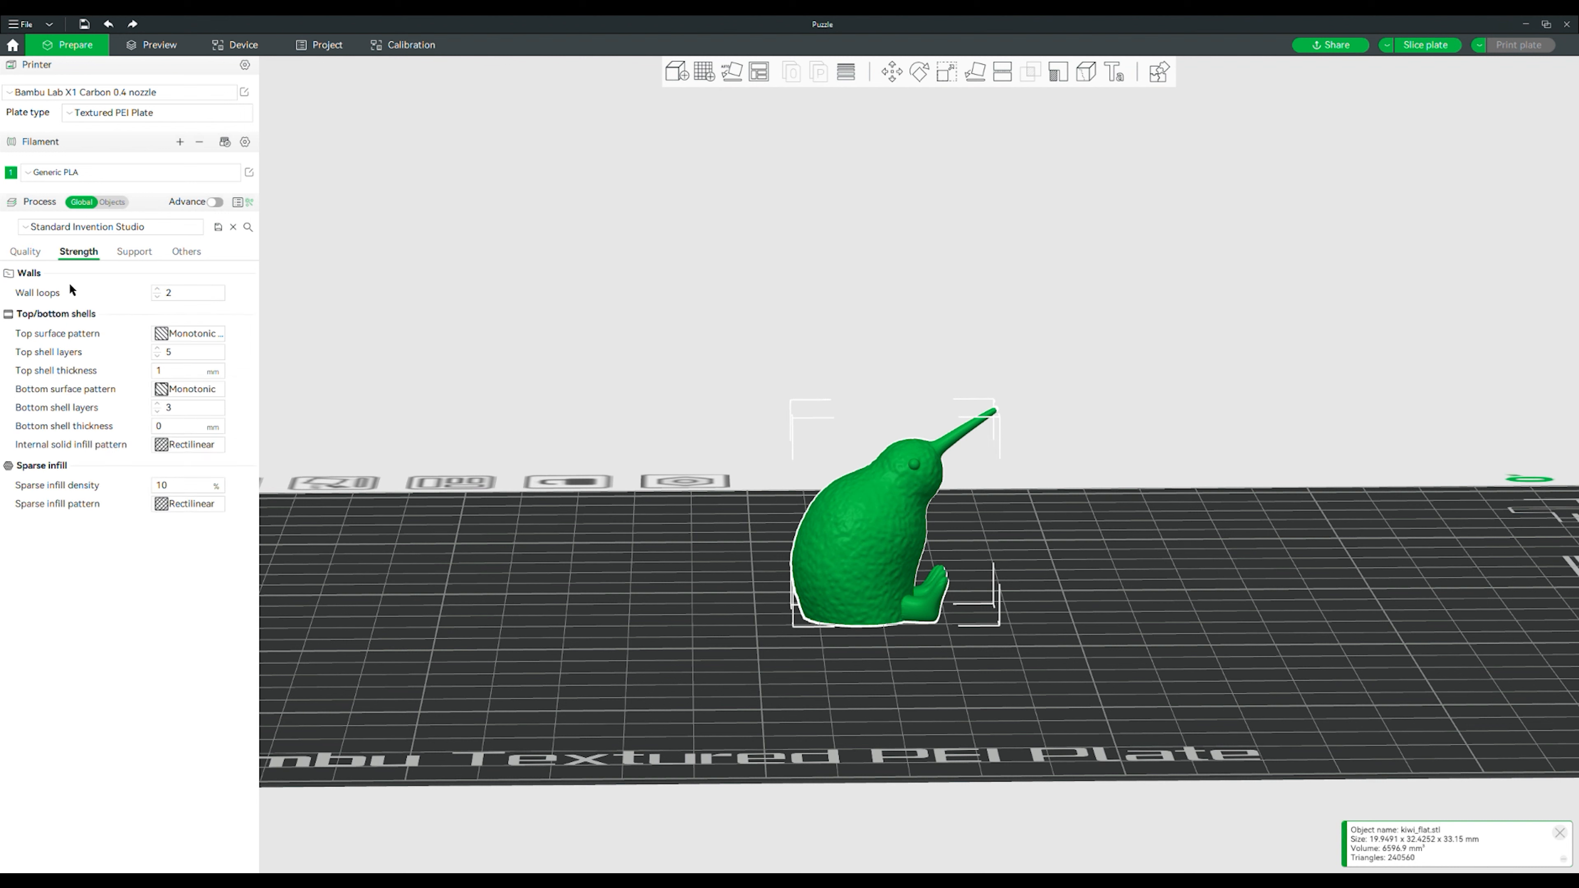
pyautogui.moveTo(191, 313)
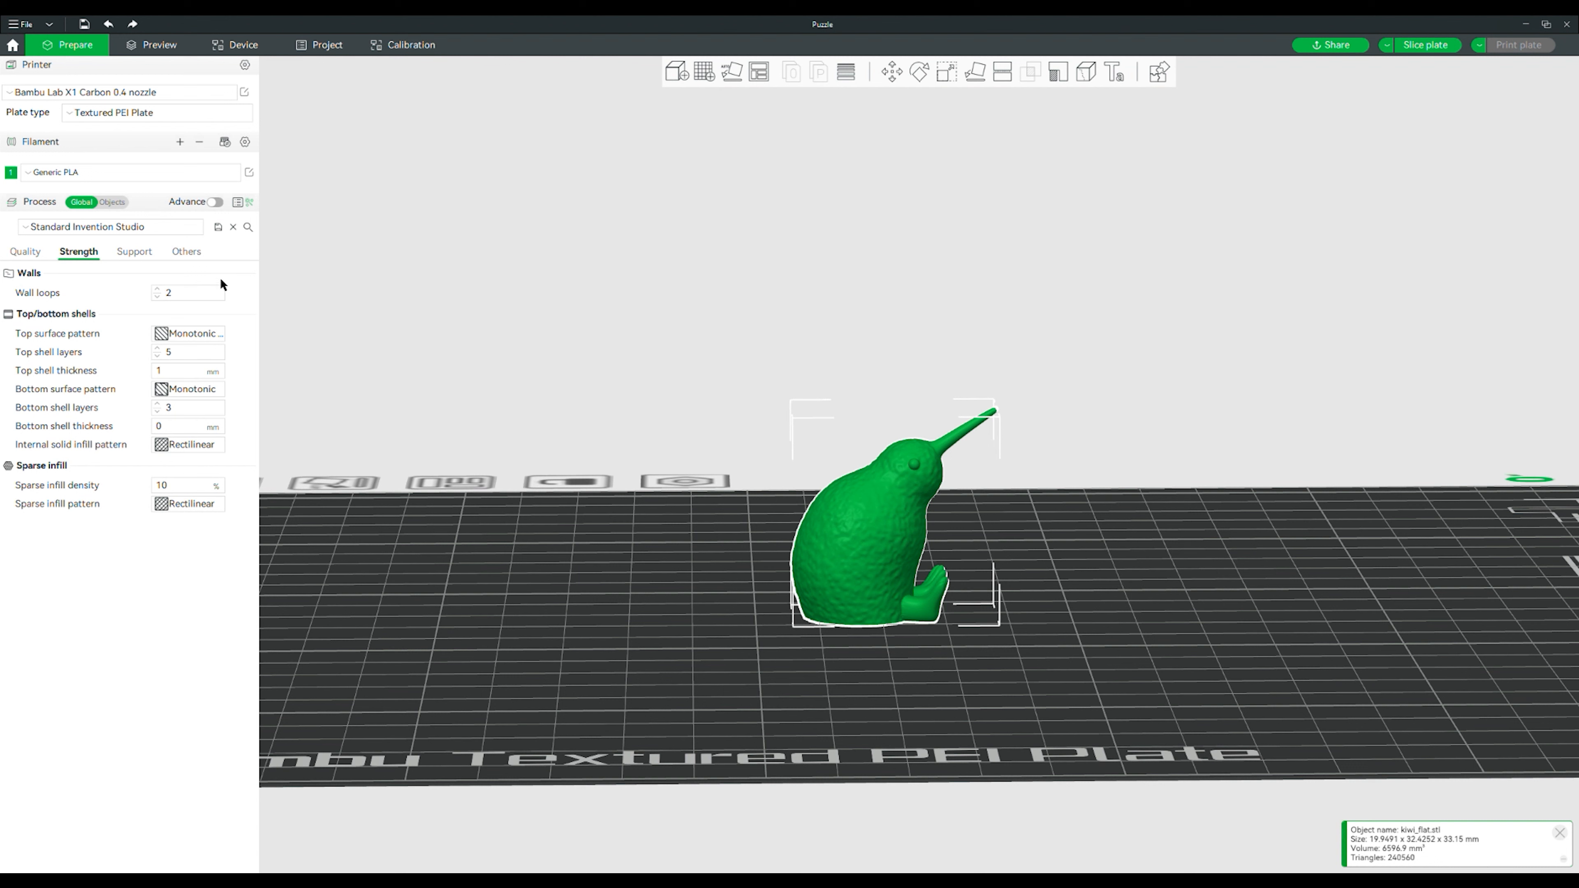
pyautogui.moveTo(228, 283)
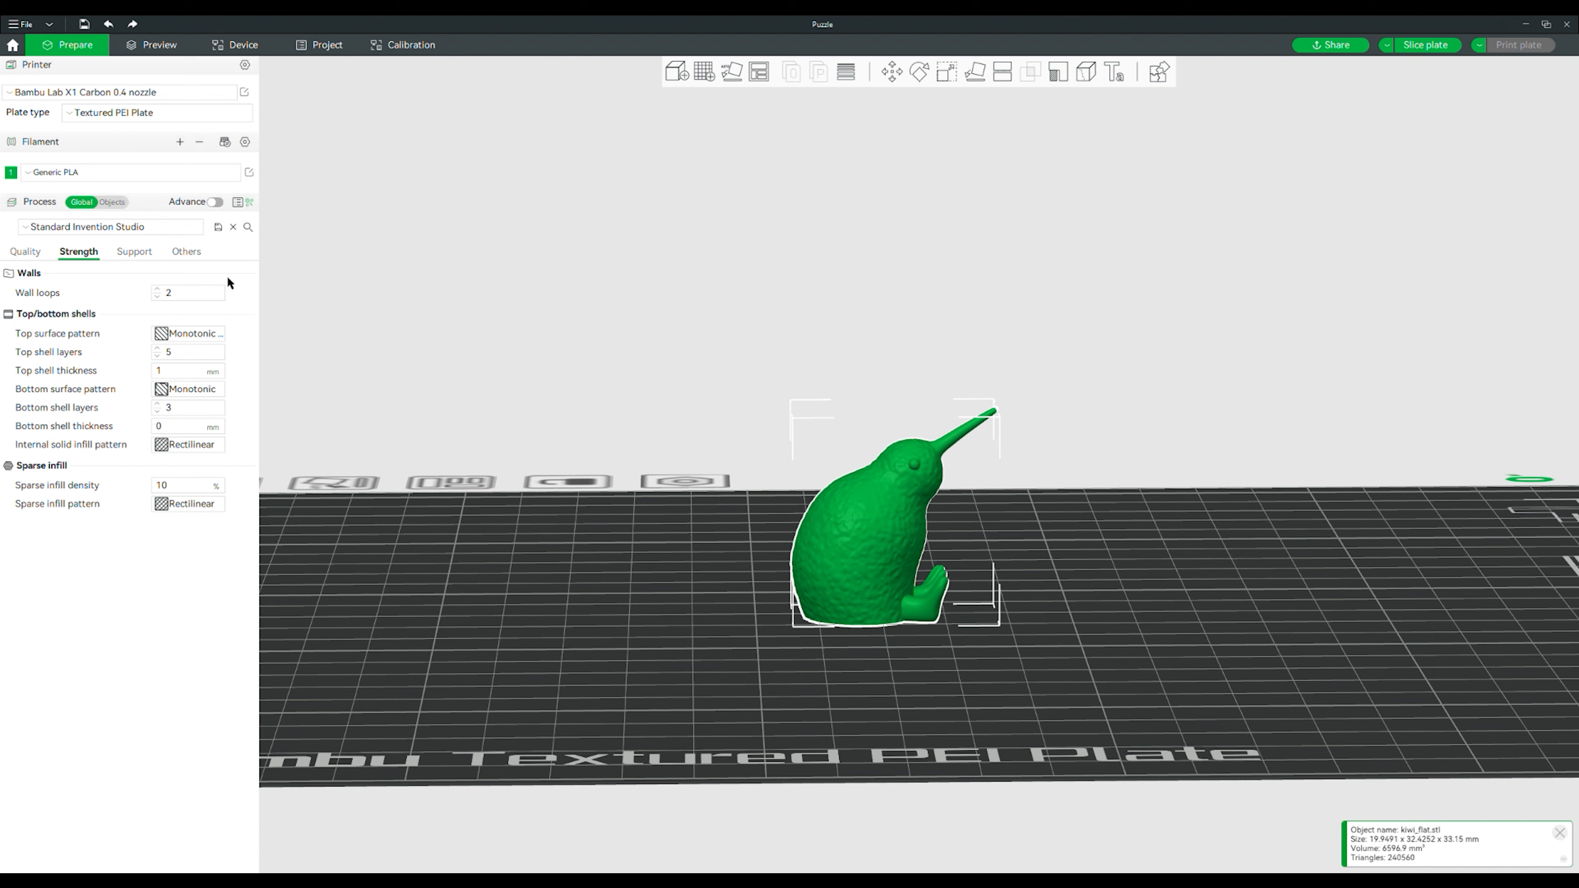
pyautogui.moveTo(230, 281)
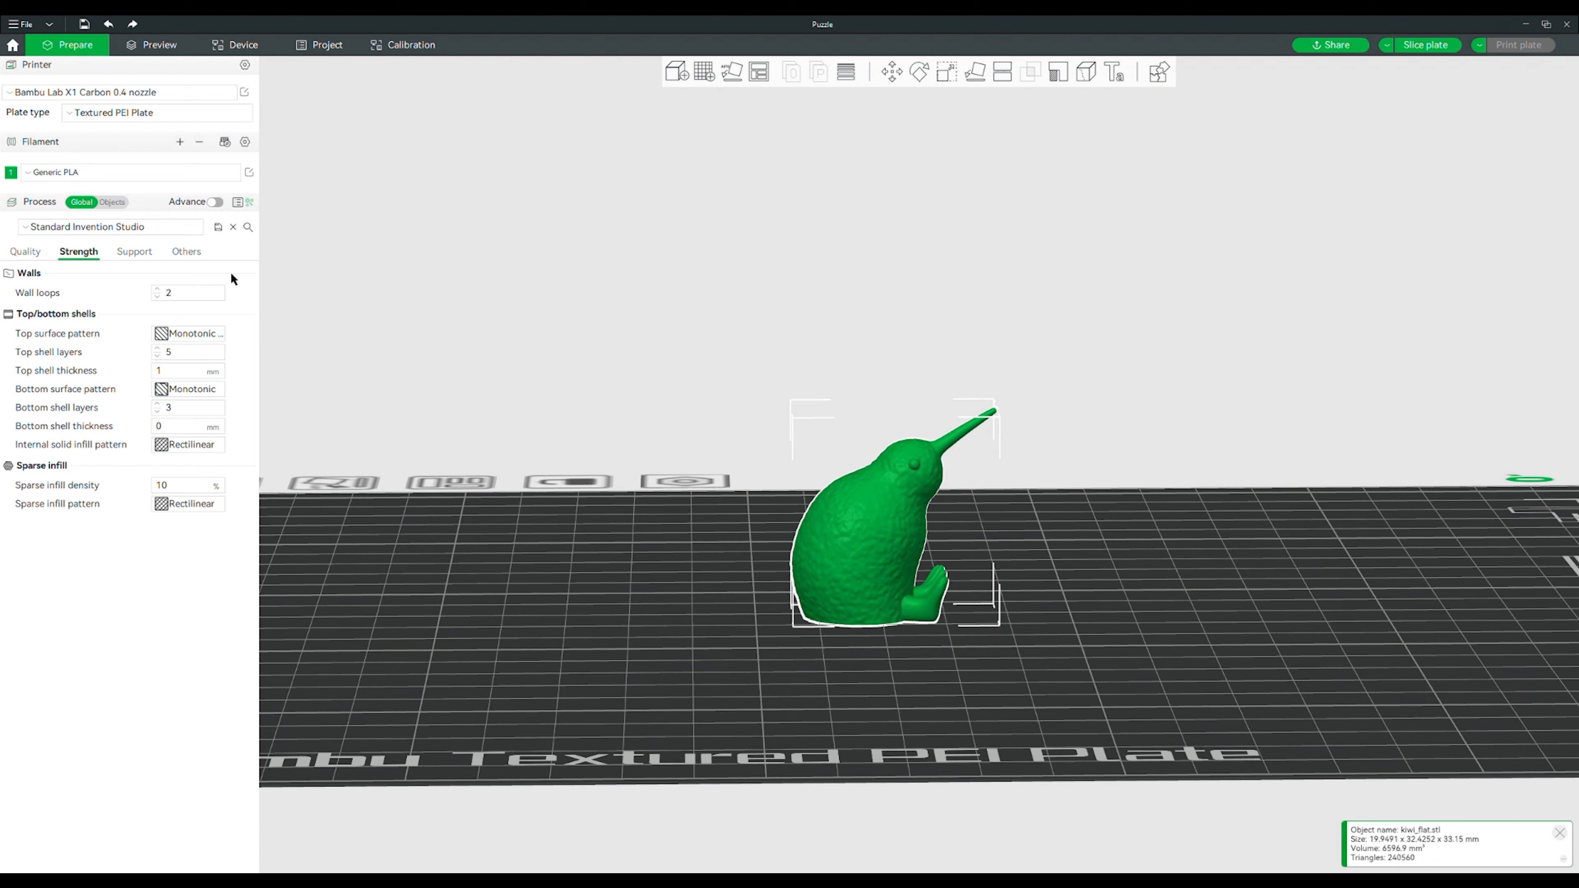
pyautogui.moveTo(217, 279)
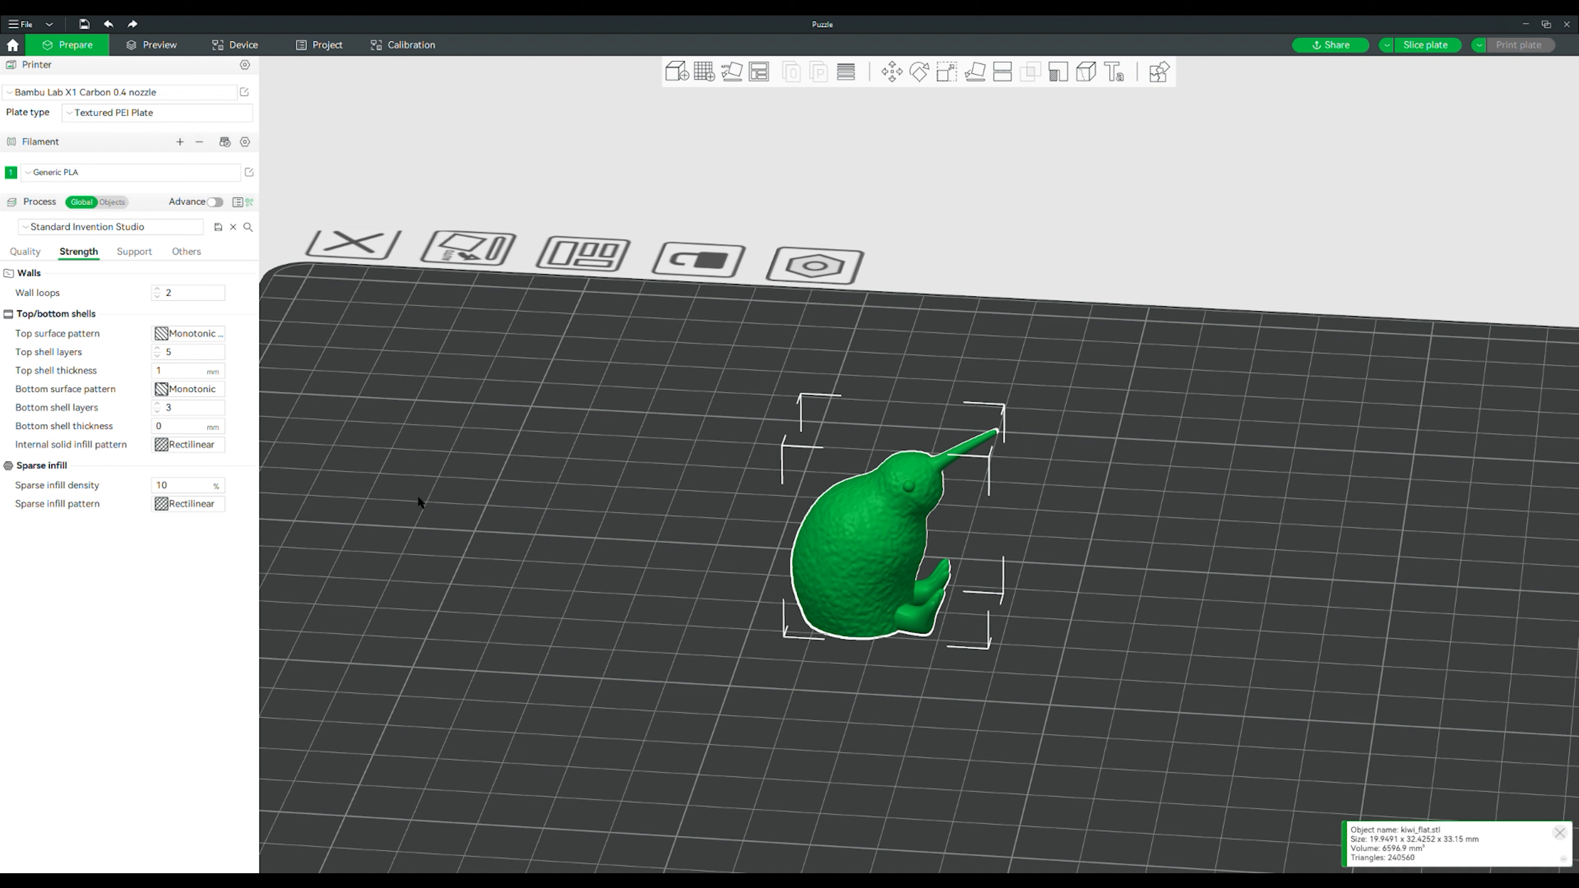
pyautogui.moveTo(73, 499)
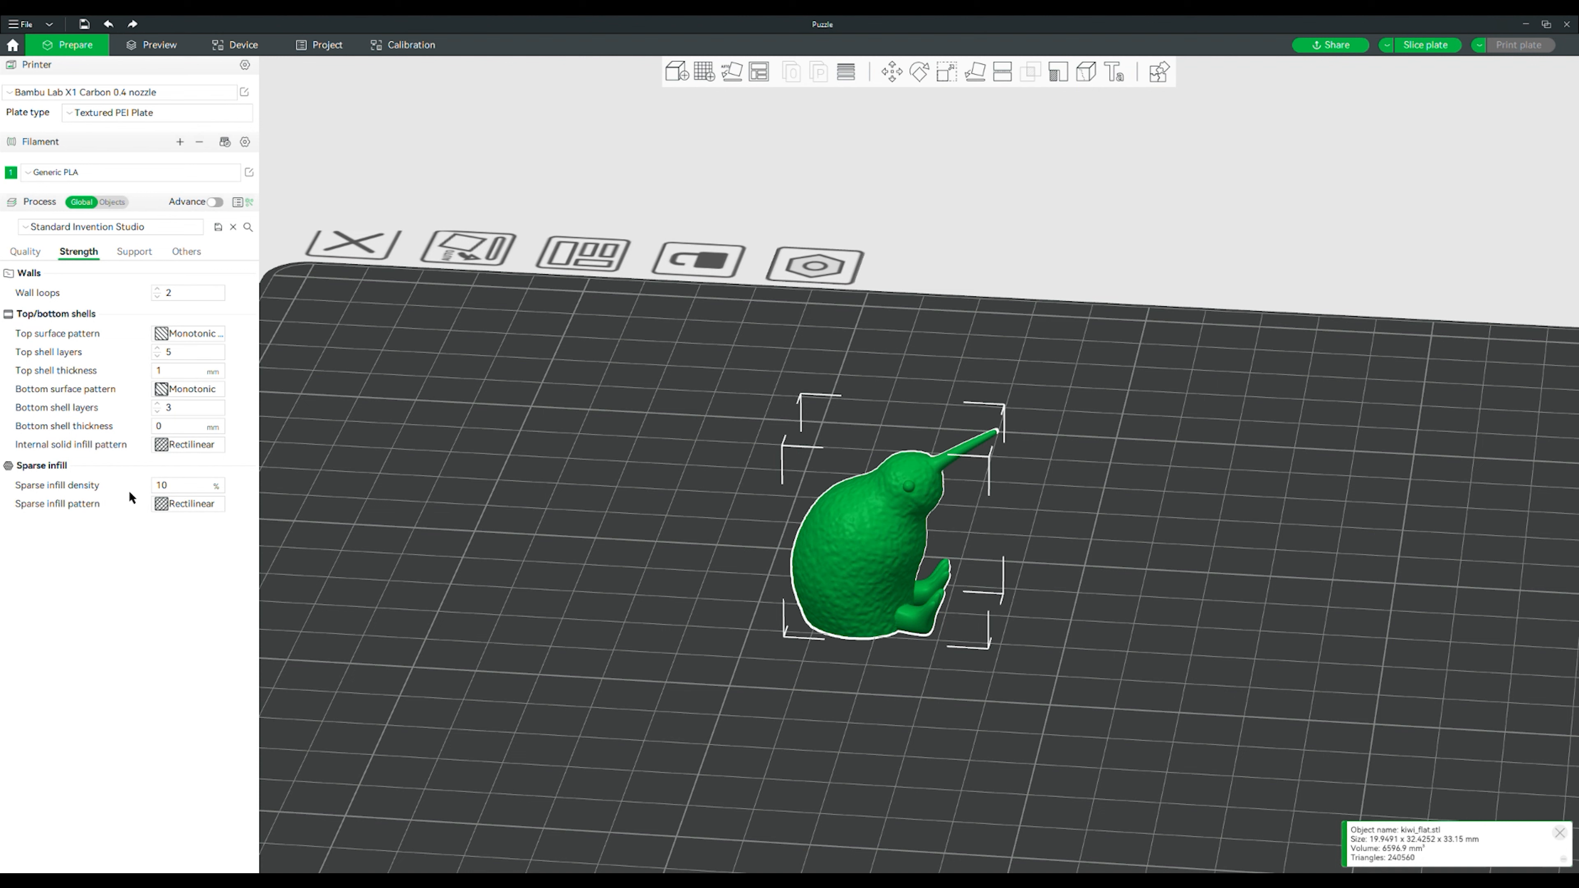
pyautogui.click(187, 485)
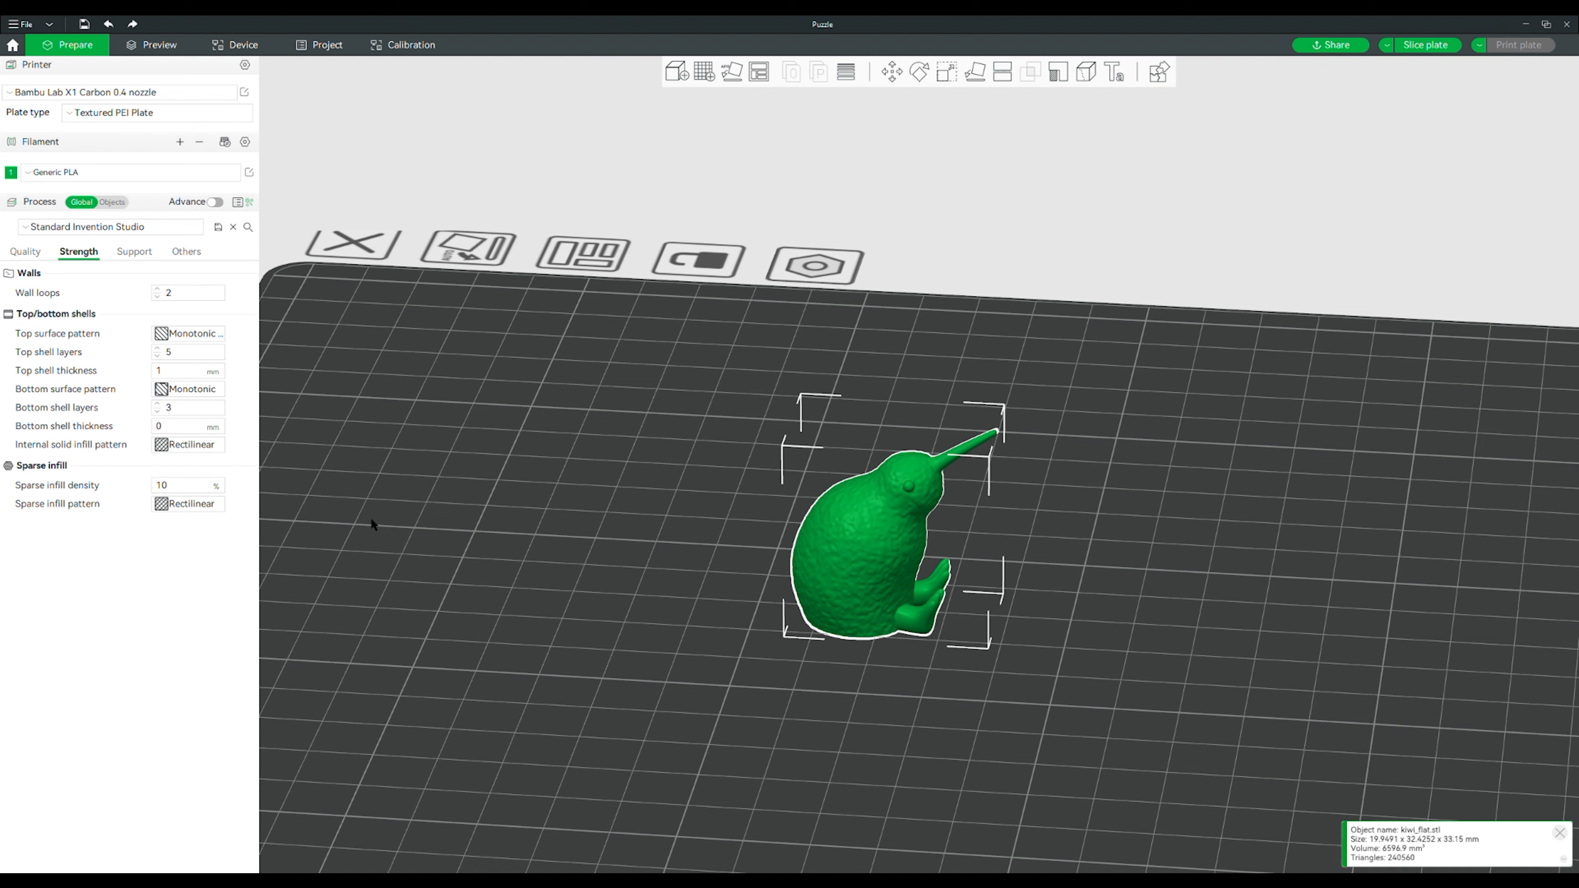
pyautogui.moveTo(171, 517)
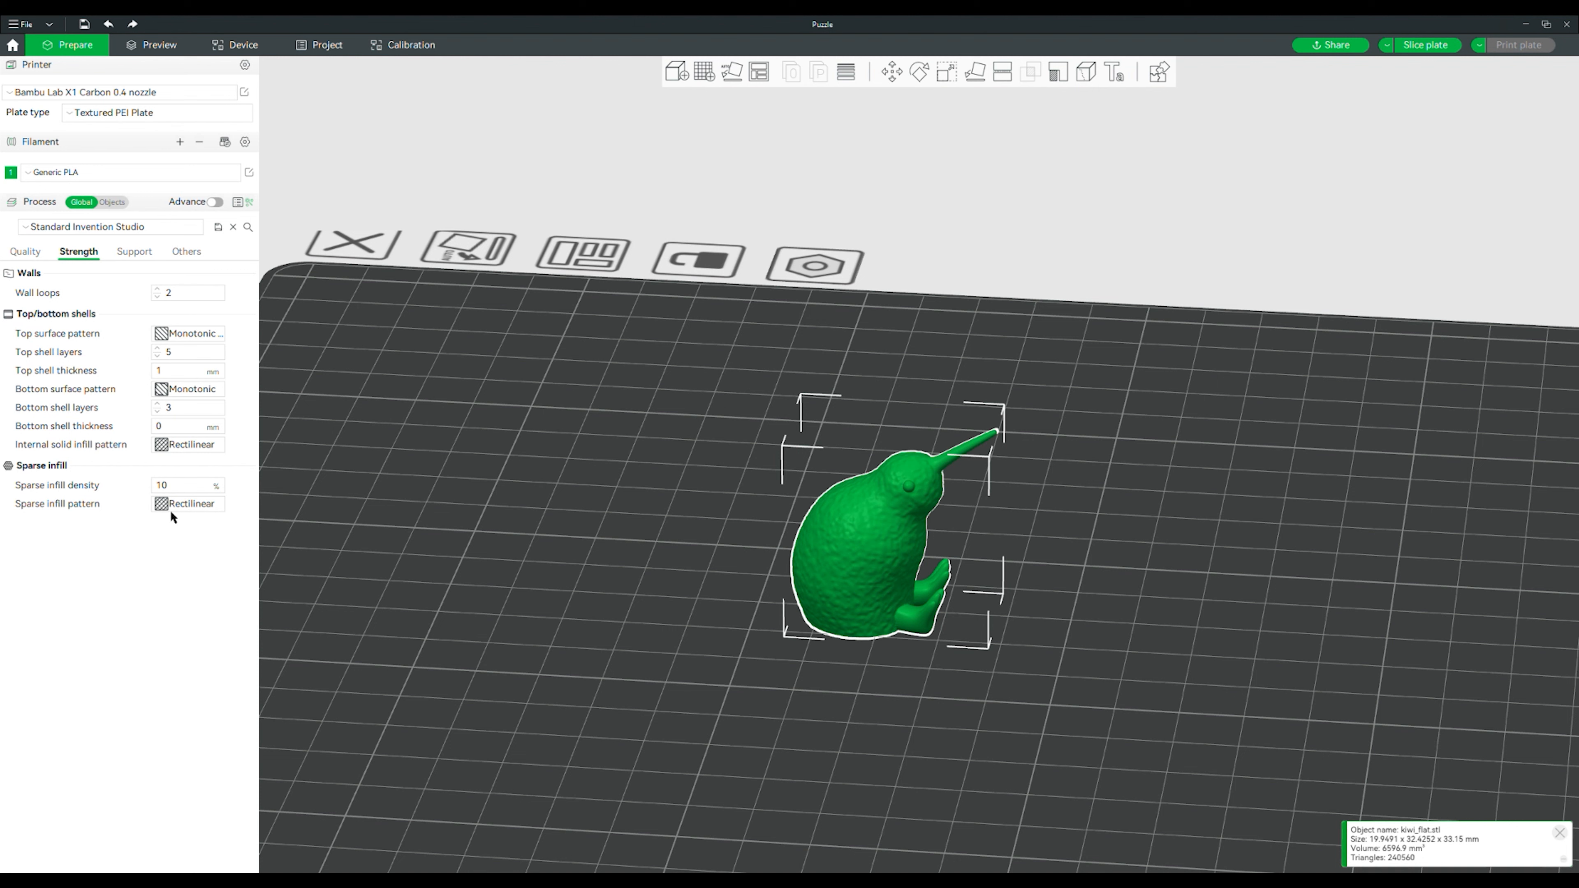
pyautogui.moveTo(288, 513)
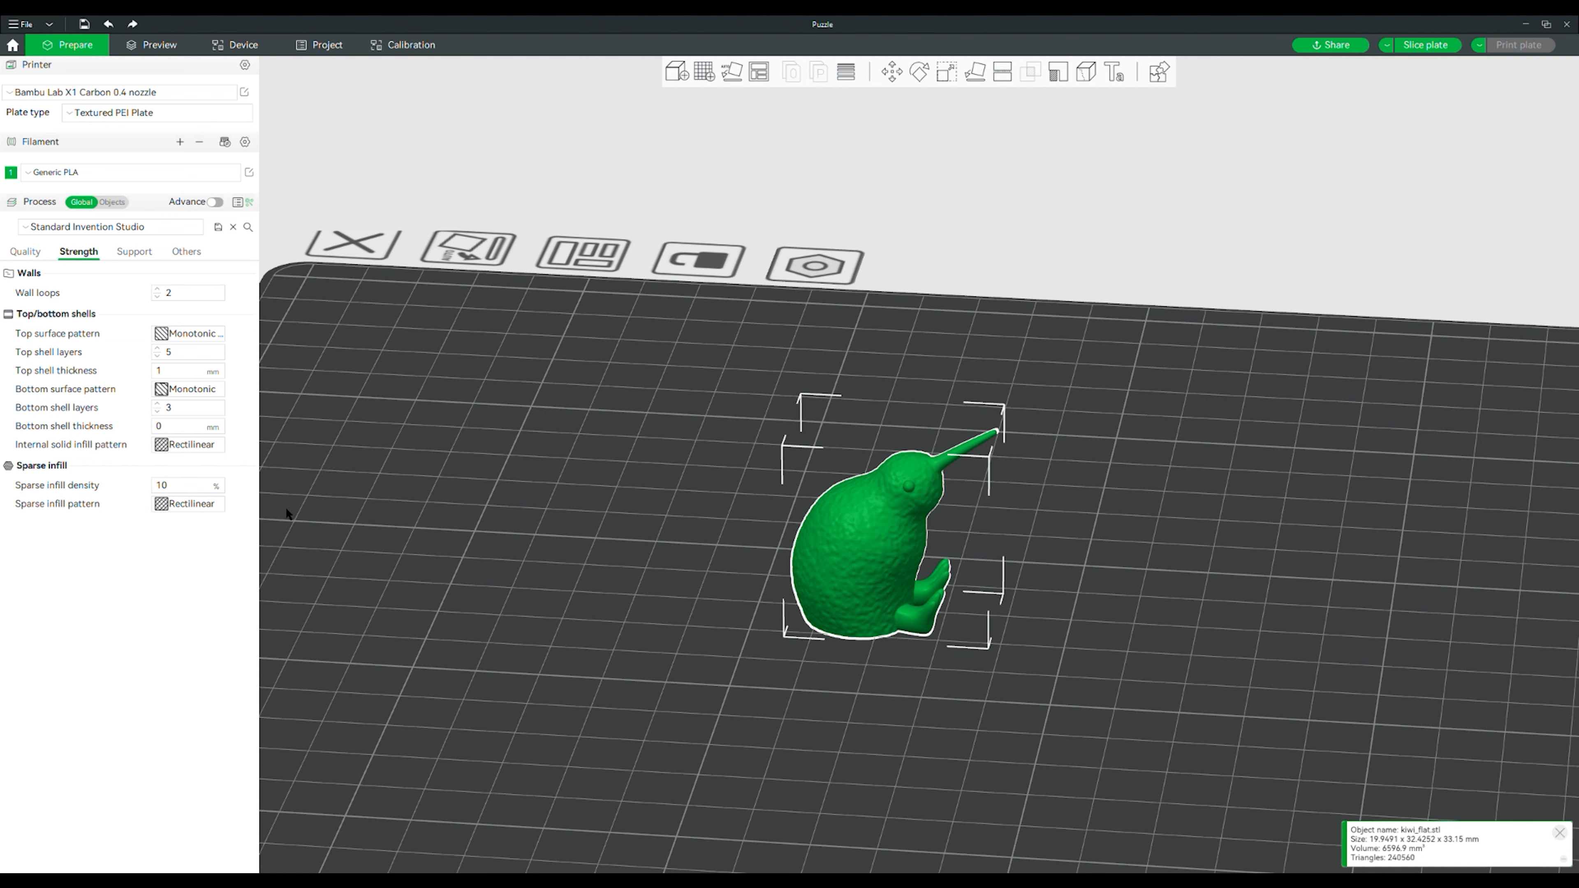
pyautogui.moveTo(293, 524)
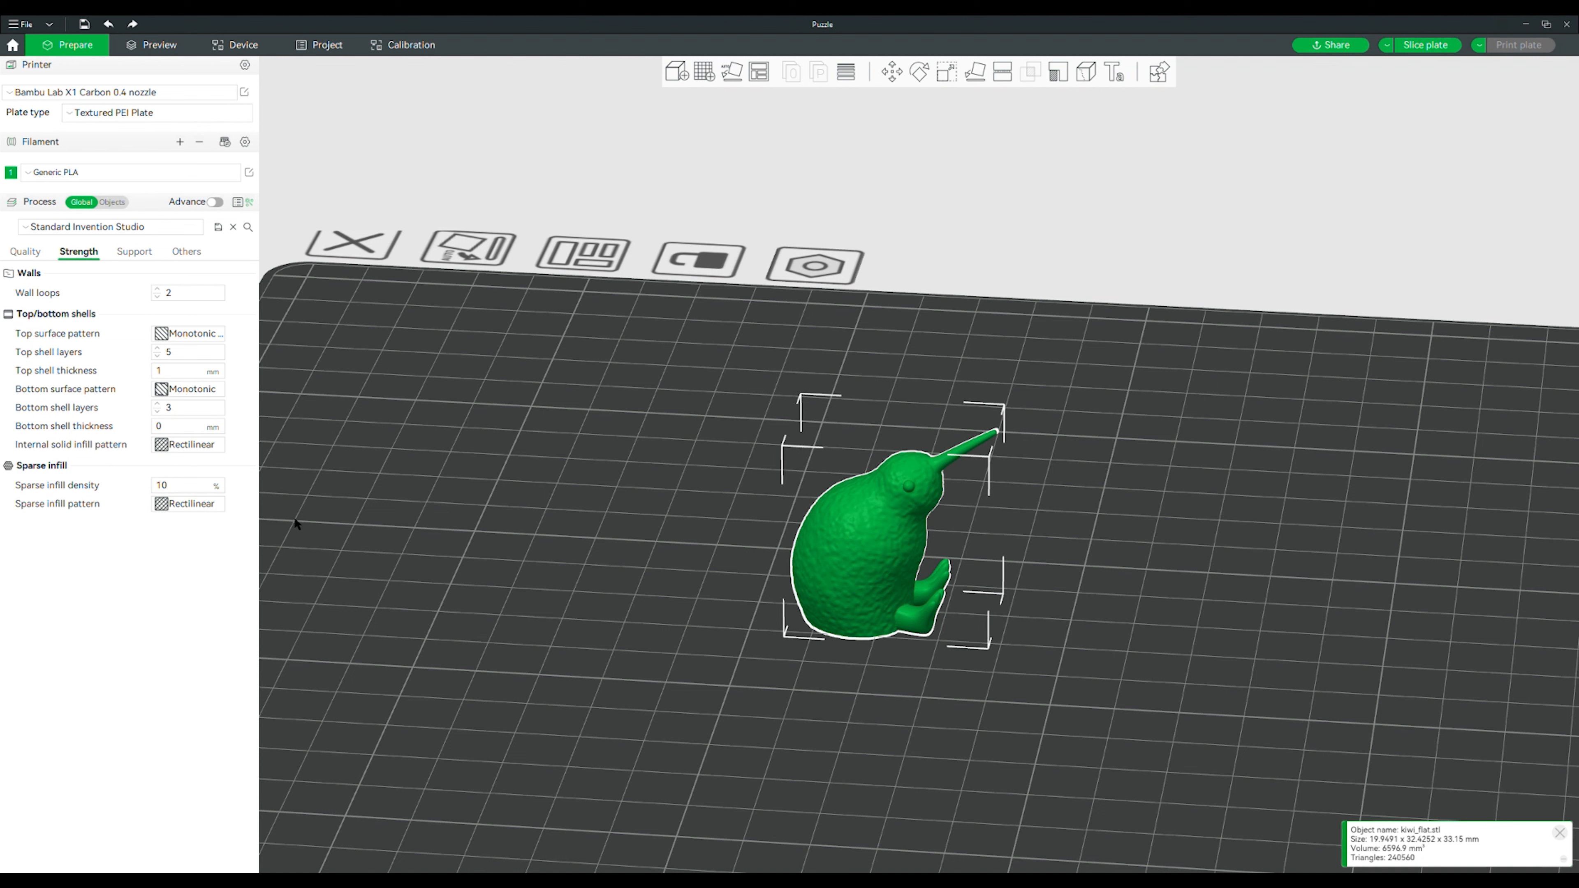
pyautogui.moveTo(636, 569)
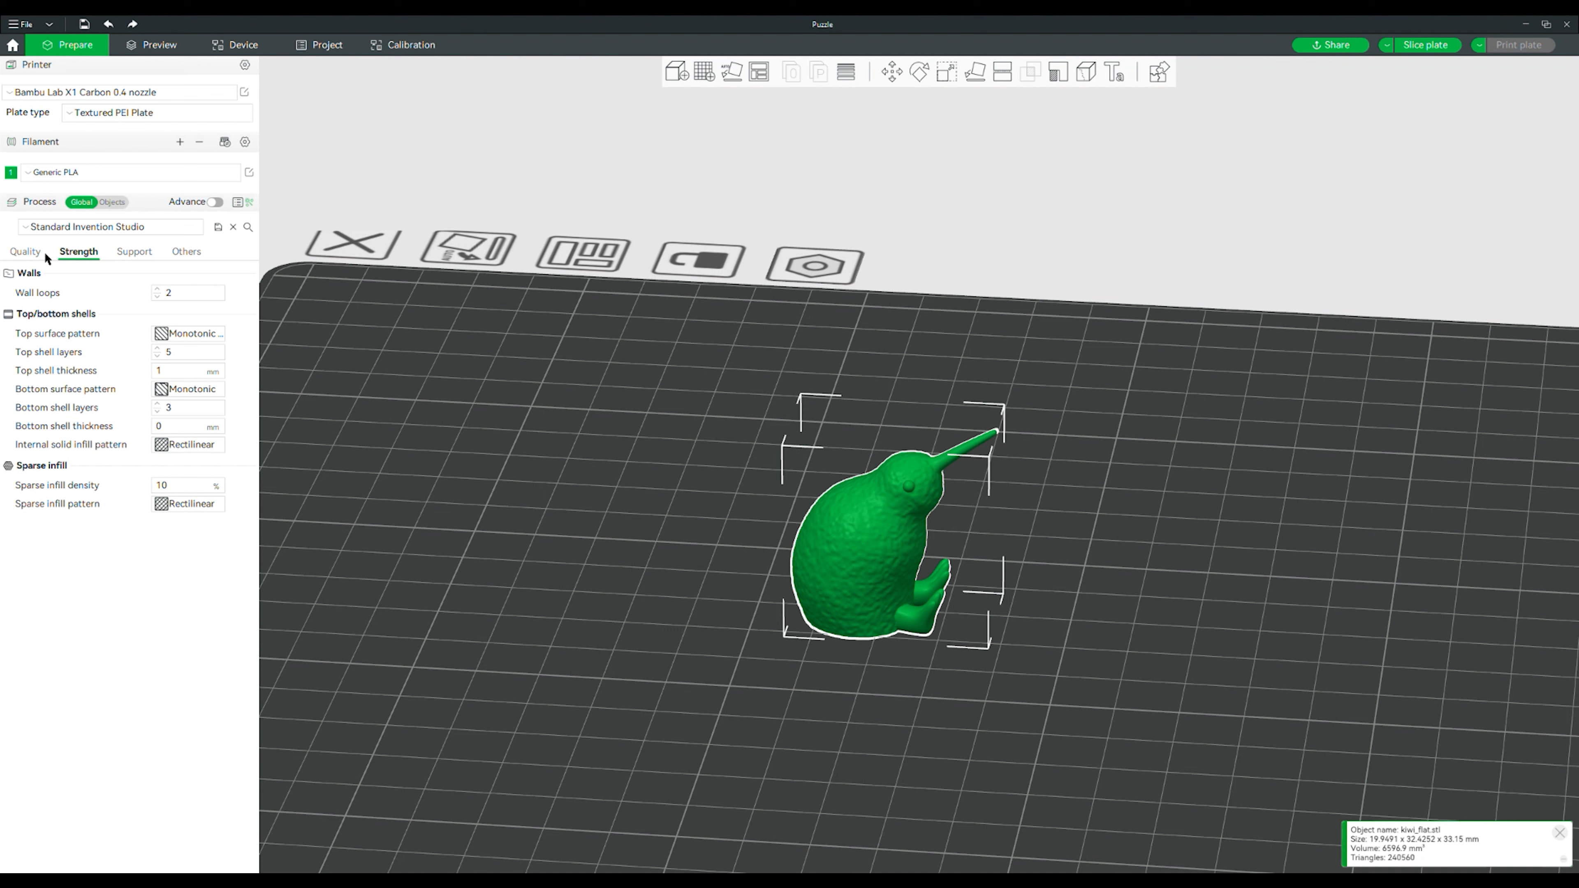
# Return to the quality settings and review the 0.2 mm layer height field
pyautogui.click(26, 254)
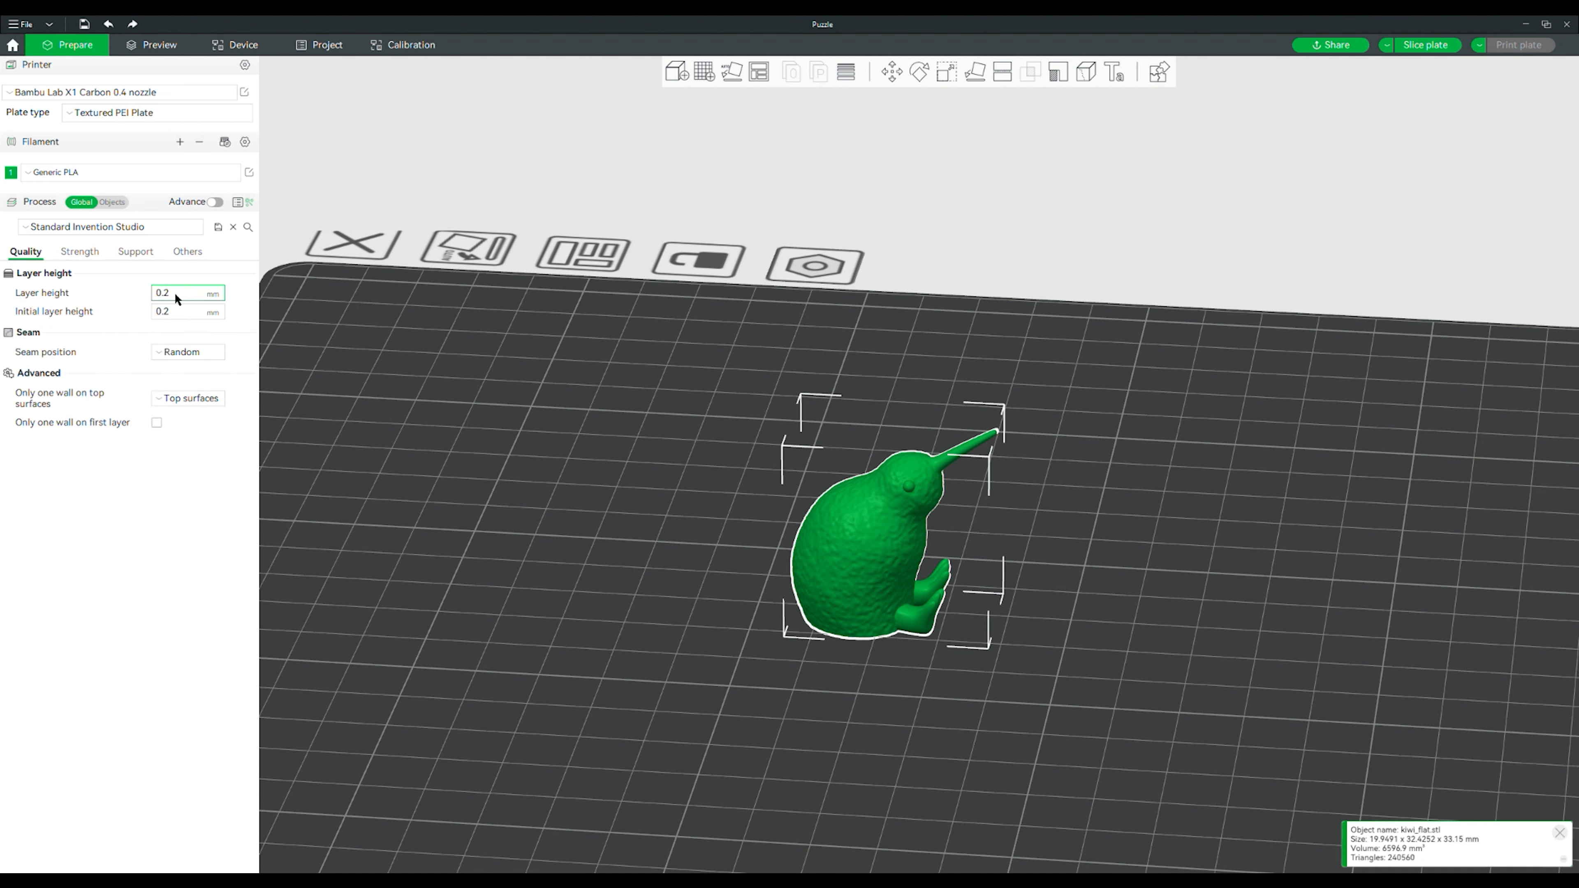
pyautogui.click(111, 225)
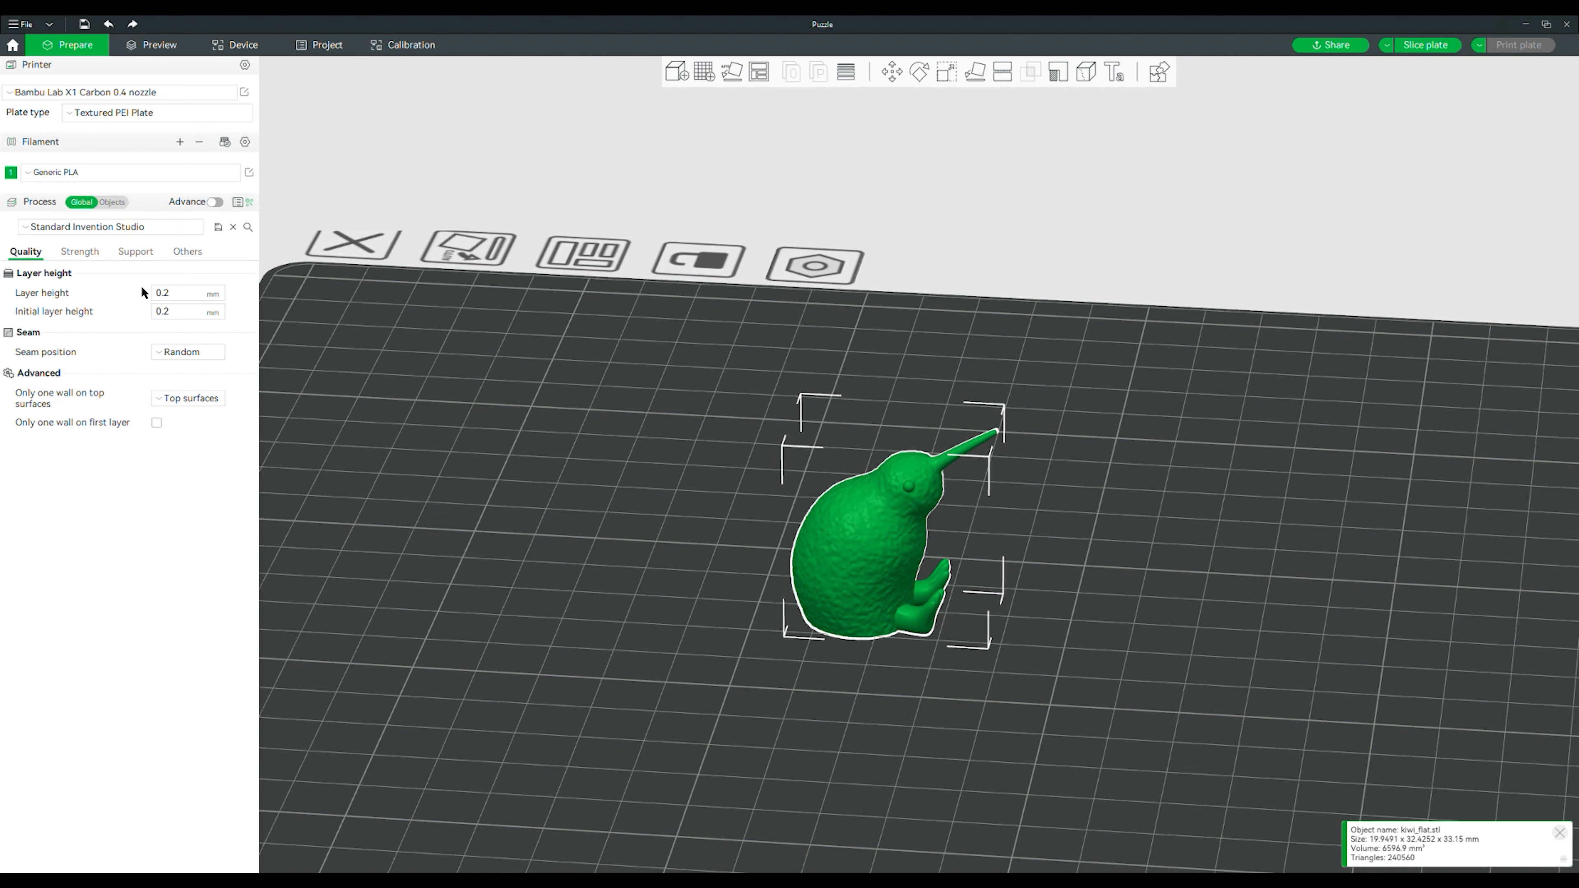
pyautogui.click(188, 293)
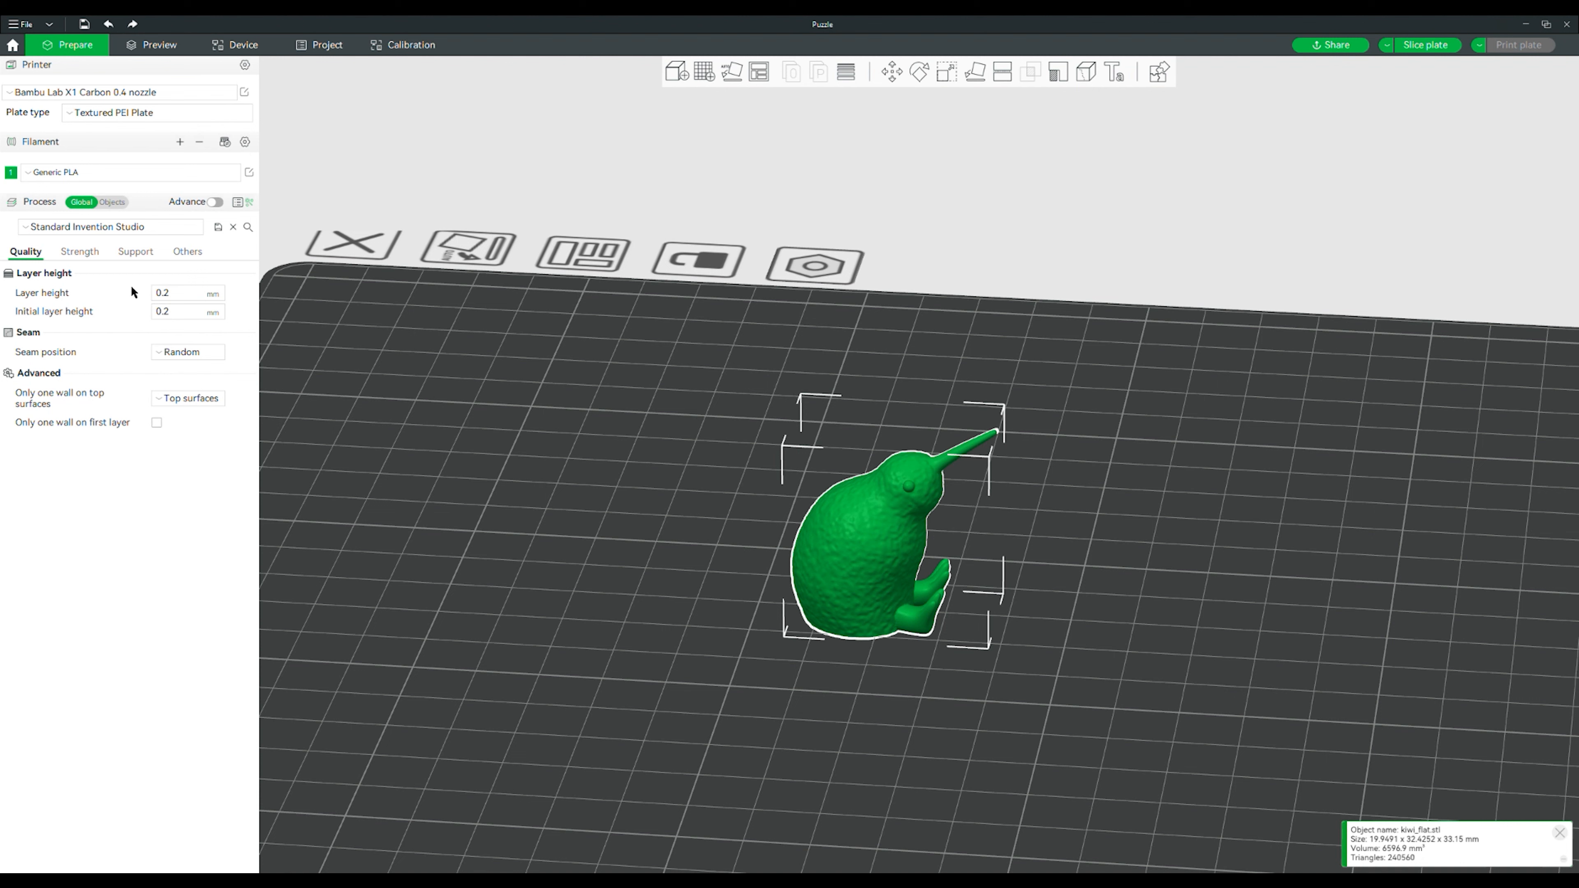
pyautogui.moveTo(103, 274)
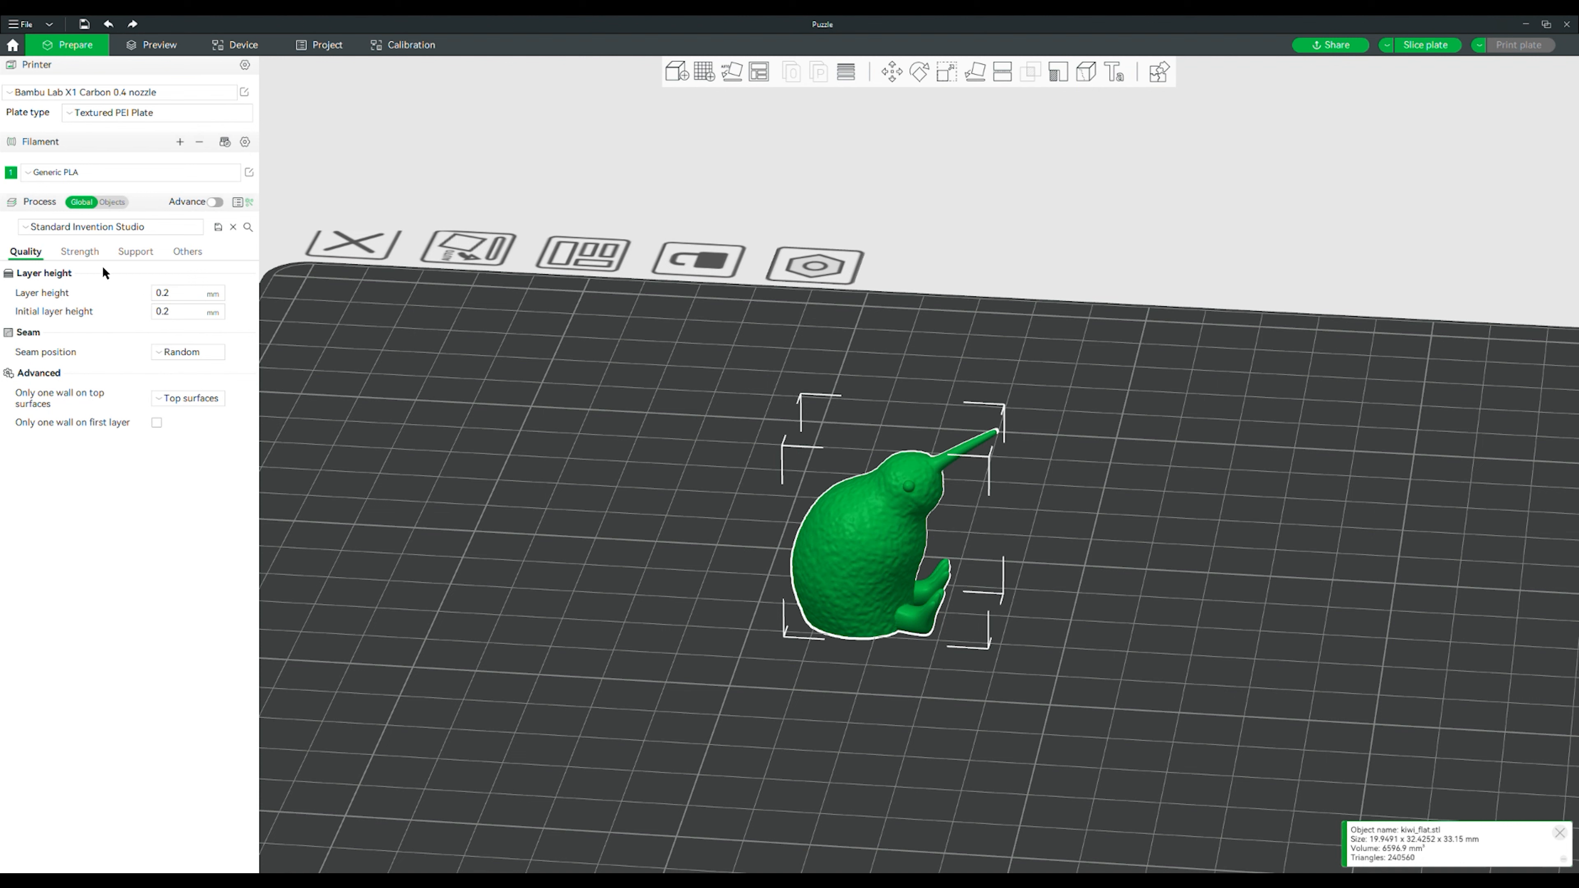
pyautogui.click(79, 252)
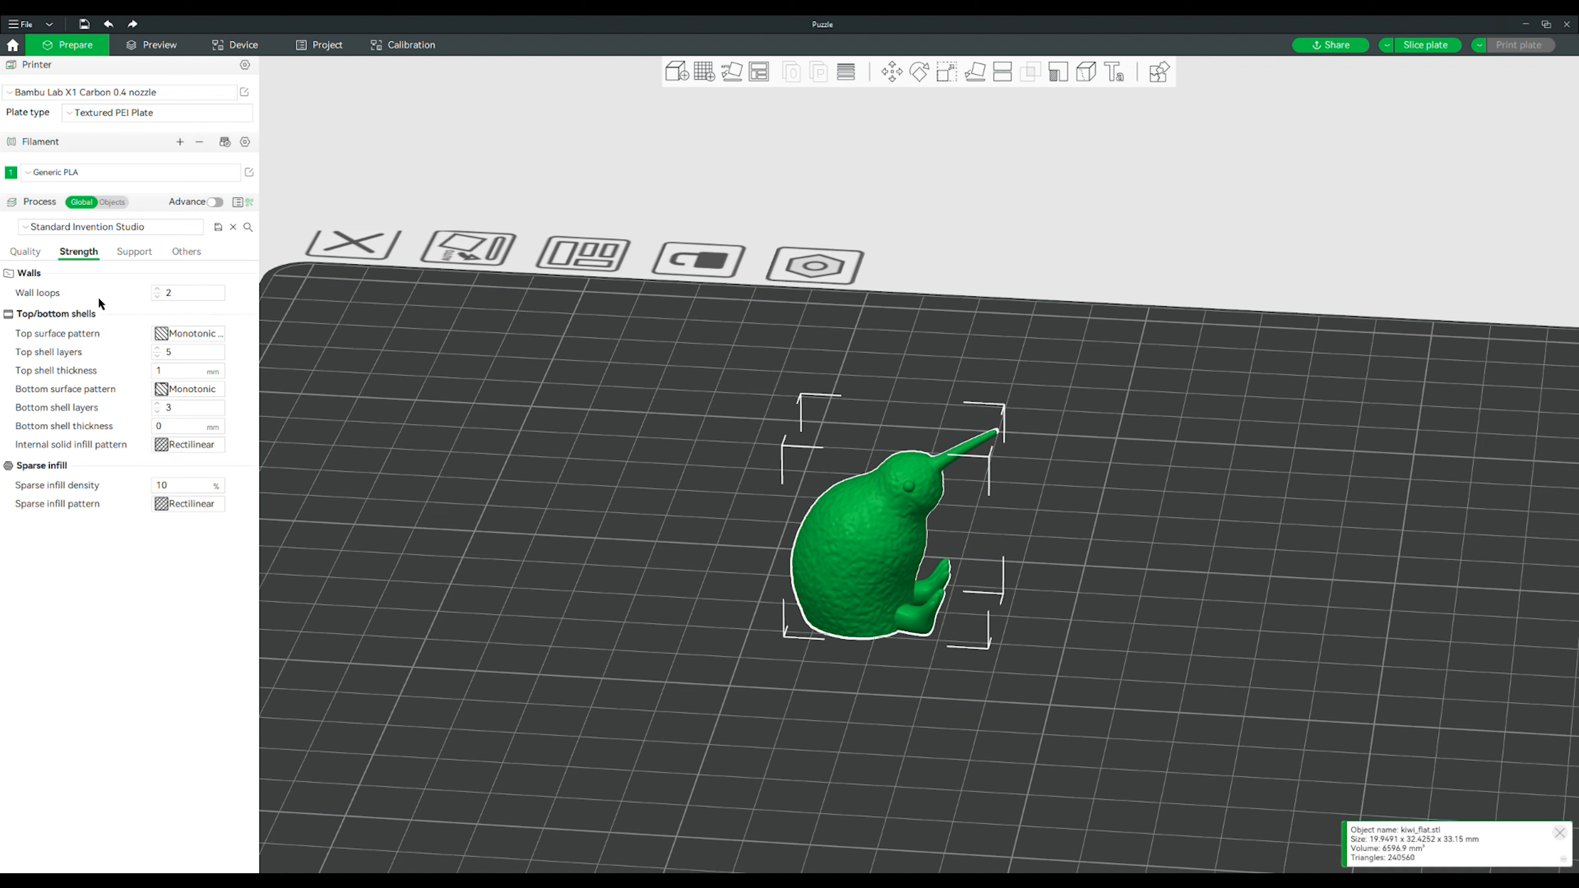
pyautogui.click(187, 292)
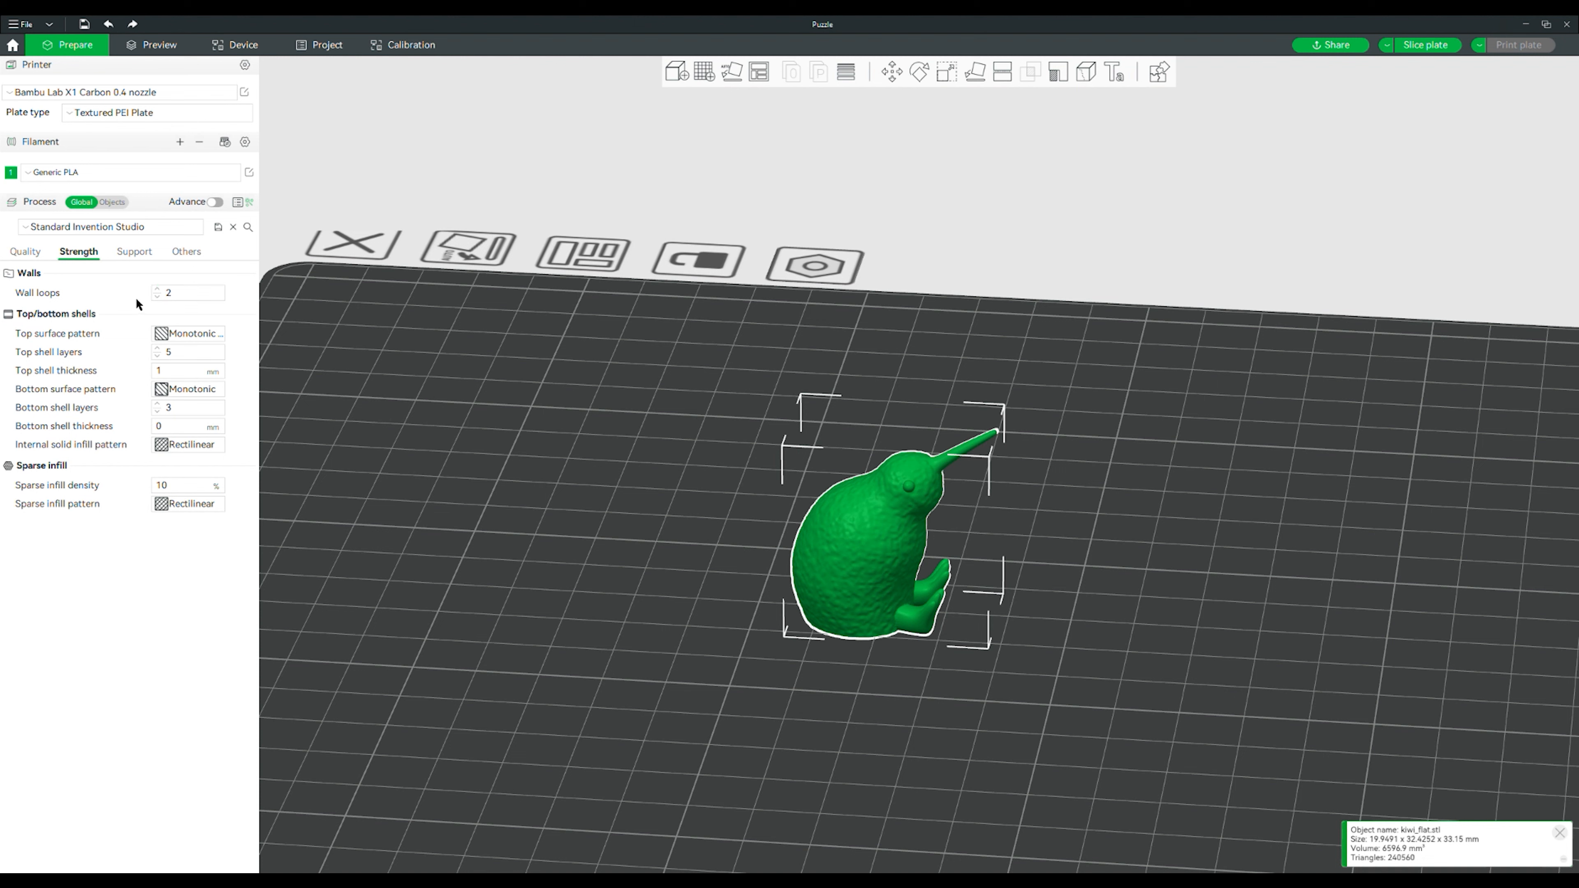
pyautogui.moveTo(140, 305)
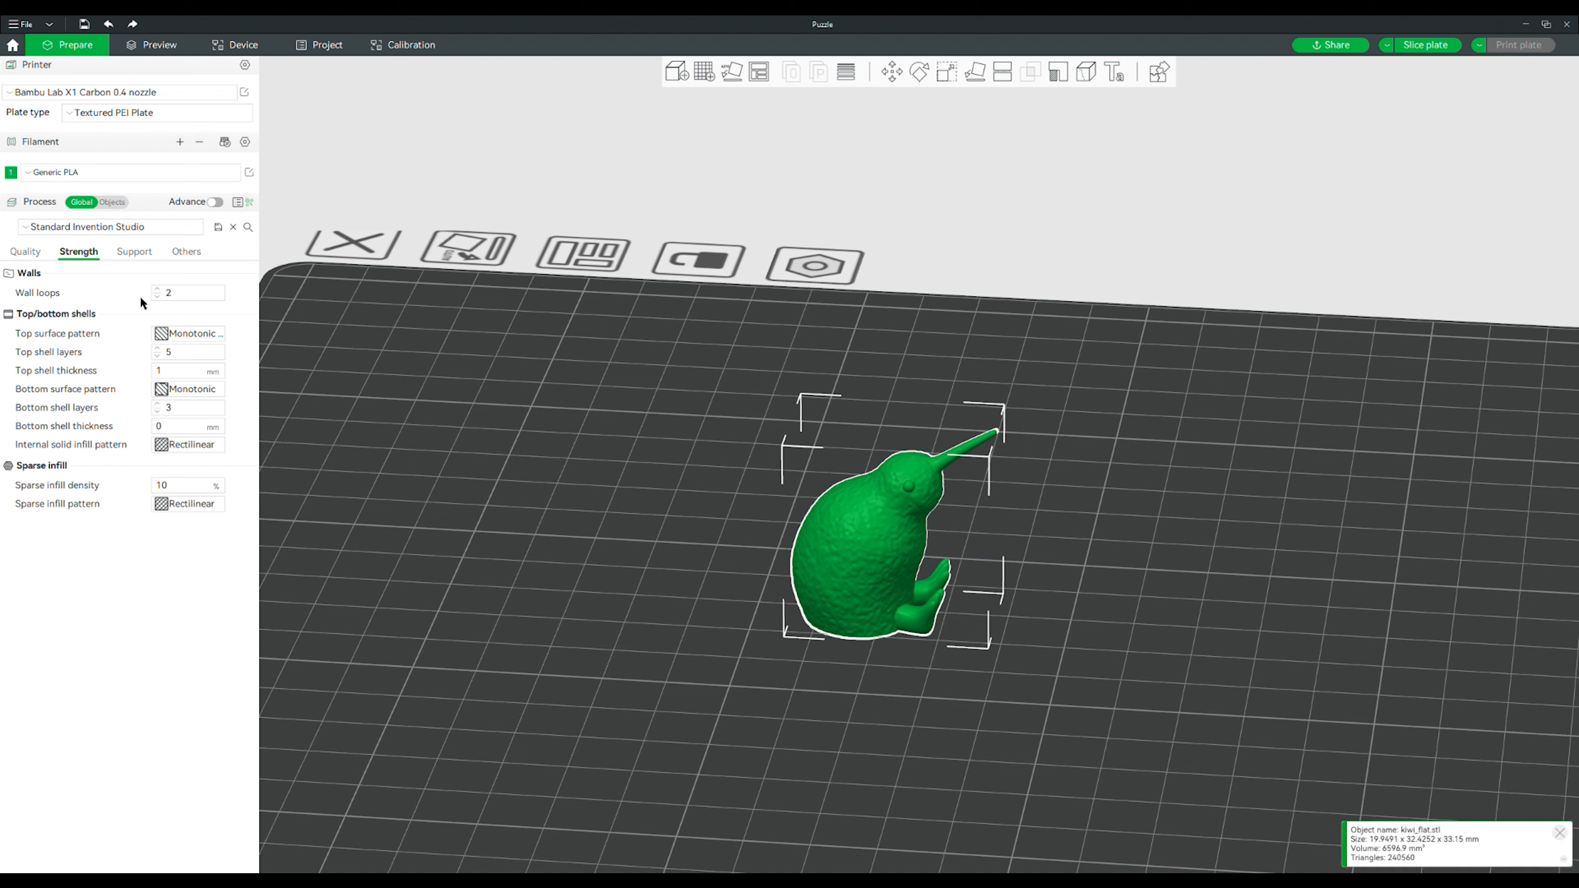
pyautogui.moveTo(143, 304)
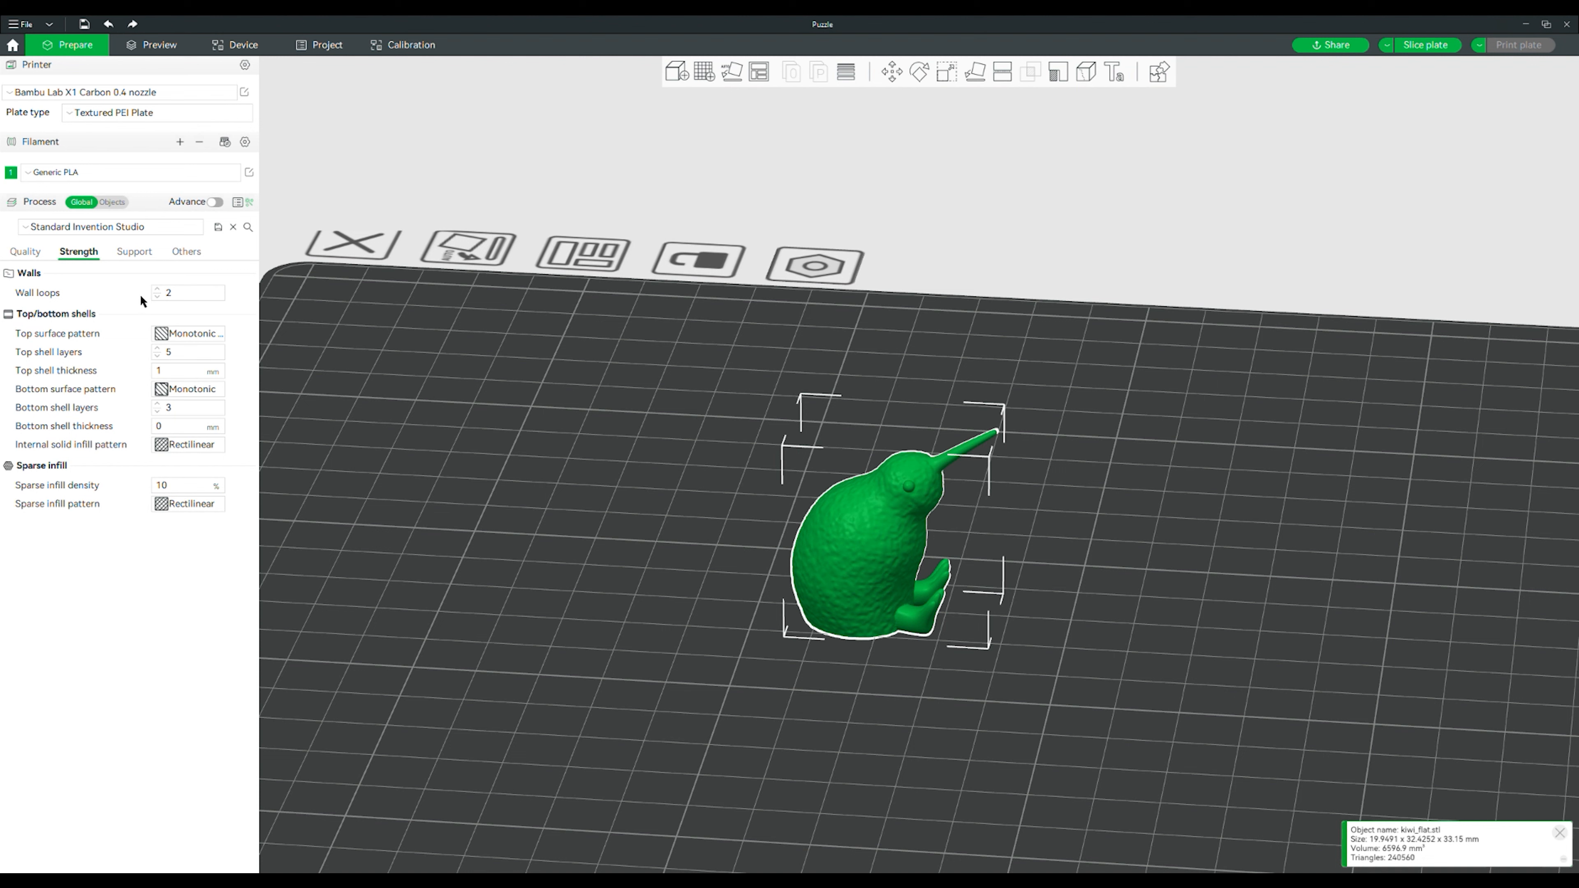
pyautogui.moveTo(129, 307)
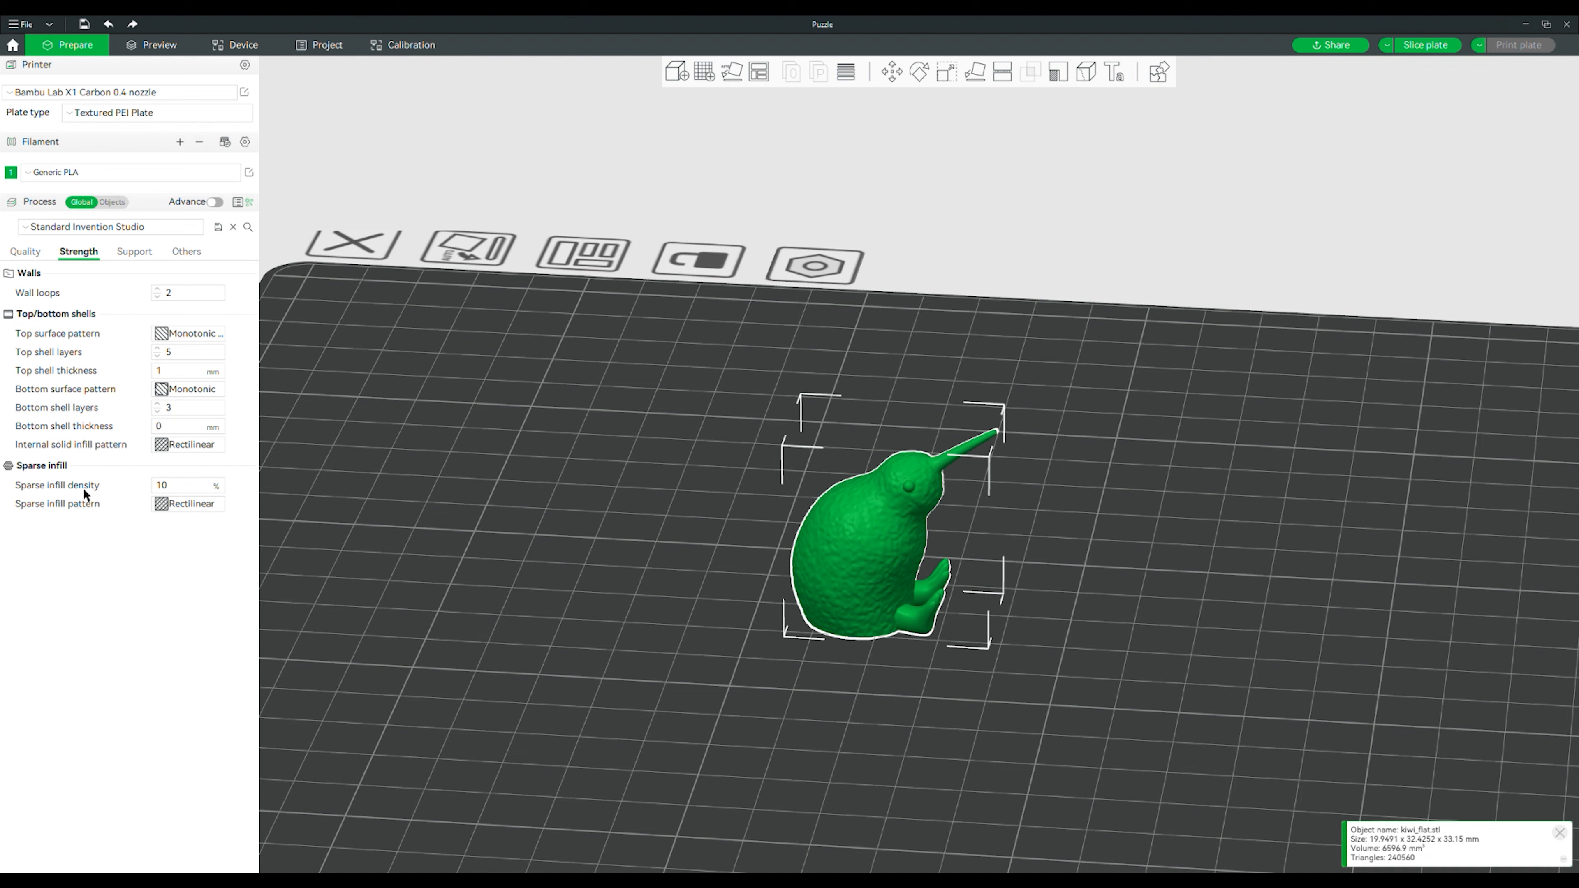
pyautogui.moveTo(147, 492)
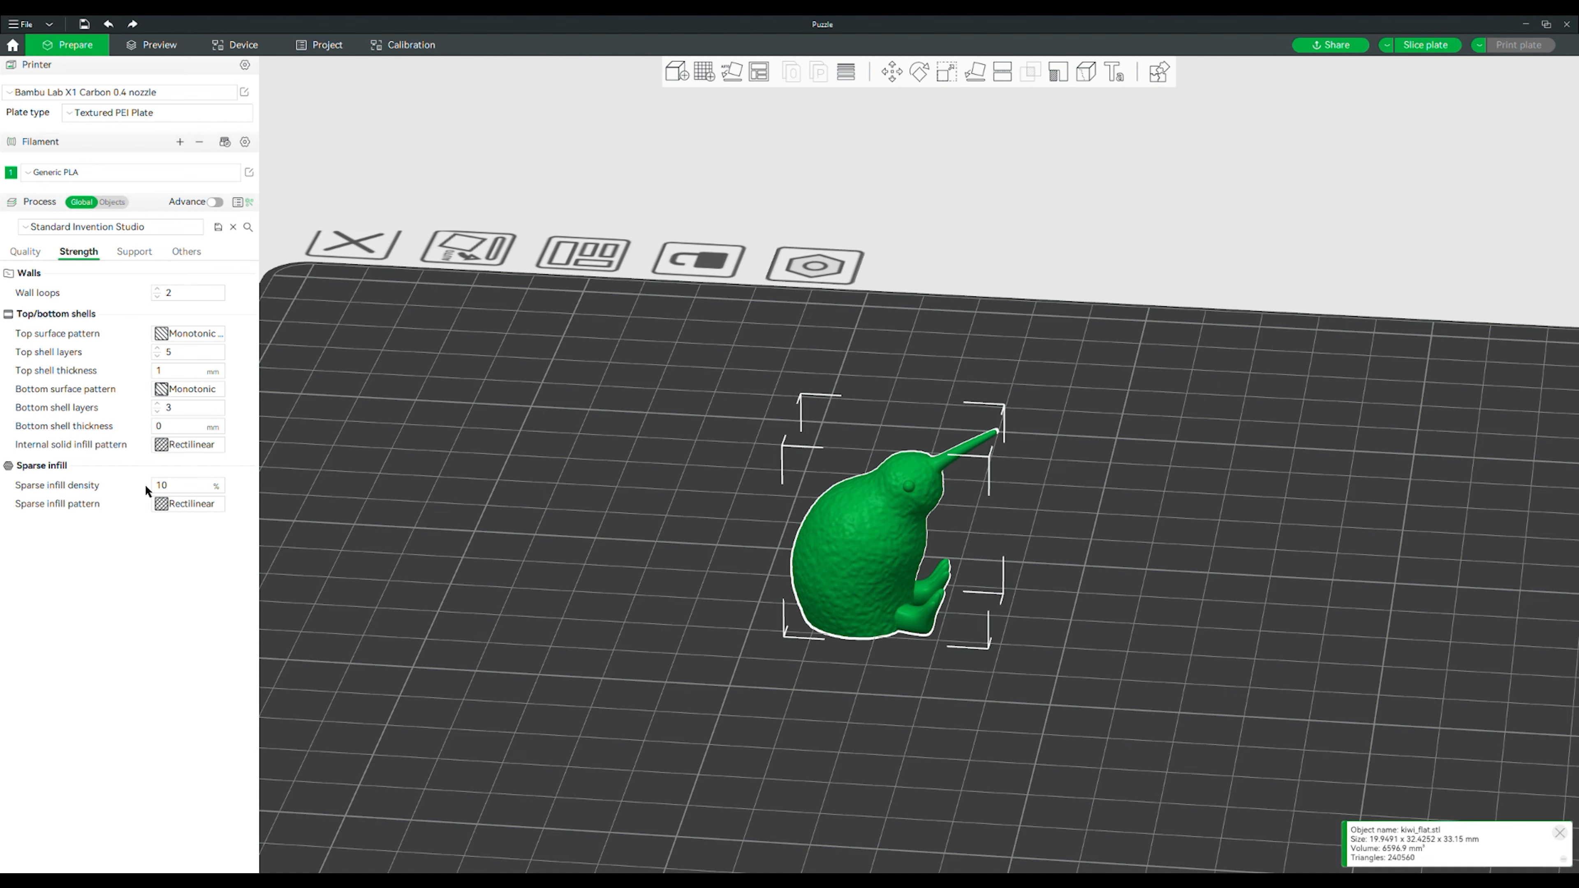
pyautogui.moveTo(144, 490)
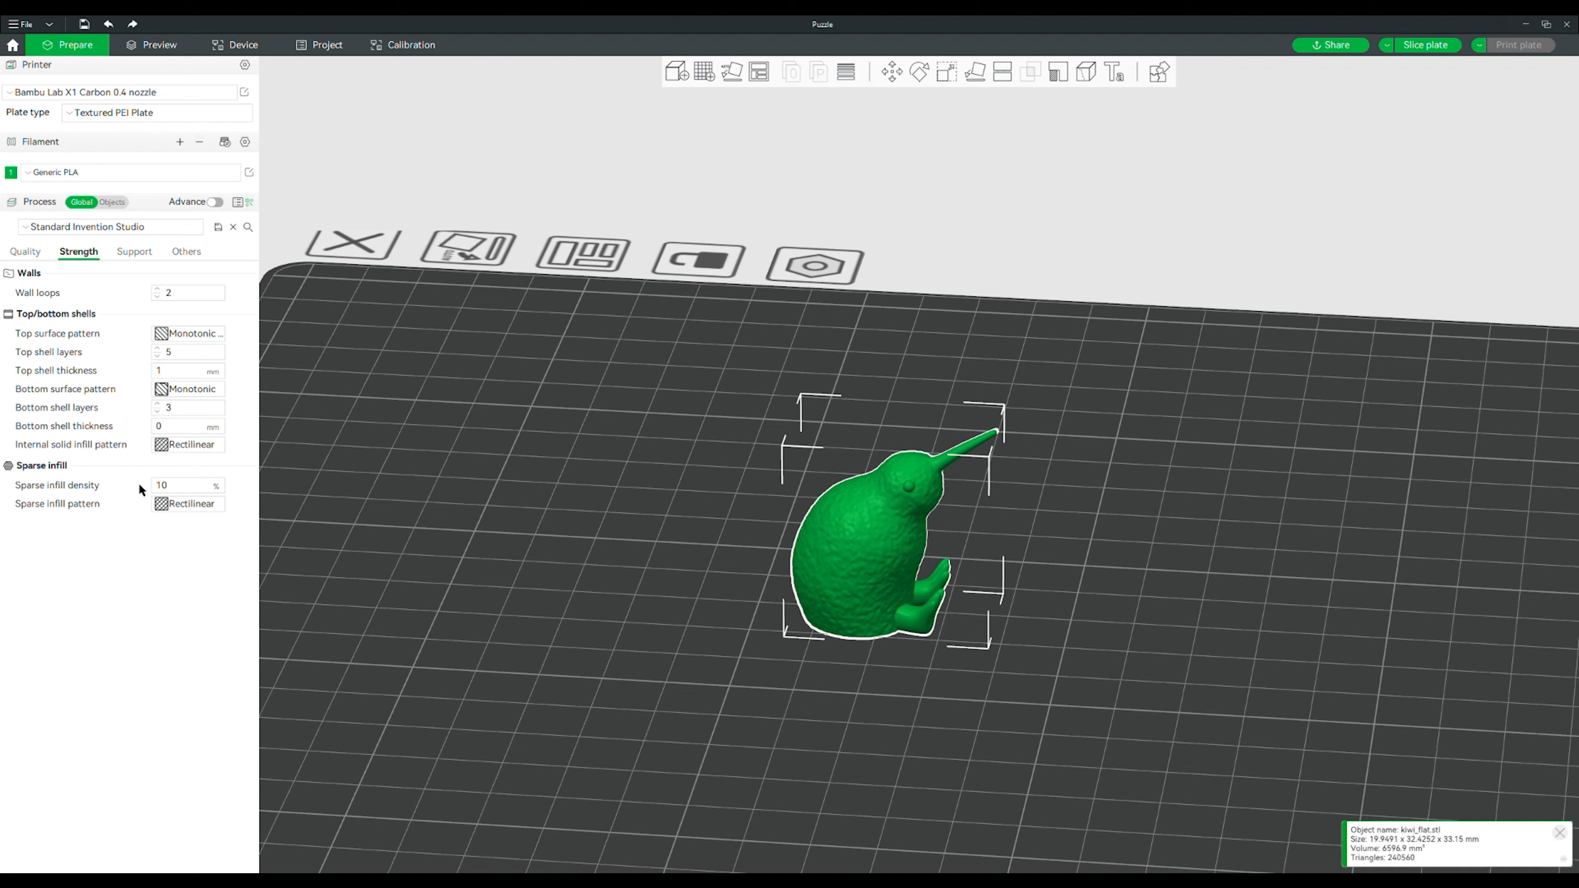
pyautogui.moveTo(685, 587)
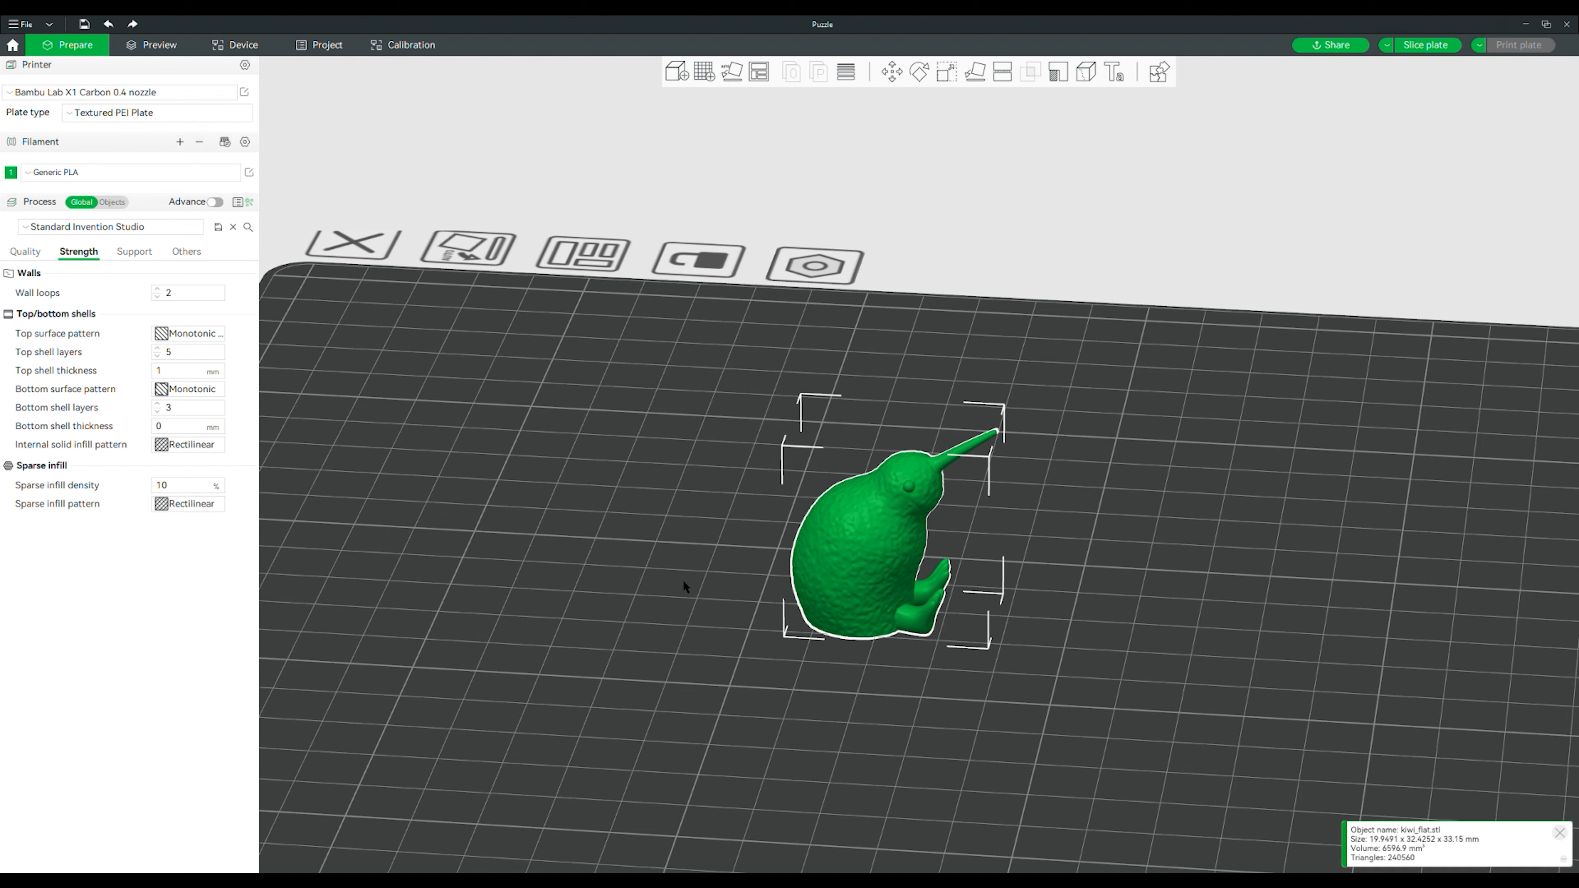
pyautogui.moveTo(923, 651)
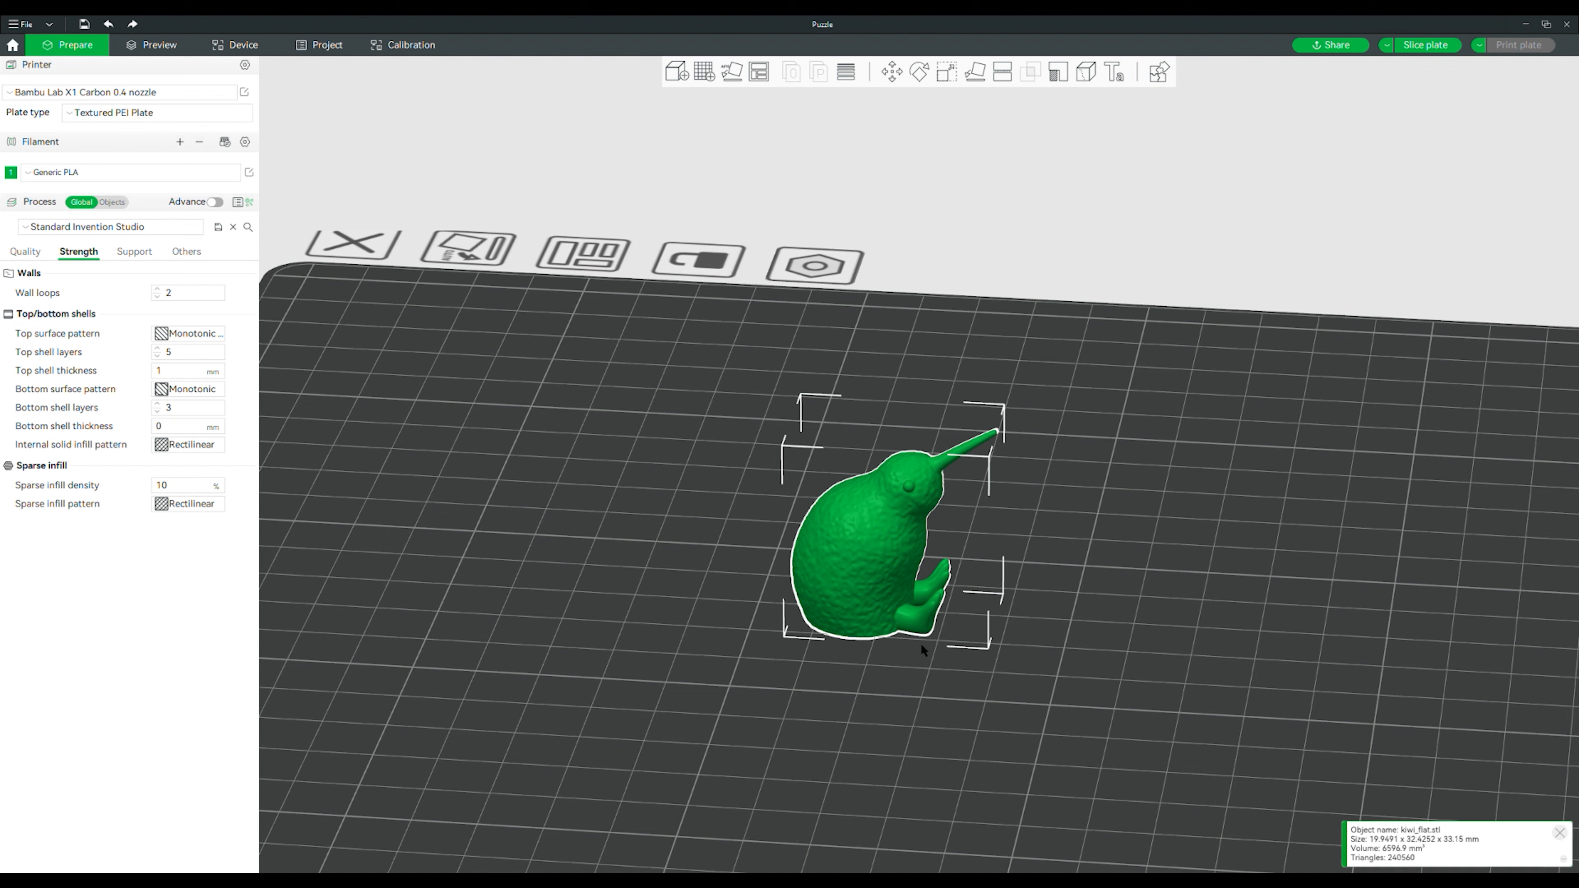
# Slice the kiwi plate, producing a brimmed toolpath preview of about 3.28 g and 26m57s
pyautogui.click(135, 255)
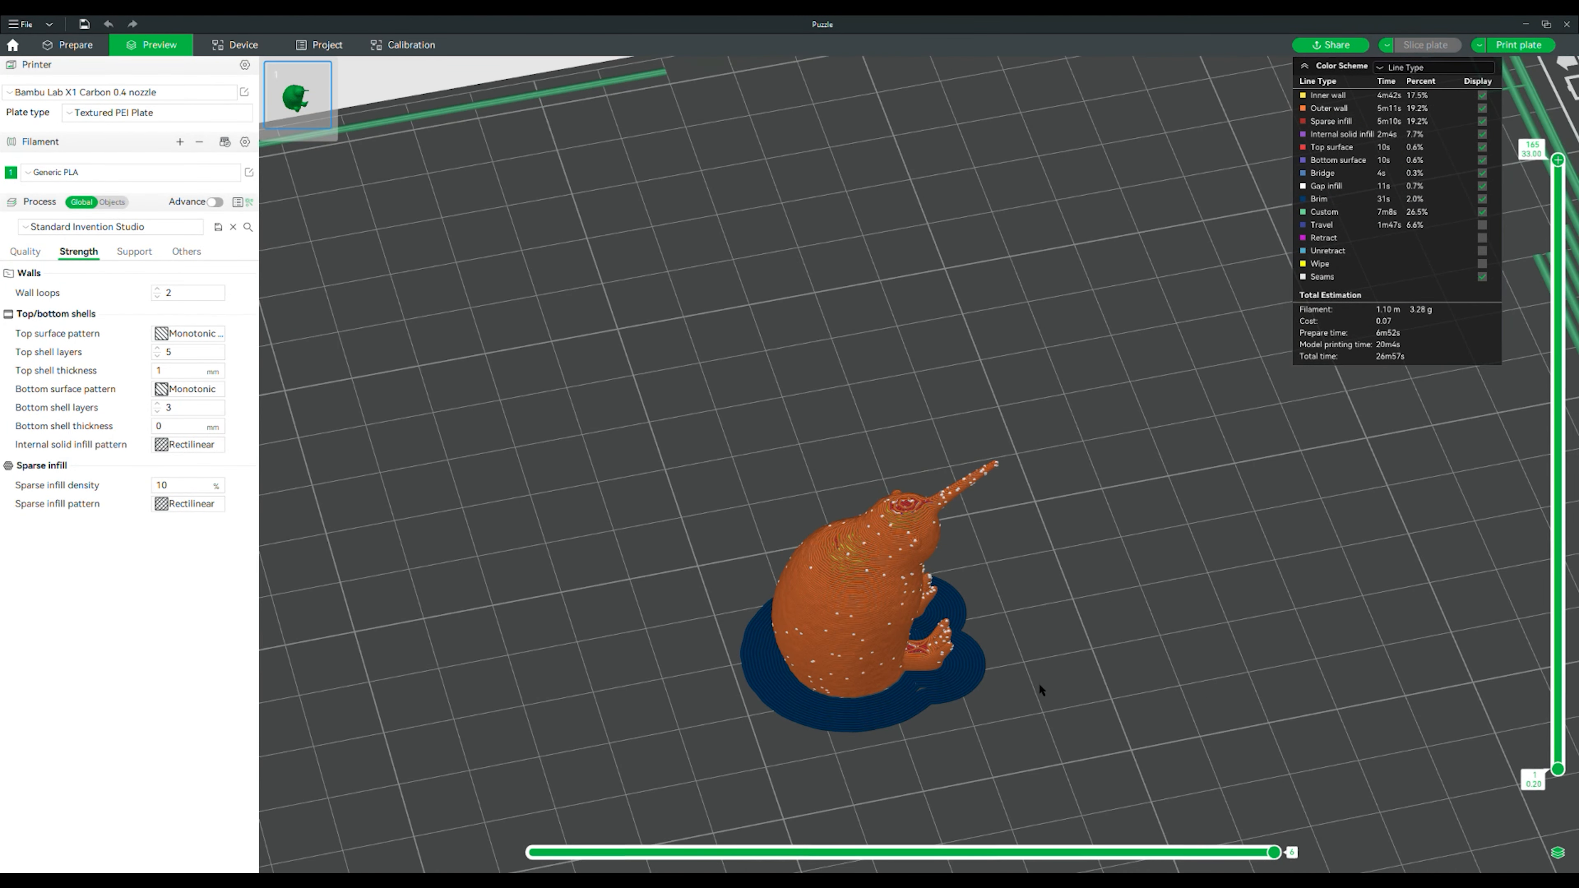
pyautogui.moveTo(989, 696)
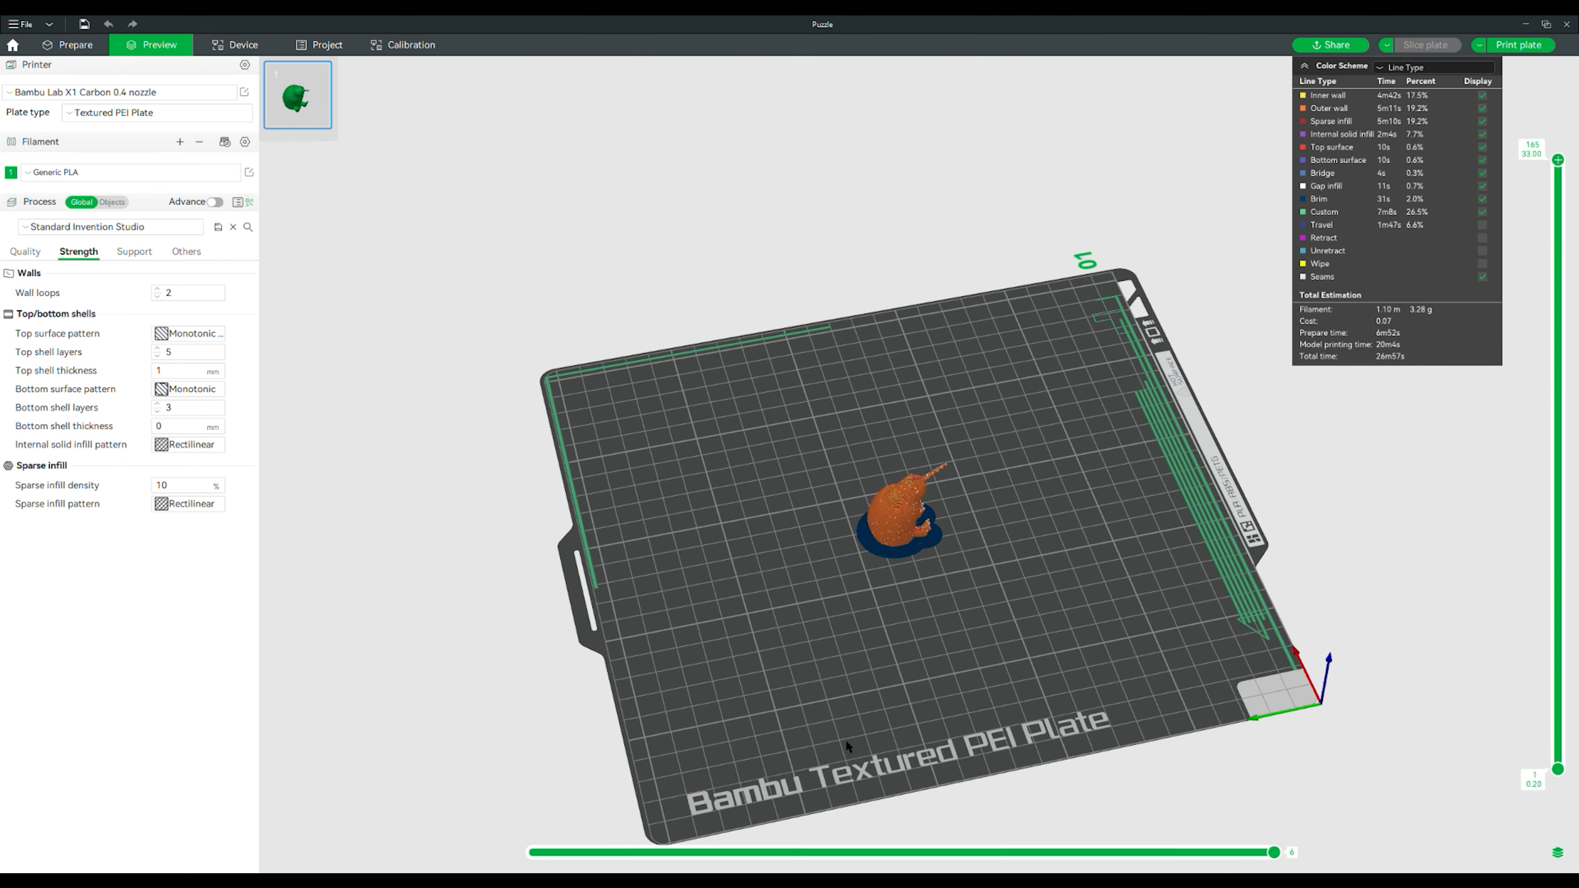
pyautogui.moveTo(681, 466)
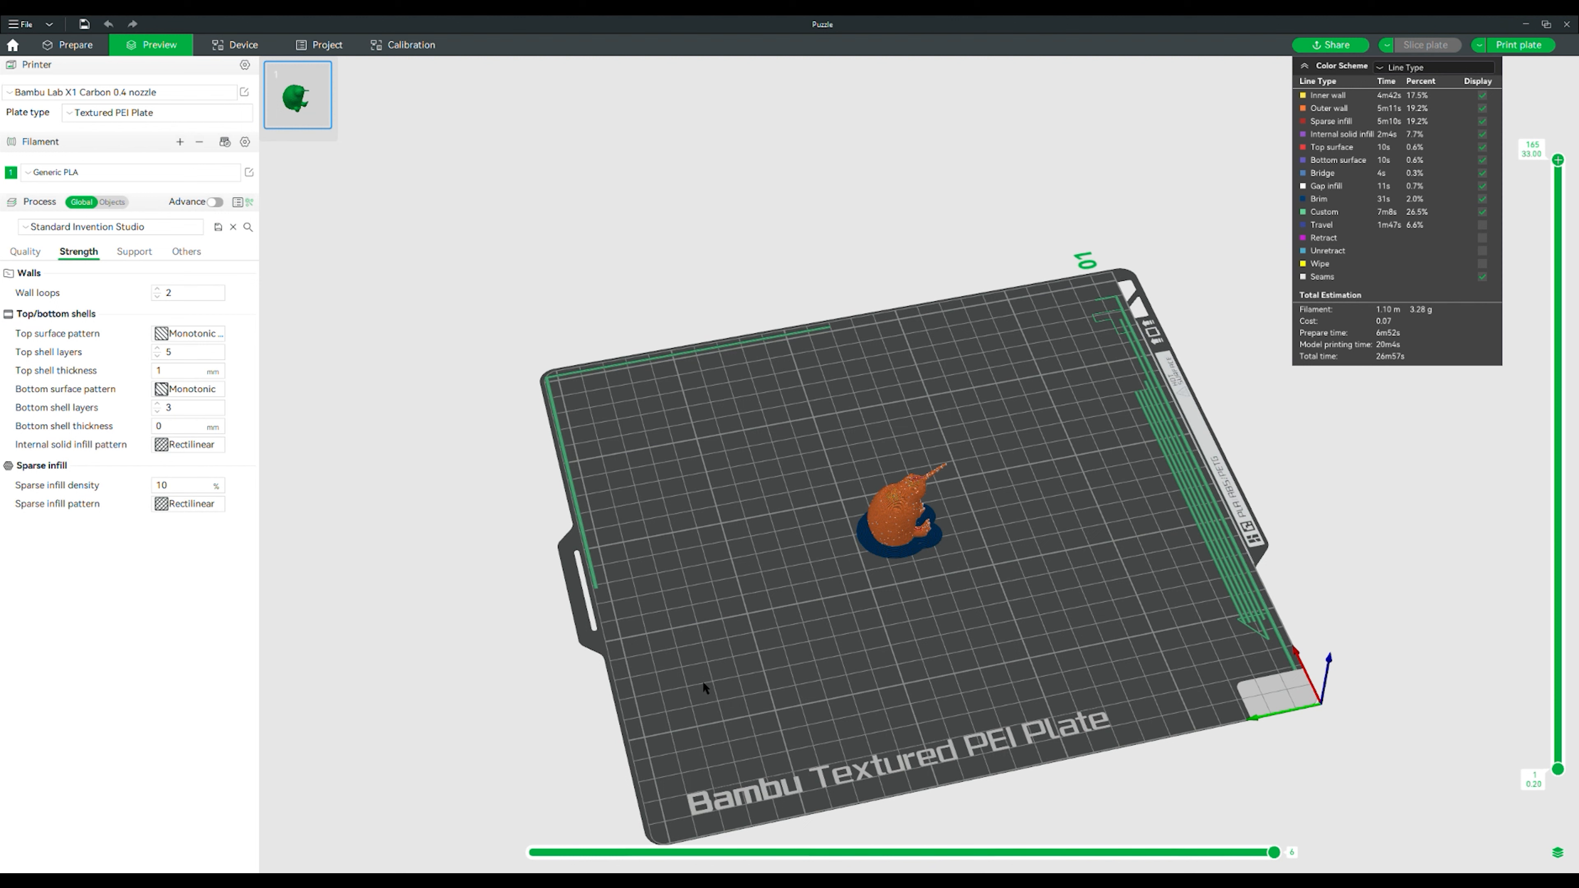
pyautogui.moveTo(719, 668)
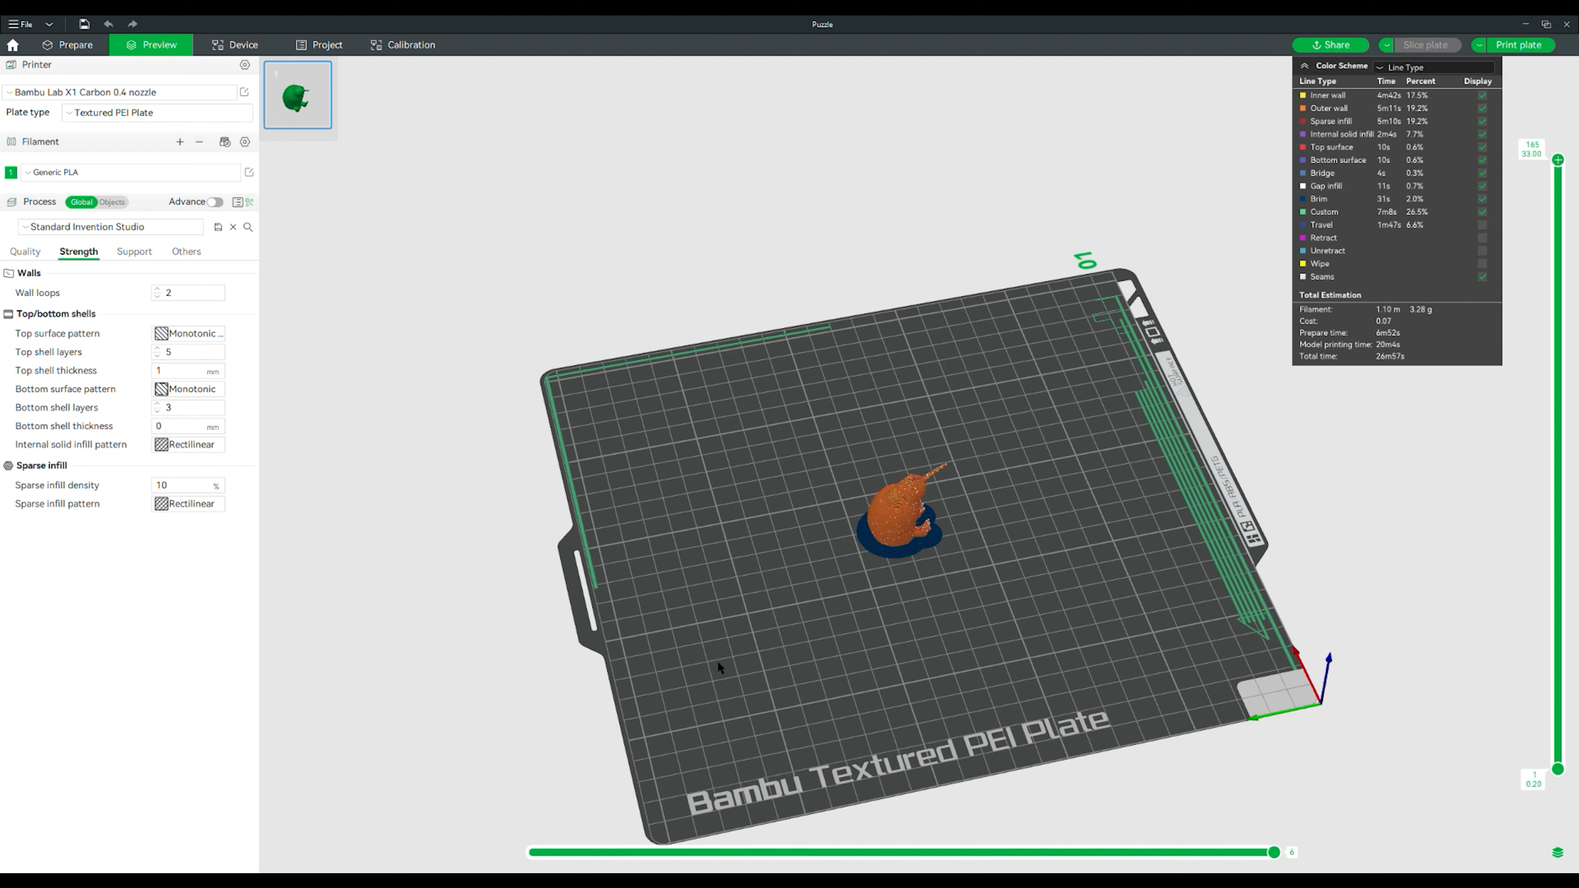
pyautogui.moveTo(1057, 622)
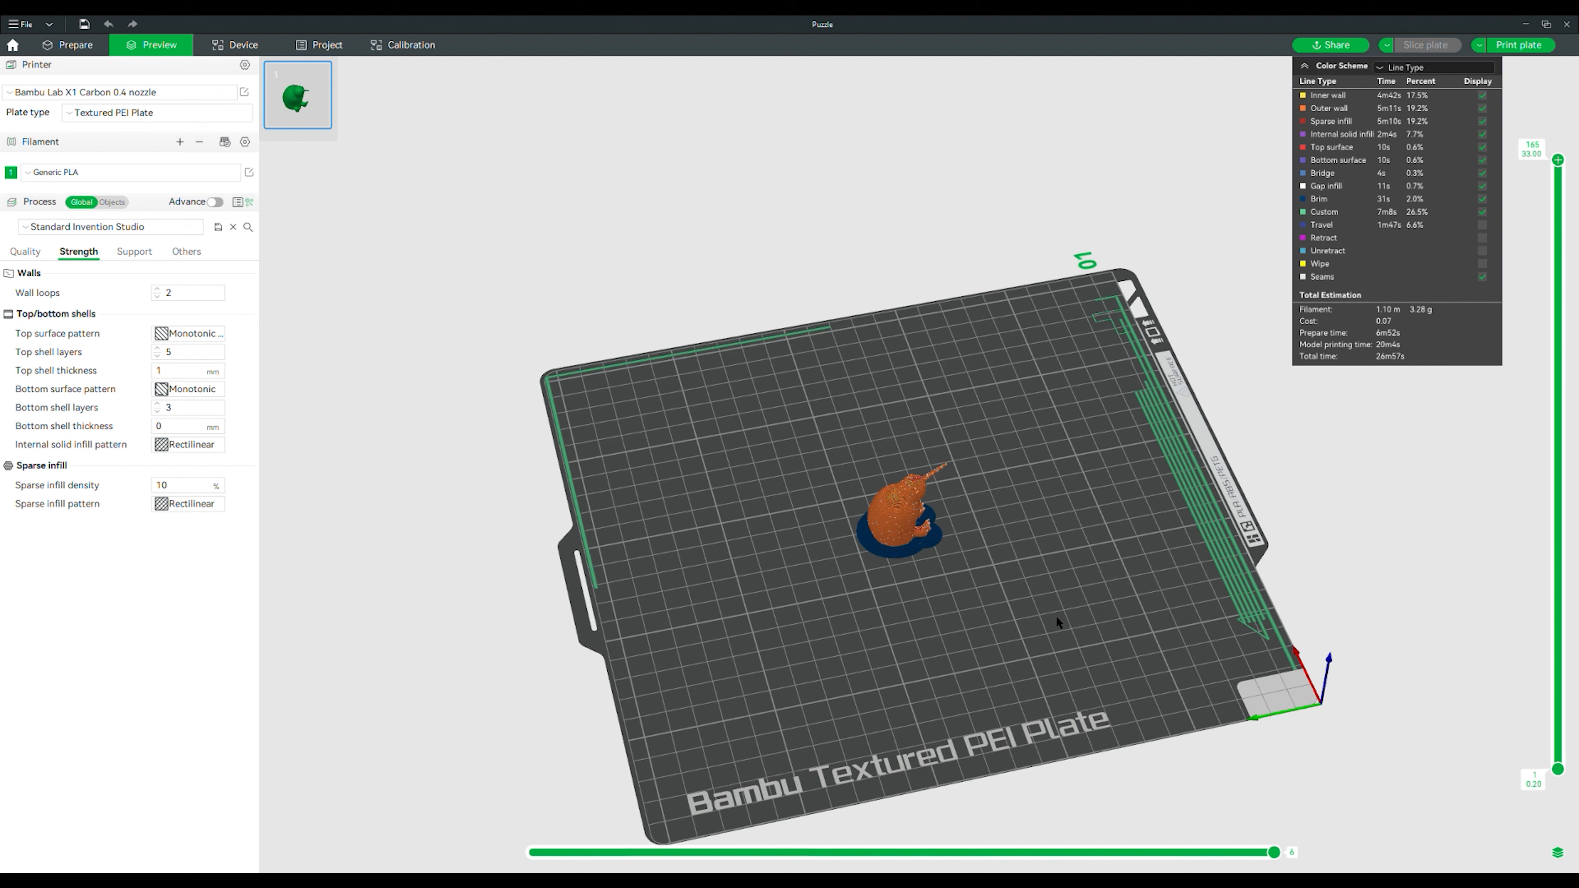
pyautogui.moveTo(1193, 677)
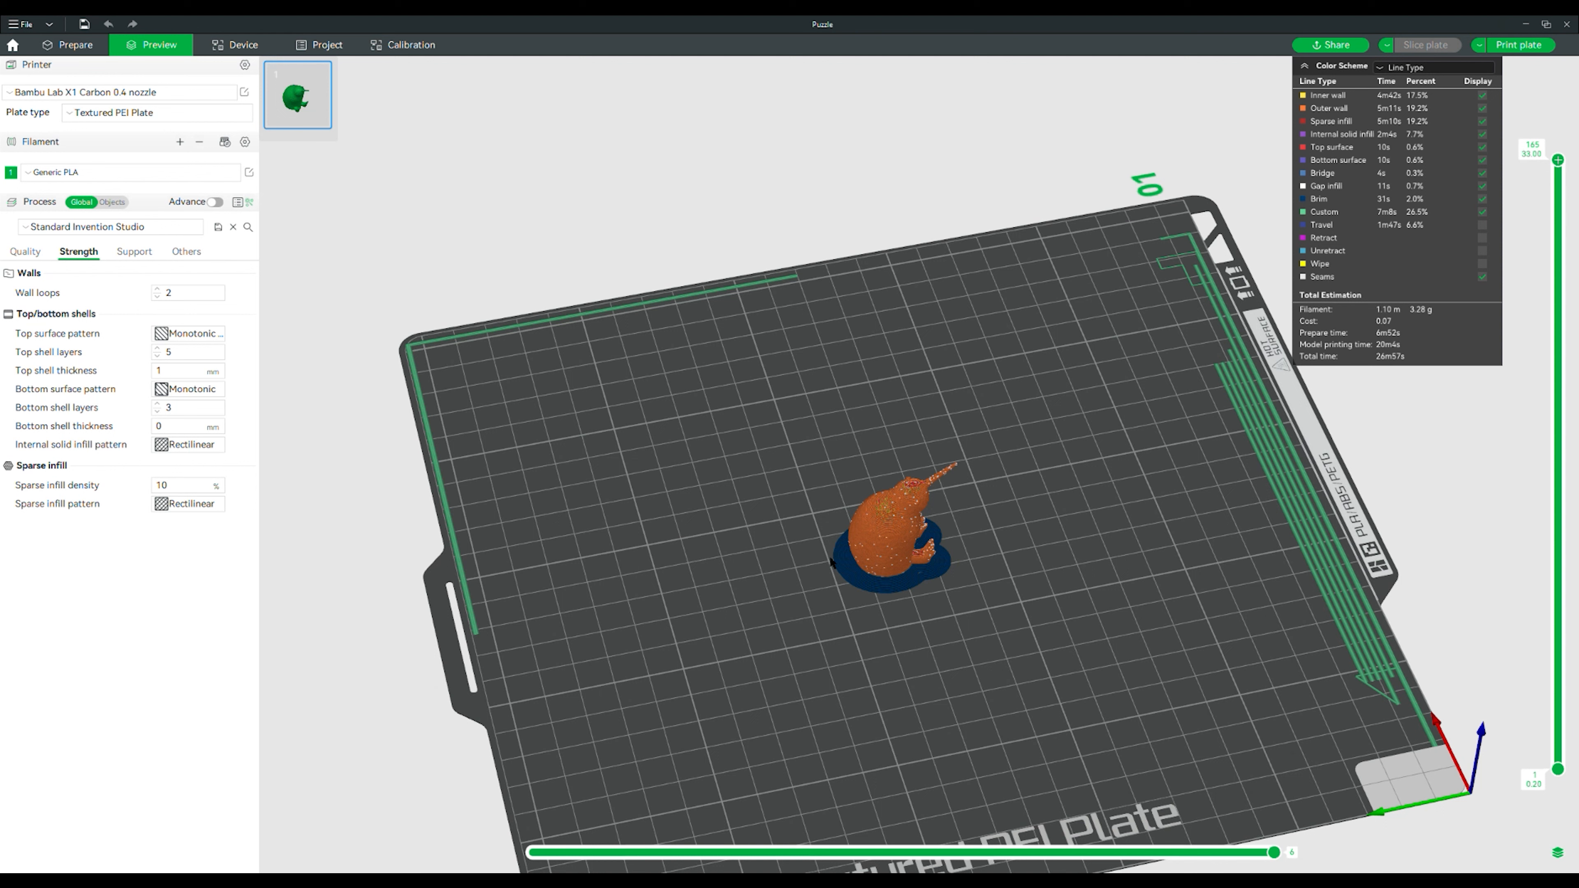
pyautogui.moveTo(214, 288)
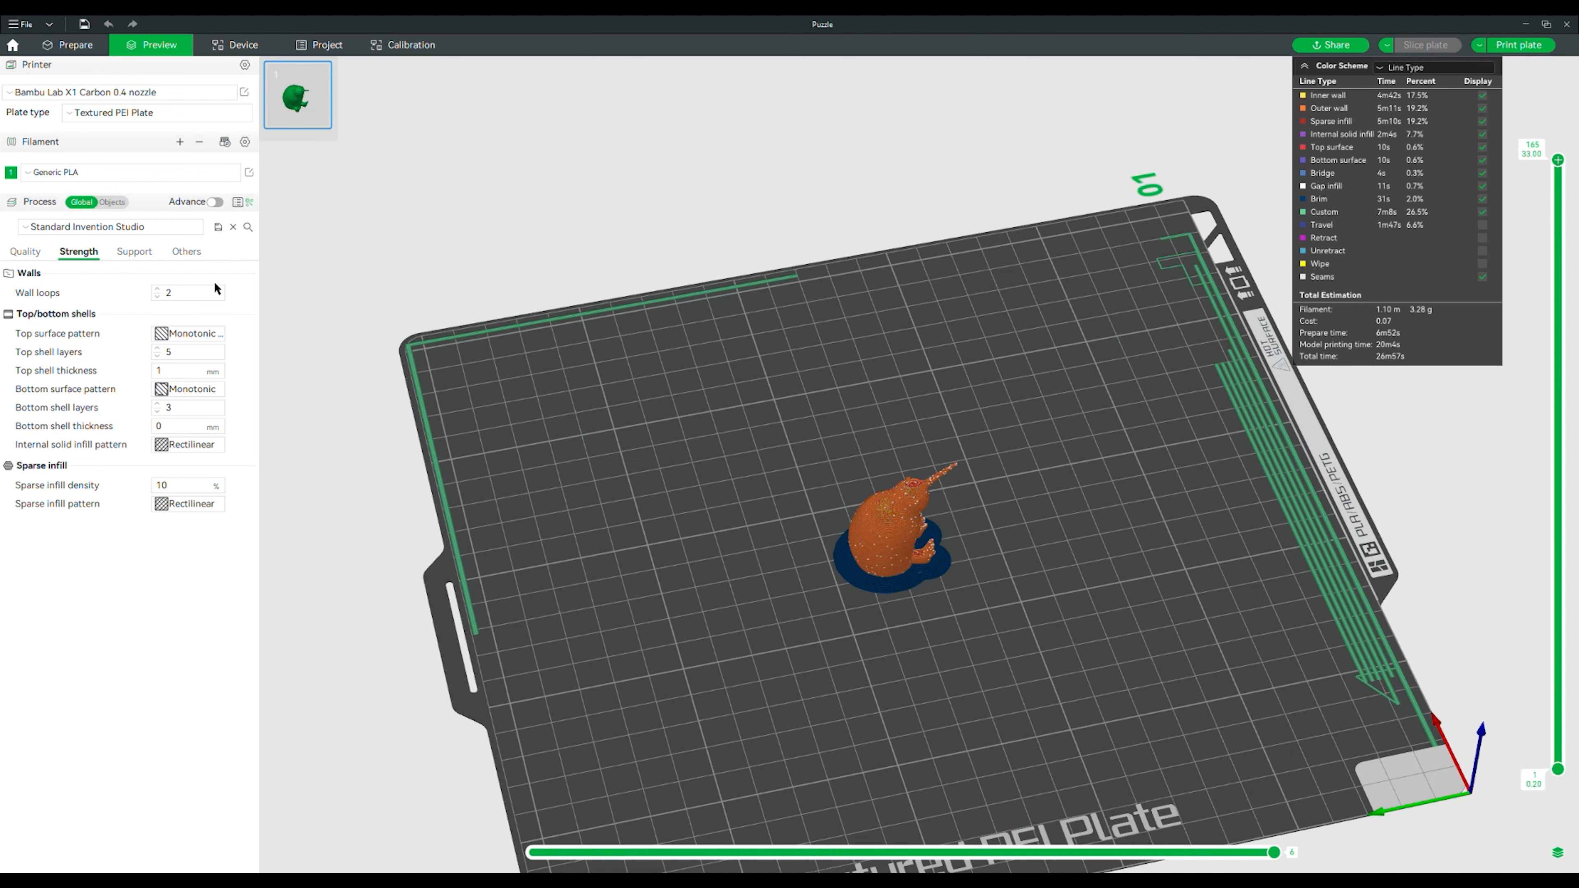
# Show the Others settings: 7 mm outer-and-inner brim and an enabled prime tower
pyautogui.click(185, 252)
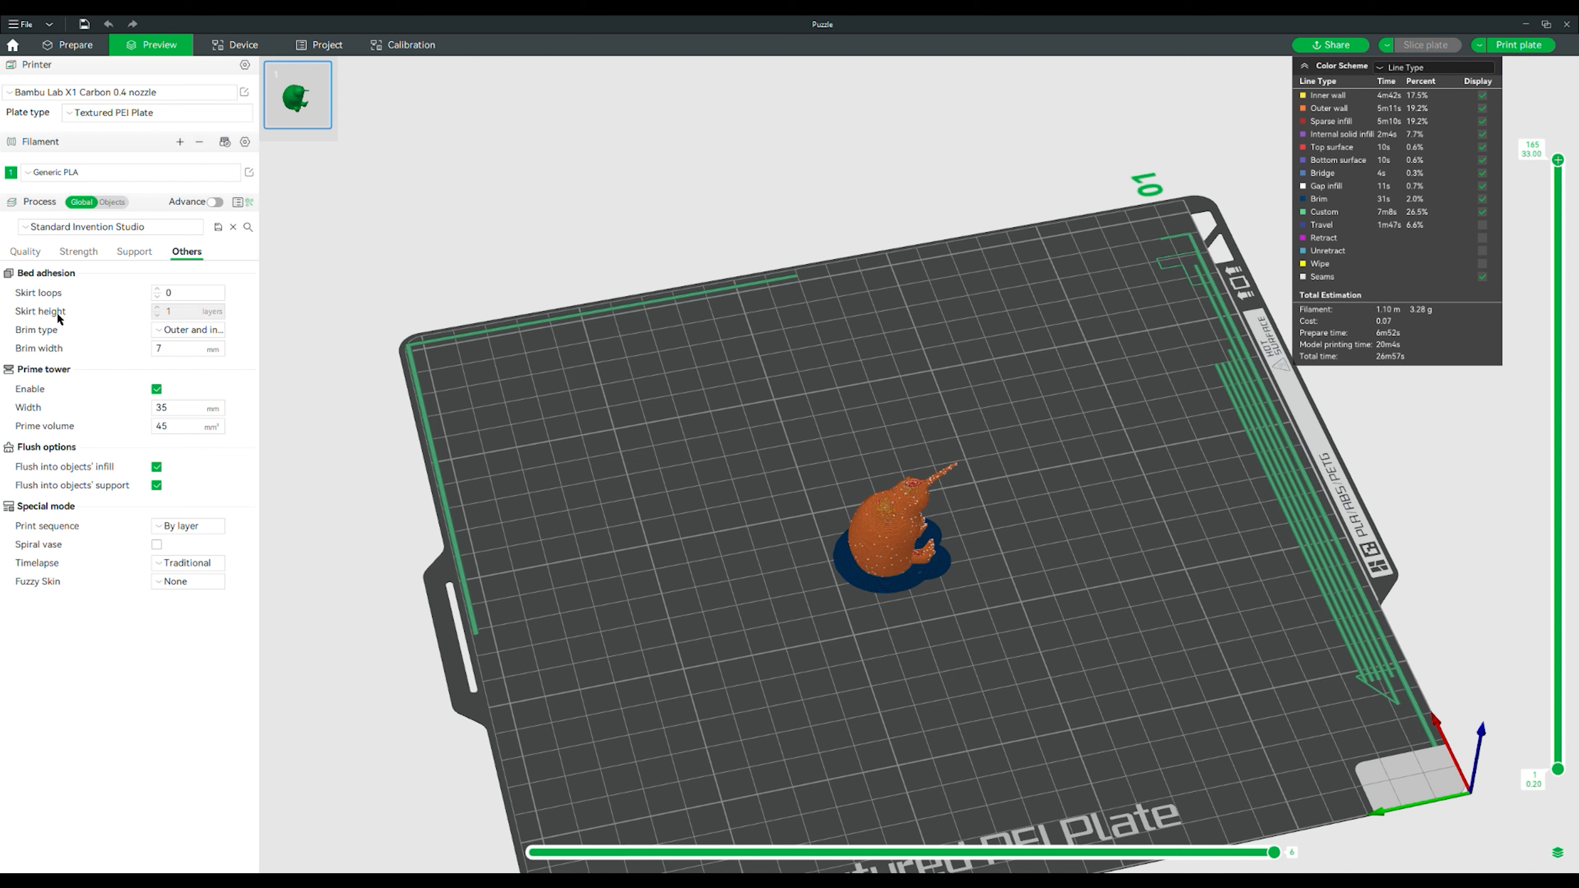
pyautogui.click(188, 329)
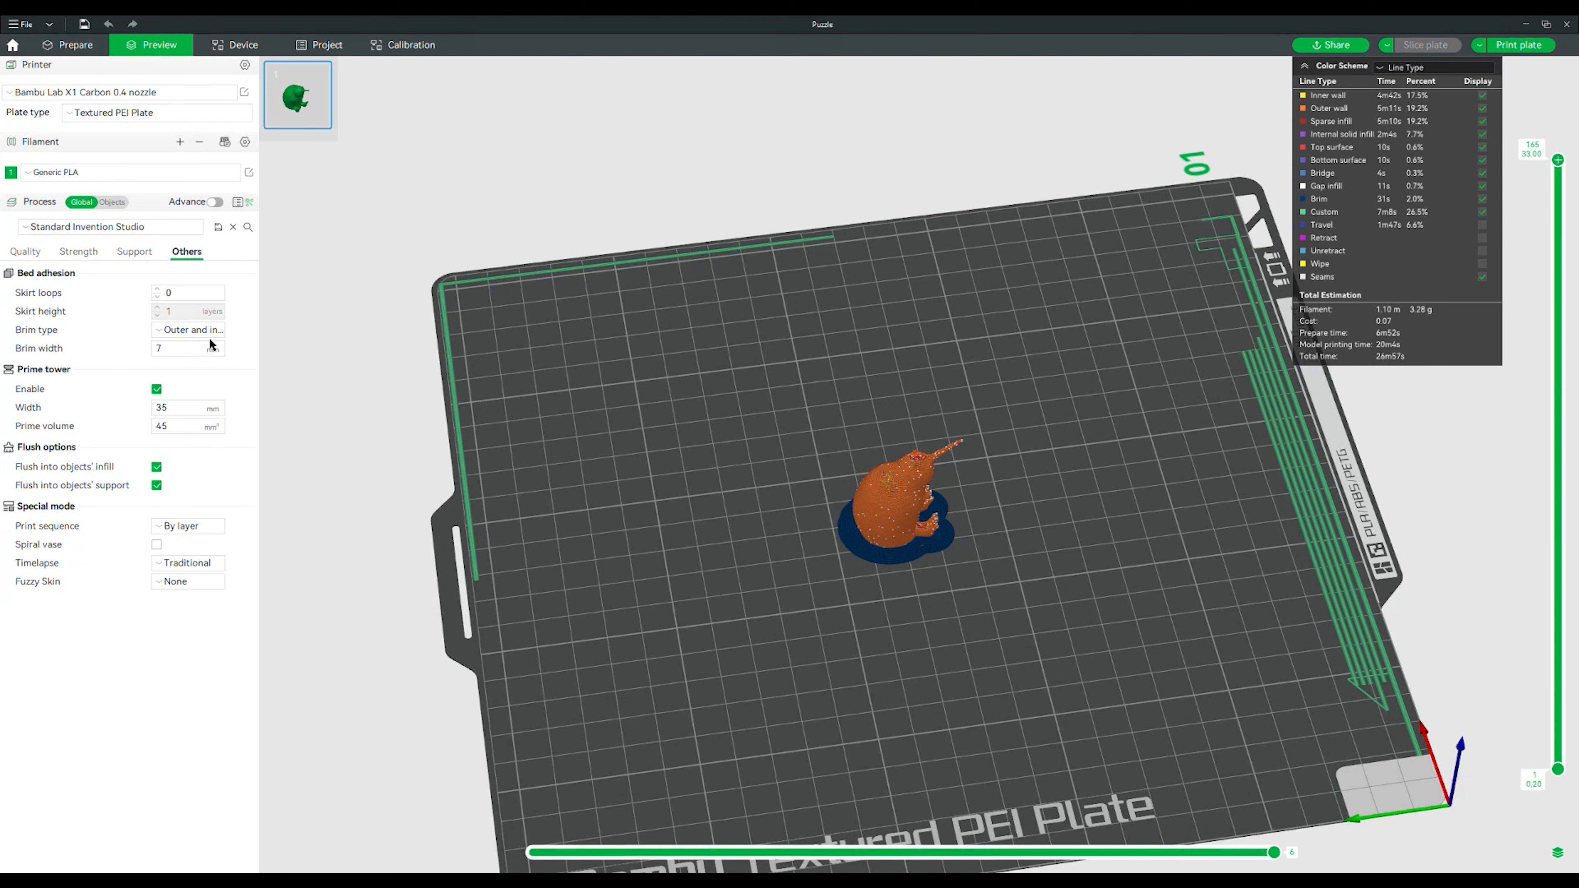
pyautogui.click(186, 349)
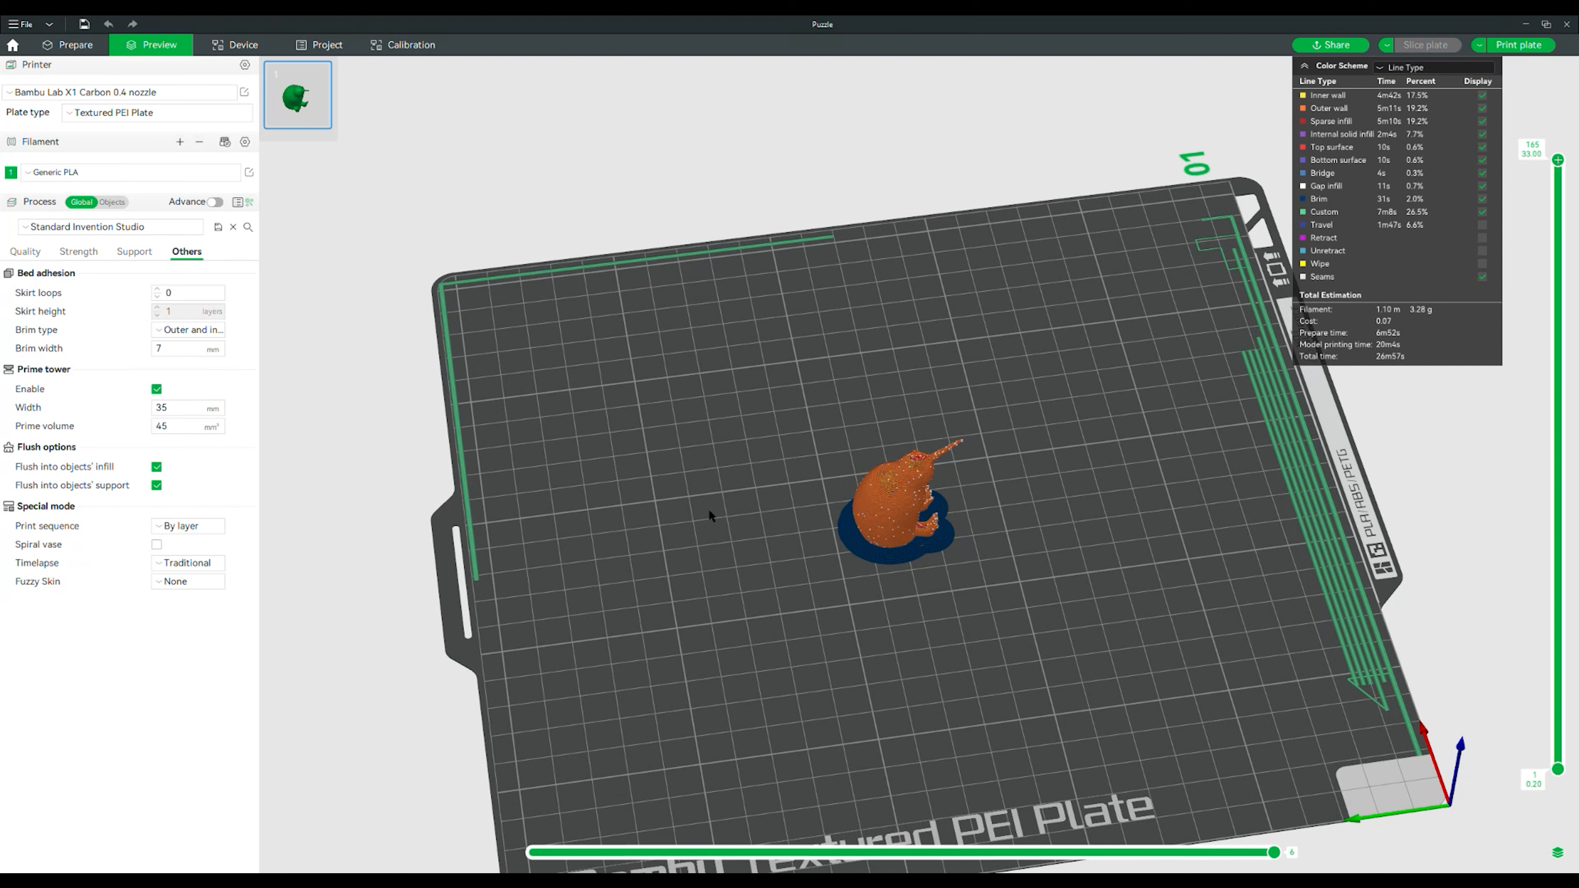
pyautogui.moveTo(753, 537)
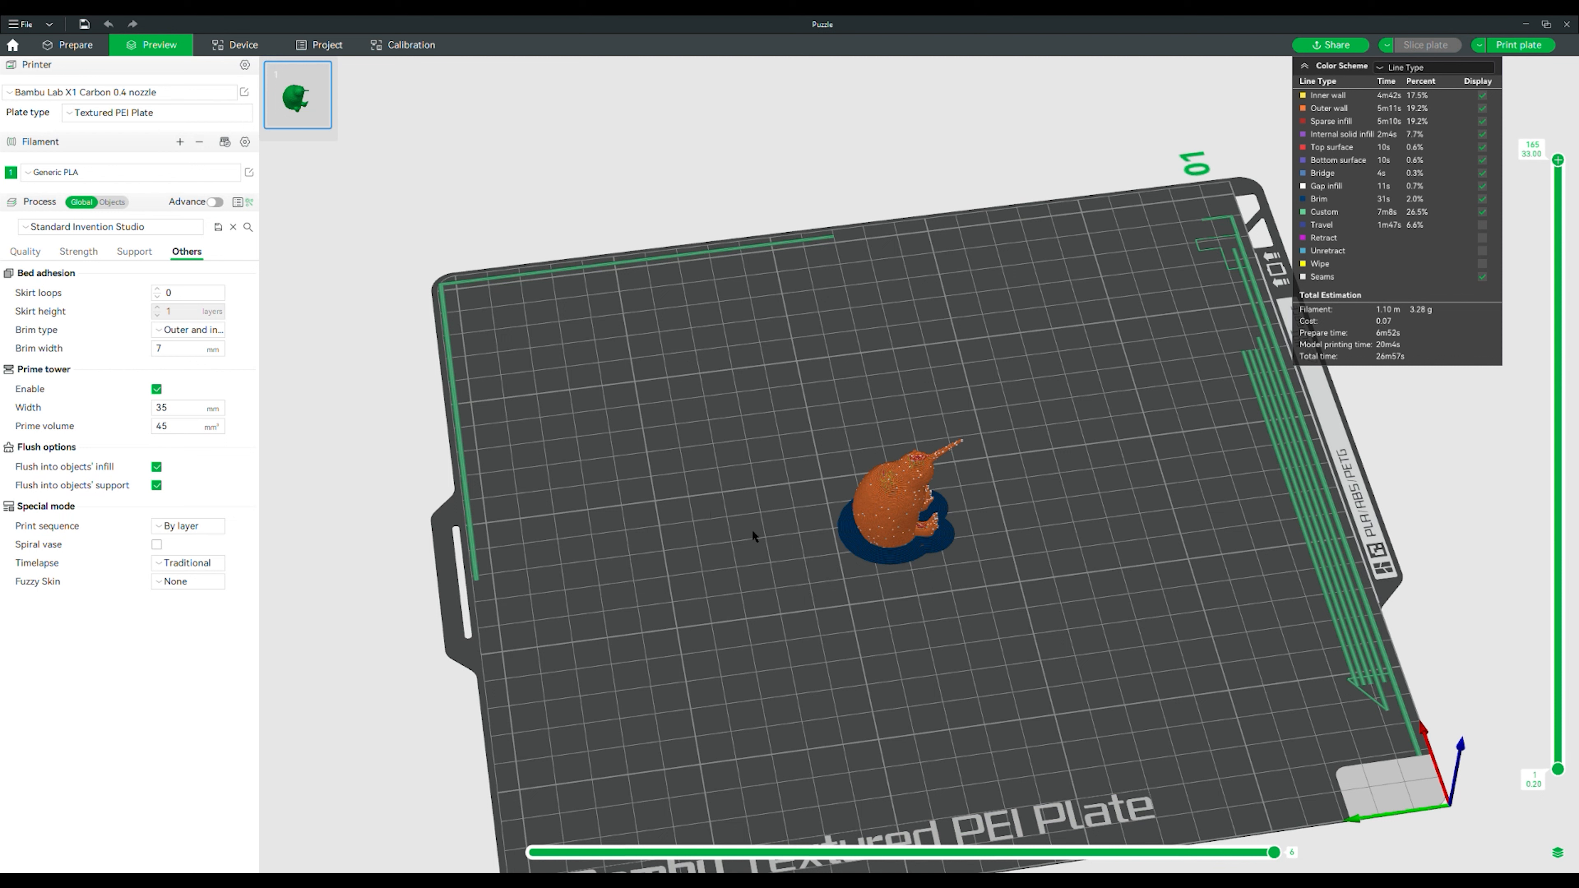
pyautogui.moveTo(751, 535)
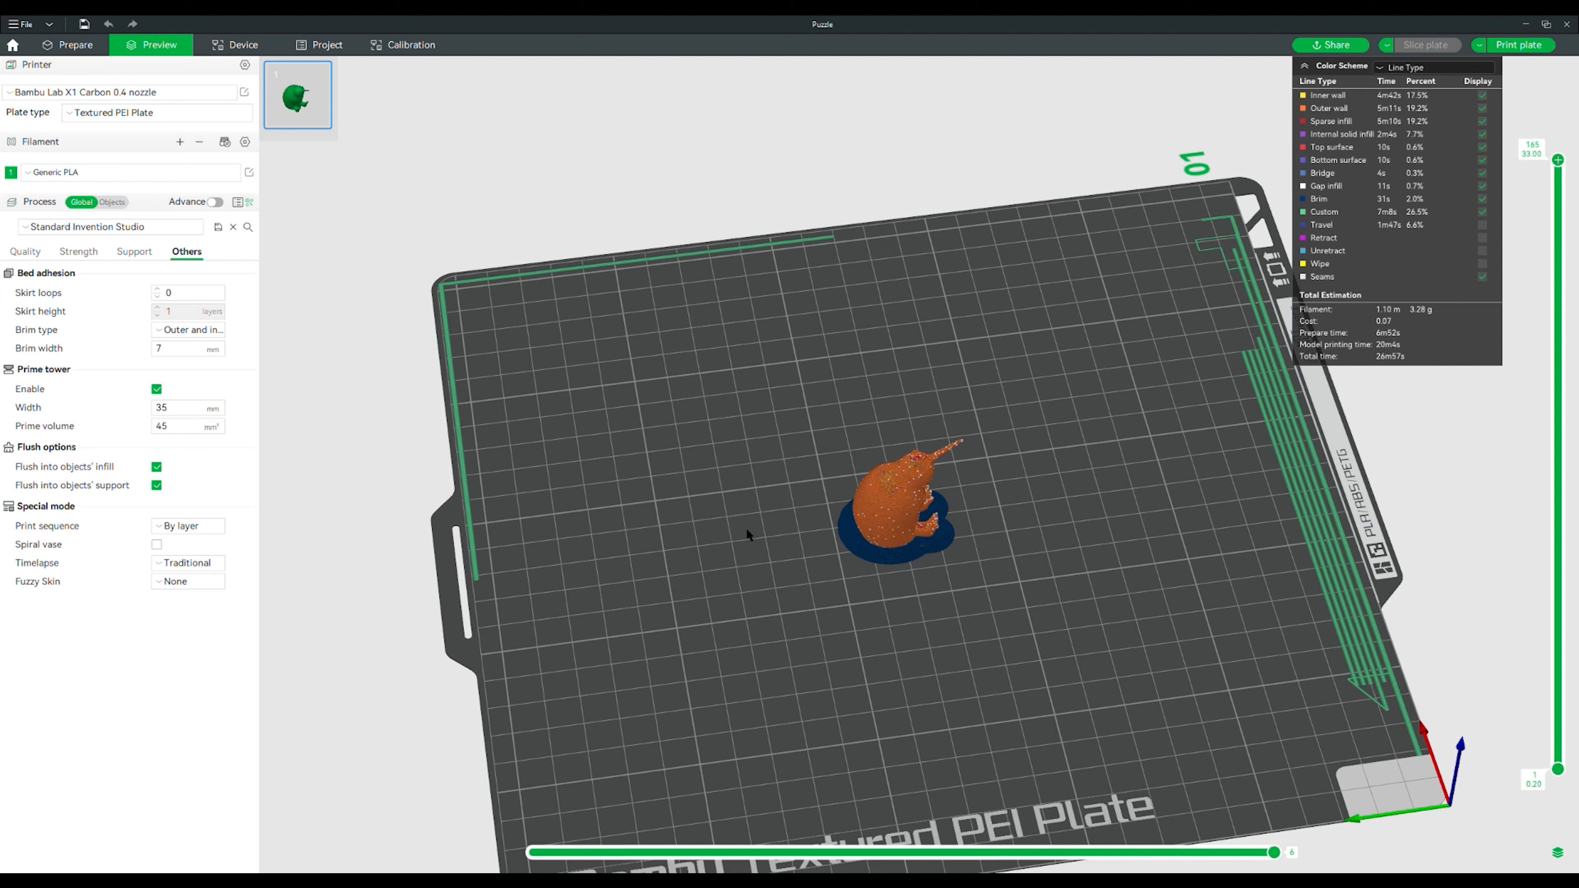
pyautogui.moveTo(211, 389)
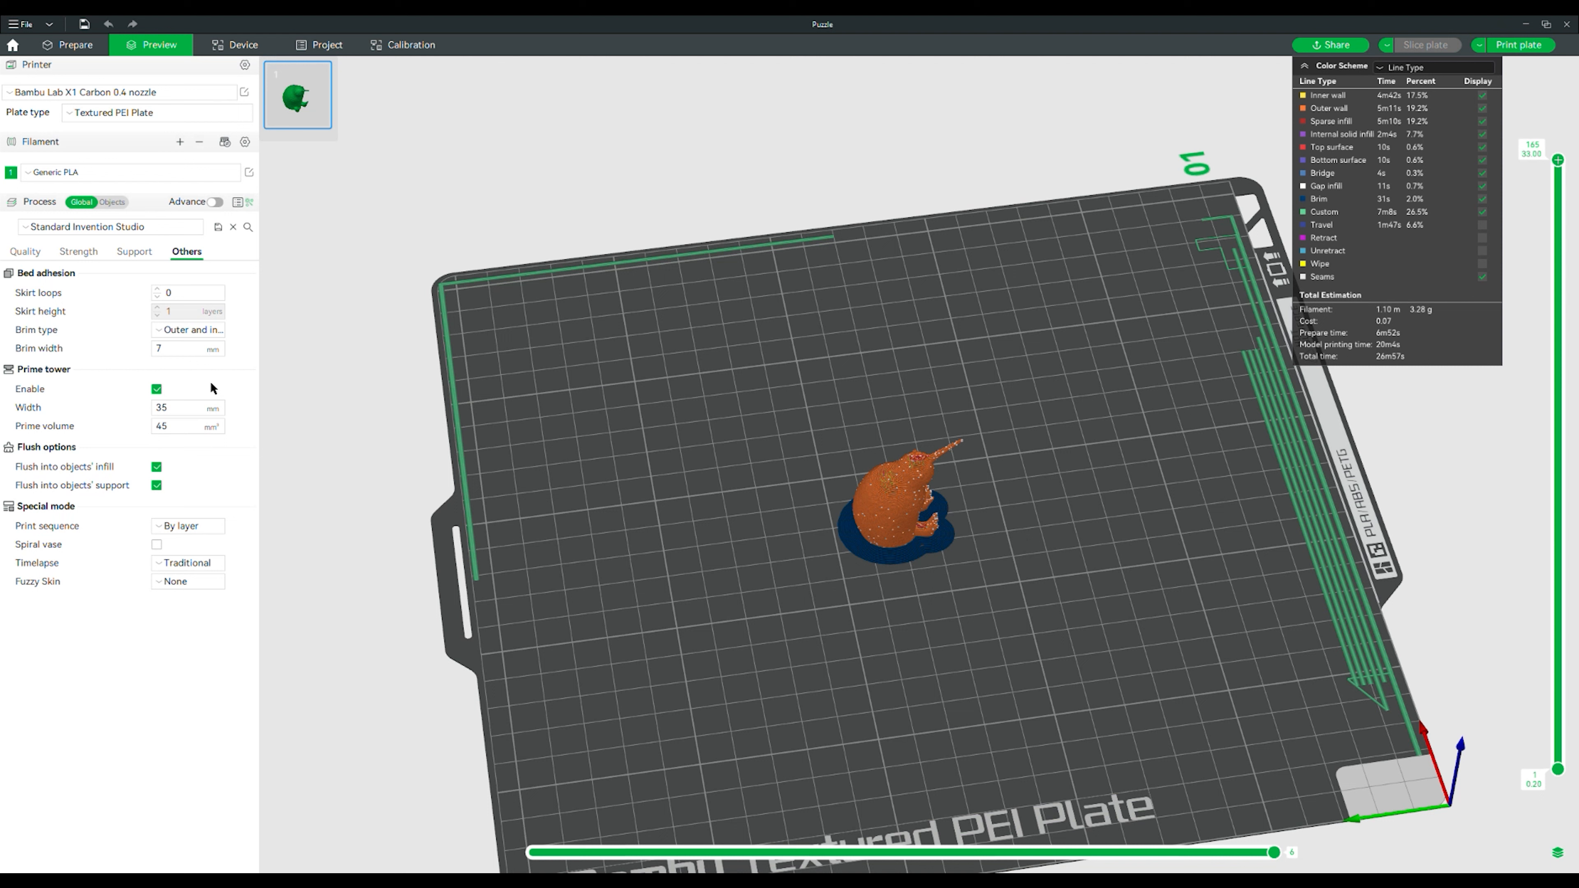
pyautogui.moveTo(31, 295)
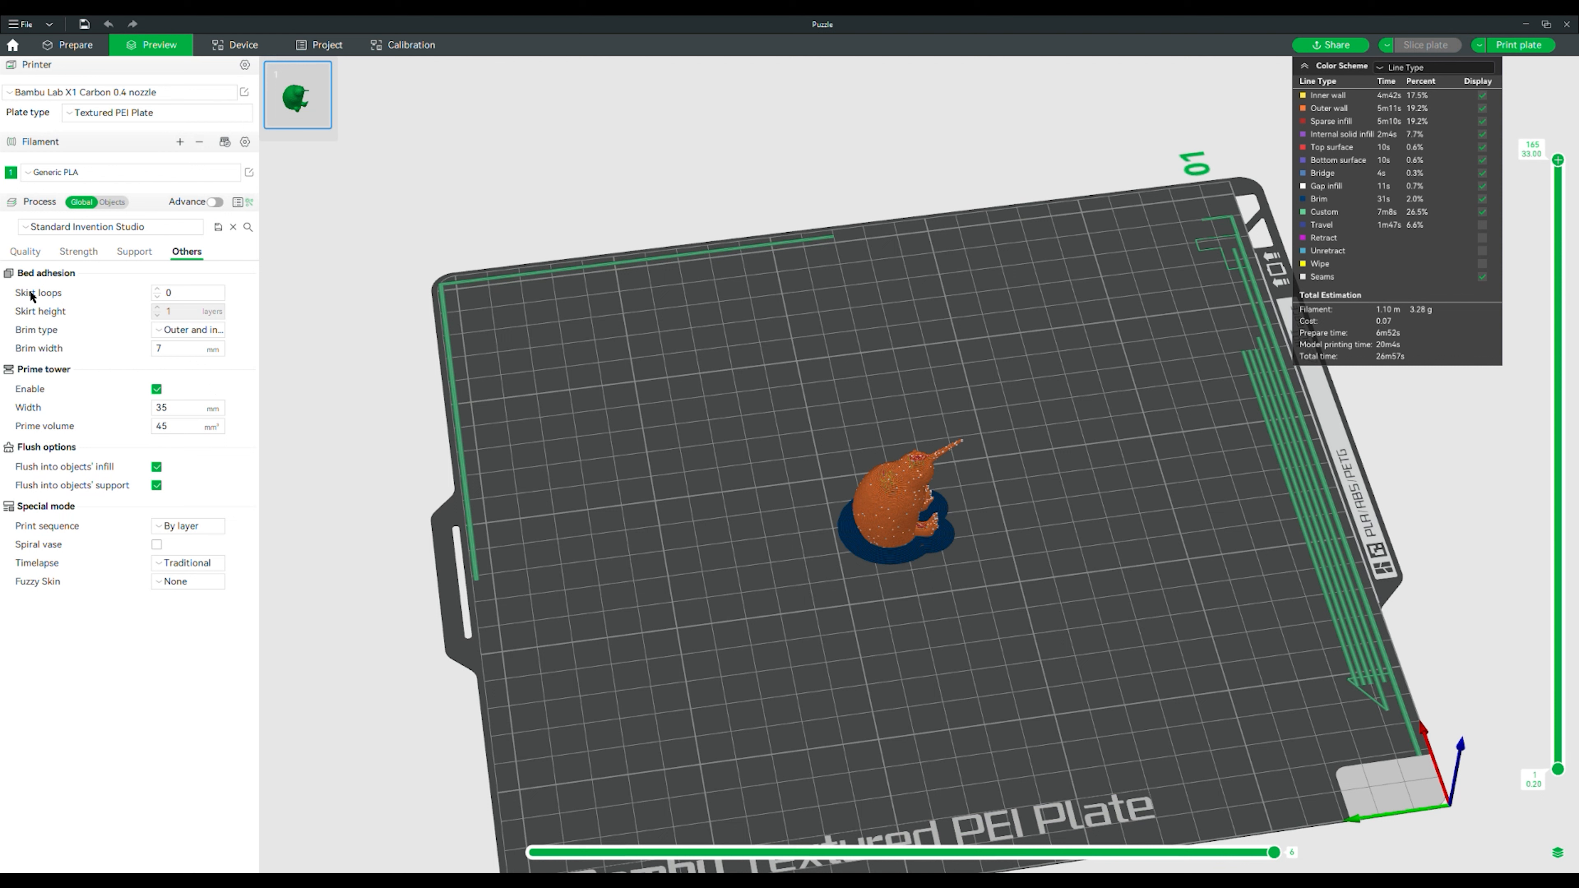
pyautogui.moveTo(820, 514)
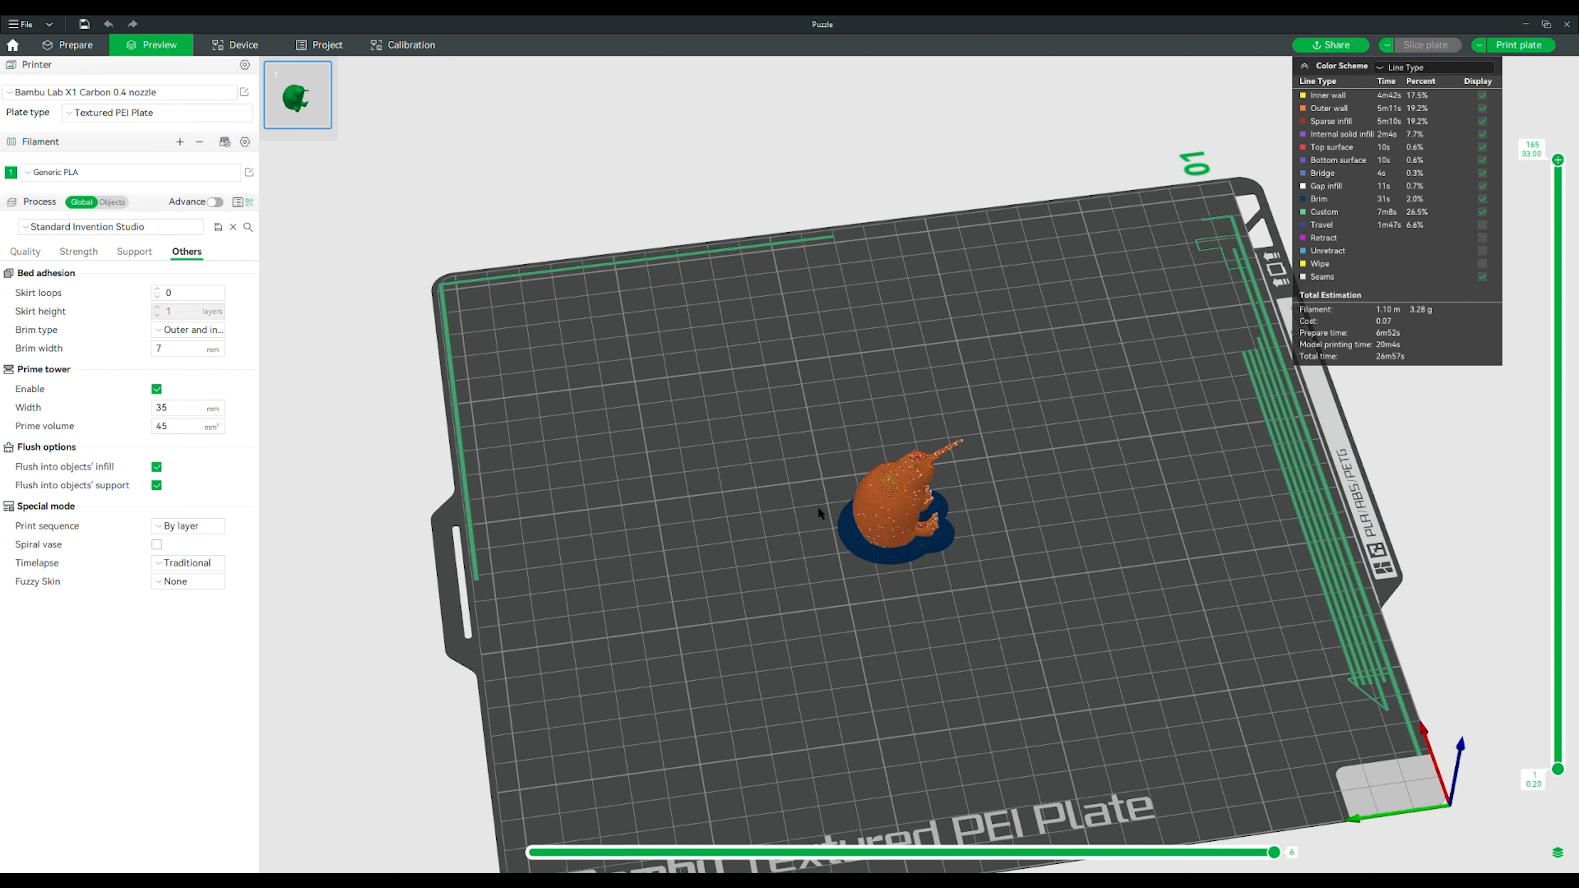
pyautogui.moveTo(924, 471)
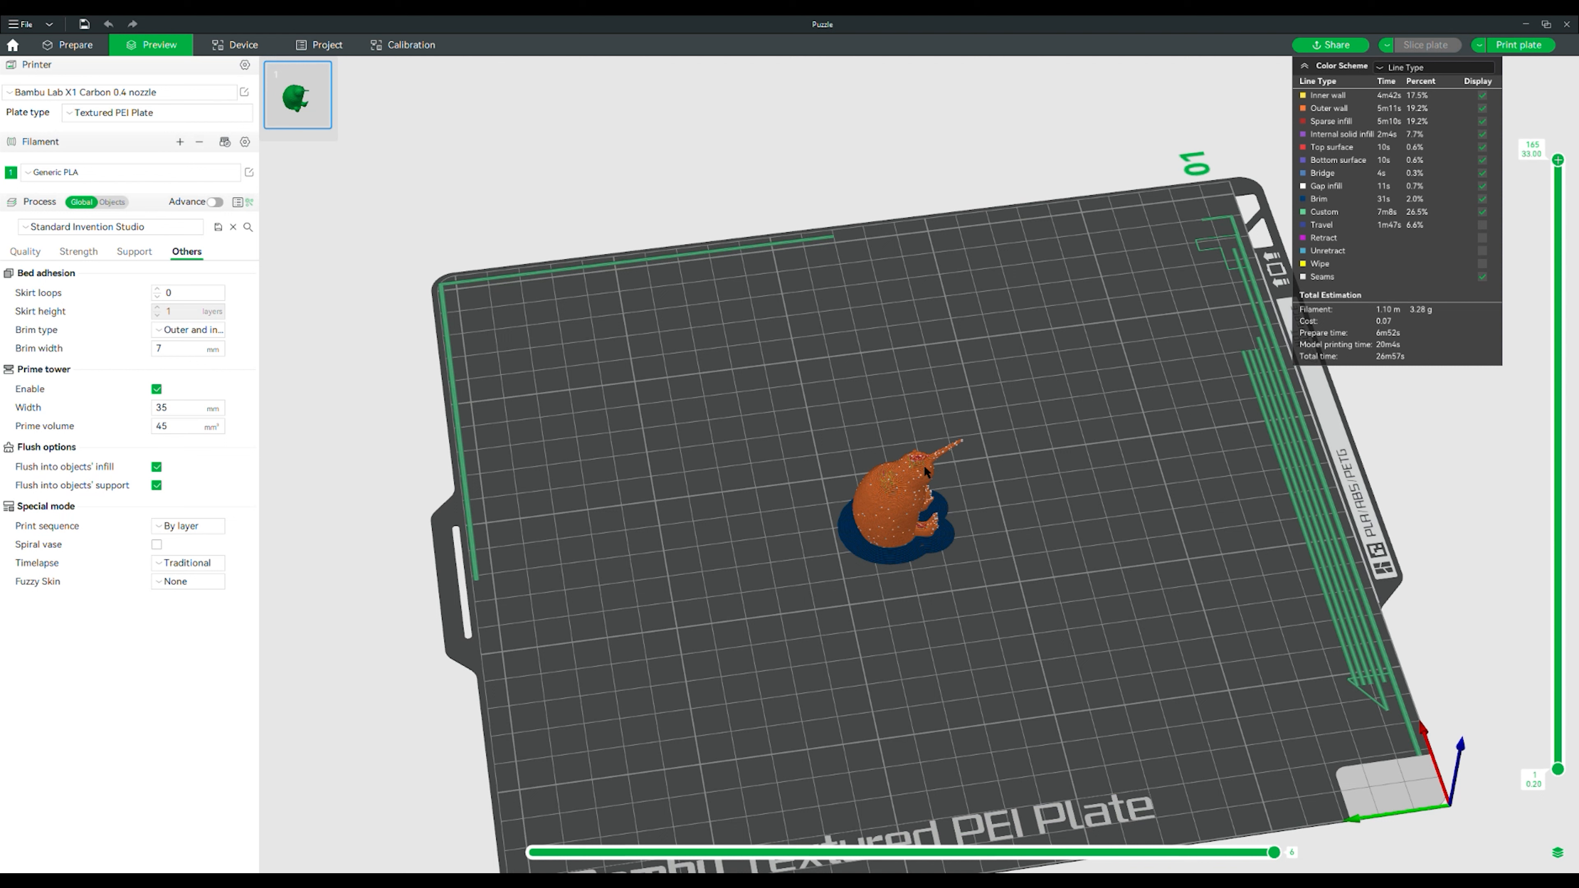
pyautogui.moveTo(927, 558)
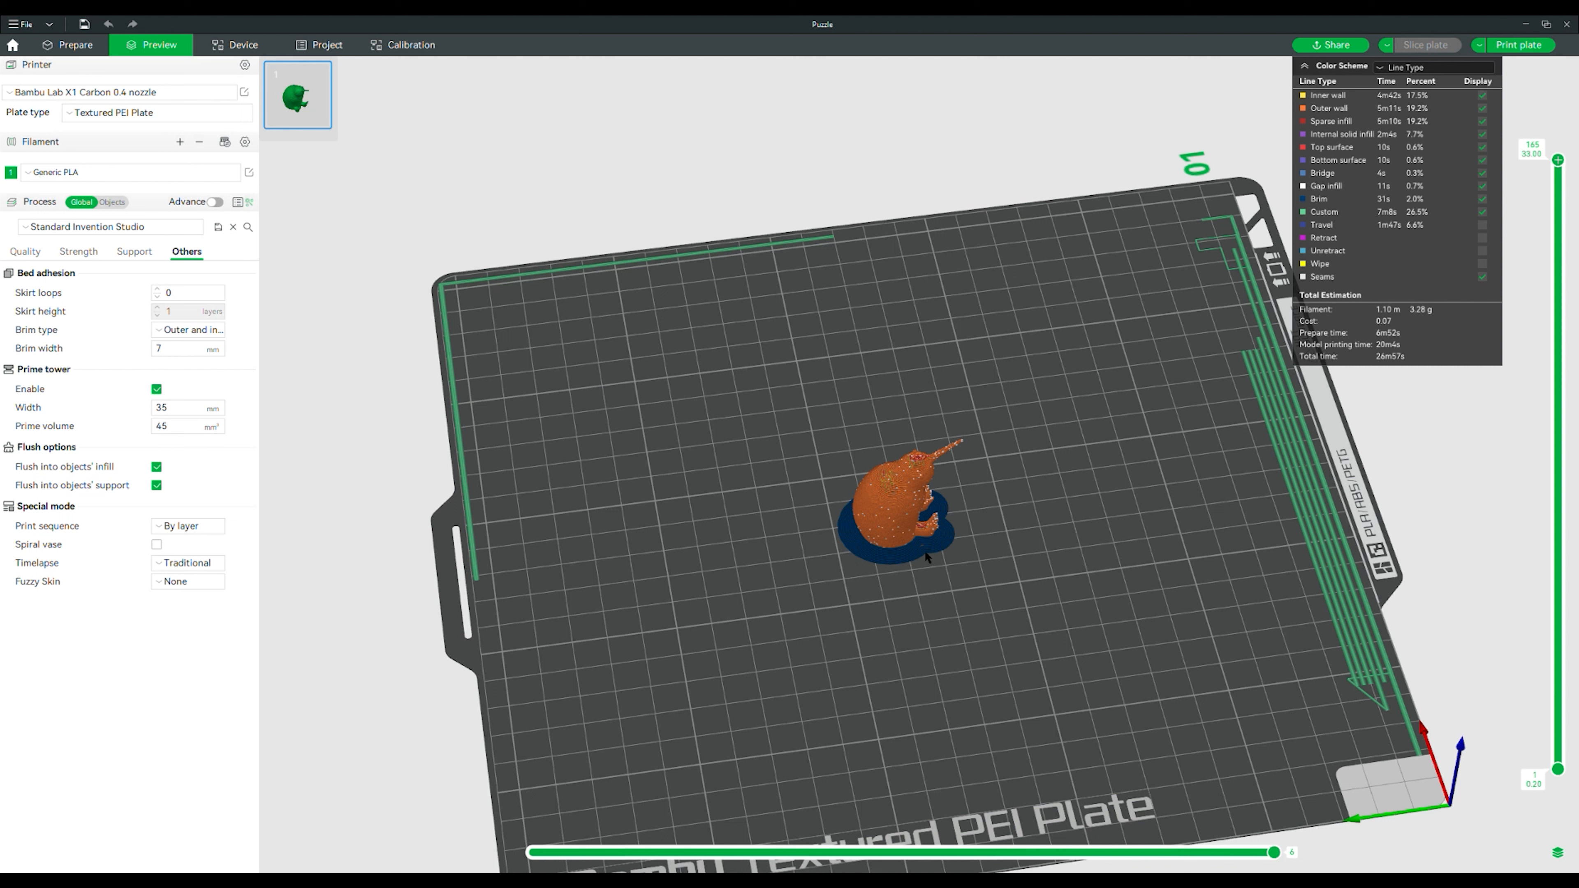
pyautogui.moveTo(826, 537)
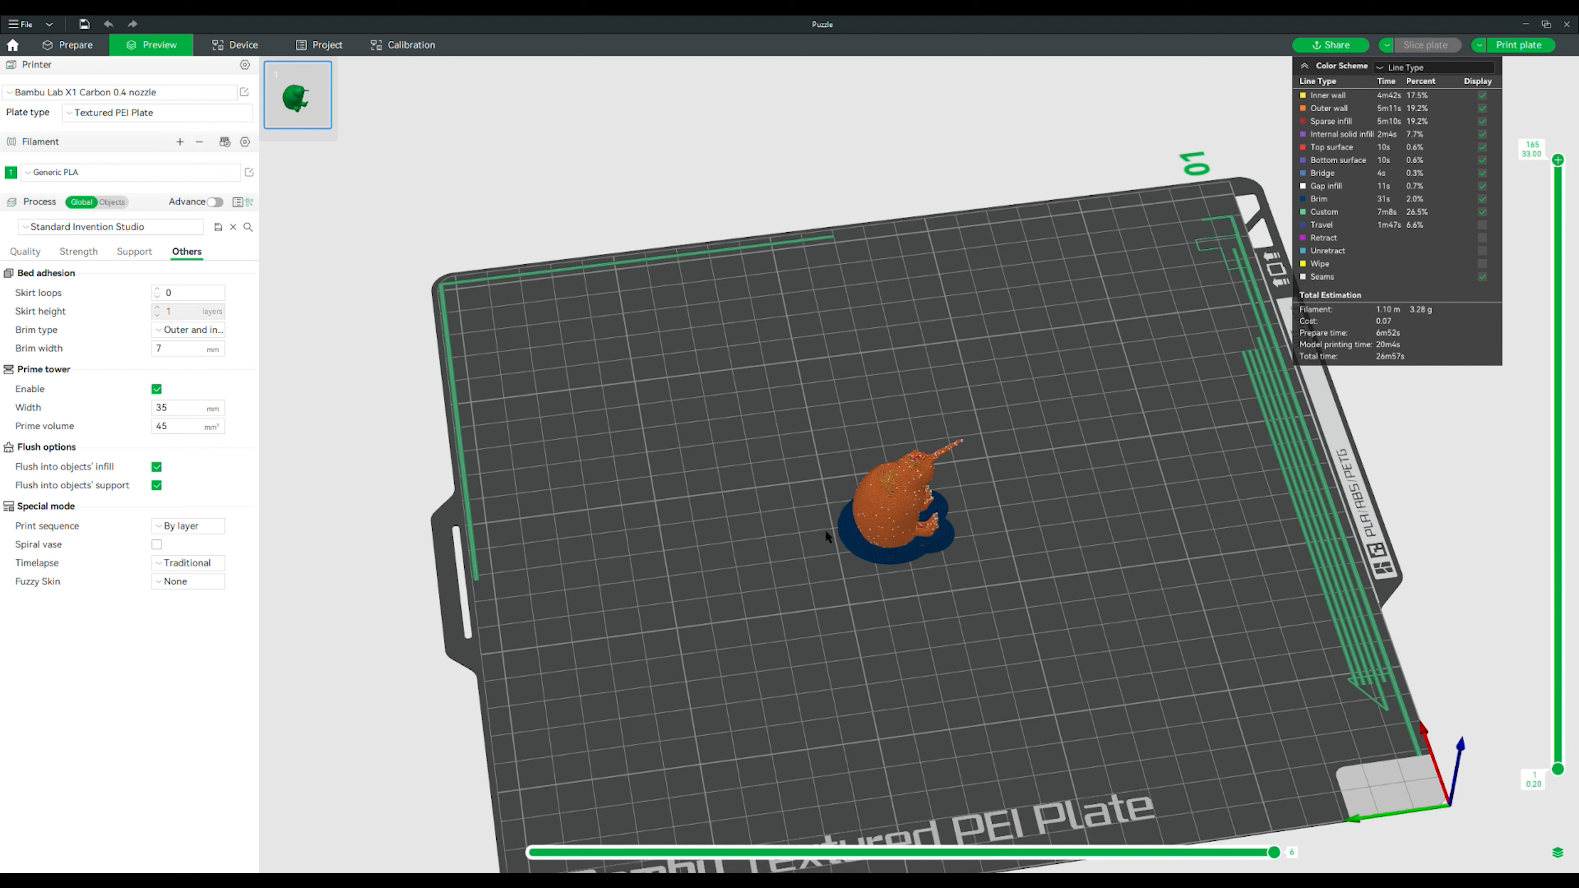
pyautogui.moveTo(816, 517)
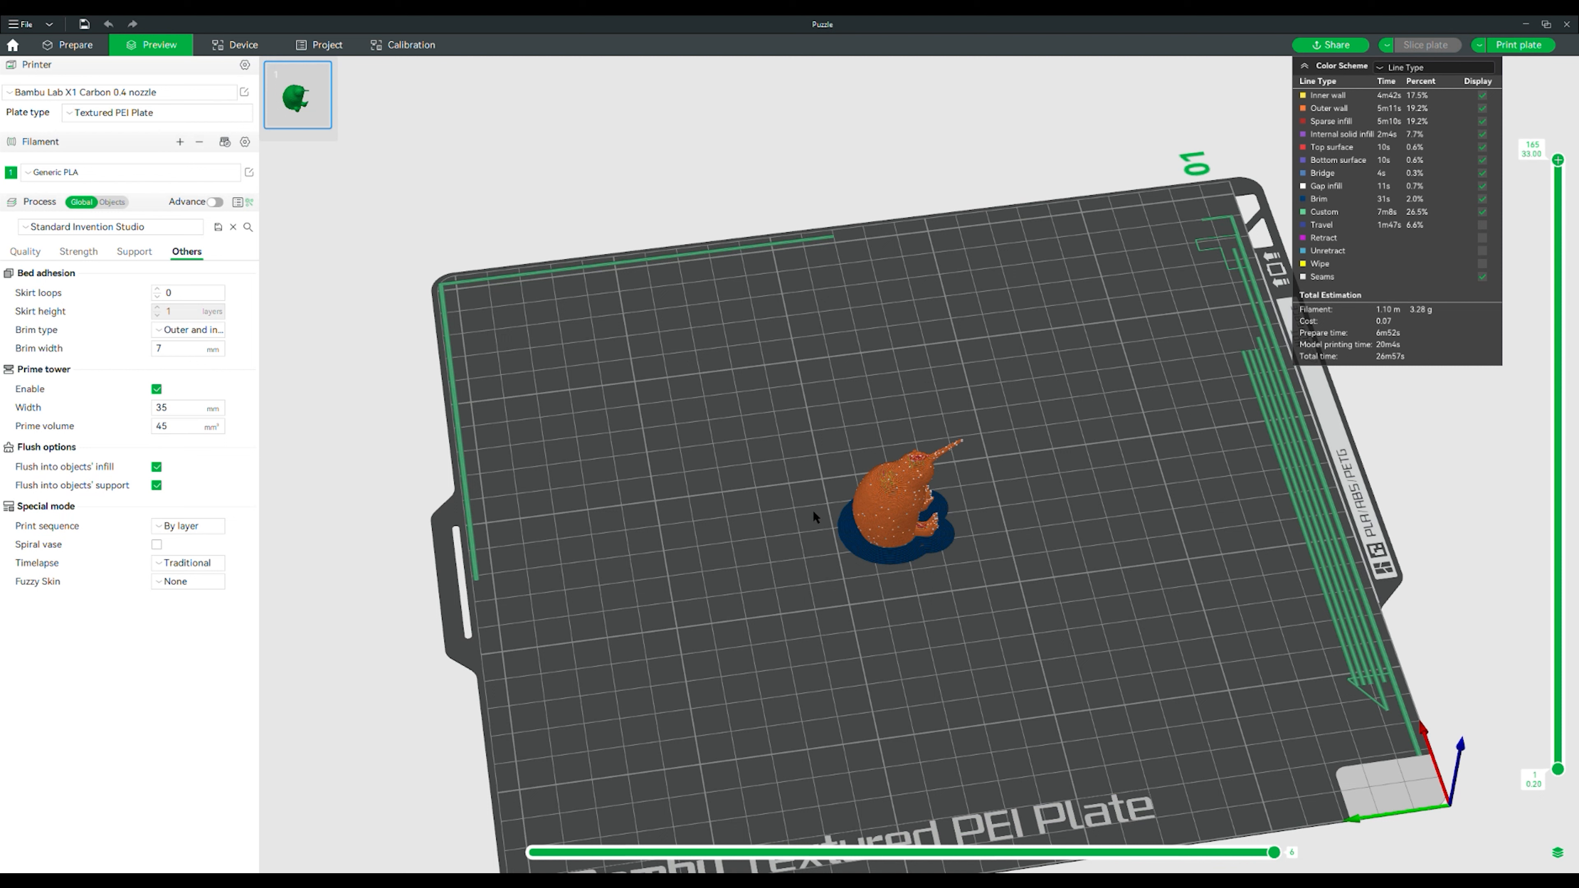
pyautogui.moveTo(819, 469)
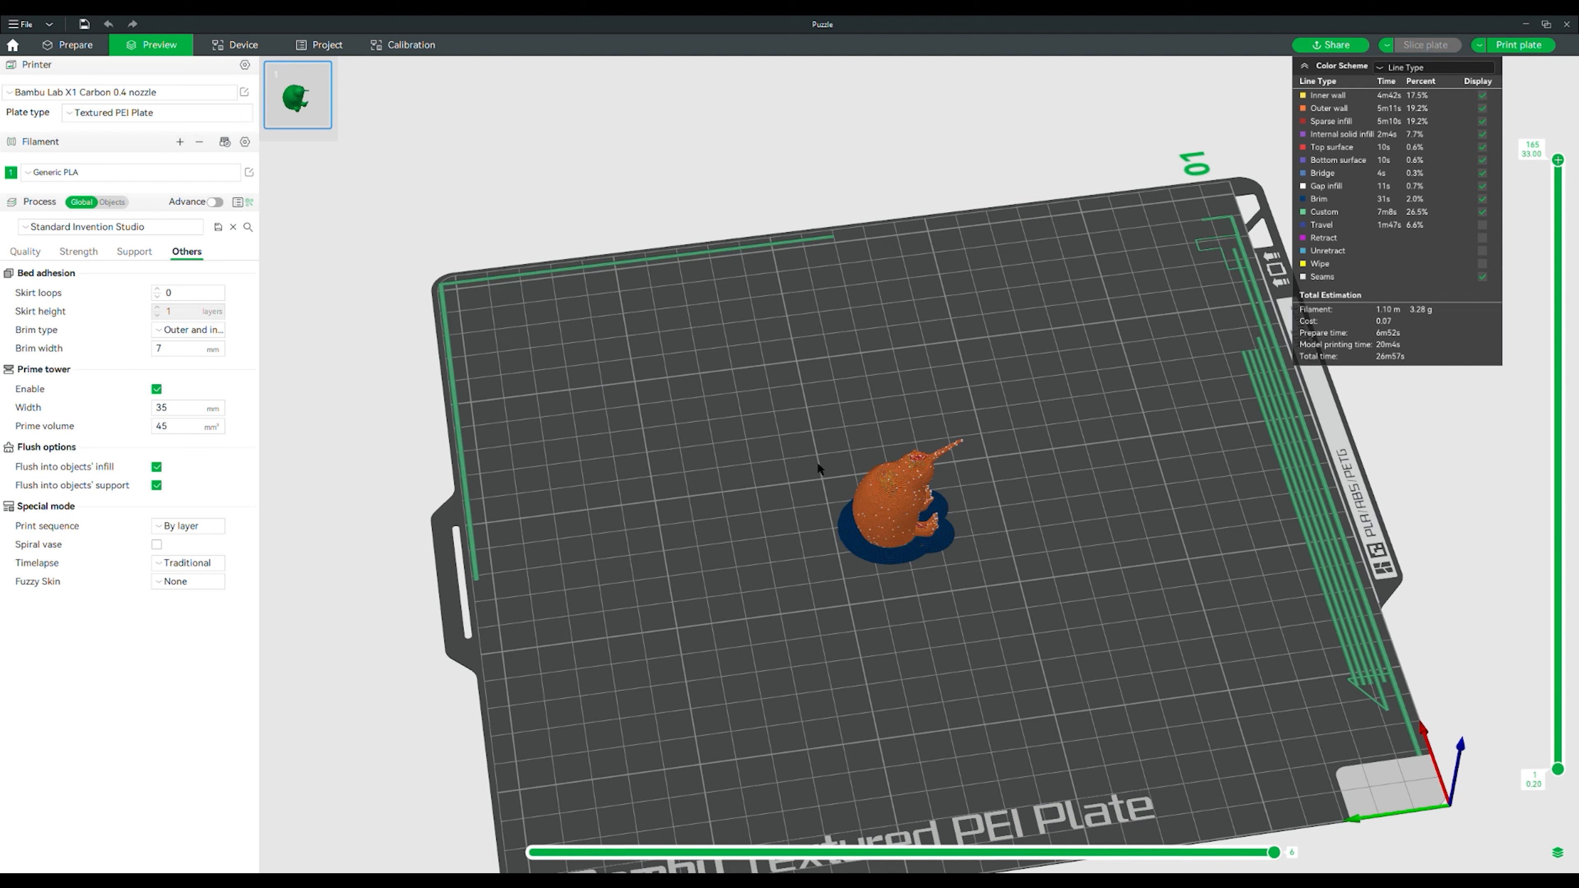
pyautogui.moveTo(34, 600)
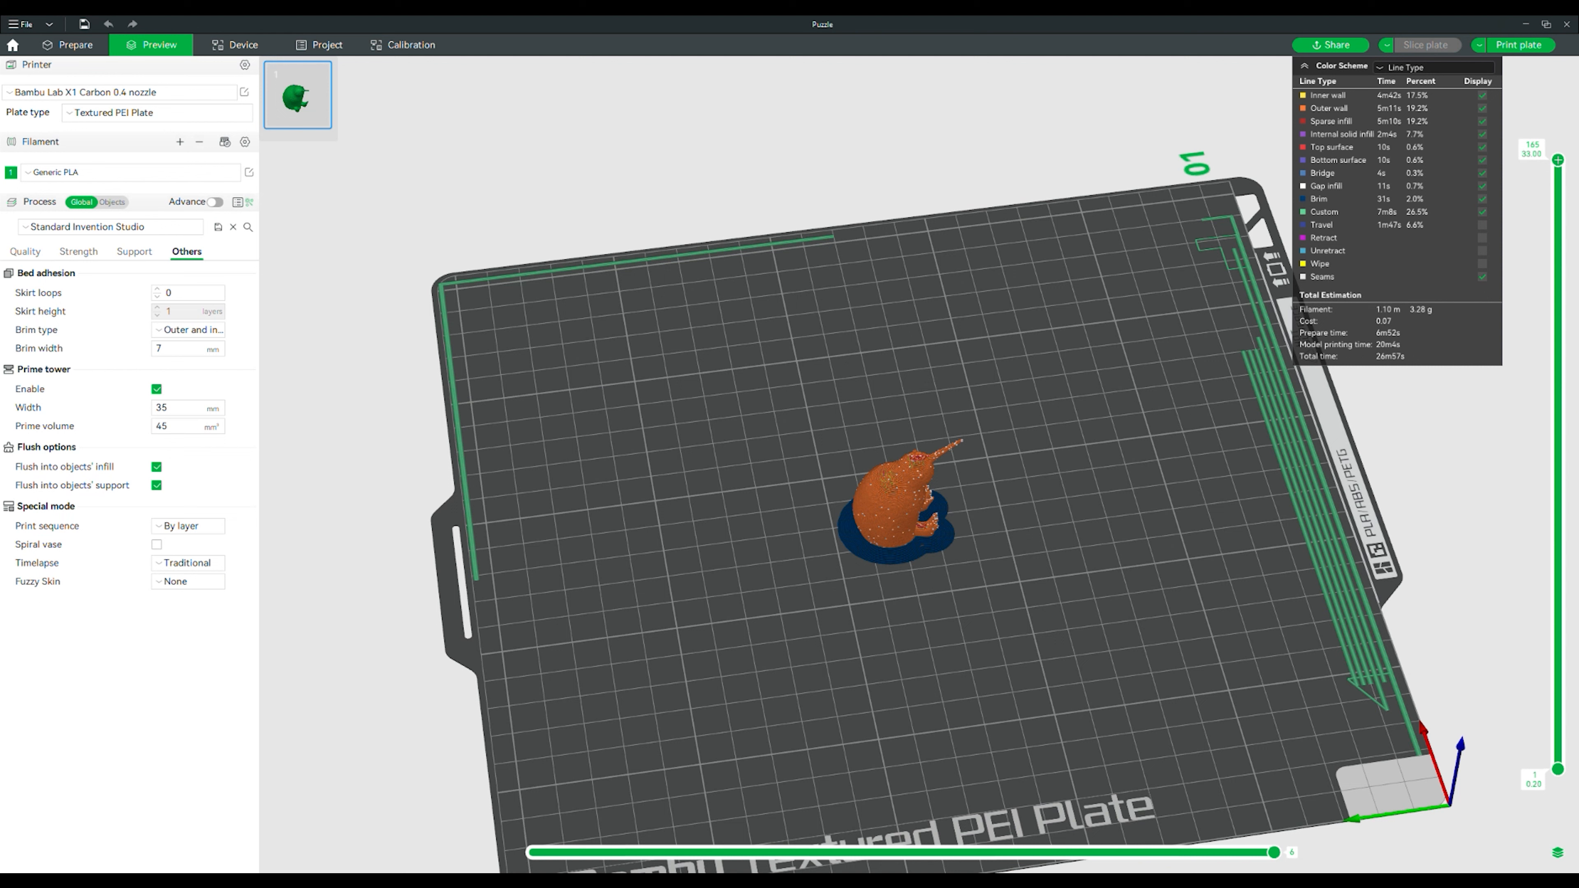
pyautogui.moveTo(109, 251)
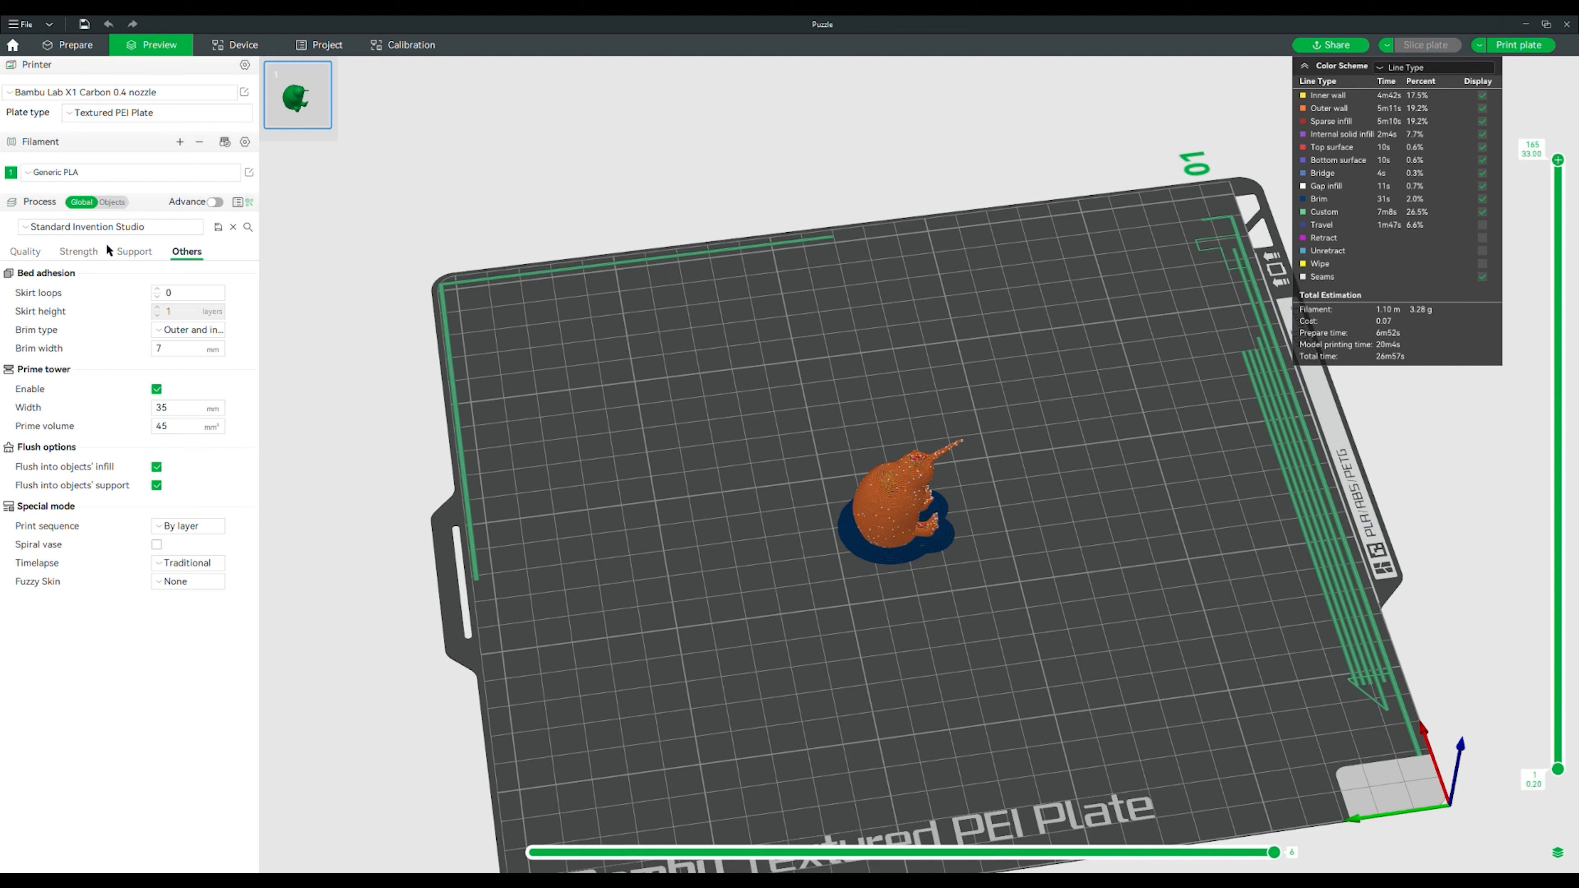
pyautogui.click(111, 226)
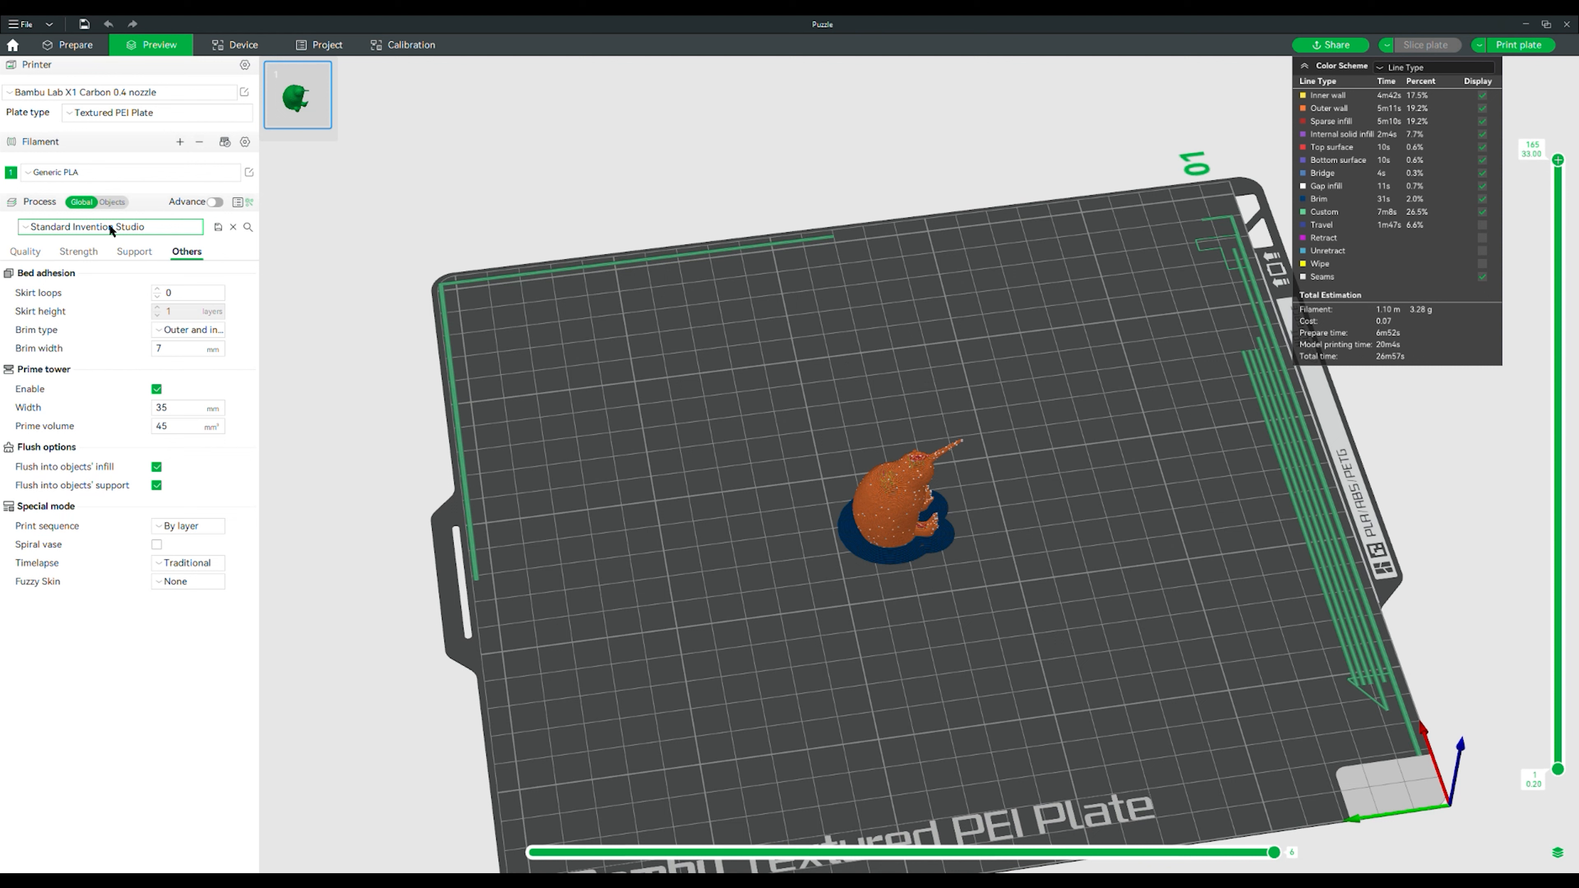
# Set the kiwi's sparse infill pattern to Gyroid in the strength settings
pyautogui.click(78, 252)
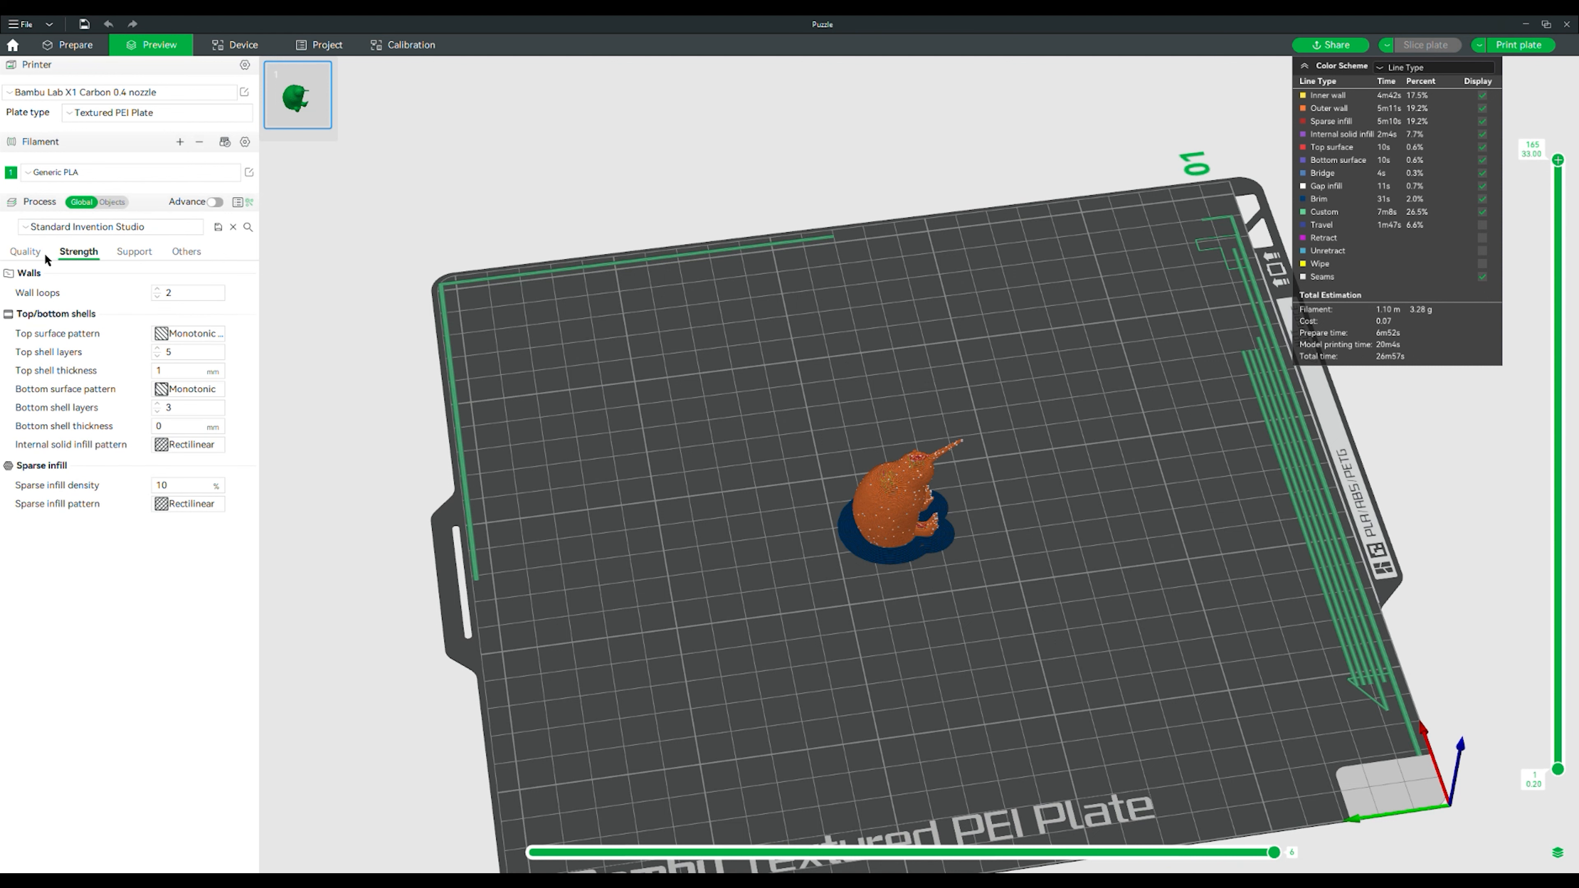
pyautogui.moveTo(50, 303)
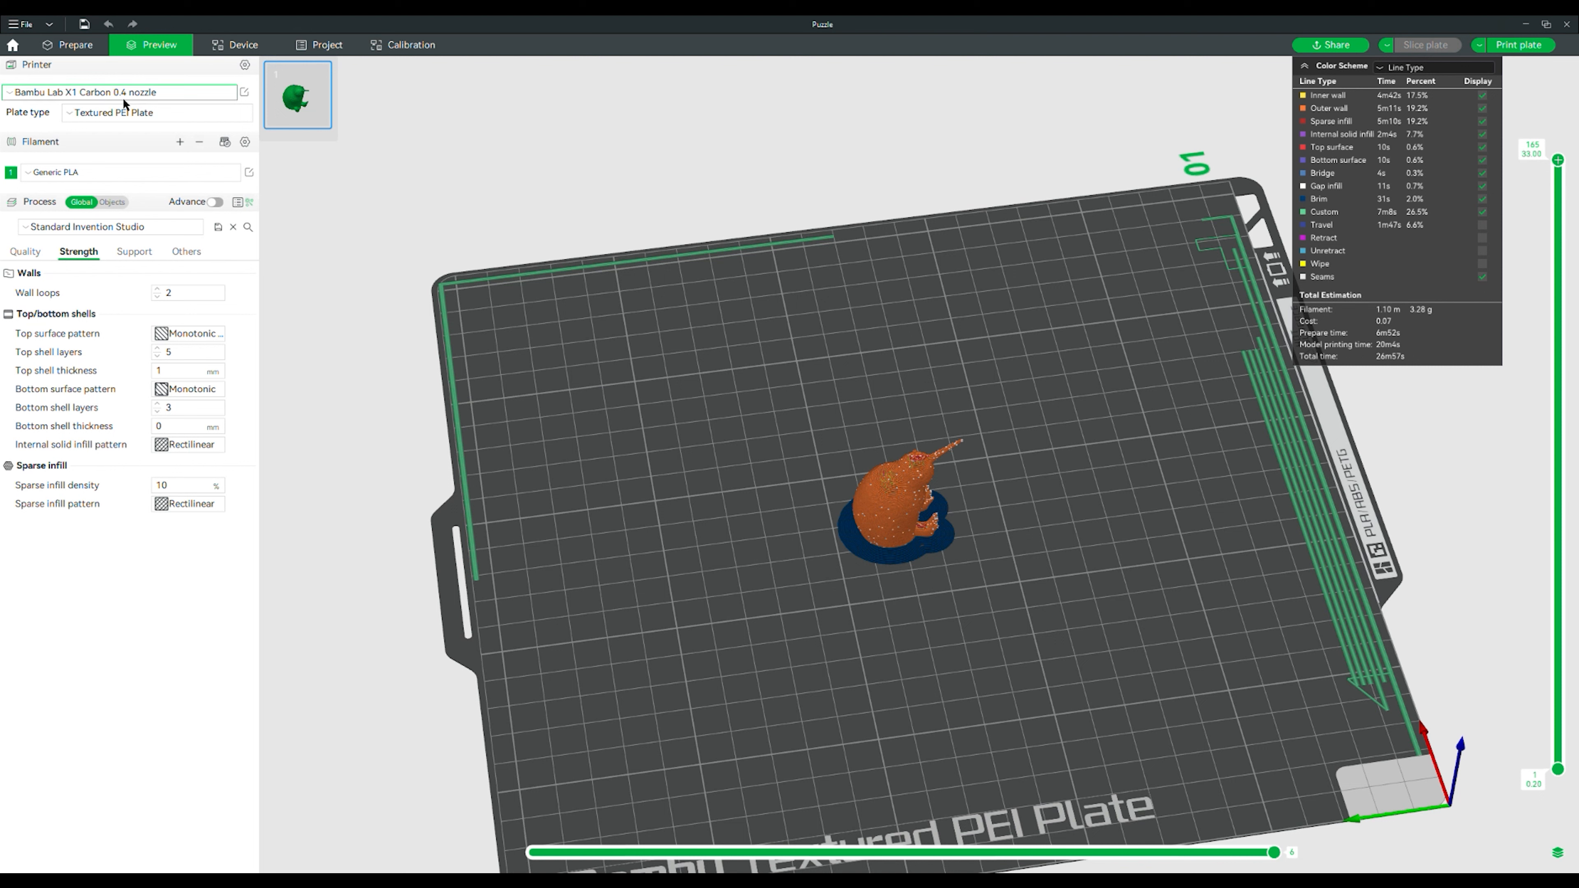
pyautogui.click(188, 292)
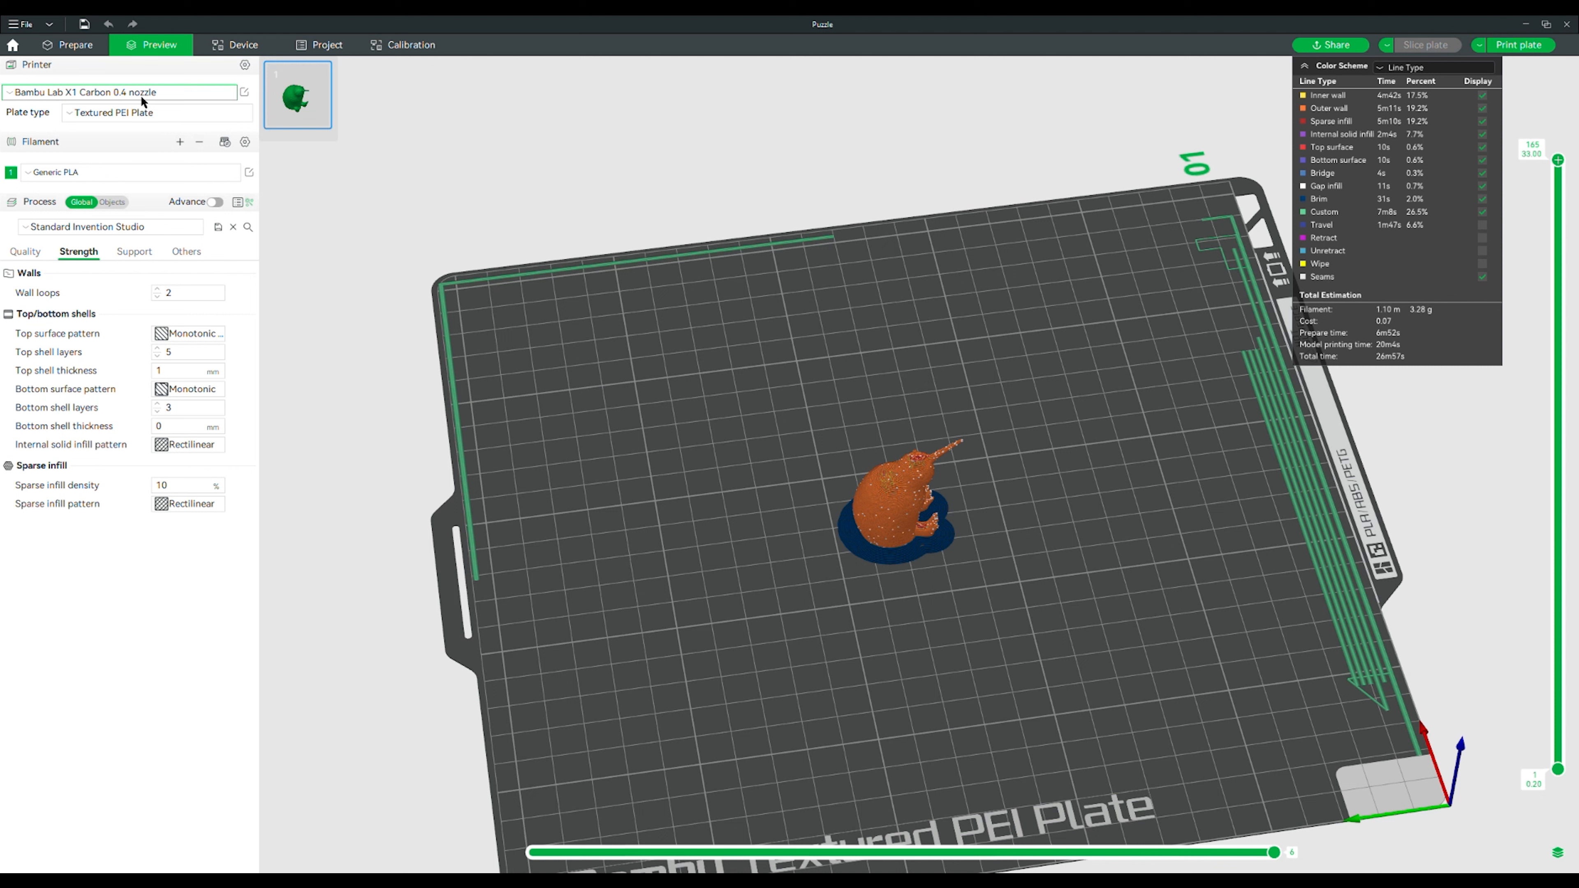
pyautogui.moveTo(141, 100)
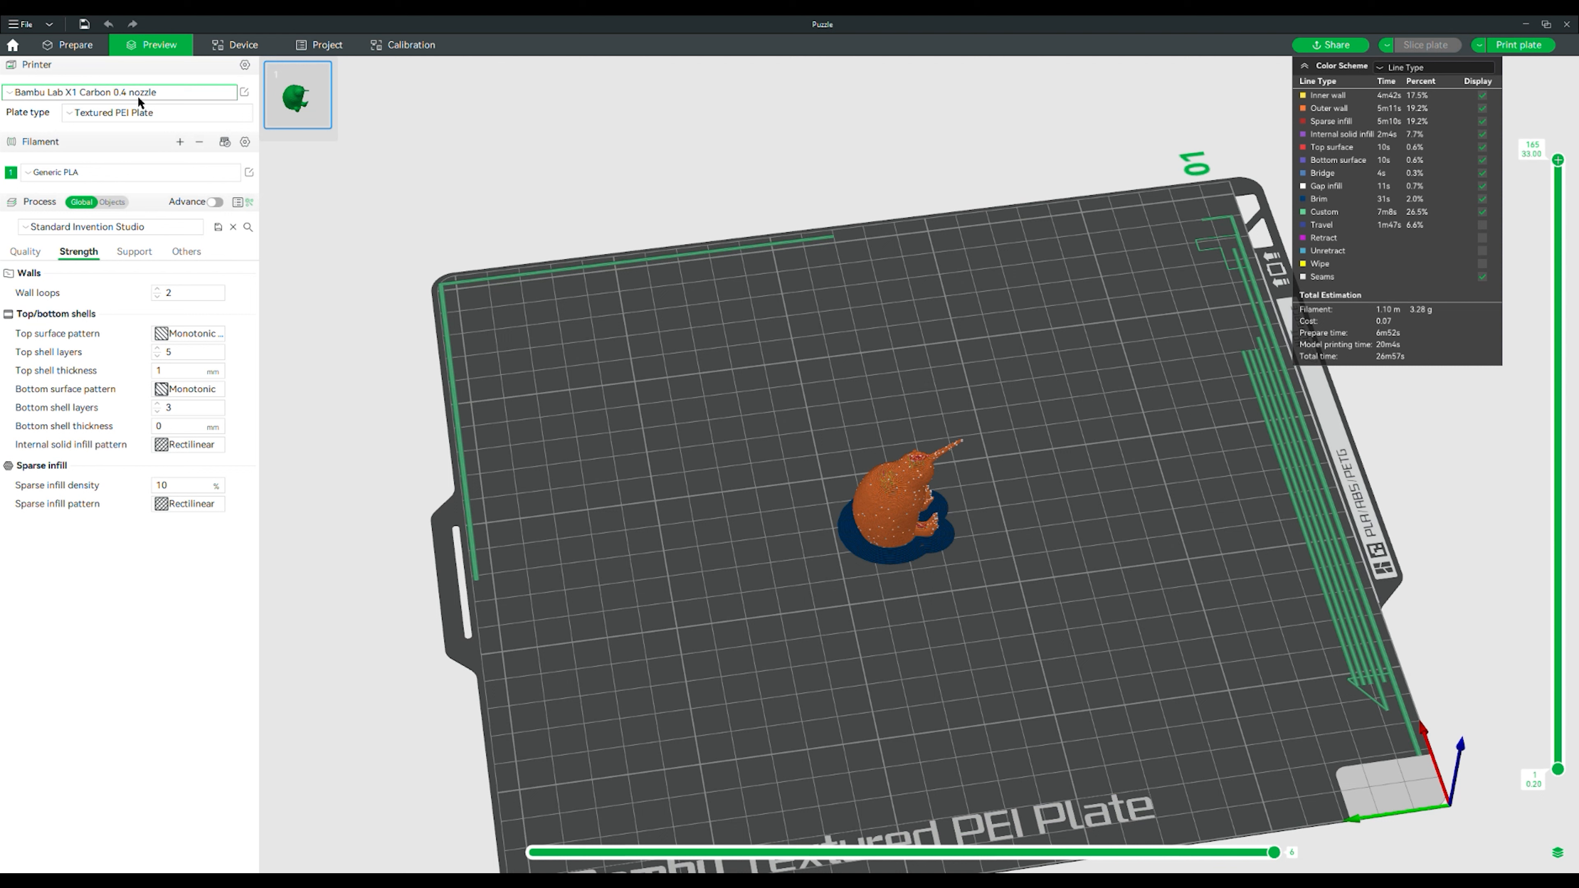
pyautogui.moveTo(136, 107)
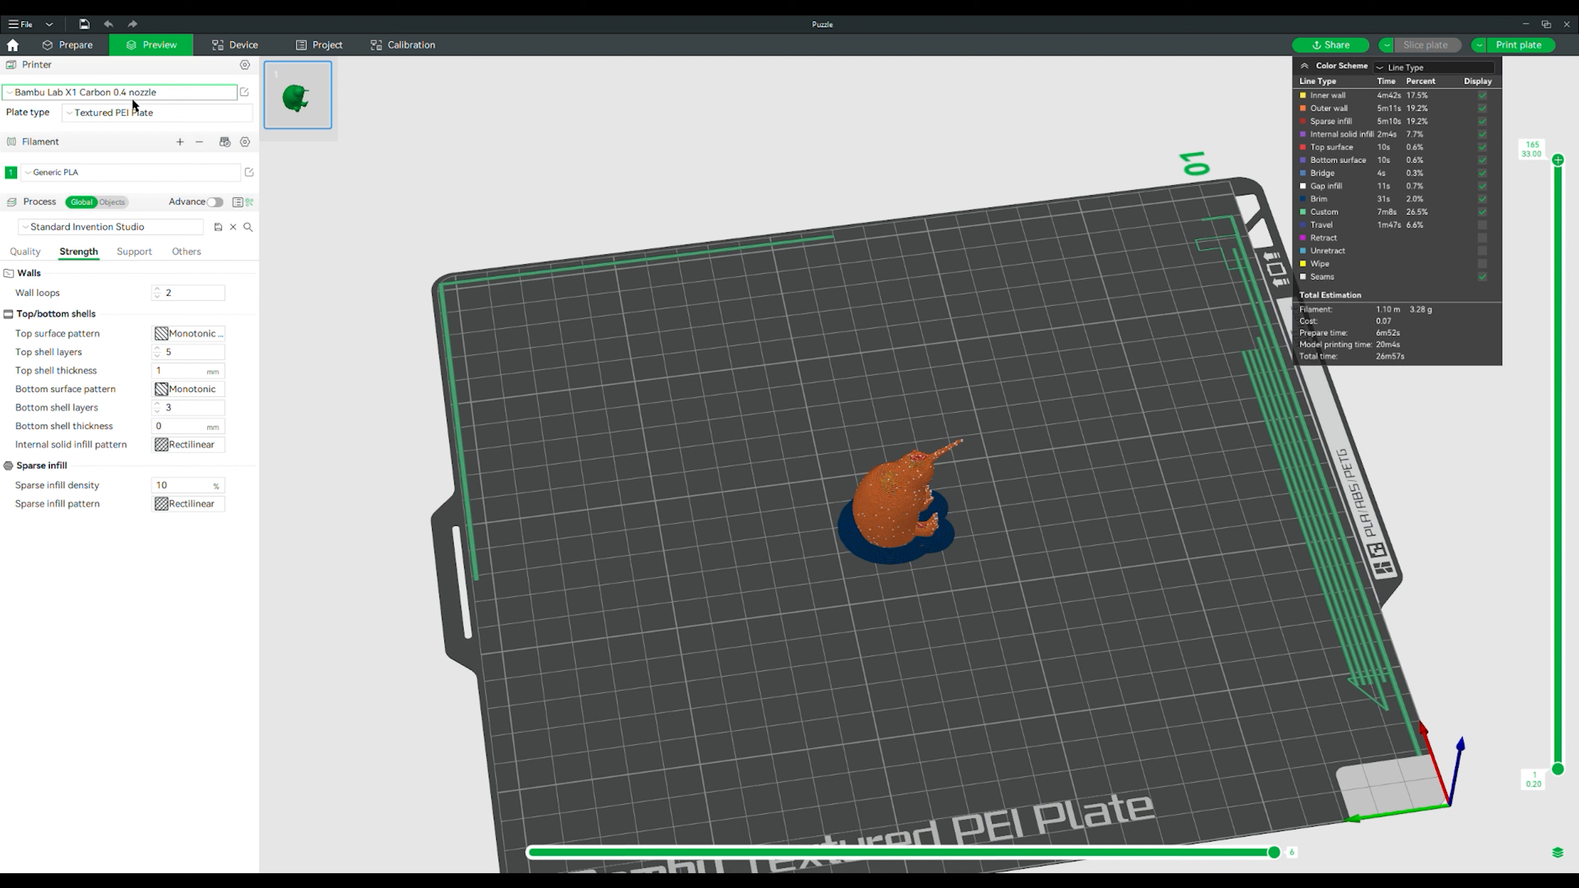
pyautogui.moveTo(136, 104)
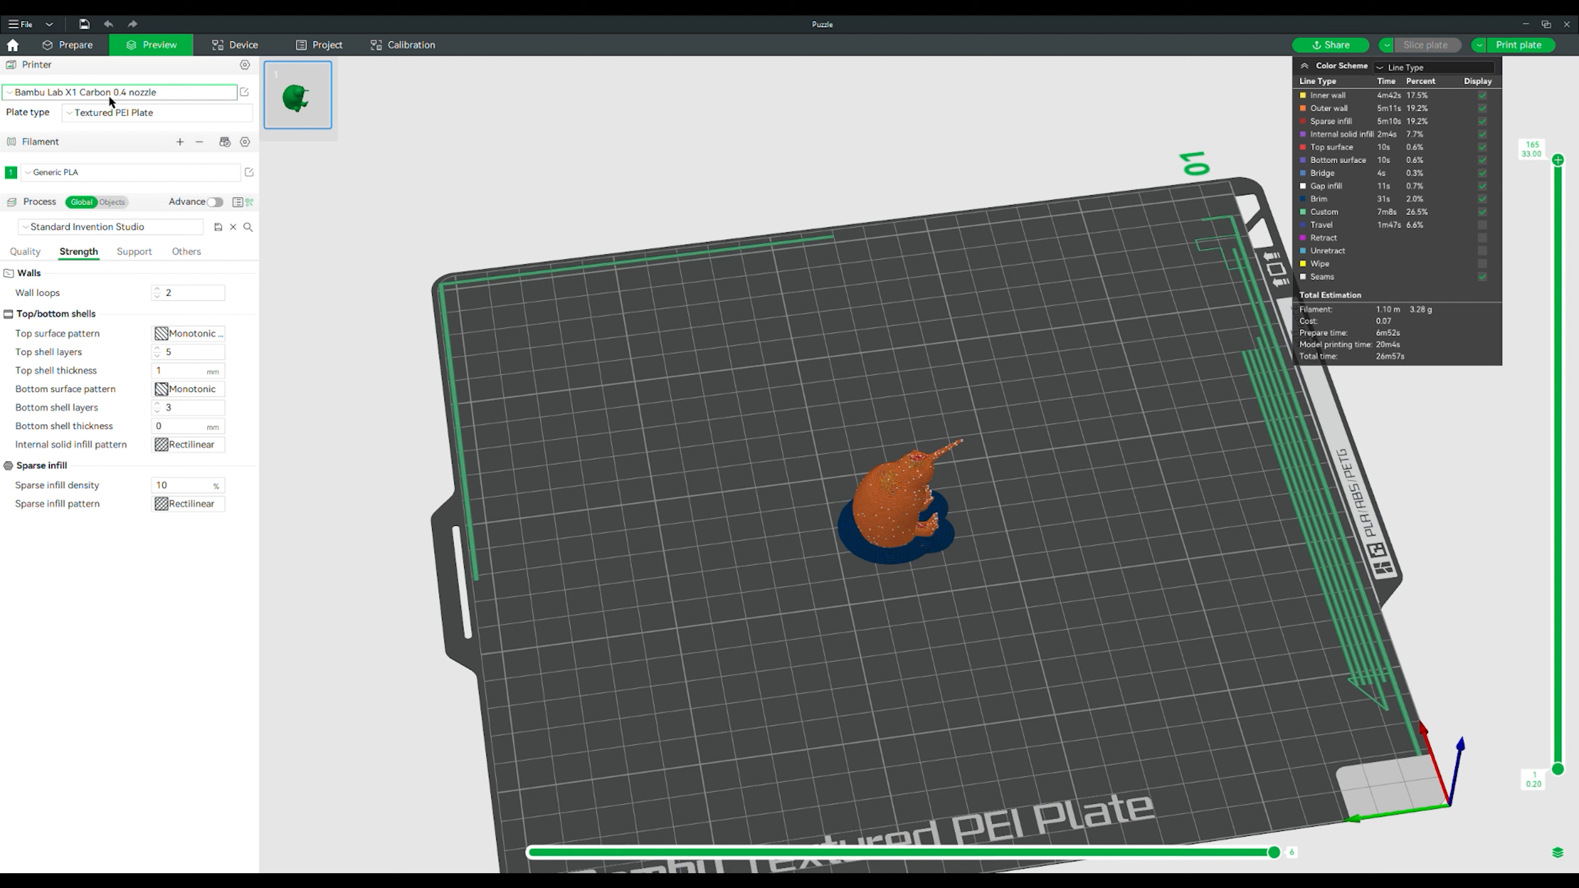
pyautogui.moveTo(124, 93)
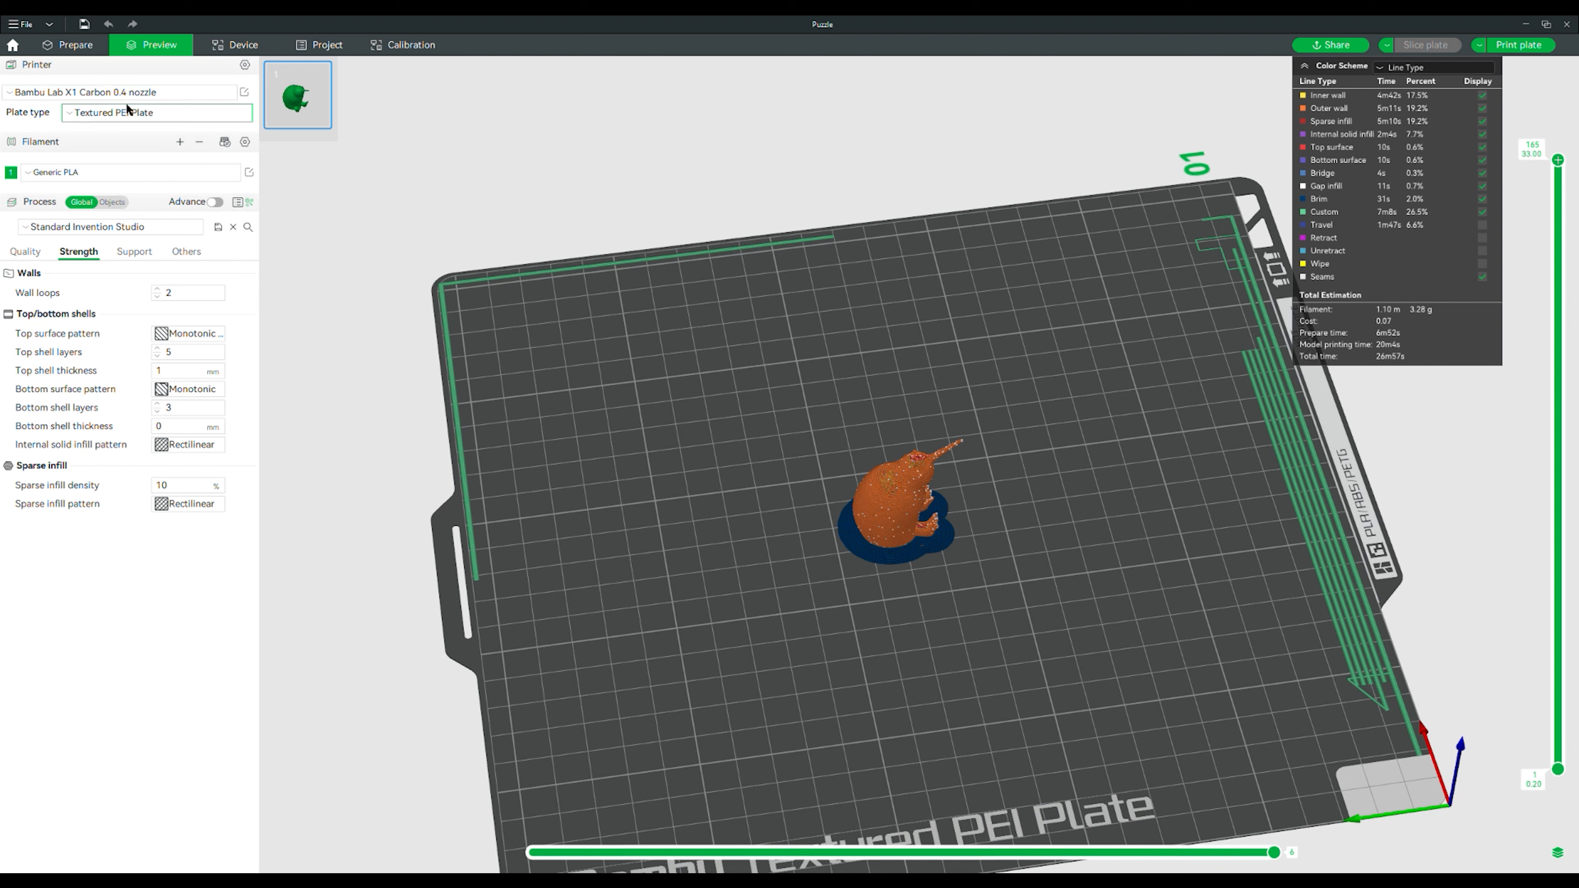
pyautogui.moveTo(128, 111)
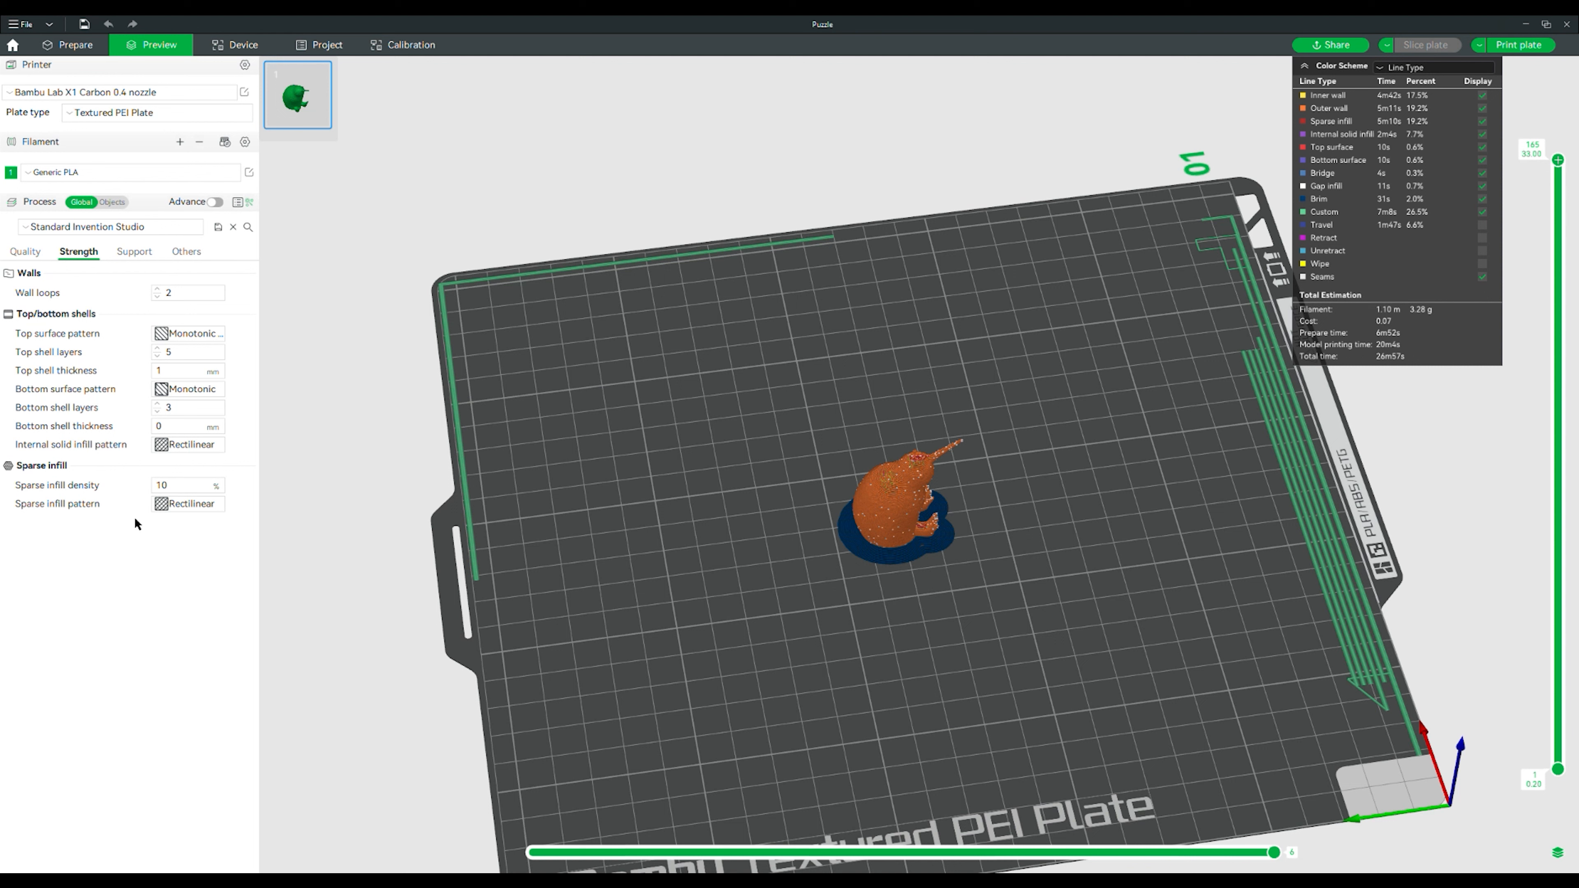
pyautogui.moveTo(240, 594)
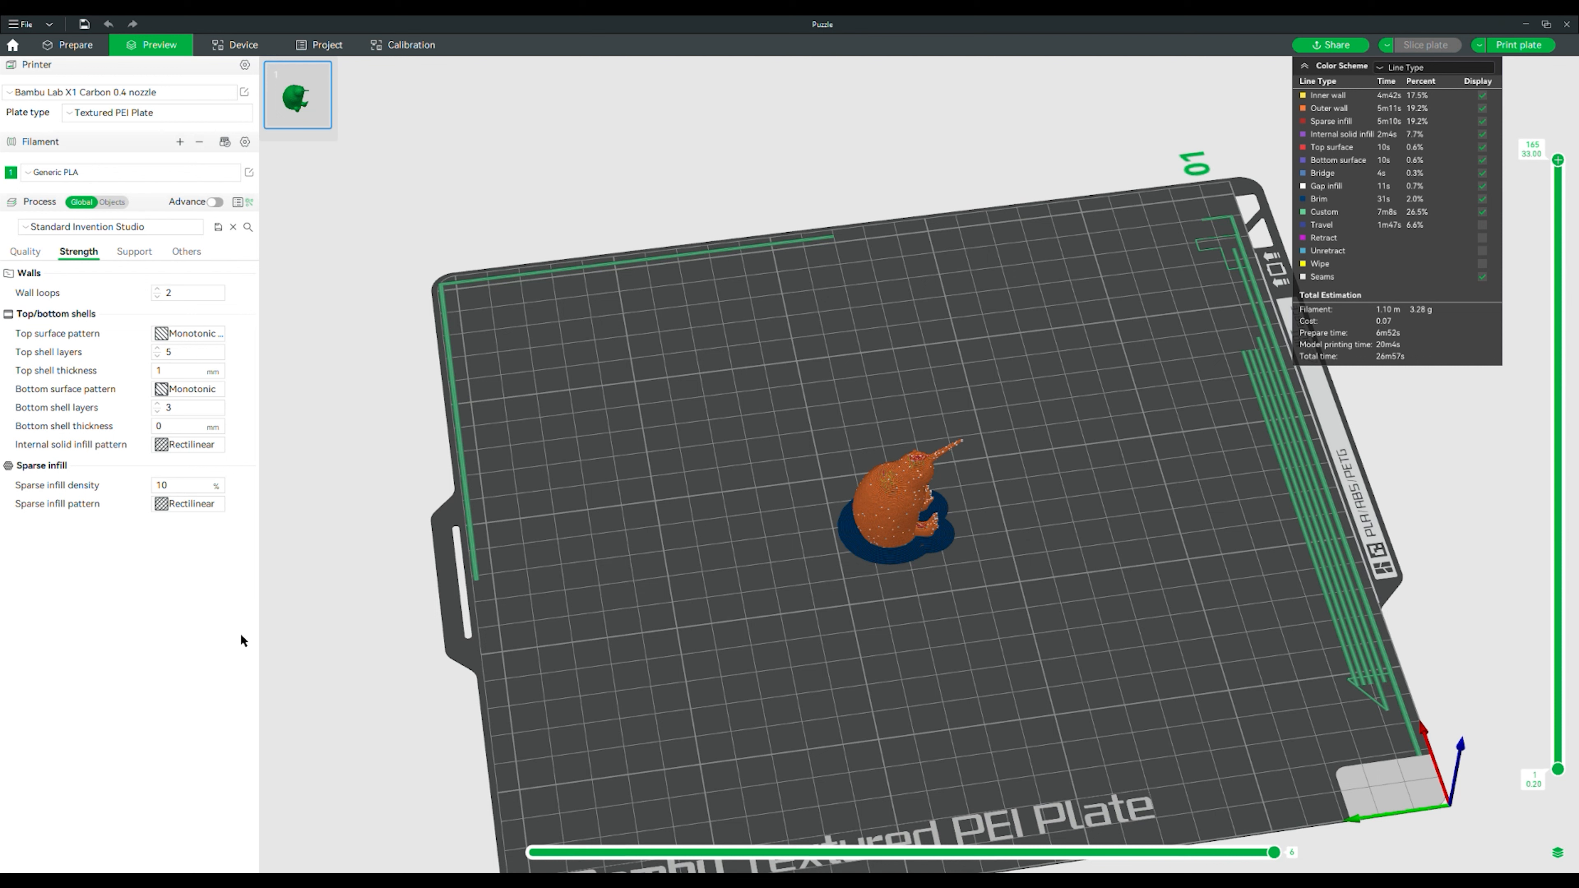
pyautogui.click(187, 503)
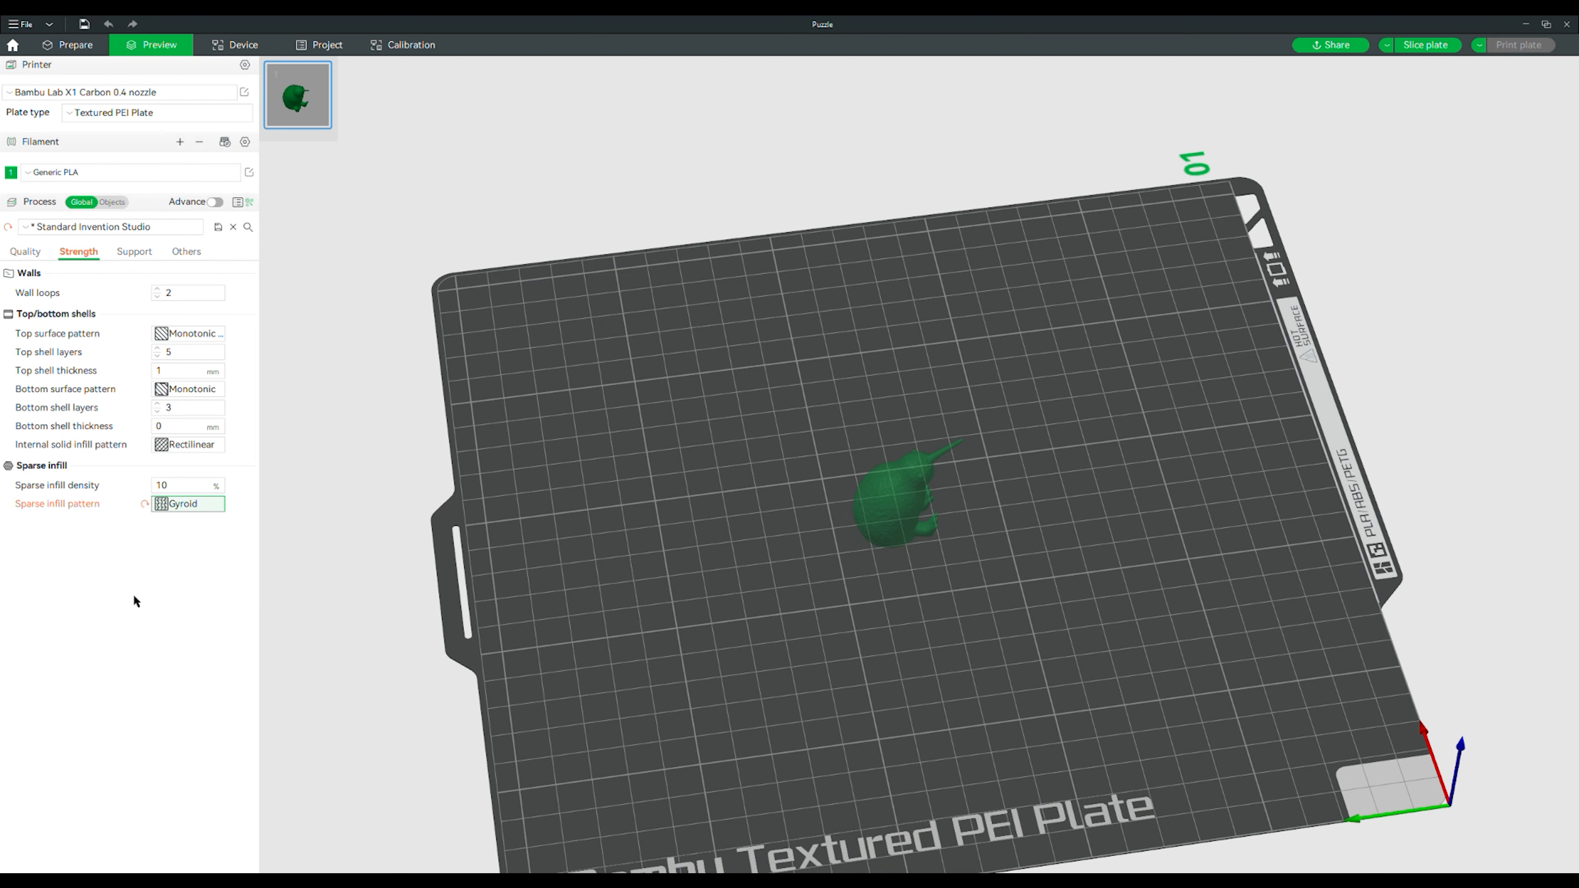
# Set the support type to normal(auto) for the kiwi
pyautogui.click(134, 251)
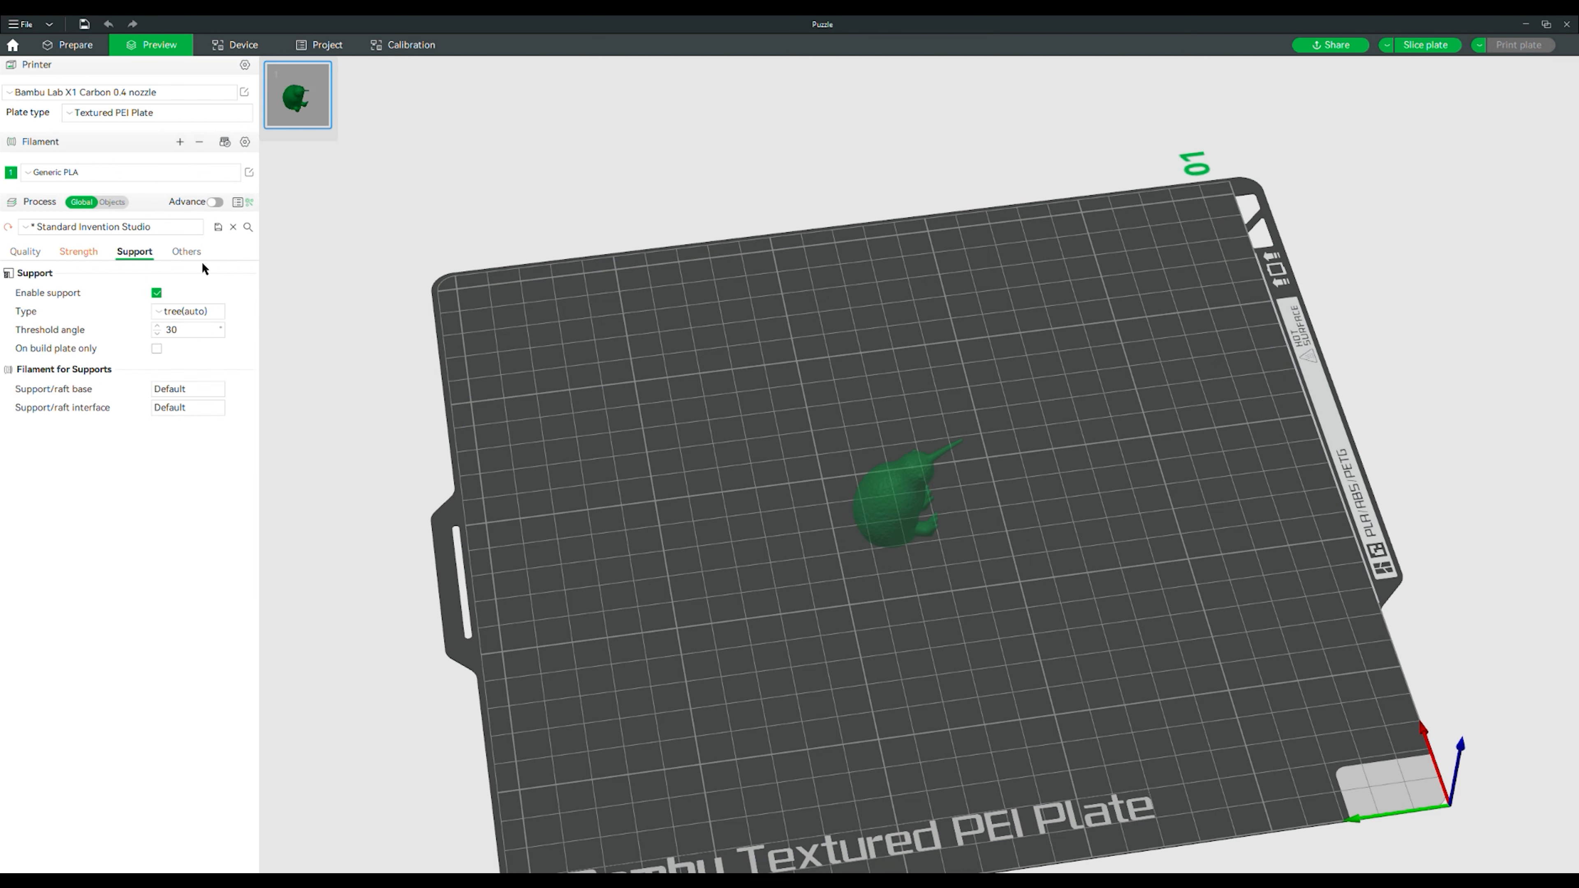
pyautogui.click(188, 310)
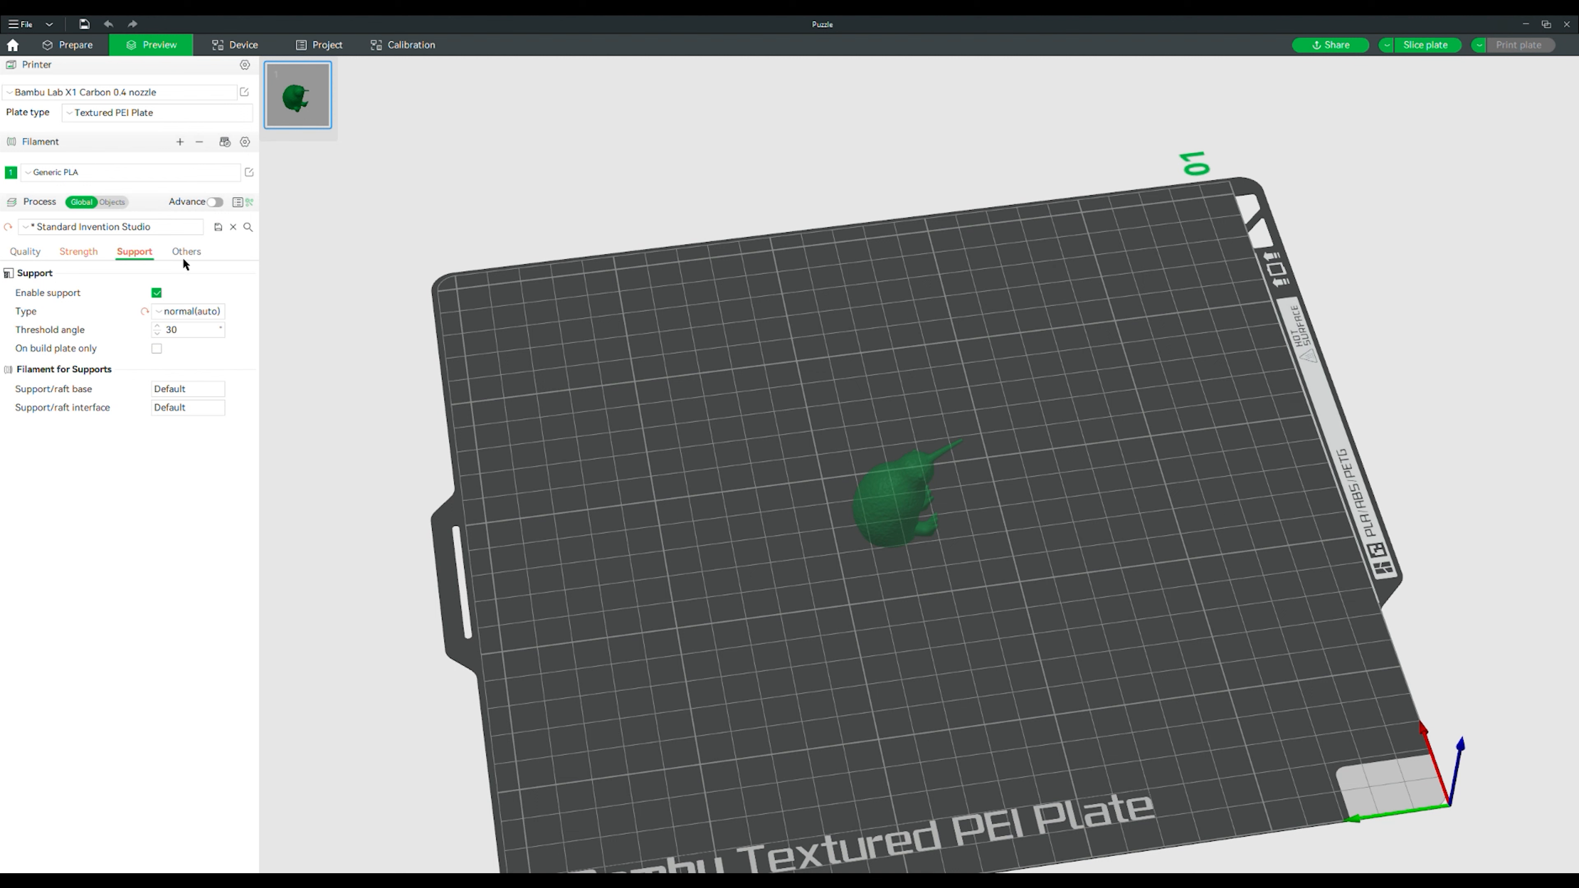
pyautogui.click(186, 252)
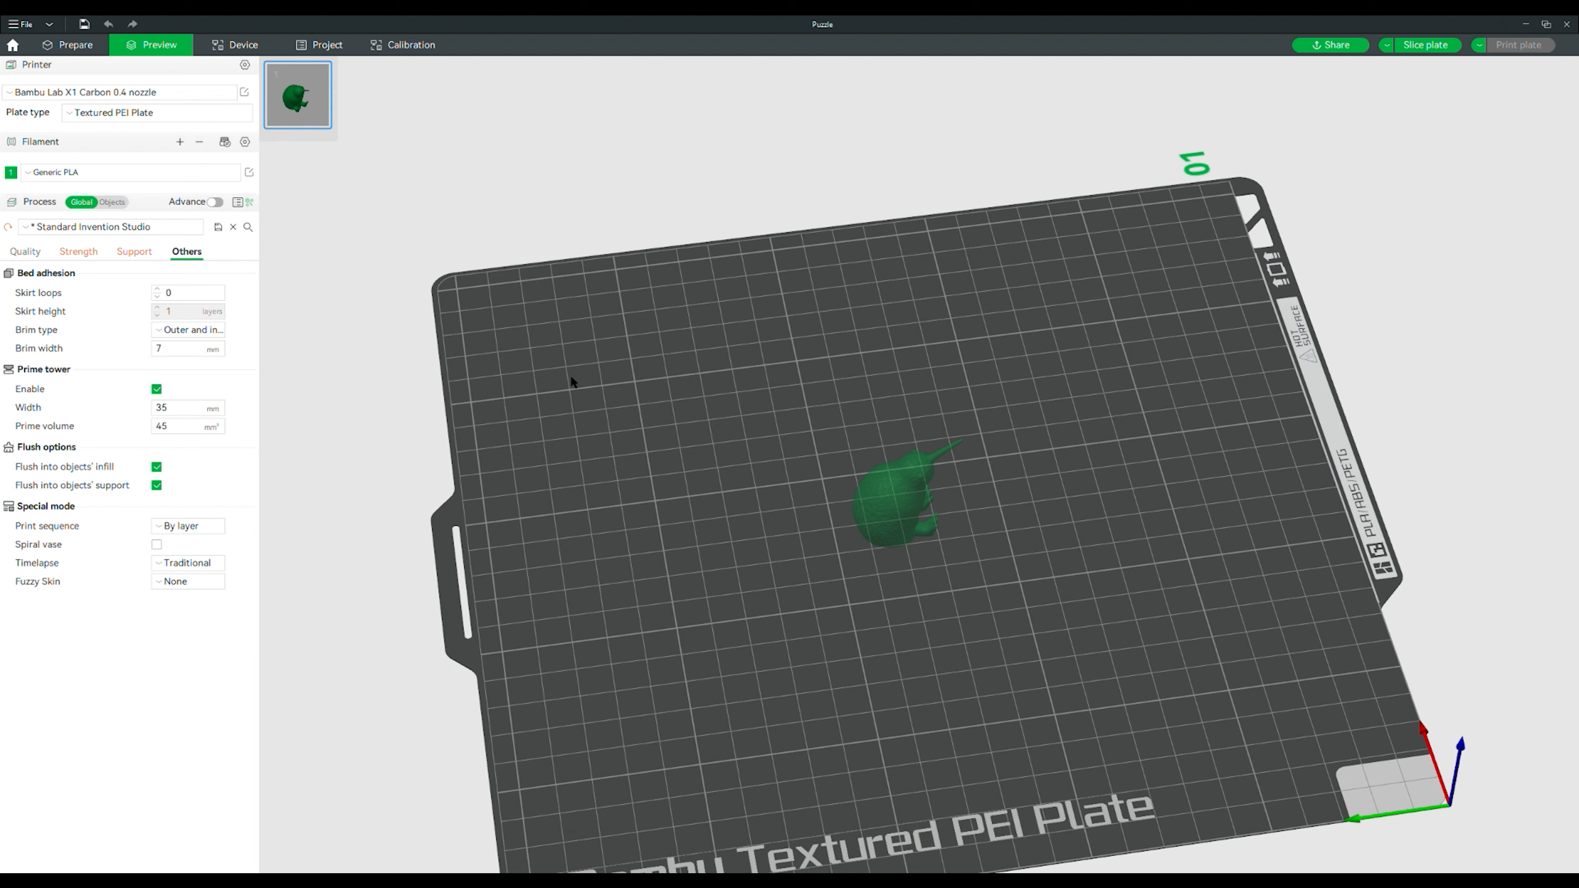
# Re-slice the plate with gyroid infill and normal supports, estimating 3.24 g and 26m59s
pyautogui.click(1424, 44)
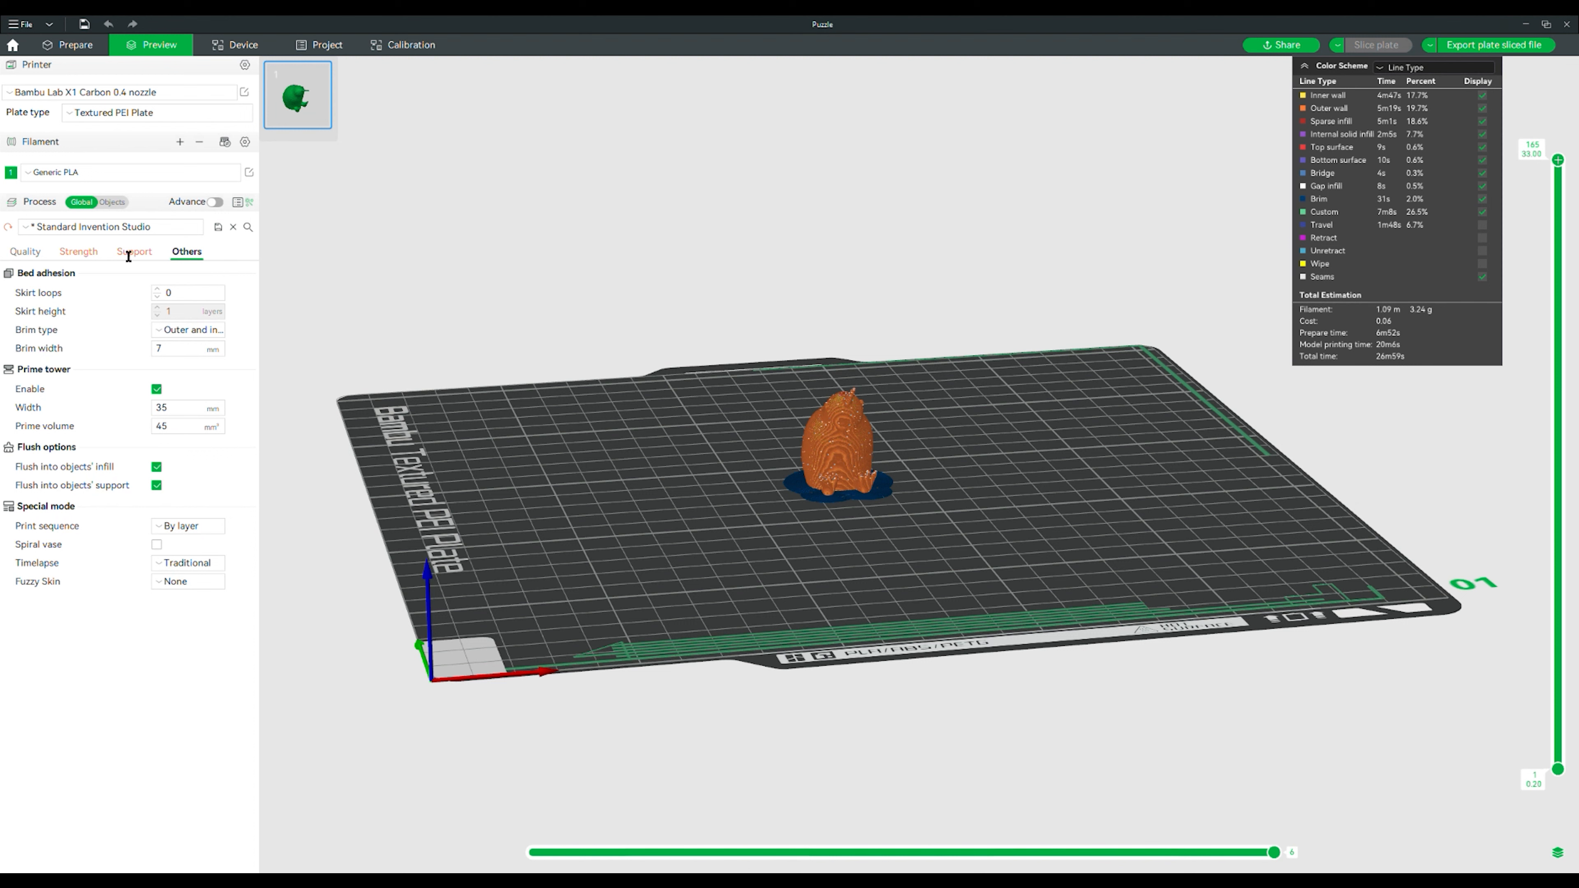
pyautogui.moveTo(100, 180)
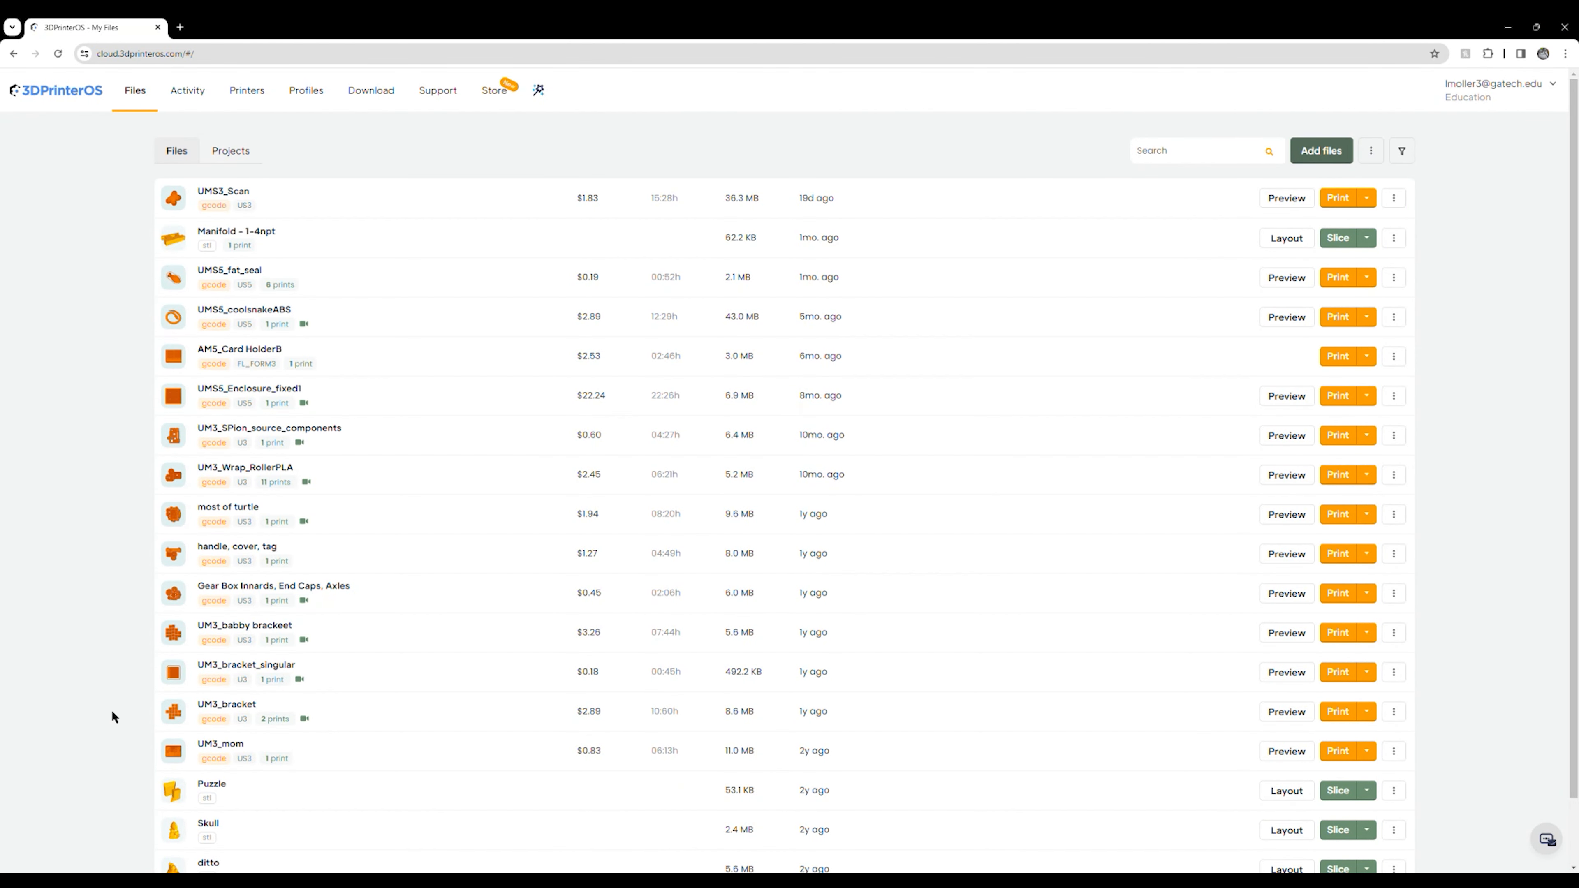
pyautogui.moveTo(416, 555)
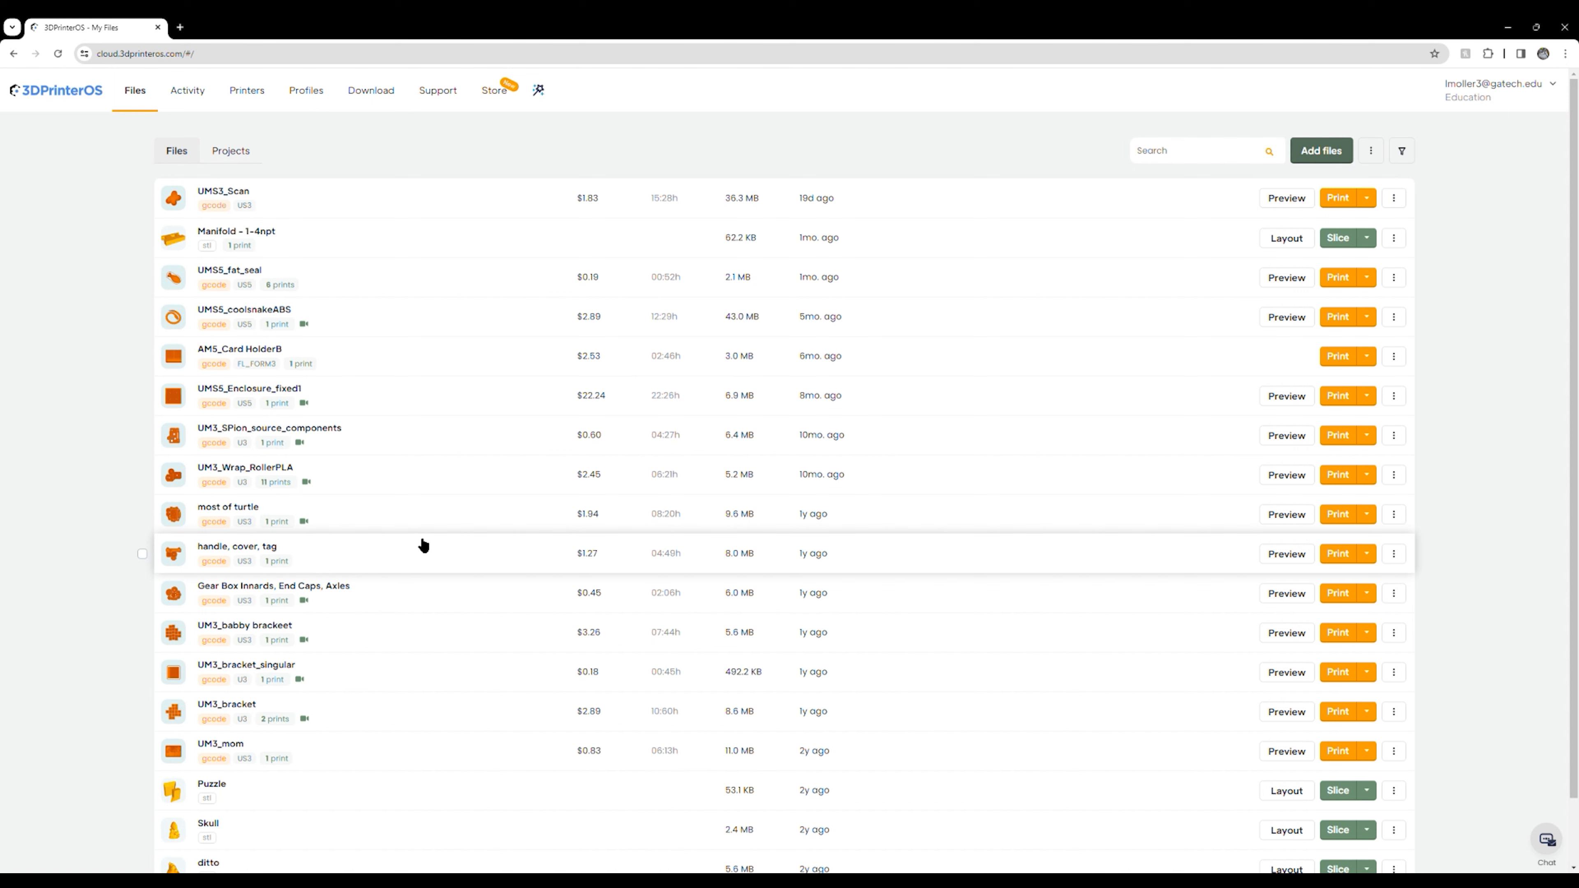
pyautogui.moveTo(440, 518)
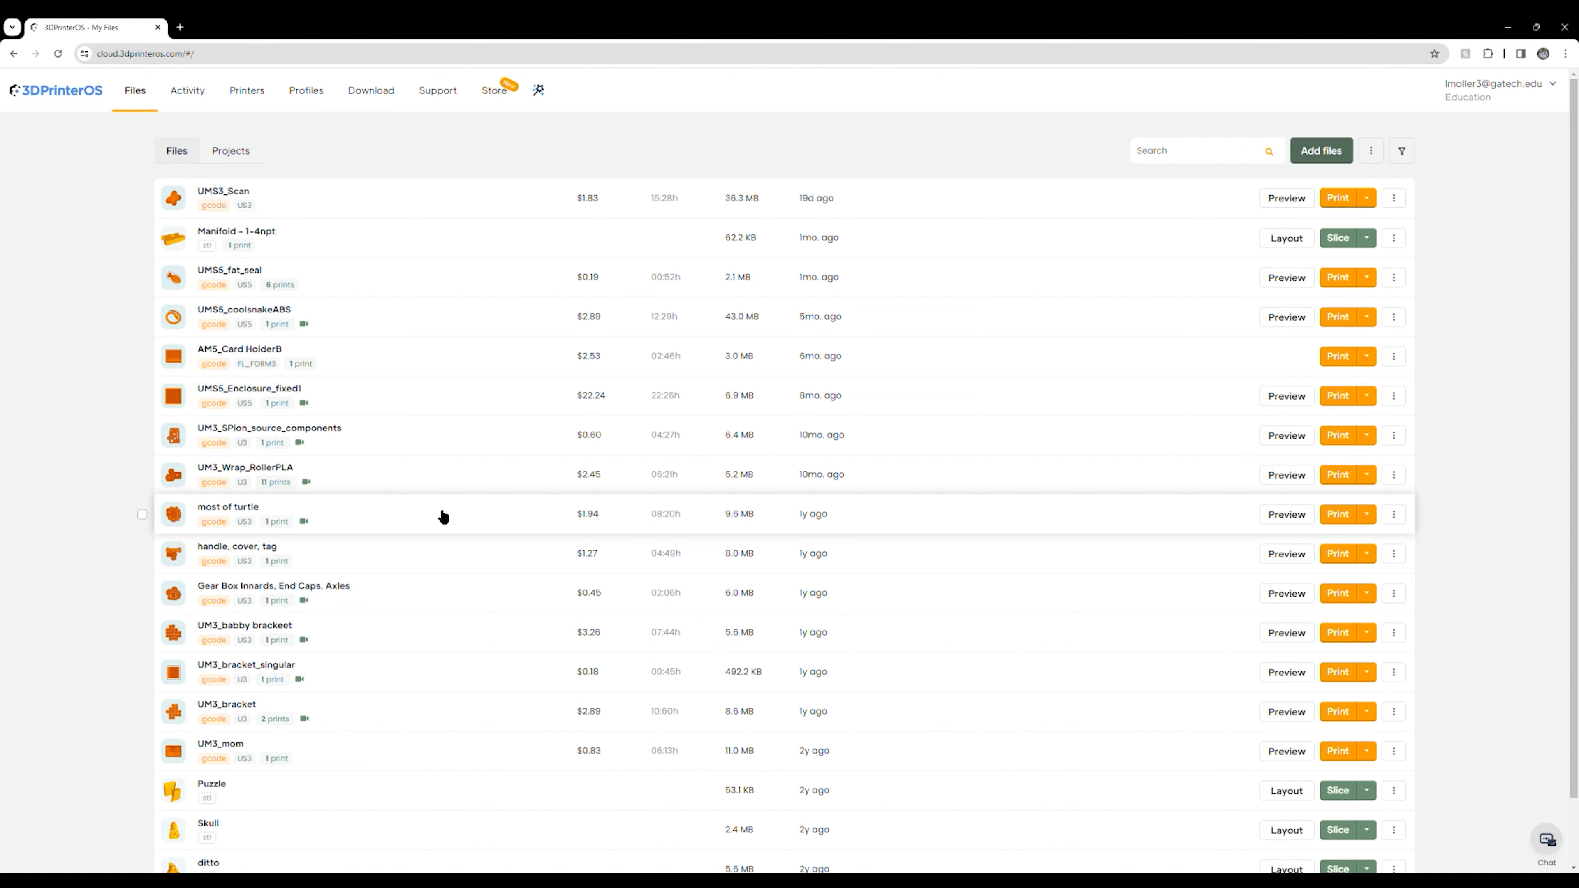
pyautogui.moveTo(906, 418)
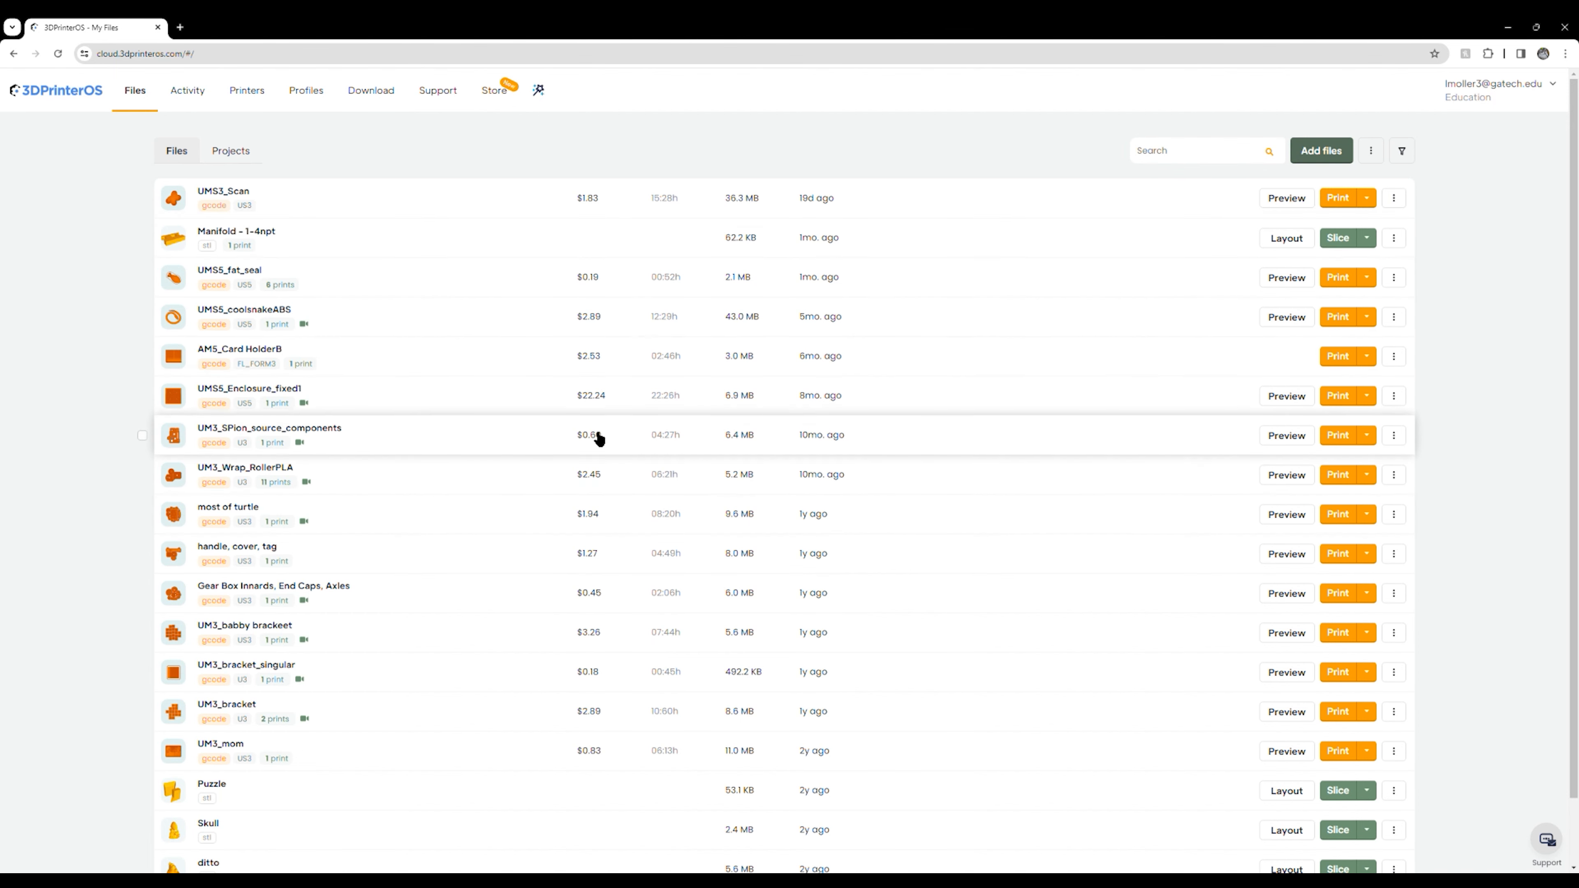
# Bring up the Add files upload panel on the 3DPrinterOS My Files page
pyautogui.click(1320, 150)
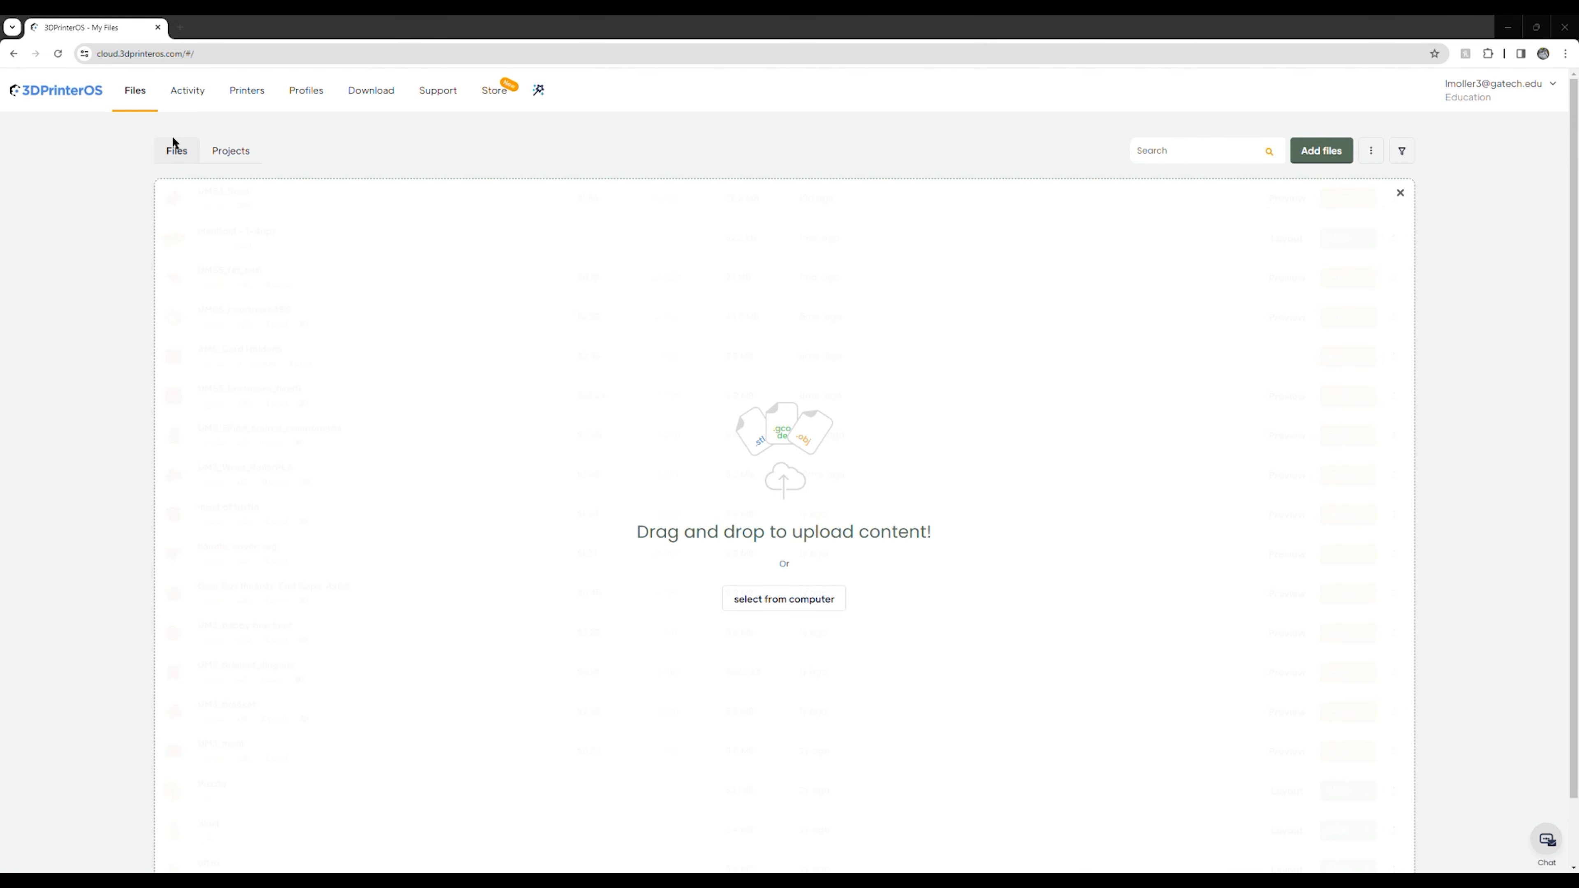
pyautogui.moveTo(375, 293)
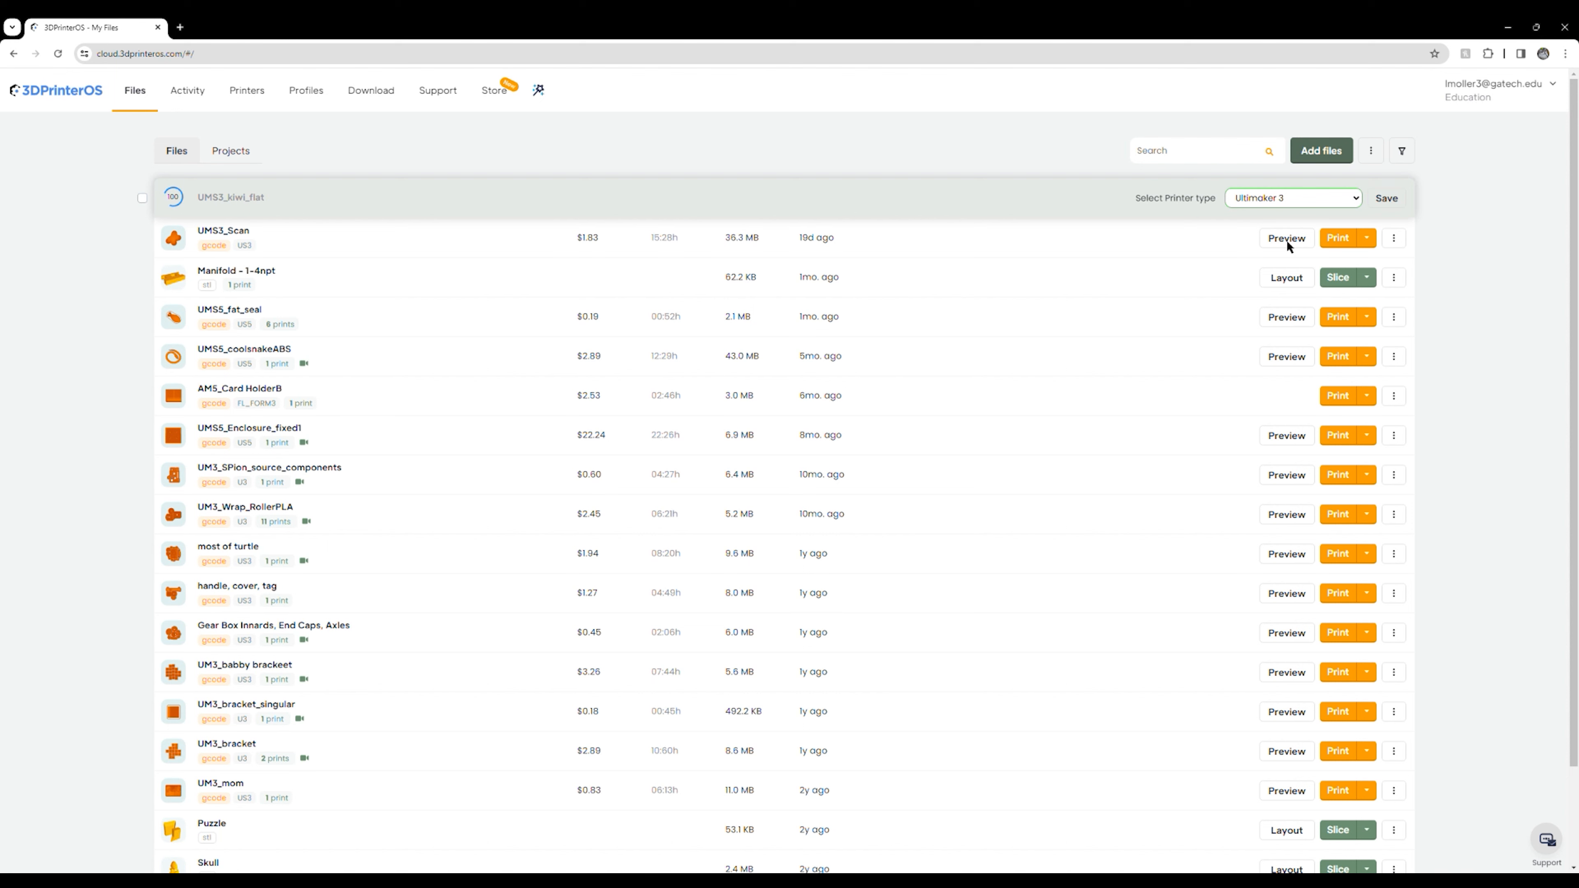
# Save the uploaded UMS3_kiwi_flat G-code with Ultimaker S3 as its printer type
pyautogui.click(1293, 197)
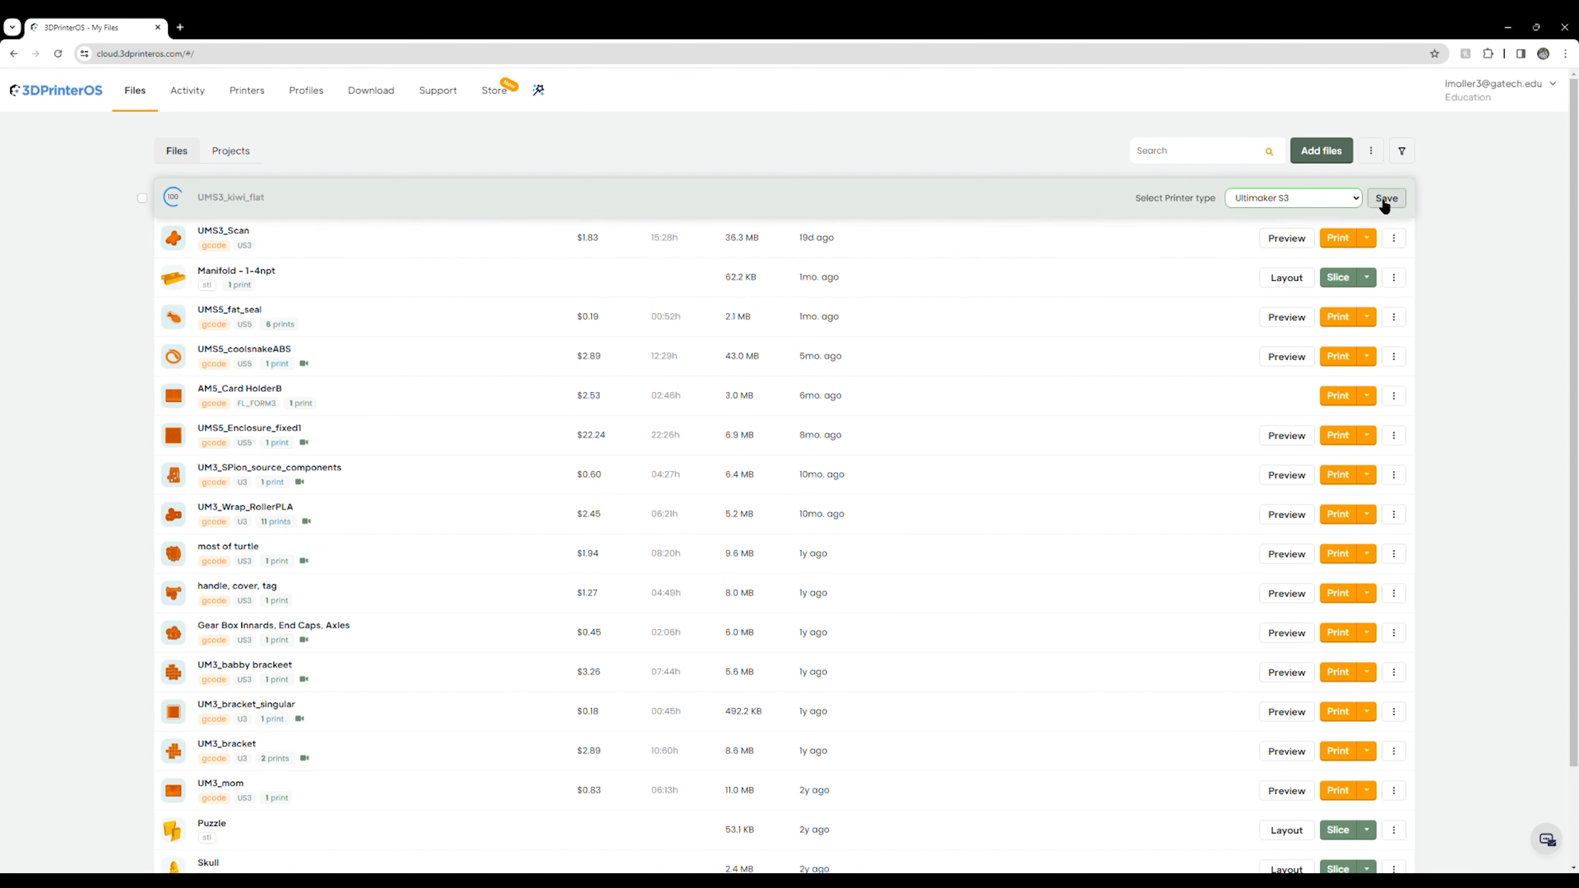
pyautogui.click(1386, 197)
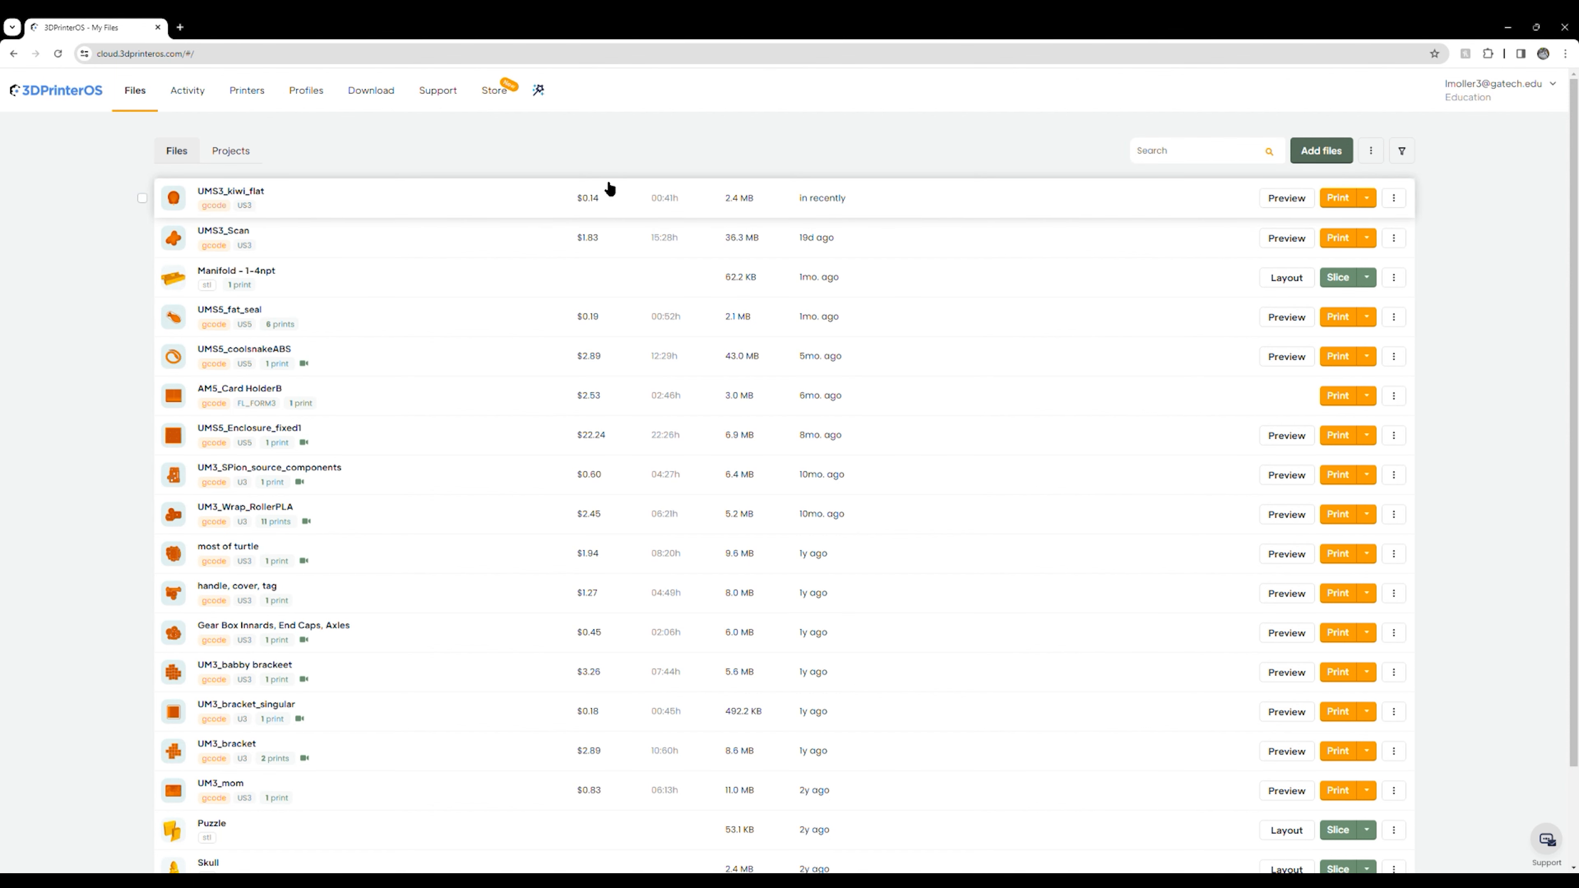
# Send UMS3_kiwi_flat to the 002 | UMS3 UPLOADS printer, reaching the print-purpose questionnaire
pyautogui.click(1338, 198)
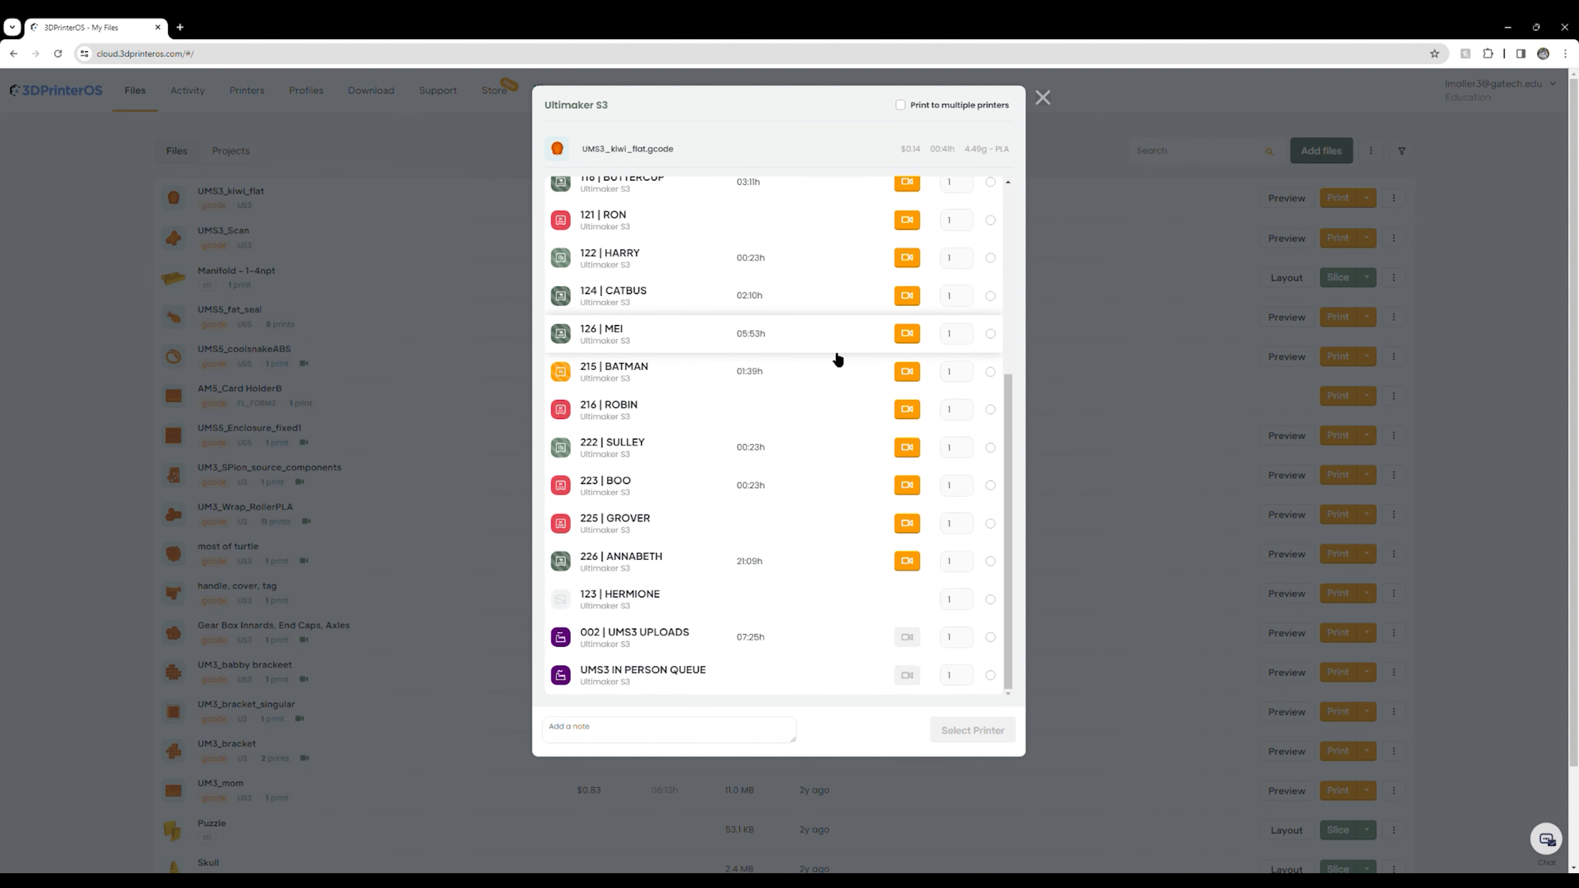
pyautogui.moveTo(819, 381)
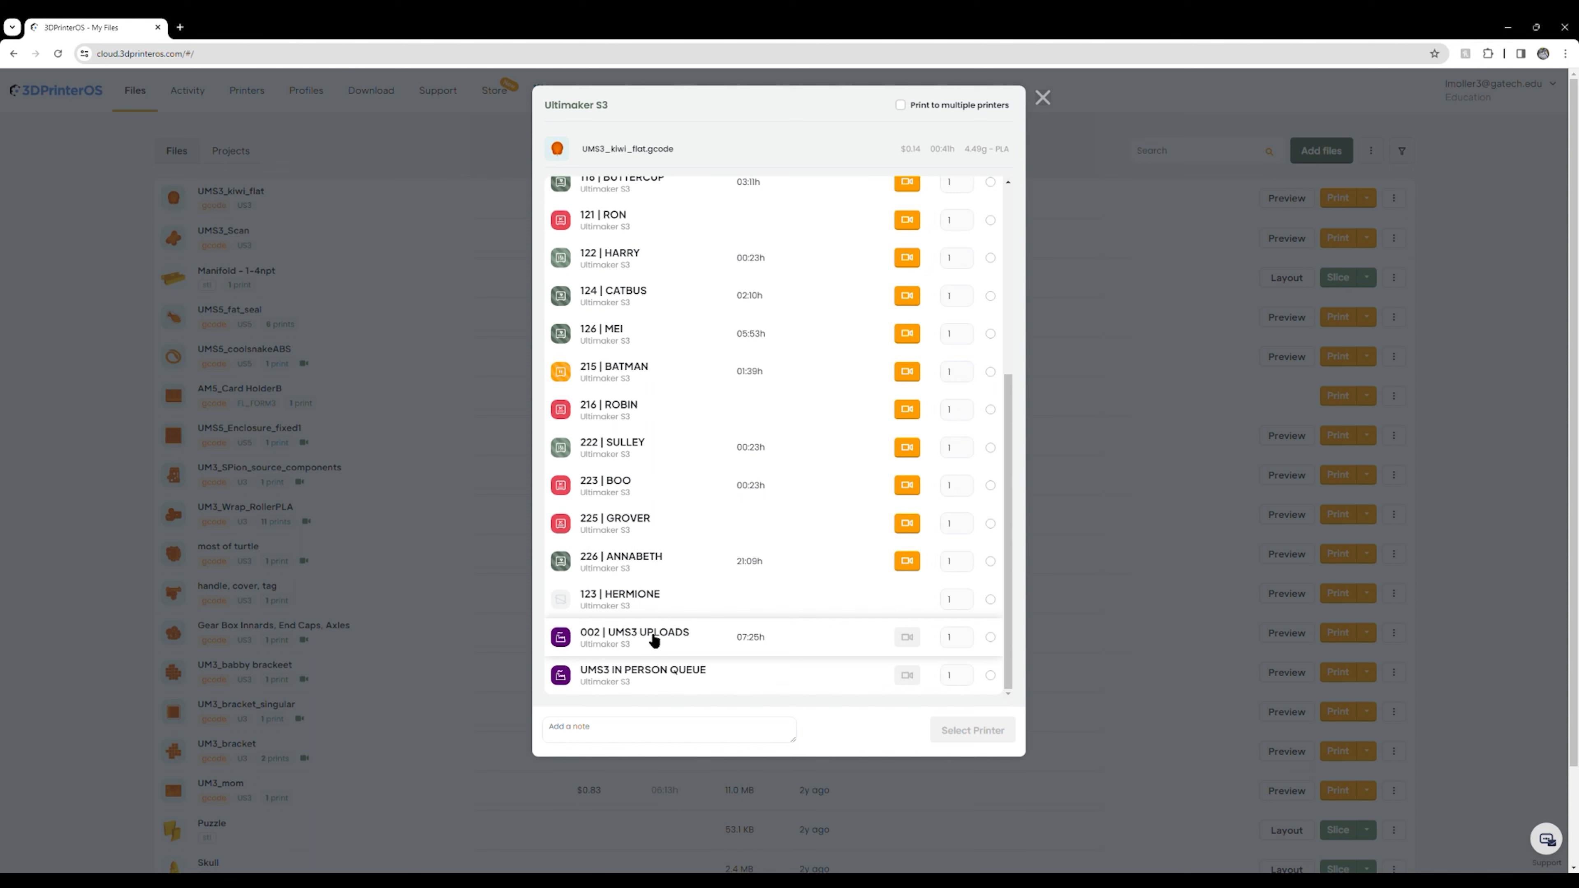
pyautogui.click(989, 637)
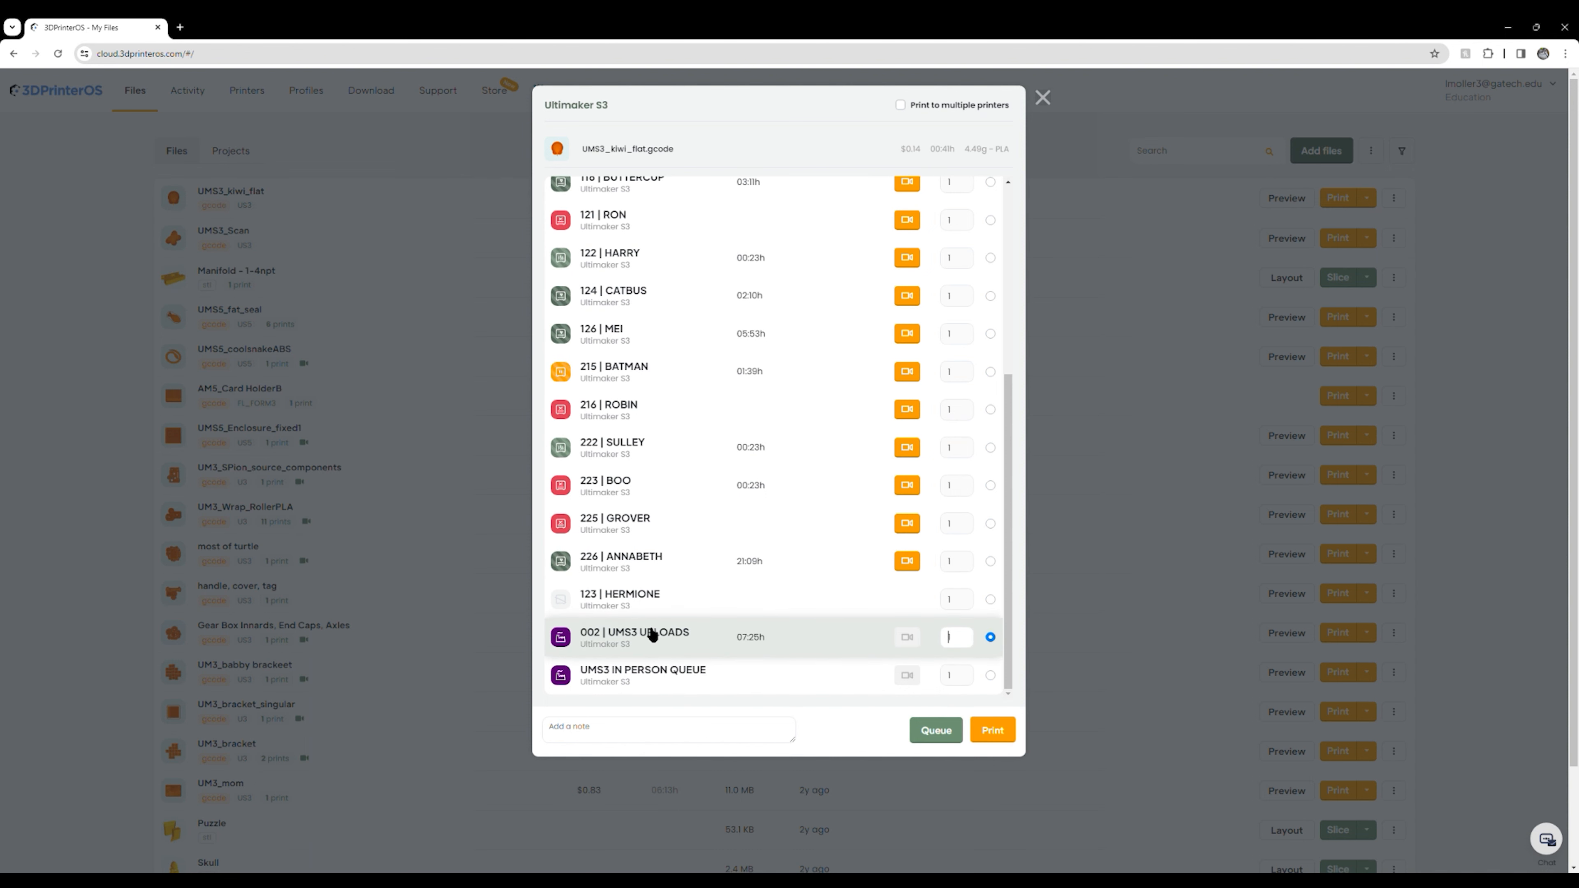
pyautogui.moveTo(654, 631)
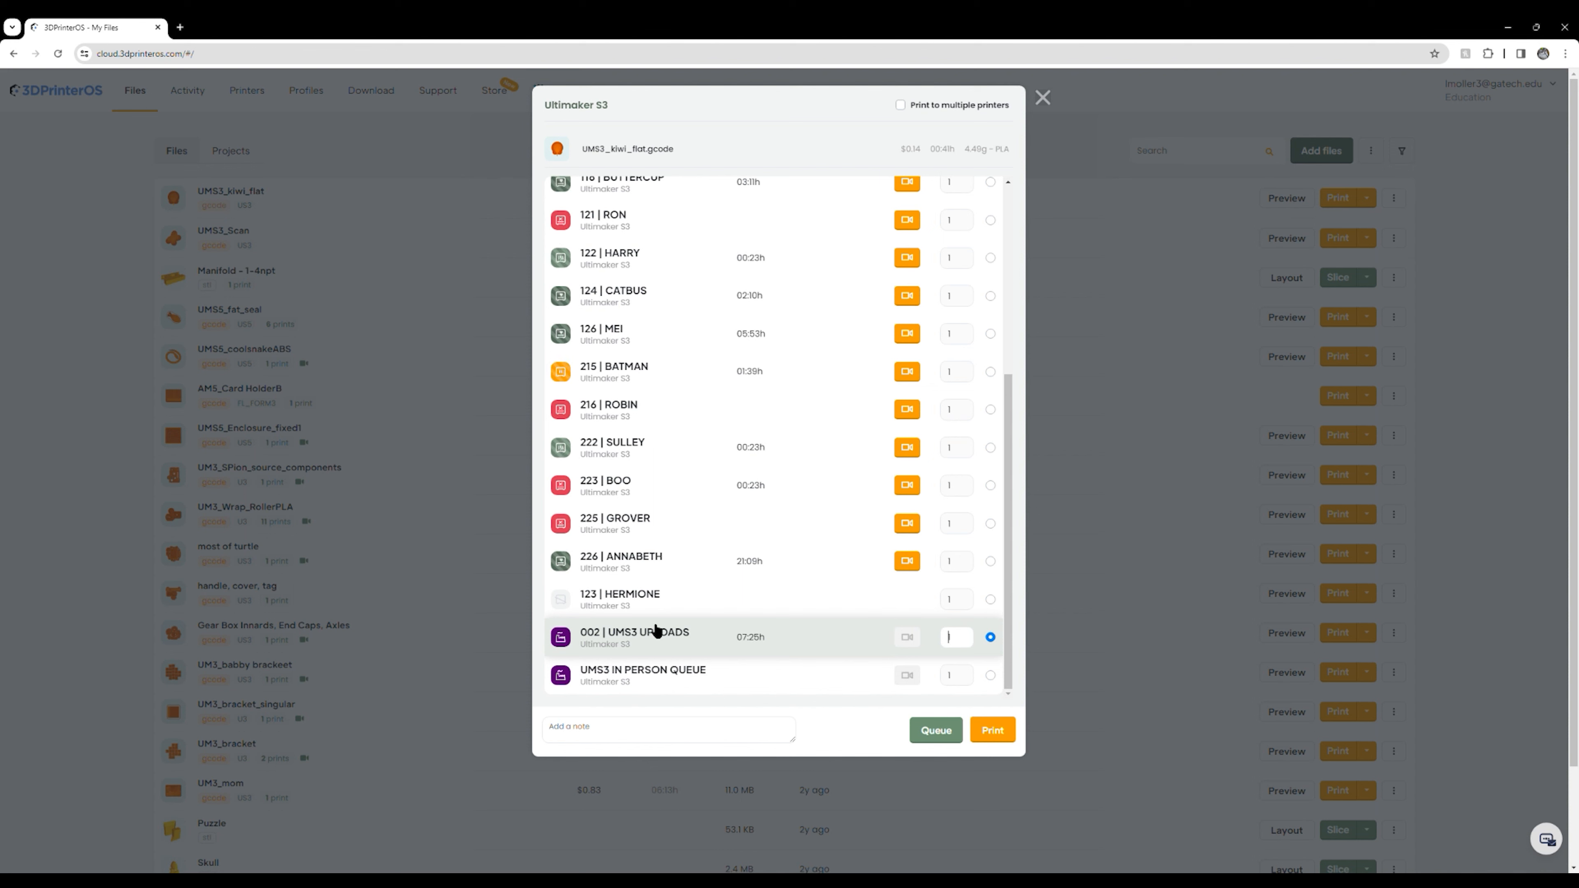
pyautogui.scroll(-3)
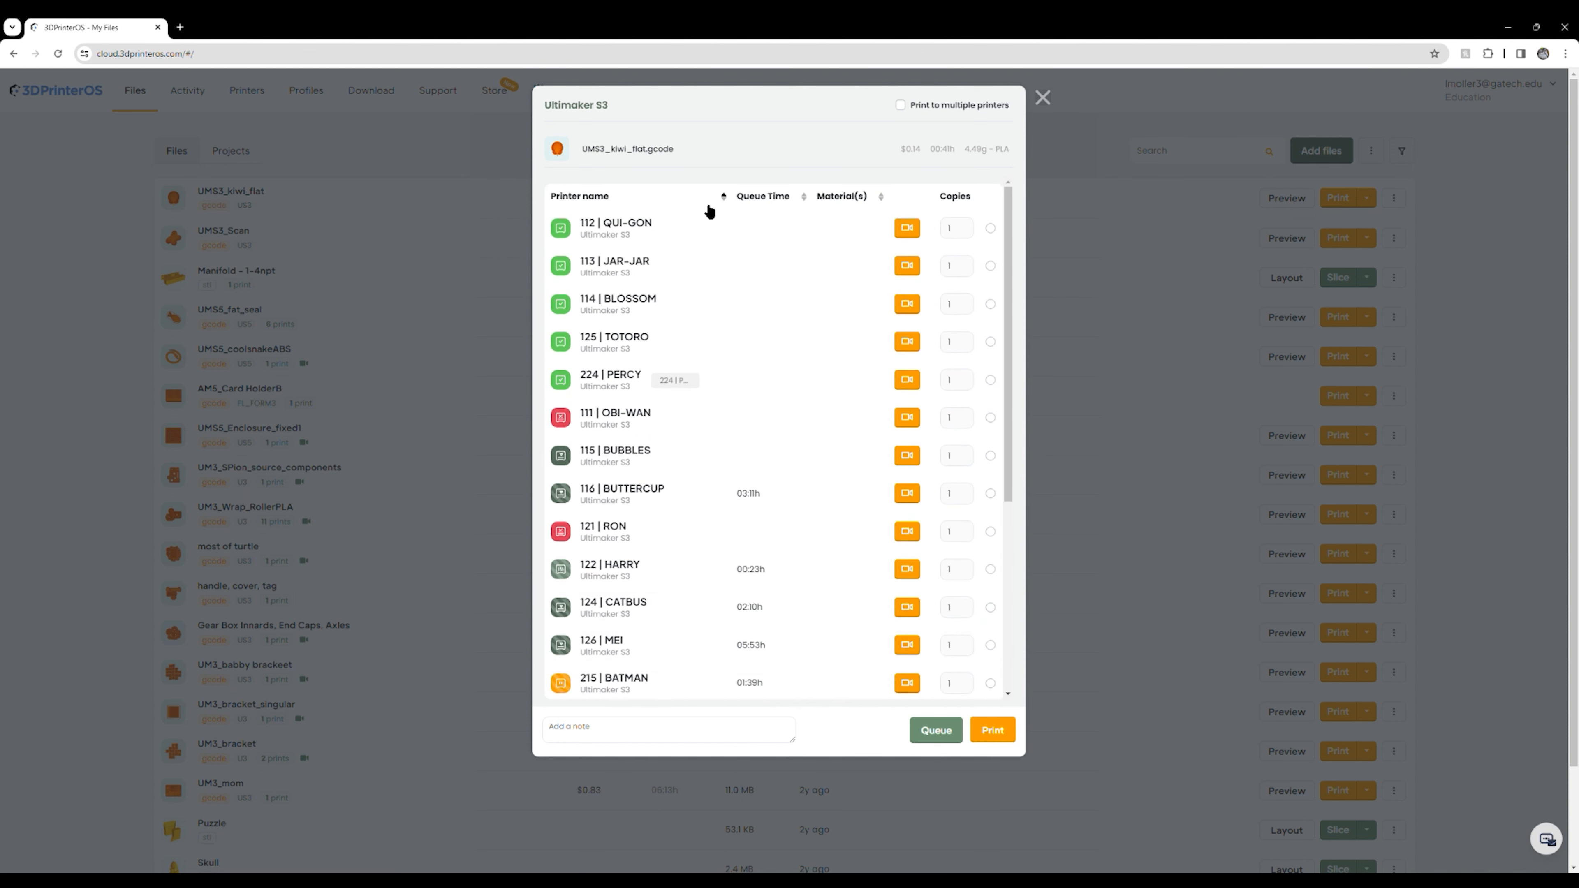
pyautogui.moveTo(766, 311)
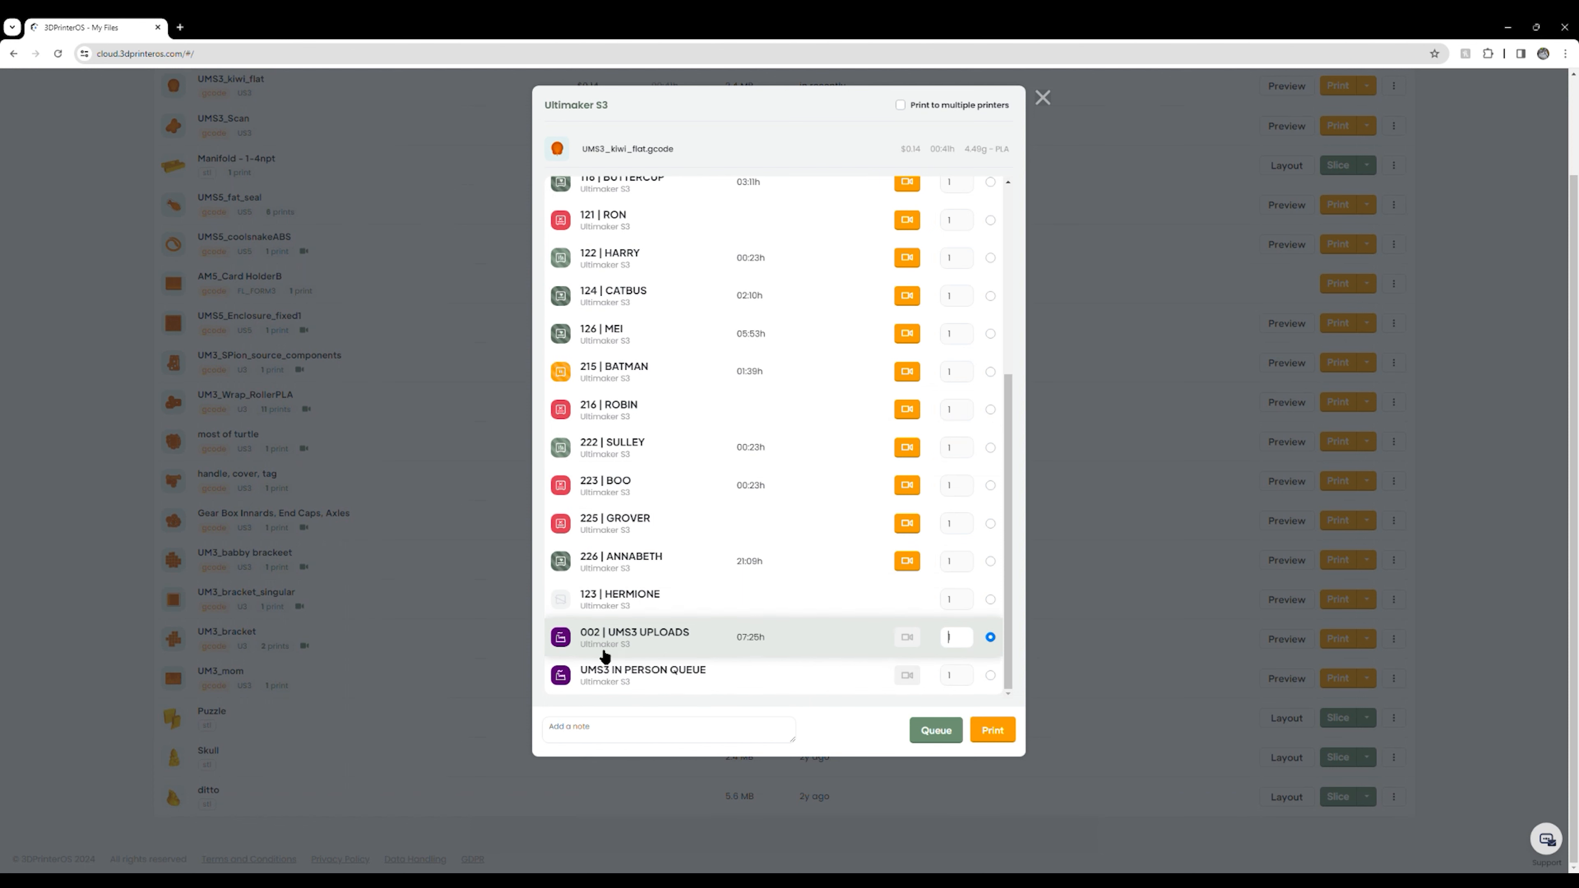
pyautogui.moveTo(682, 645)
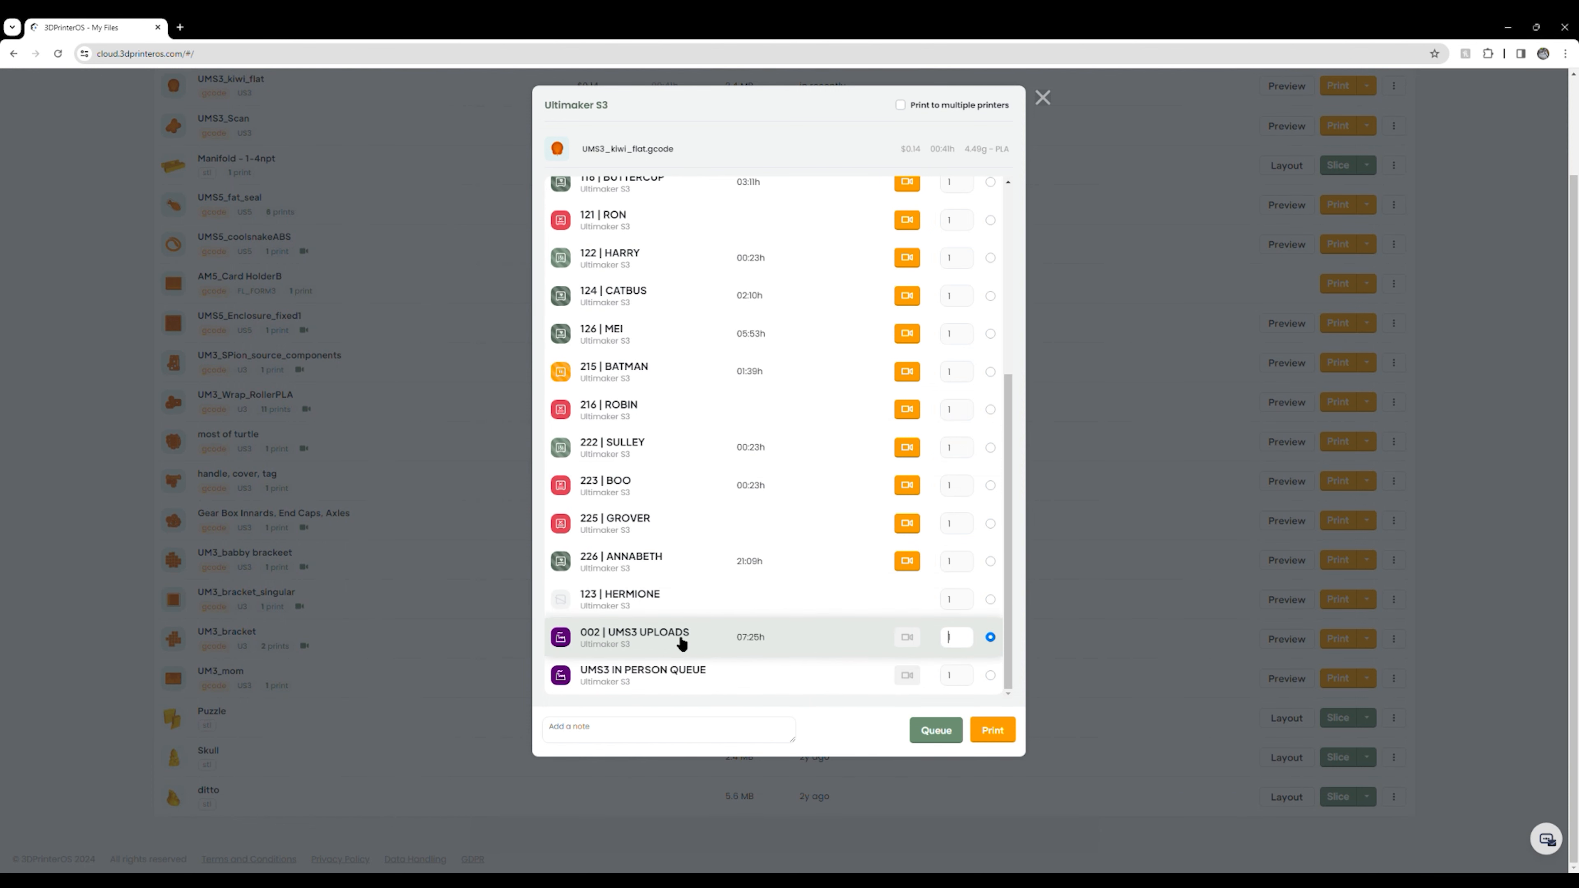
pyautogui.click(991, 731)
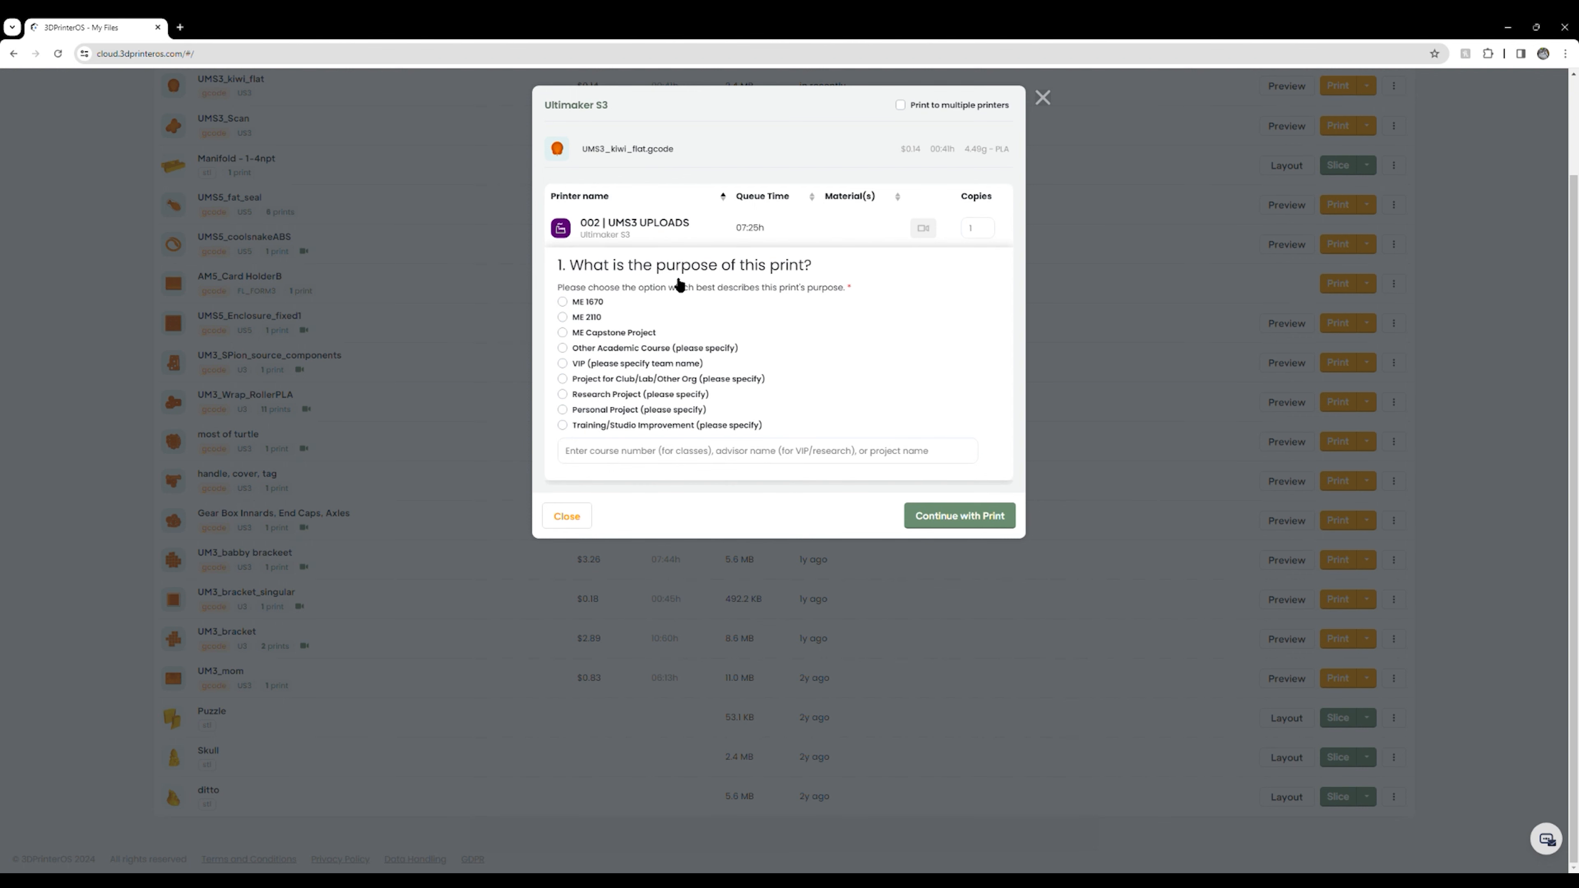
# Choose Training/Studio Improvement as the purpose and start the UMS3_kiwi_flat print job
pyautogui.click(562, 424)
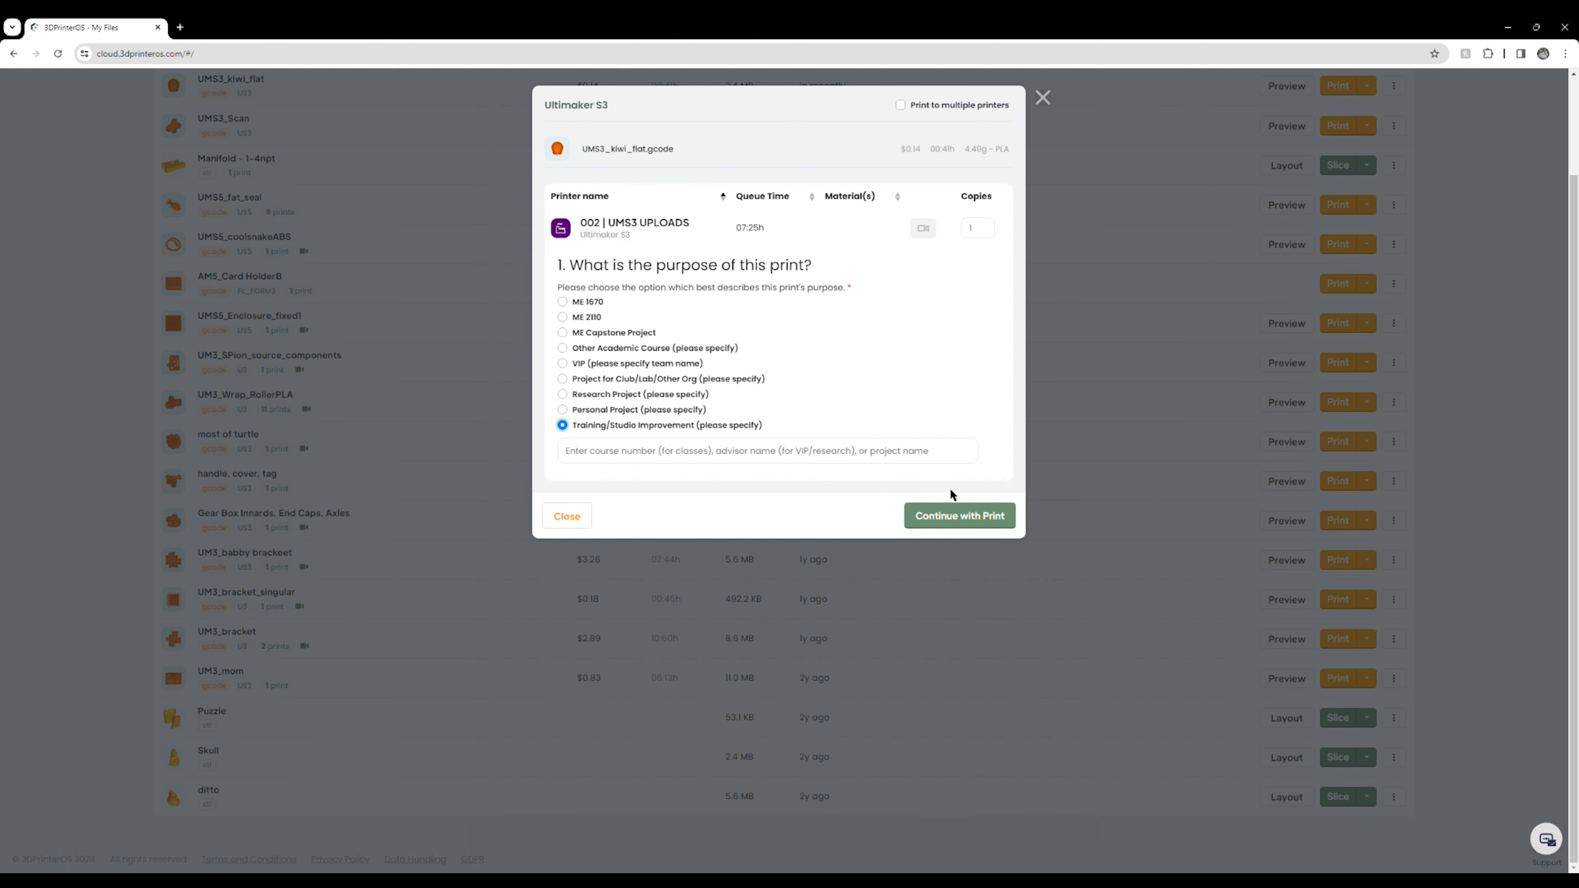
pyautogui.click(957, 516)
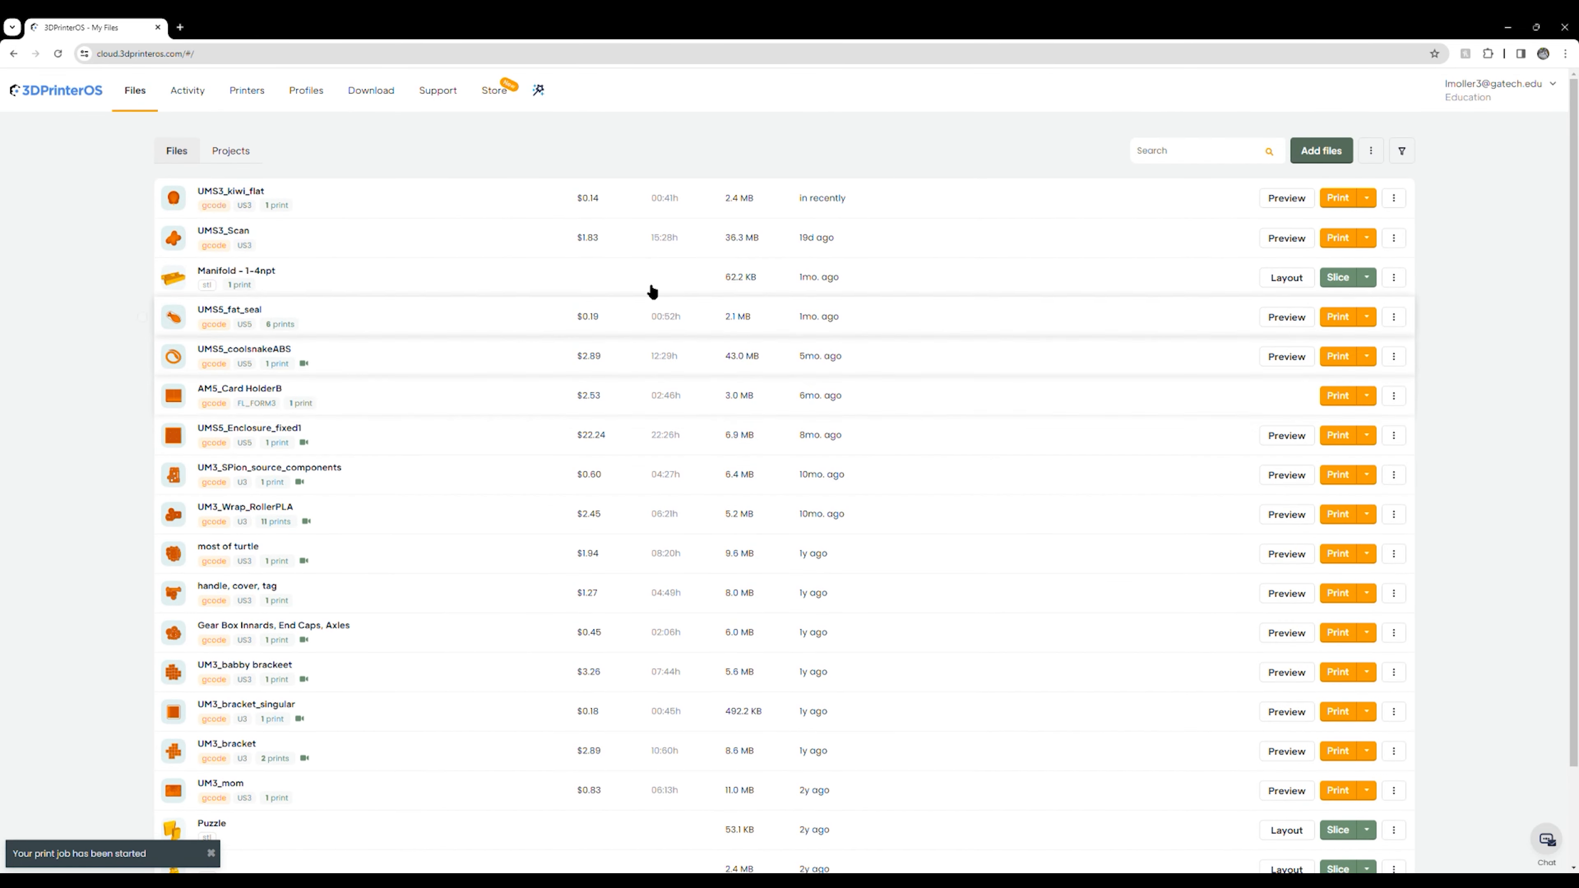
pyautogui.click(247, 91)
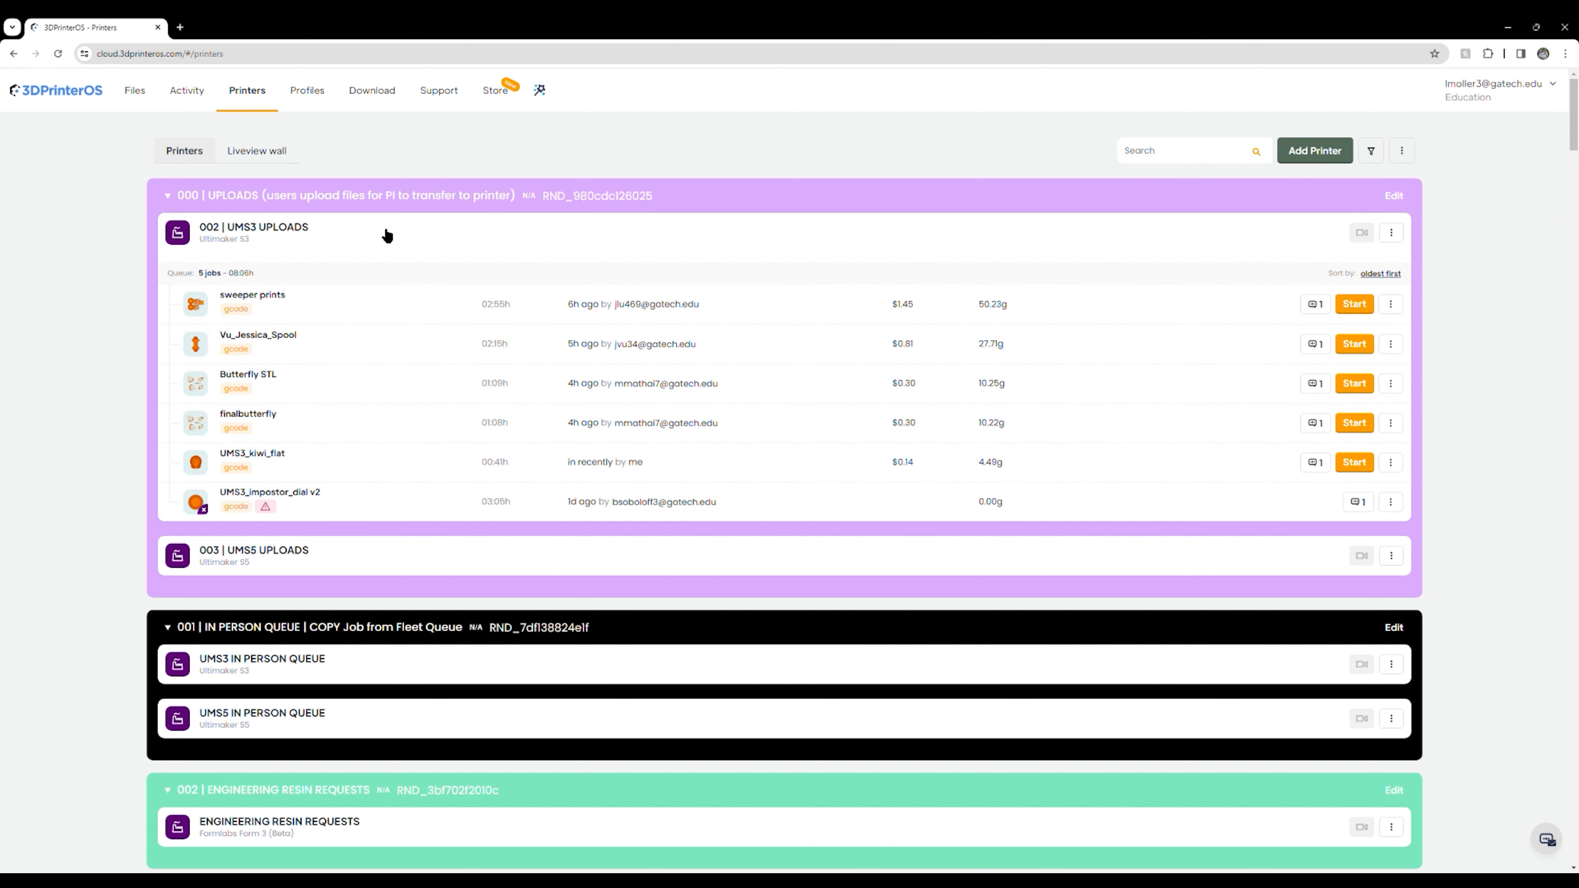
pyautogui.moveTo(332, 248)
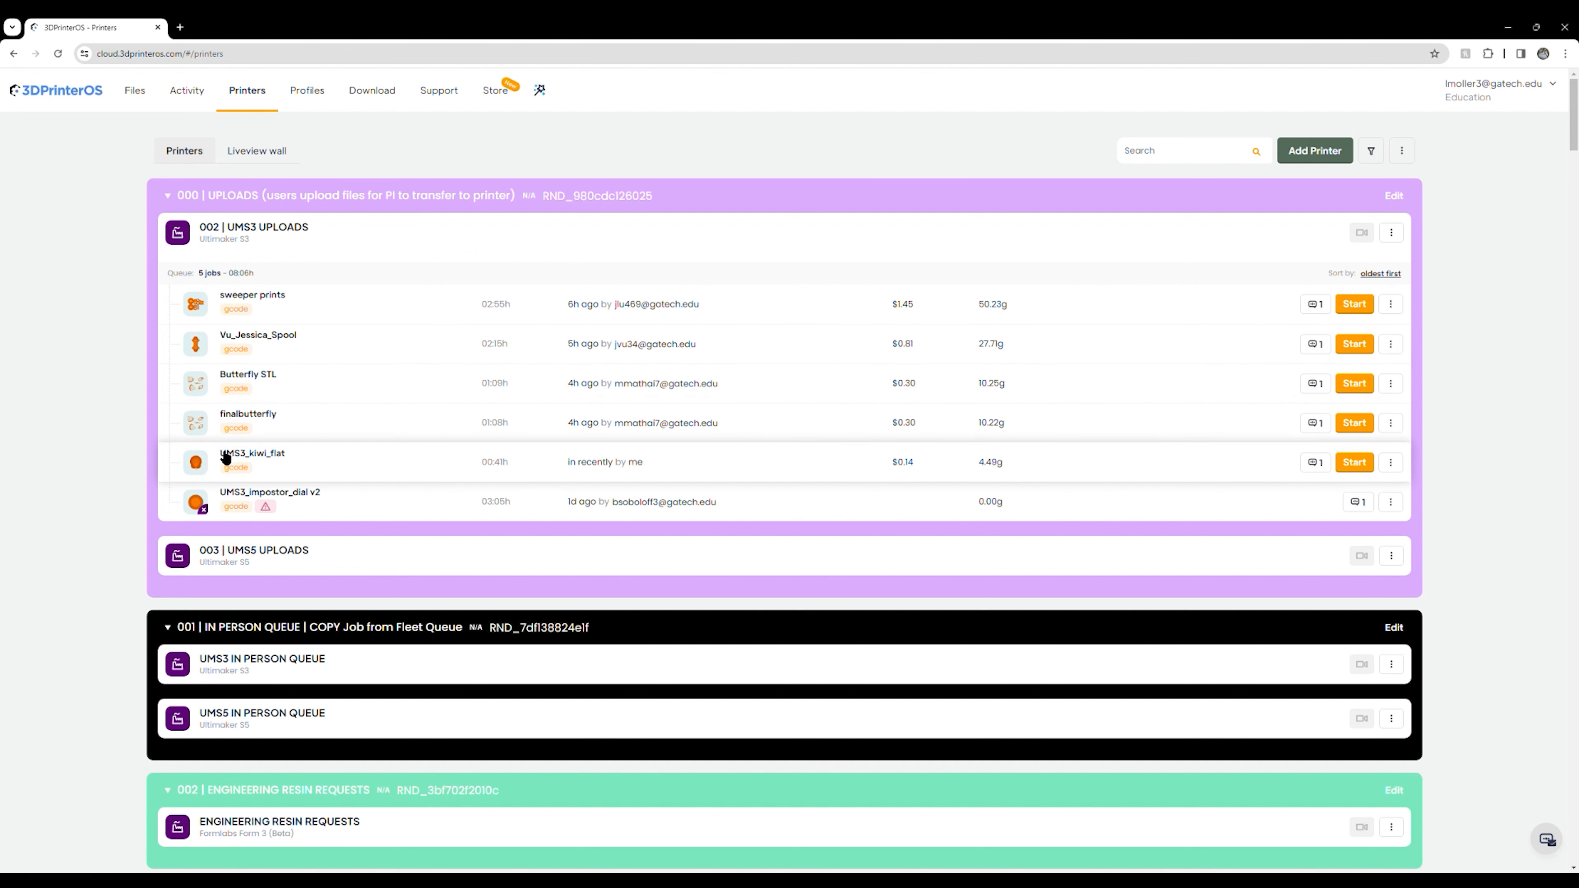
pyautogui.moveTo(802, 462)
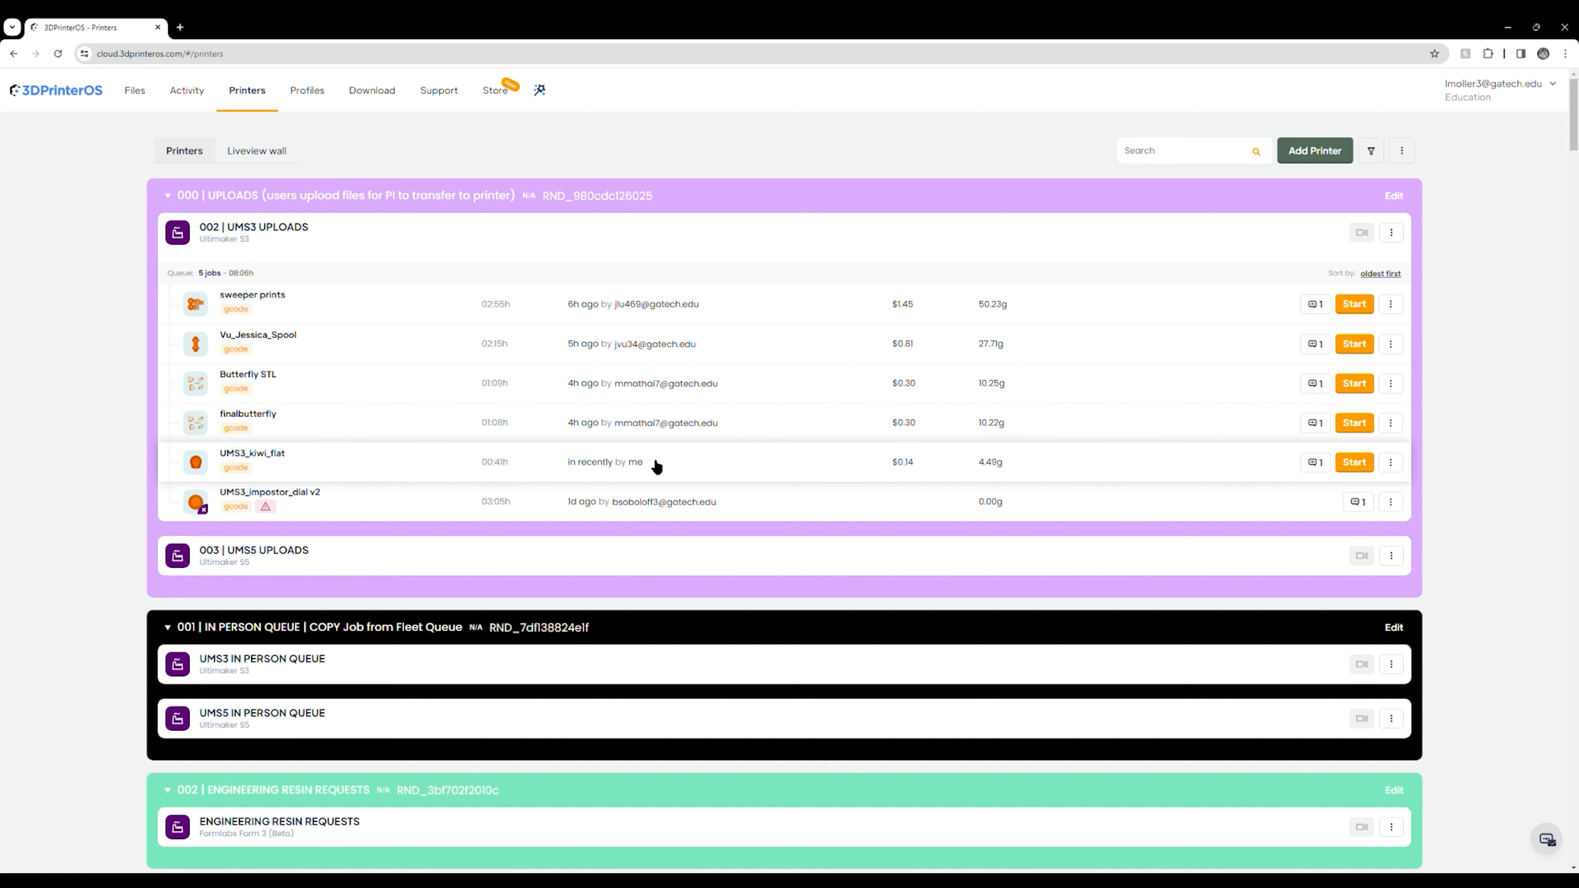
pyautogui.moveTo(1216, 466)
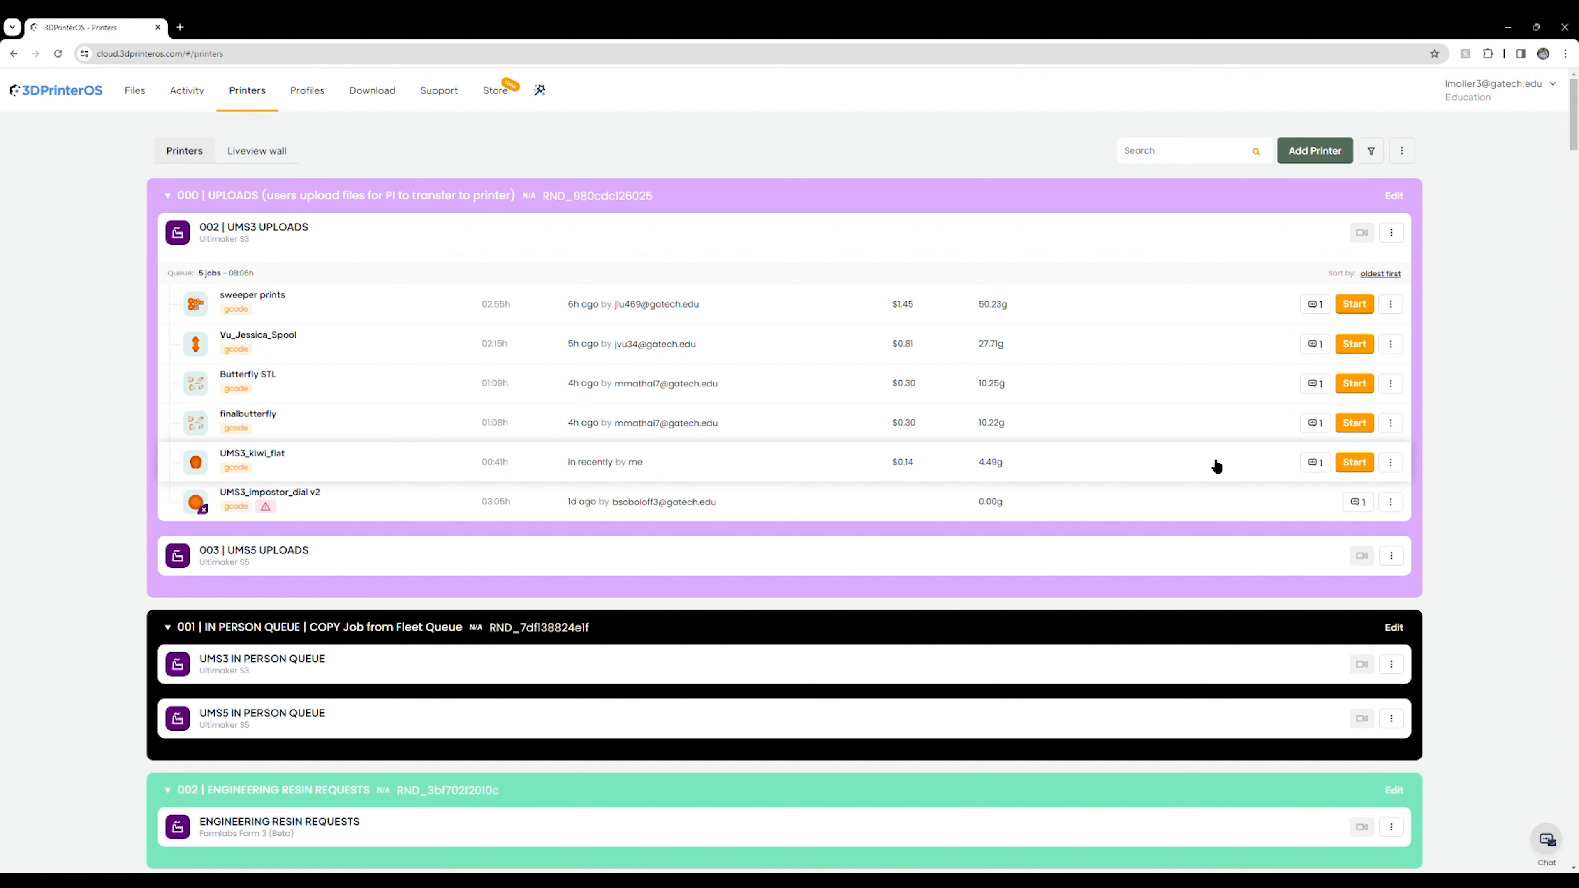
# Move UMS3_kiwi_flat from UMS3 UPLOADS into the 112 | QUI-GON queue via Copy/Move
pyautogui.click(1391, 463)
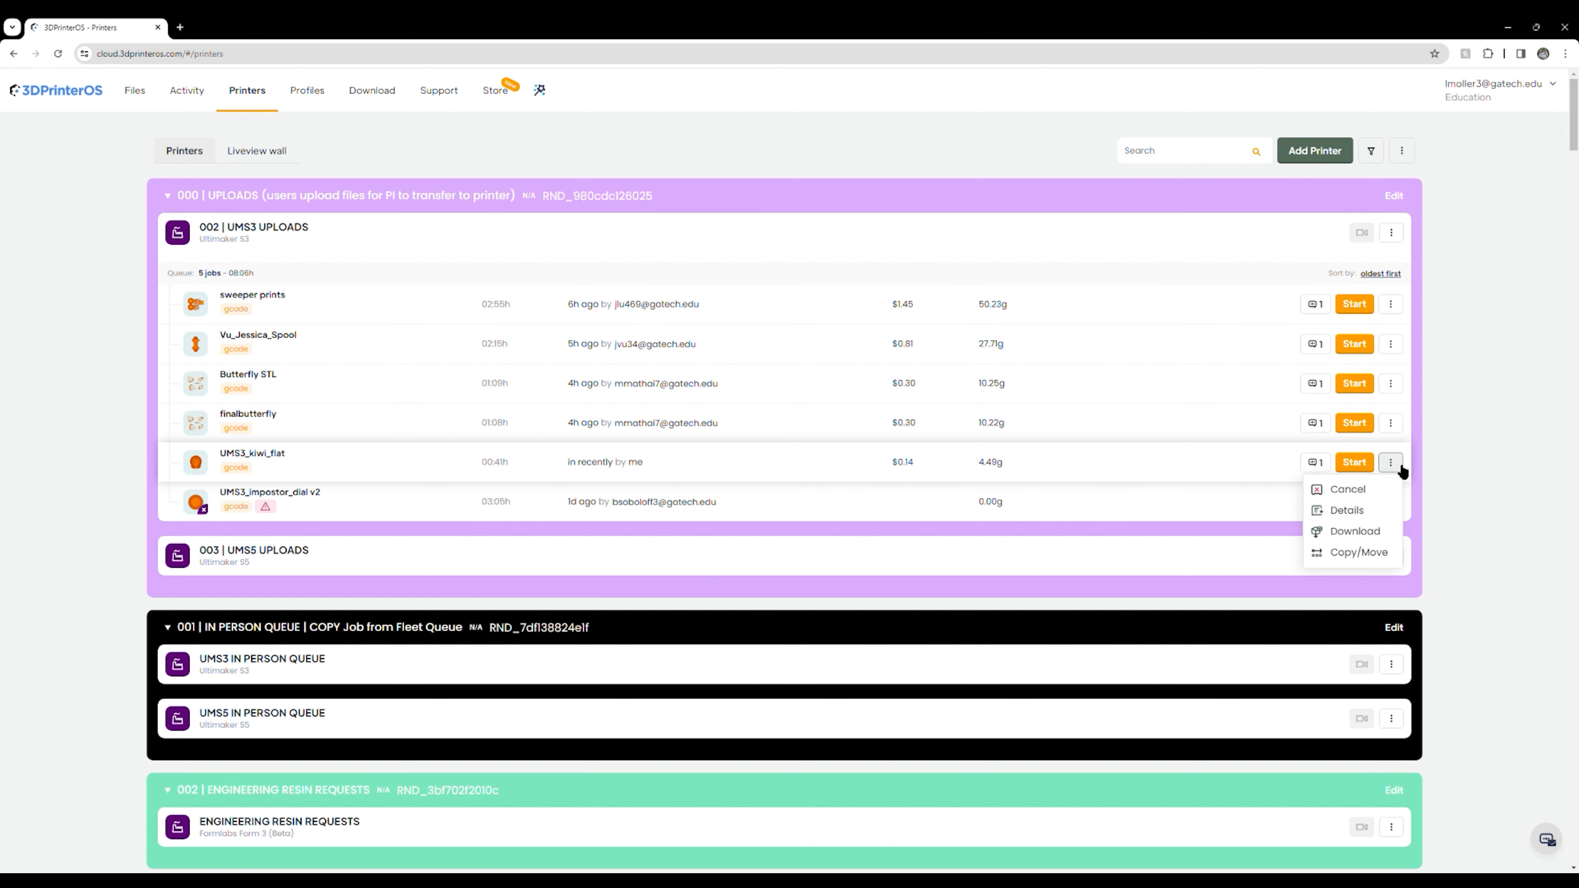
pyautogui.click(1357, 552)
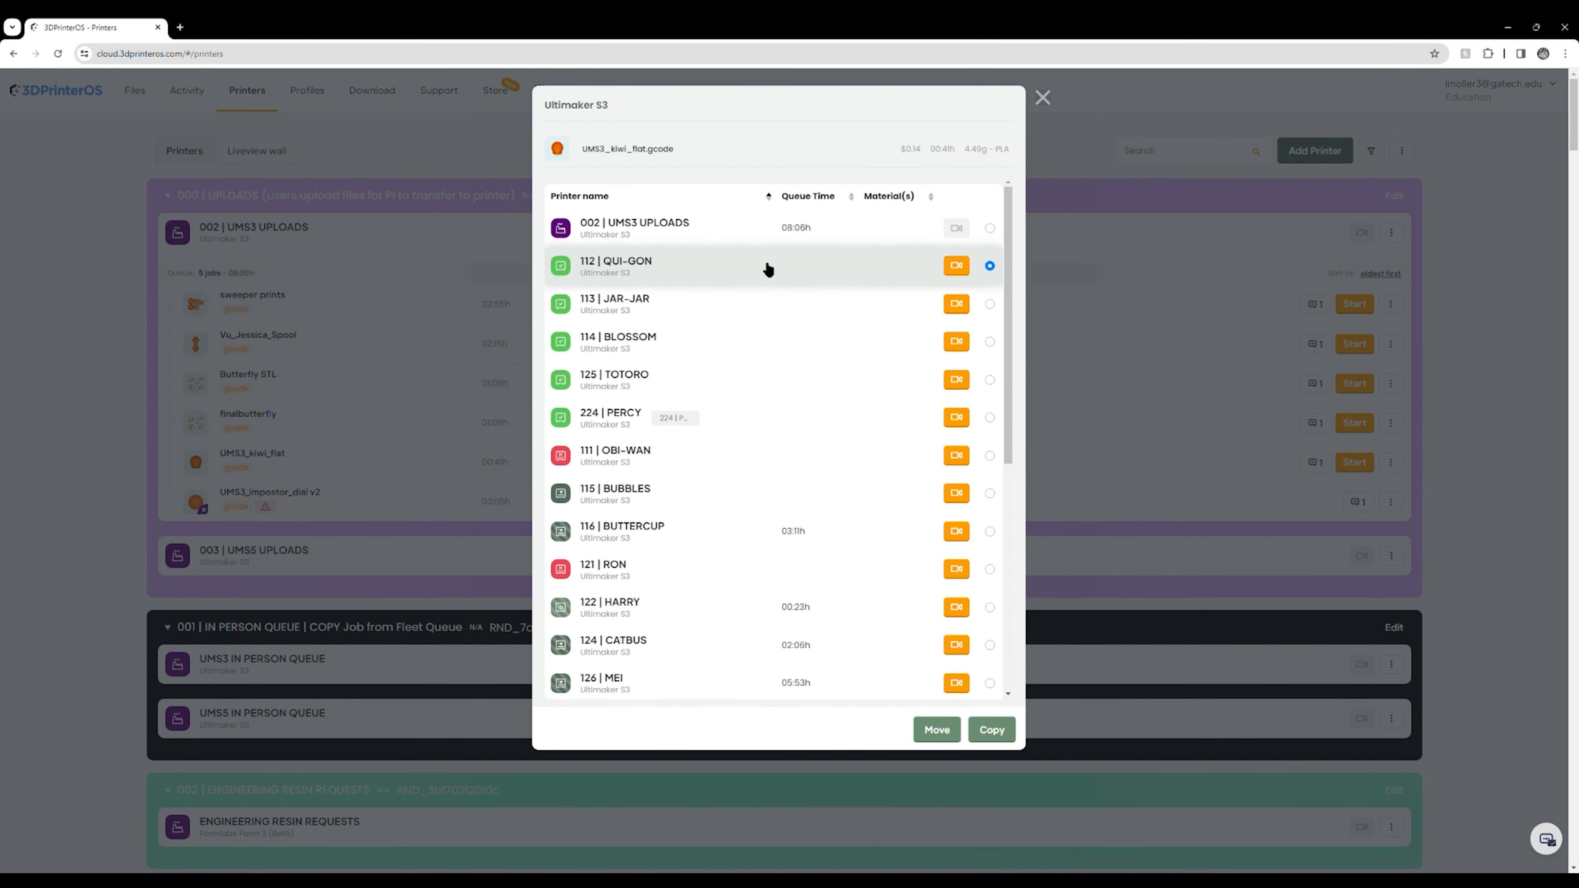
pyautogui.click(936, 730)
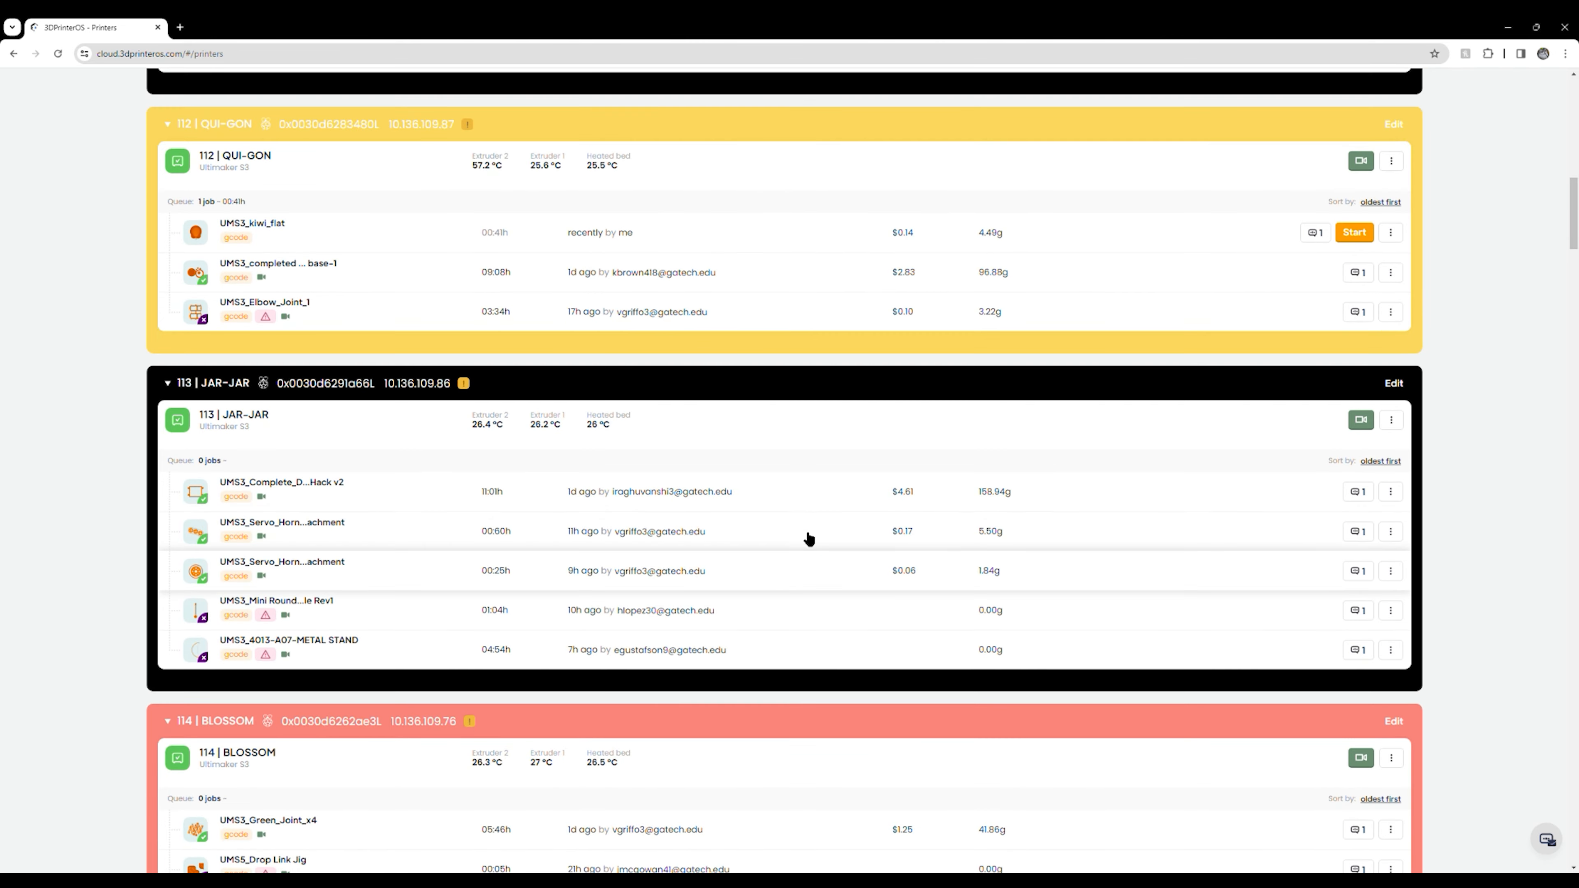
pyautogui.scroll(-3)
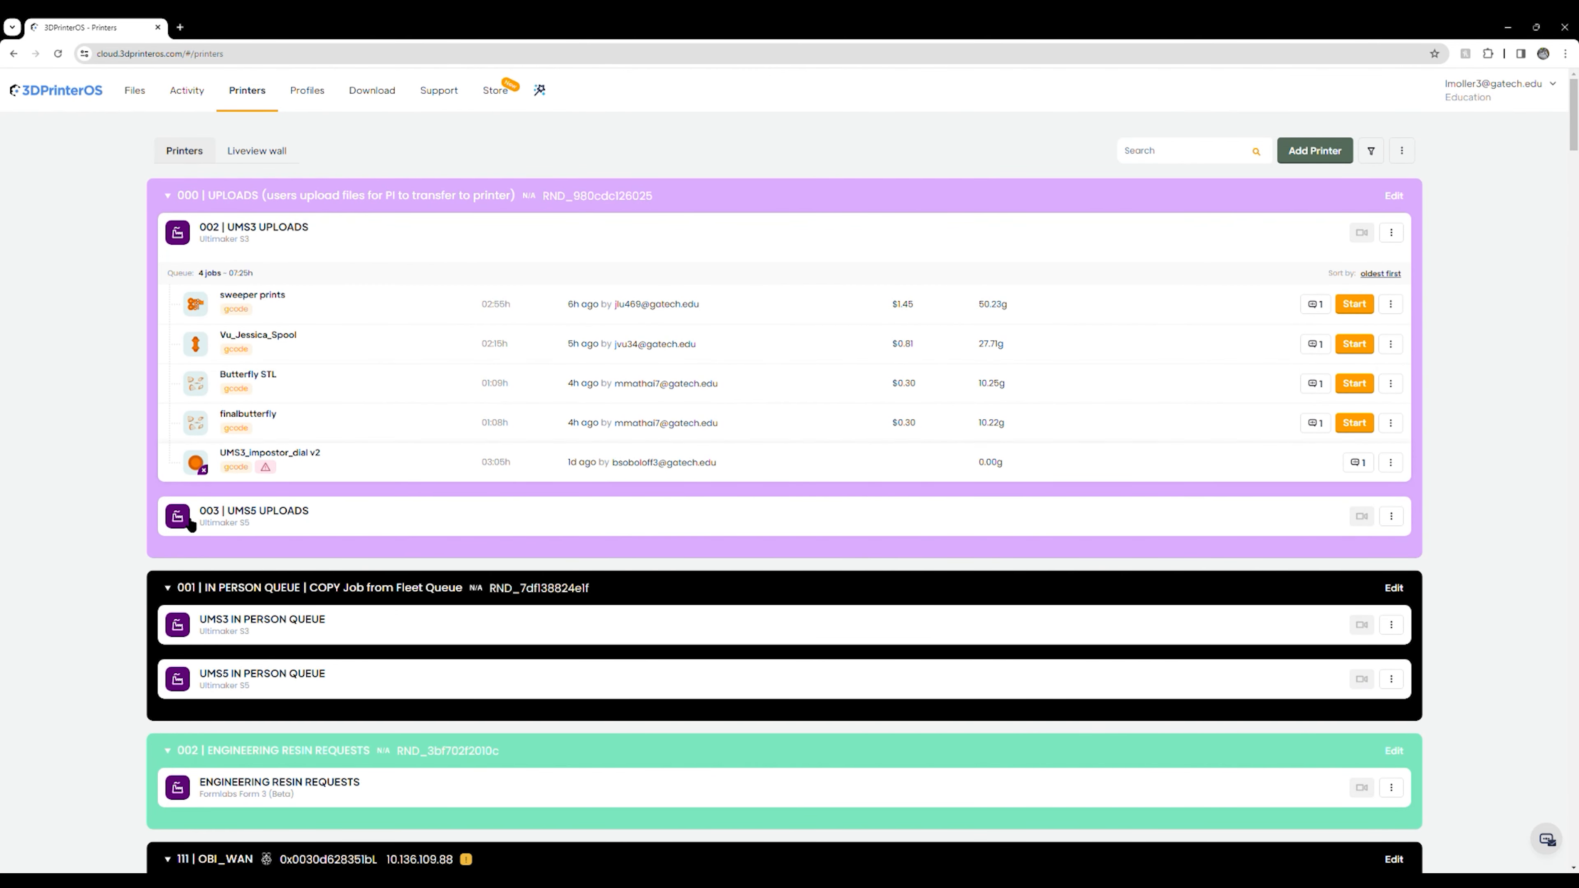
pyautogui.moveTo(740, 250)
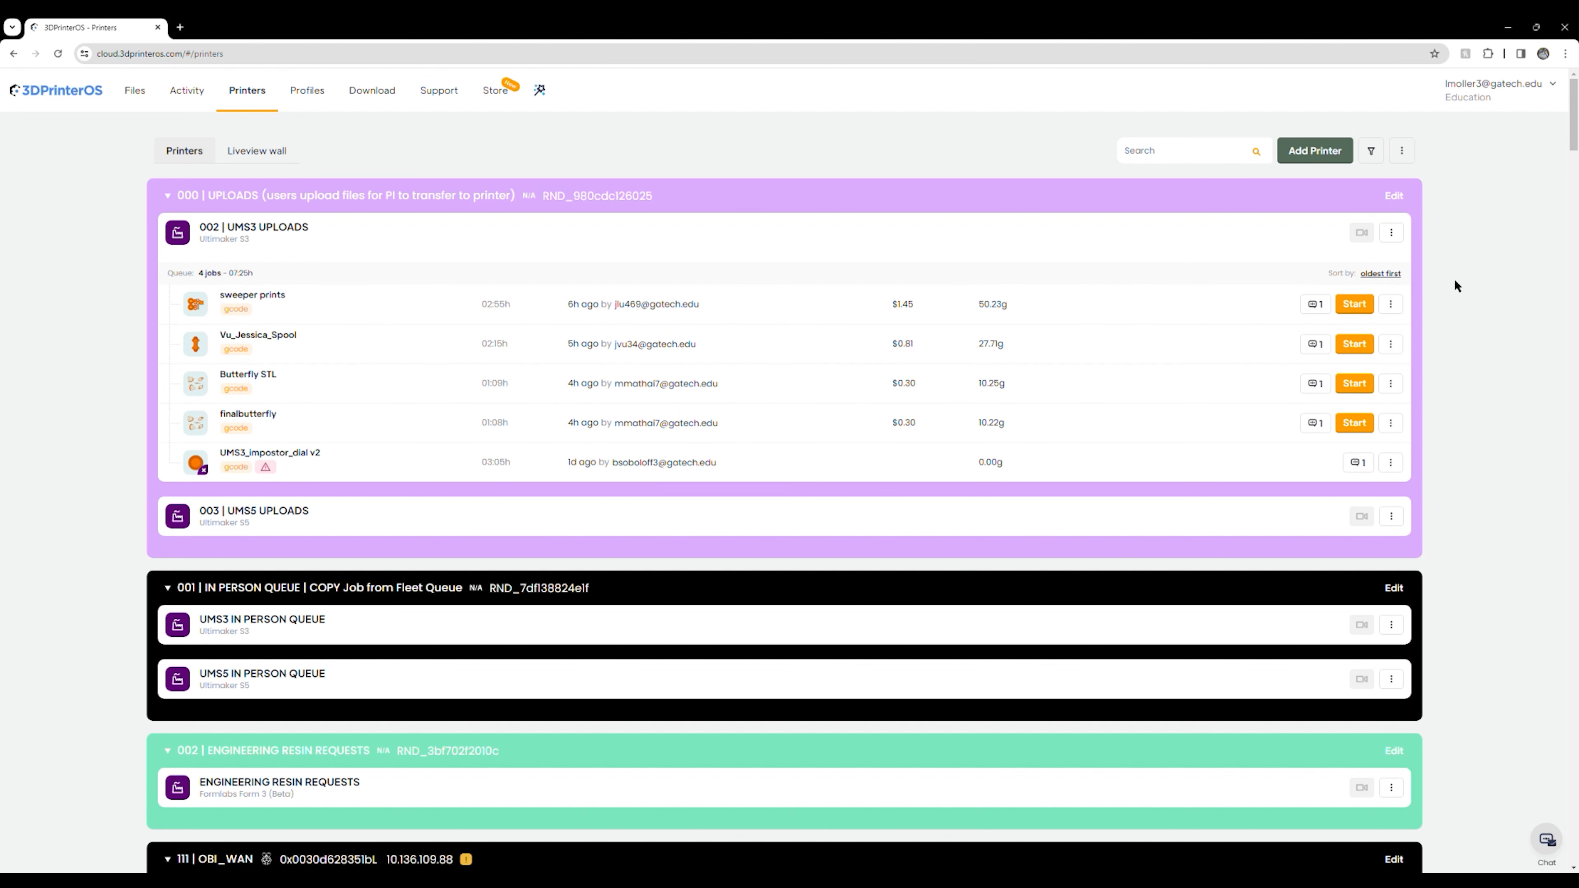
pyautogui.moveTo(889, 537)
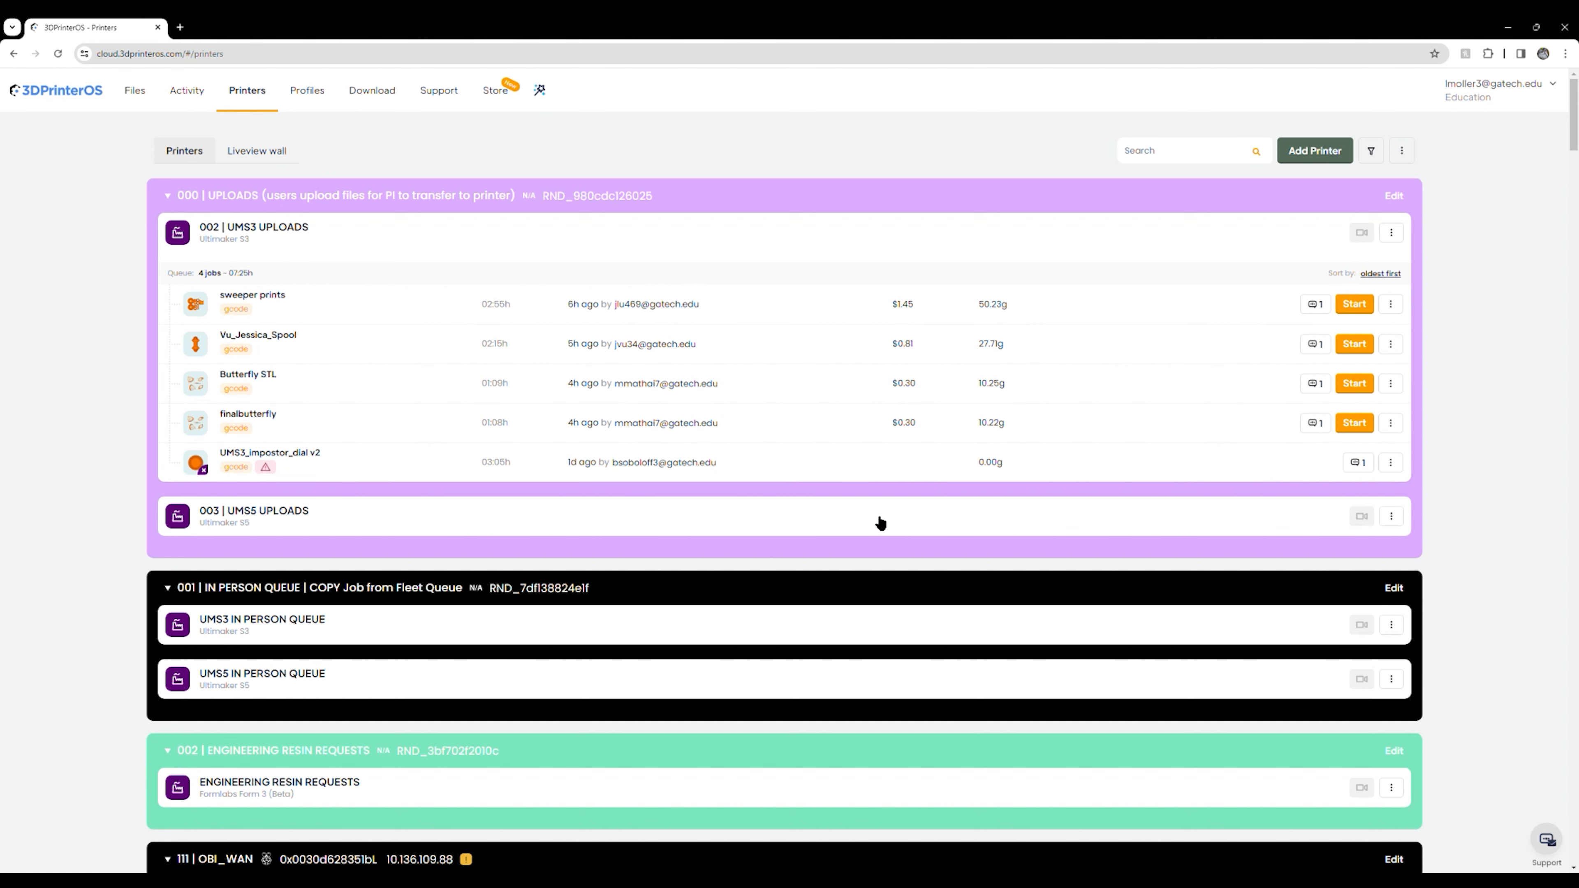
pyautogui.moveTo(668, 444)
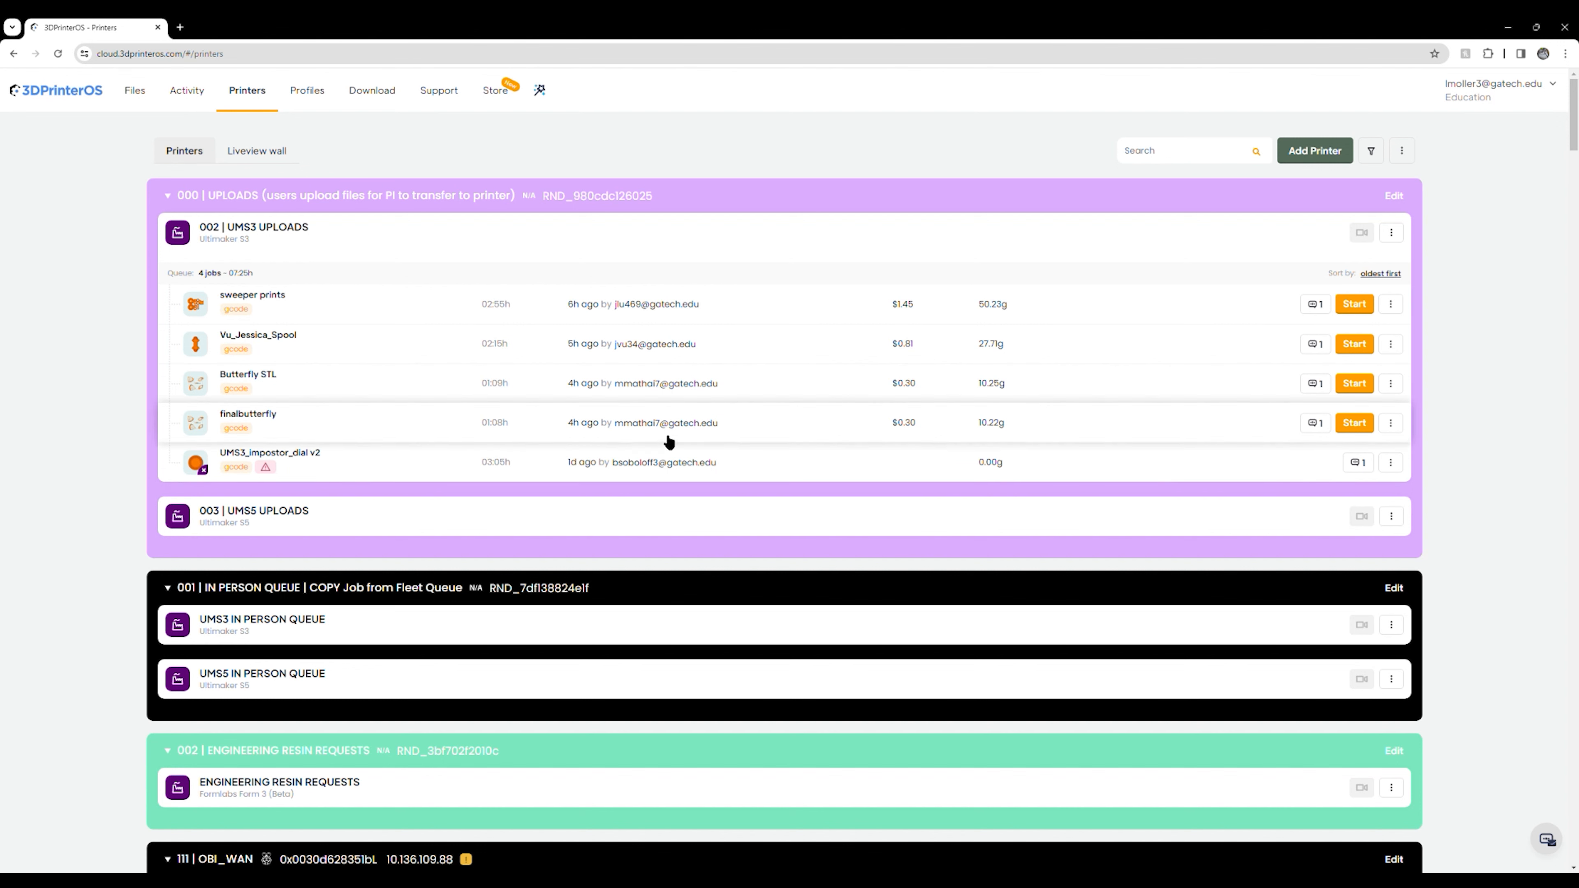
pyautogui.scroll(-3)
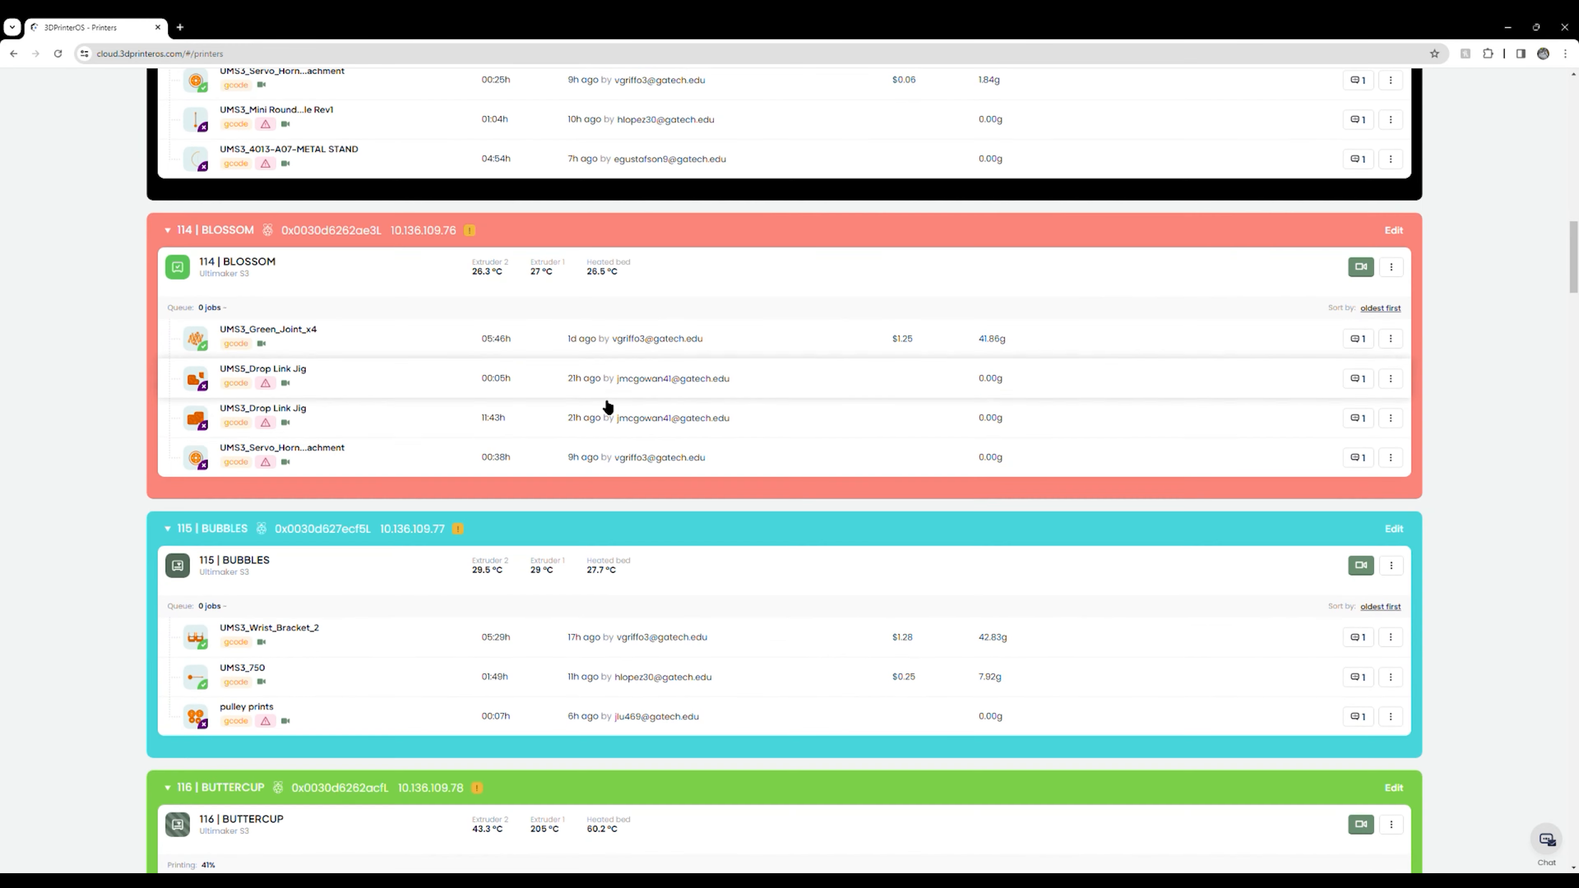
pyautogui.scroll(-3)
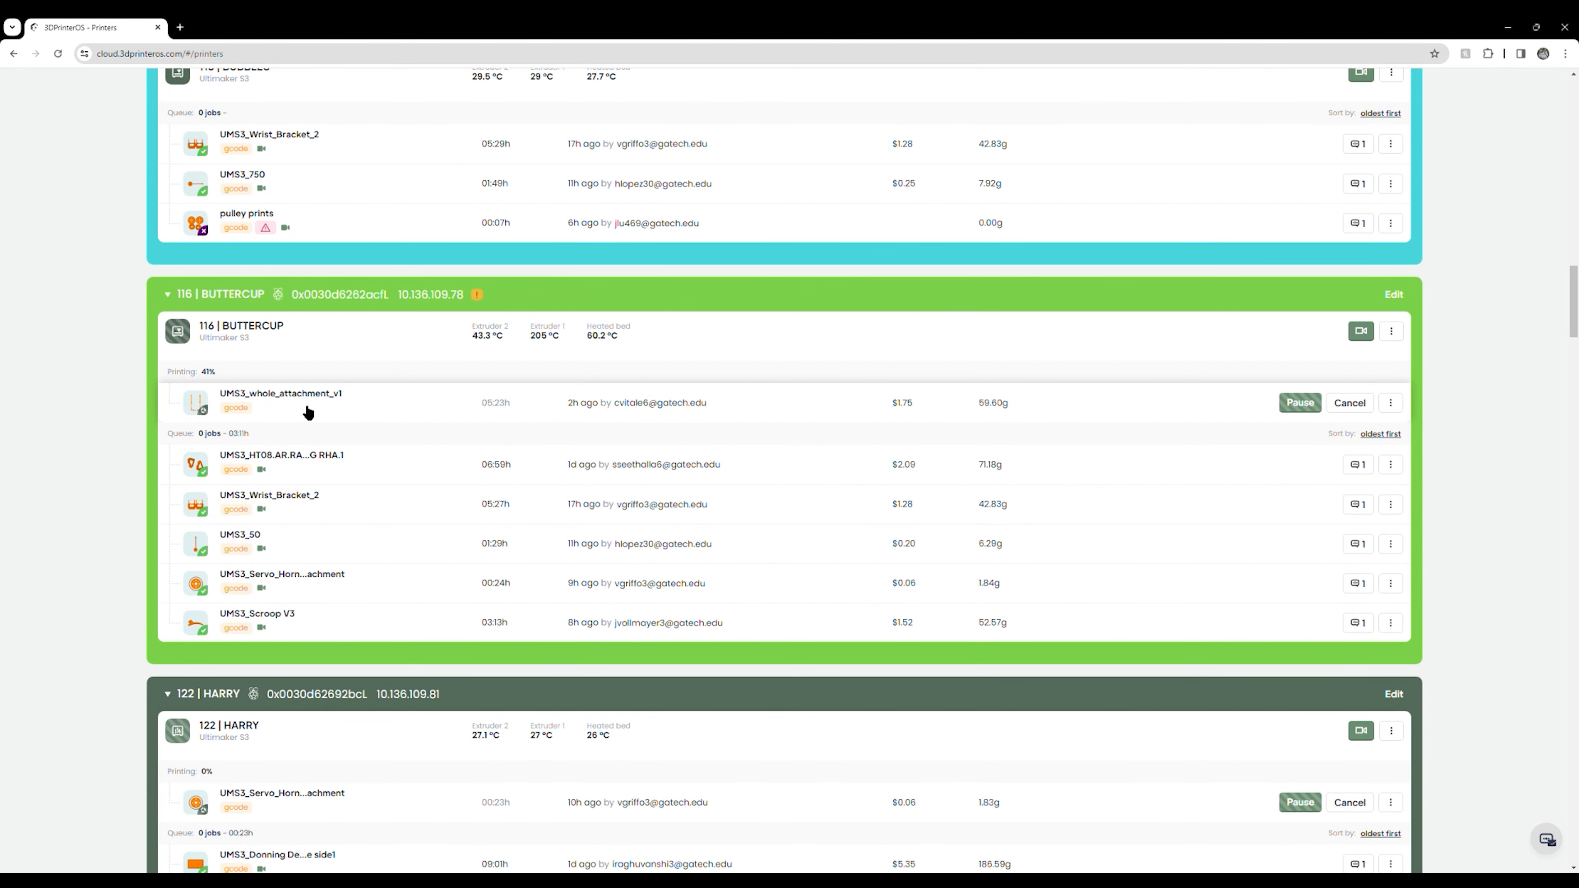
pyautogui.moveTo(1311, 398)
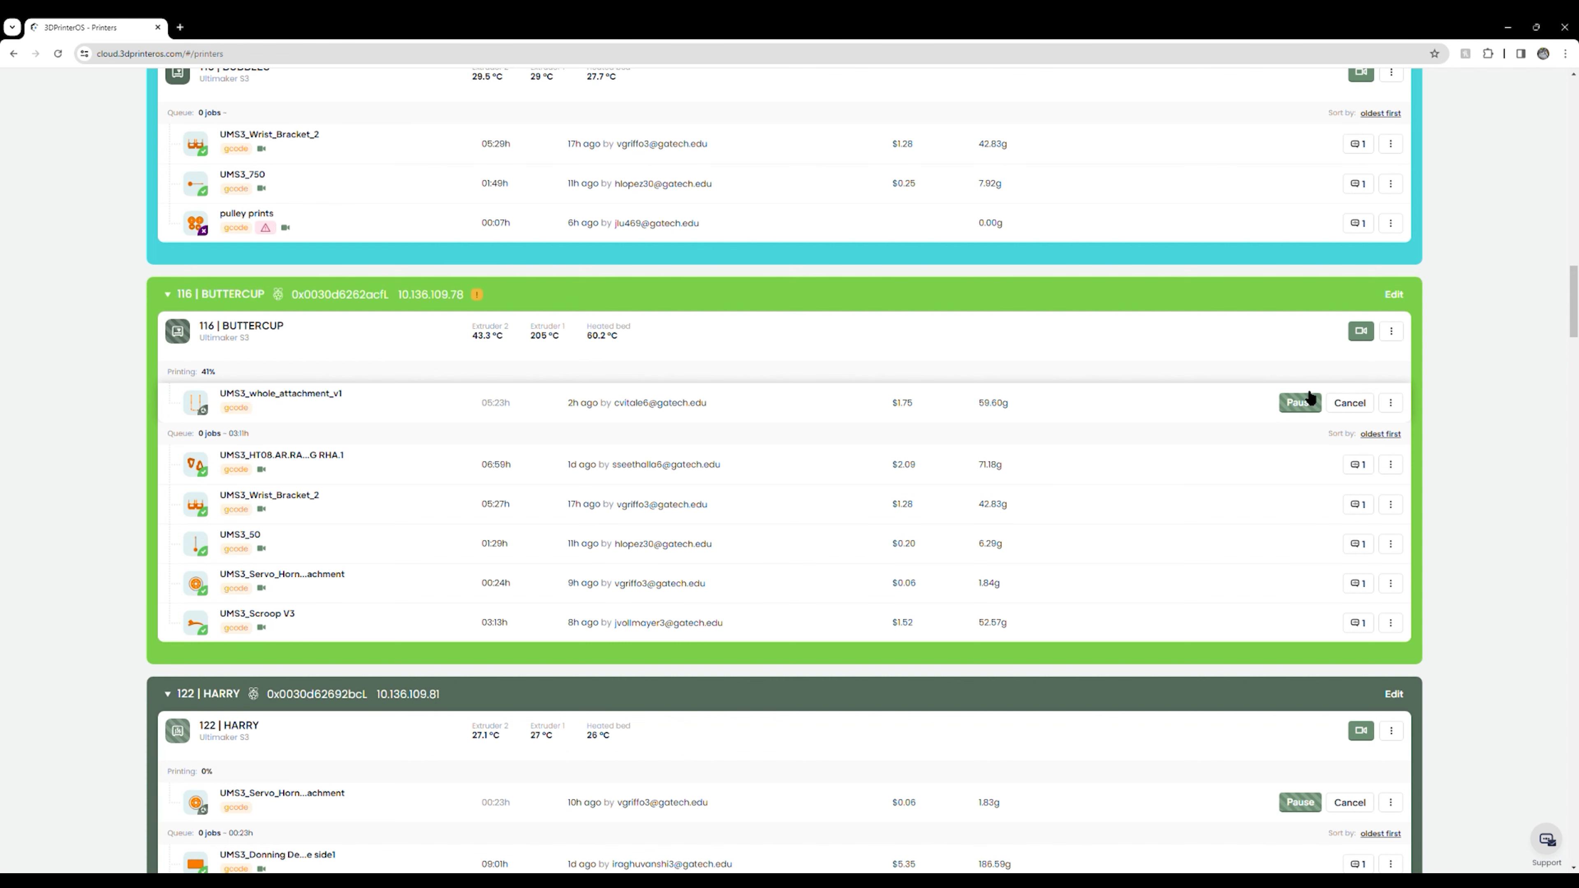
pyautogui.click(1349, 403)
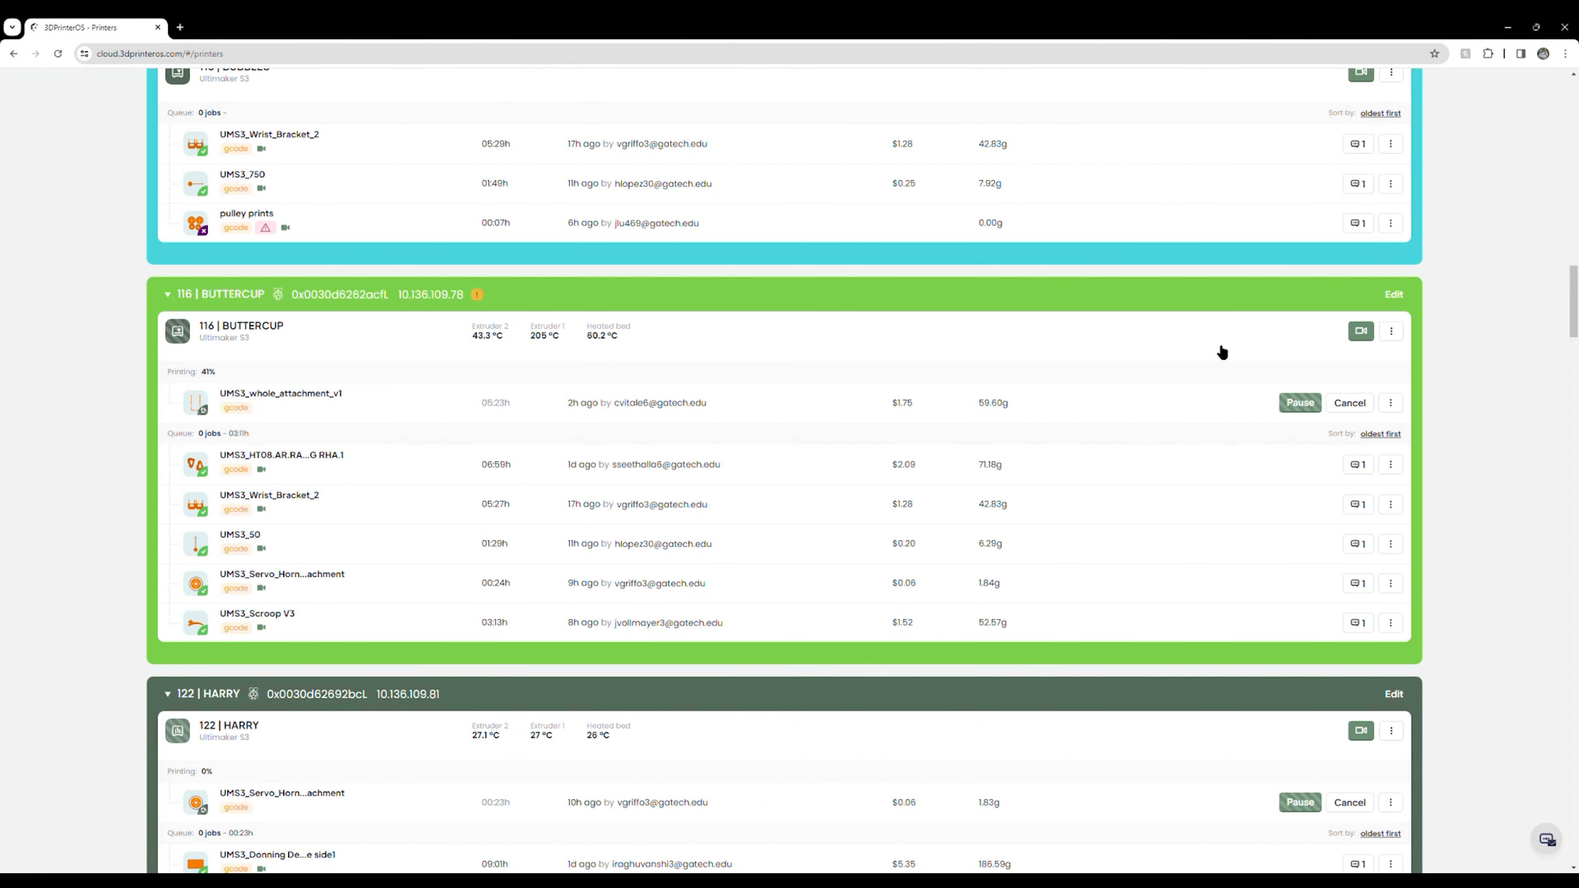
pyautogui.moveTo(1377, 376)
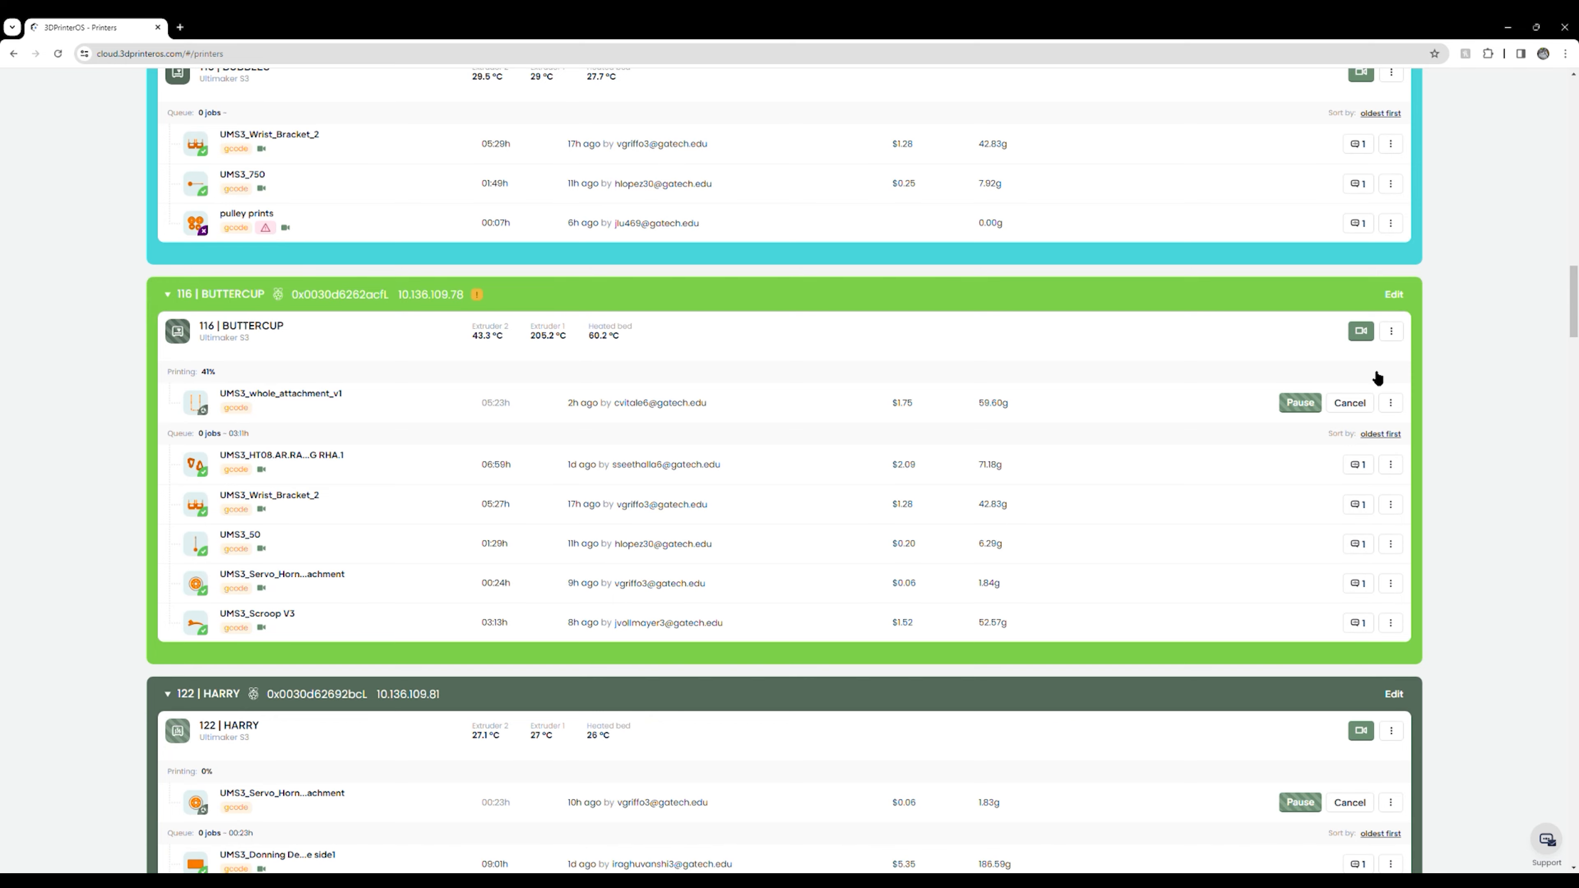
pyautogui.moveTo(1212, 380)
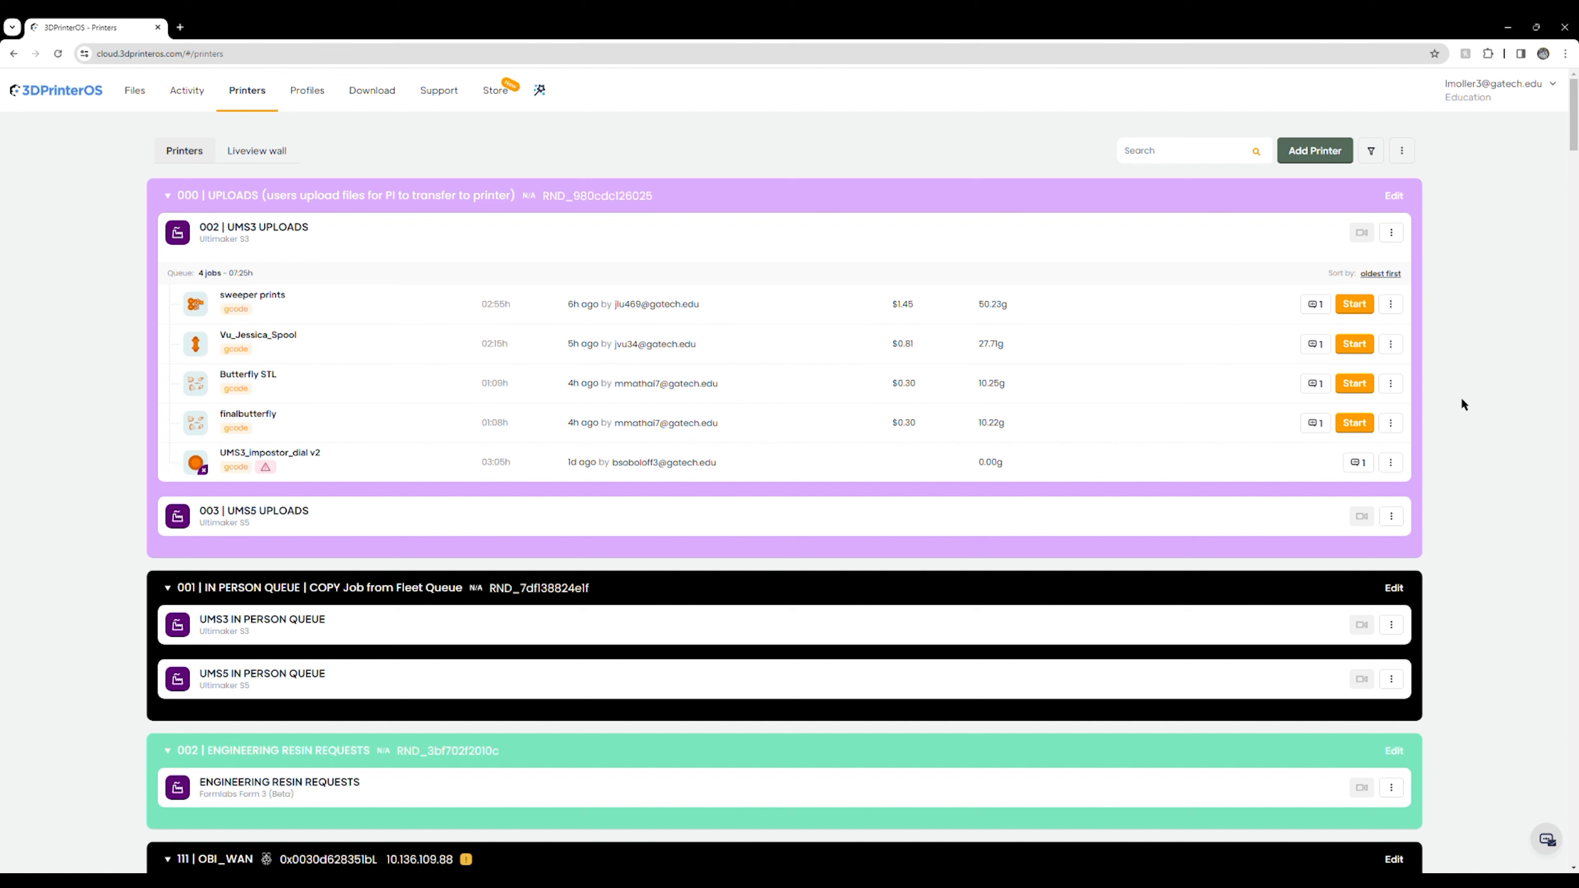
pyautogui.moveTo(1446, 457)
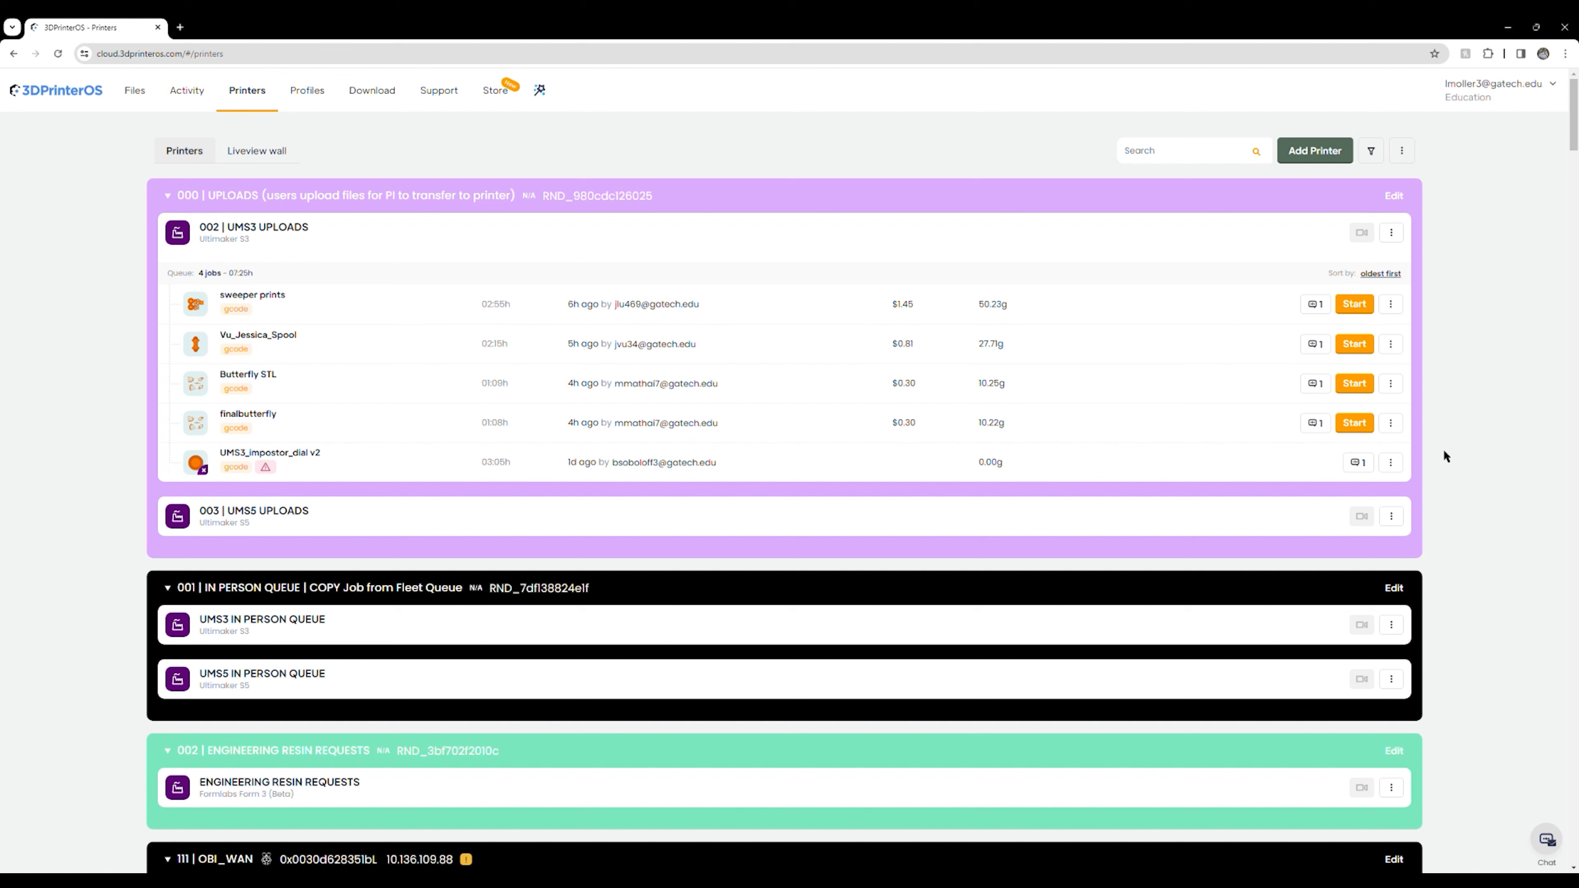
pyautogui.moveTo(1435, 467)
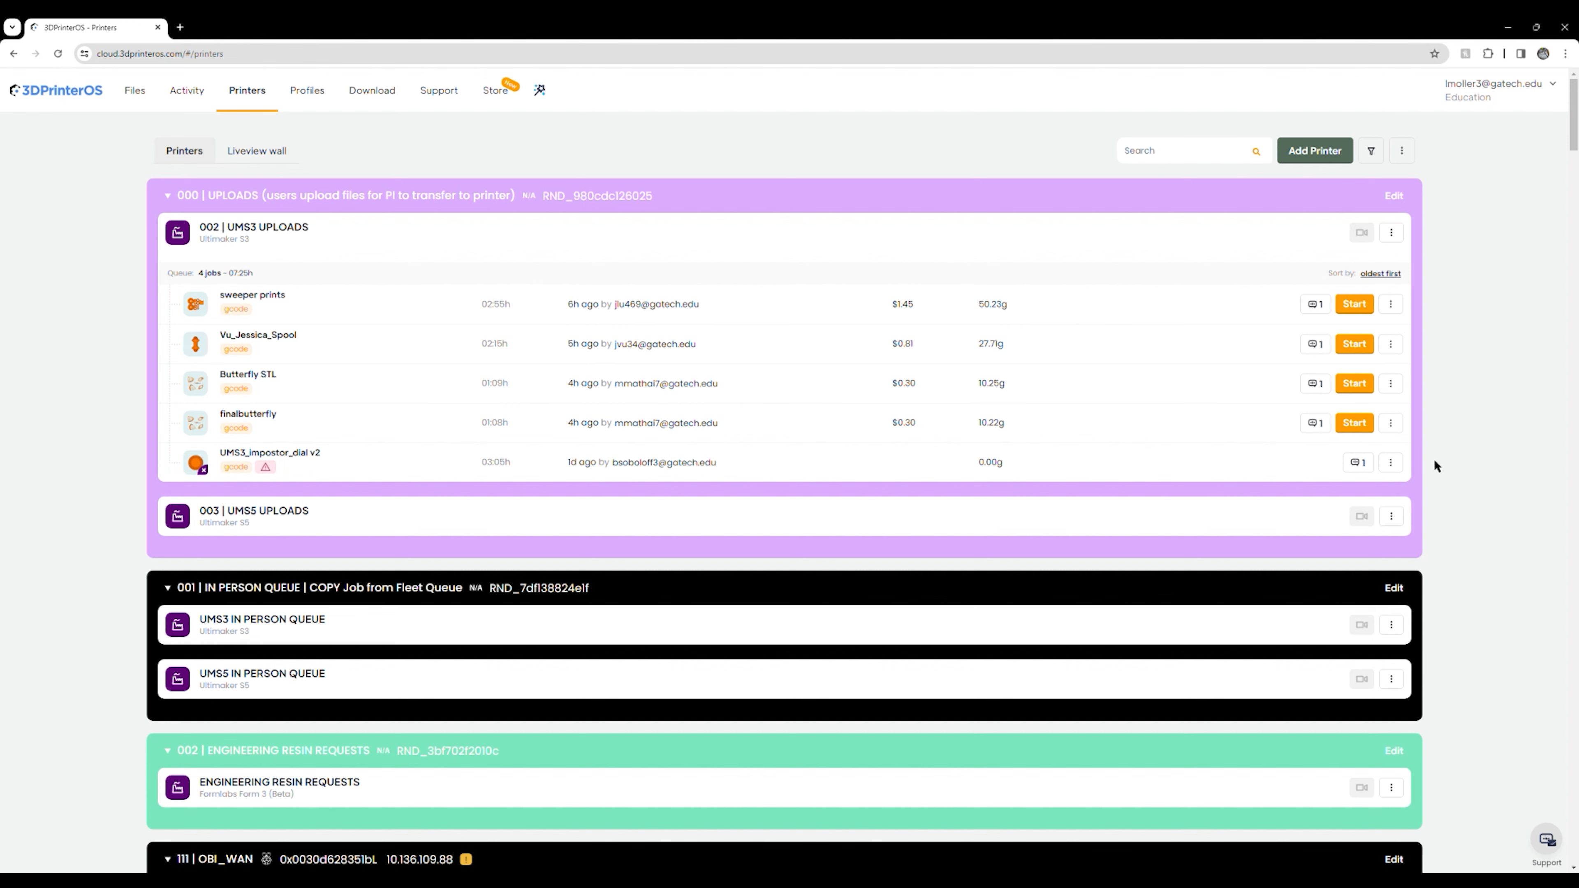
pyautogui.scroll(-3)
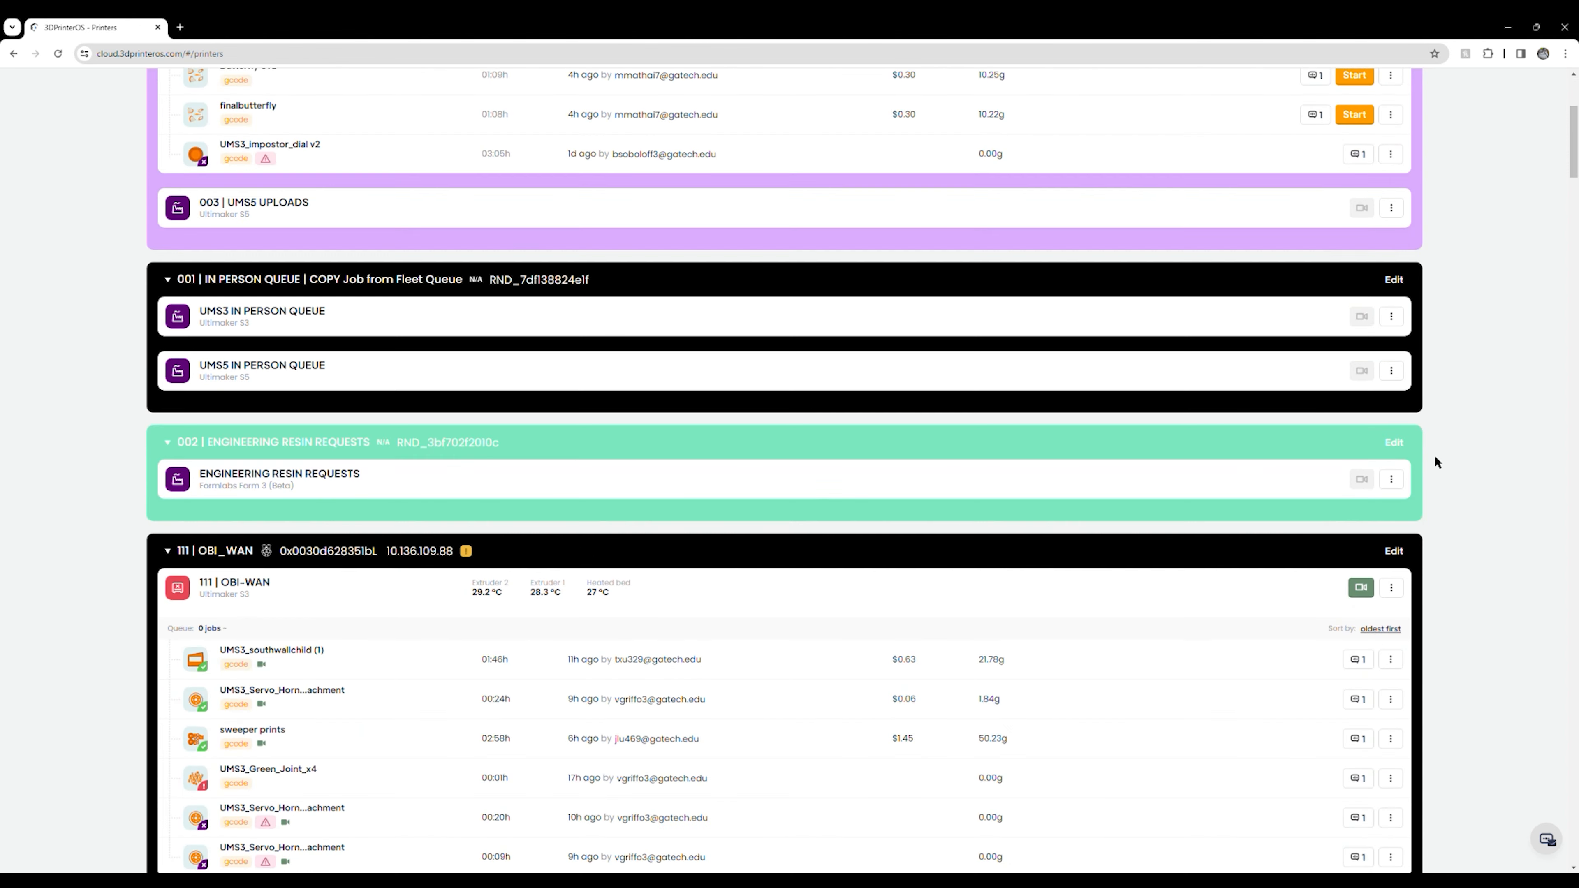
pyautogui.scroll(-3)
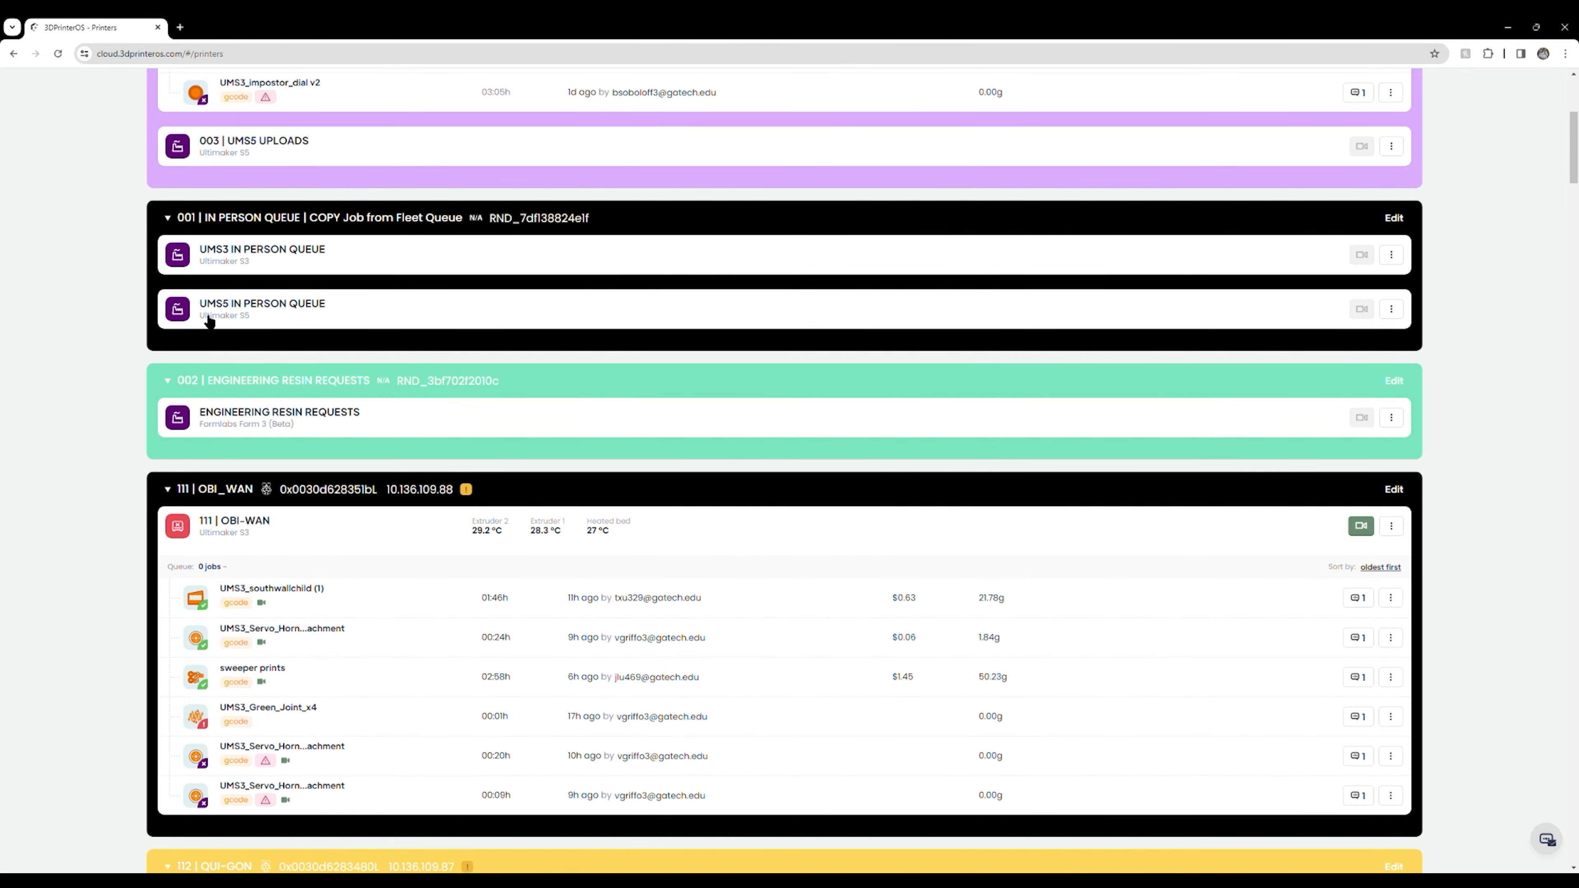
# Move UMS3_kiwi_flat from 112 | QUI-GON back to the 002 | UMS3 UPLOADS queue
pyautogui.scroll(-3)
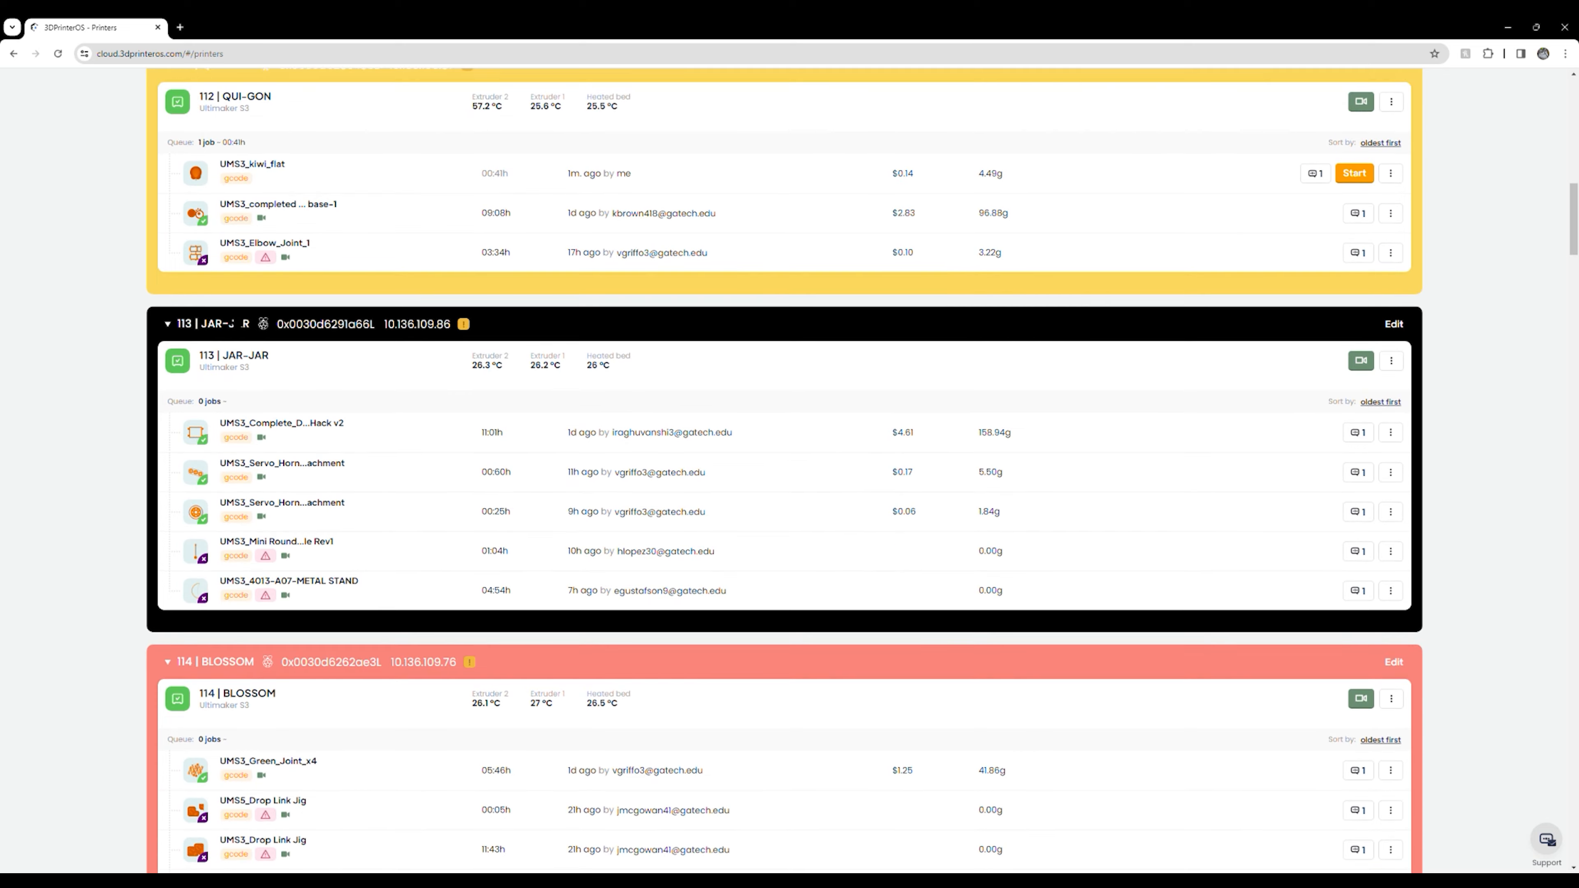
pyautogui.click(1391, 174)
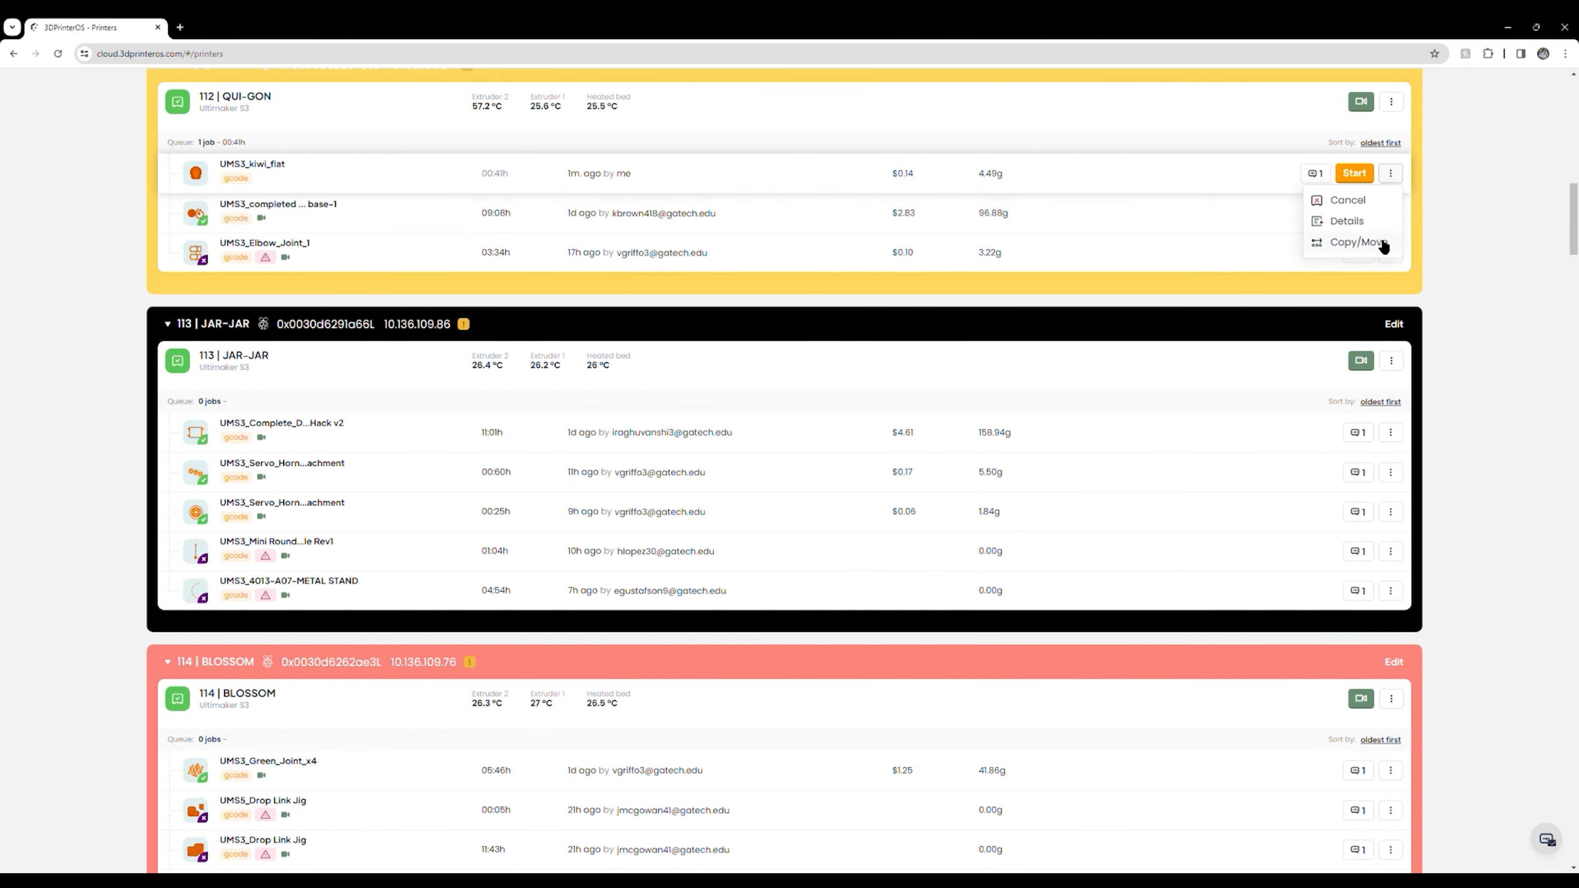
pyautogui.click(1360, 242)
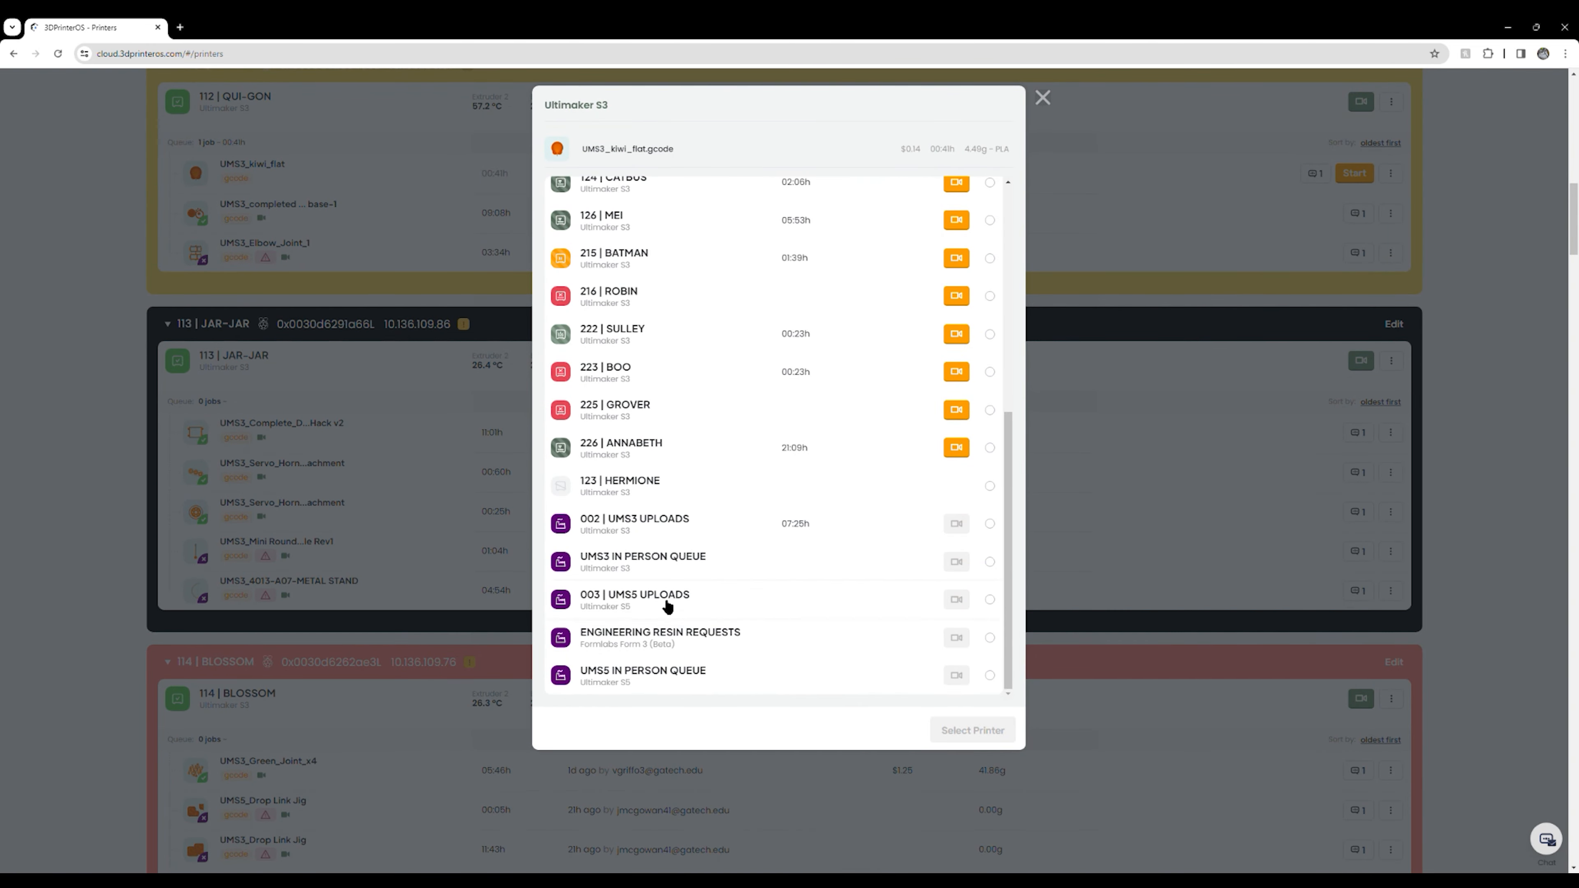
pyautogui.click(988, 524)
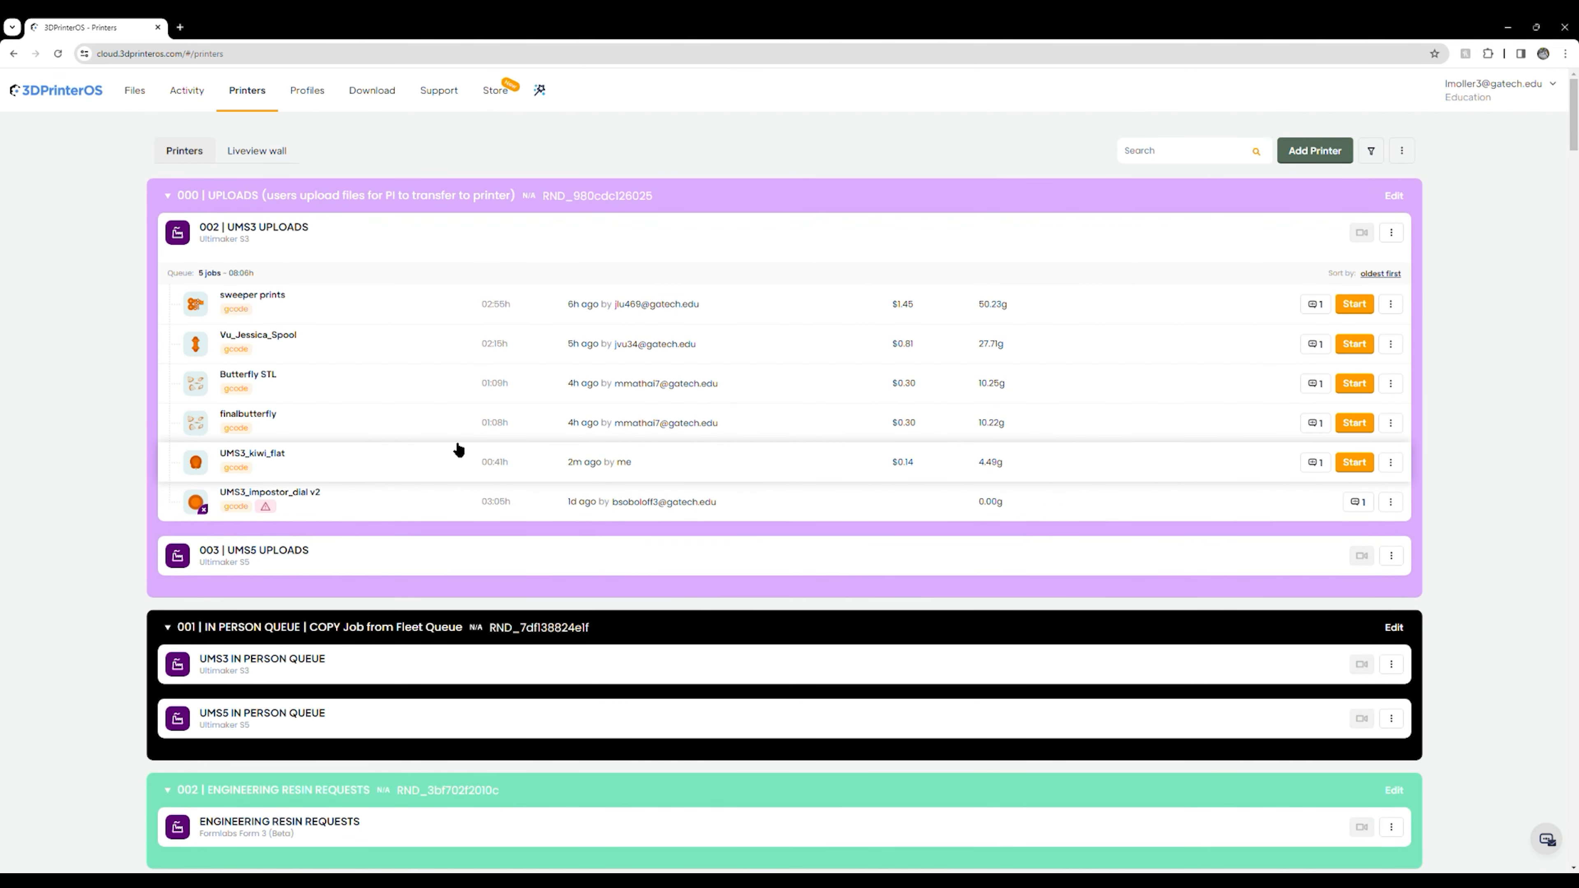
pyautogui.moveTo(478, 453)
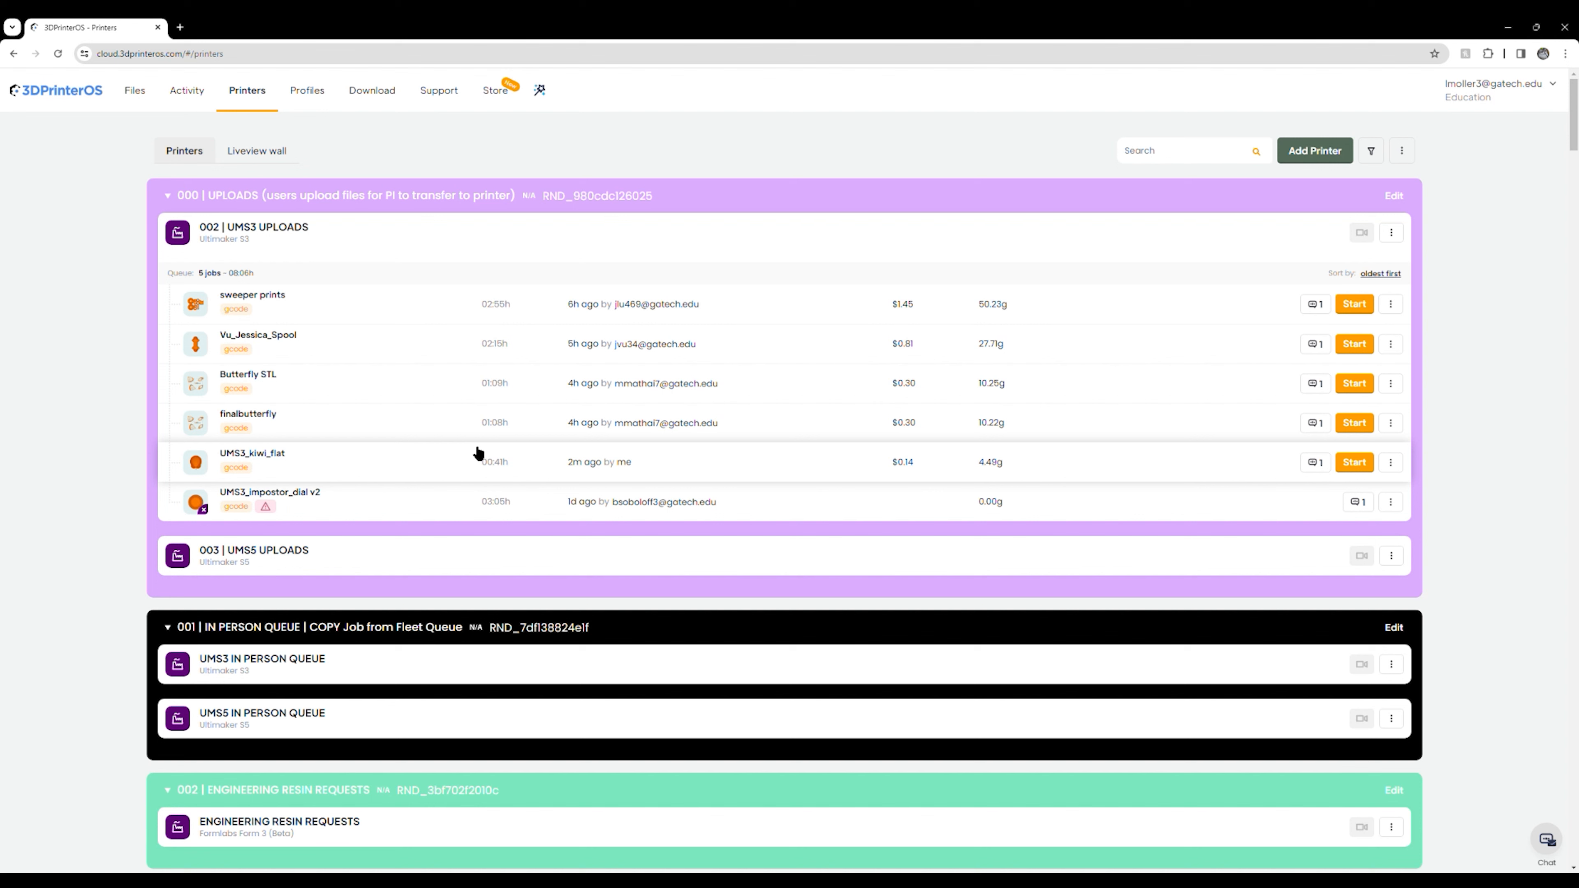
pyautogui.moveTo(561, 467)
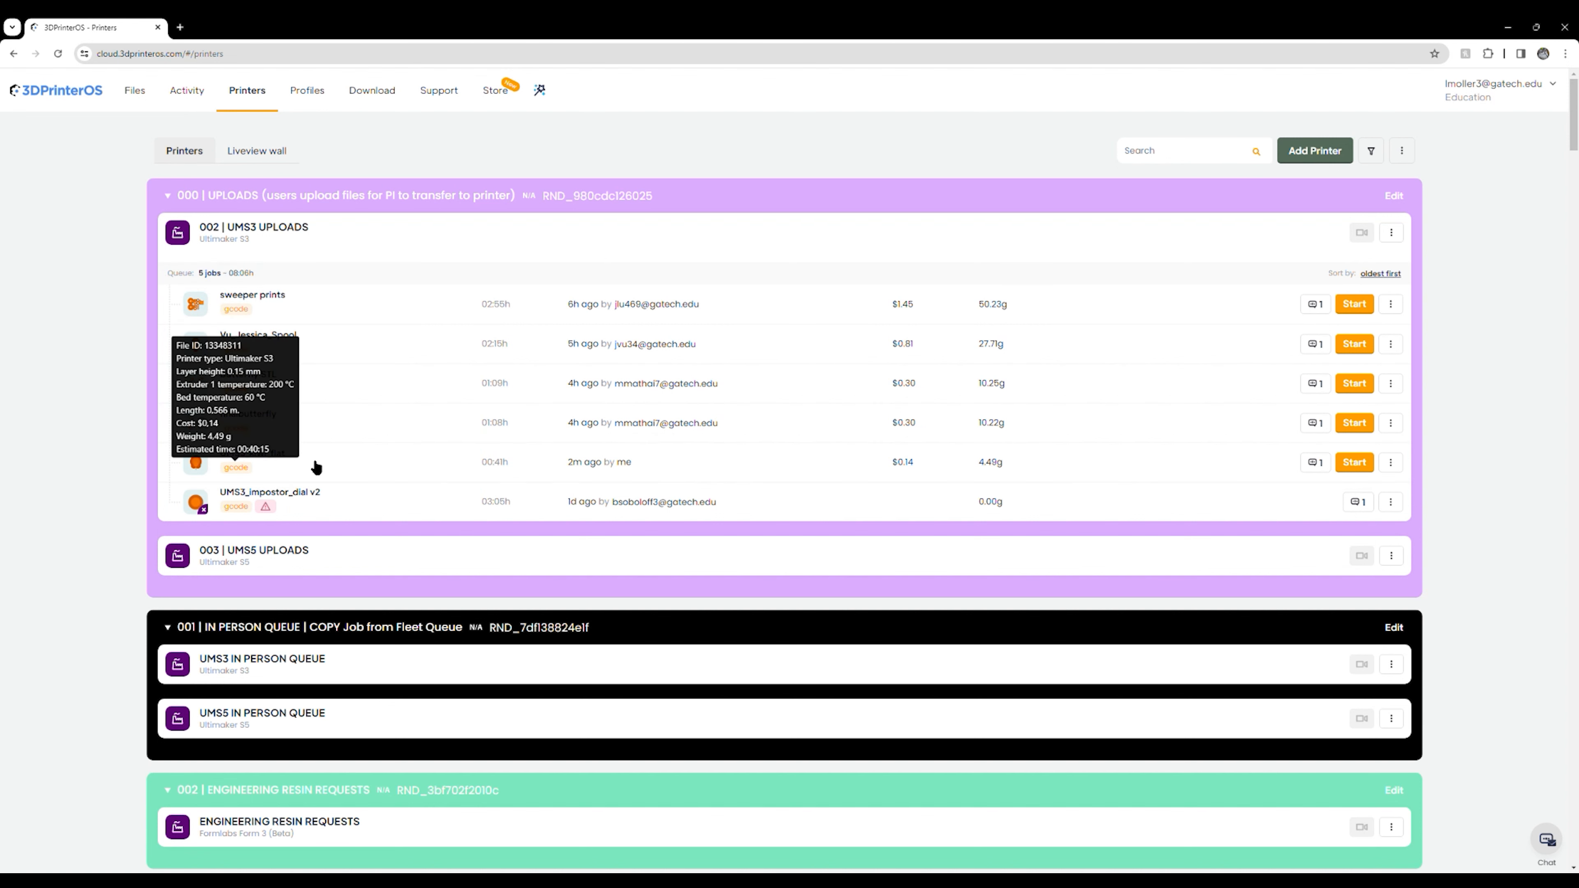
# Copy UMS3_kiwi_flat into the UMS3 IN PERSON QUEUE and dismiss the new job's details
pyautogui.click(1391, 462)
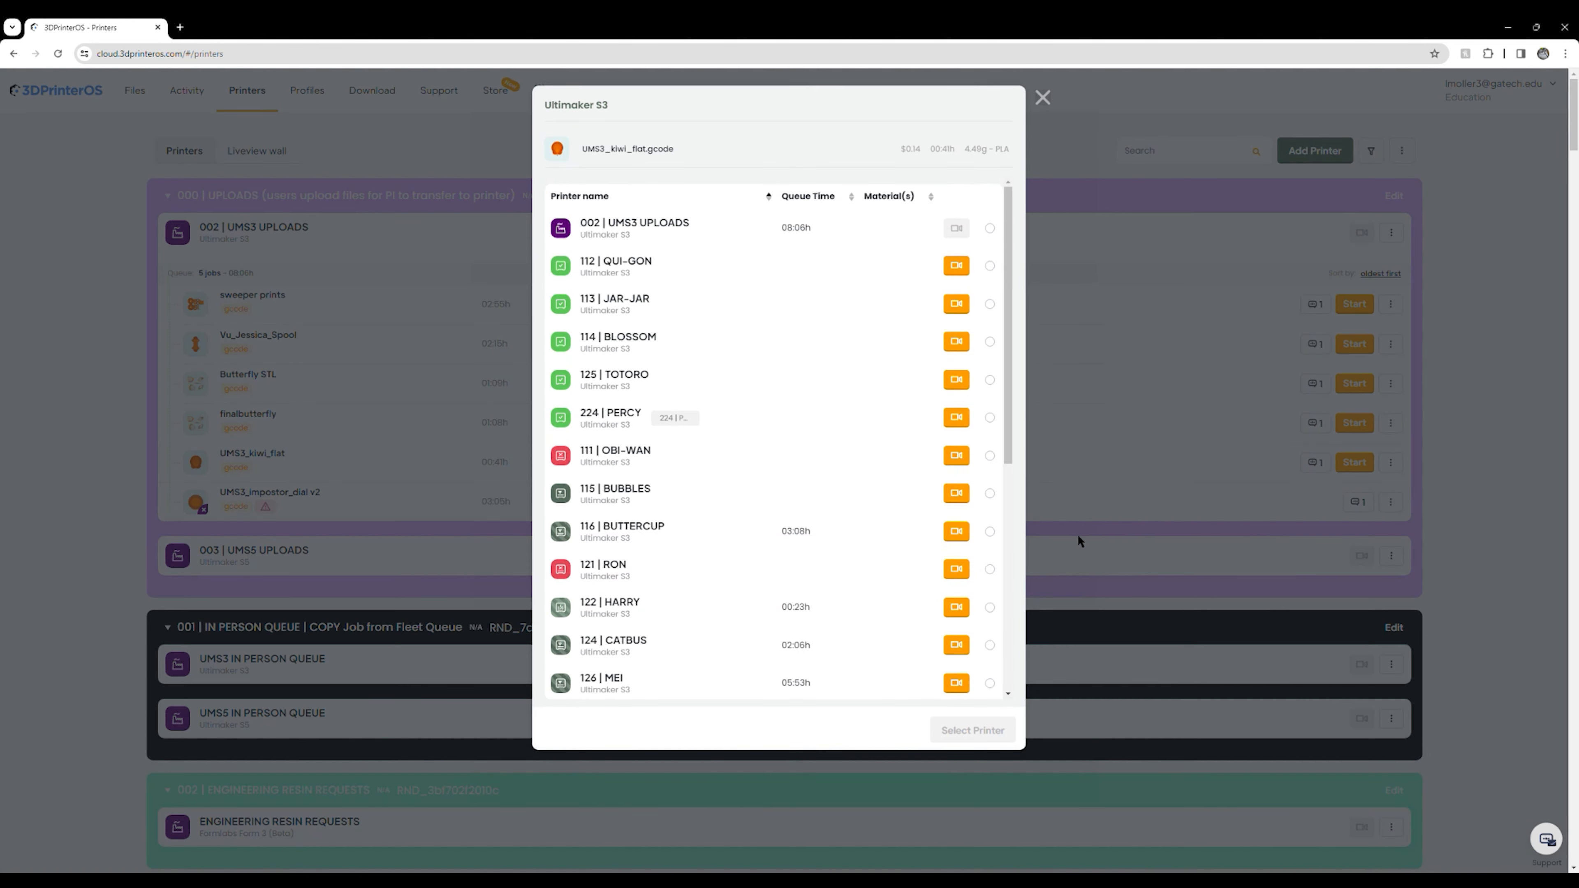
pyautogui.scroll(-3)
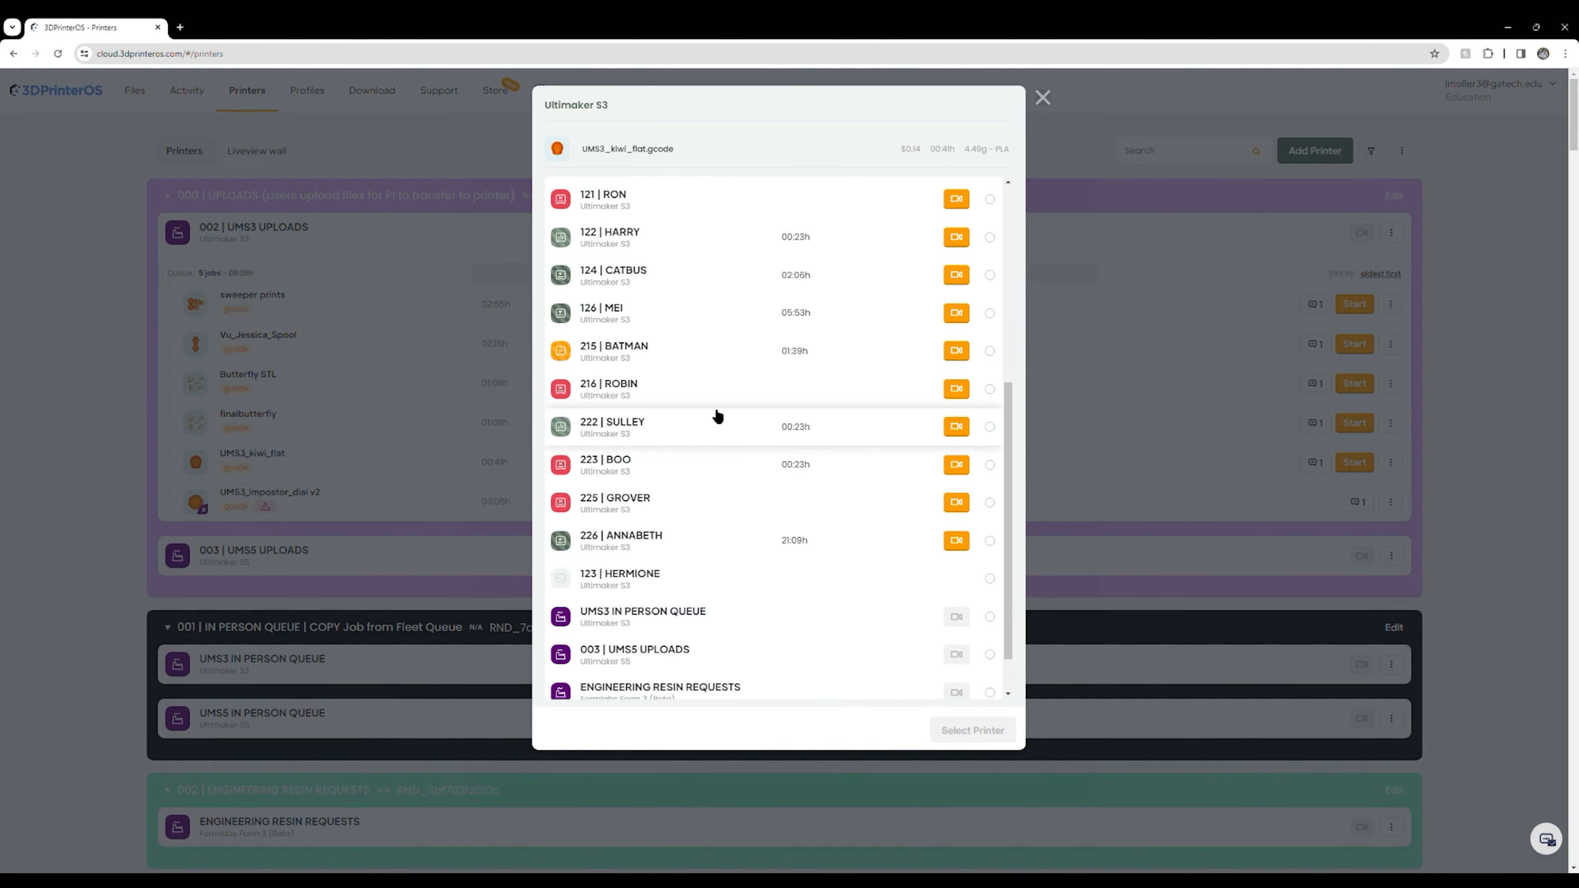
pyautogui.click(989, 561)
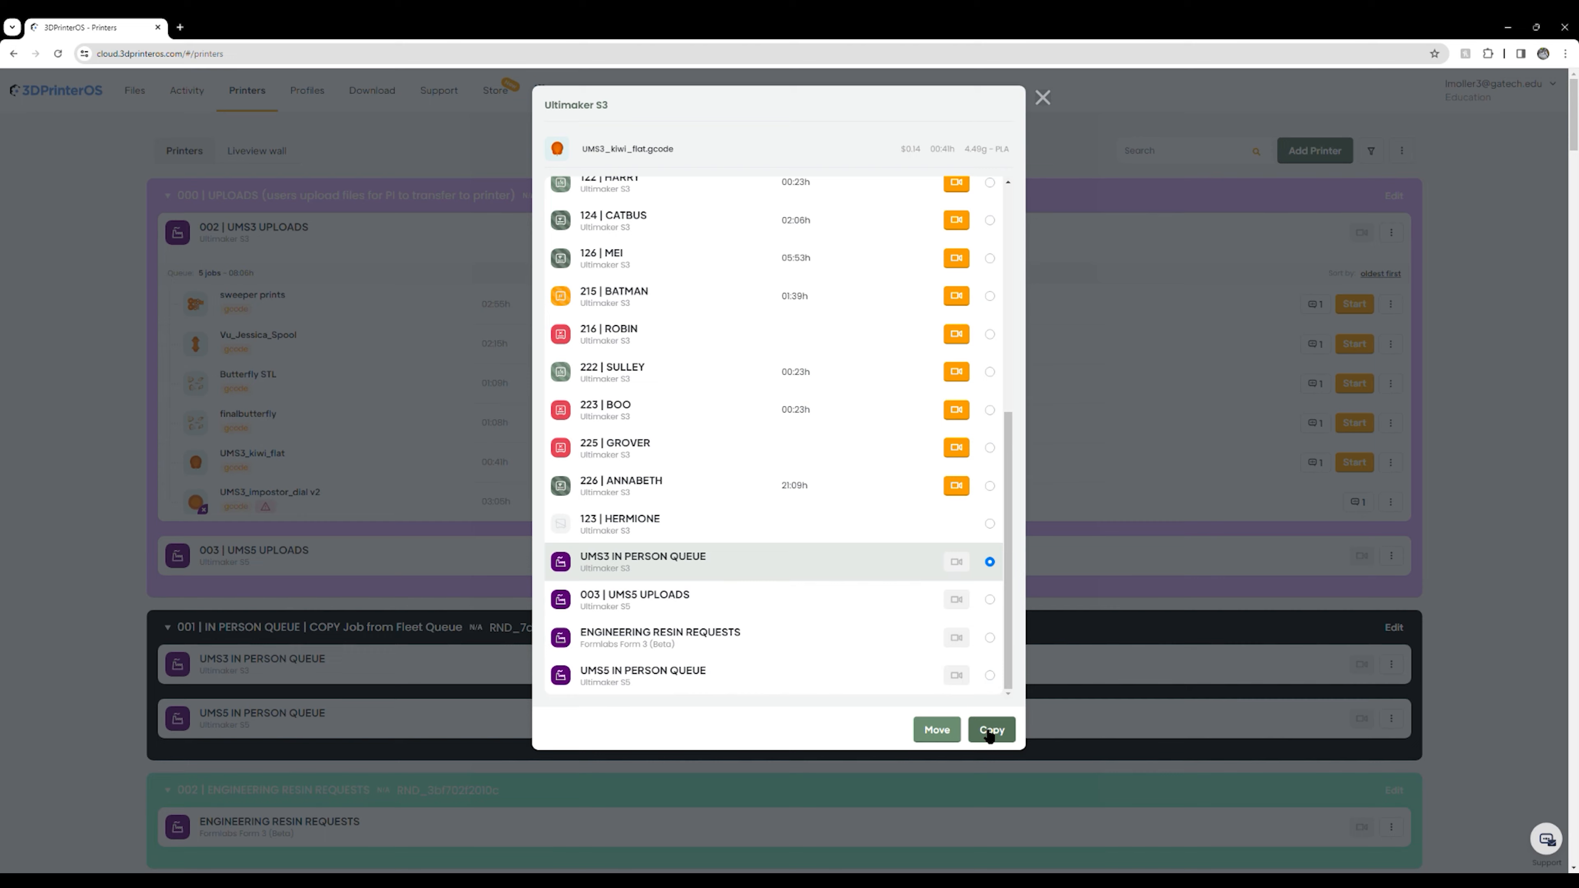
pyautogui.click(990, 730)
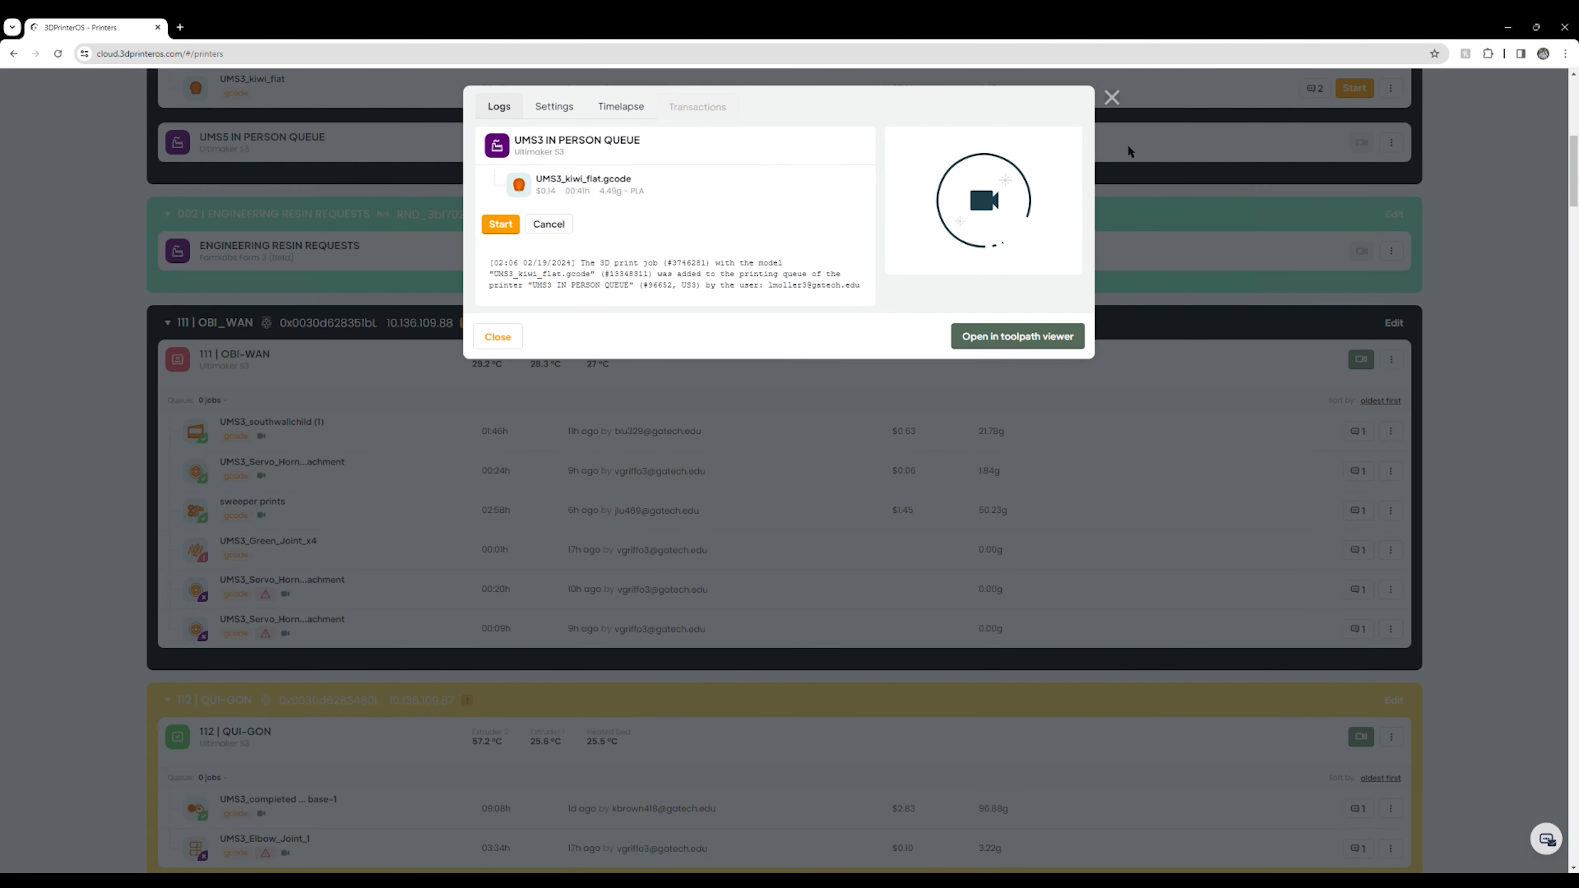
pyautogui.click(497, 337)
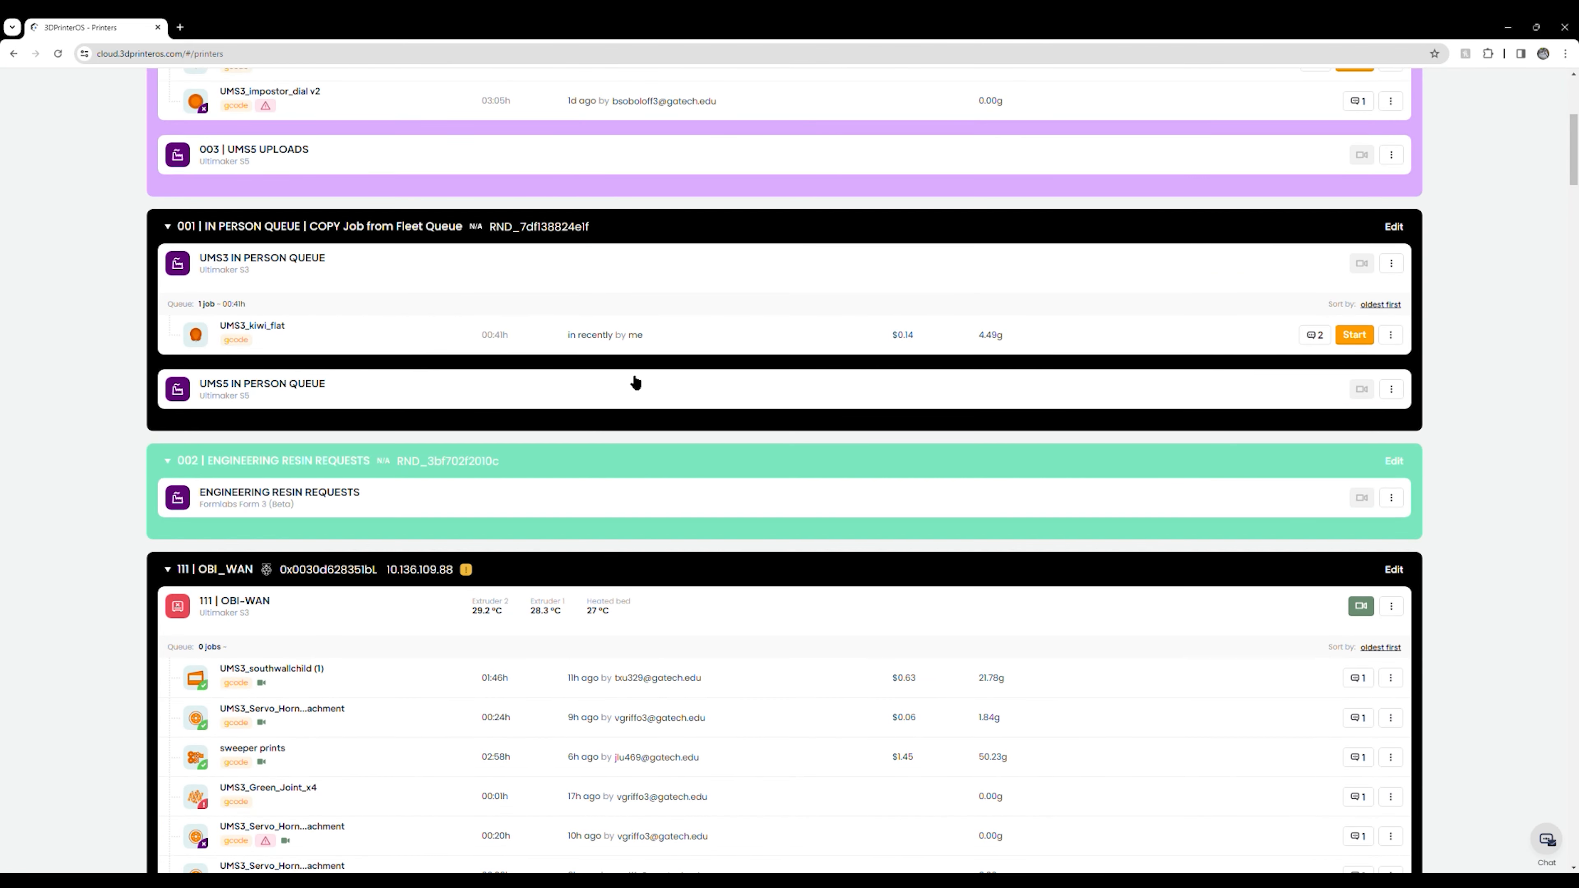
pyautogui.moveTo(614, 342)
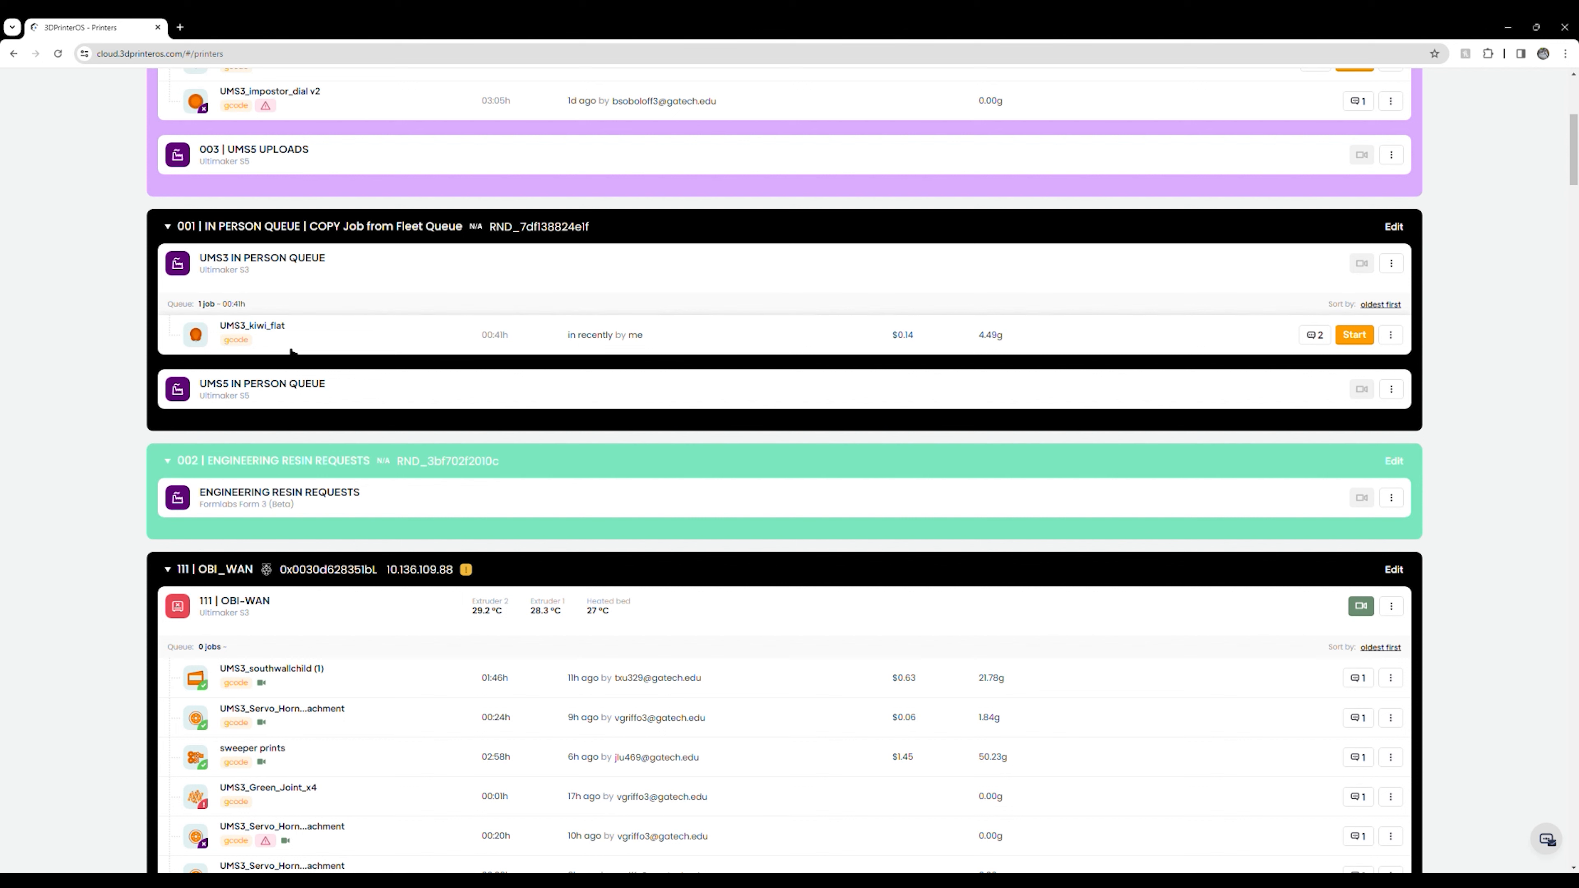
pyautogui.moveTo(555, 295)
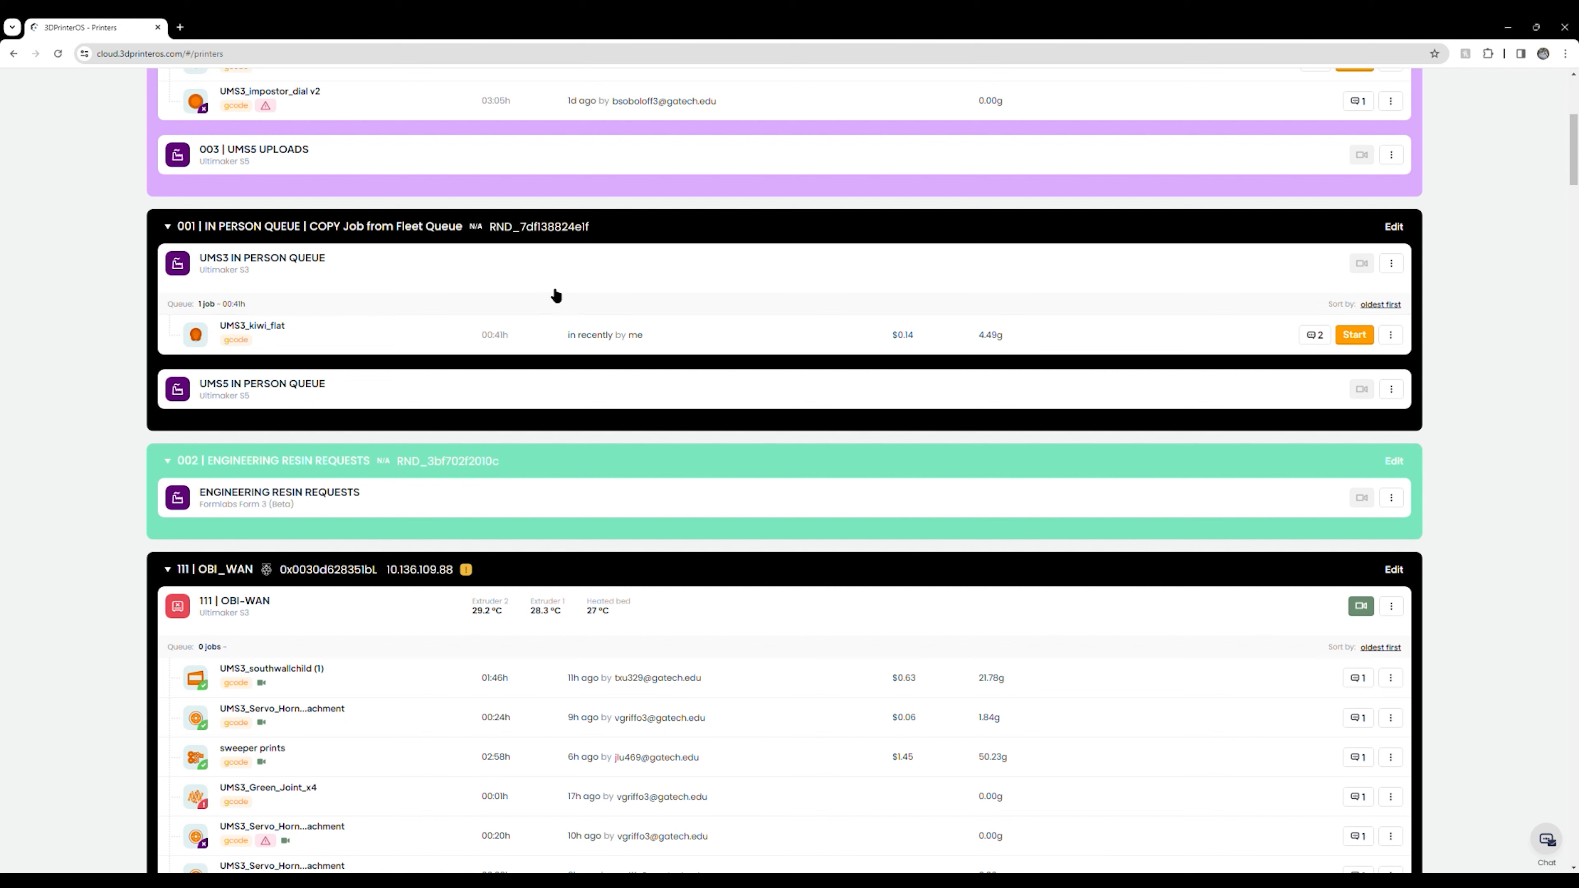
pyautogui.moveTo(634, 287)
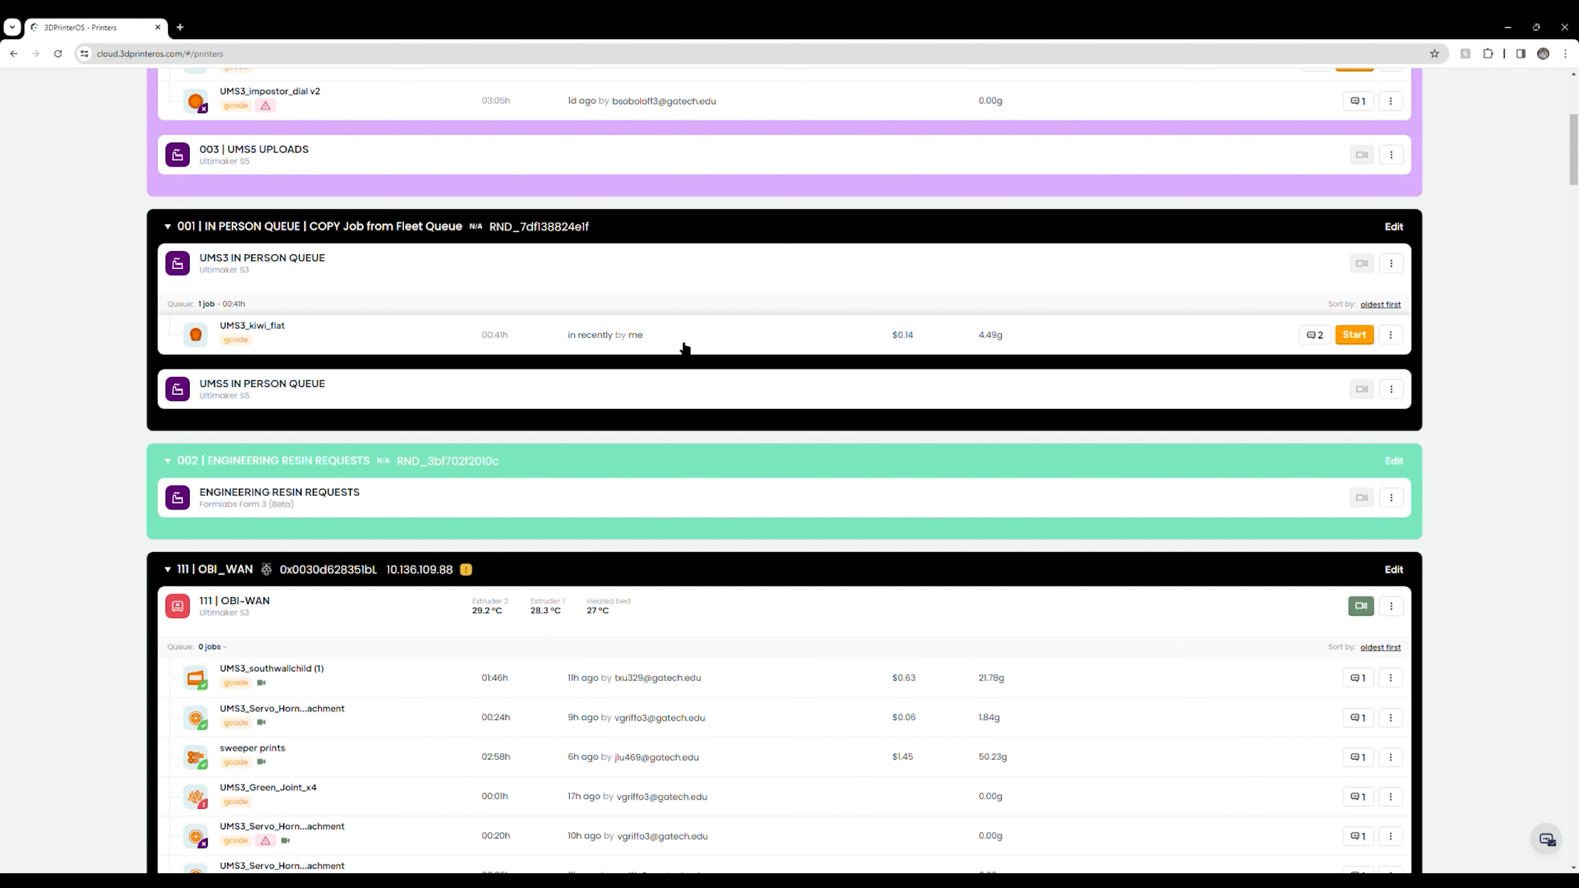
pyautogui.moveTo(674, 320)
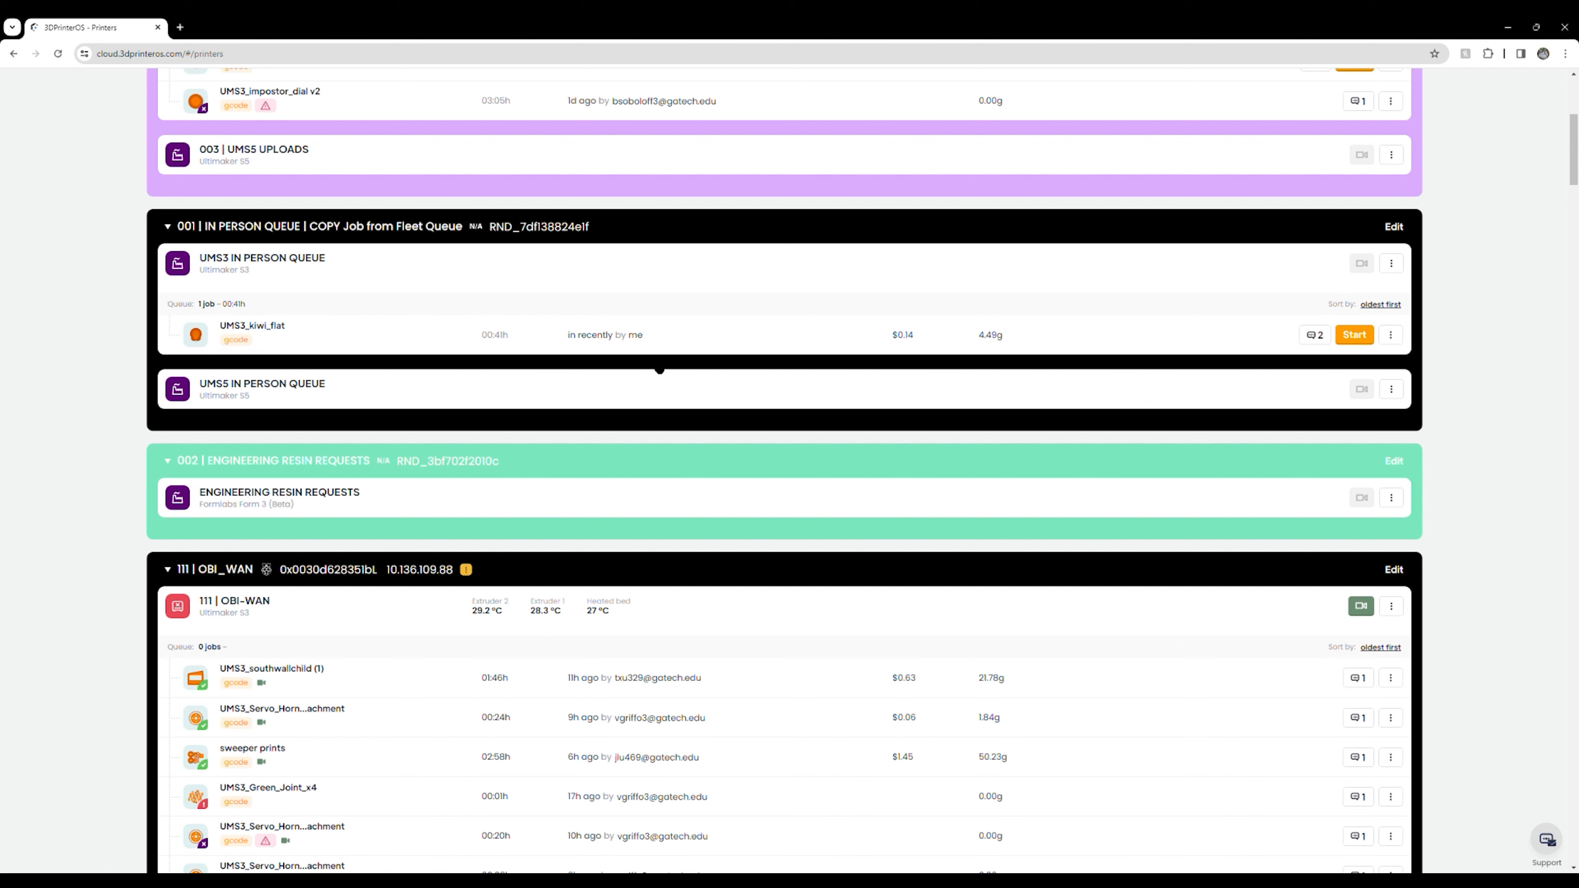
pyautogui.moveTo(692, 336)
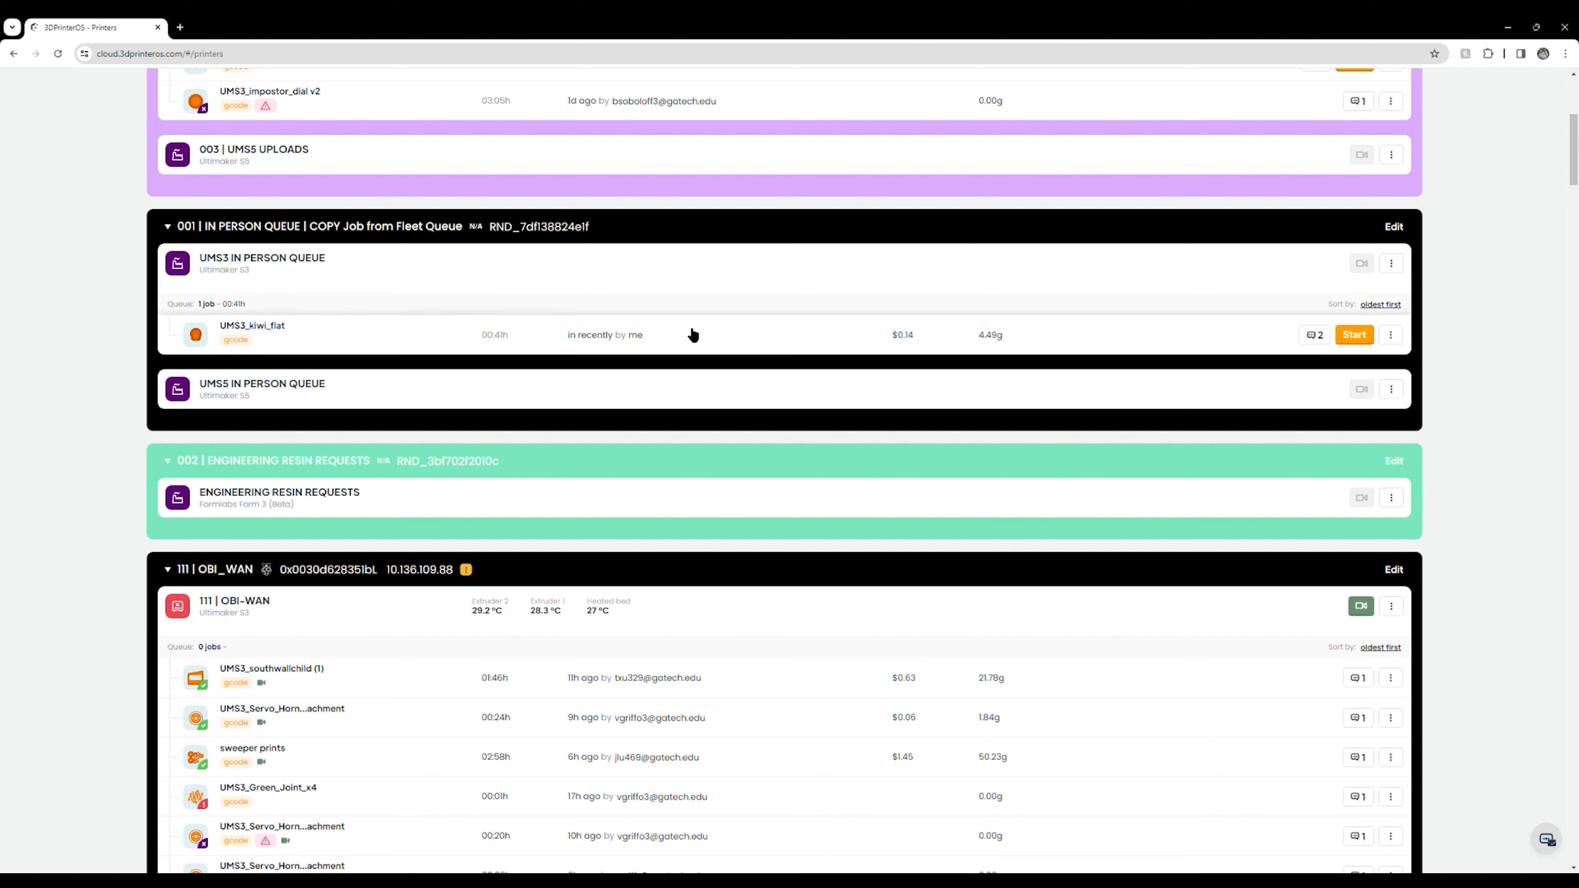
pyautogui.moveTo(586, 310)
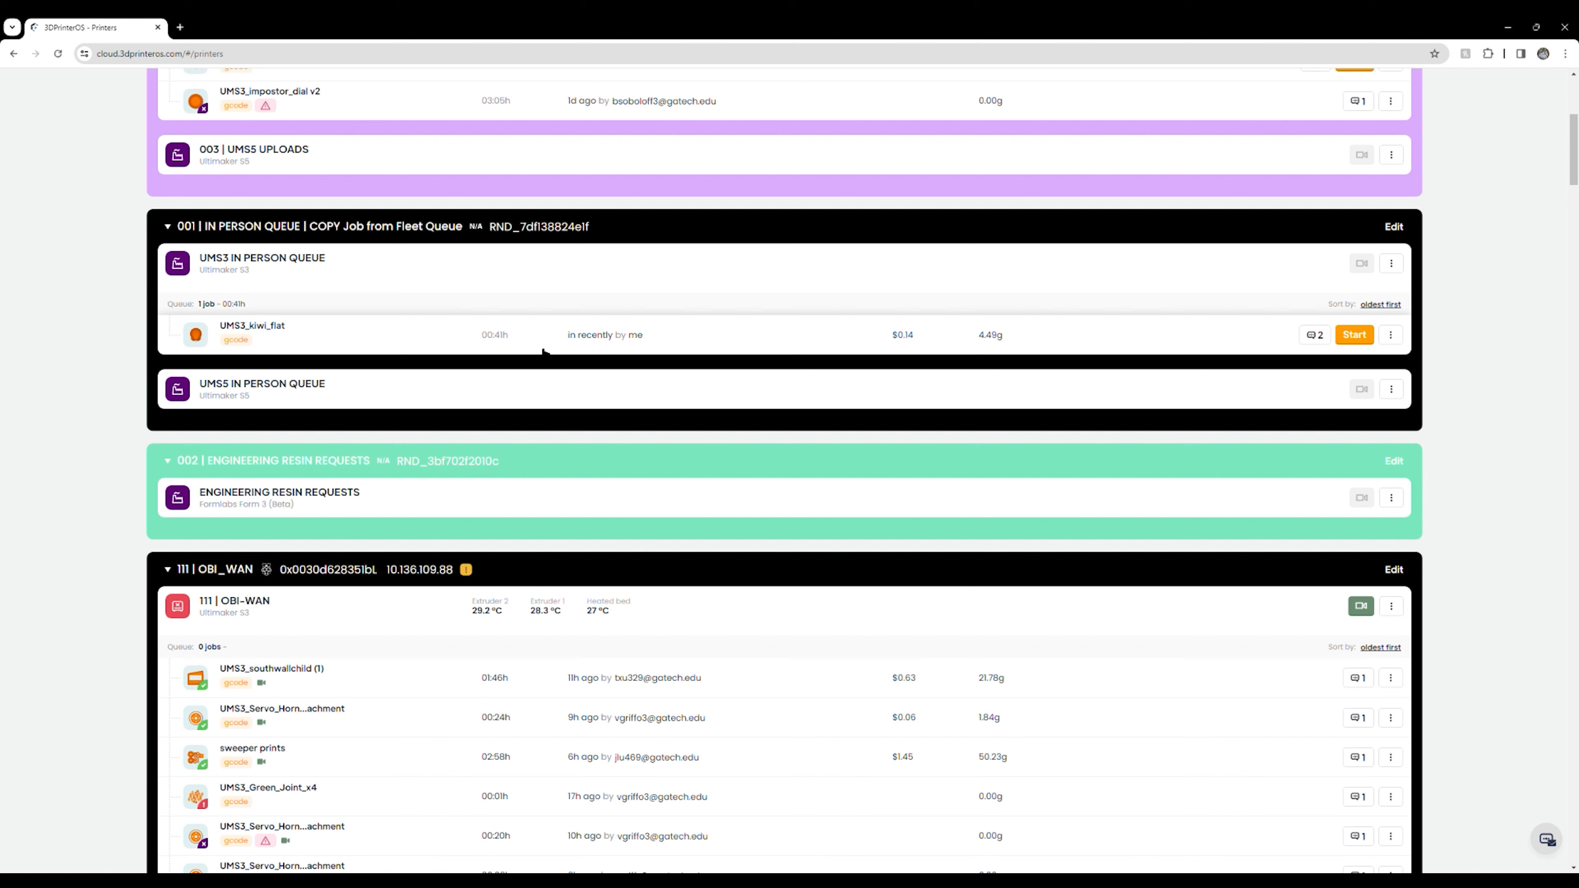
pyautogui.moveTo(709, 346)
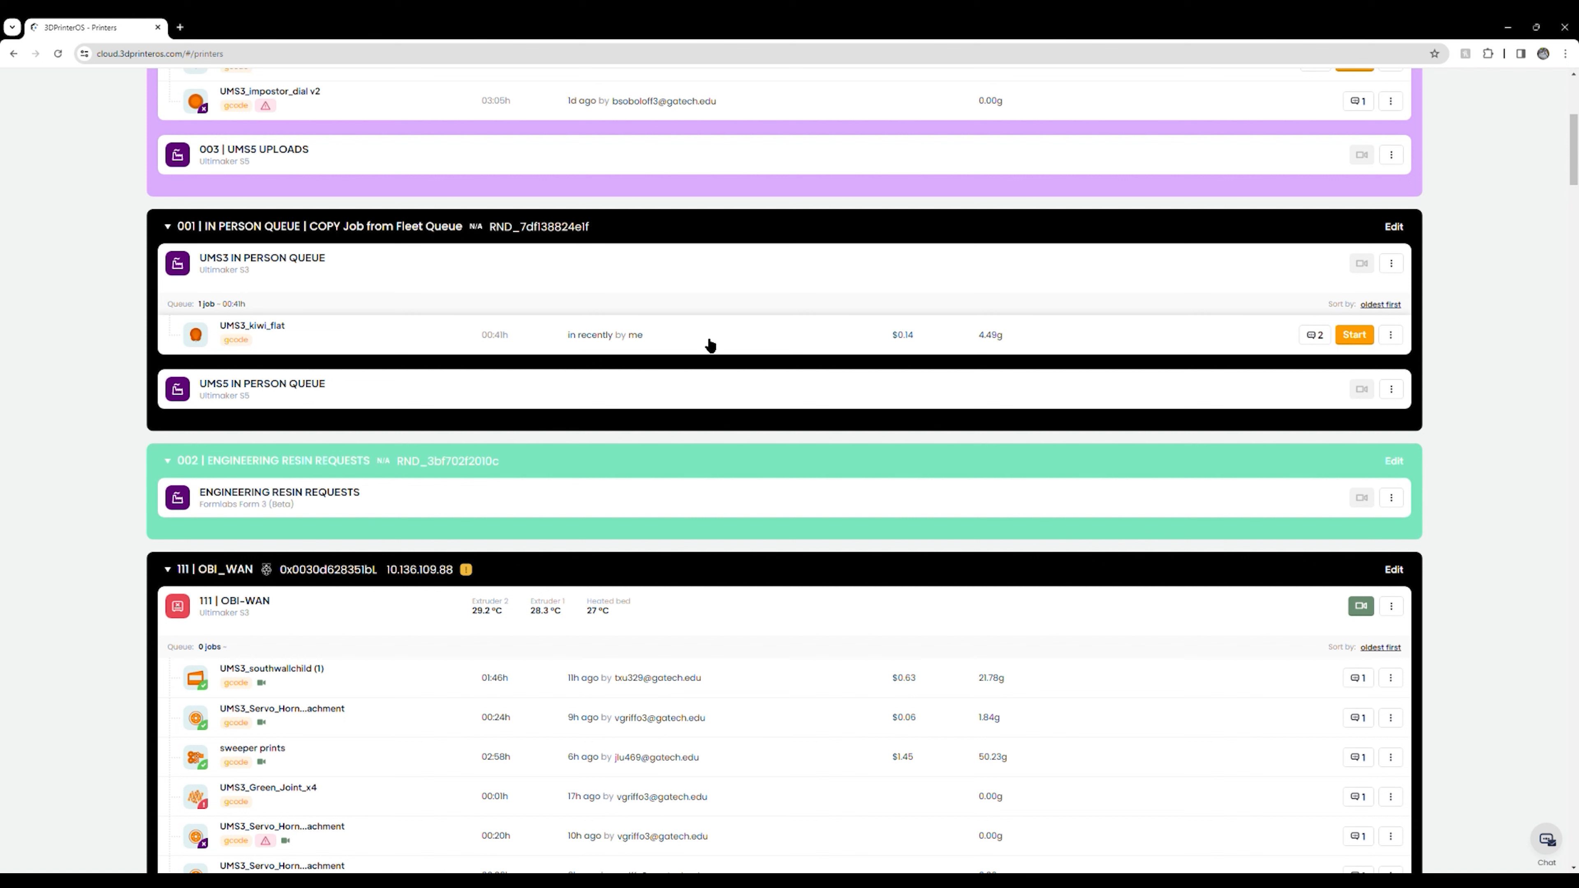
pyautogui.moveTo(721, 328)
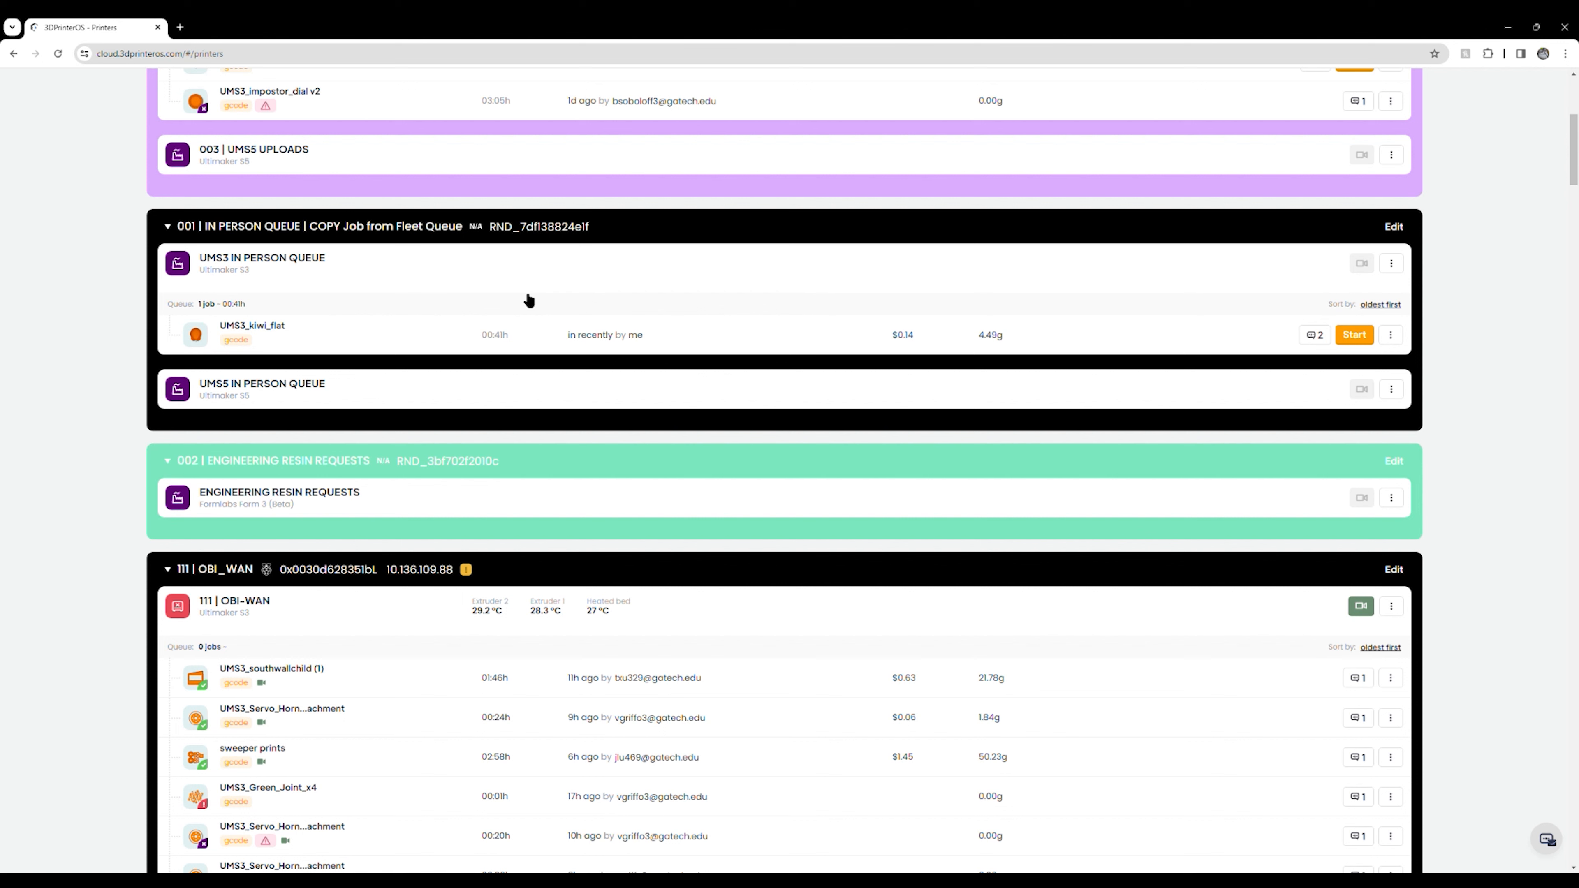
pyautogui.moveTo(423, 350)
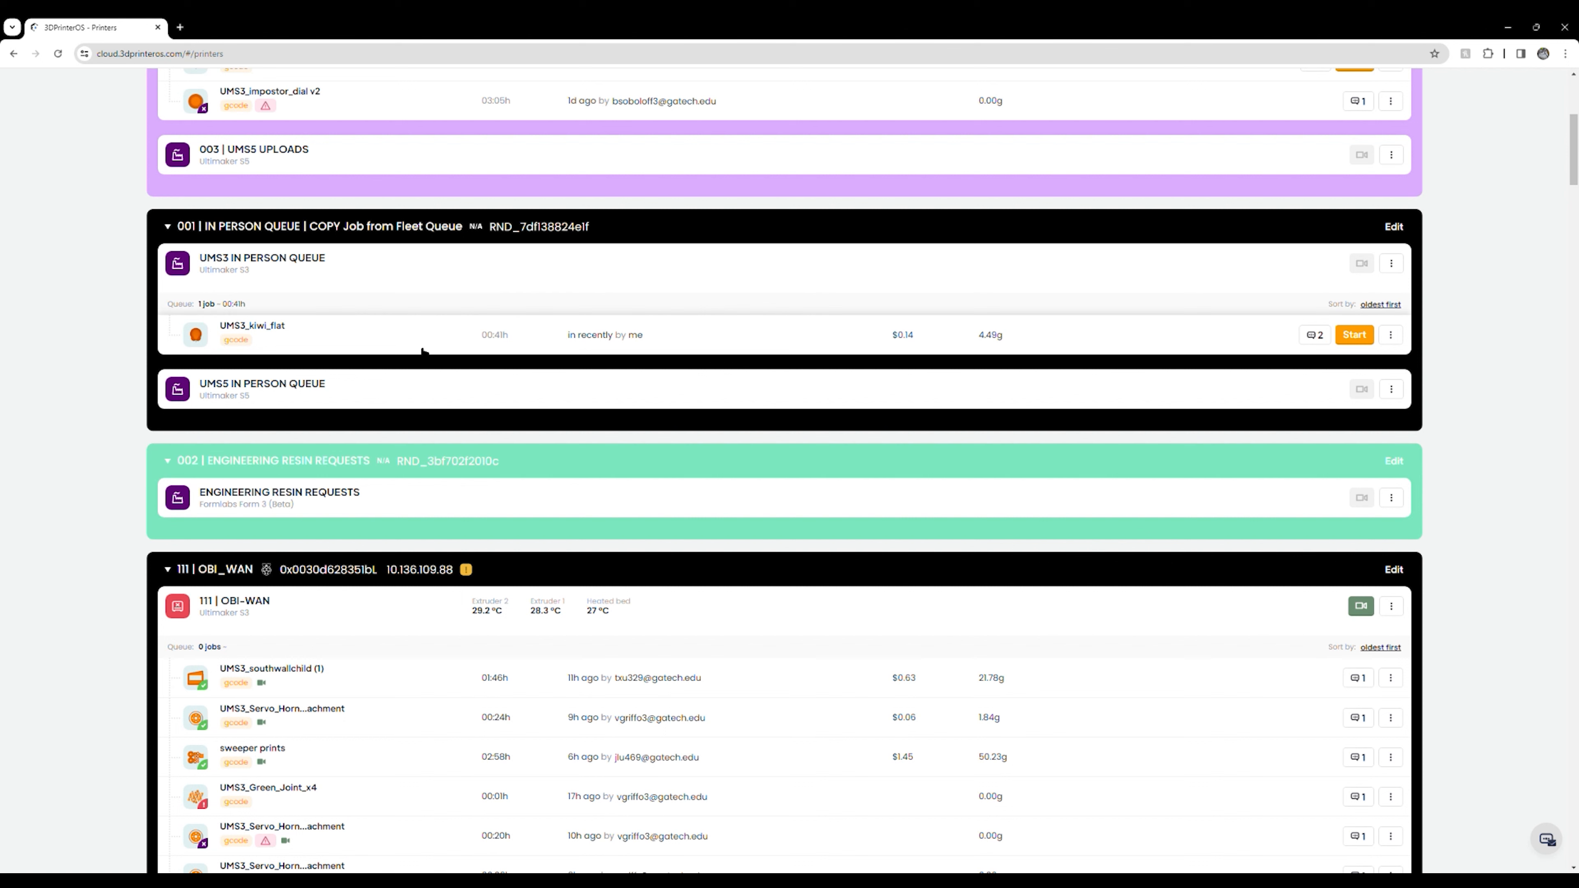
pyautogui.moveTo(202, 342)
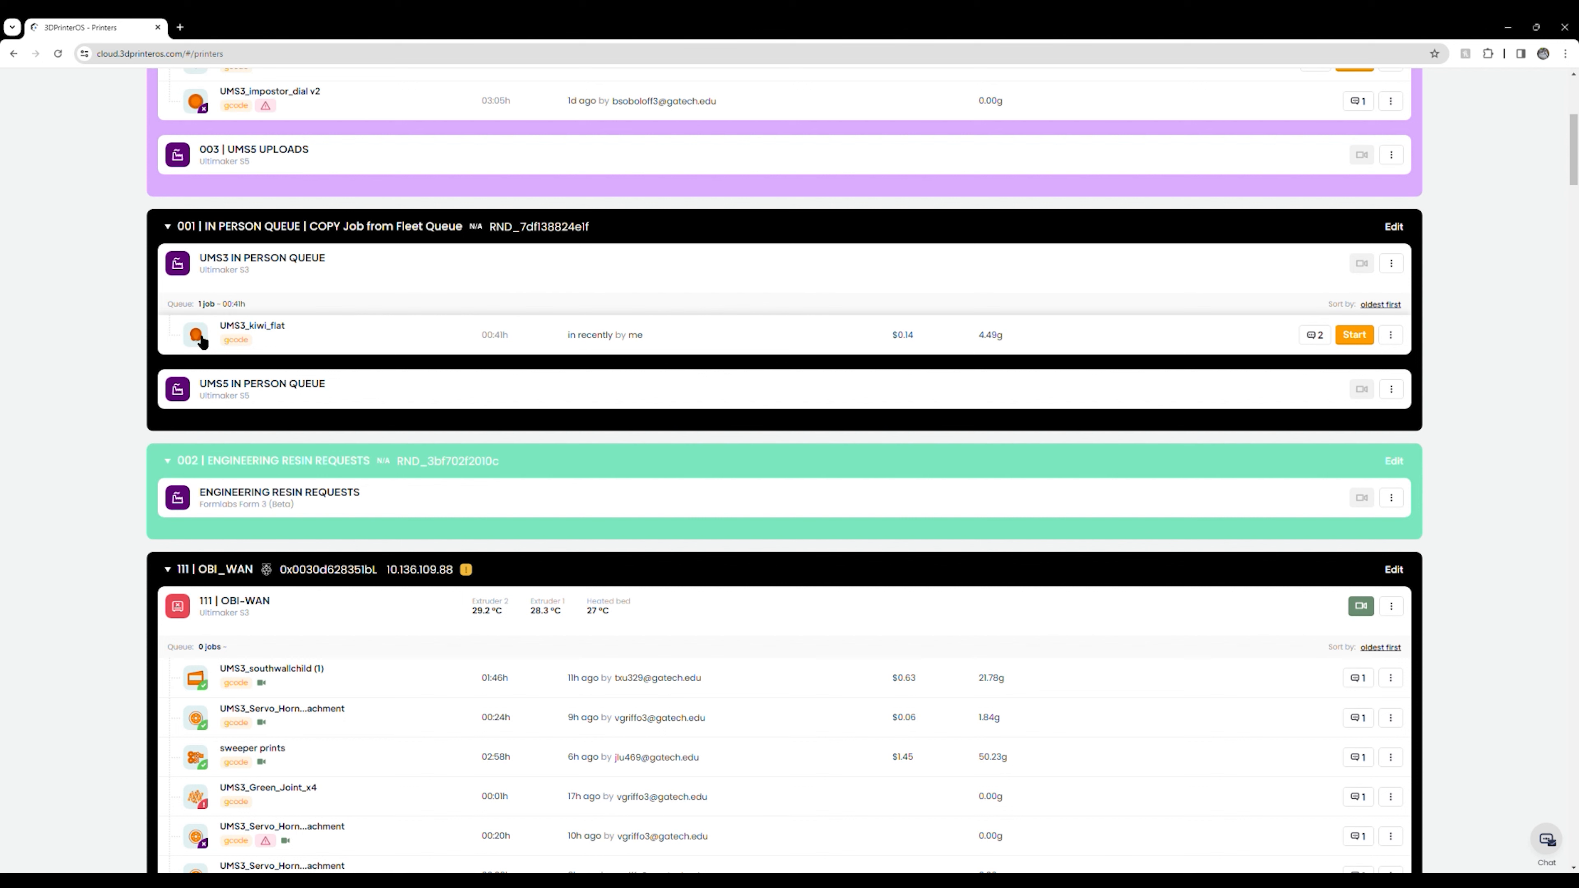
pyautogui.moveTo(195, 335)
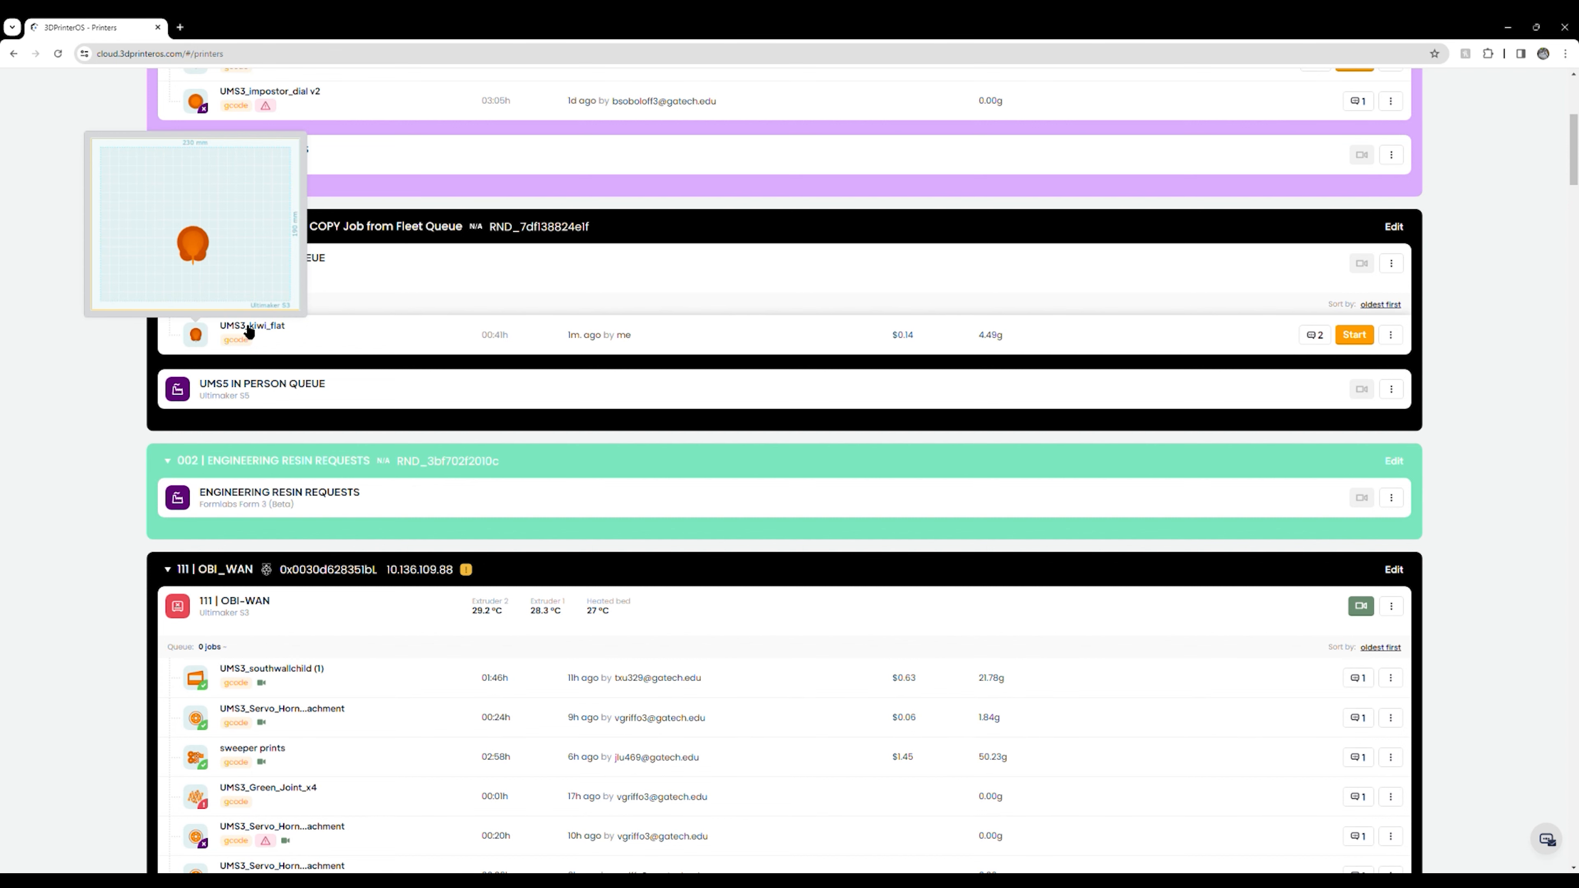
# Show the UMS3_kiwi_flat G-code layer by layer in the toolpath viewer
pyautogui.click(253, 335)
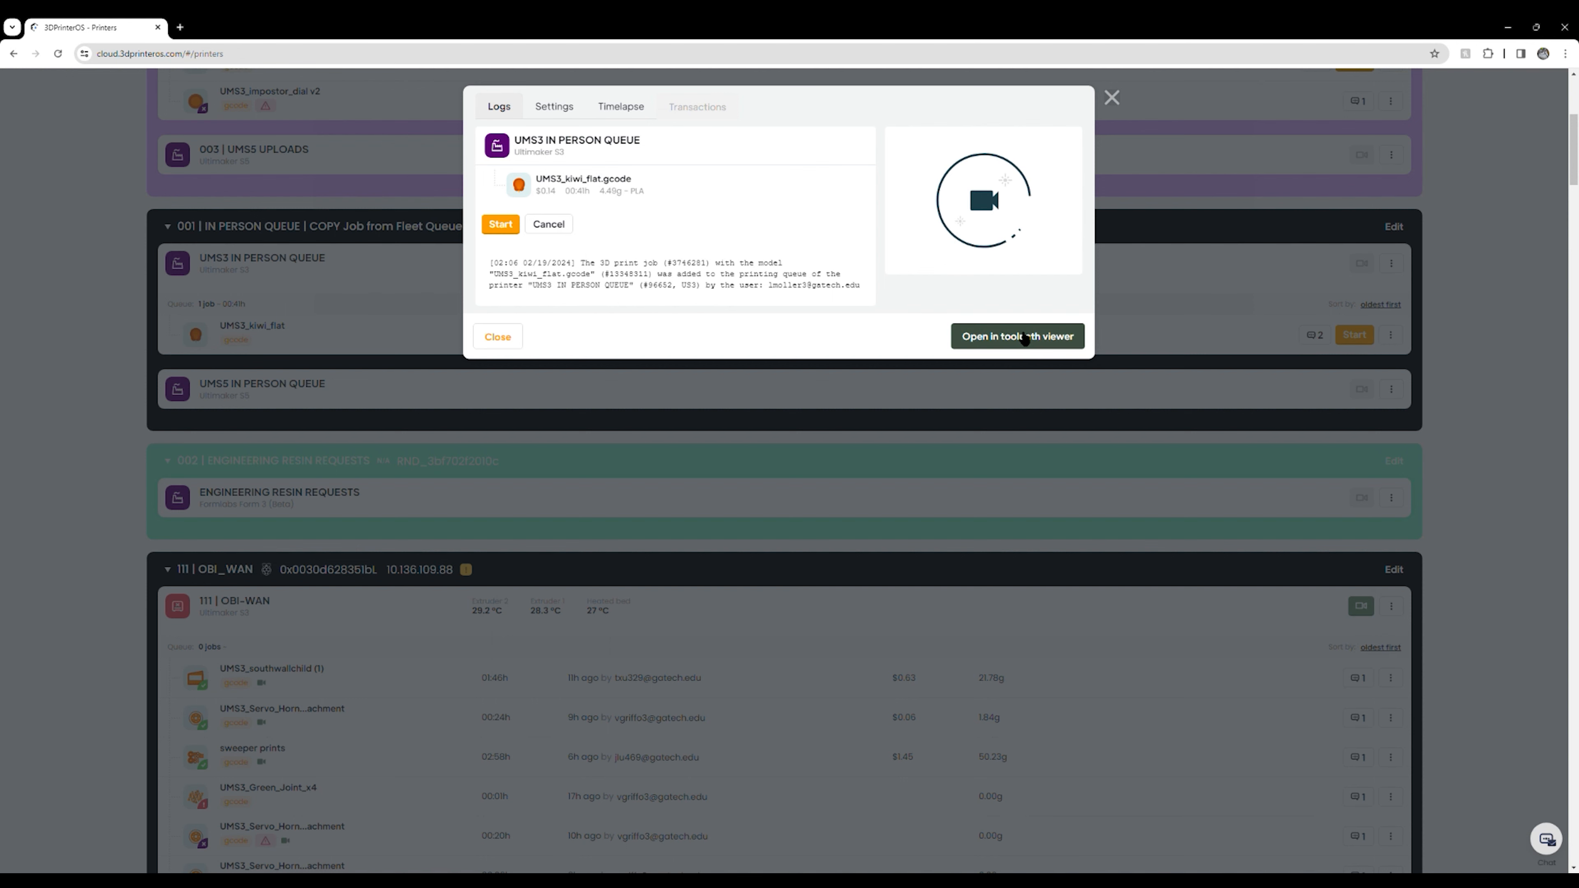
pyautogui.click(1018, 336)
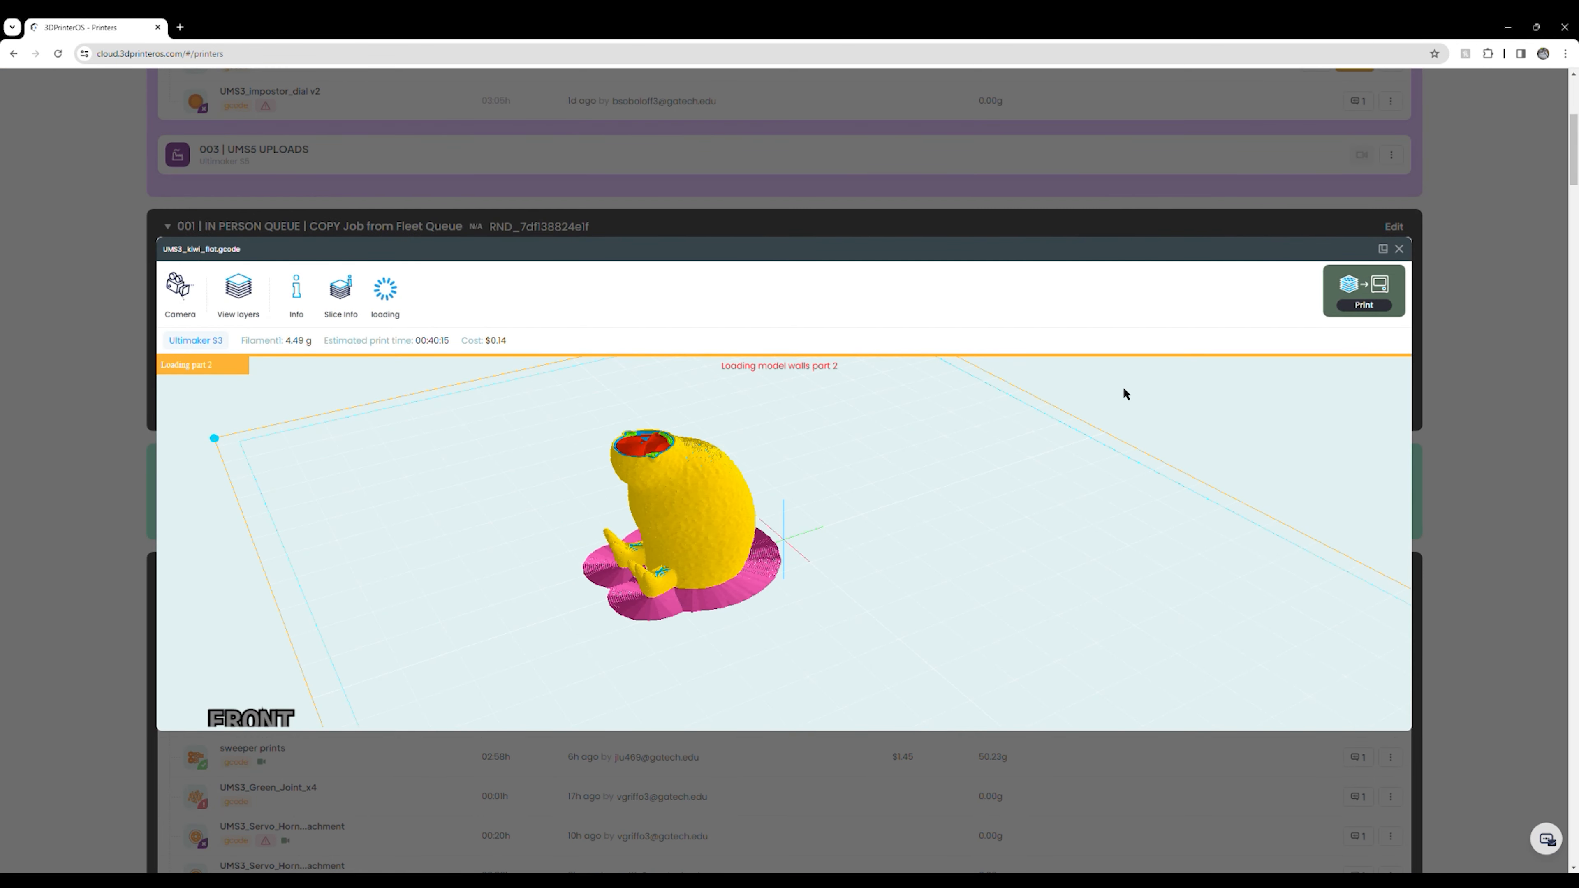
pyautogui.click(238, 292)
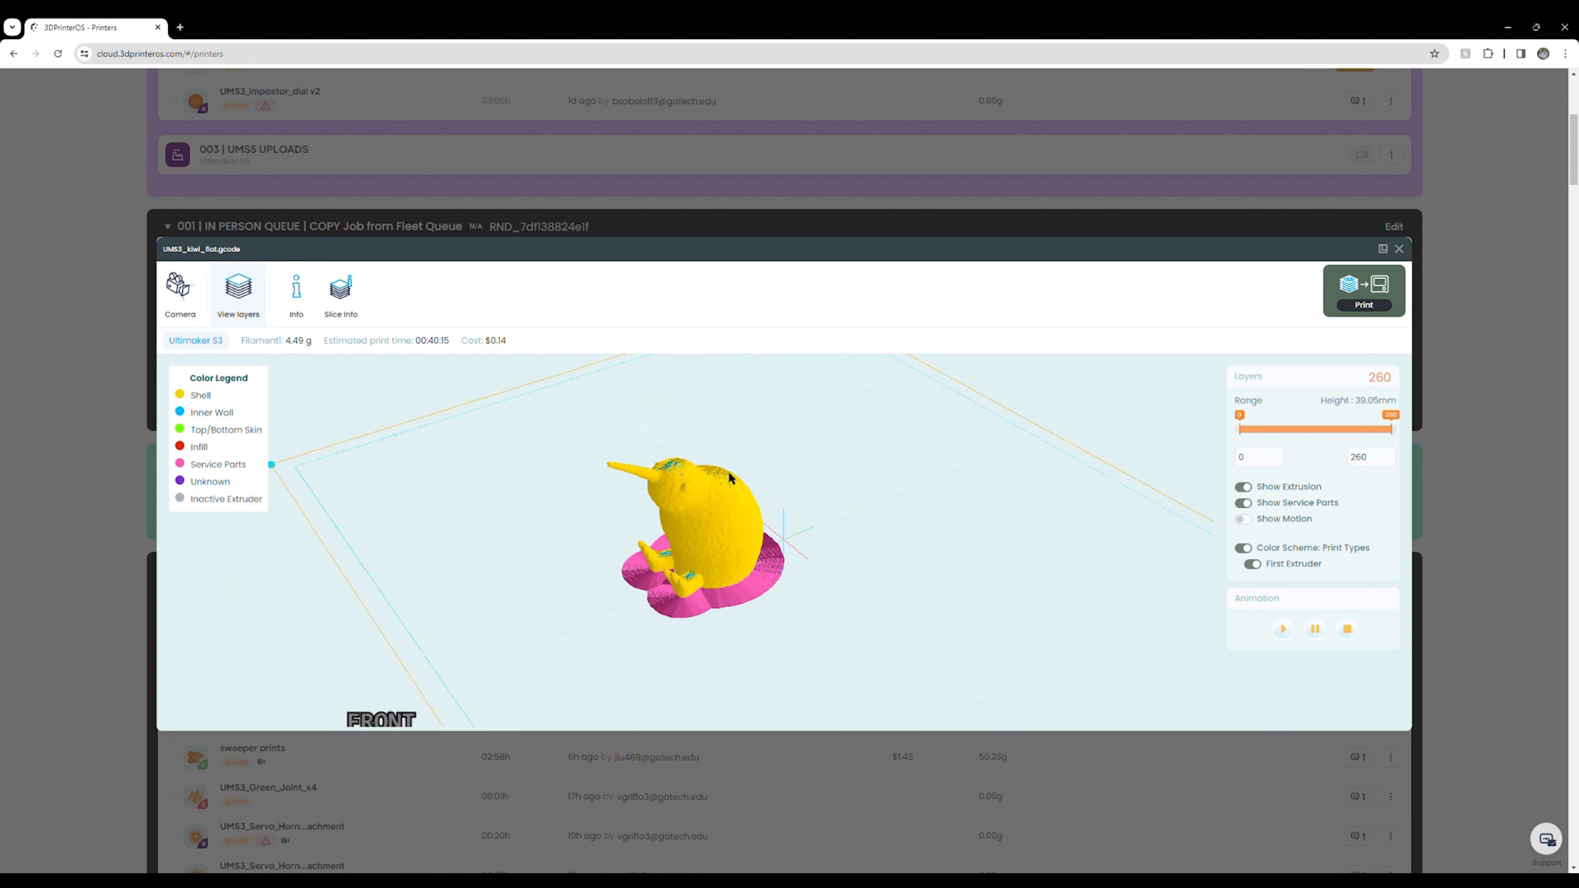
# Orbit the kiwi model in the toolpath viewer to inspect it from other sides
pyautogui.moveTo(730, 479); pyautogui.dragTo(695, 458)
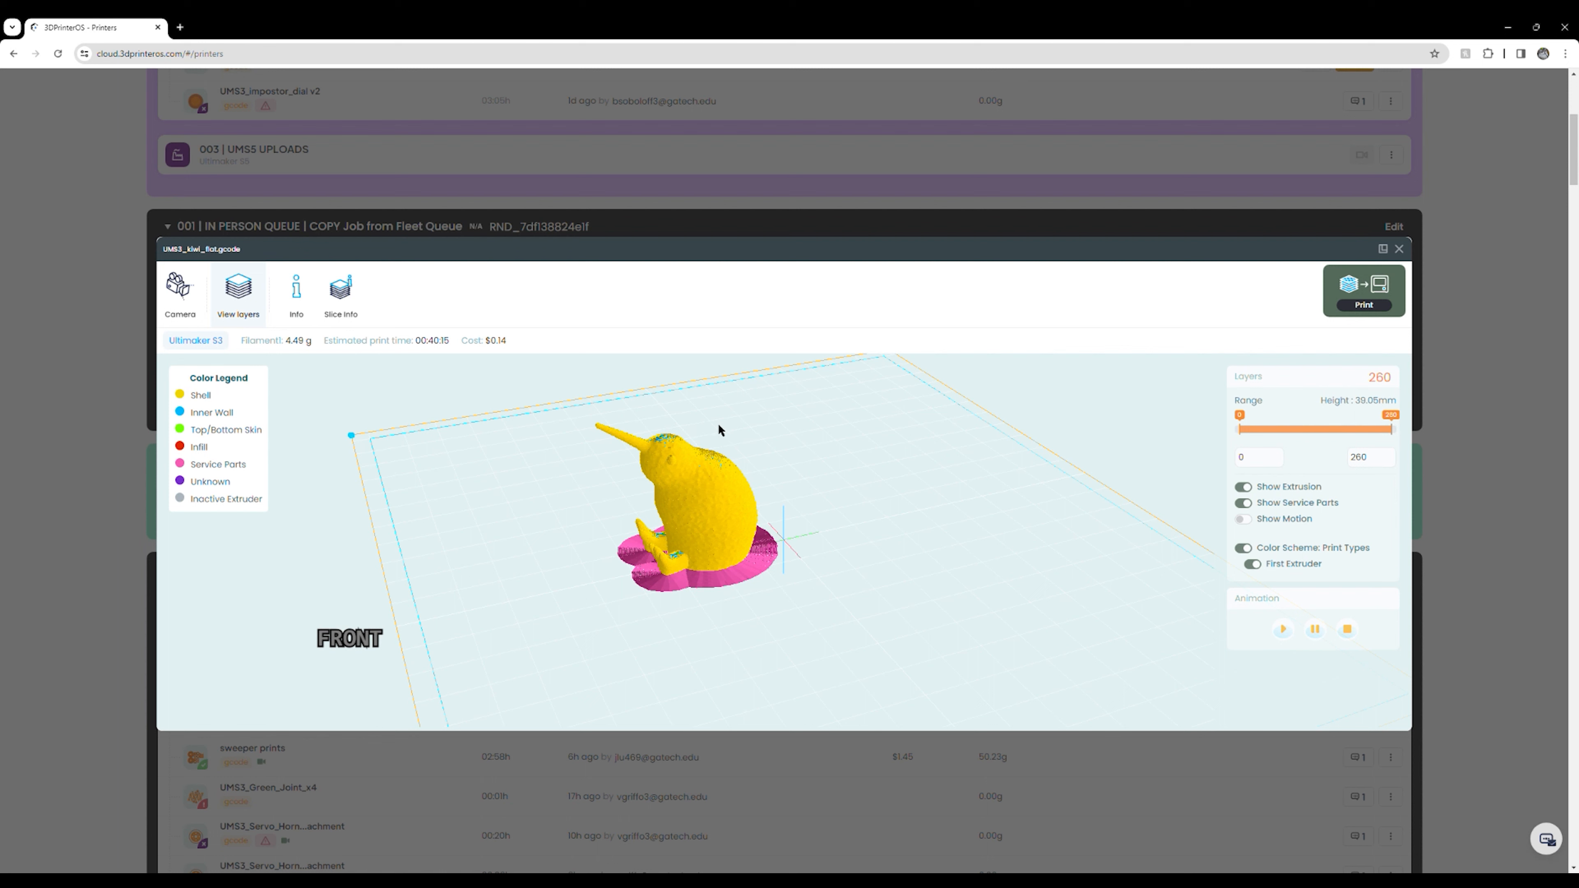
pyautogui.moveTo(722, 420)
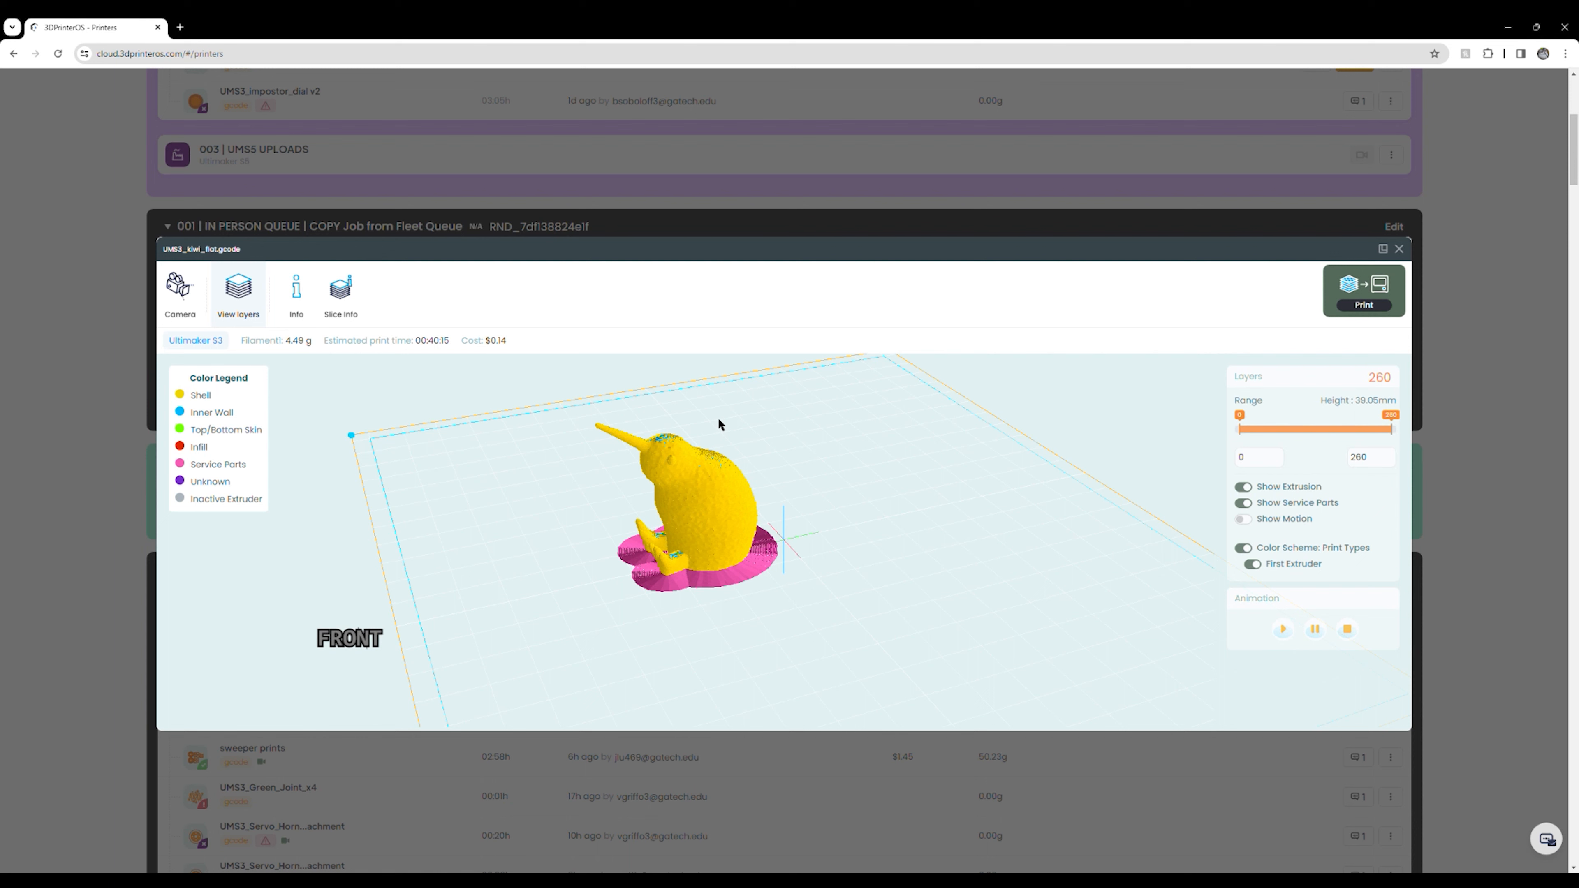
pyautogui.moveTo(718, 424); pyautogui.dragTo(750, 414)
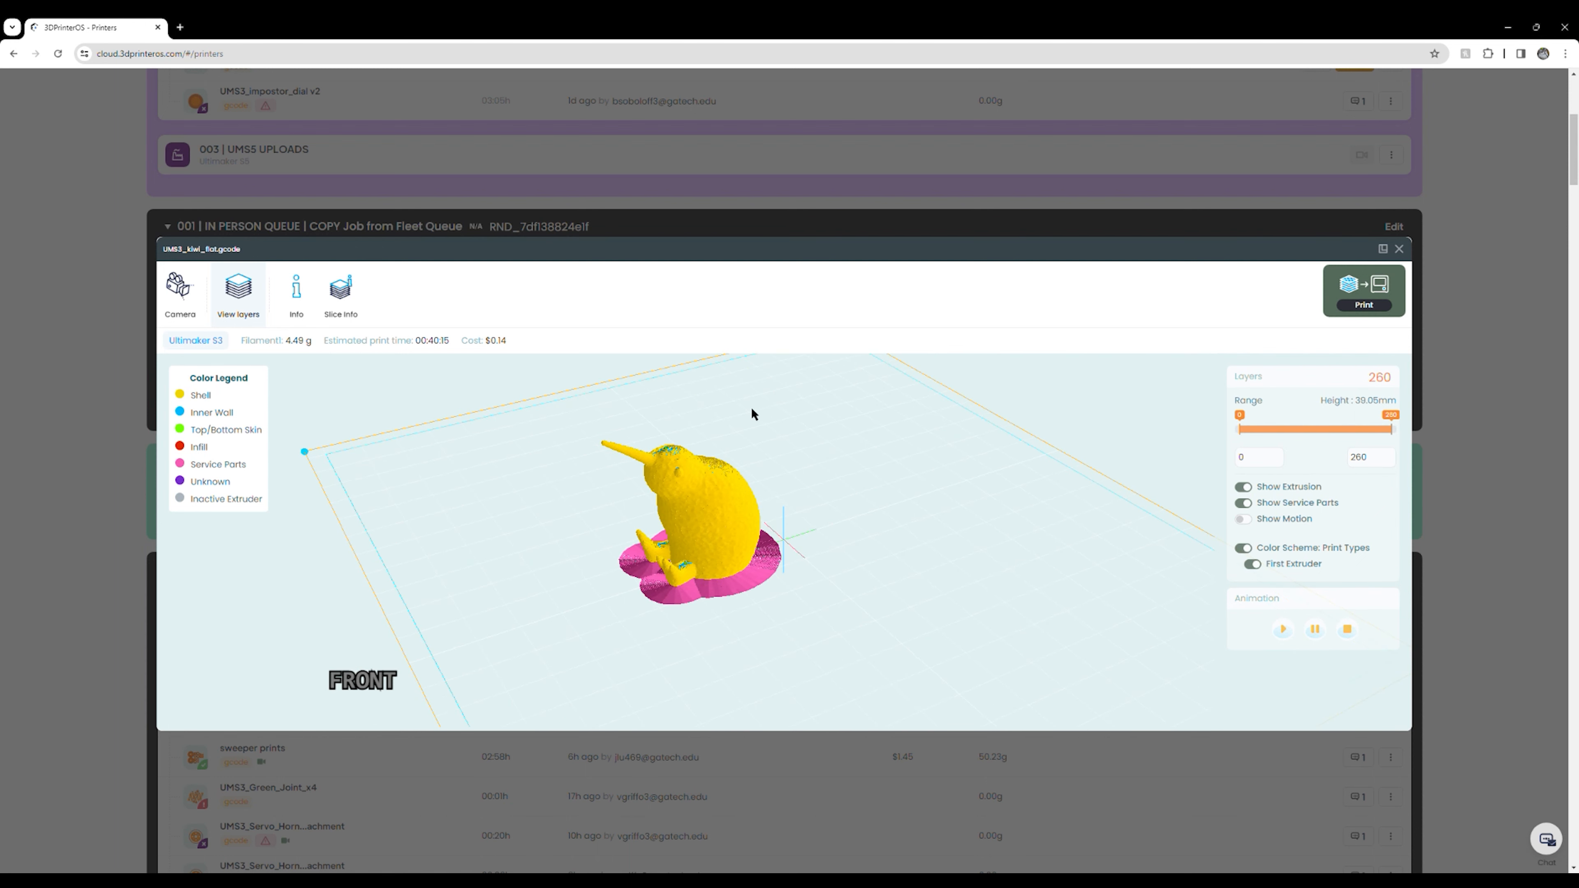
pyautogui.moveTo(751, 414); pyautogui.dragTo(574, 529)
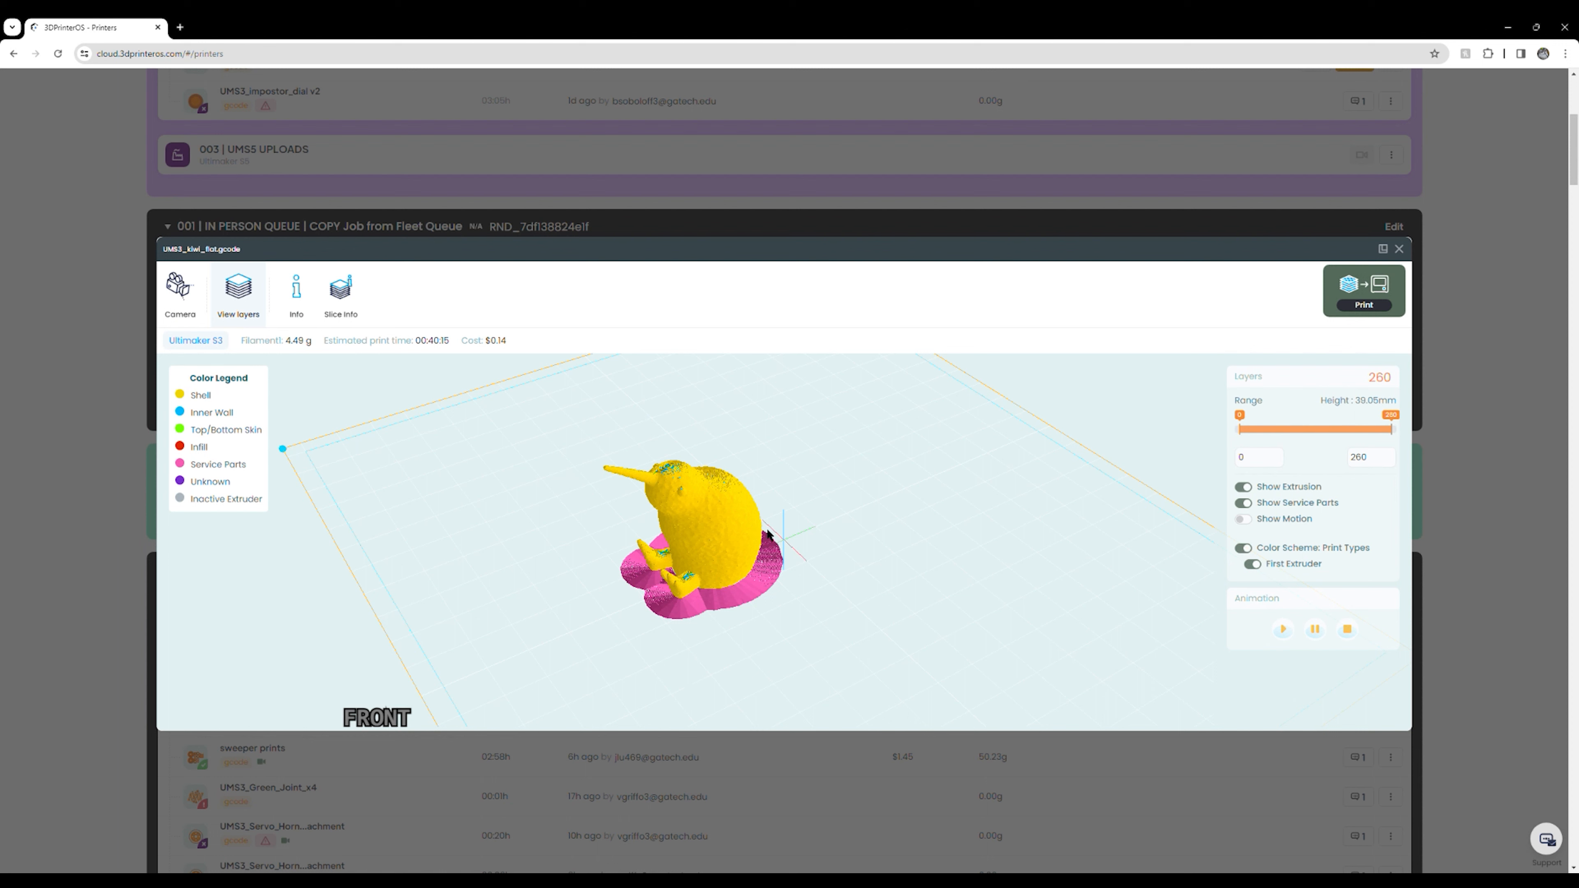
pyautogui.moveTo(494, 315)
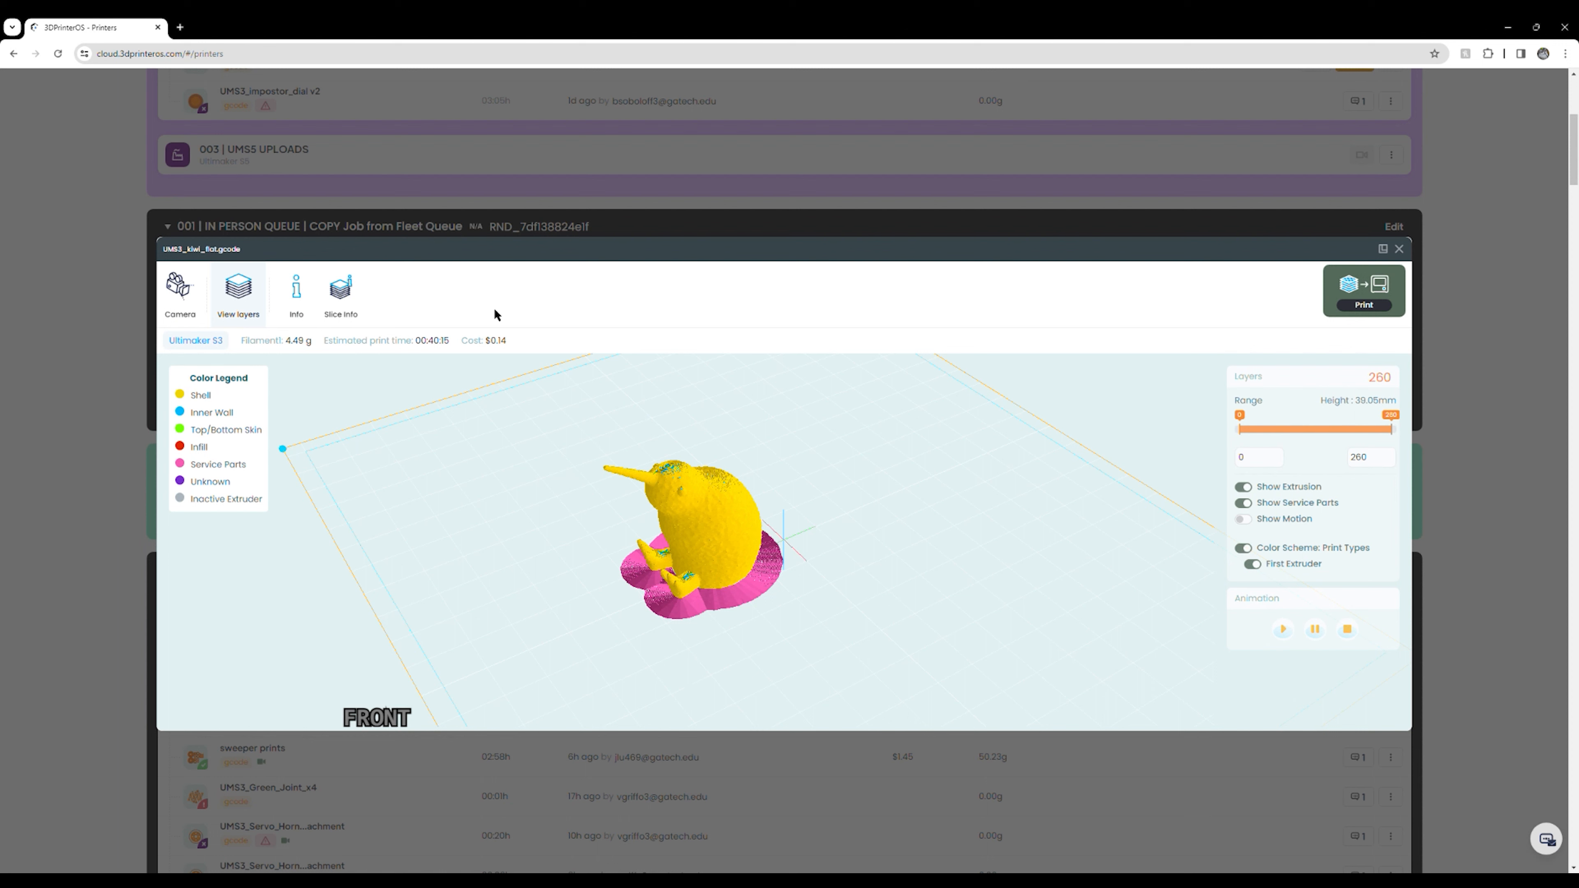
pyautogui.moveTo(315, 345)
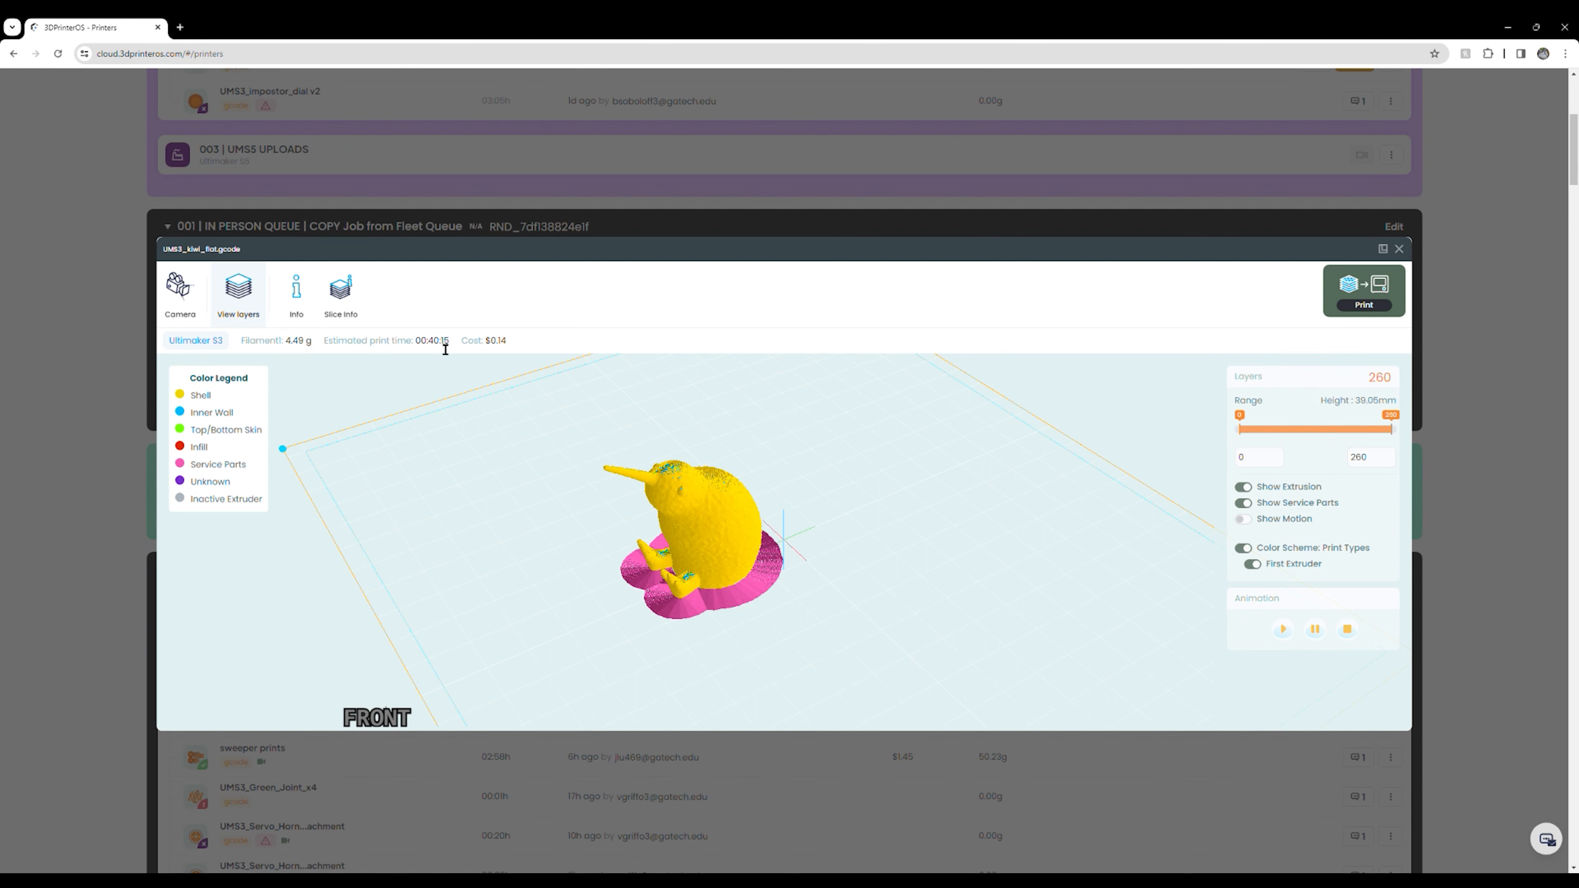
pyautogui.moveTo(441, 351)
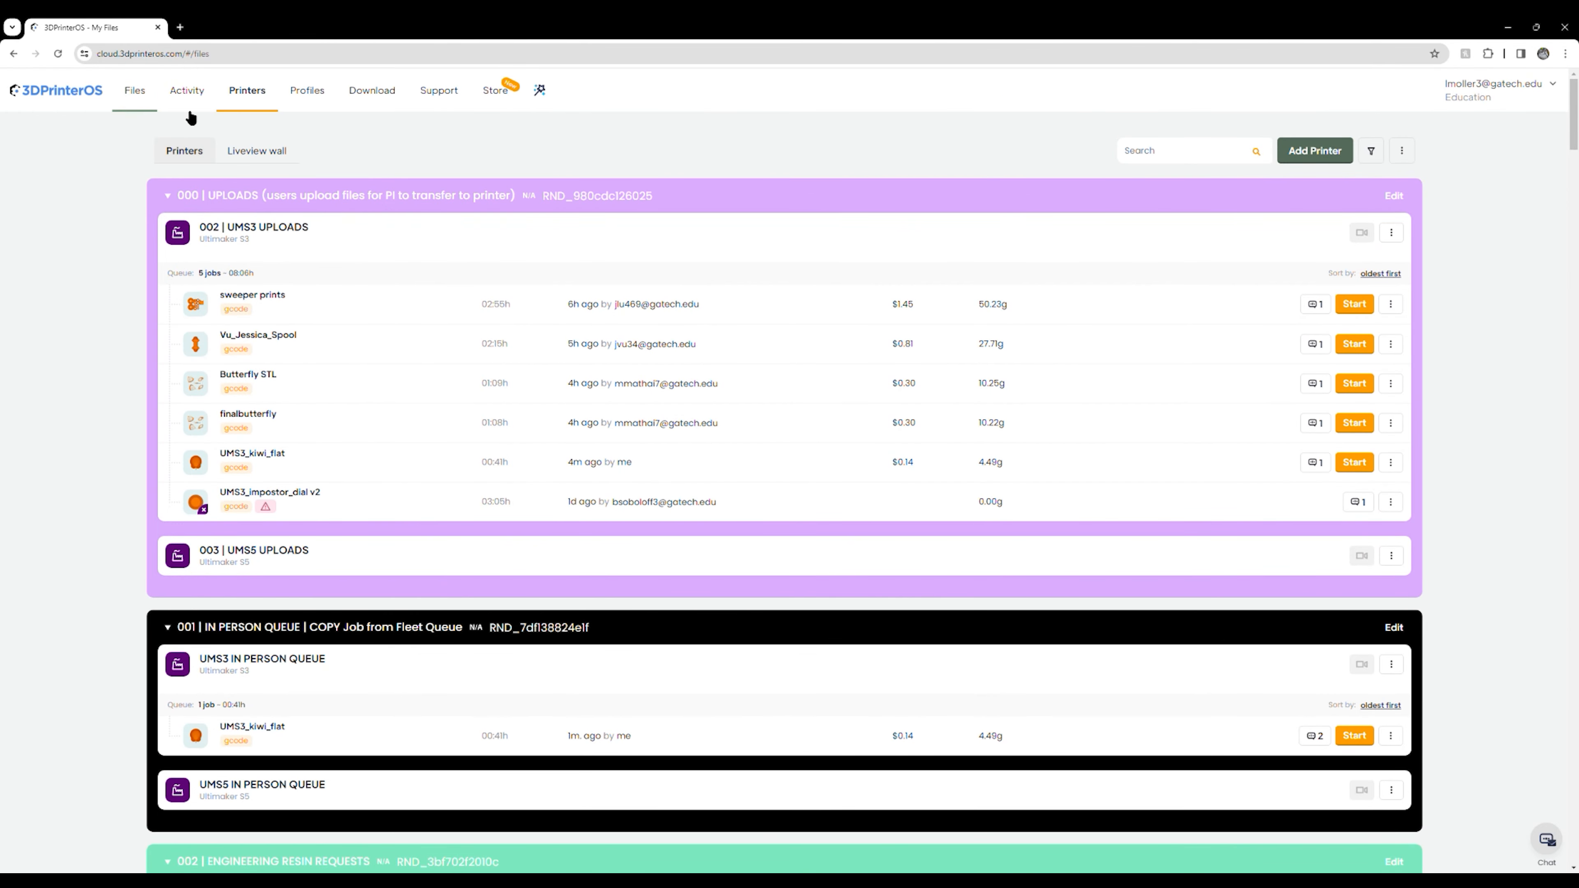
# From Files, bring up UMS5_coolsnakeABS's print history and its recorded timelapse
pyautogui.click(134, 90)
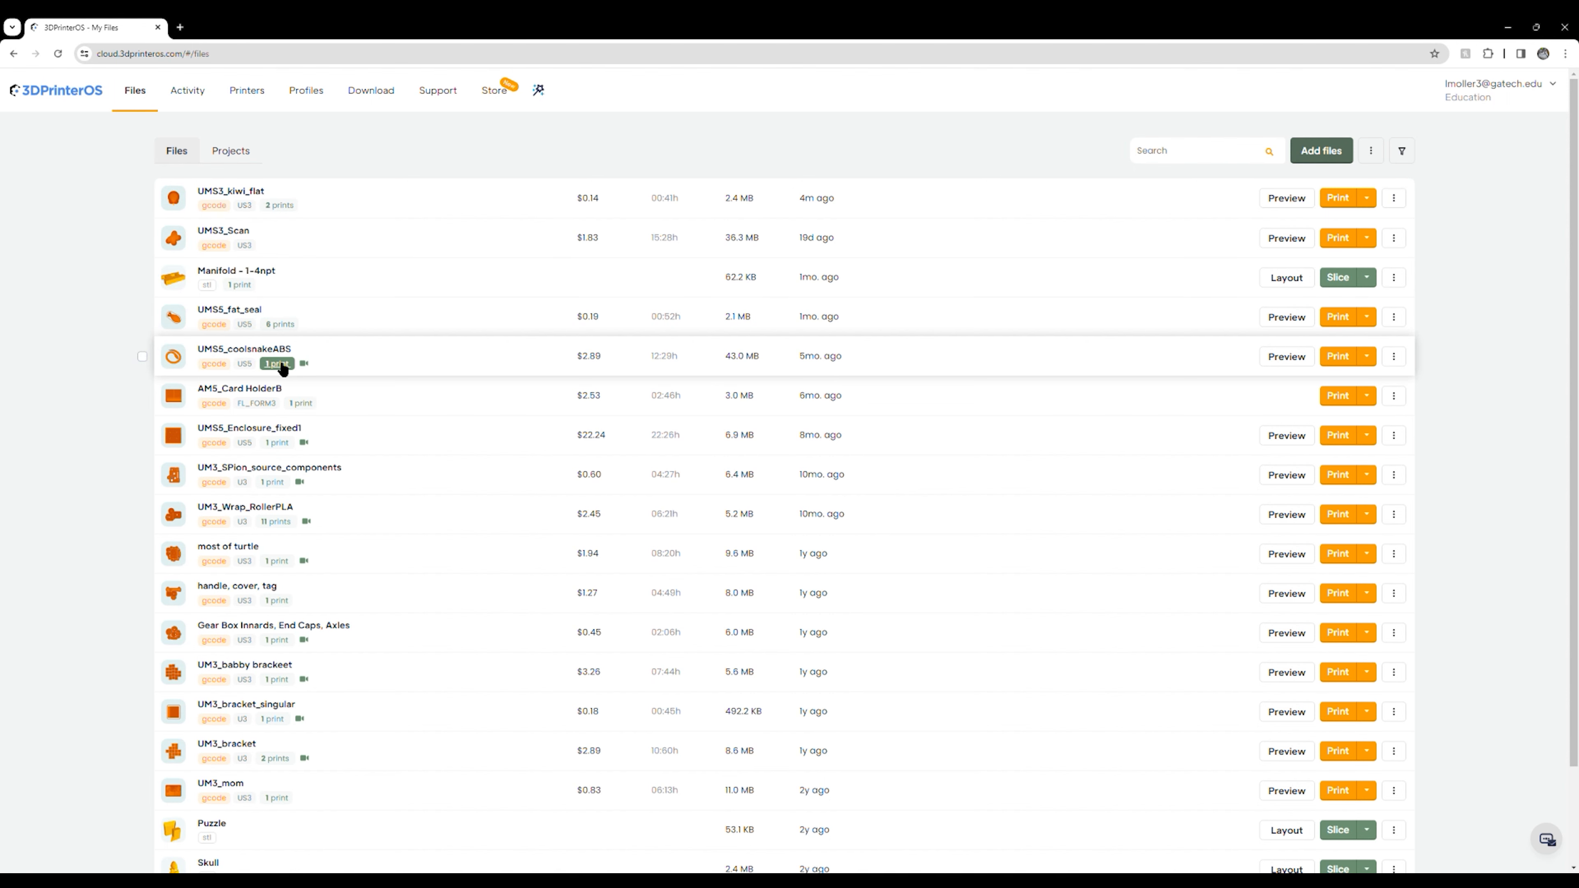
pyautogui.click(276, 364)
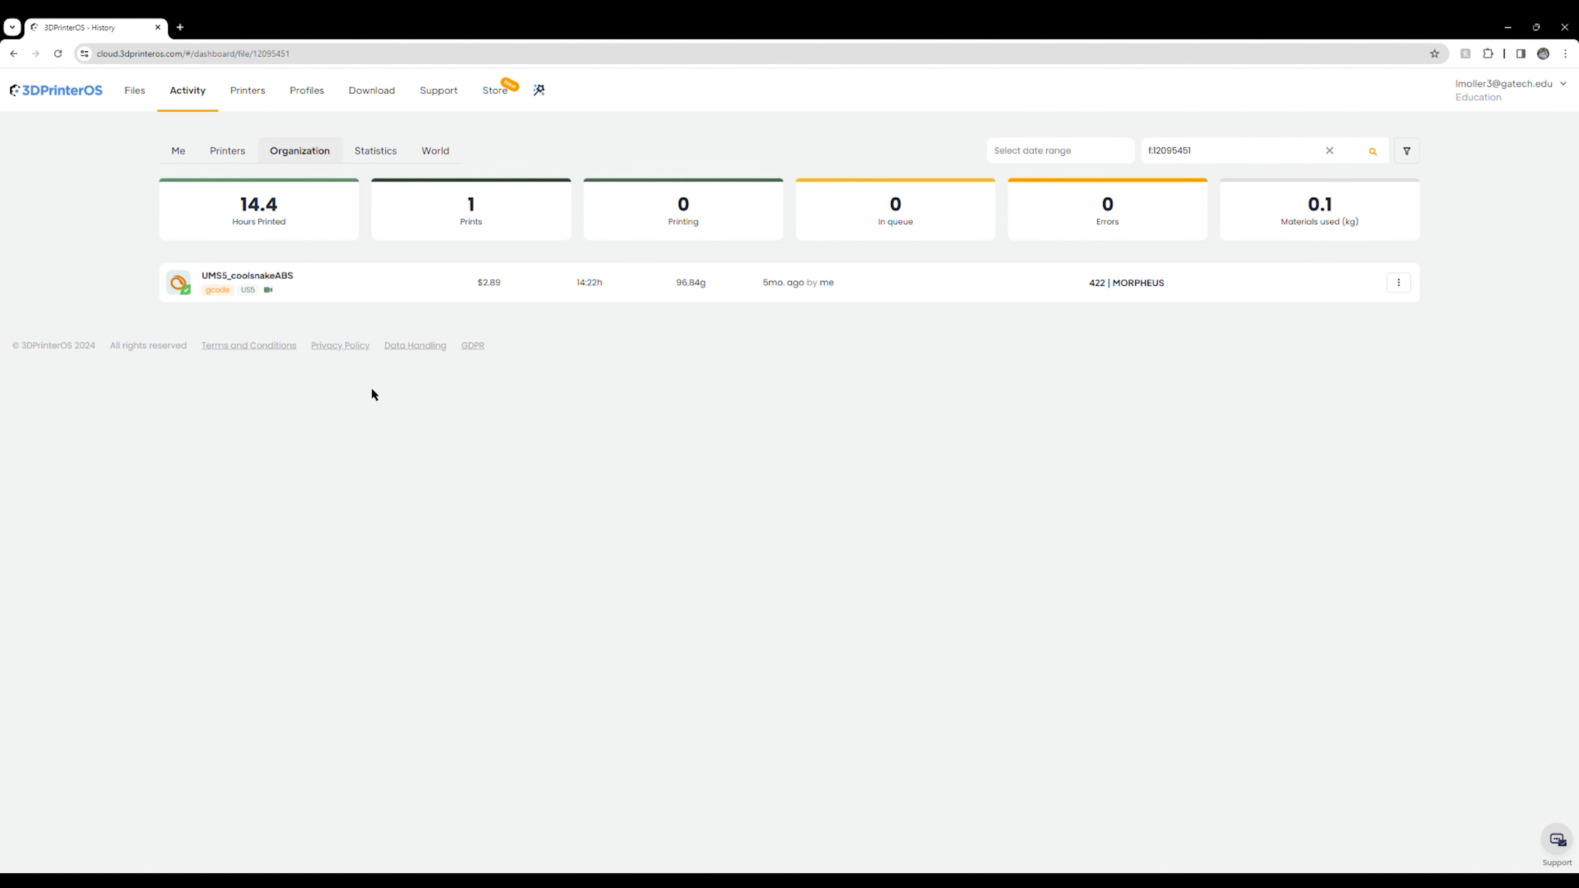
pyautogui.moveTo(399, 399)
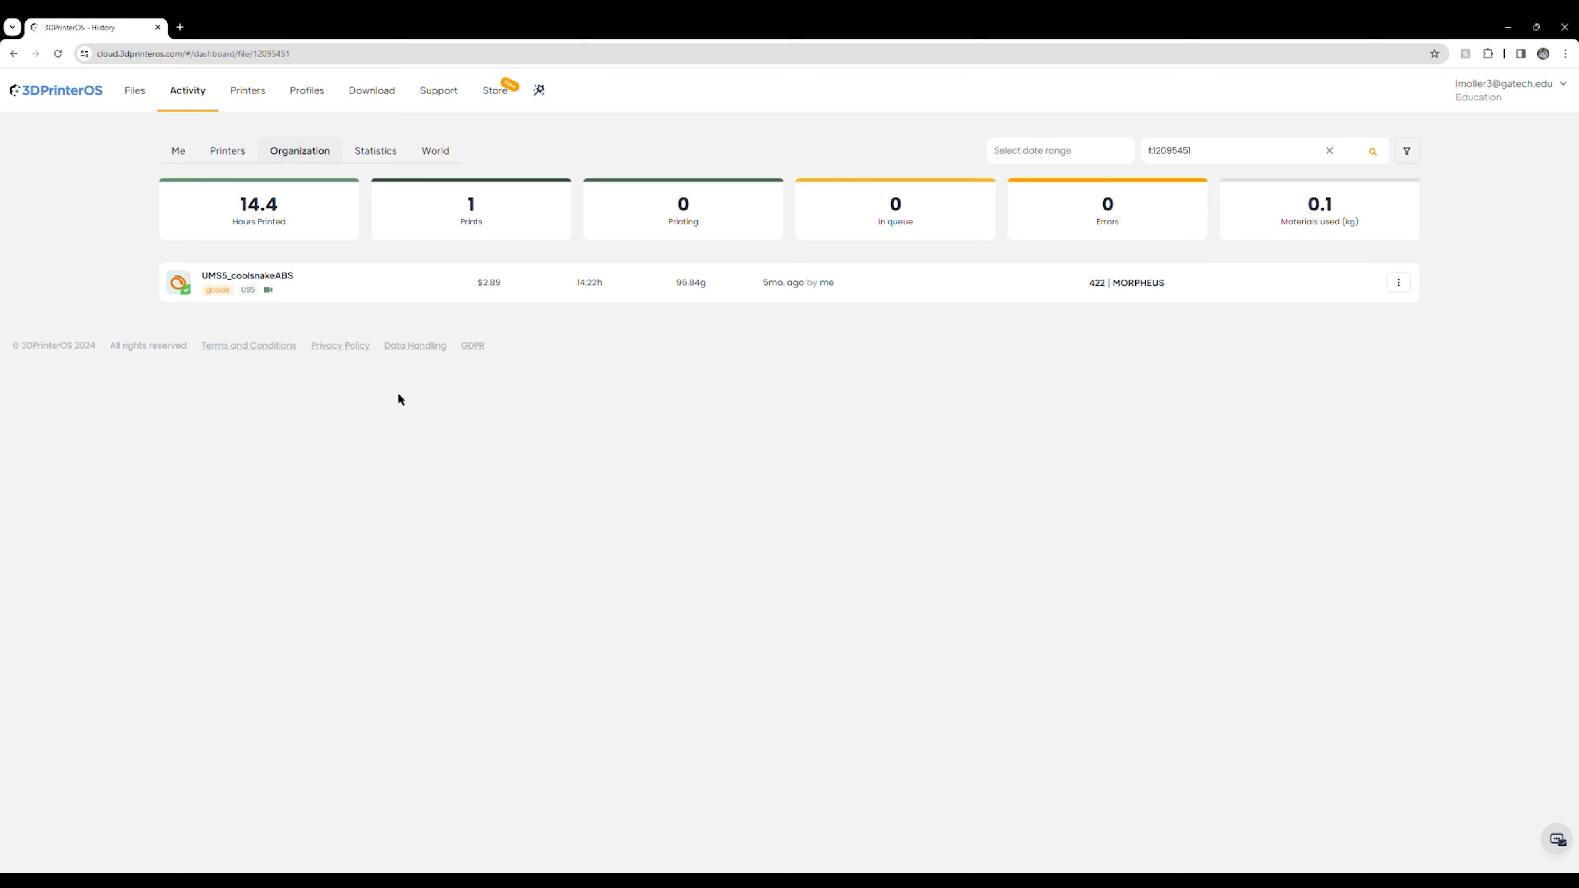
pyautogui.moveTo(277, 306)
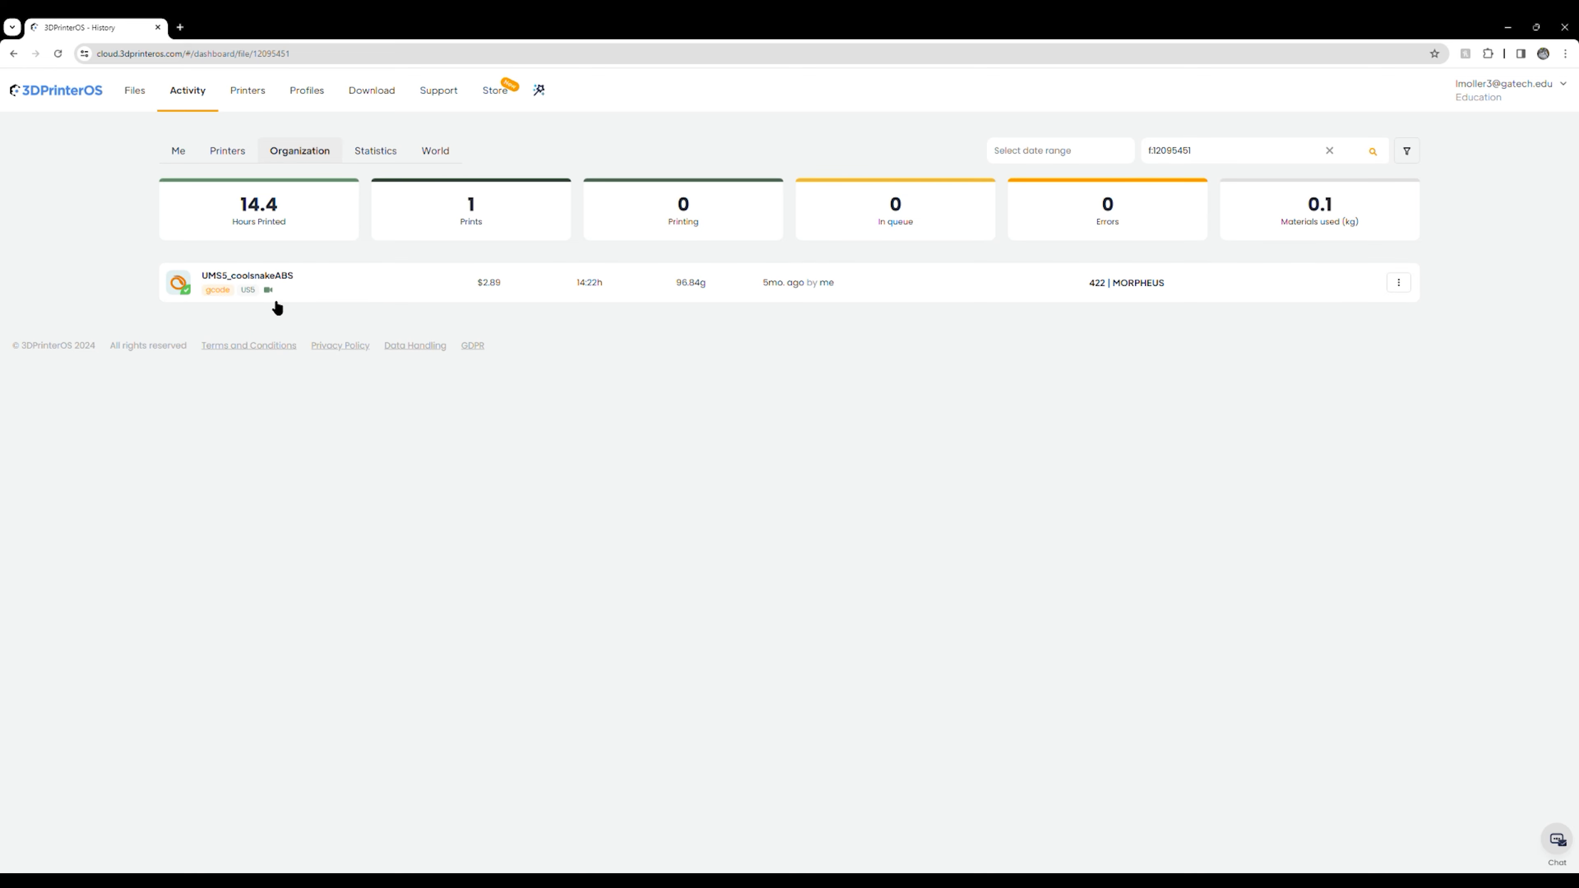
pyautogui.click(266, 291)
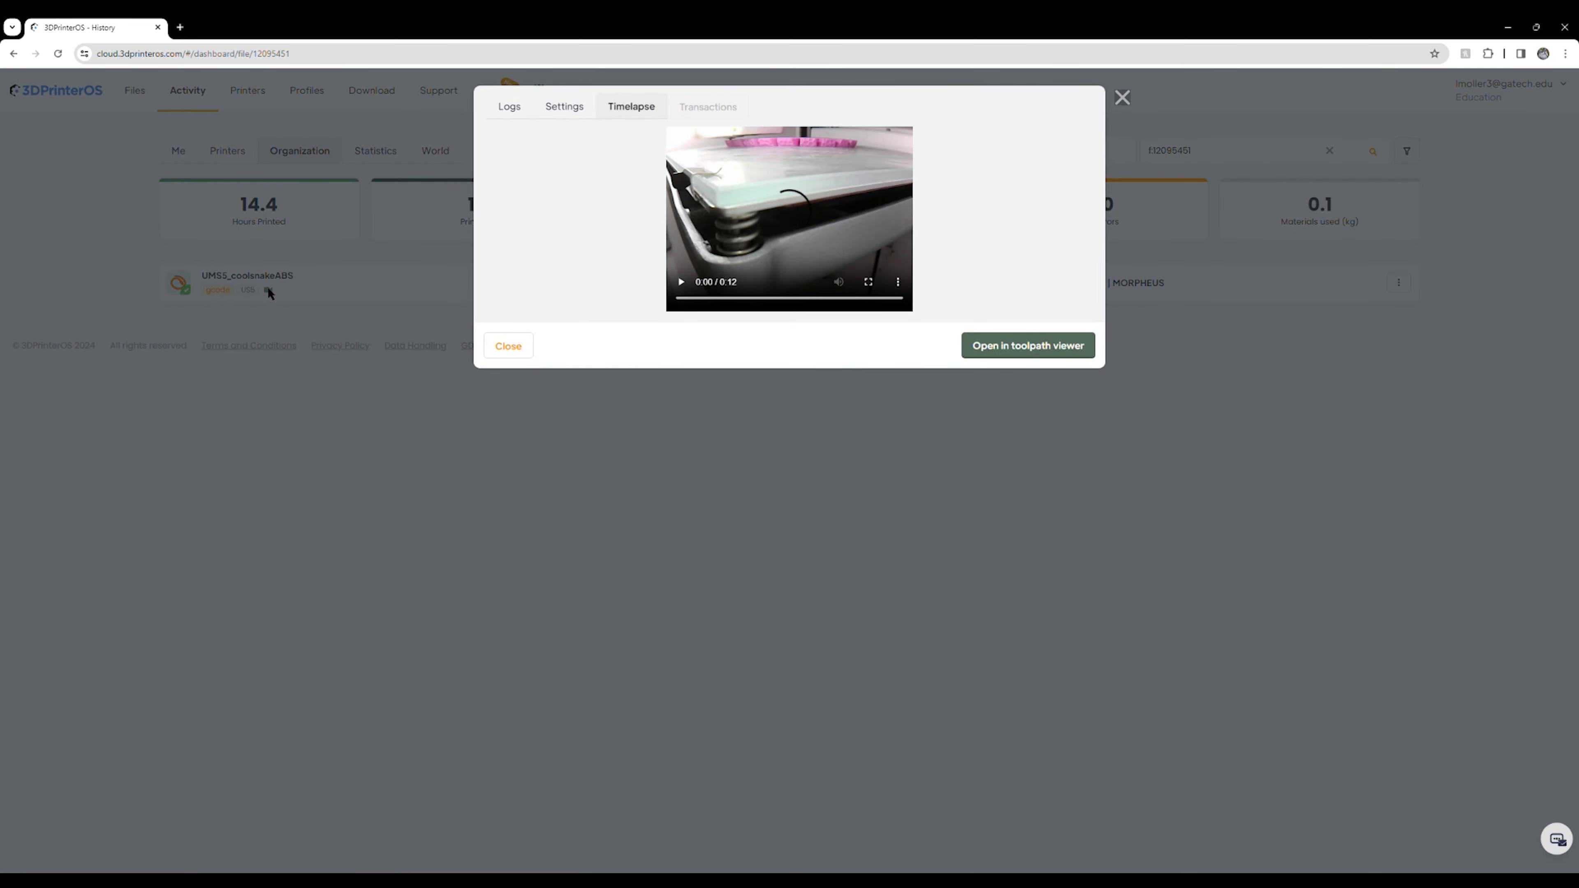
# Play the UMS5_coolsnakeABS timelapse video through to the end
pyautogui.click(681, 282)
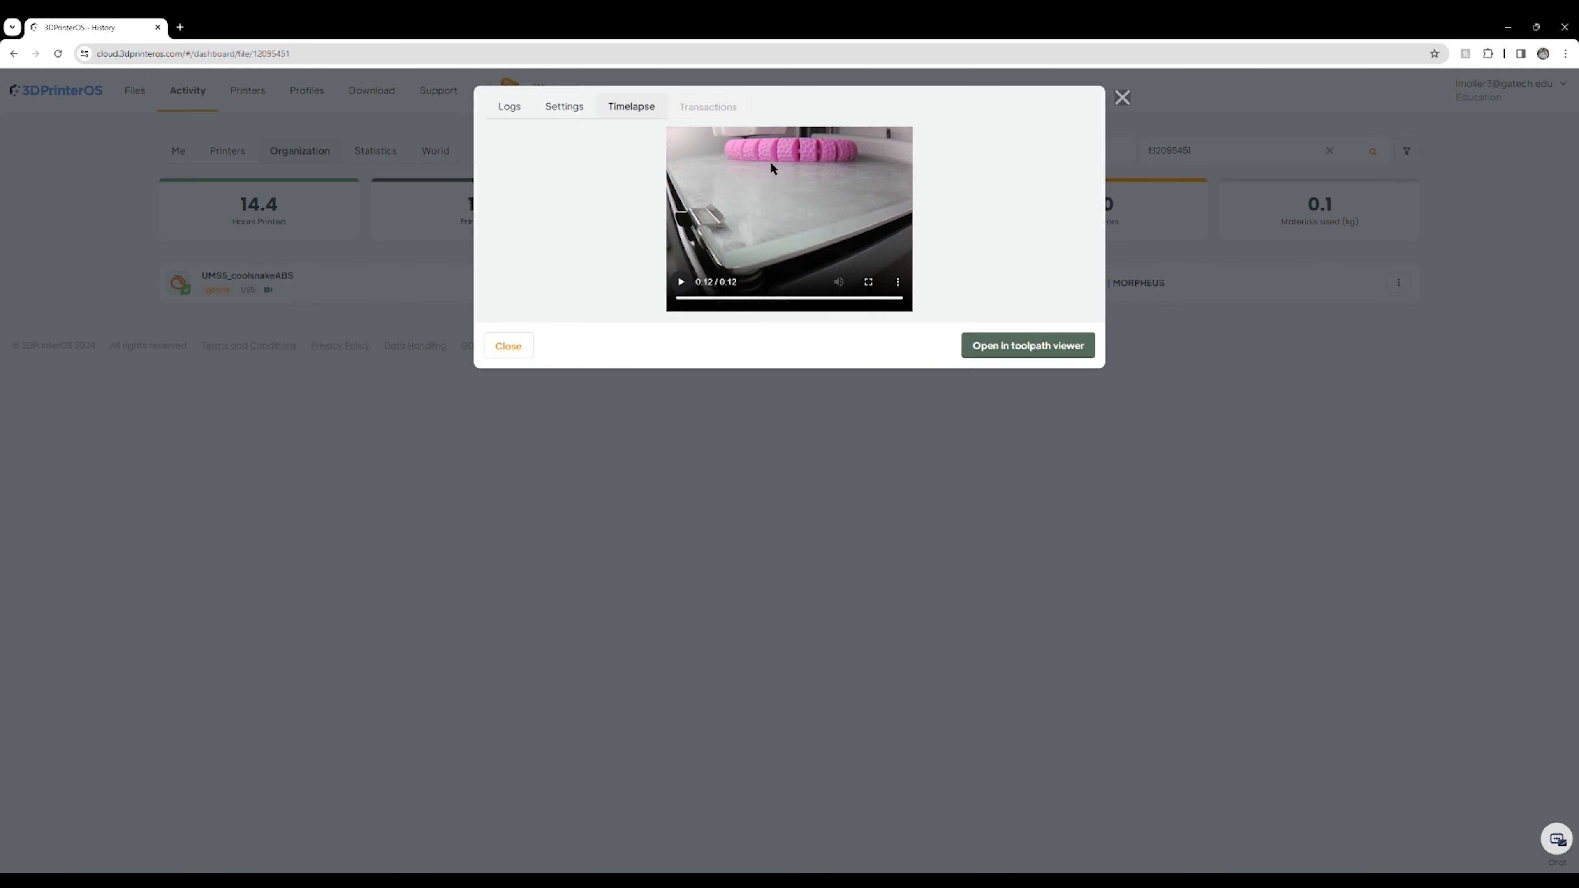
pyautogui.moveTo(763, 165)
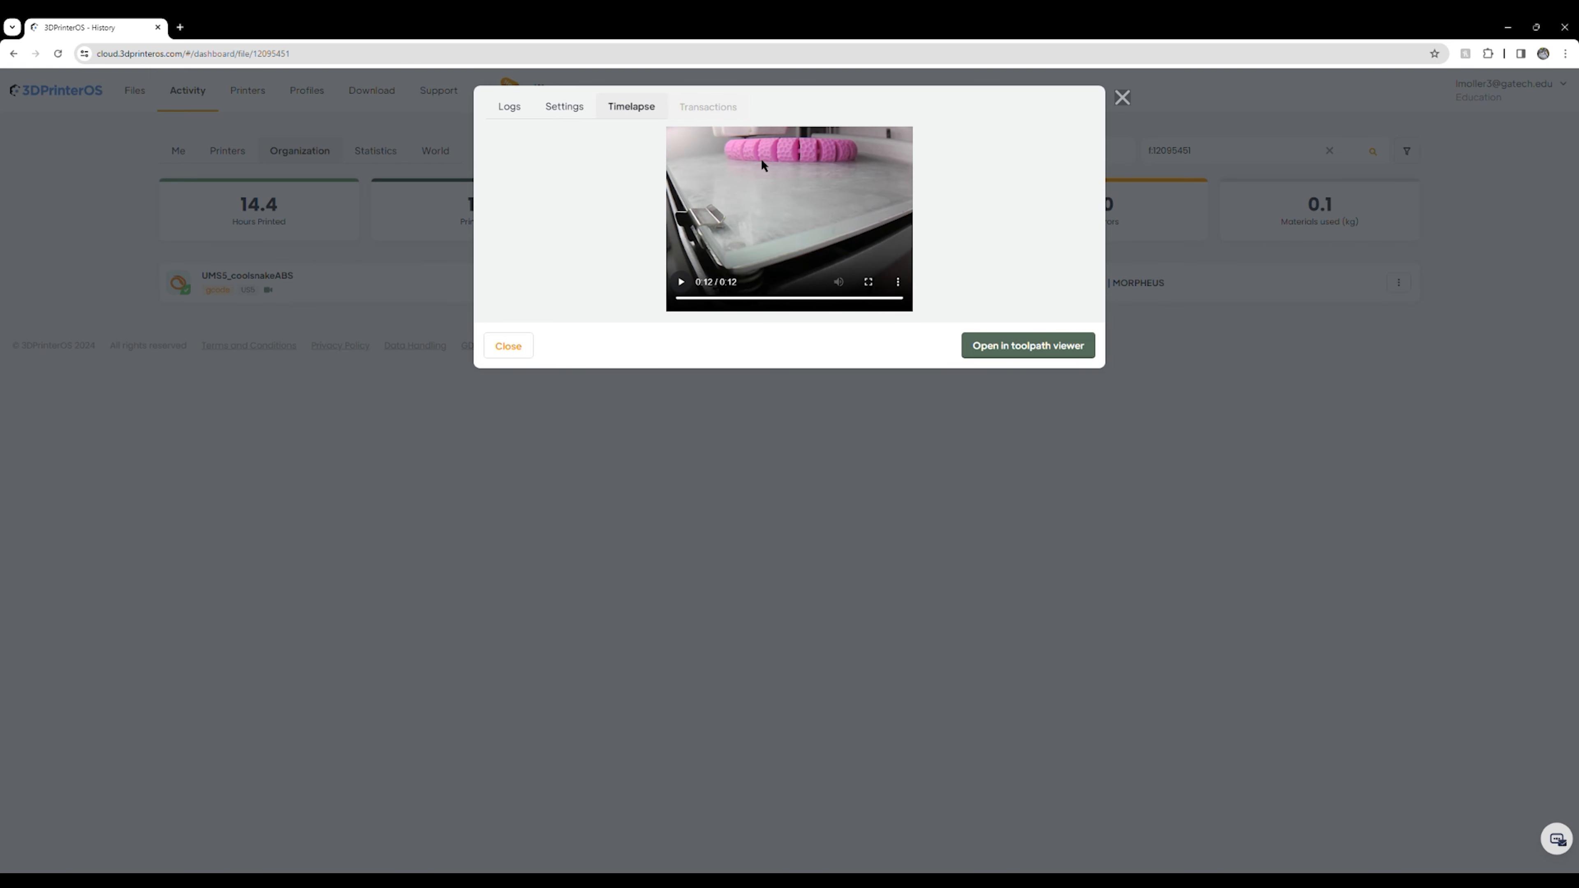
pyautogui.moveTo(755, 190)
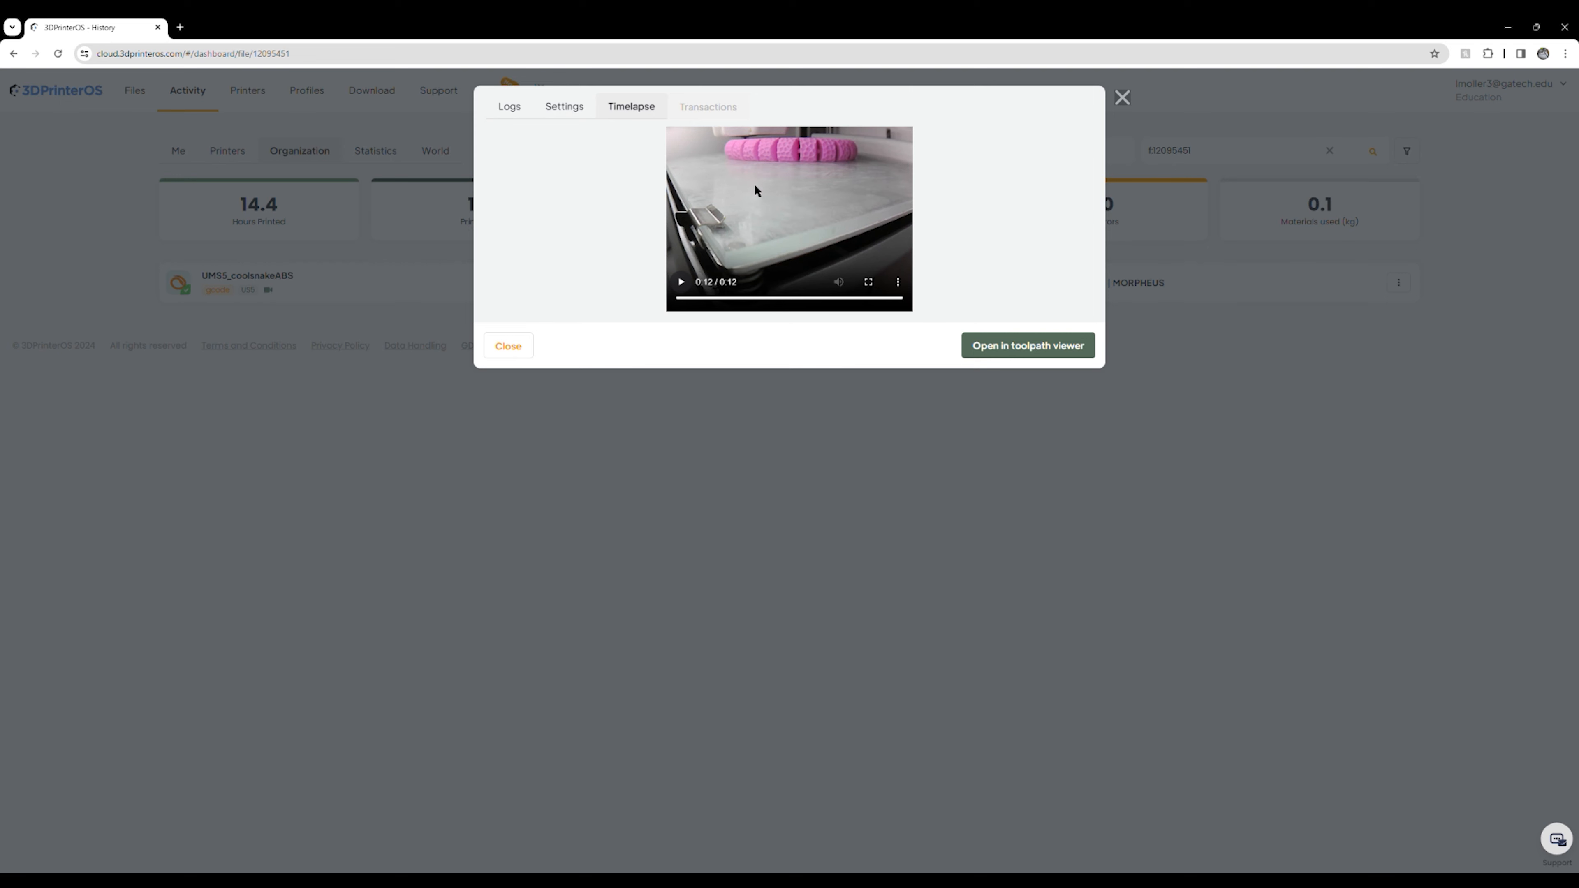